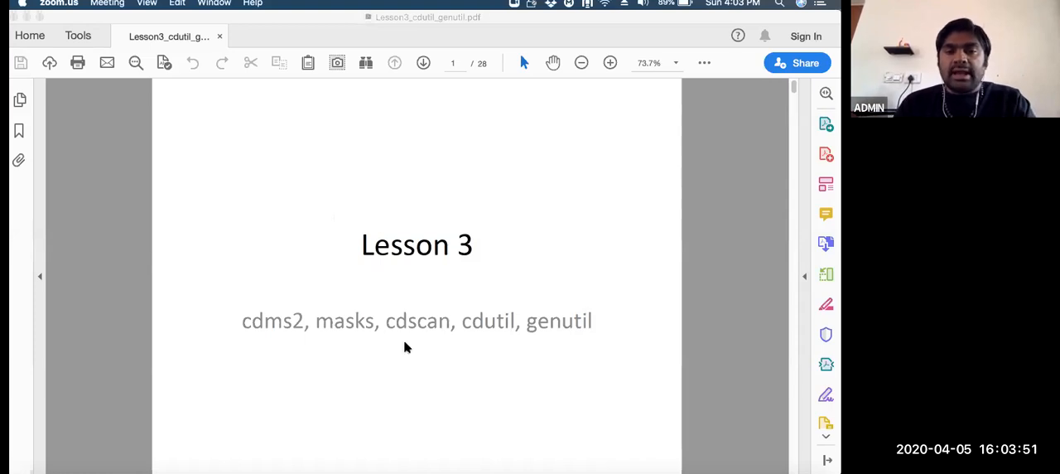
pyautogui.moveTo(556, 338)
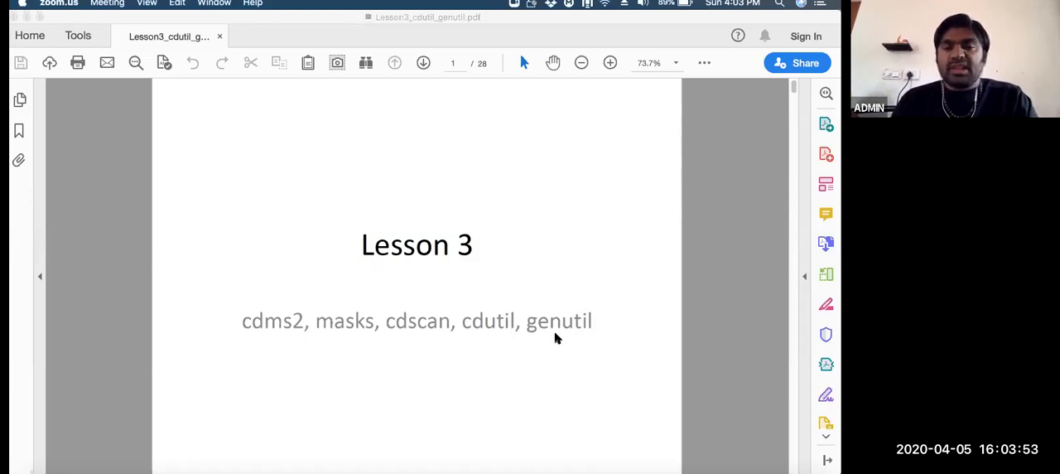
pyautogui.moveTo(624, 367)
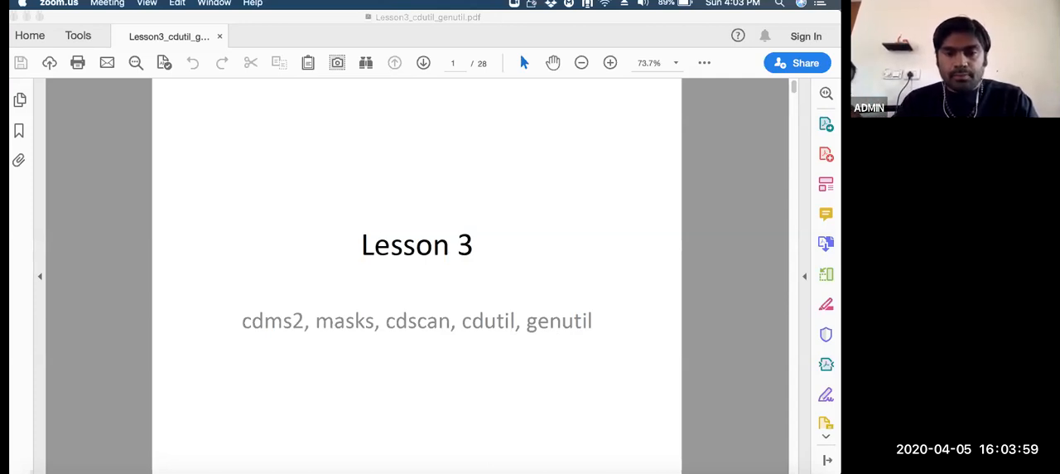
pyautogui.moveTo(470, 471)
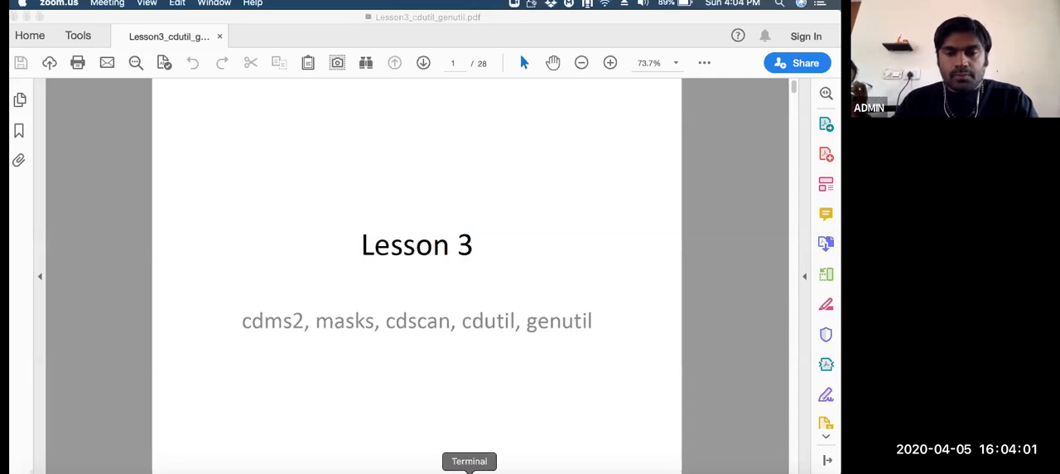
pyautogui.moveTo(634, 468)
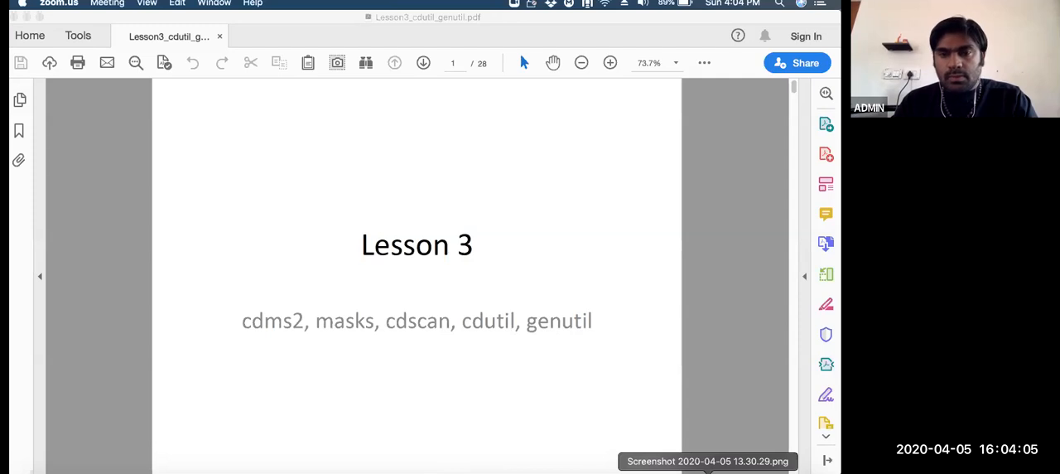
pyautogui.moveTo(476, 310)
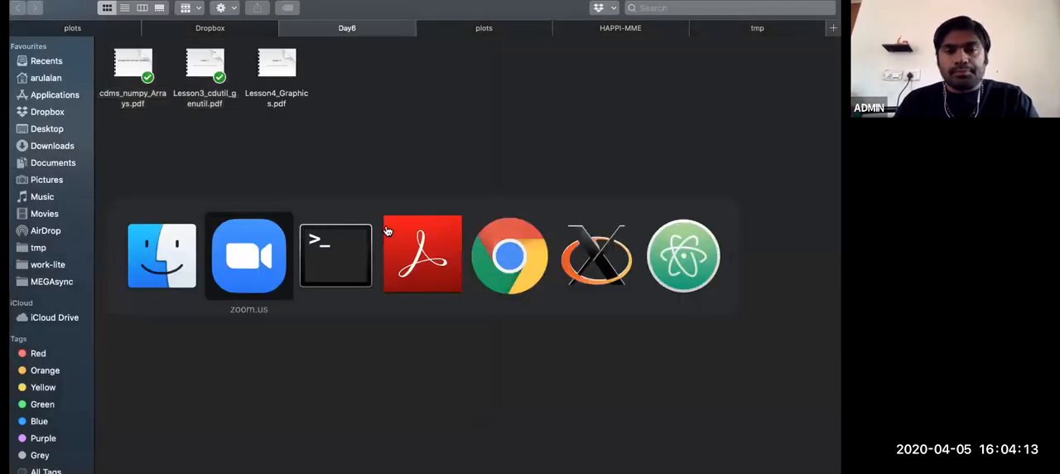
pyautogui.moveTo(422, 254)
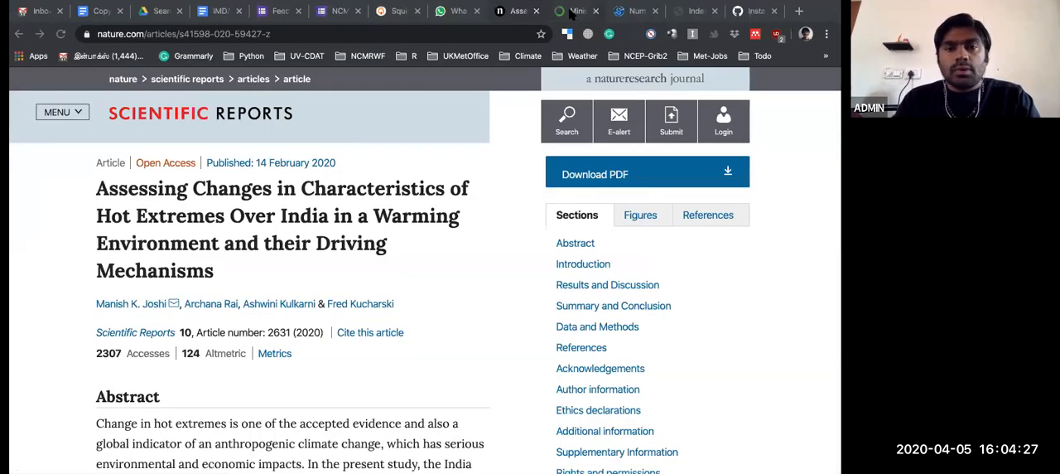
# Copy the Miniconda2 Linux 64-bit installer link from the Miniconda installers page
pyautogui.click(576, 10)
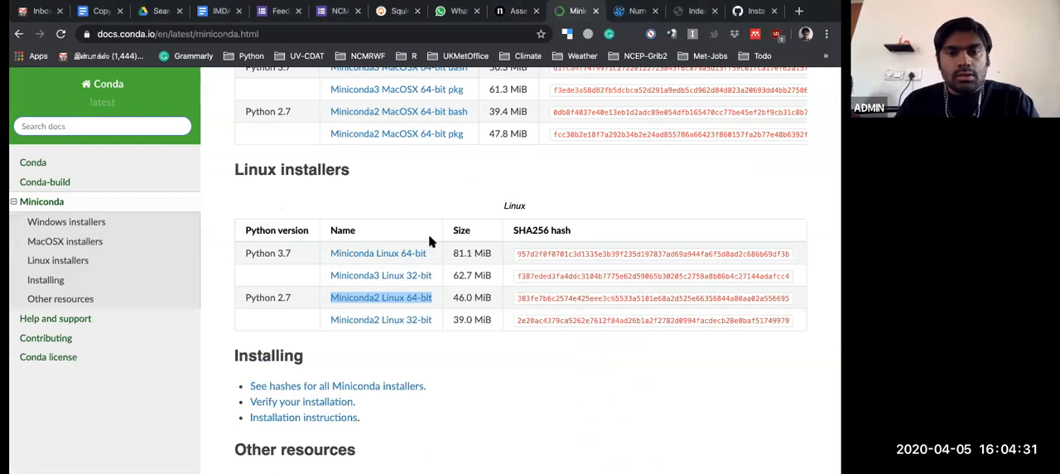
pyautogui.moveTo(356, 221)
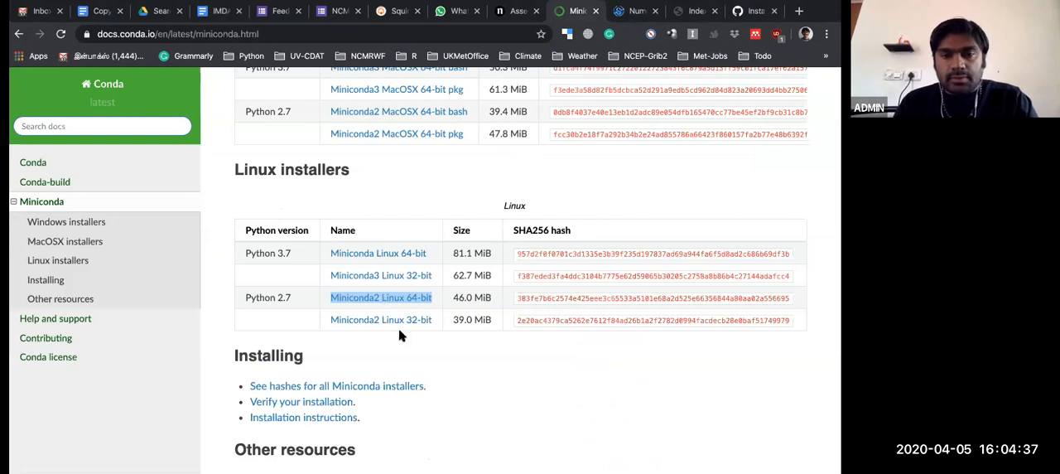
pyautogui.rightClick(380, 298)
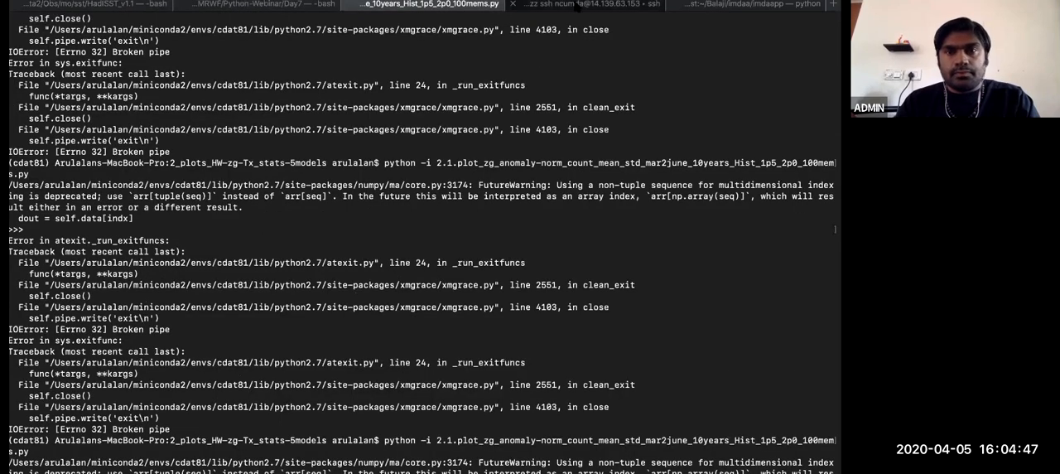
# Log into utility01, back up .bashrc as .bashrc-ORG and open it in vim
pyautogui.click(584, 4)
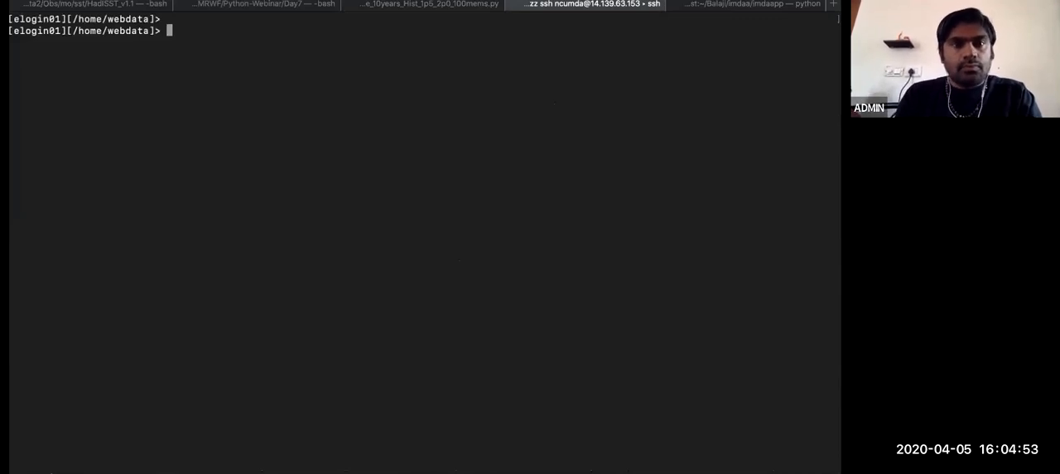
pyautogui.write('ssh ut')
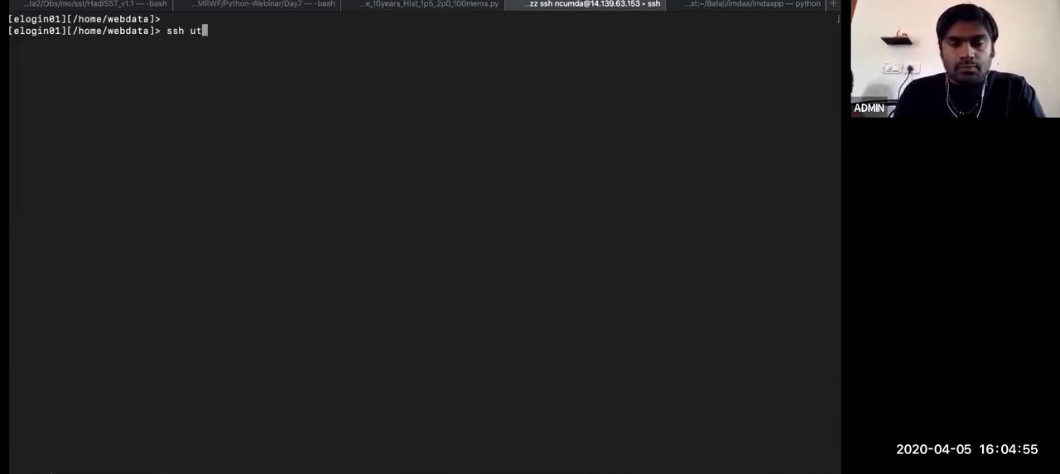
pyautogui.write('ility01')
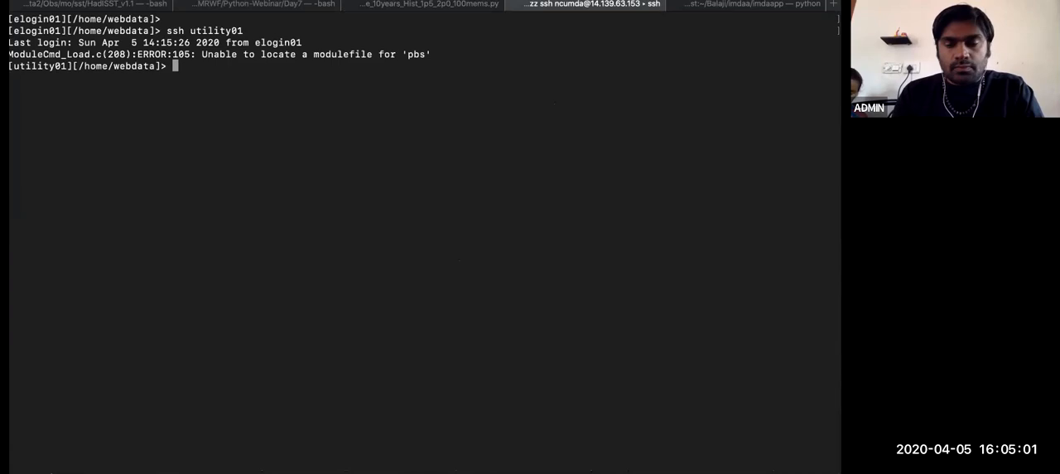
pyautogui.write('cp .bash')
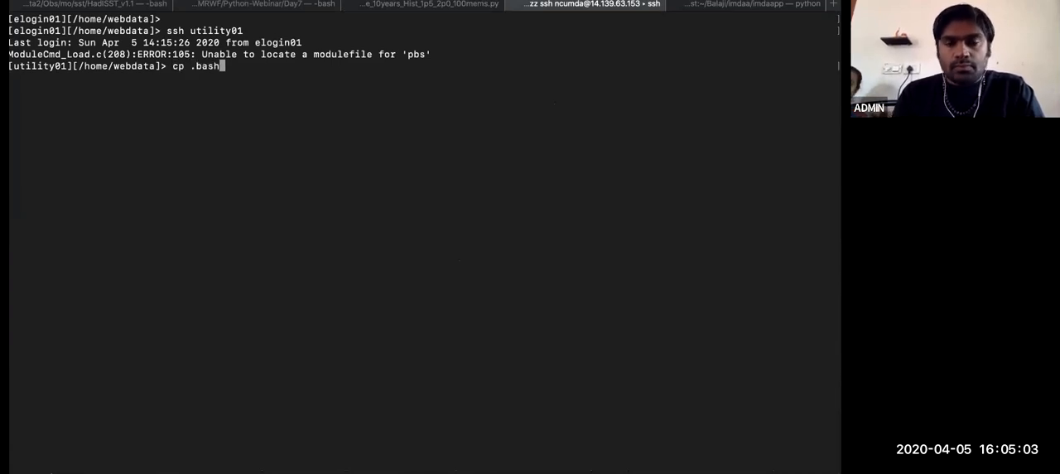
pyautogui.write('rc .bashrc-ORG')
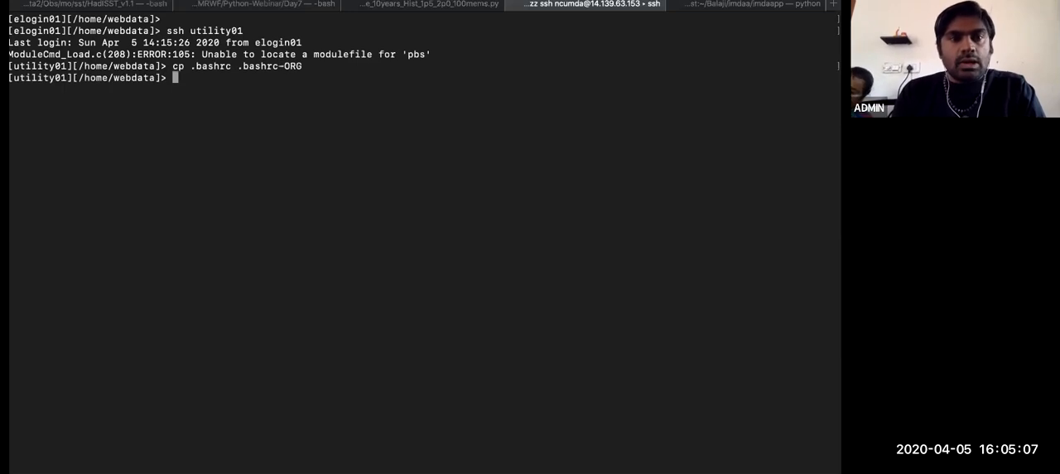
pyautogui.write('vim .bashrc')
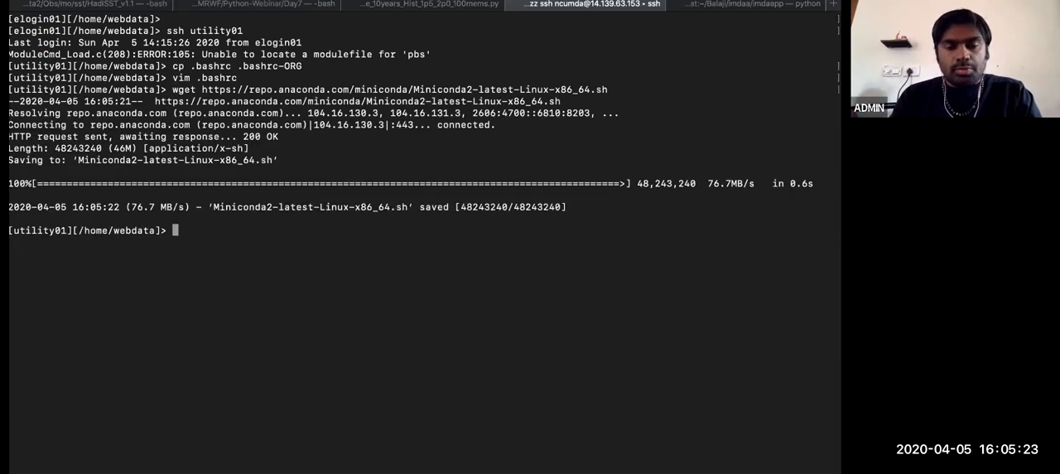
# List the files and launch the Miniconda2-latest-Linux-x86_64.sh installer with sh
pyautogui.write('ls')
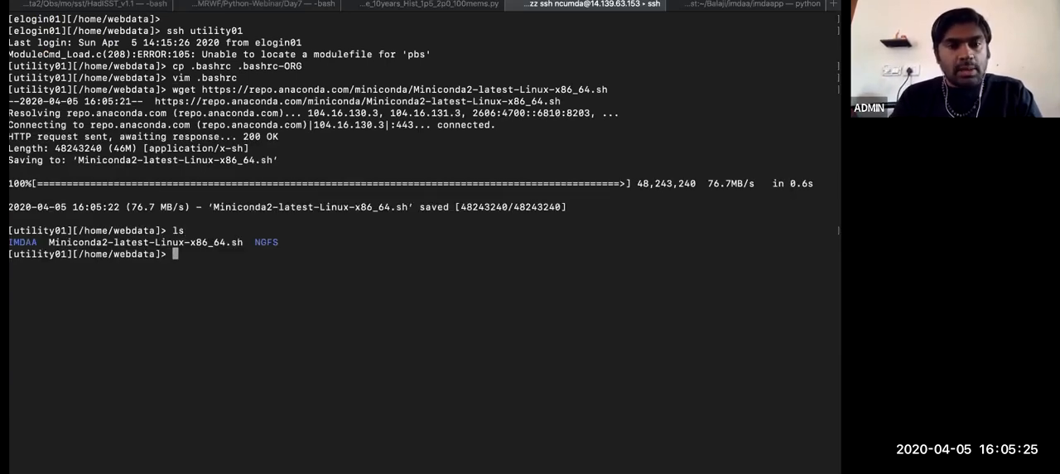
pyautogui.write('sh M')
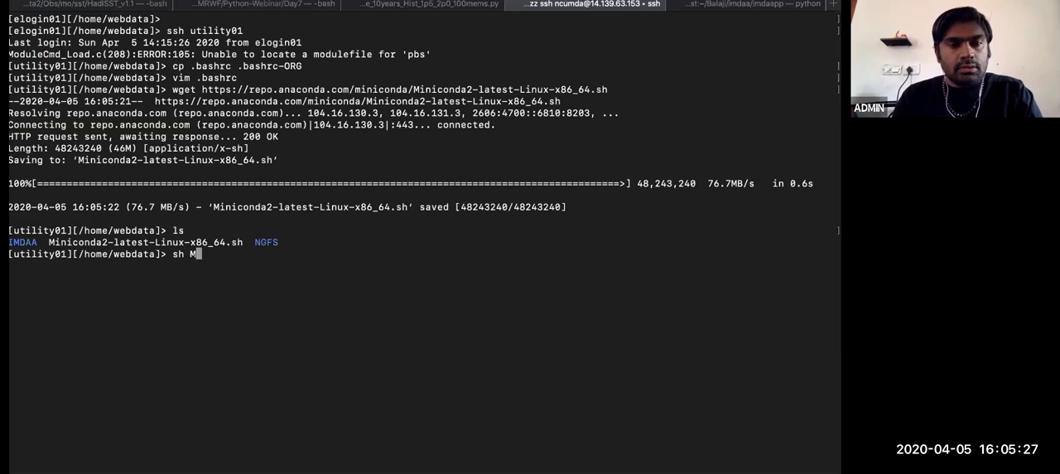
pyautogui.write('iniconda2-latest-Linux-x86_64.sh')
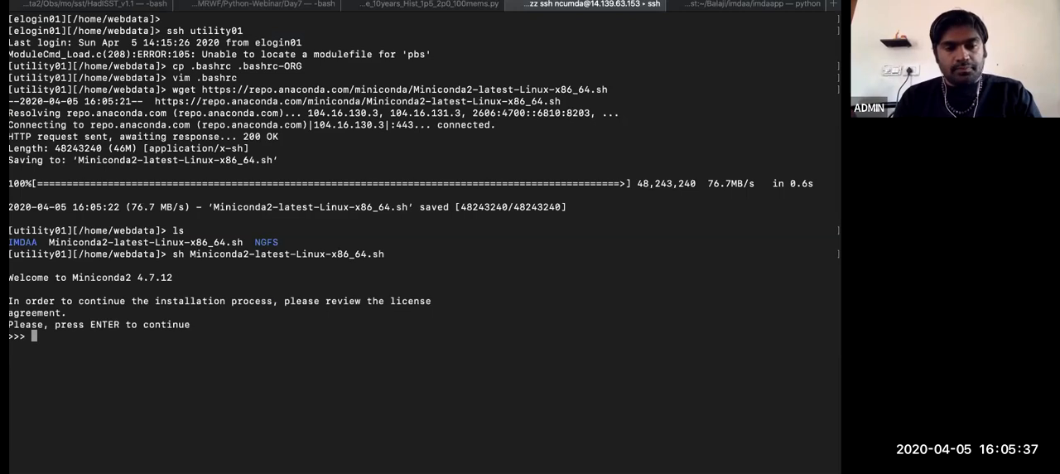
# Accept the Miniconda2 licence with yes and the default location, then reopen .bashrc in vim
pyautogui.press('enter')
pyautogui.write('yes')
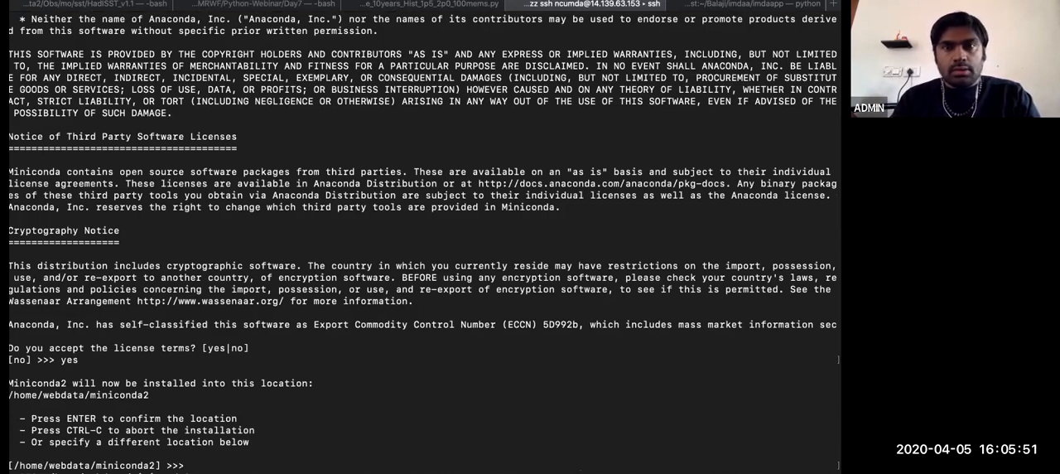
pyautogui.press('enter')
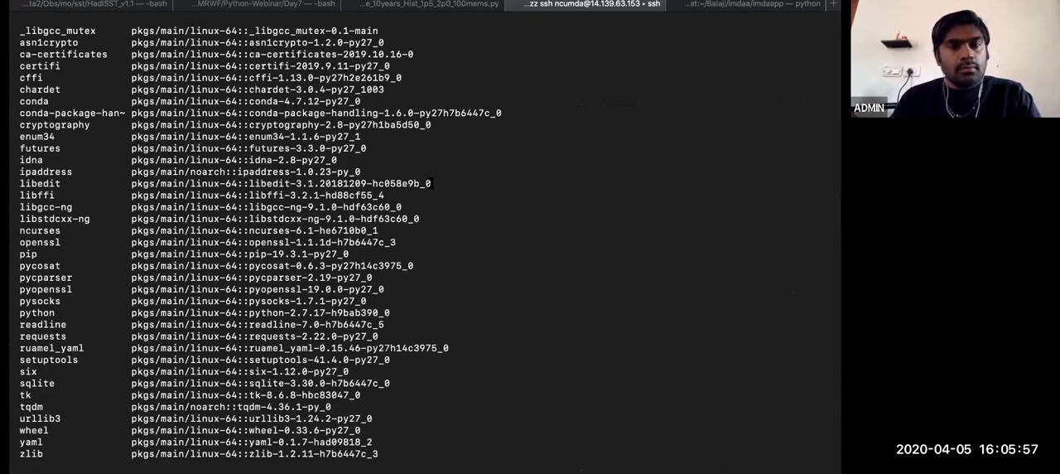
pyautogui.scroll(-3)
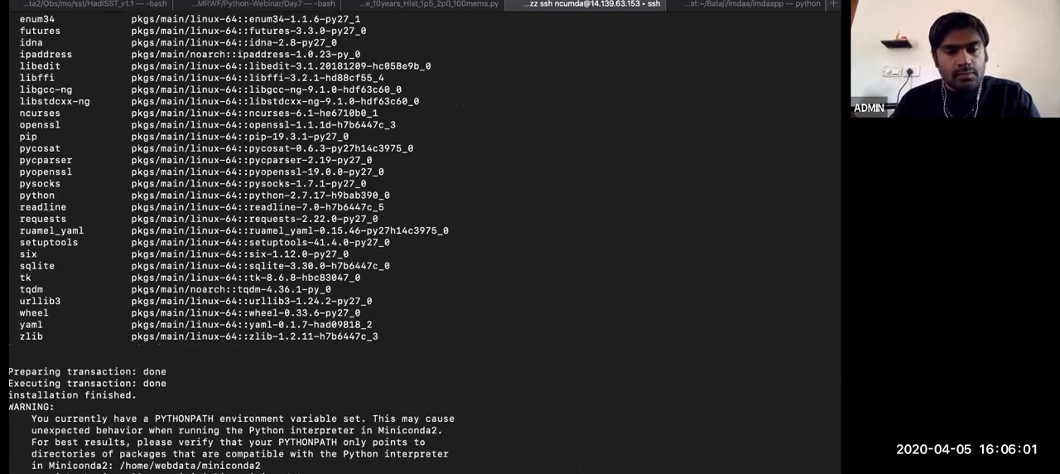
pyautogui.write('yes')
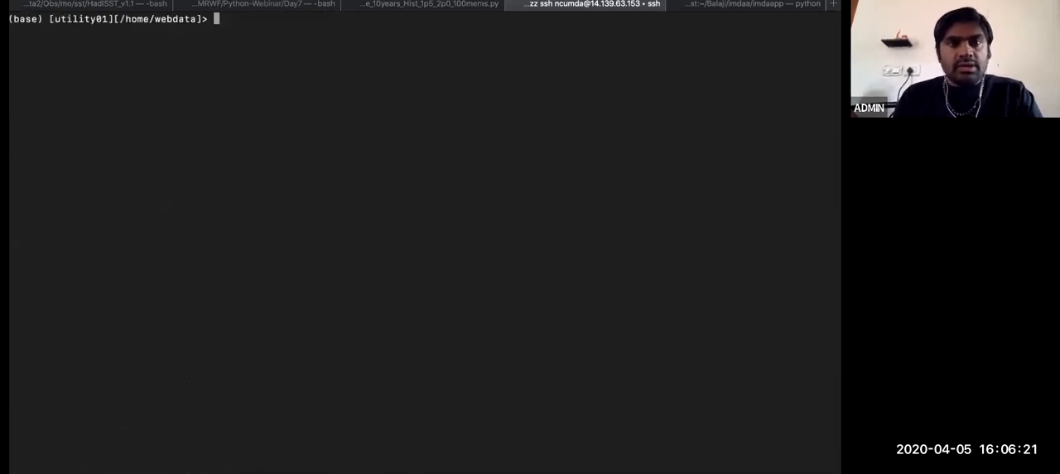
pyautogui.write('vim .bash')
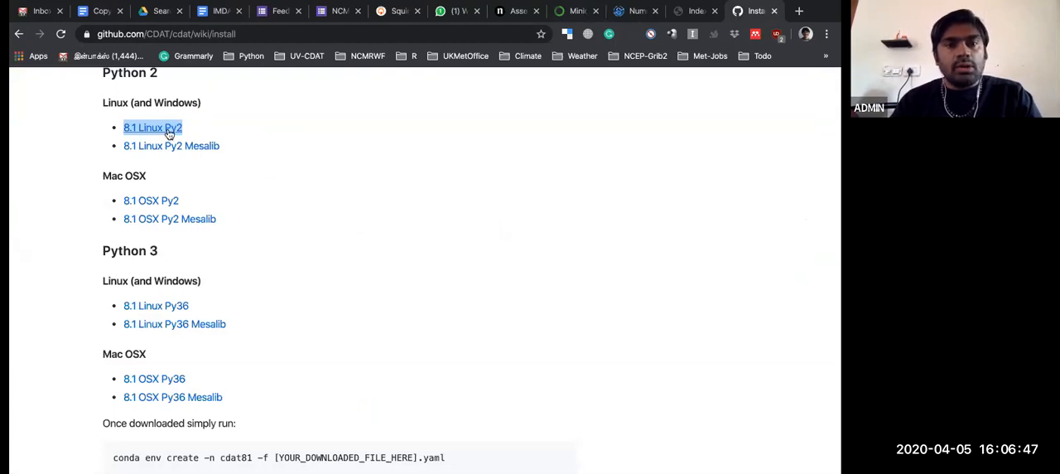
# Copy the 8.1 Linux Py2 link and wget cdat-v81_py2.7.Linux.yaml onto the server
pyautogui.rightClick(153, 127)
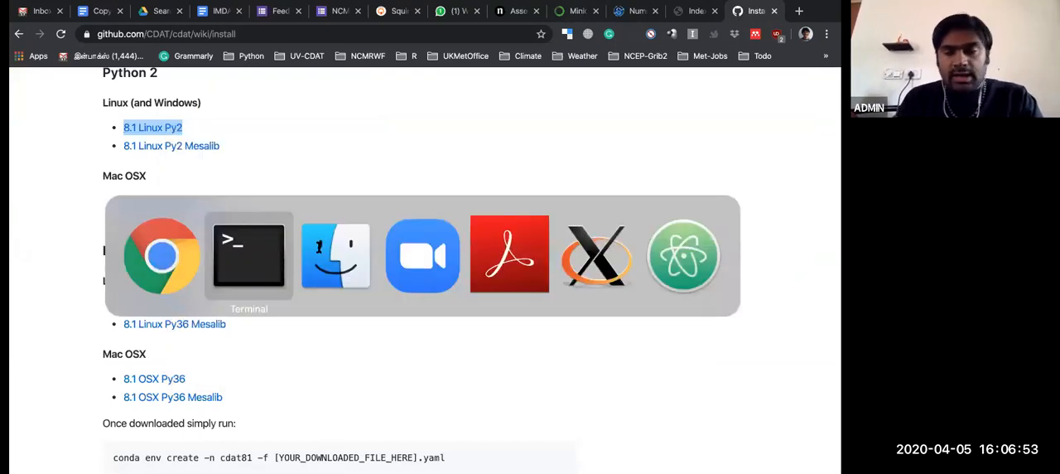
pyautogui.click(248, 255)
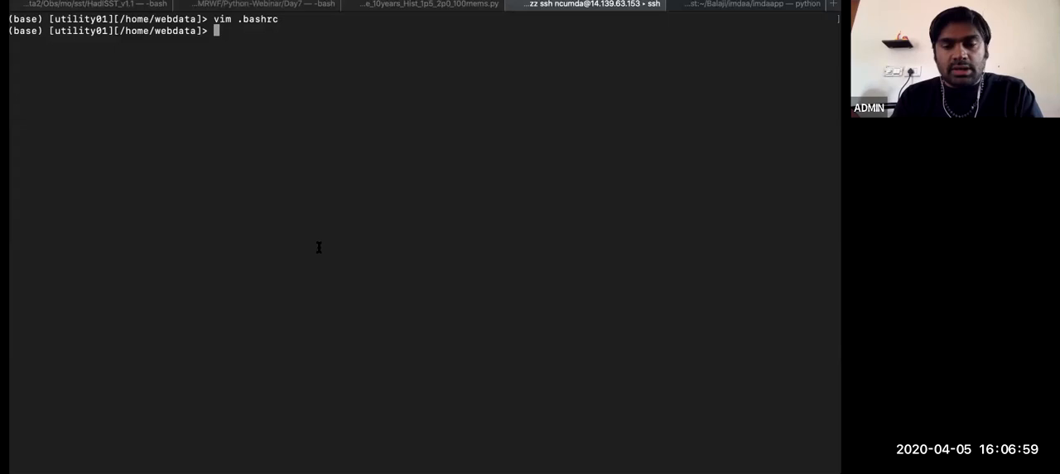
pyautogui.write('wget')
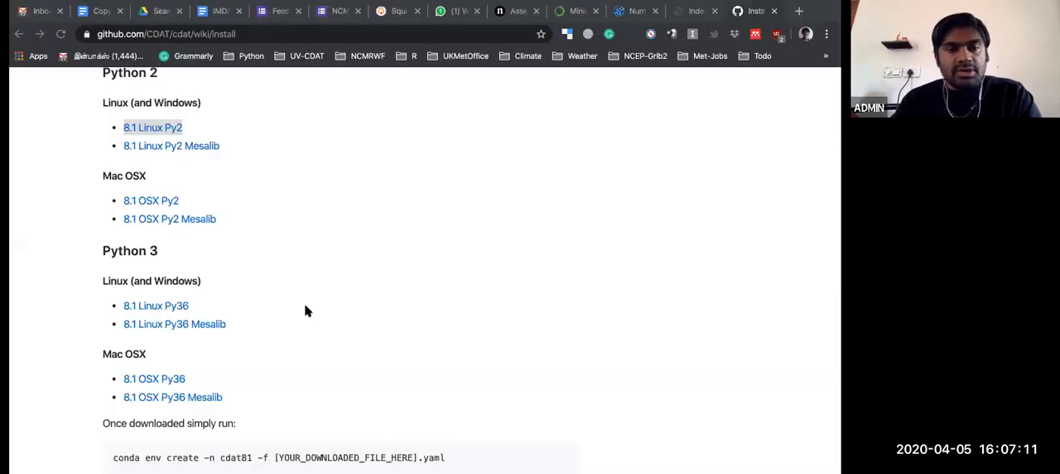
pyautogui.scroll(-3)
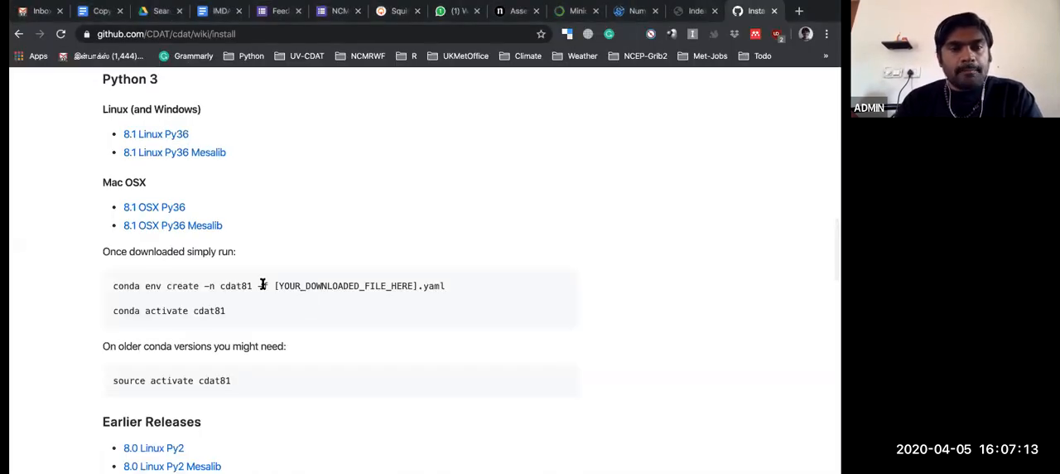
pyautogui.scroll(-3)
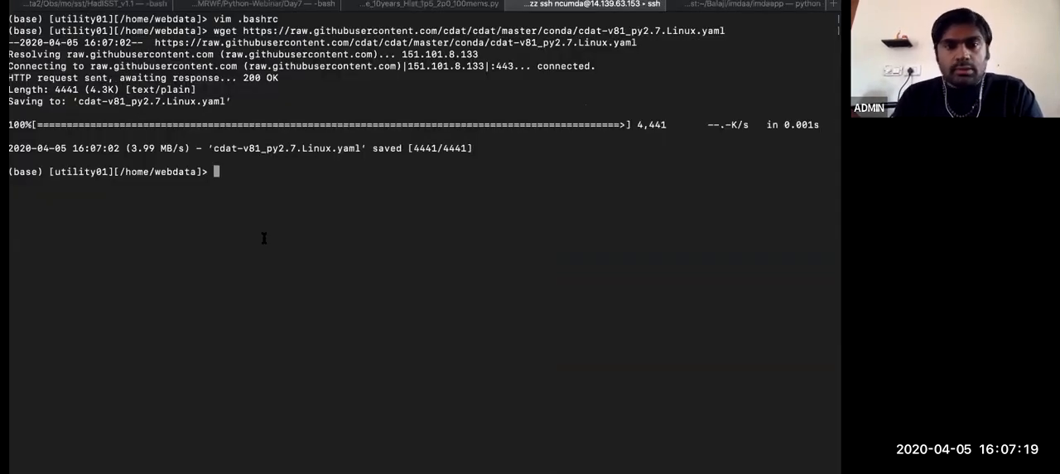
# Run conda env create -n cdat81 -f cdat-v81_py2.7.Linux.yaml on the server
pyautogui.scroll(-3)
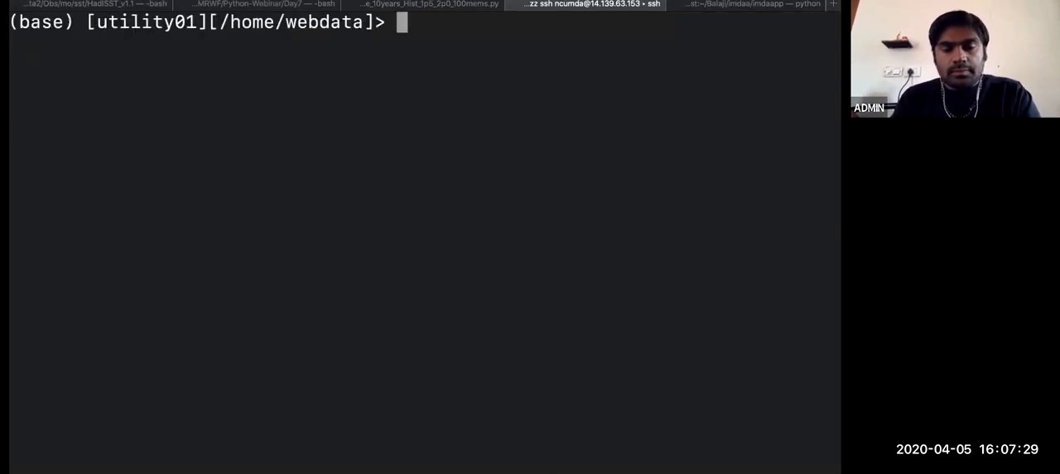
pyautogui.write('wh')
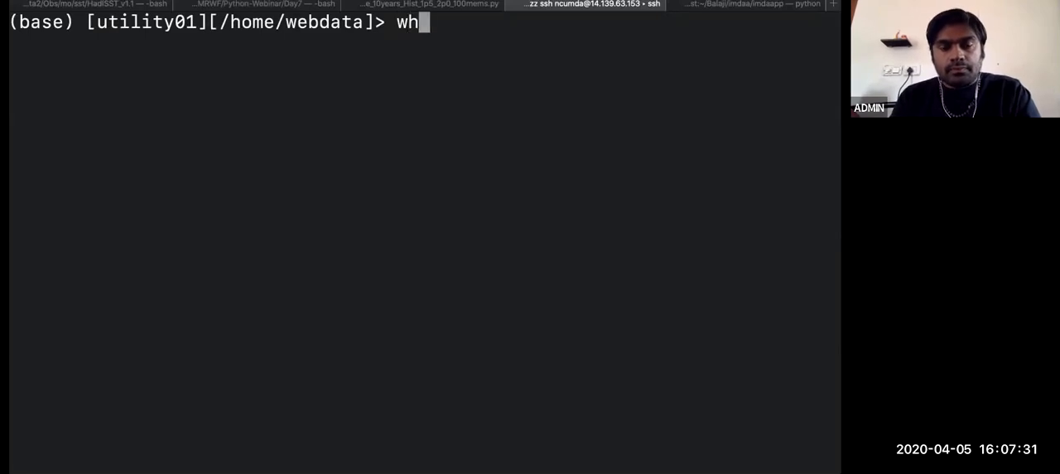
pyautogui.write('get')
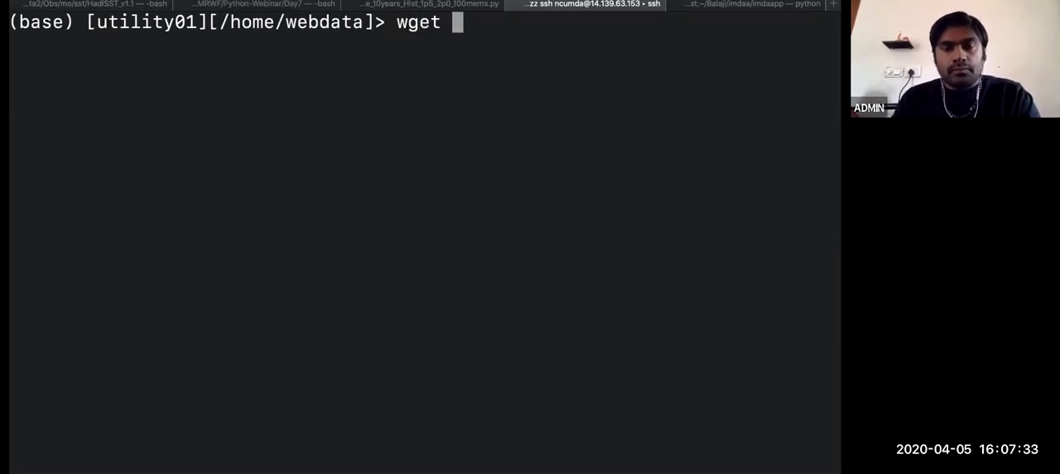
pyautogui.write('conda env create -n cdat81 -f^C')
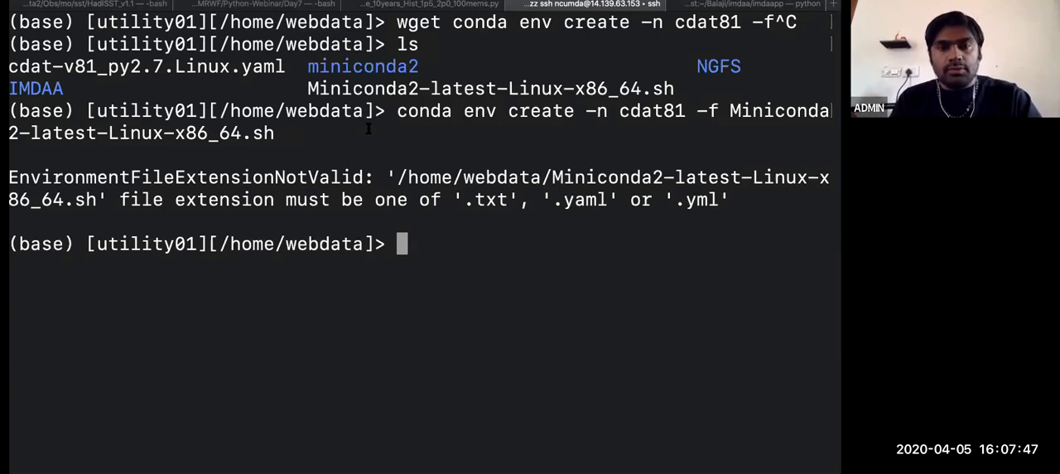
pyautogui.write('conda env create -n cdat81 -f')
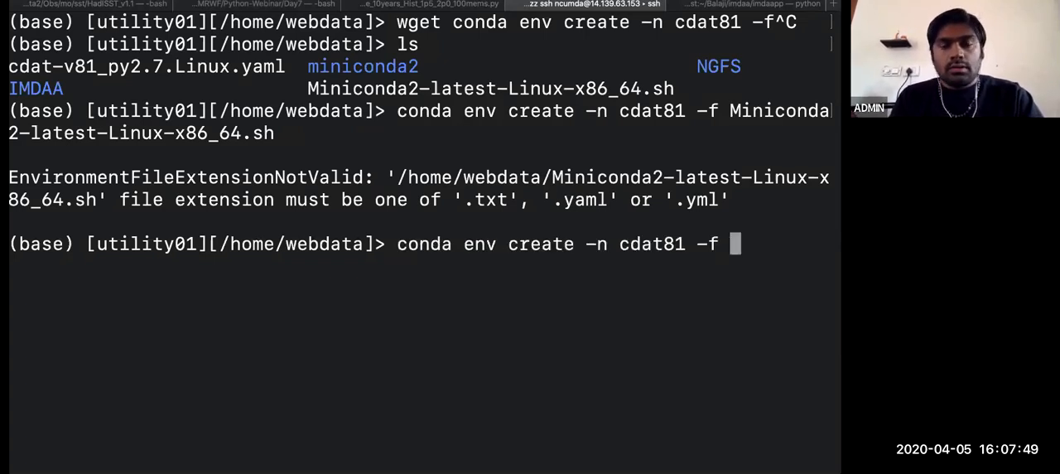
pyautogui.write('cdat-v81_py2.7.Linux.yaml')
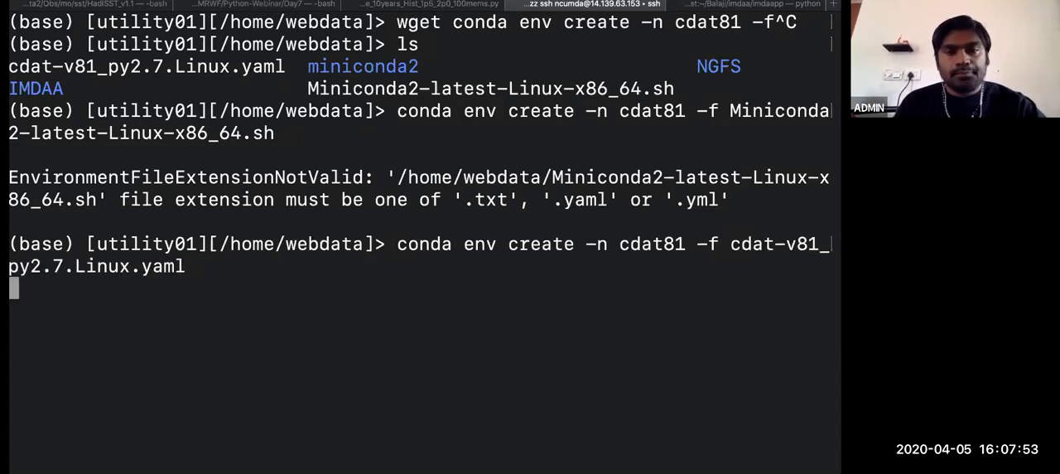
pyautogui.press('enter')
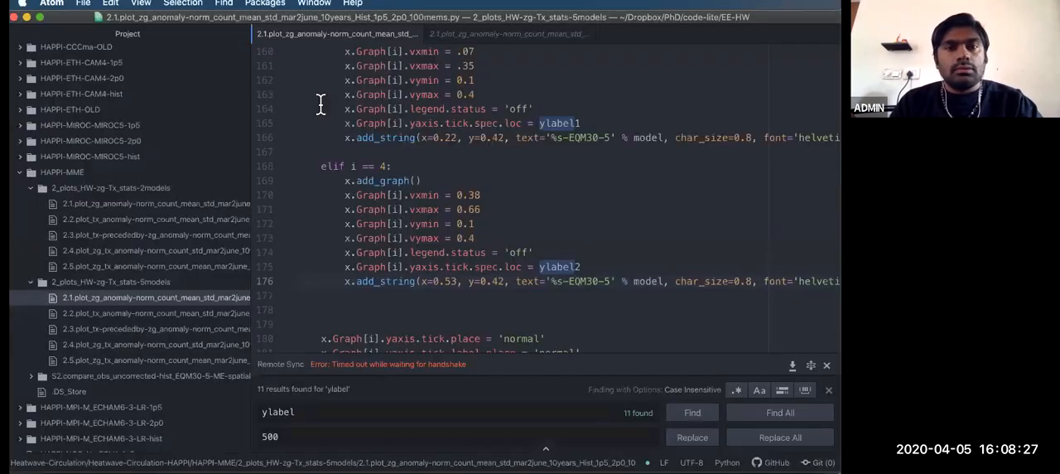
# Compare the ascii2numpy.py script with the REGIONRF.TXT rainfall data it loads
pyautogui.click(313, 4)
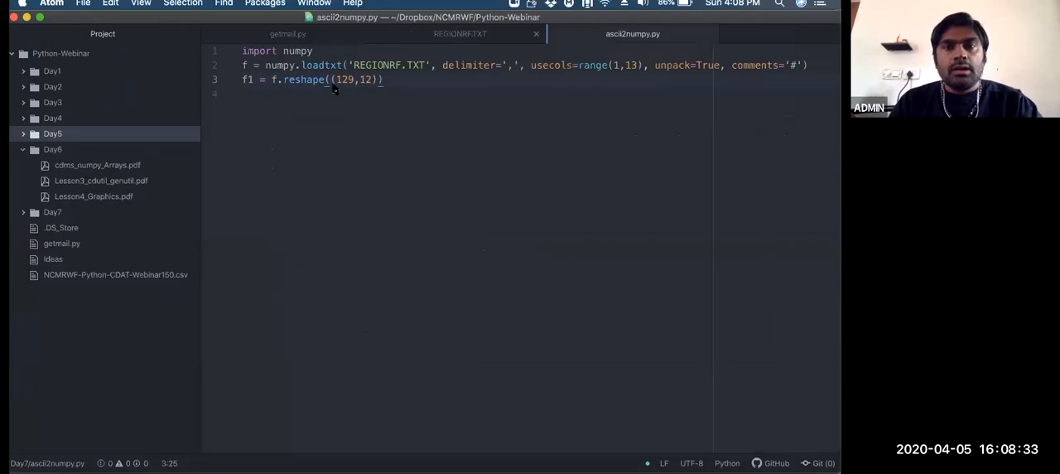
pyautogui.click(460, 34)
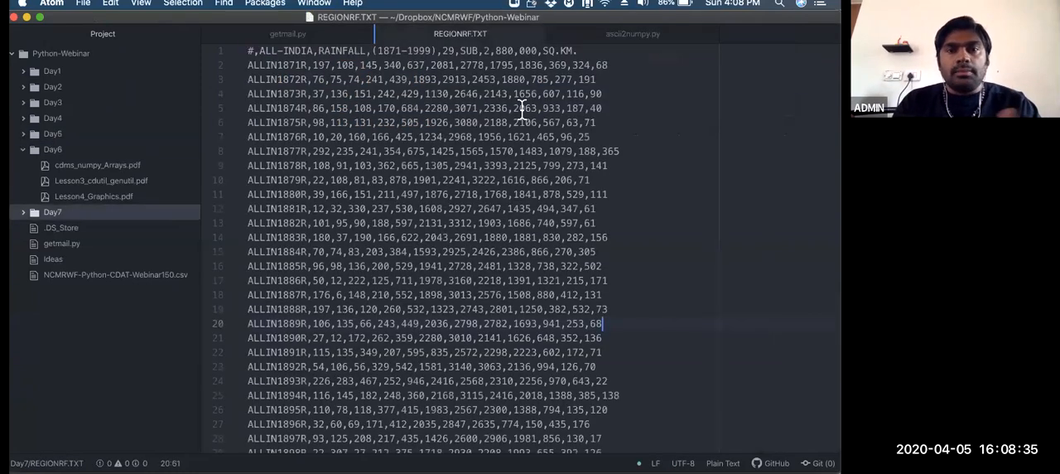
pyautogui.moveTo(448, 80)
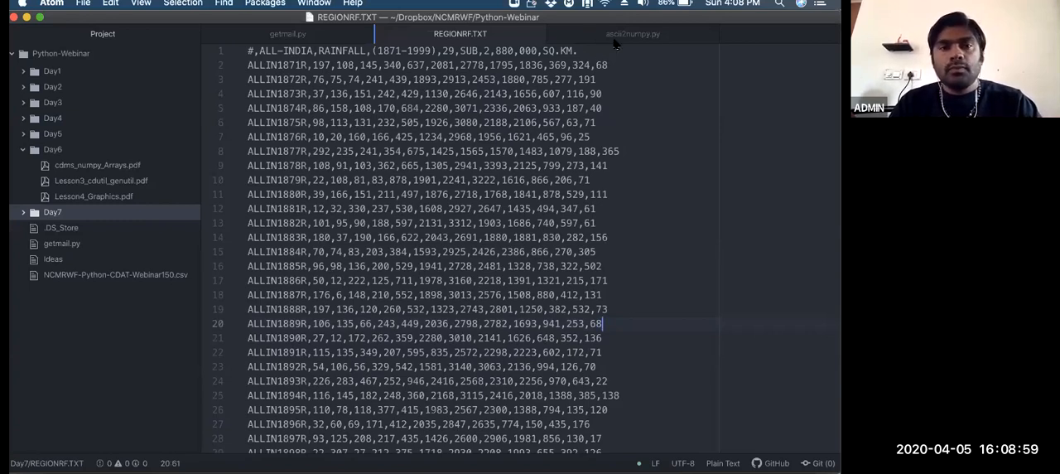
pyautogui.click(632, 34)
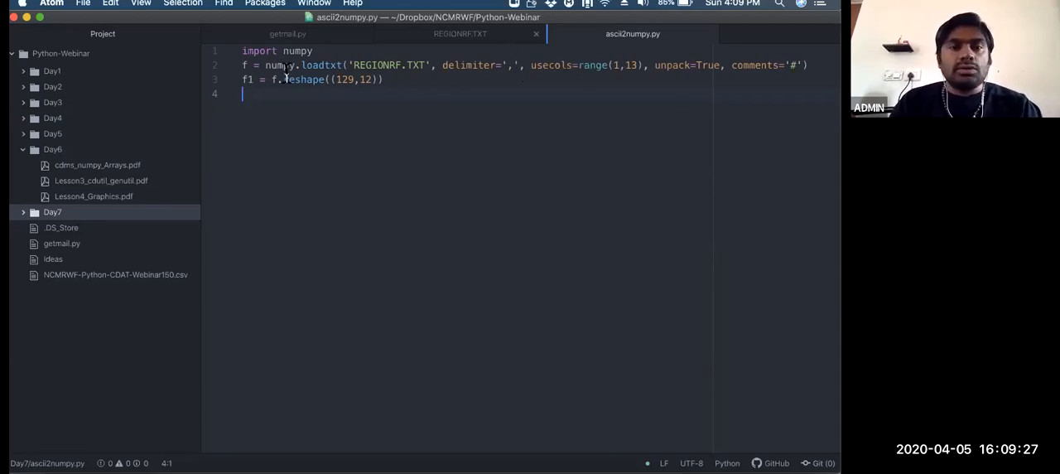
pyautogui.click(460, 34)
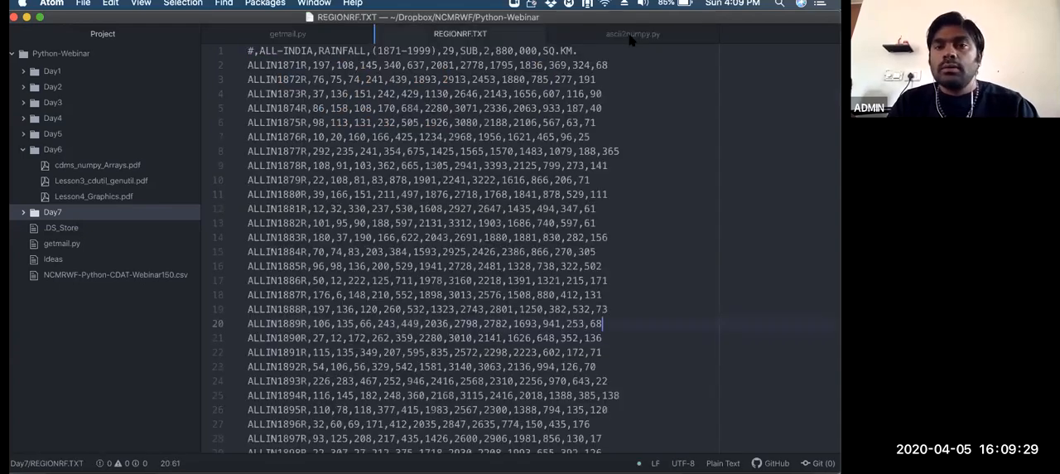
pyautogui.click(632, 34)
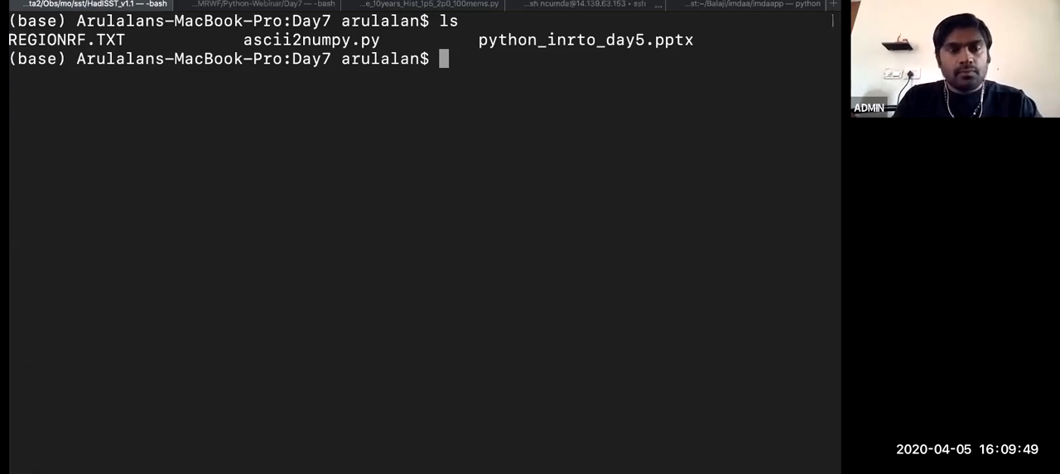
# Activate cdat81 and run python -i ascii2numpy.py
pyautogui.write('ls')
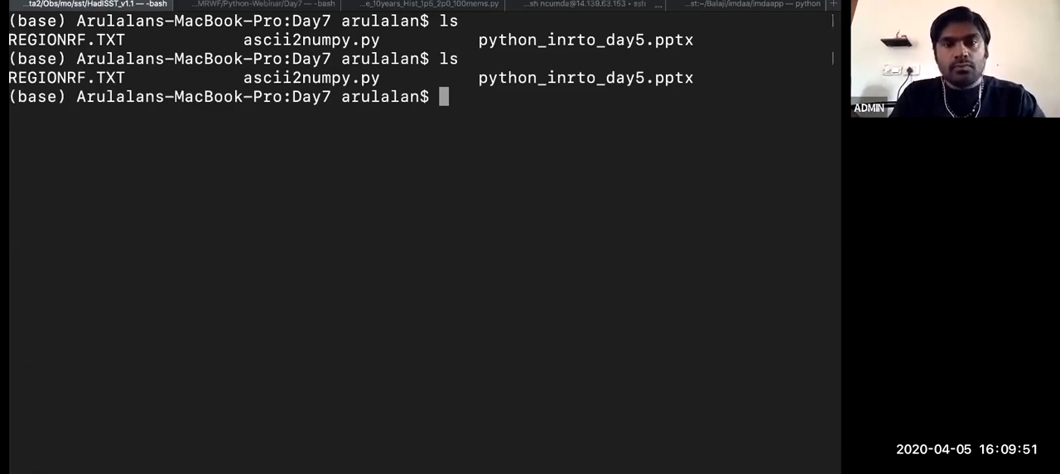
pyautogui.write('!co')
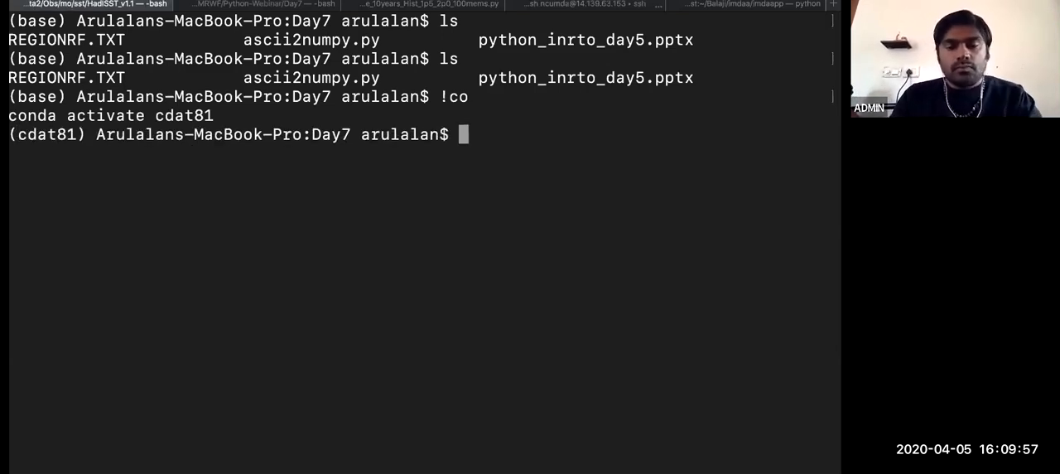
pyautogui.write('python')
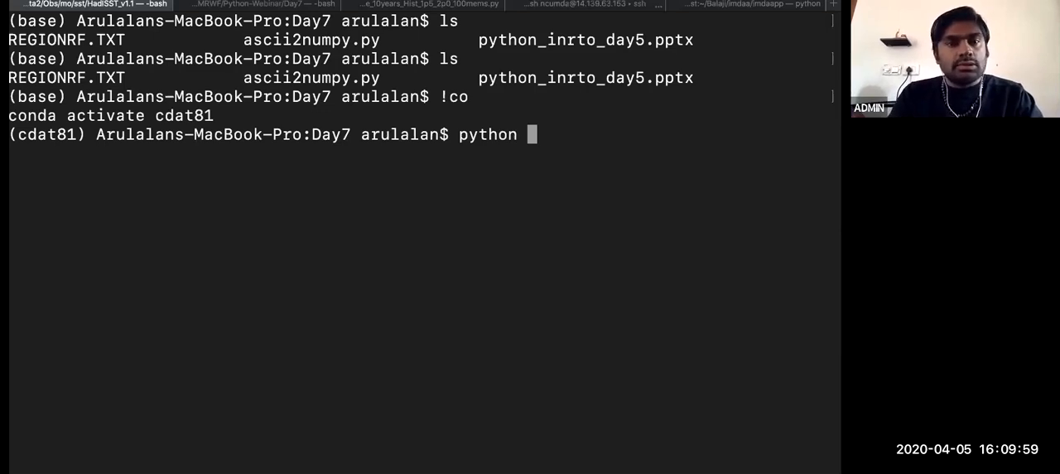
pyautogui.write('-i ascii2numpy.py')
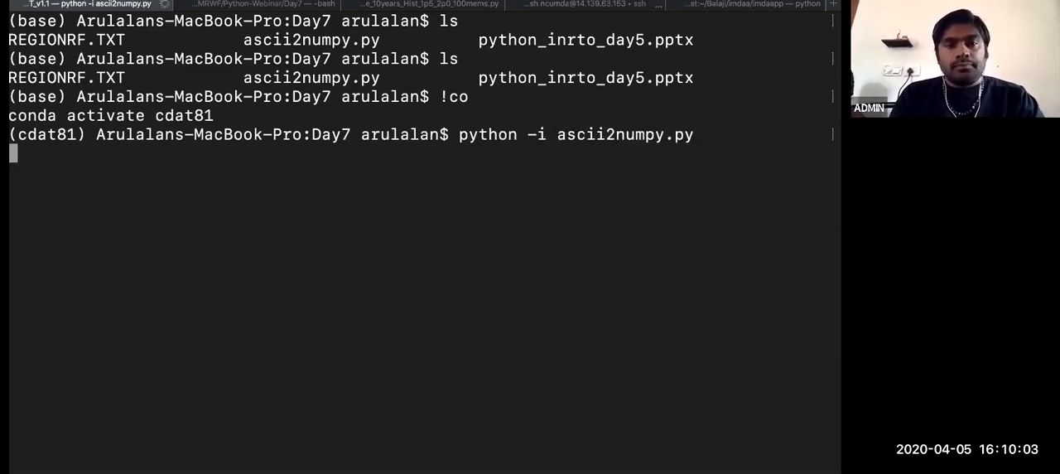
# Print array f, its (12, 129) shape, f1's (129, 12) shape, and f1
pyautogui.write('f')
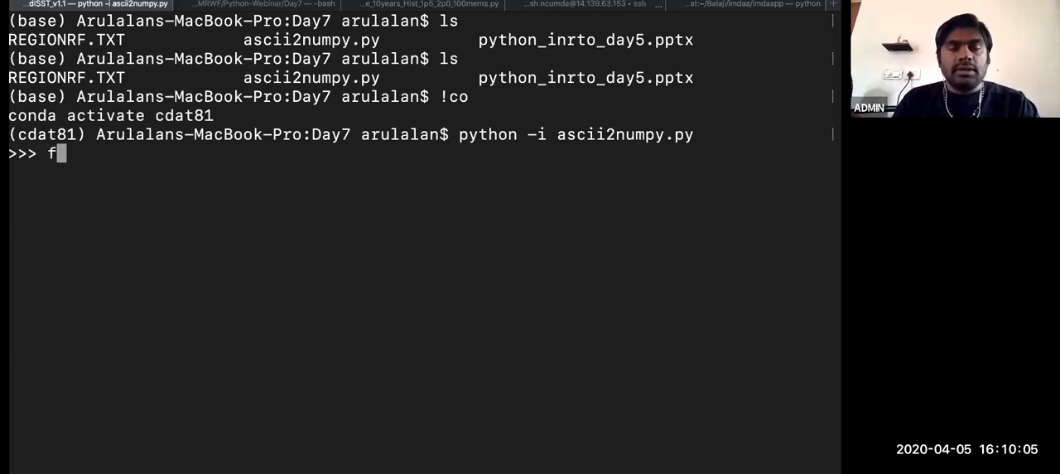
pyautogui.press('enter')
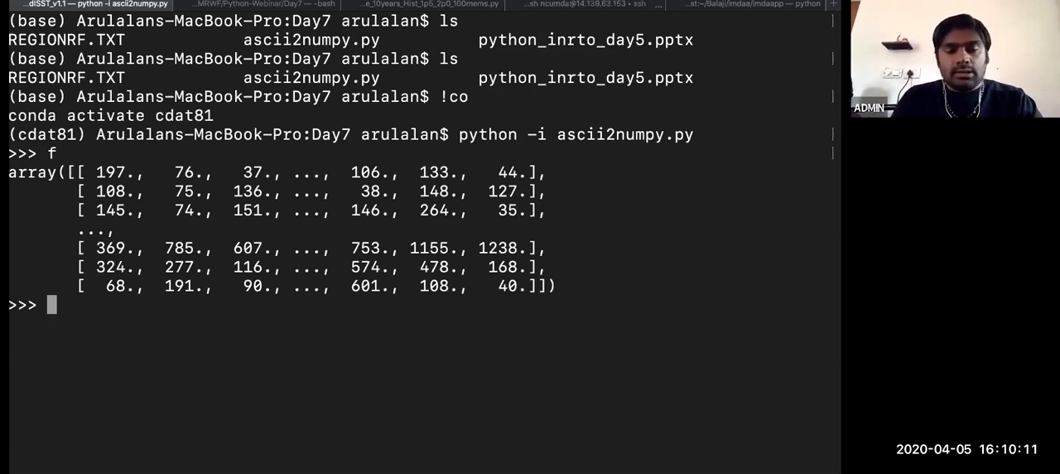
pyautogui.write('.shape')
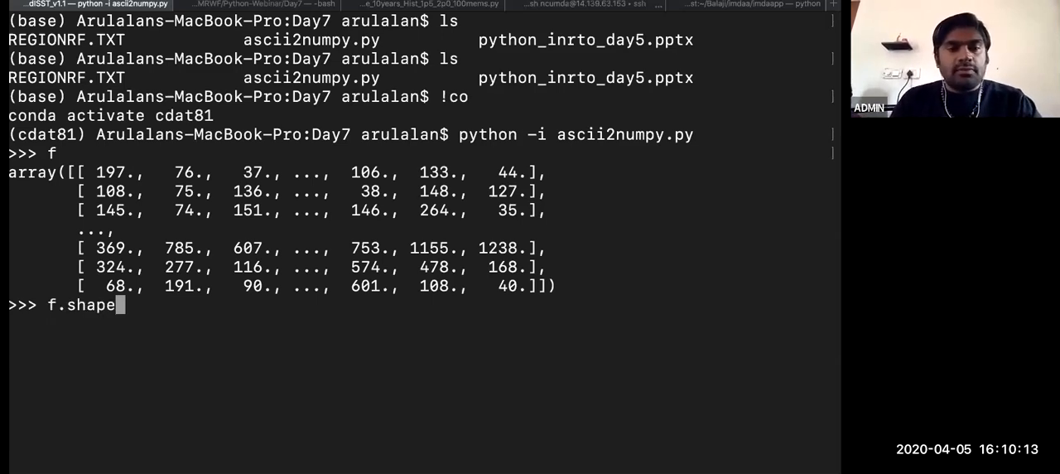
pyautogui.press('enter')
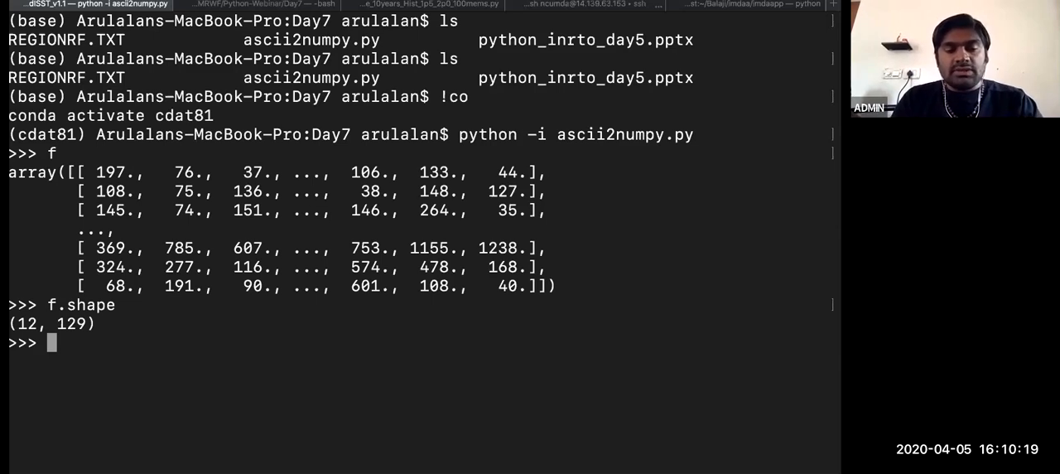
pyautogui.write('f')
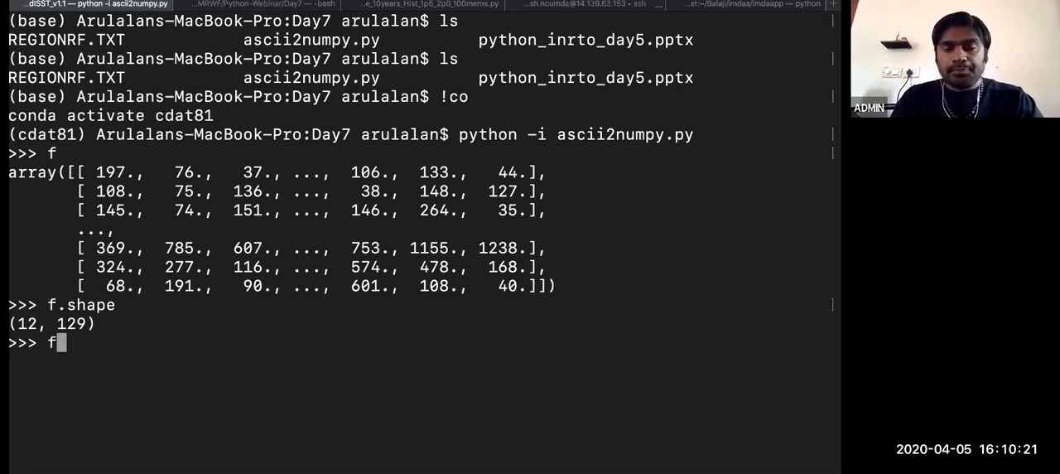
pyautogui.write('1.')
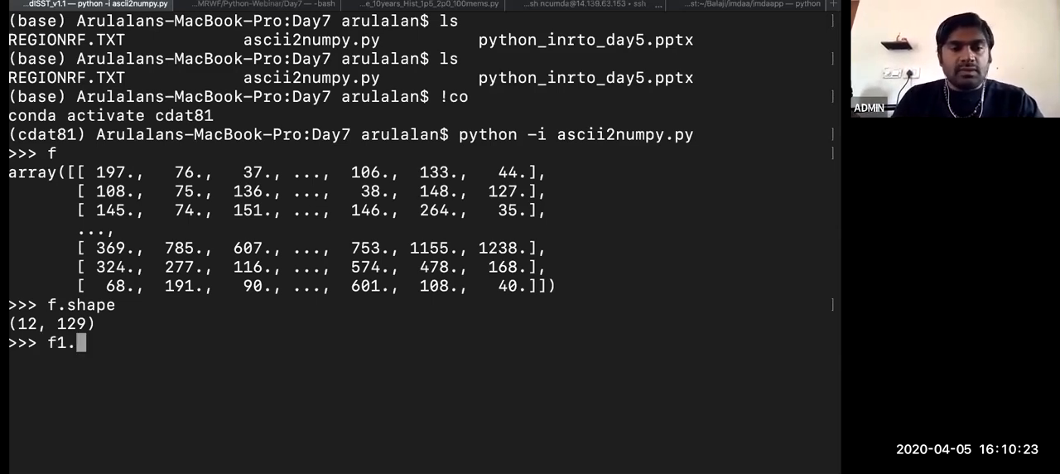
pyautogui.write('shape')
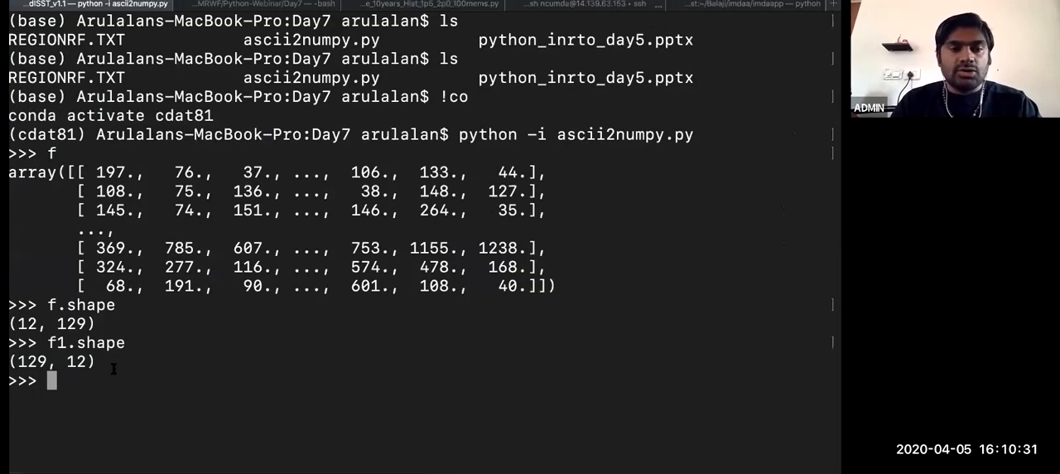
pyautogui.write('f')
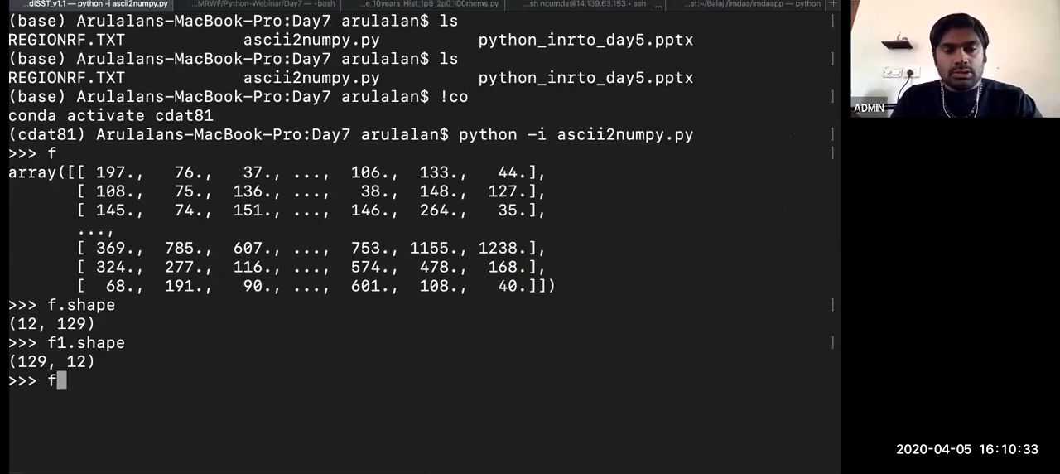
pyautogui.write('1')
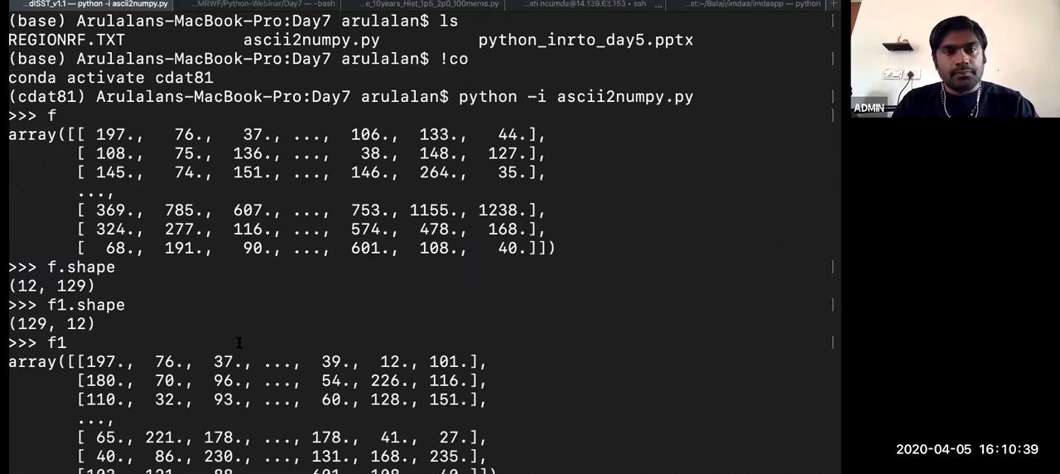
pyautogui.moveTo(555, 348)
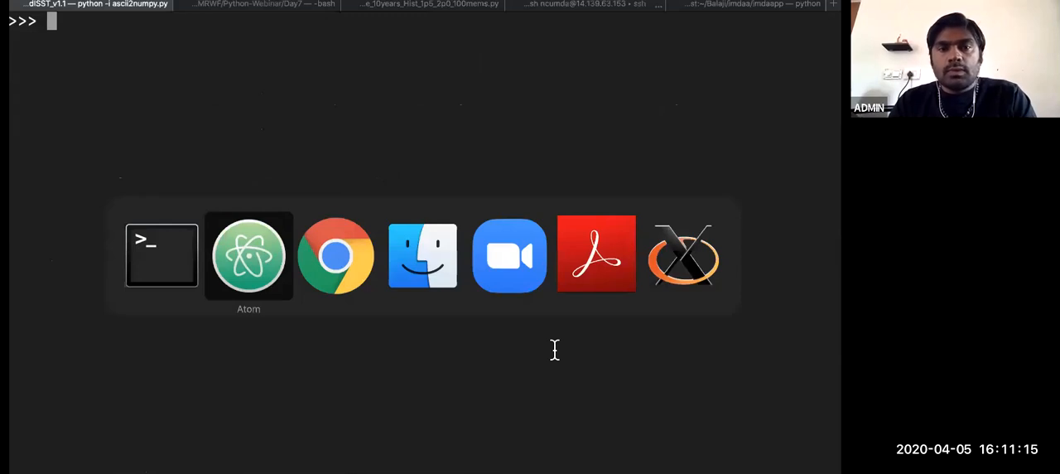
pyautogui.click(249, 254)
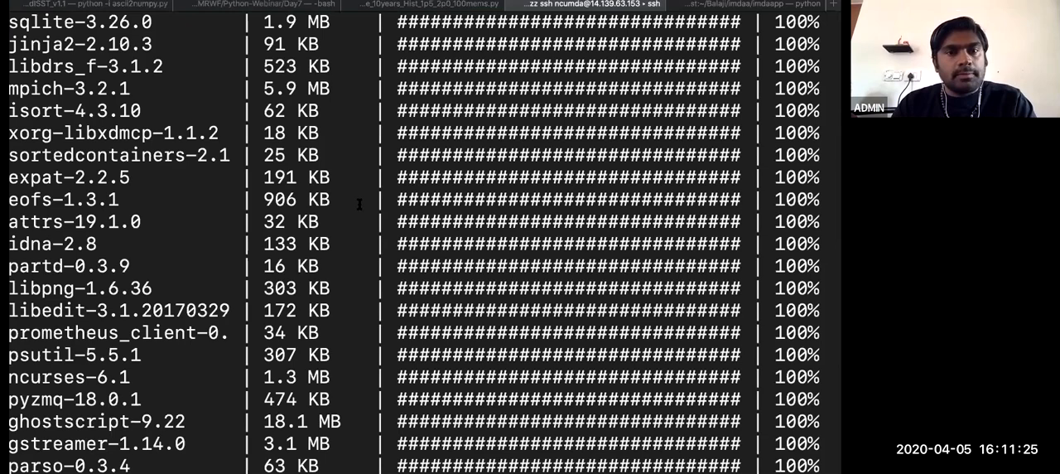
pyautogui.scroll(-3)
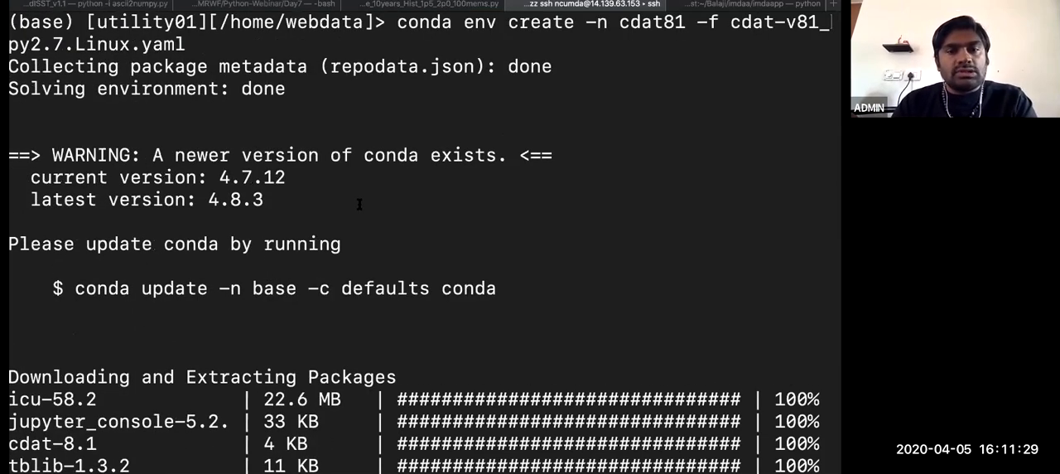
pyautogui.scroll(-3)
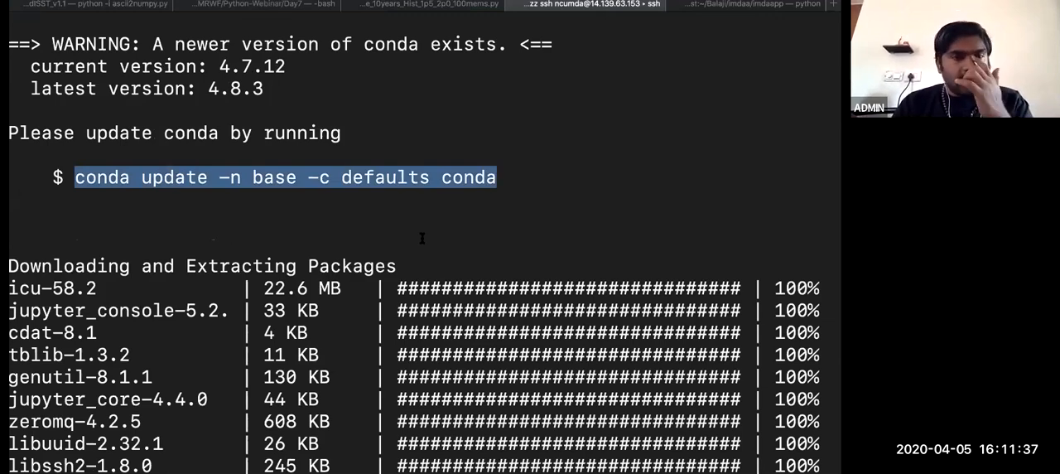
pyautogui.scroll(-3)
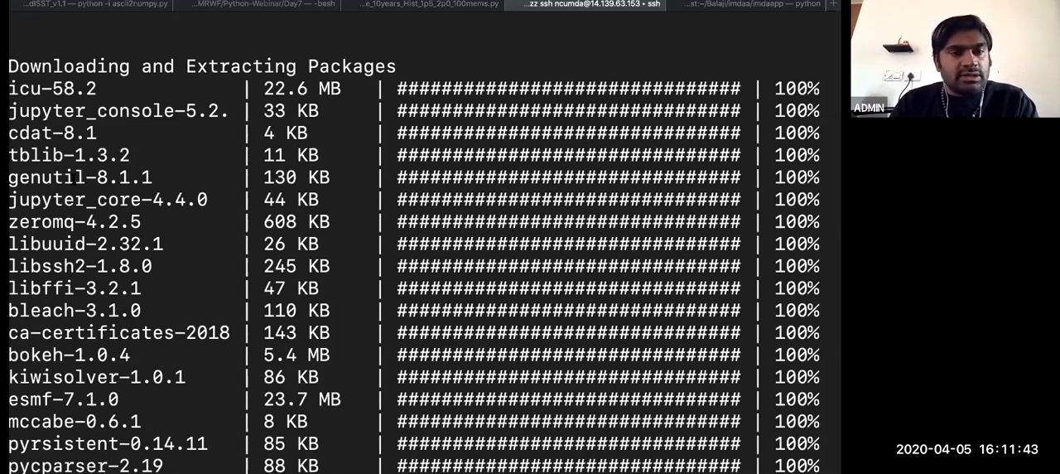
pyautogui.doubleClick(47, 177)
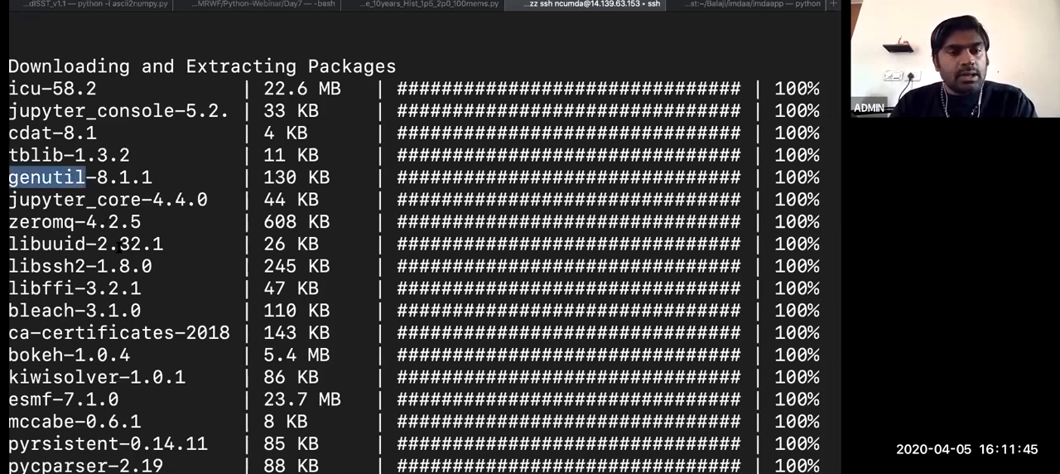
pyautogui.scroll(-3)
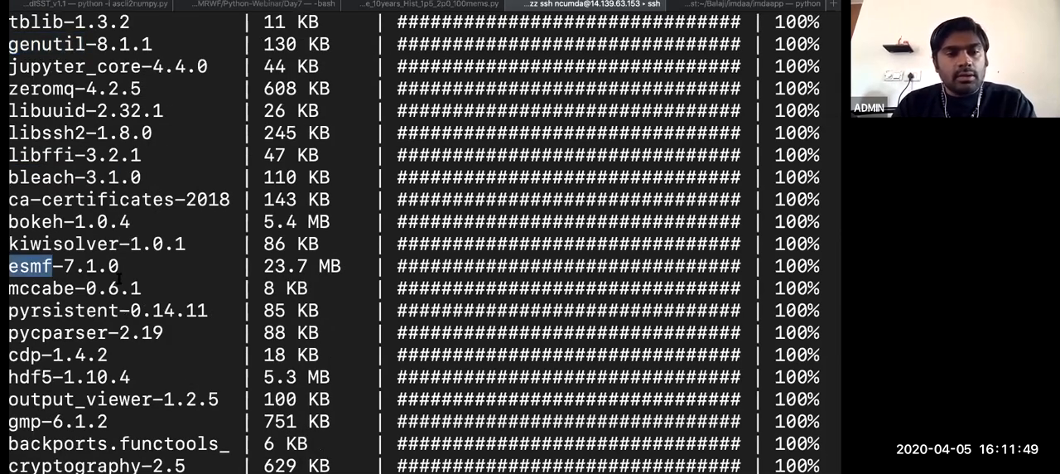
pyautogui.scroll(-3)
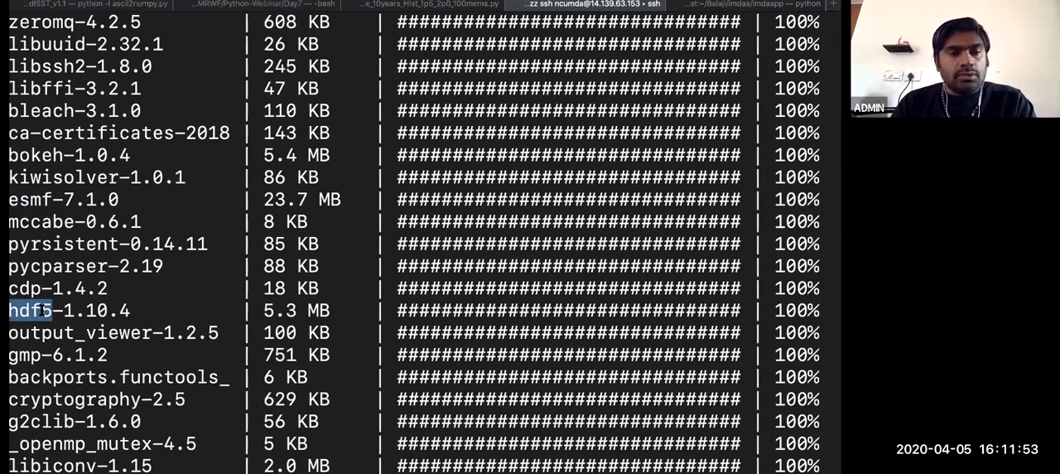
pyautogui.scroll(-3)
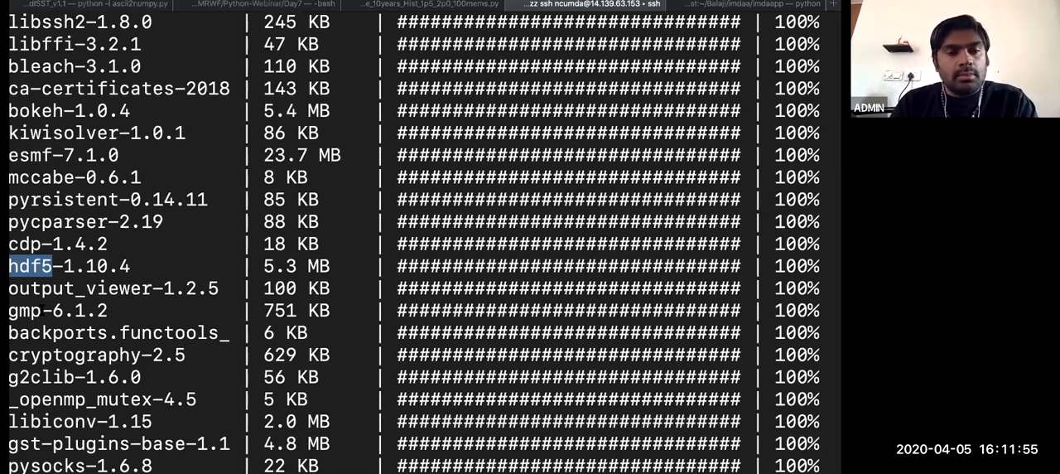
pyautogui.scroll(-3)
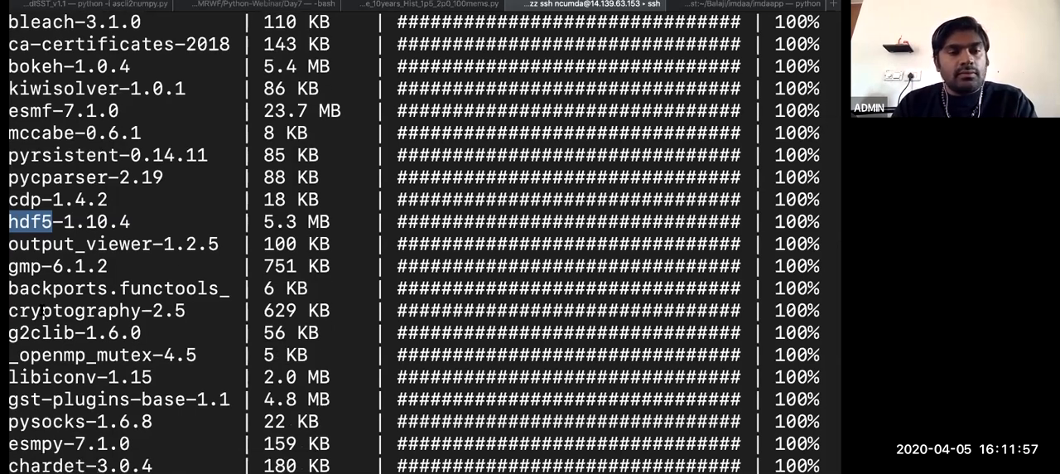
pyautogui.scroll(-3)
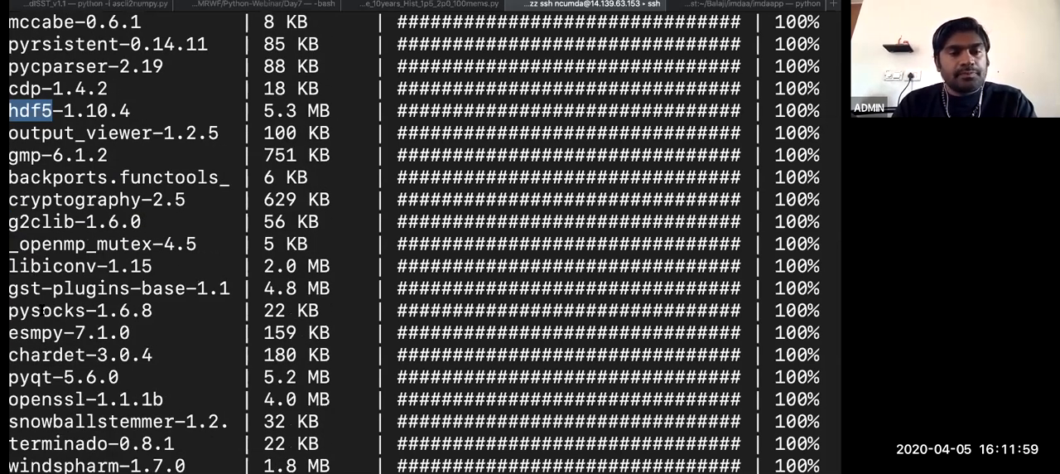
pyautogui.scroll(-3)
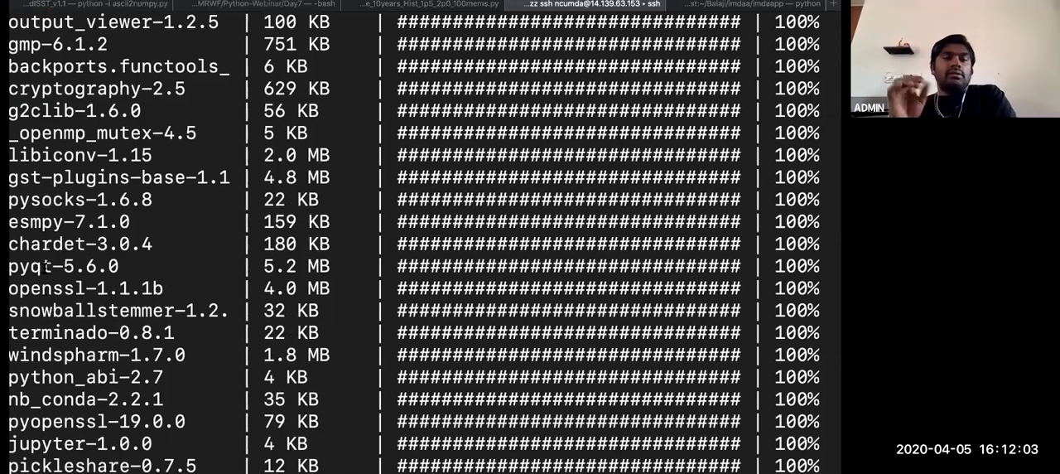
pyautogui.doubleClick(30, 266)
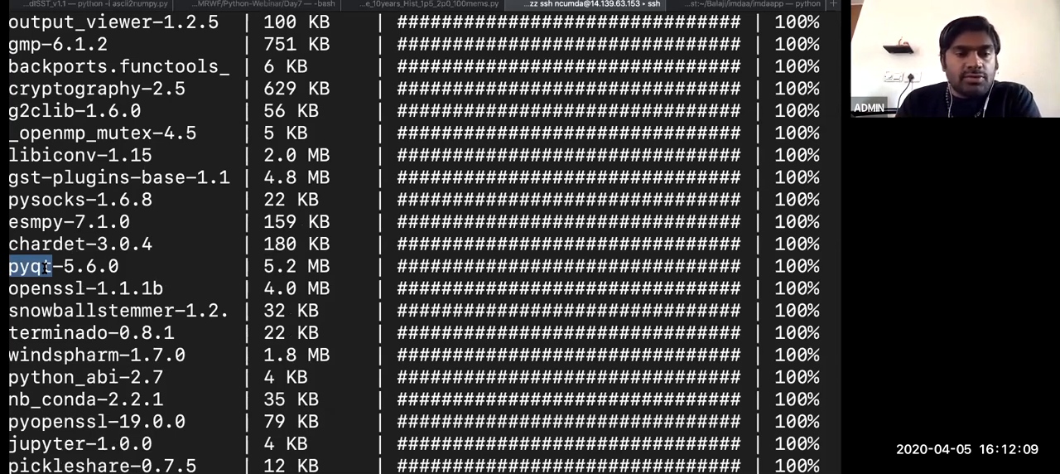
pyautogui.scroll(-3)
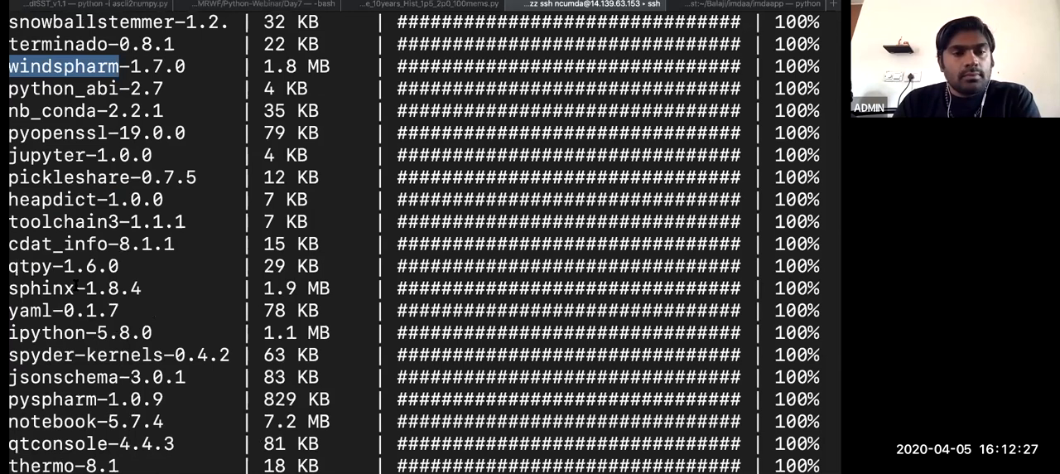
pyautogui.scroll(-3)
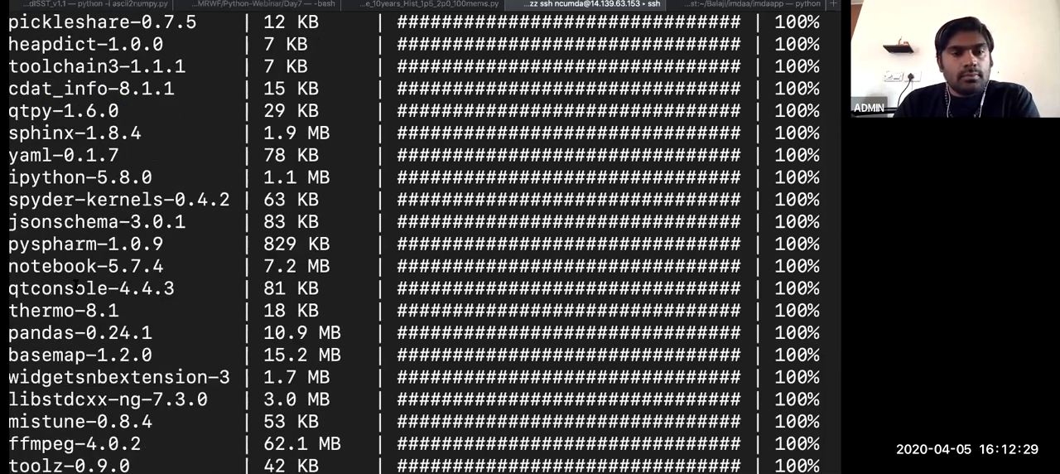
pyautogui.scroll(-3)
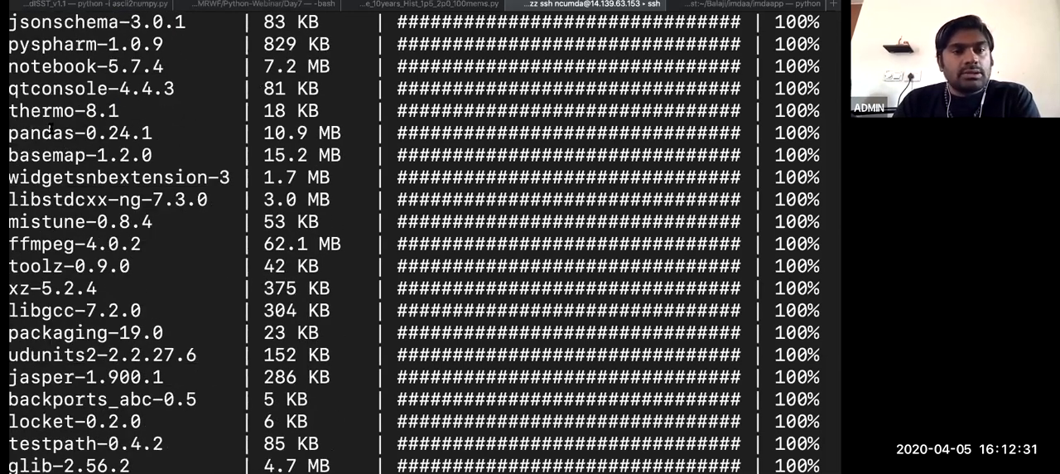
pyautogui.doubleClick(40, 132)
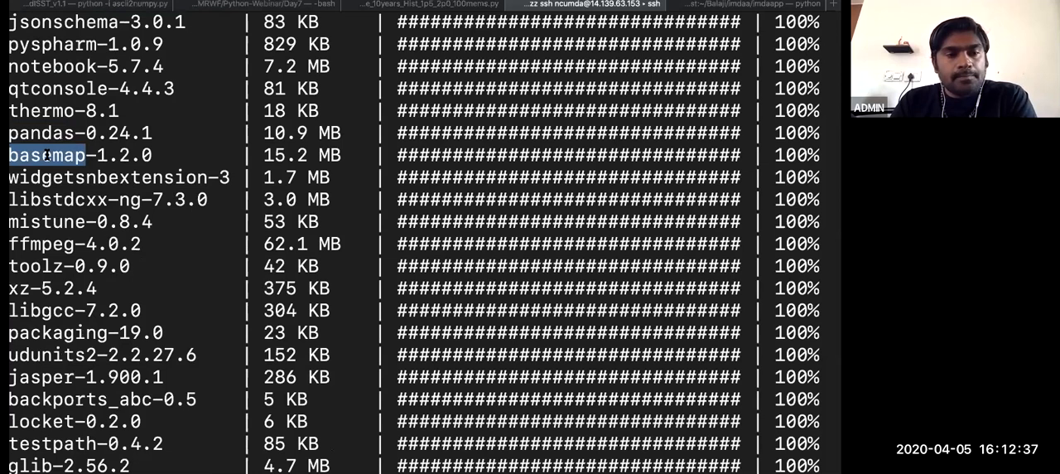
pyautogui.scroll(-3)
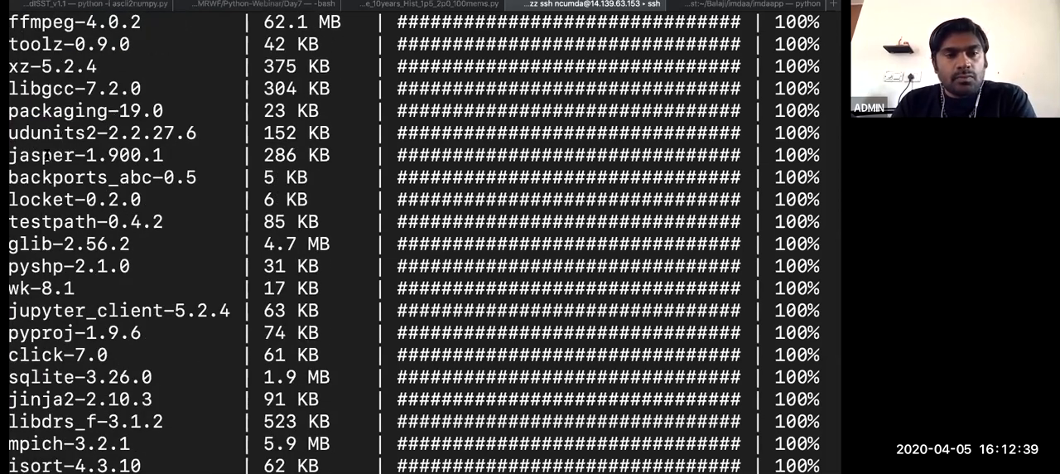
pyautogui.scroll(-3)
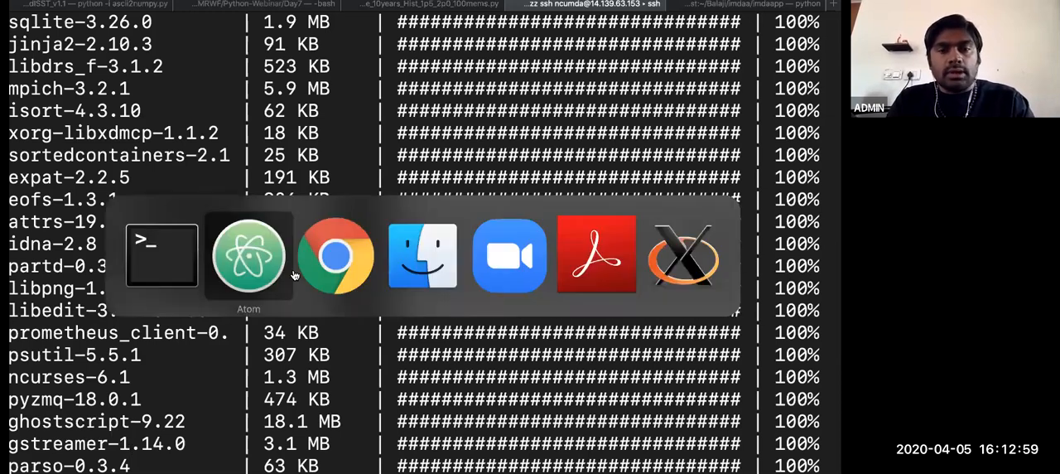
pyautogui.moveTo(335, 255)
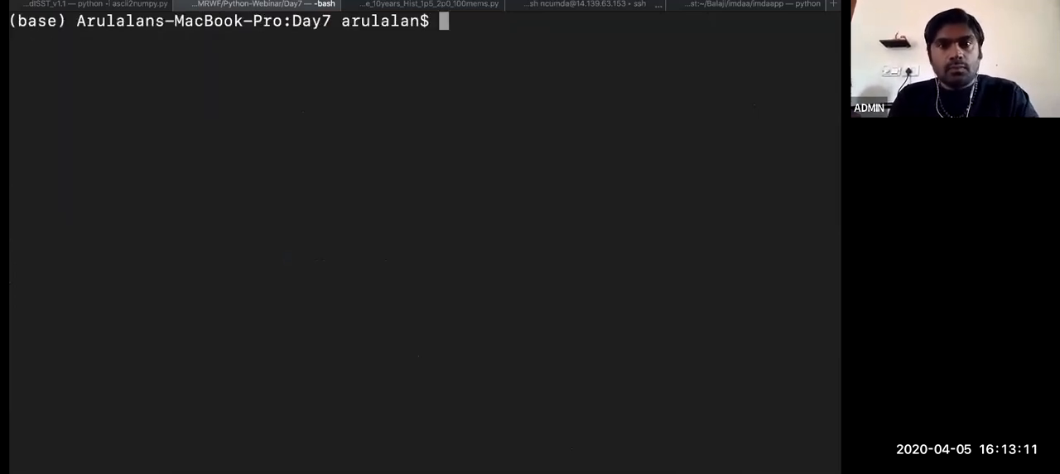
# Log into varuna and list the data2 Obs/mo/sst observations folder
pyautogui.write('varuna')
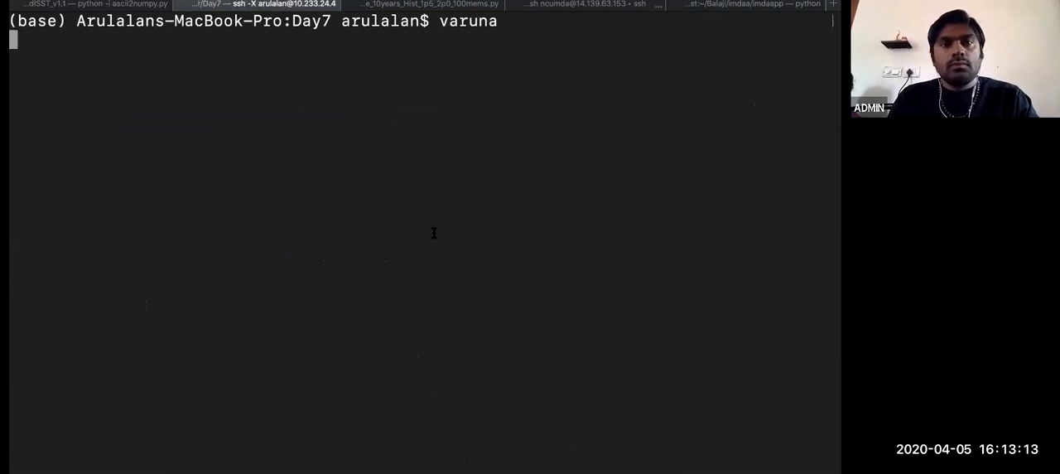
pyautogui.press('enter')
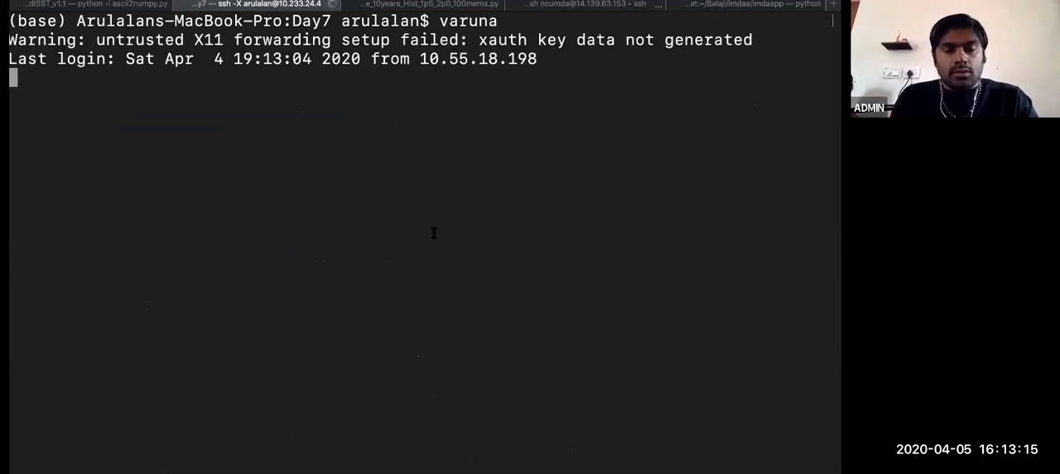
pyautogui.write('cd')
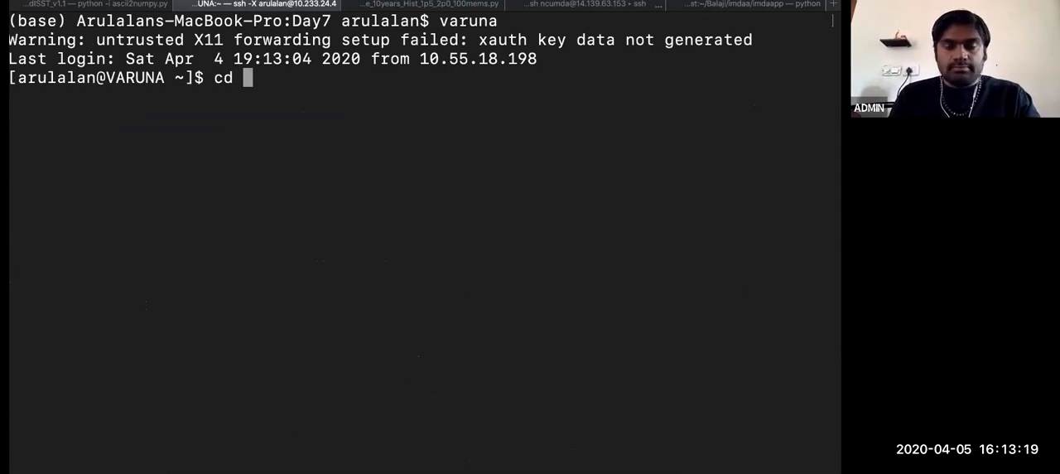
pyautogui.write('/')
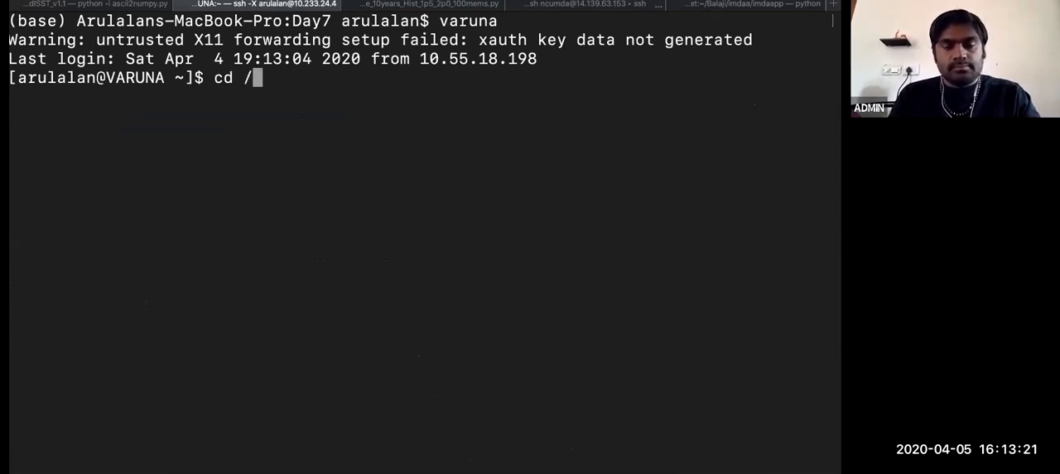
pyautogui.write('data2')
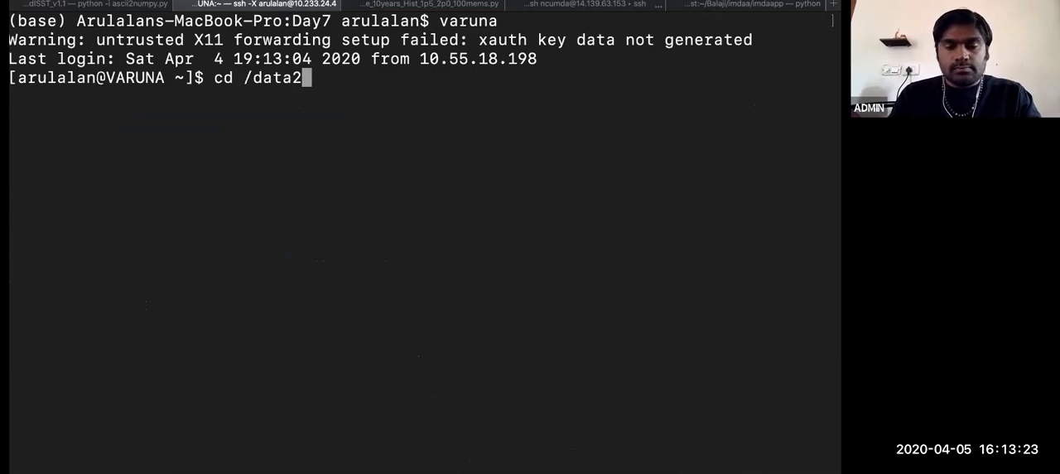
pyautogui.write('Obs/')
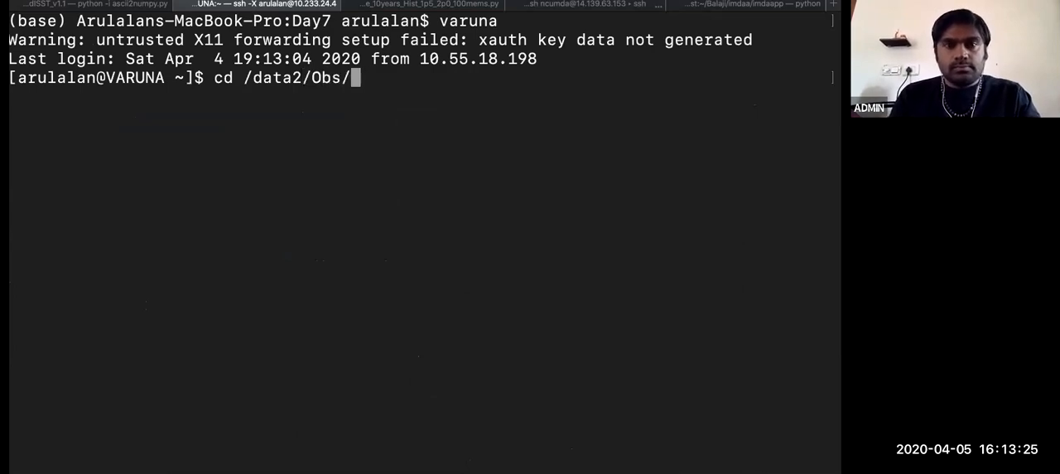
pyautogui.write('mo/sst/')
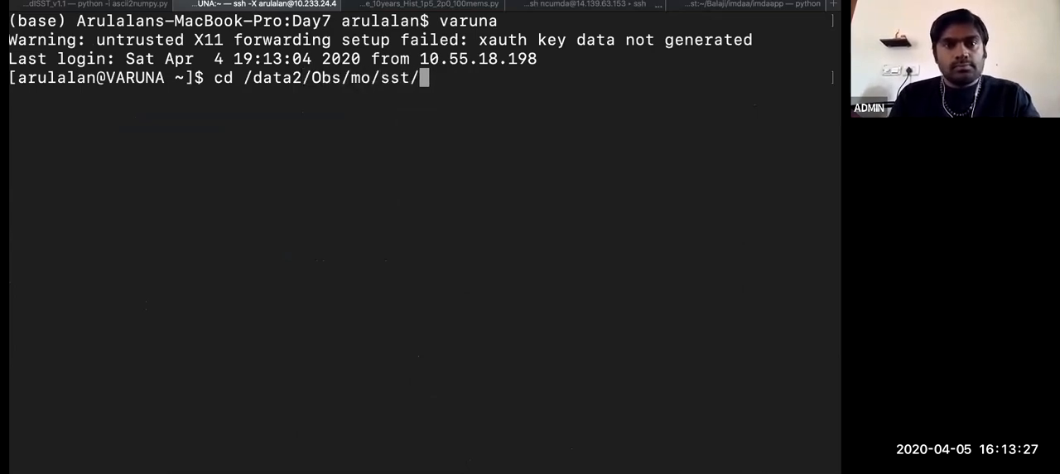
pyautogui.write('ls')
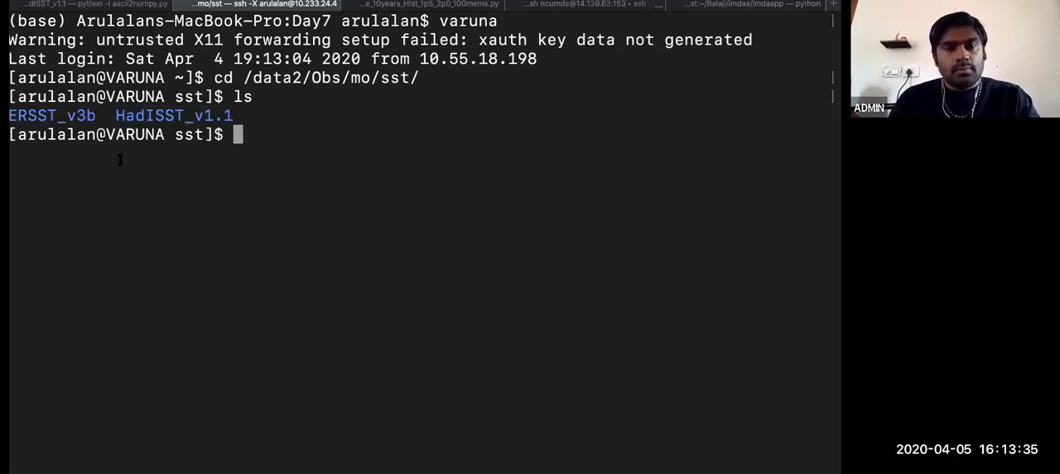
# Inspect the ERSST_v3b folder, then move into HadISST_v1.1 and list it
pyautogui.doubleClick(52, 115)
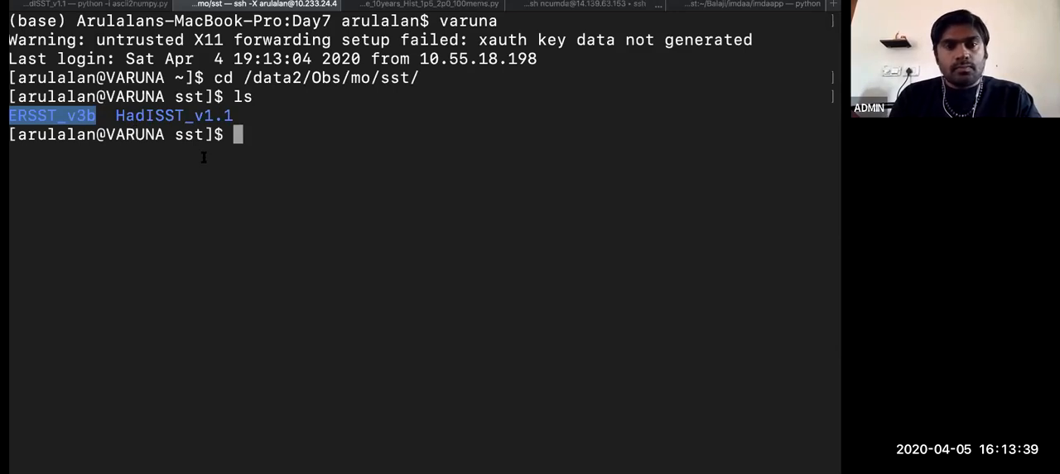
pyautogui.write('ls')
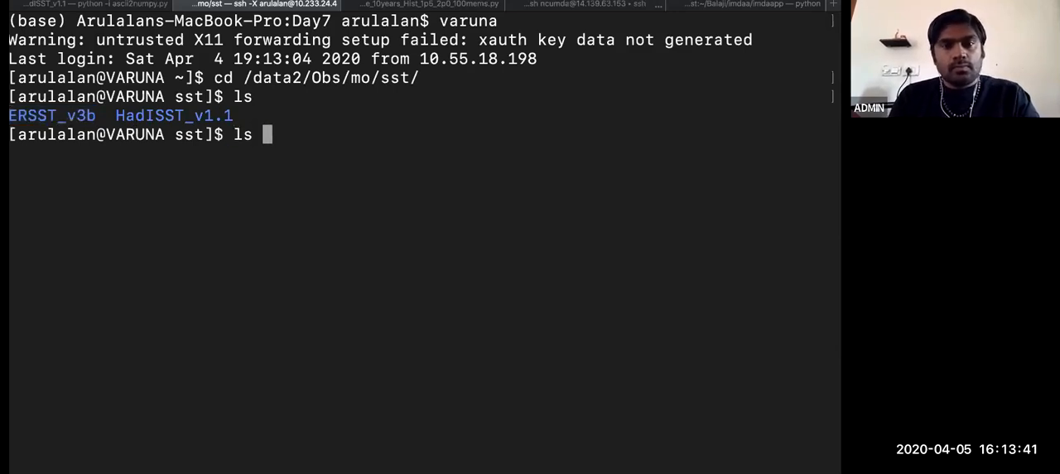
pyautogui.write('ERSST_v3b/')
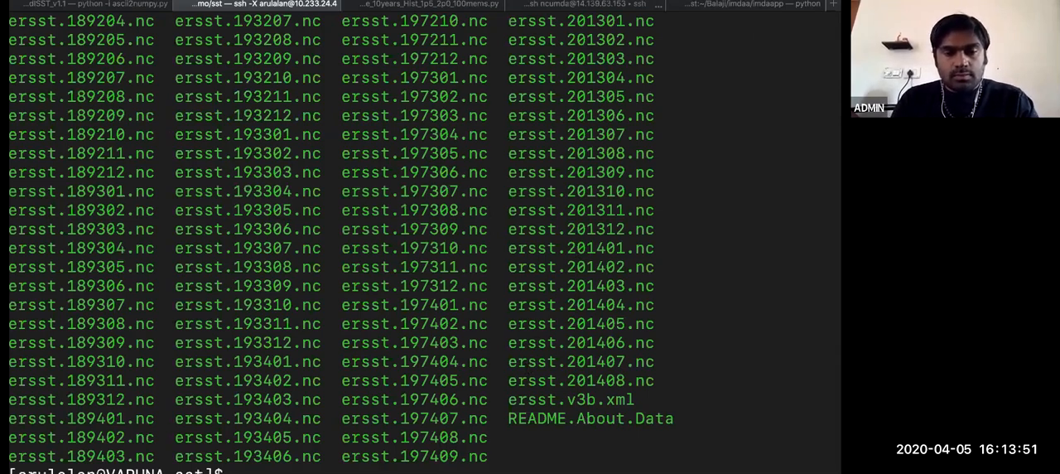
pyautogui.write('pwd')
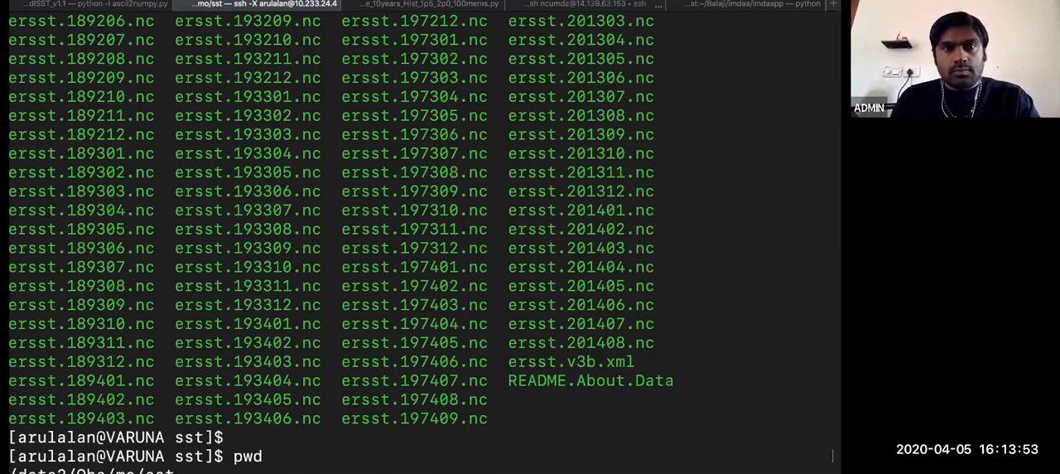
pyautogui.write('ls')
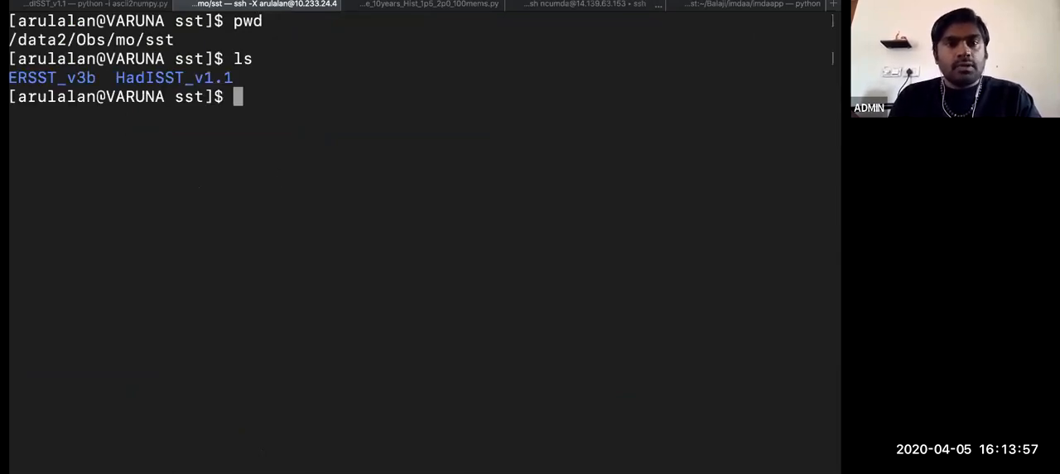
pyautogui.write('cd HadISST_v1.1/')
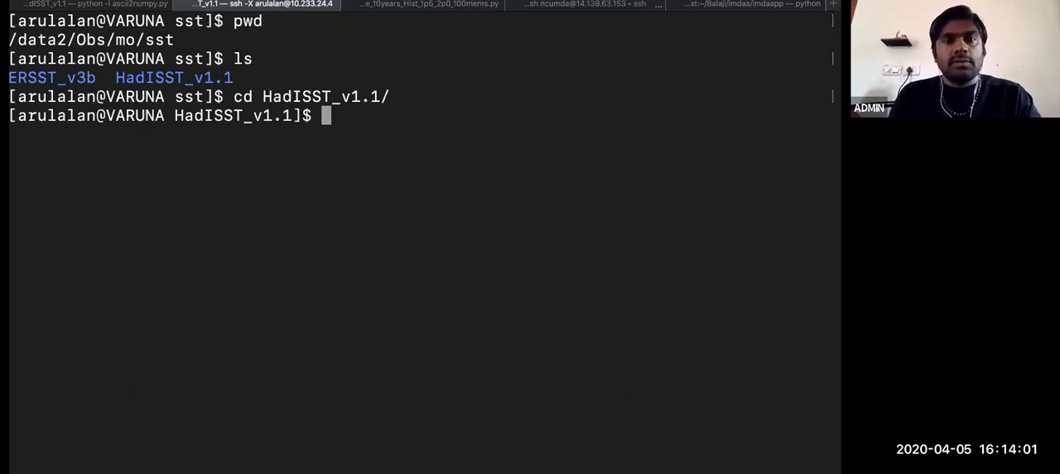
pyautogui.write('ls')
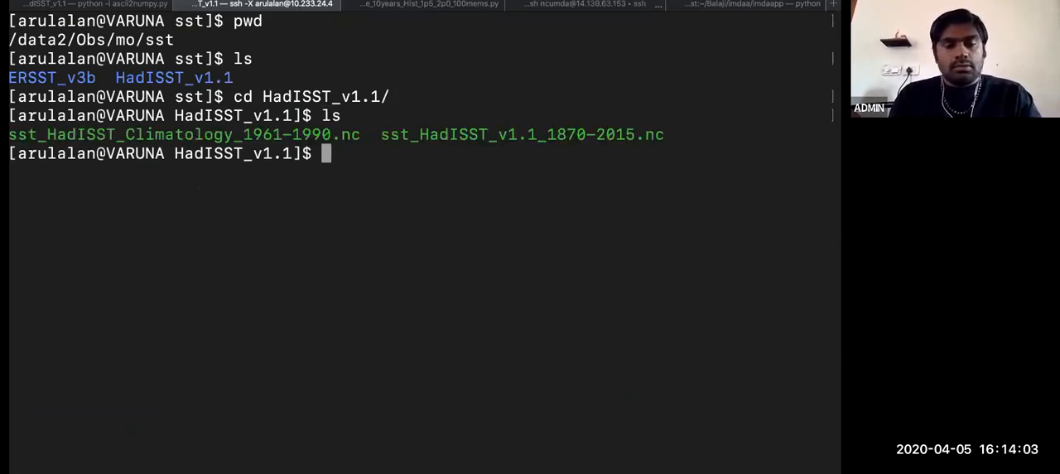
# Start uvcdat, import cdms2 and open sst_HadISST_v1.1_1870-2015.nc as f
pyautogui.write('uvcdat2.4.0')
pyautogui.write('impo')
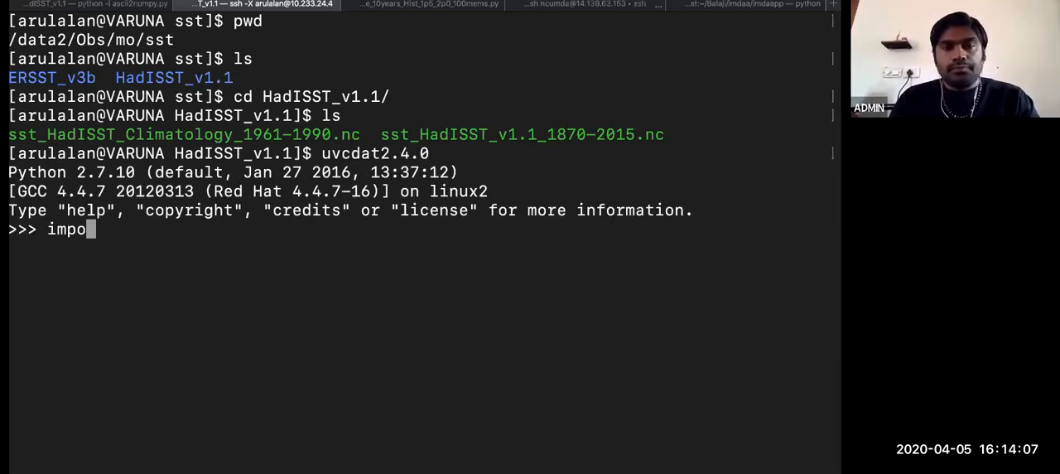
pyautogui.write('rt cdms2')
pyautogui.write('f=')
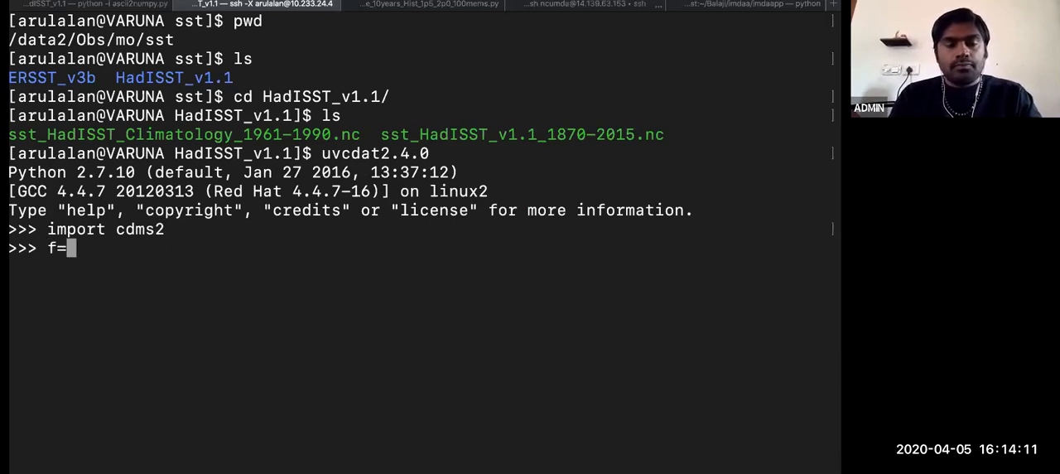
pyautogui.write('cdms2.')
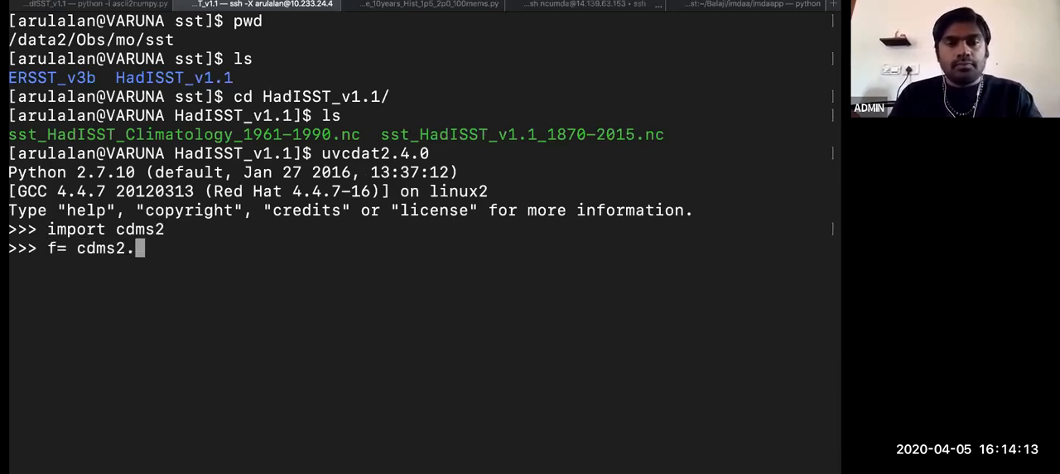
pyautogui.write("open('")
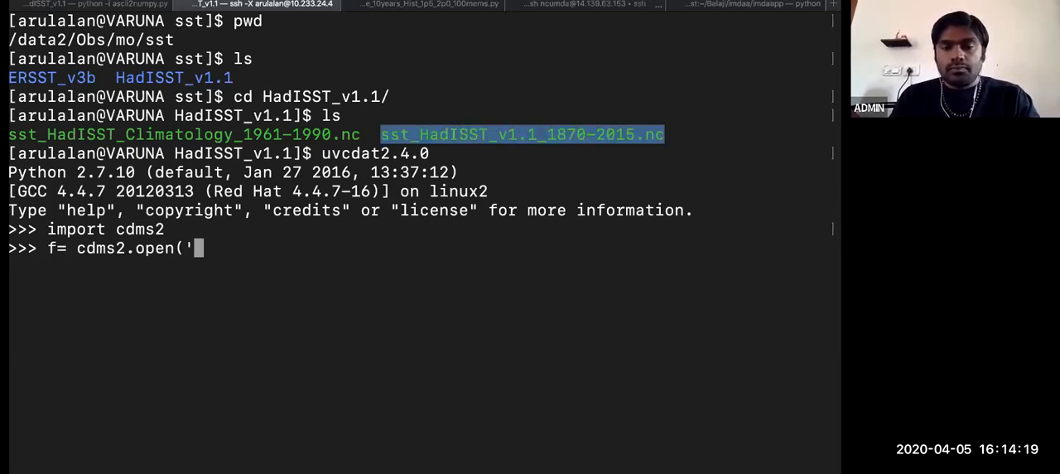
pyautogui.write("sst_HadISST_v1.1_1870-2015.nc')")
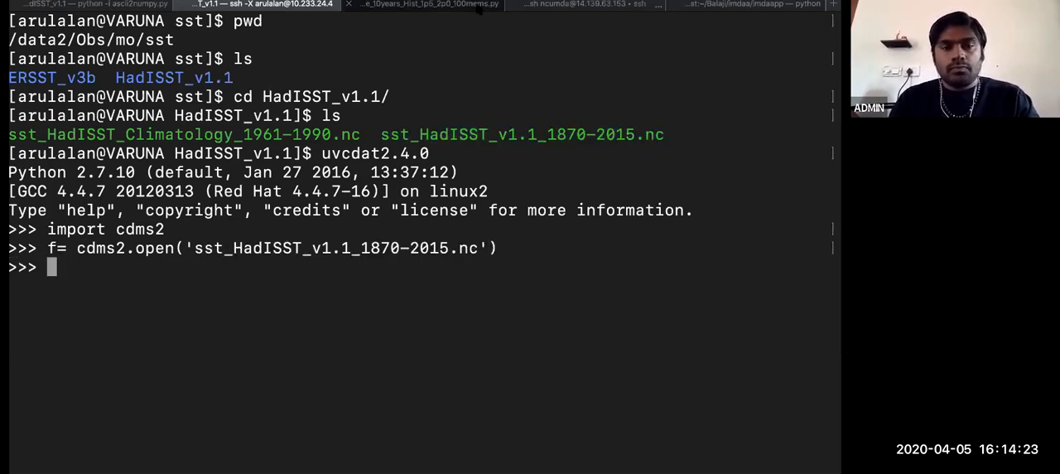
pyautogui.click(431, 4)
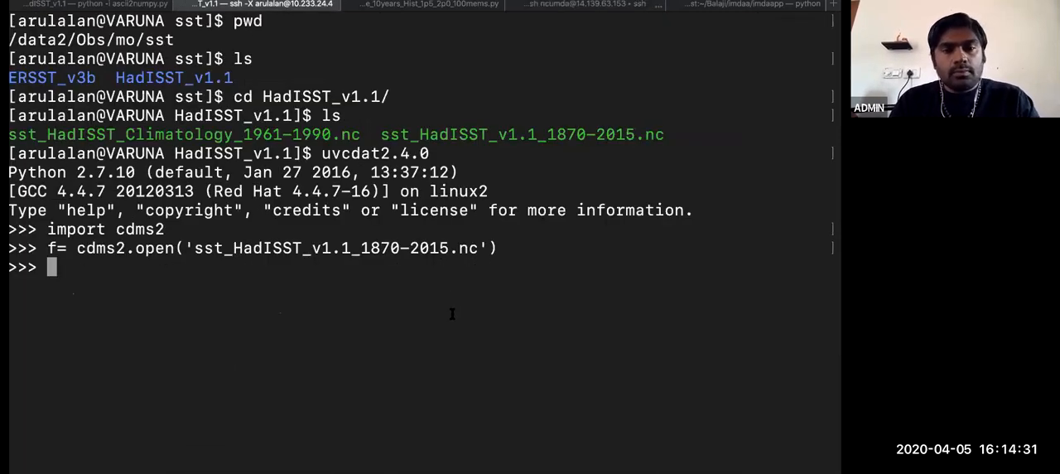
pyautogui.press('cmd+tab')
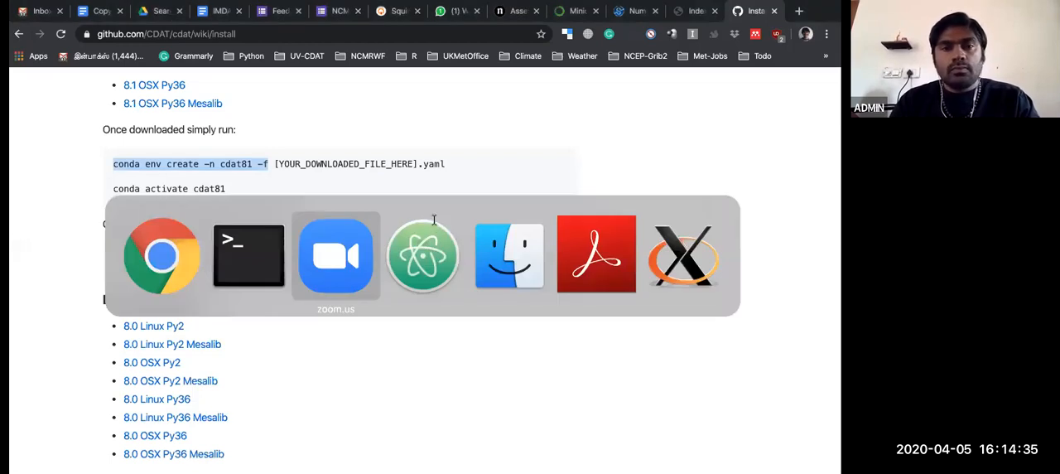
# Bring up the Lesson 3 slides and advance to slide 2, 'cdms2: selecting data'
pyautogui.click(595, 255)
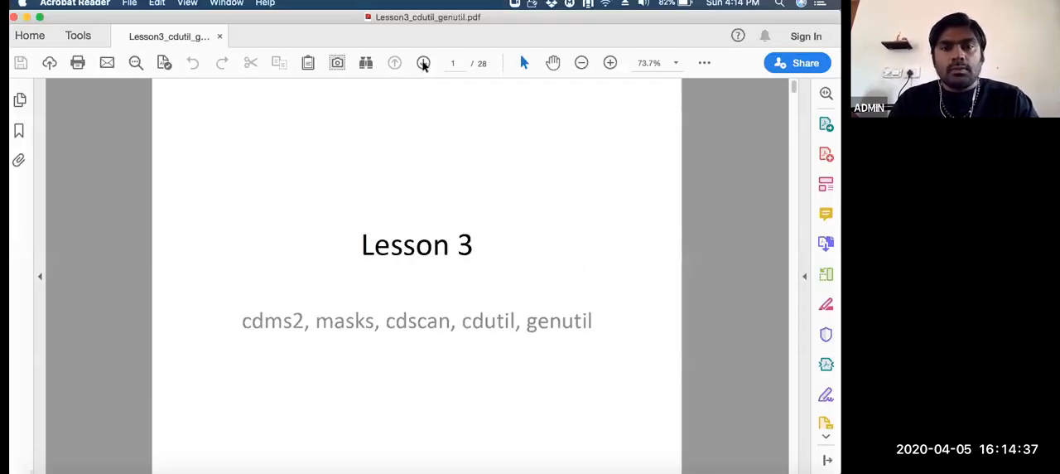
pyautogui.click(424, 63)
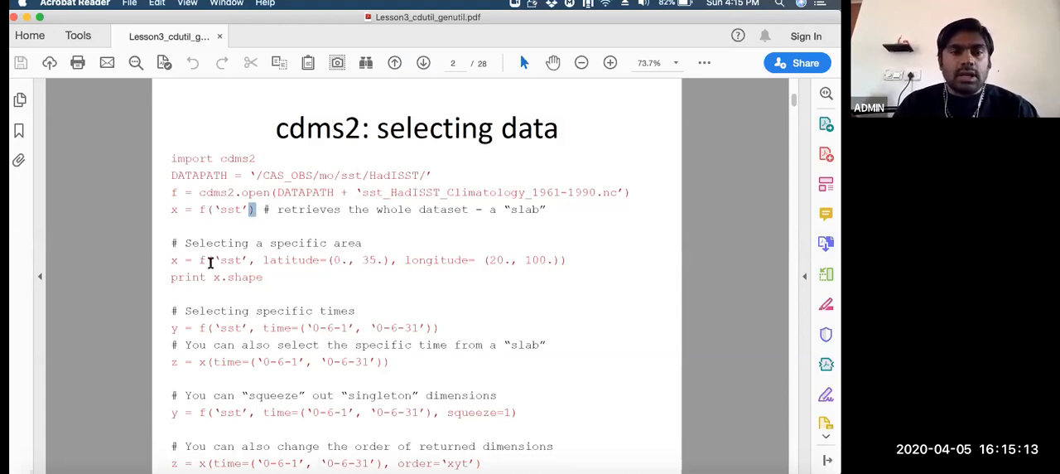
pyautogui.moveTo(219, 227)
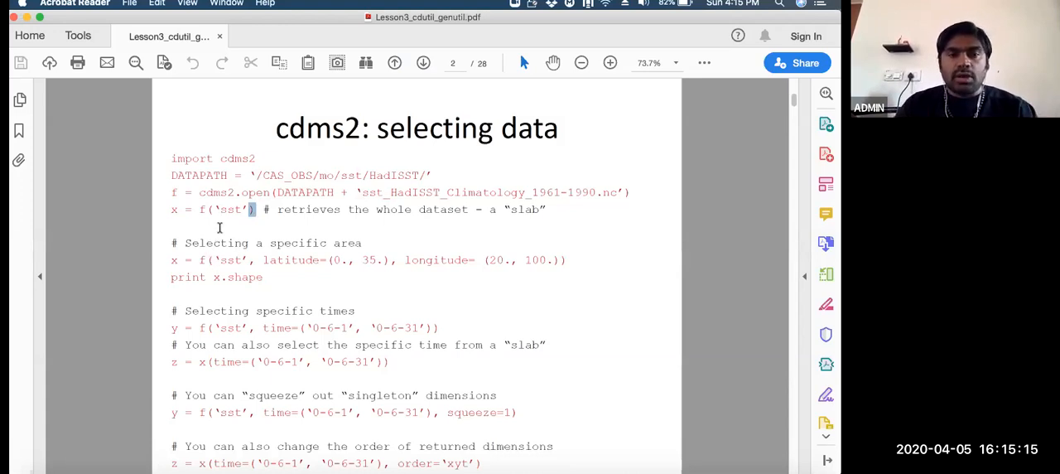
pyautogui.moveTo(222, 233)
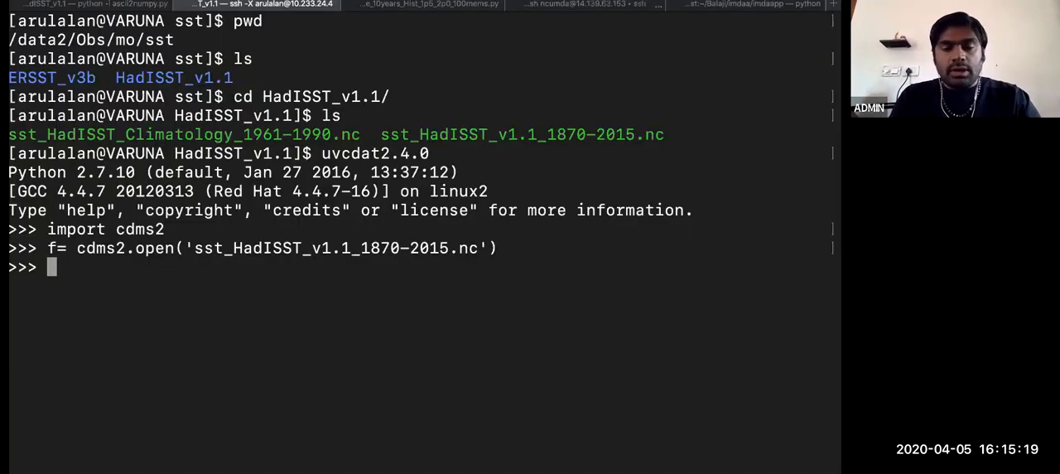
# Type f['sst'].info() at the Python prompt to describe the sst variable
pyautogui.write("f['ss")
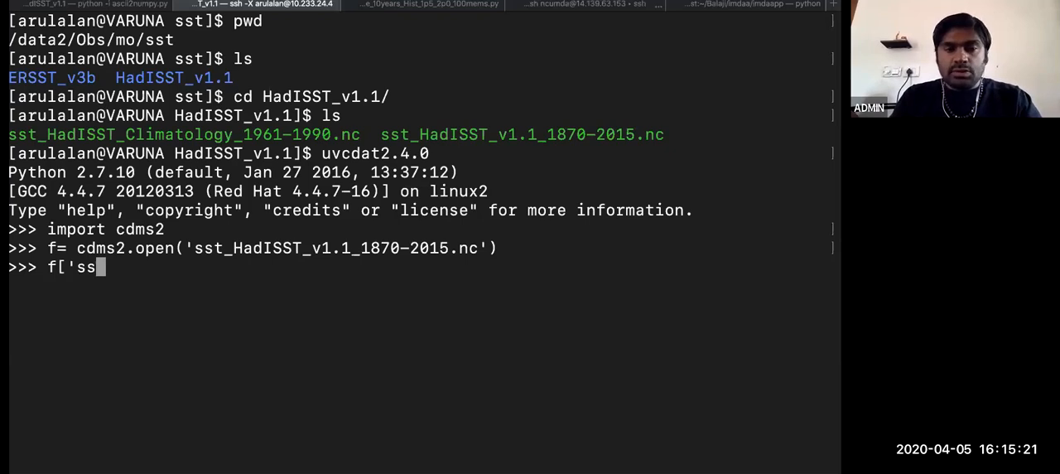
pyautogui.write("t'].")
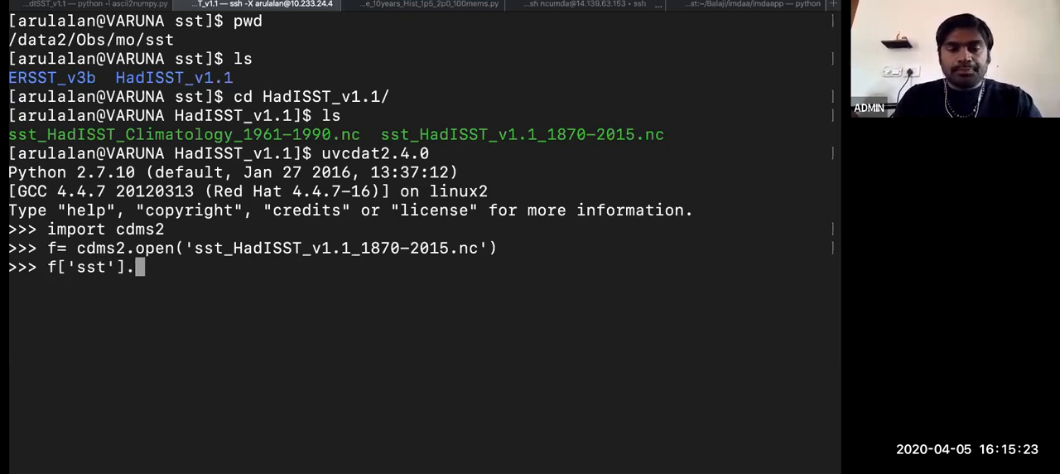
pyautogui.write('info()')
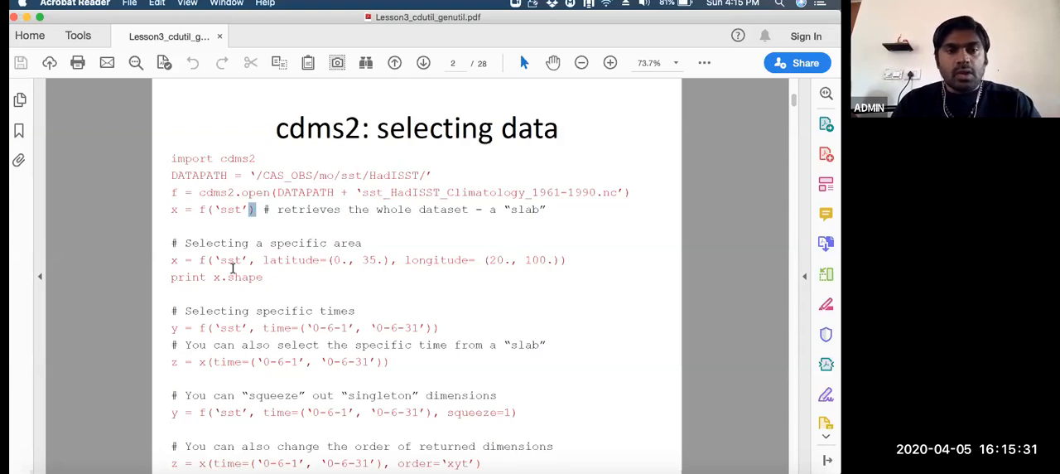
pyautogui.moveTo(400, 258)
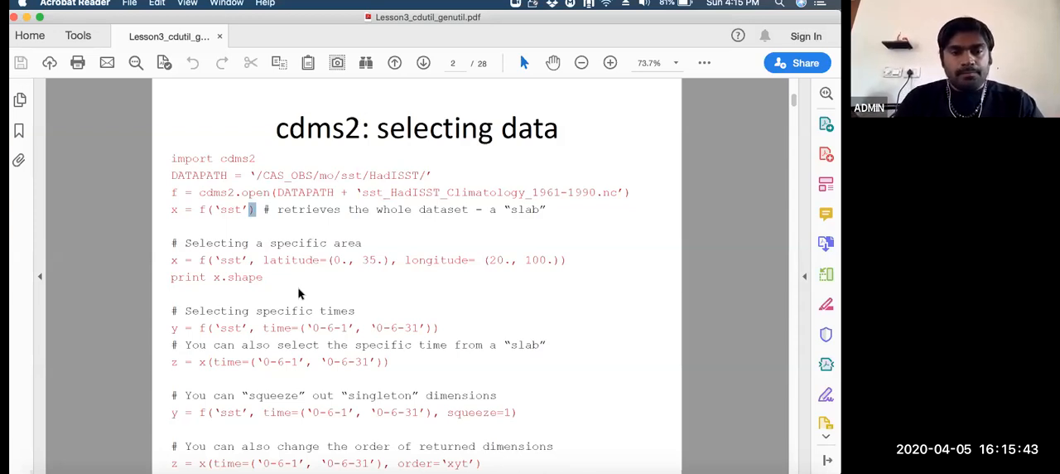
pyautogui.moveTo(428, 278)
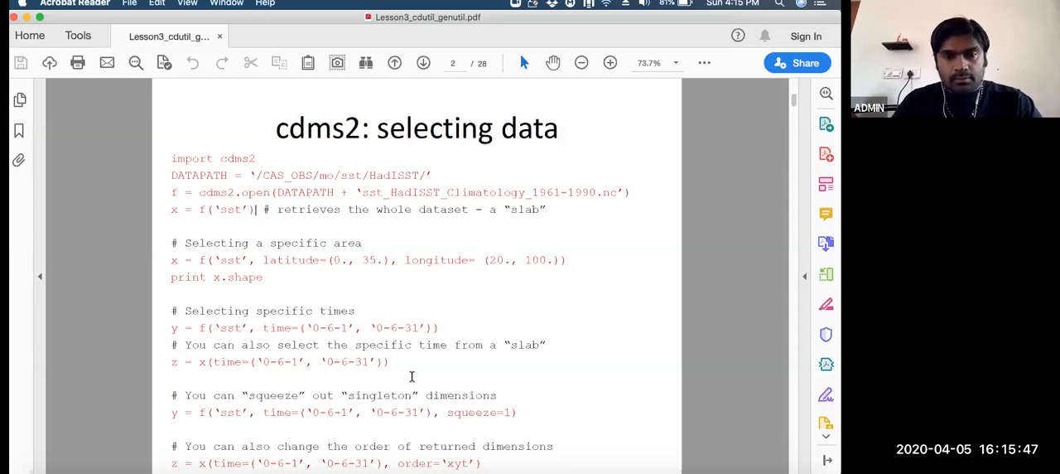
pyautogui.moveTo(239, 305)
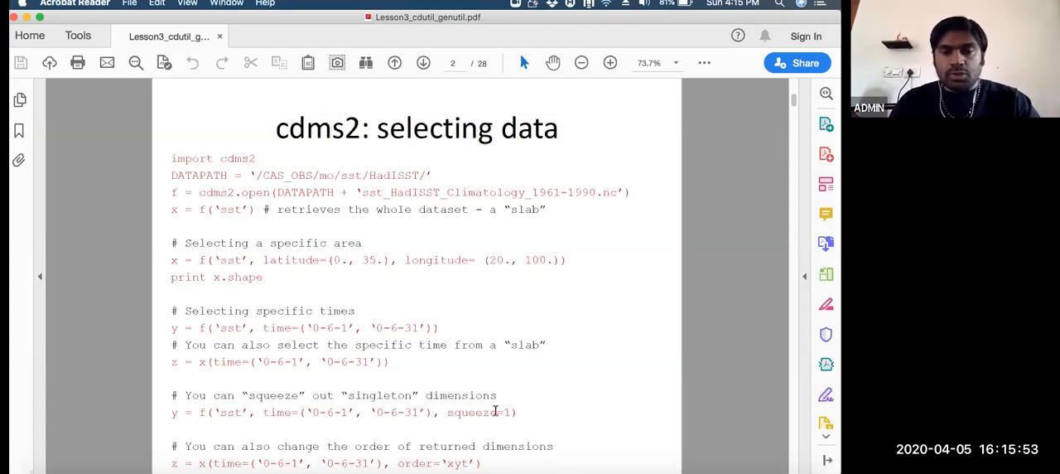
# Advance the Lesson 3 deck to slide 3, 'Querying the slab'
pyautogui.doubleClick(479, 412)
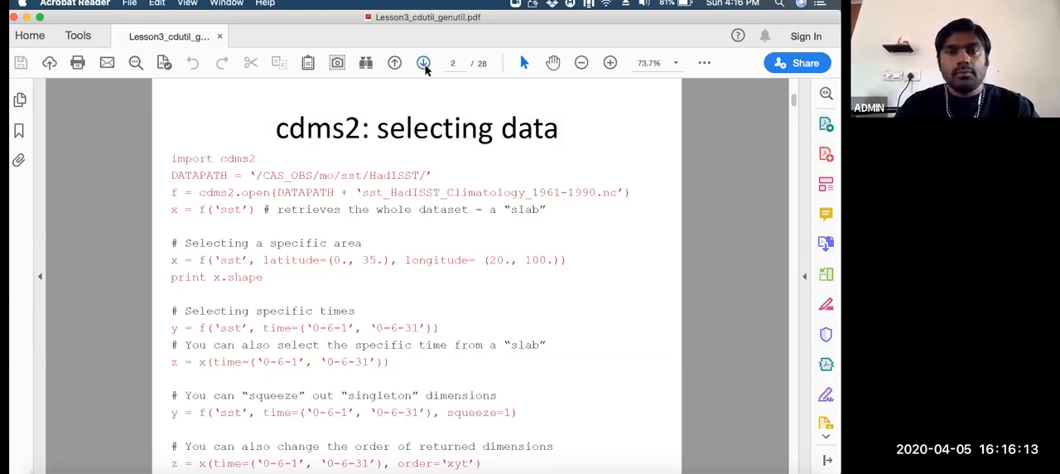
pyautogui.click(423, 62)
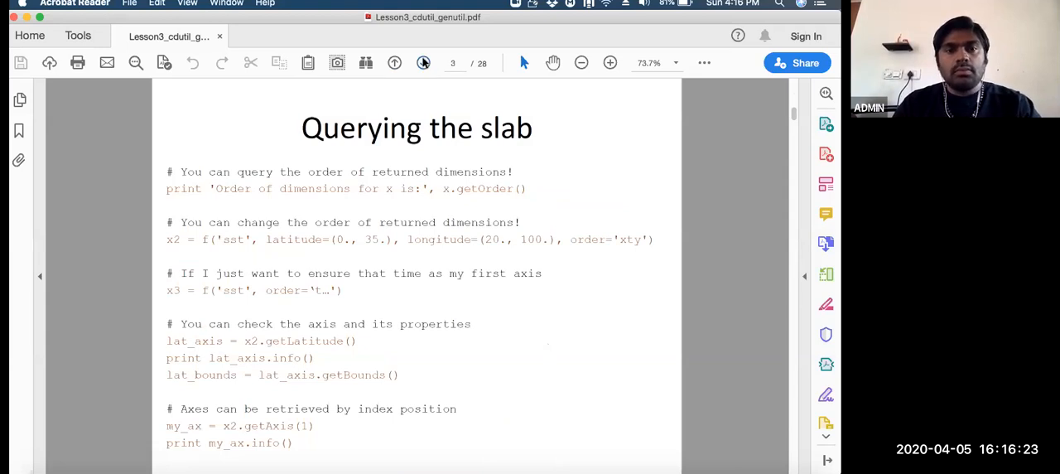
# Advance to slide 4, 'Bounds!', diagramming latitude and longitude cell bounds
pyautogui.click(424, 62)
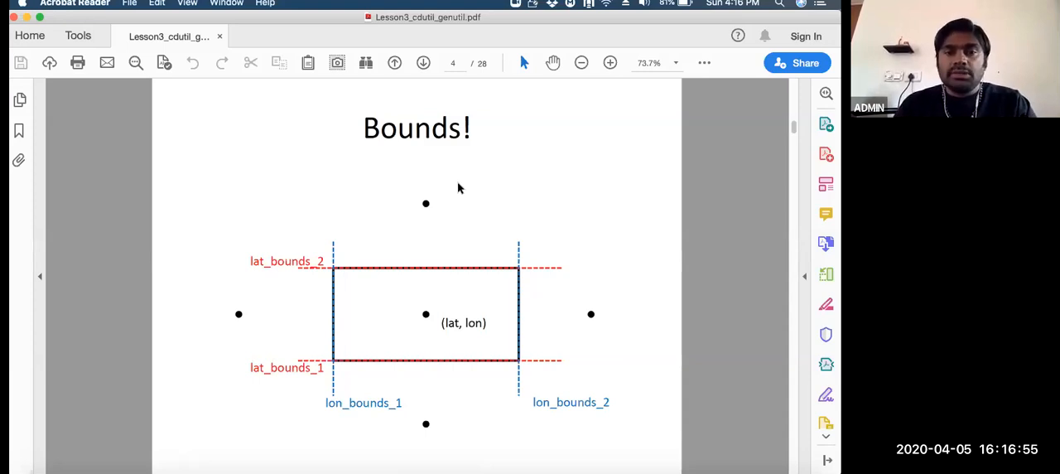
pyautogui.moveTo(425, 317)
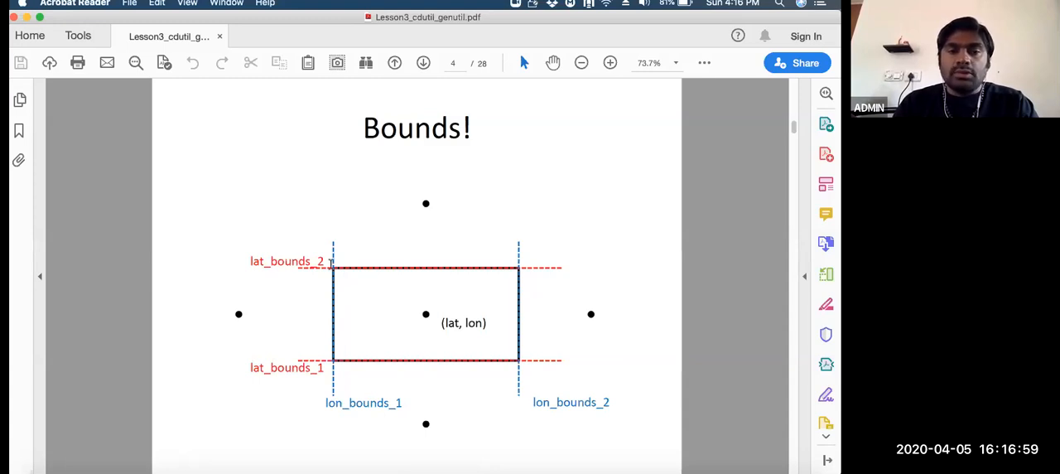
pyautogui.moveTo(390, 270)
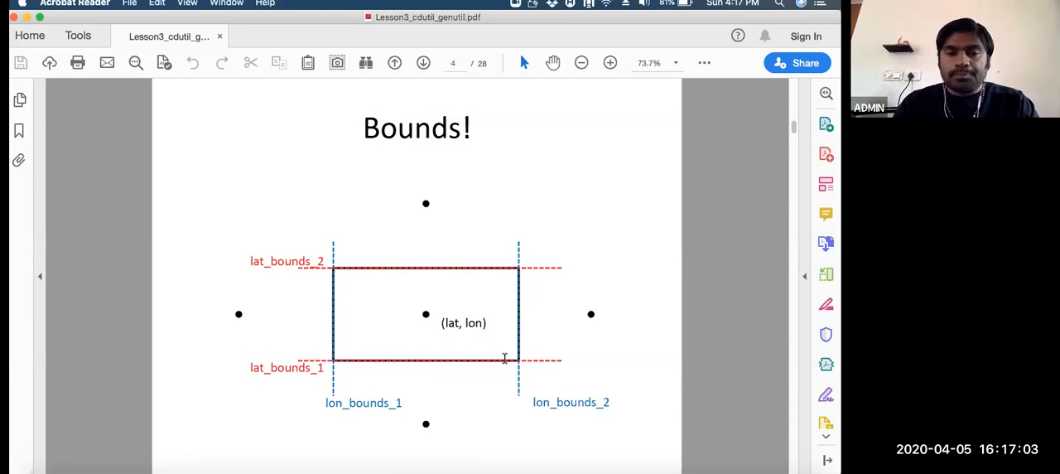
pyautogui.moveTo(271, 371)
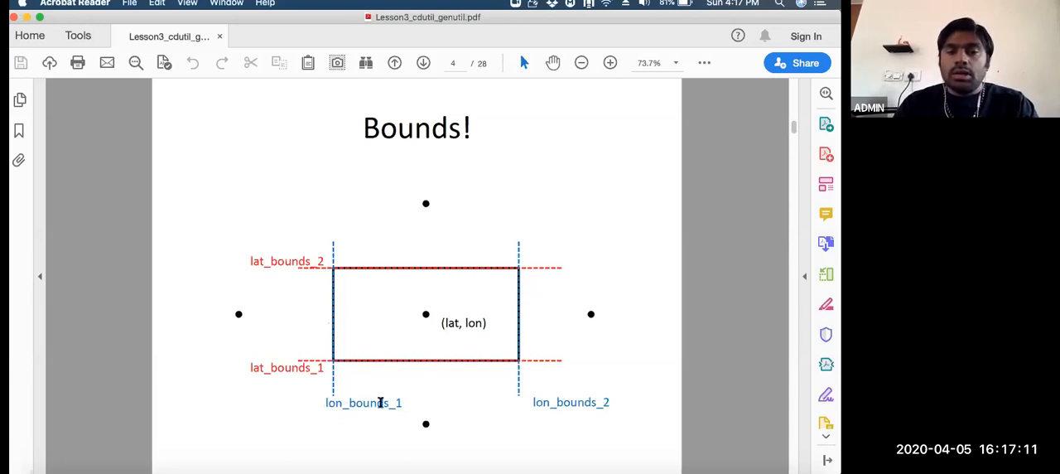
pyautogui.moveTo(556, 387)
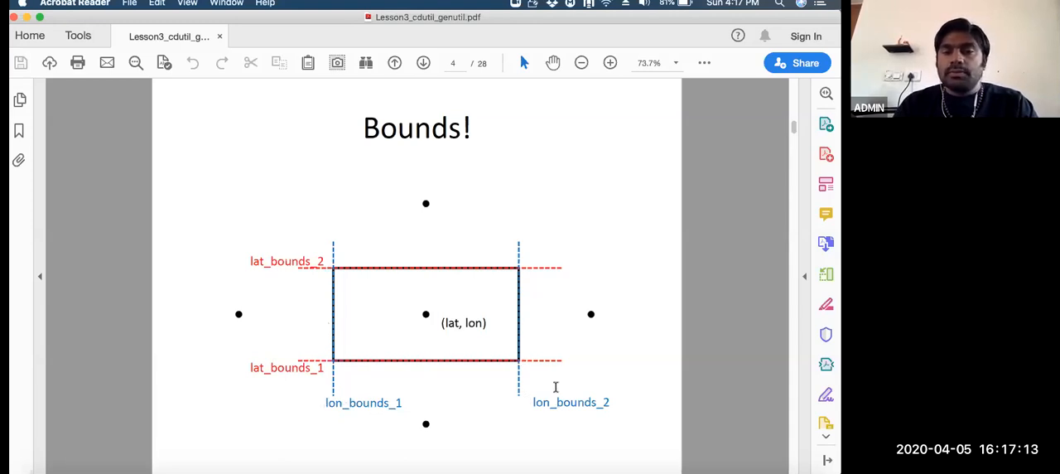
pyautogui.moveTo(406, 340)
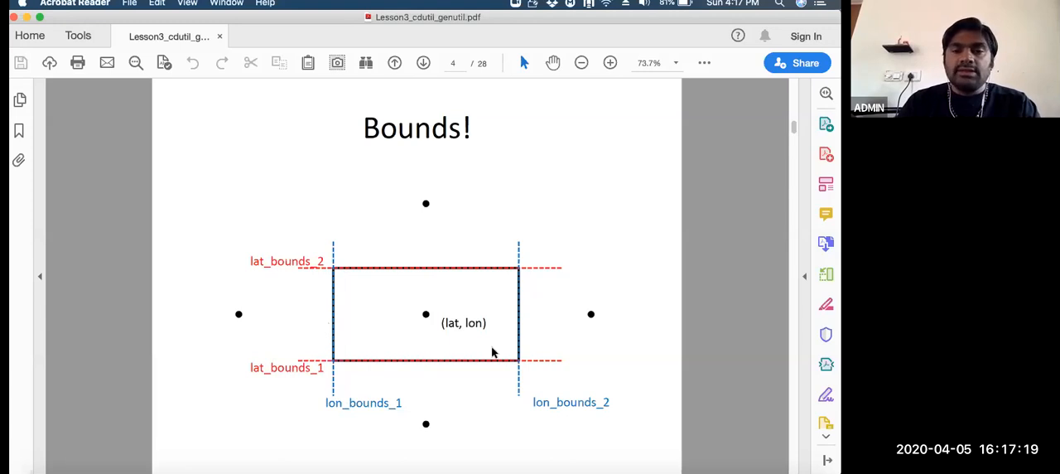
pyautogui.moveTo(527, 336)
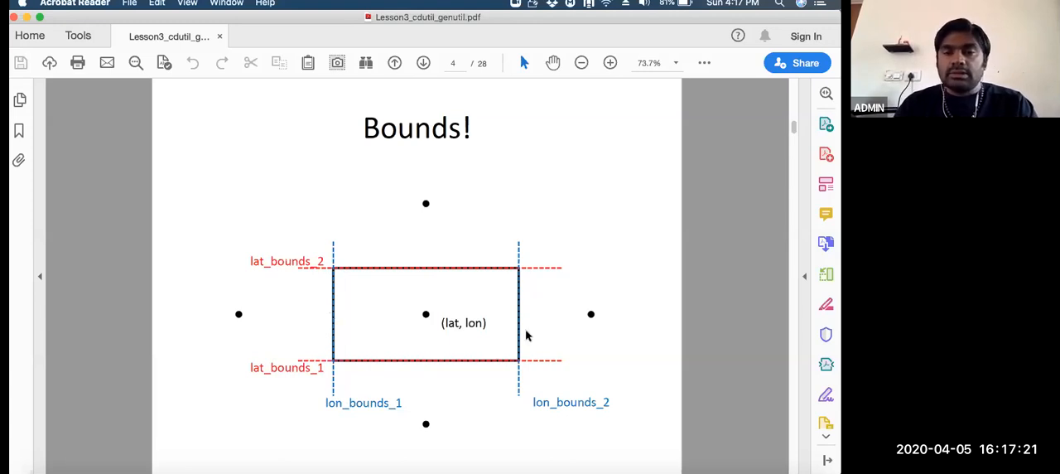
pyautogui.moveTo(532, 285)
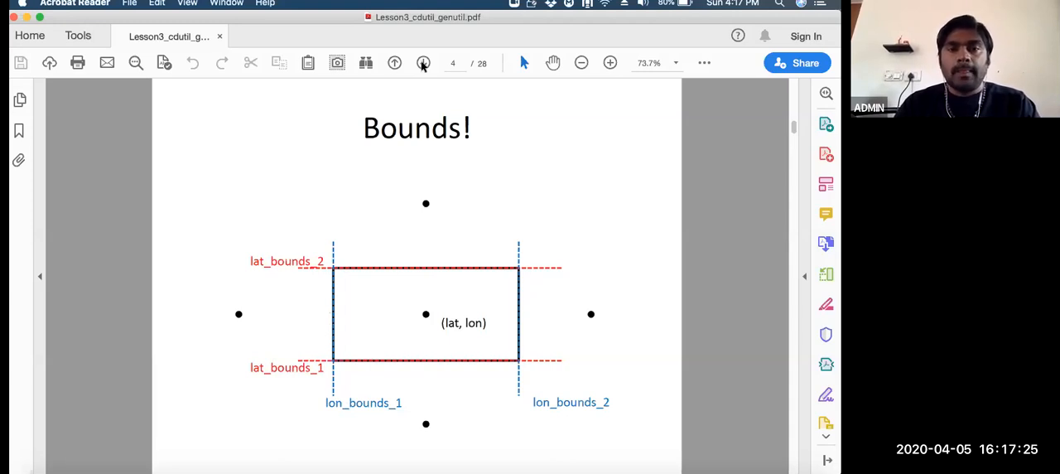
# Go to slide 5 and highlight the x3 = f('sst', latitude=...) code line
pyautogui.click(423, 62)
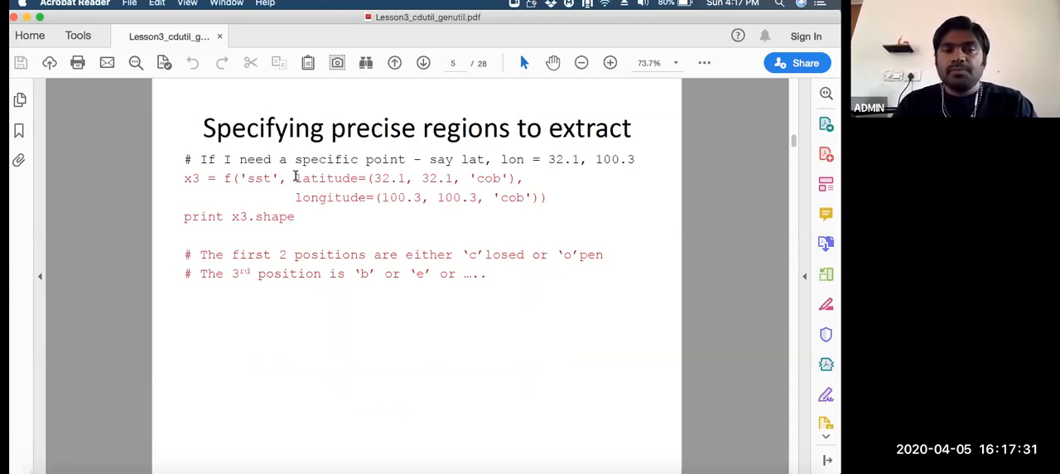
pyautogui.moveTo(371, 178)
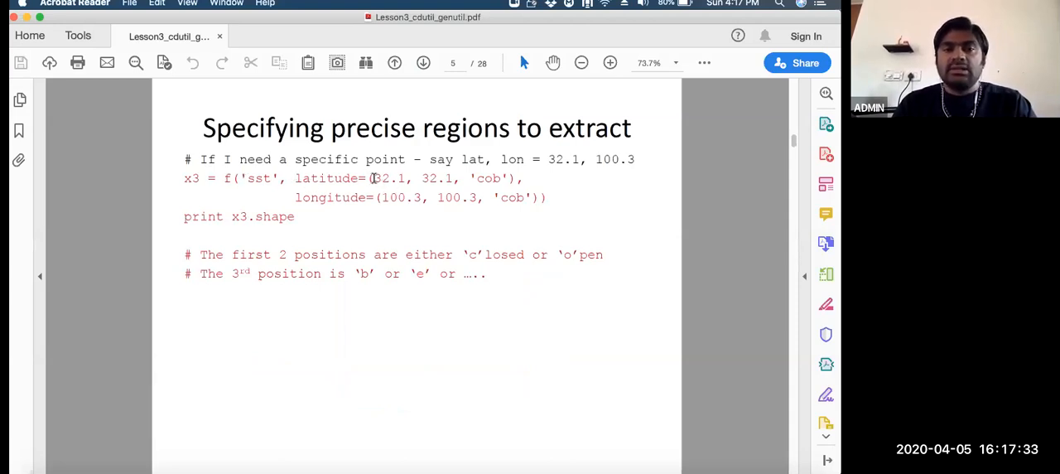
pyautogui.moveTo(372, 178); pyautogui.dragTo(407, 178)
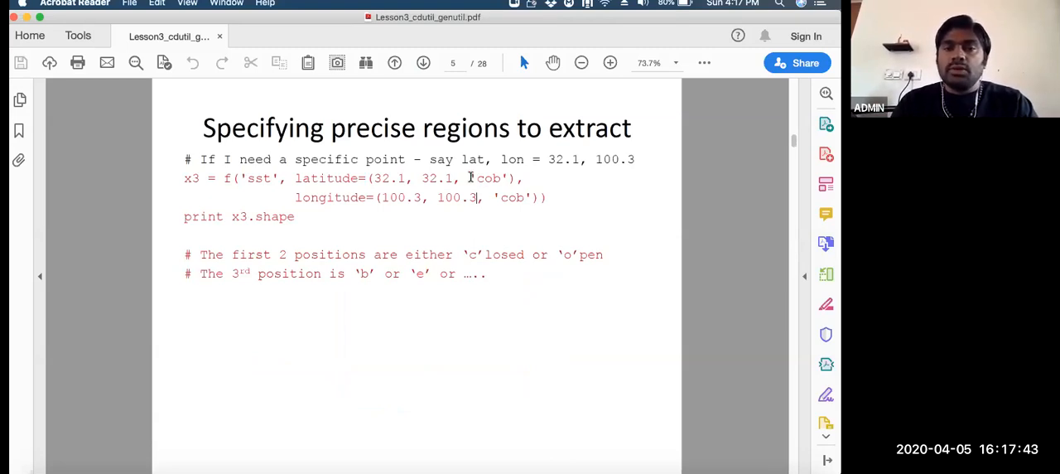
pyautogui.doubleClick(488, 178)
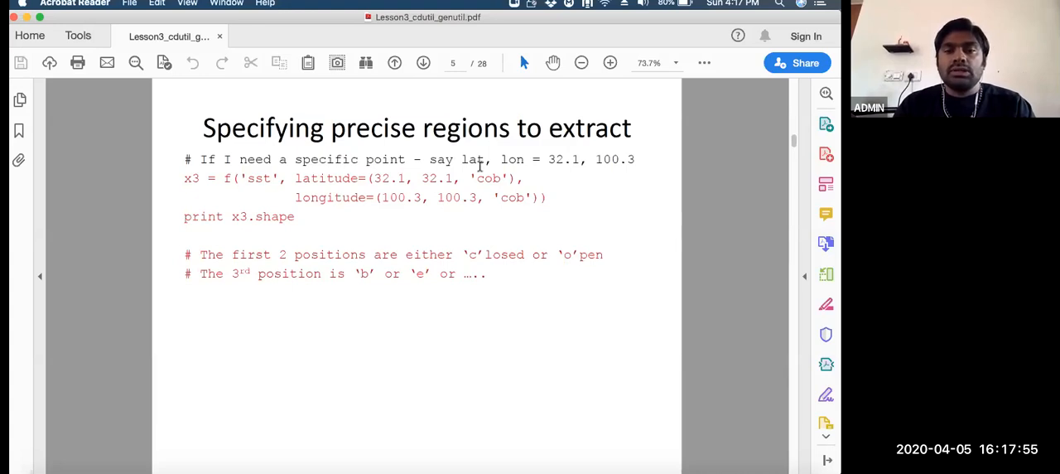
pyautogui.moveTo(324, 187)
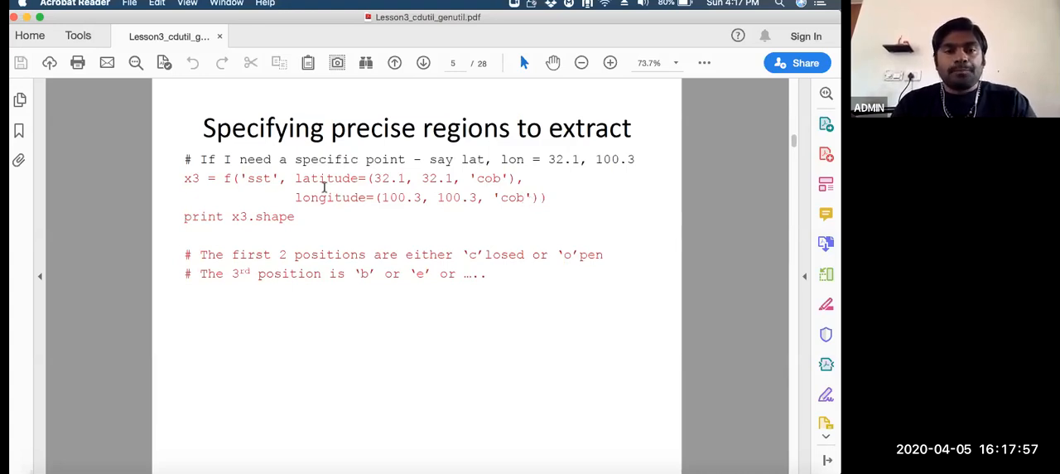
pyautogui.moveTo(183, 178)
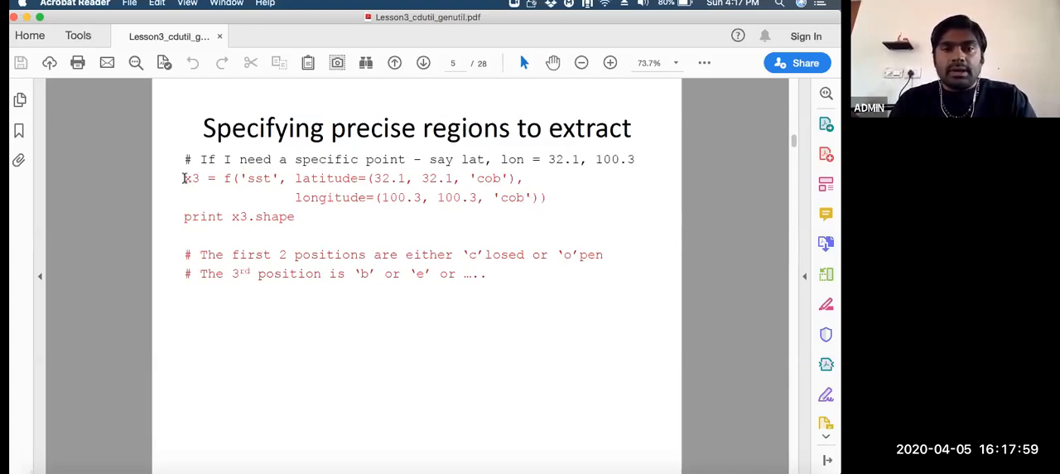
pyautogui.moveTo(184, 178); pyautogui.dragTo(537, 198)
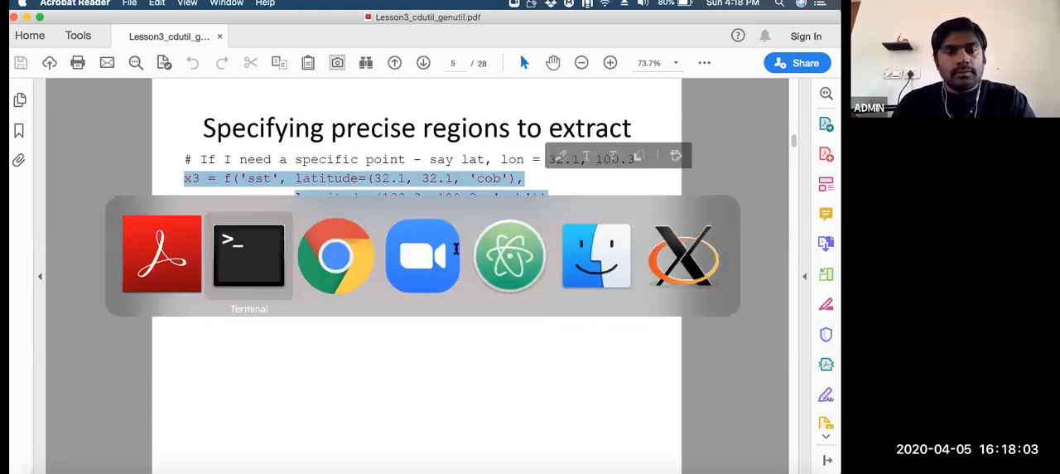
# Run x3.shape to confirm (1743, 1, 1), then clear the terminal screen
pyautogui.click(248, 254)
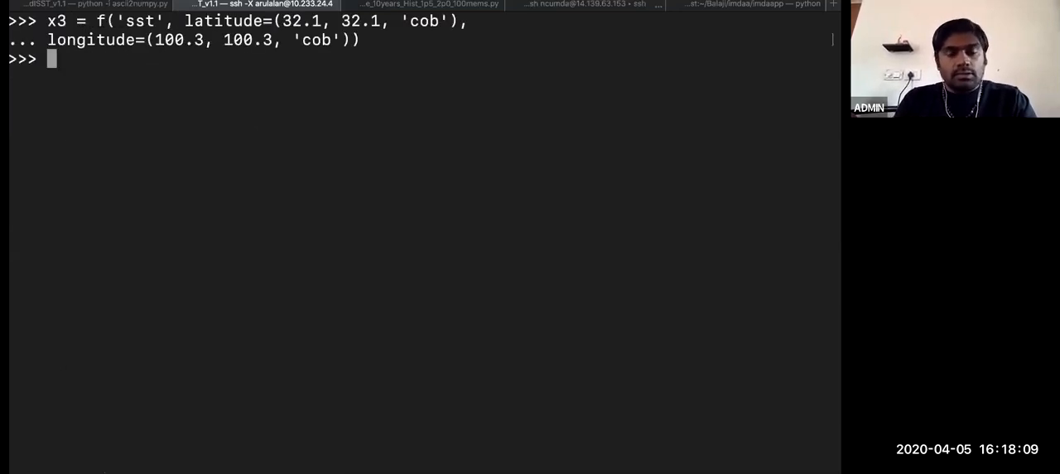
pyautogui.write('x3')
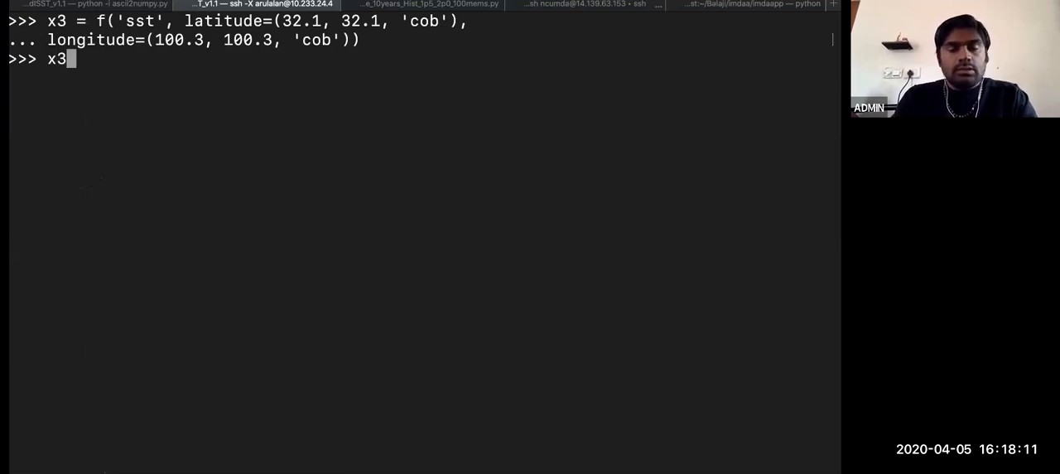
pyautogui.write('.shape')
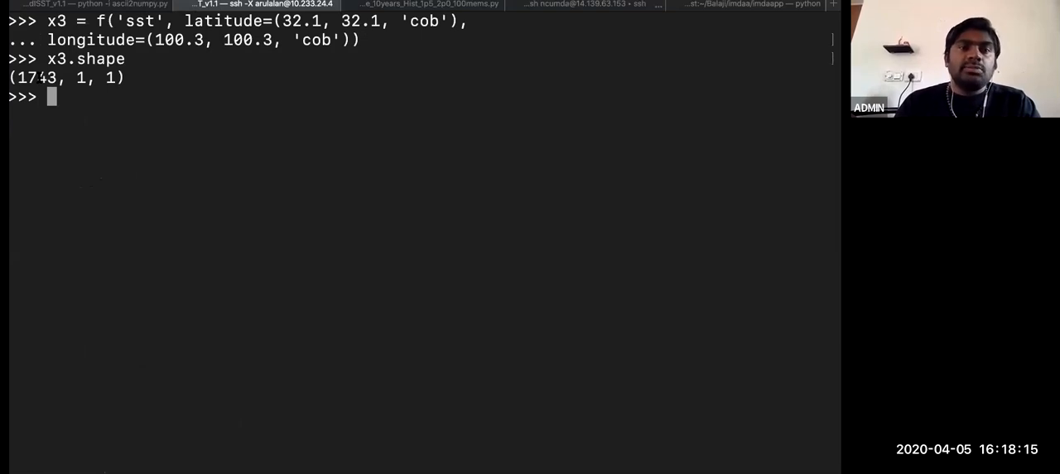
pyautogui.doubleClick(35, 77)
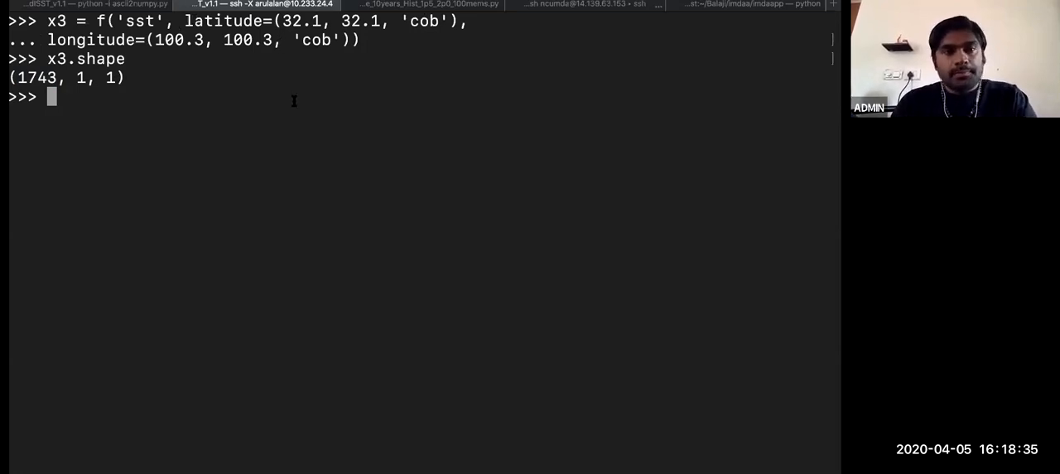
pyautogui.write('x3')
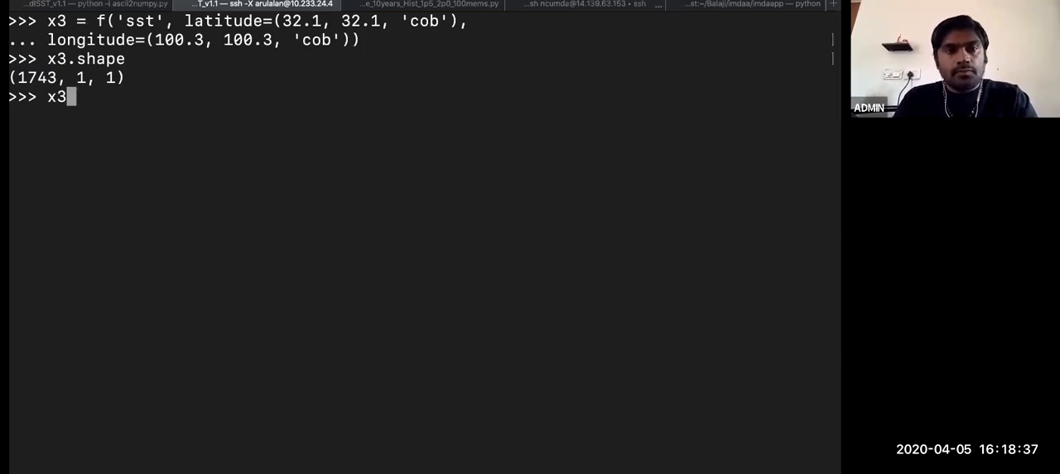
pyautogui.press('enter')
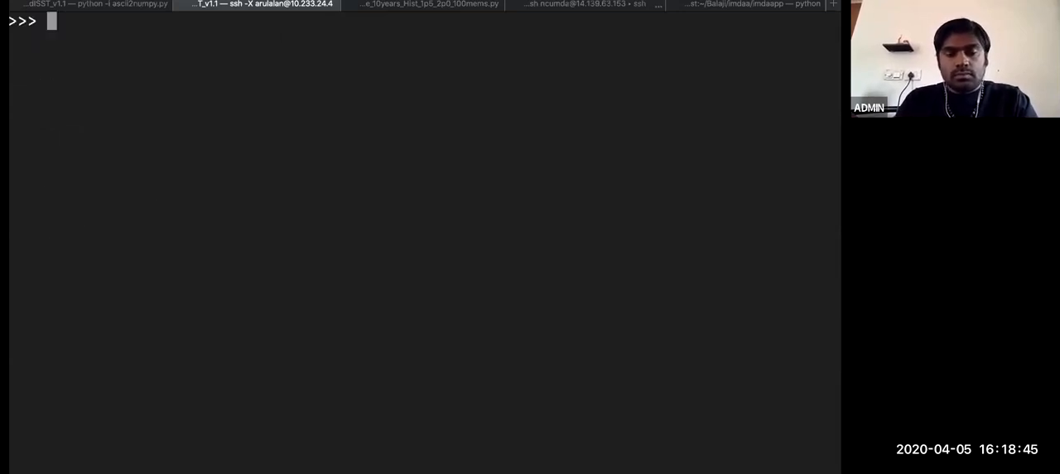
pyautogui.write('x3.m')
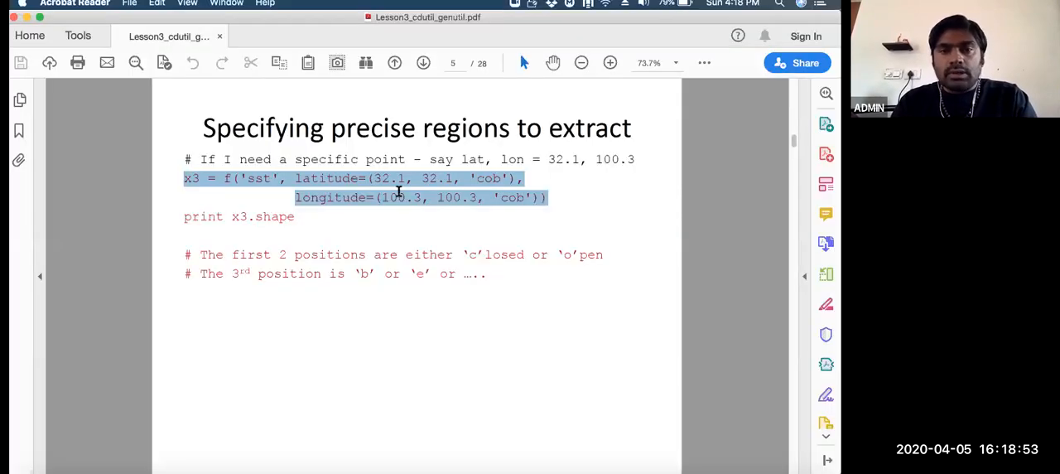
pyautogui.moveTo(551, 157)
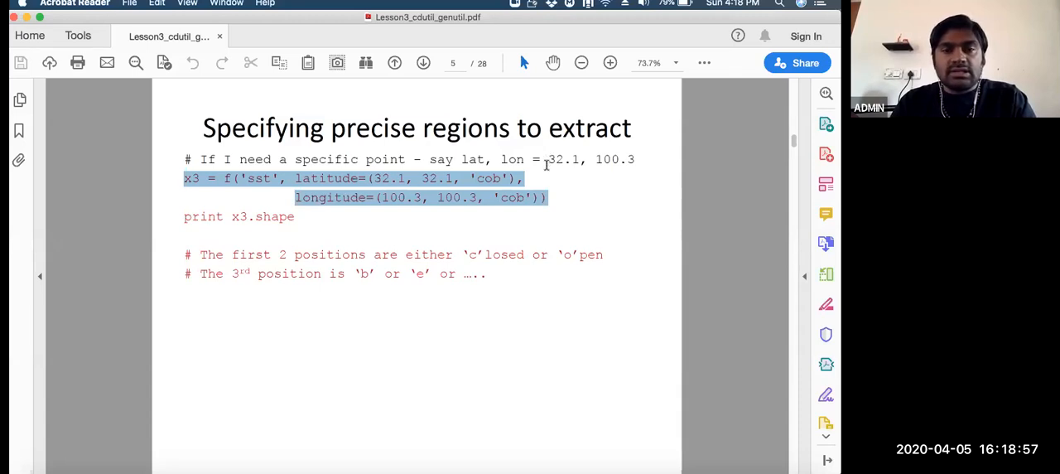
pyautogui.moveTo(550, 166)
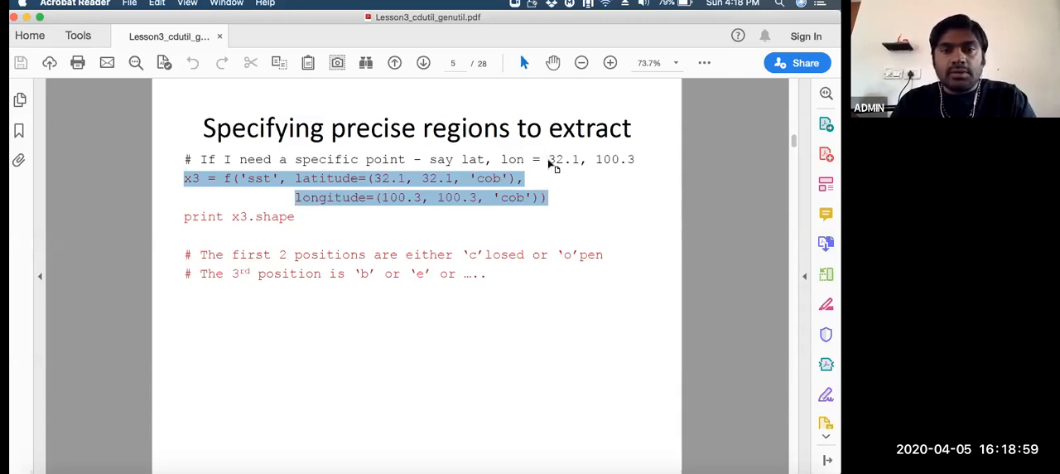
pyautogui.moveTo(391, 235)
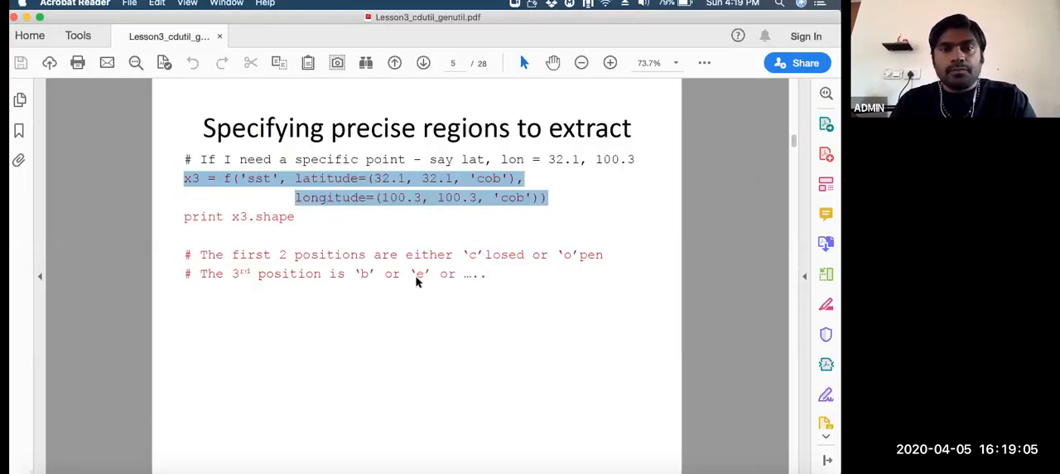
# Show slide 5, 'Specifying precise regions to extract', again in Acrobat Reader
pyautogui.click(423, 63)
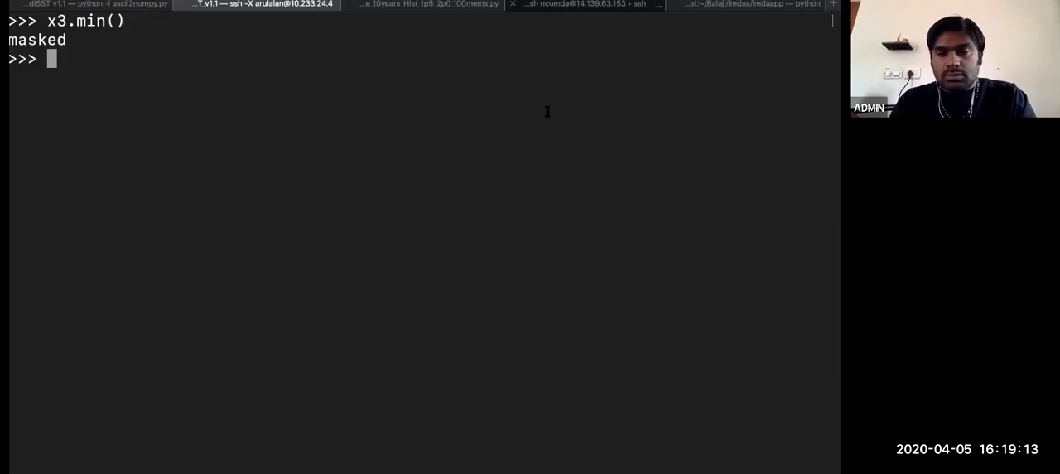
# Focus the Python session to query x3.min(), which returns masked
pyautogui.click(580, 4)
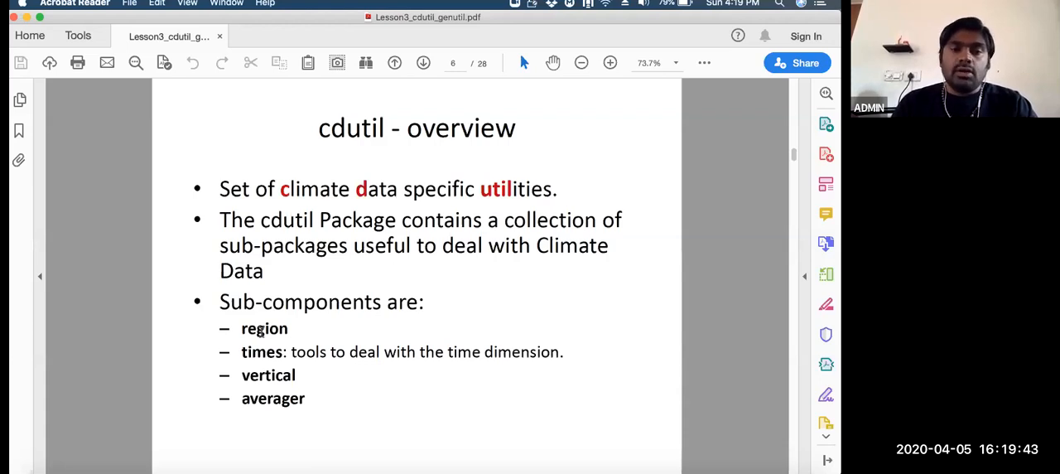
# Highlight cdutil overview terms like averager, then advance to slide 7, 'cdutil: region'
pyautogui.doubleClick(264, 328)
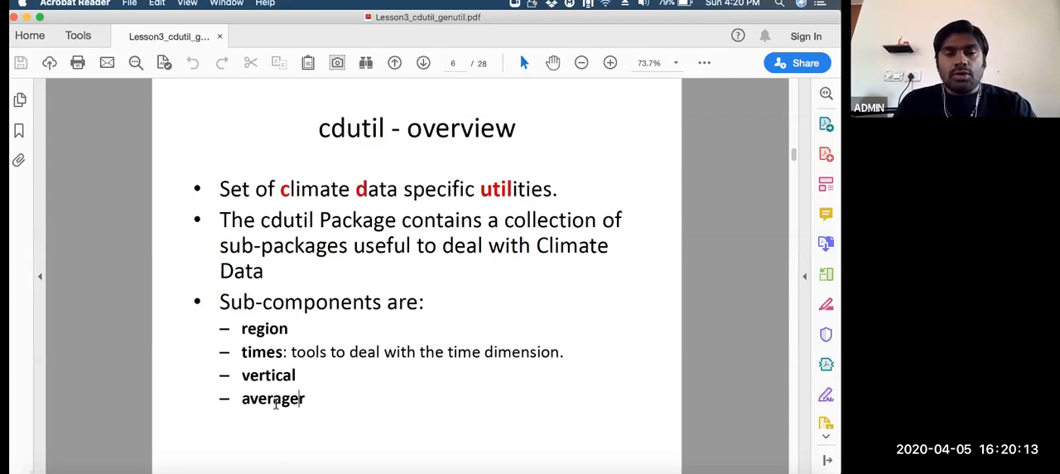
pyautogui.doubleClick(272, 398)
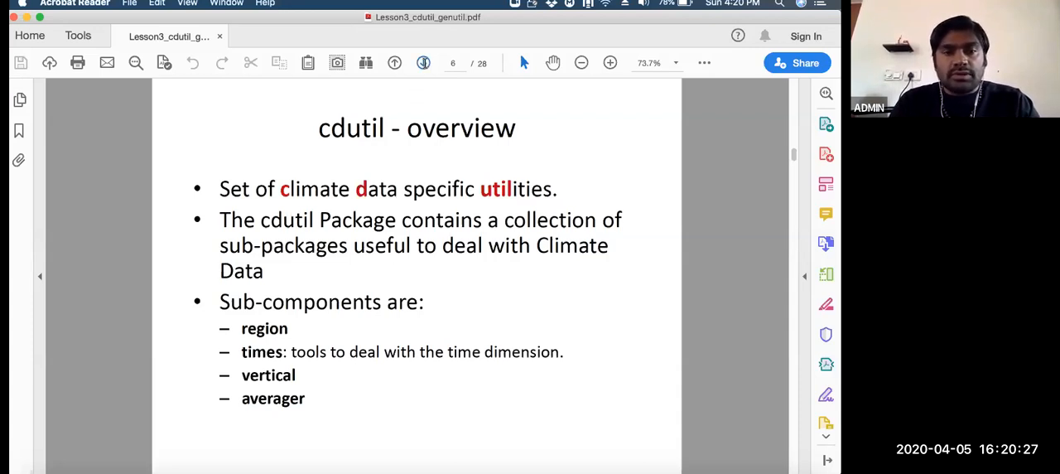
pyautogui.click(610, 63)
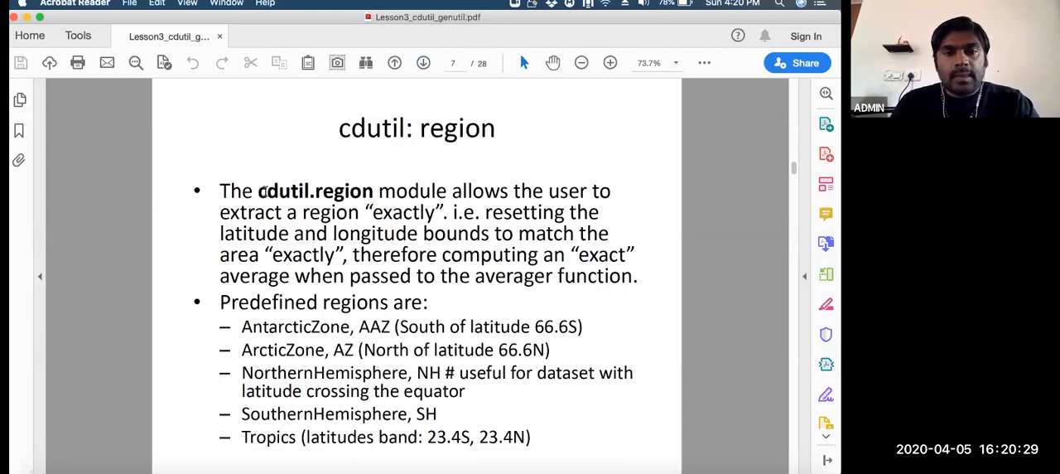
pyautogui.doubleClick(282, 190)
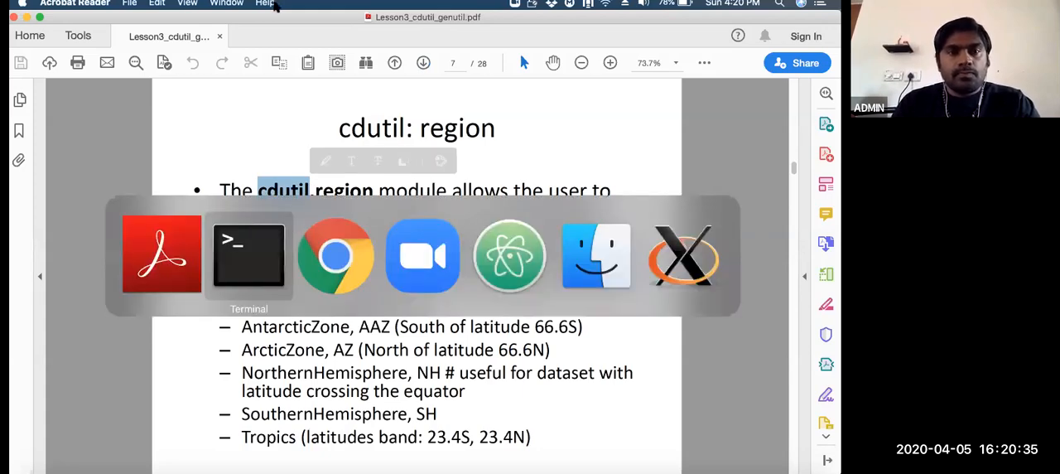
# Import cdutil and run dir(cdutil.region) at the Python prompt
pyautogui.click(248, 255)
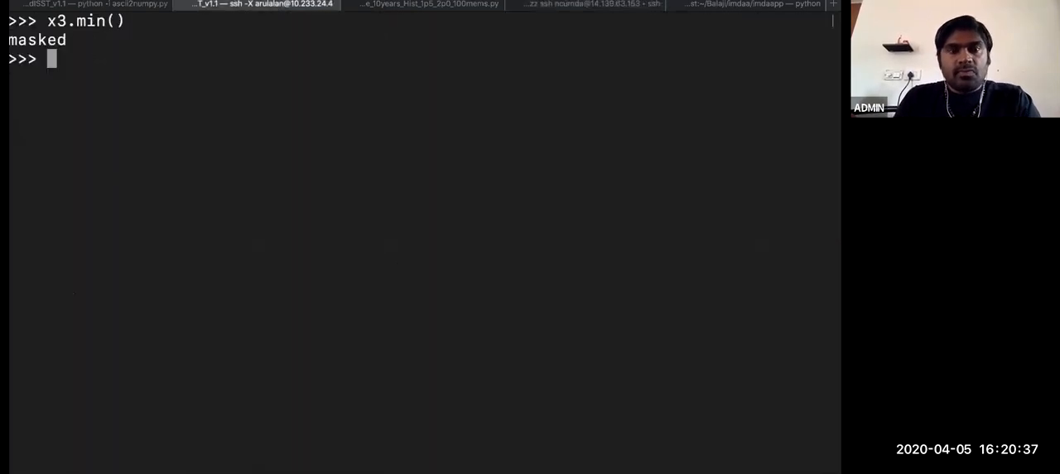
pyautogui.write('import cdutil')
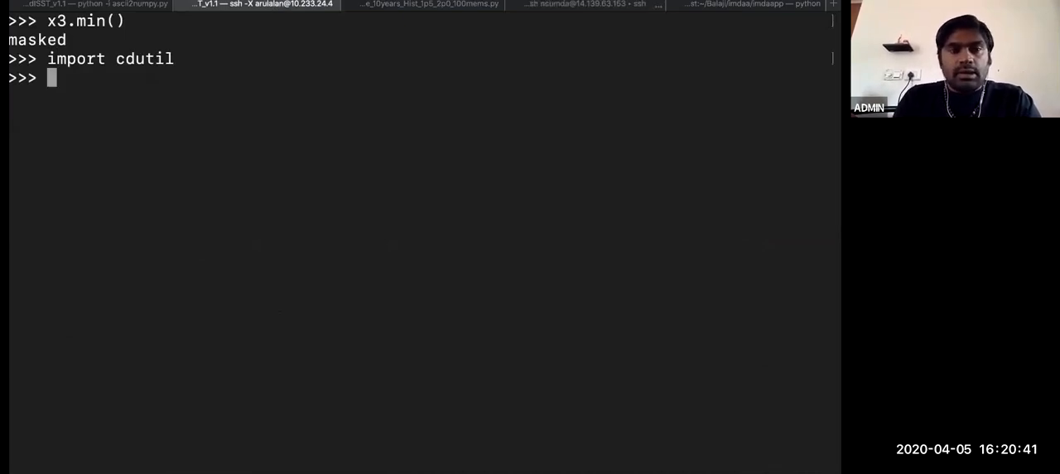
pyautogui.write('dir(cdutil')
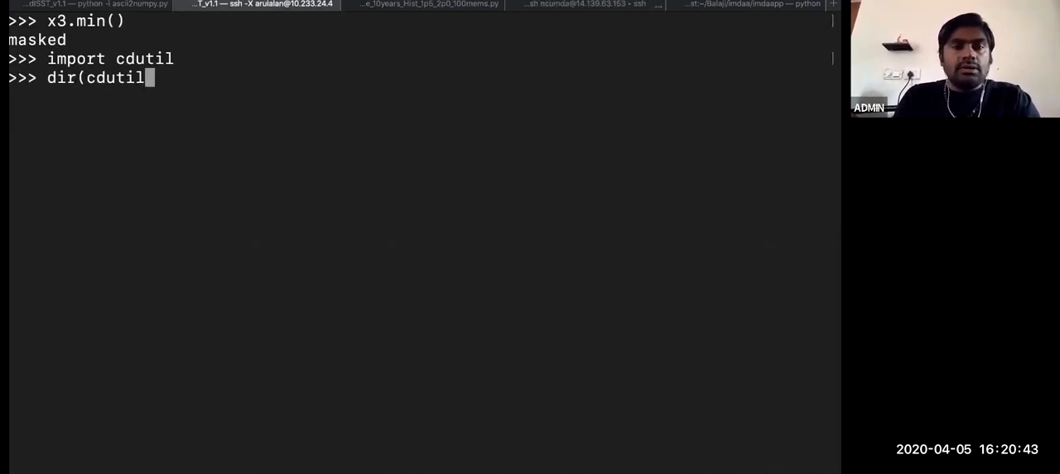
pyautogui.write('.region)')
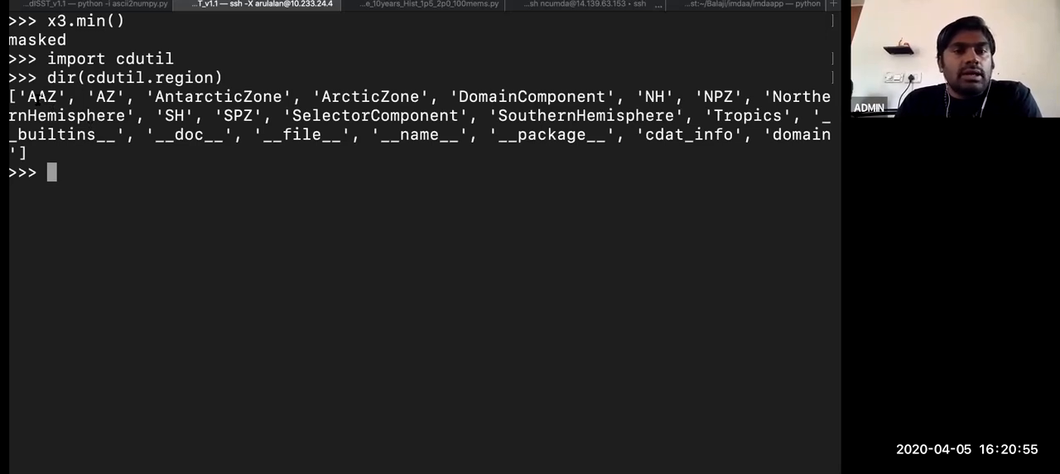
# Highlight predefined regions such as AAZ and NH in the listing
pyautogui.doubleClick(41, 96)
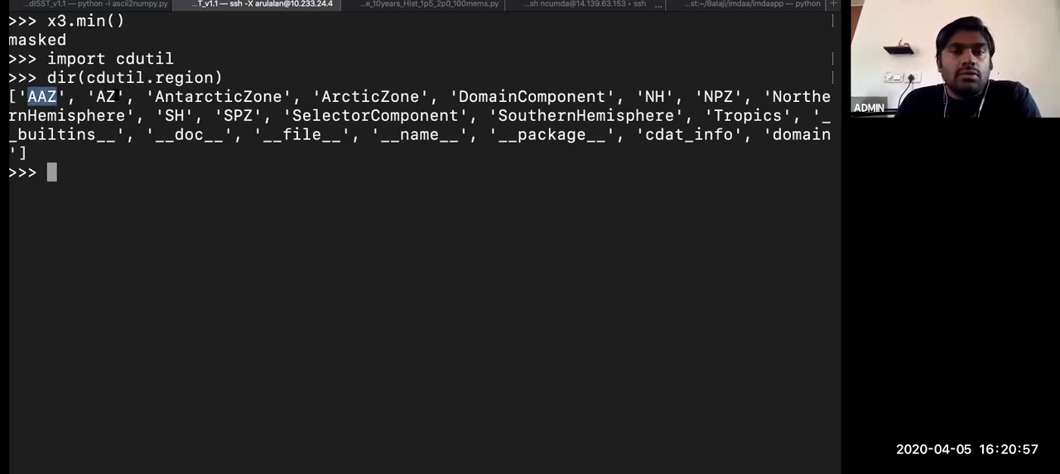
pyautogui.doubleClick(106, 97)
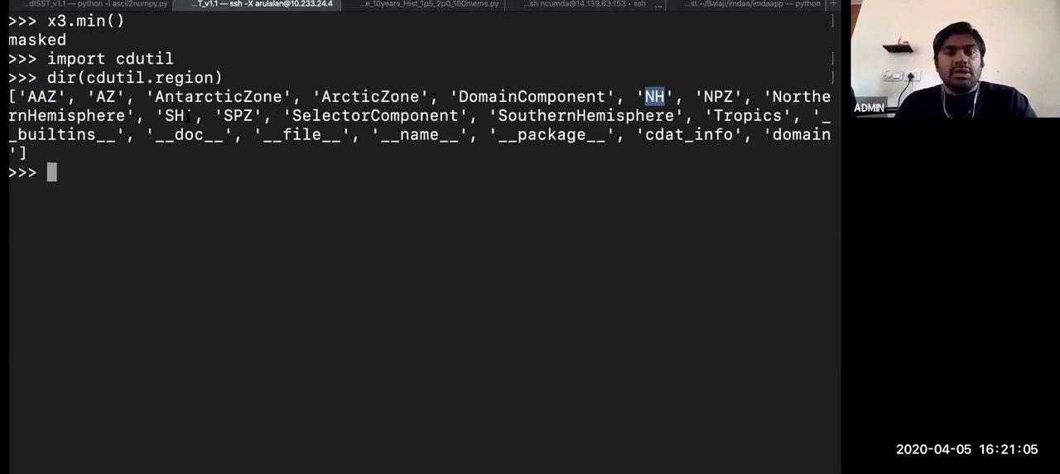
pyautogui.doubleClick(175, 115)
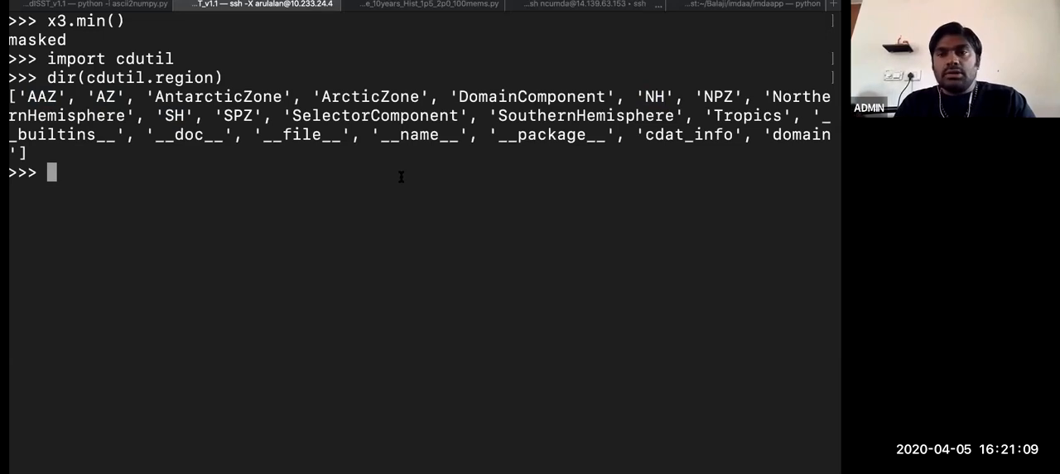
pyautogui.moveTo(588, 180)
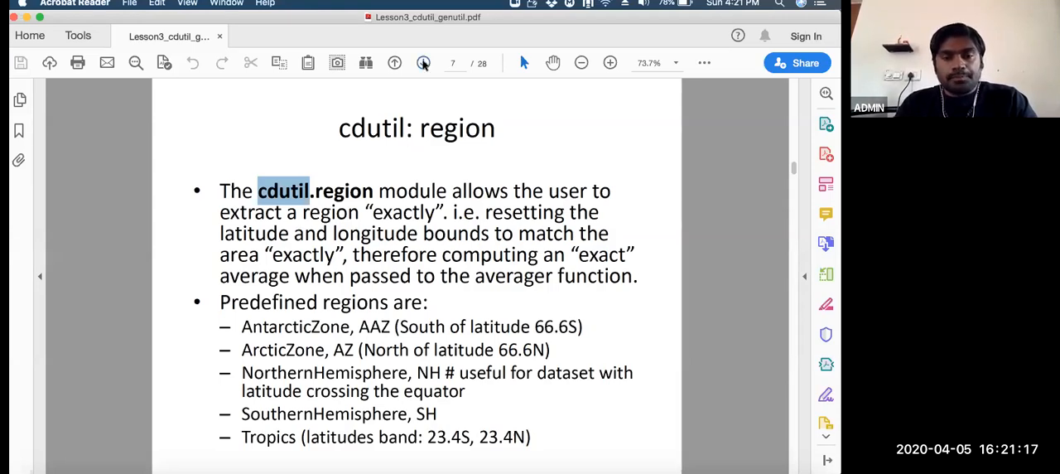
# Advance to slide 8 and select the NorthernHemisphere selector example
pyautogui.click(423, 62)
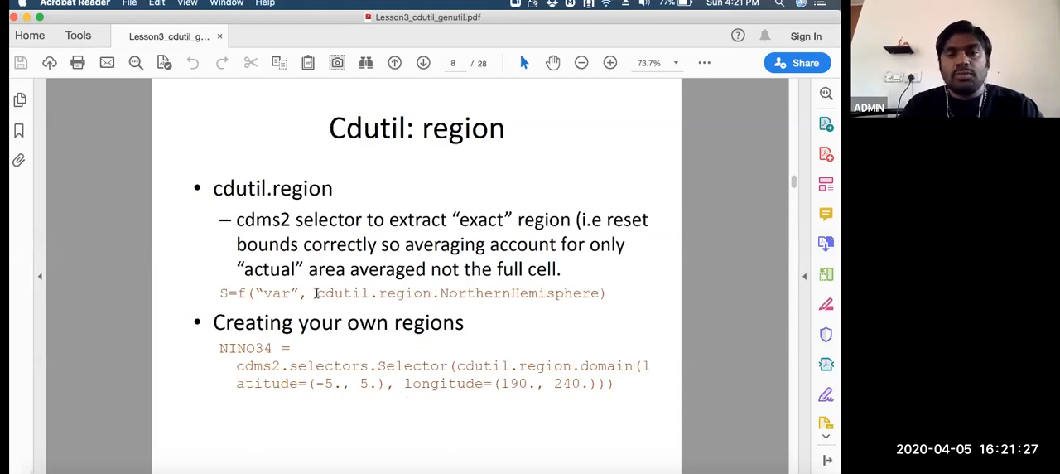
pyautogui.moveTo(314, 294)
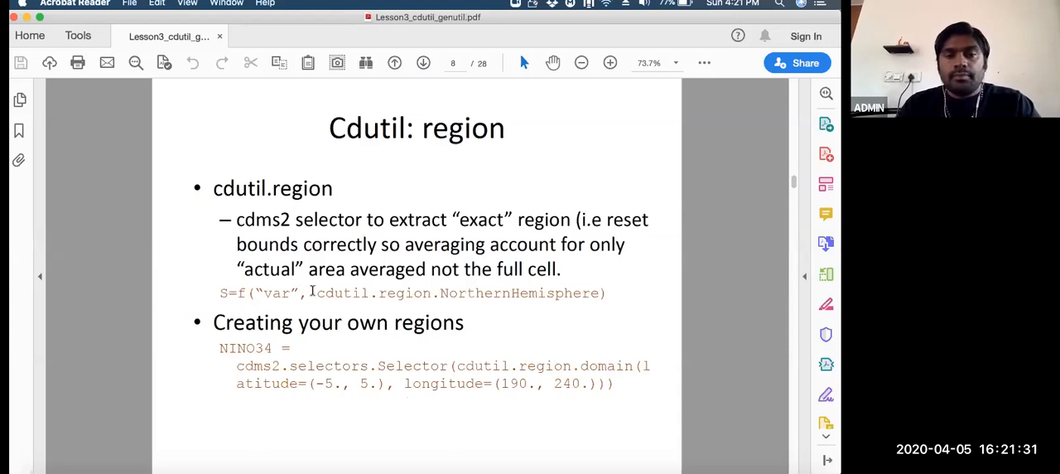
pyautogui.moveTo(317, 293); pyautogui.dragTo(406, 293)
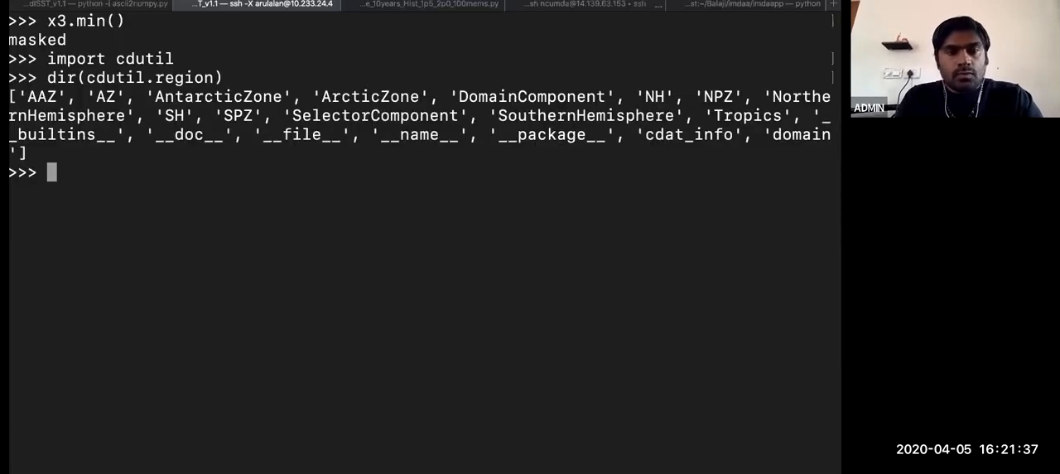
# Start an NH_sst = f('sst', time...) command, then erase it
pyautogui.write('NH')
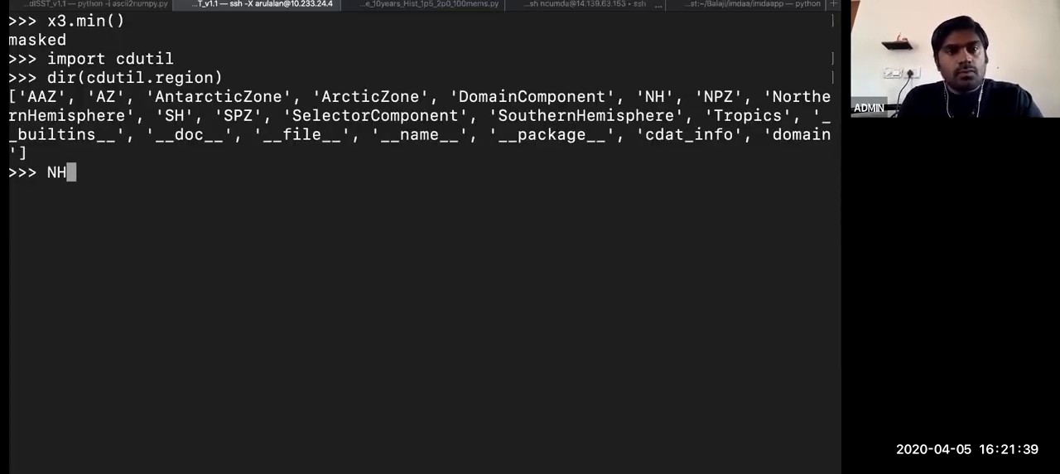
pyautogui.write('_')
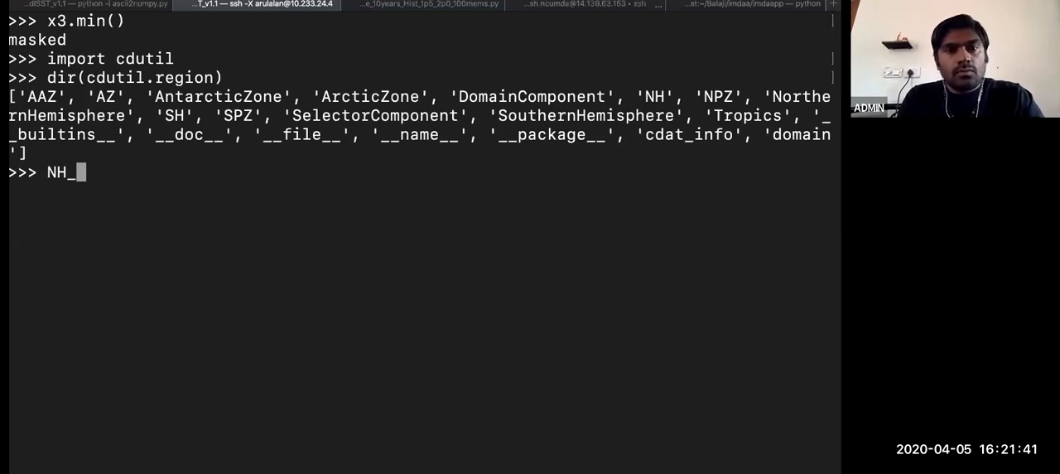
pyautogui.write('sst')
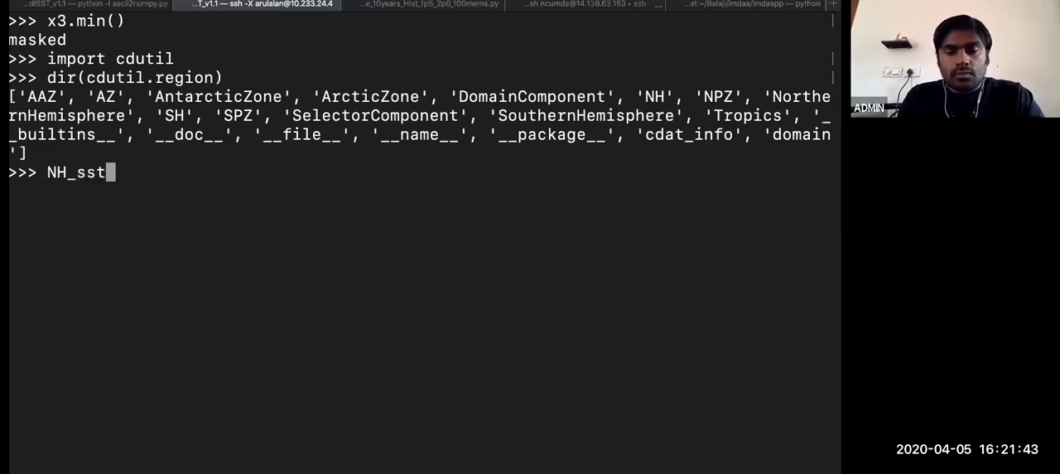
pyautogui.write("= f('s")
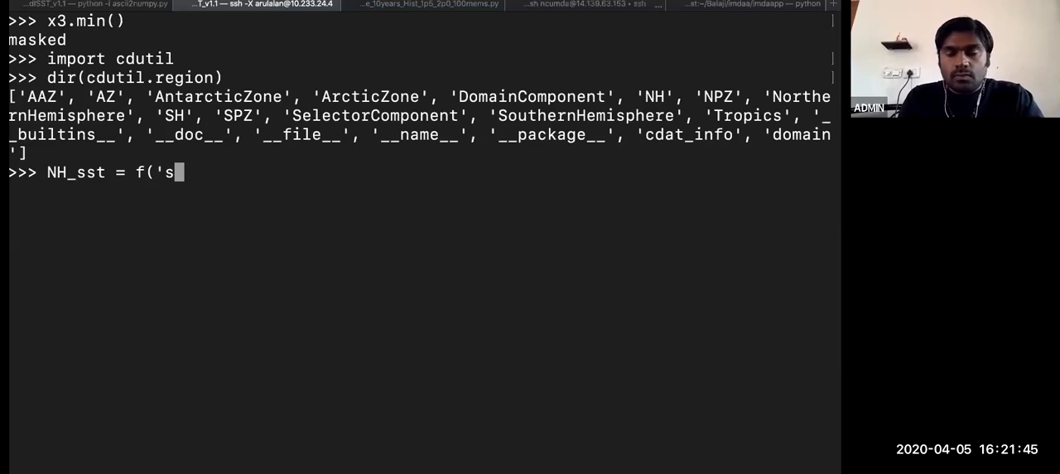
pyautogui.write("st',")
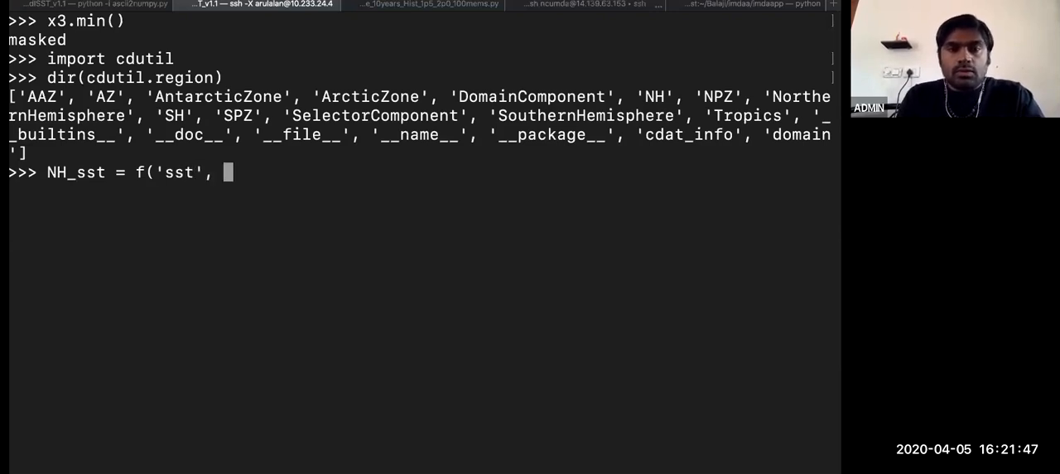
pyautogui.write('time')
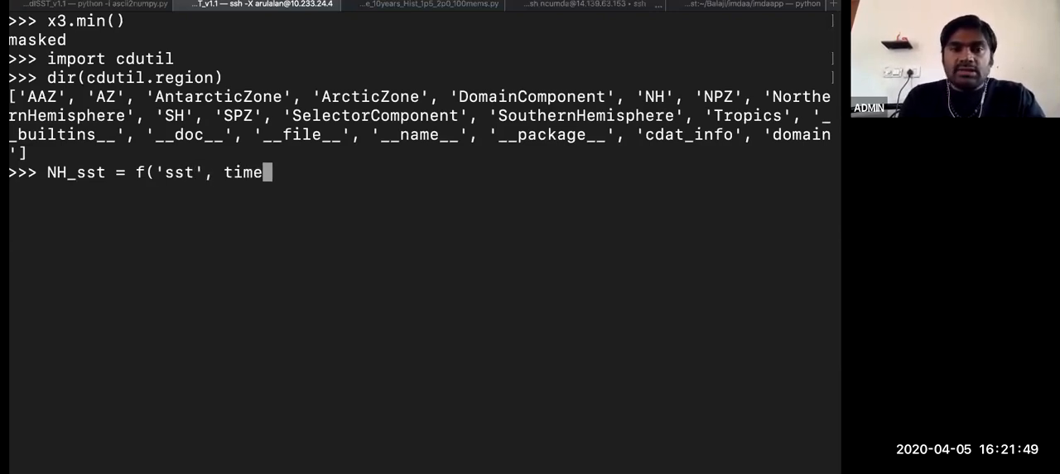
pyautogui.press('BackSpace')
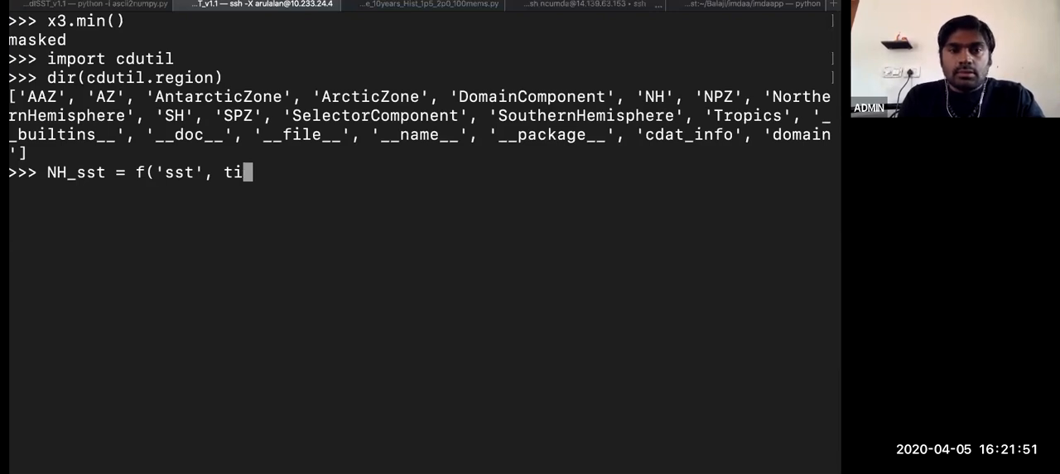
pyautogui.press('BackSpace')
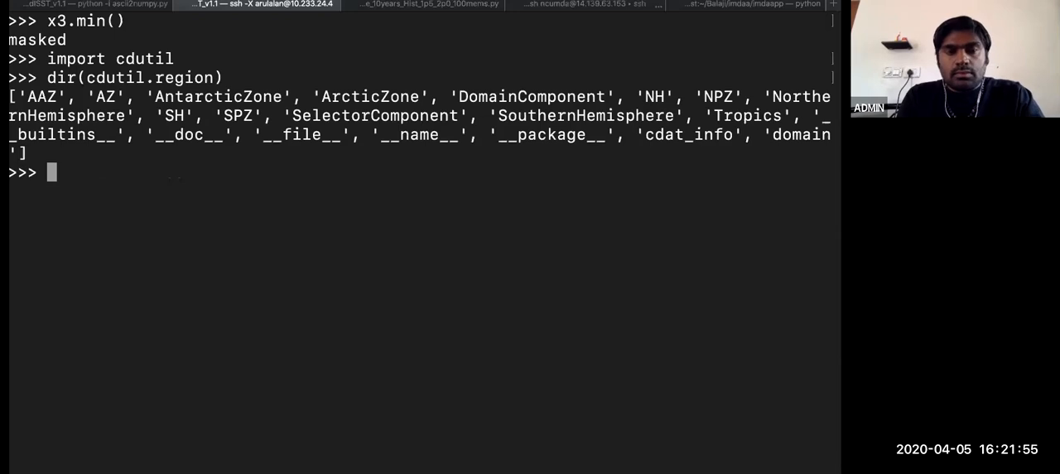
# Load sst = f('sst') and check sst.shape returns (1743, 180, 360)
pyautogui.write('sst')
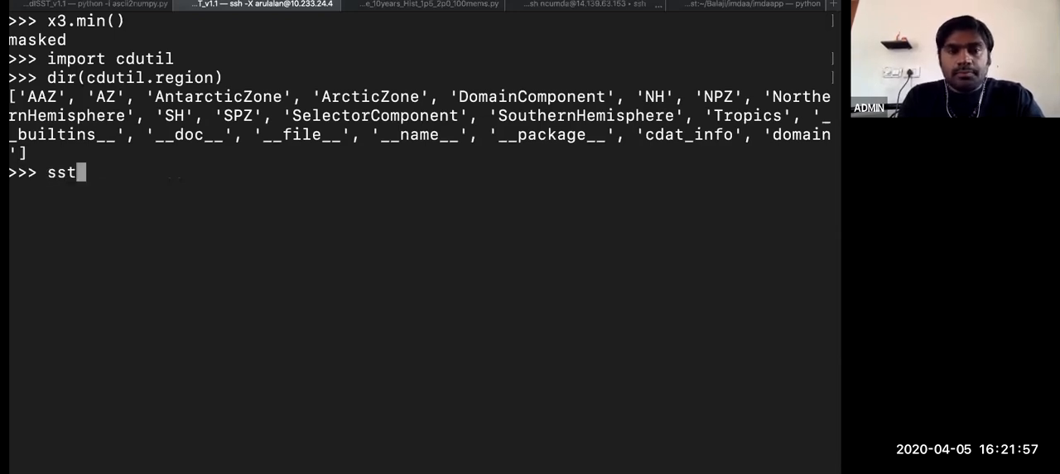
pyautogui.write('= f(')
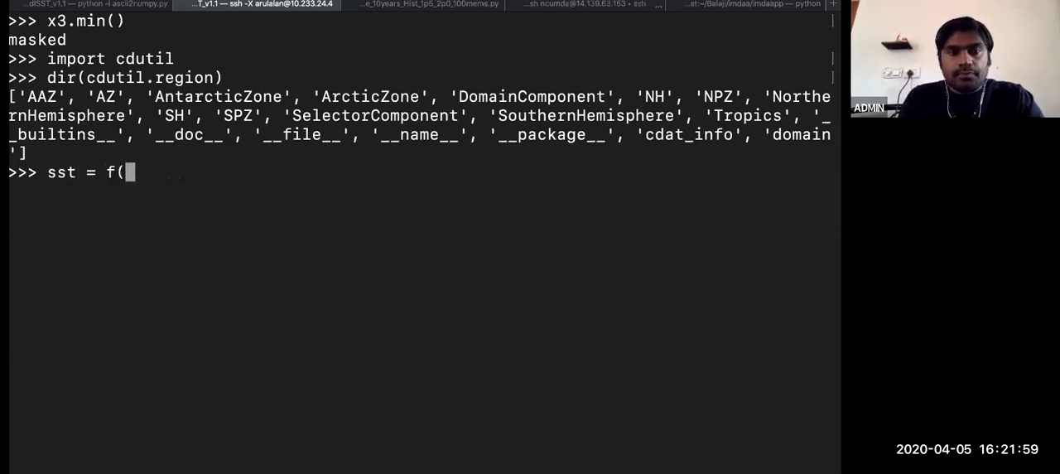
pyautogui.write("'sst")
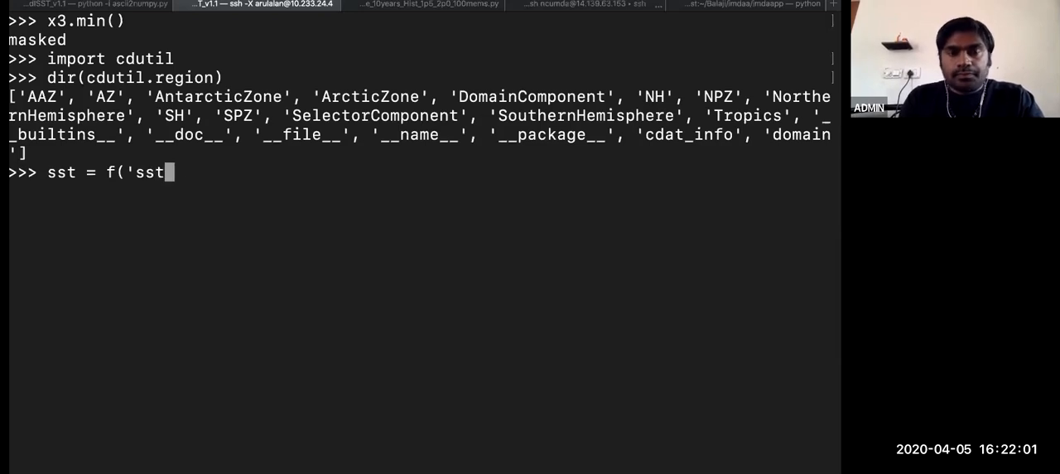
pyautogui.write("')")
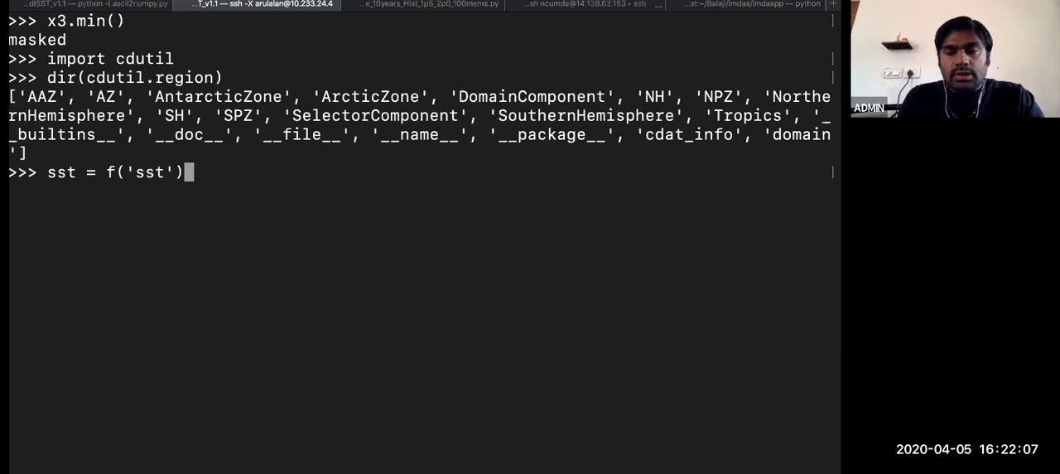
pyautogui.press('enter')
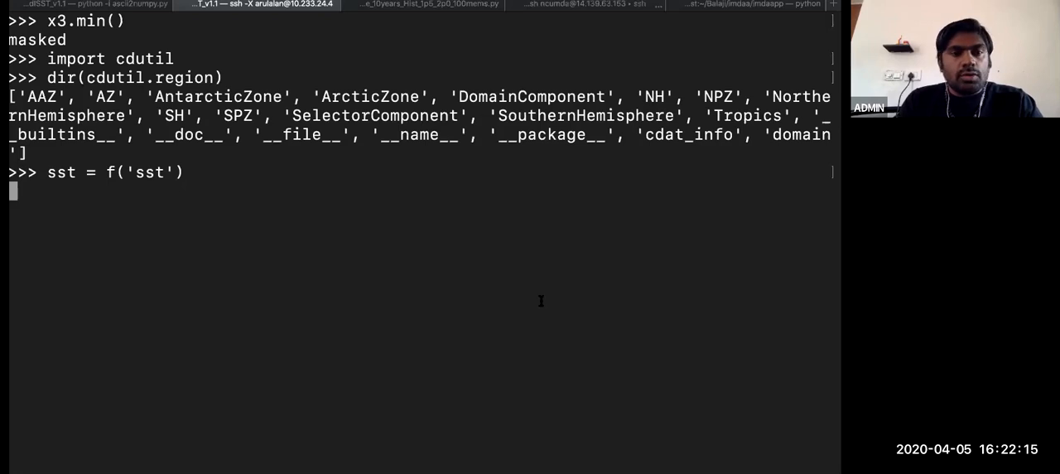
pyautogui.press('enter')
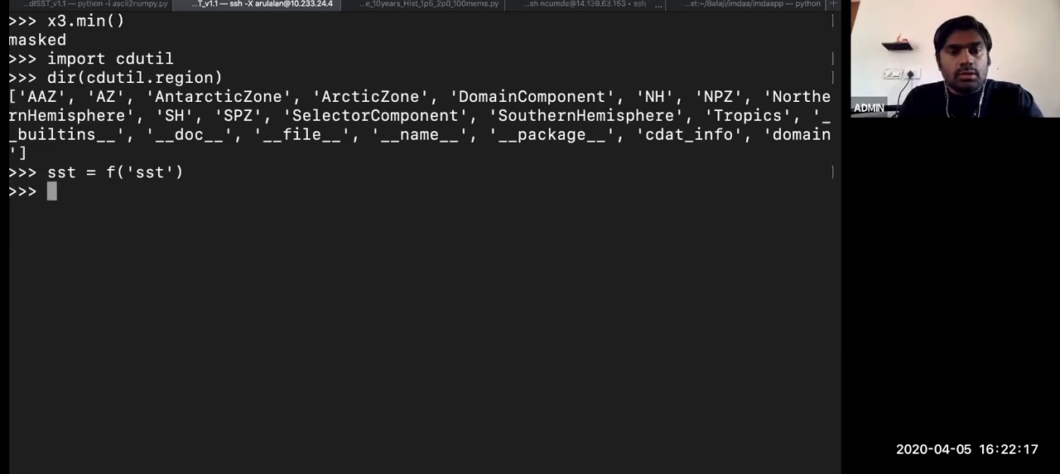
pyautogui.write('sst.shape')
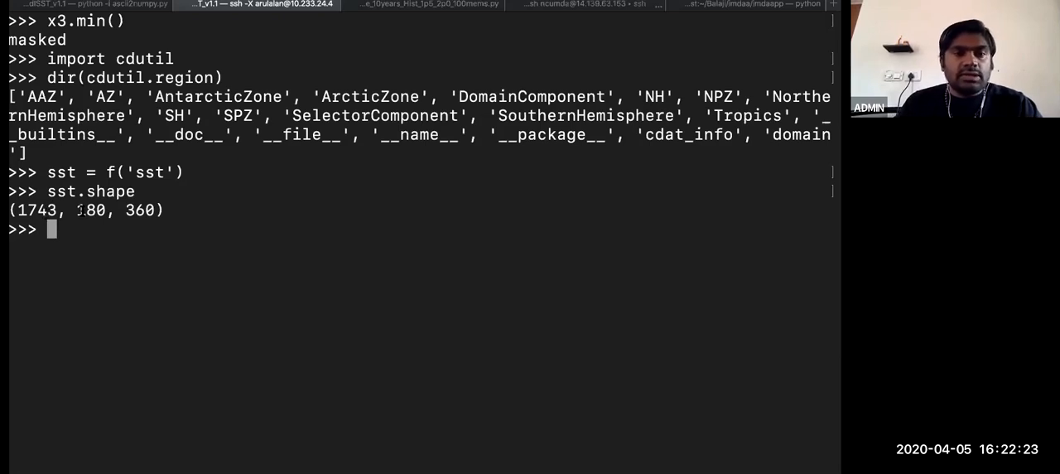
pyautogui.doubleClick(90, 210)
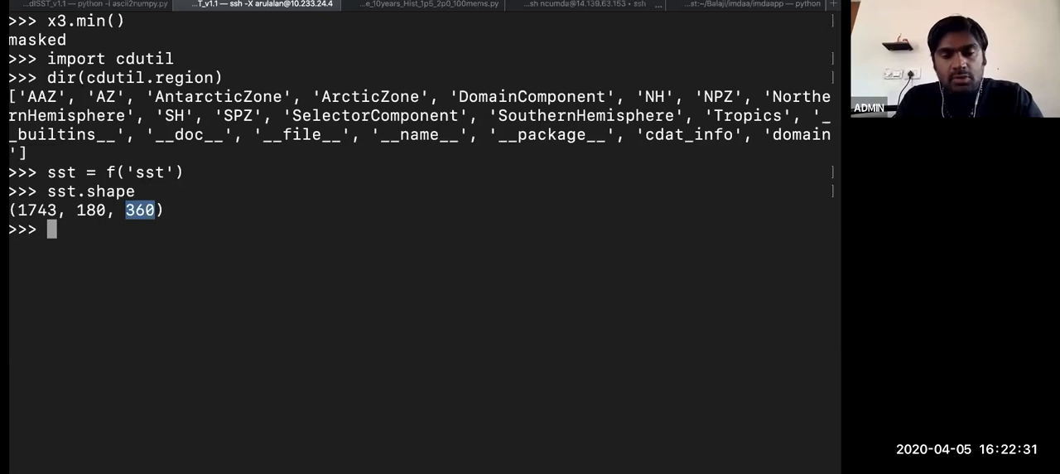
# Extract sst_NH = sst(cdutil.region.NorthernHemisphere) and highlight the new variable name
pyautogui.write('sst-')
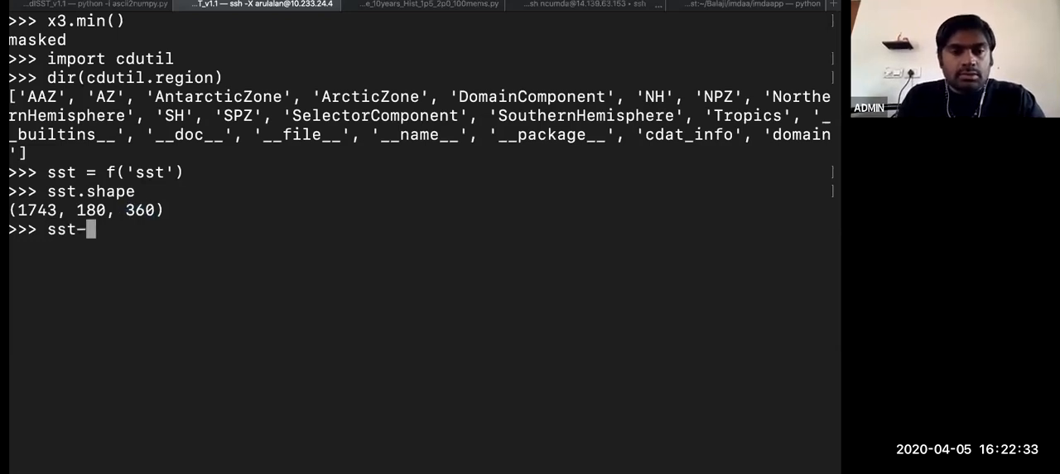
pyautogui.write('NH = sst')
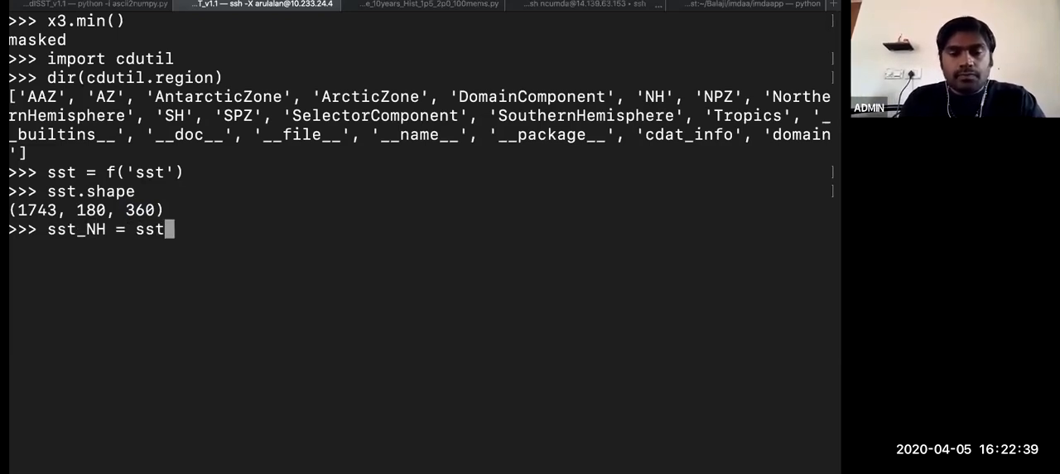
pyautogui.write('(cdutil.region.NorthernHemisphere)')
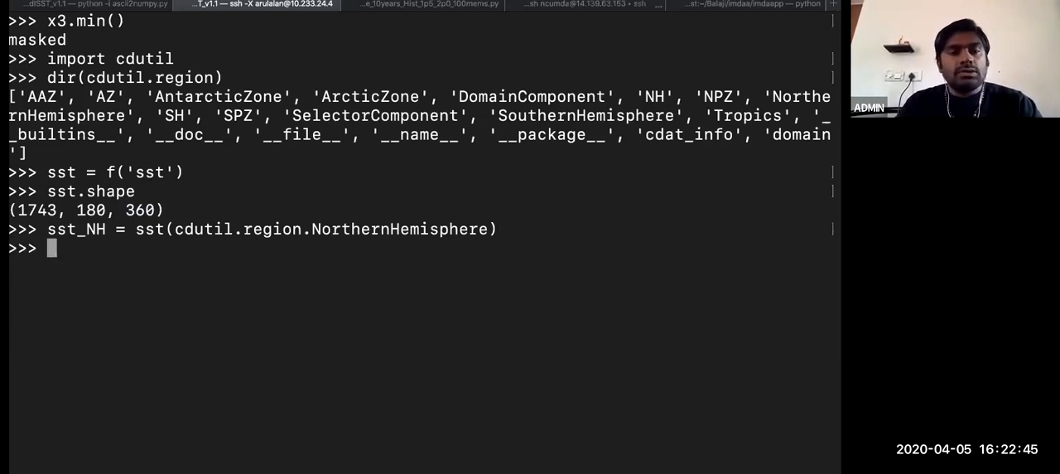
pyautogui.doubleClick(76, 229)
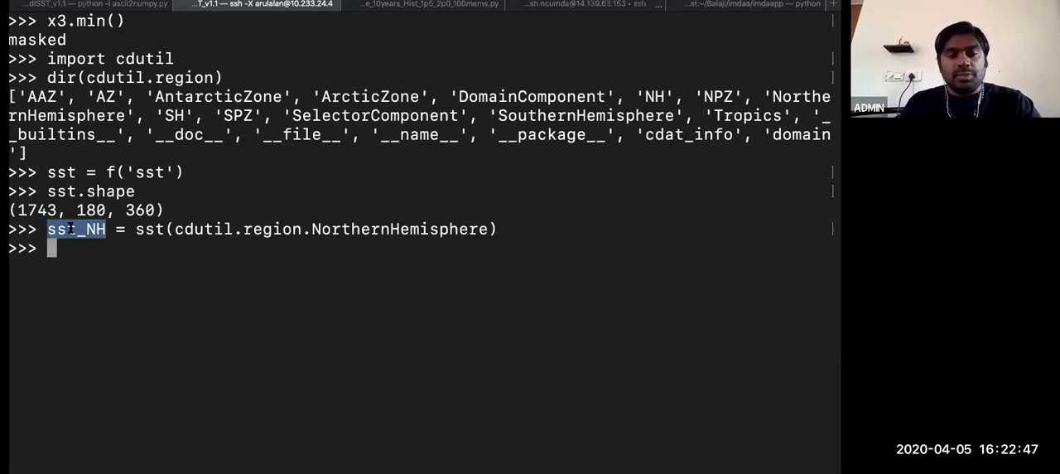
# Print sst_NH.shape, giving (1743, 90, 360), and start typing sst_NH.getLatitude
pyautogui.write('sst_NH.shape')
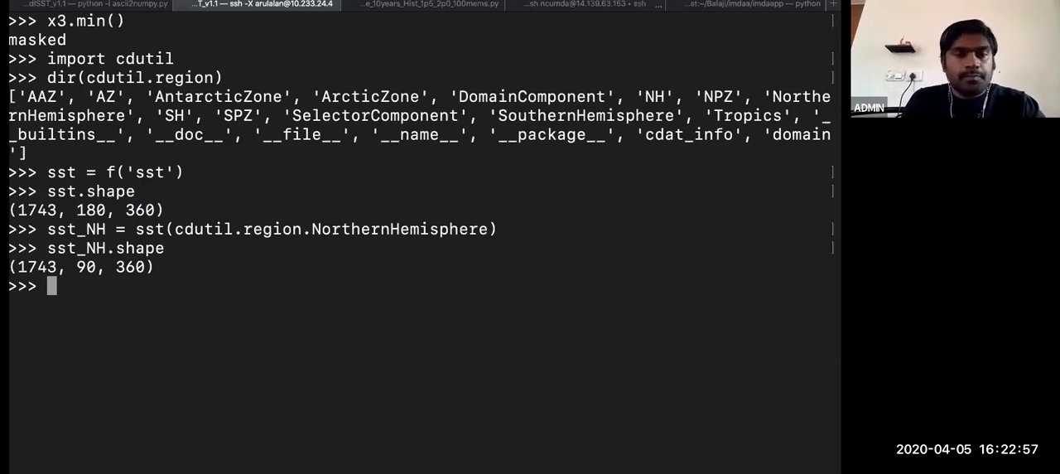
pyautogui.write('sst_NH.')
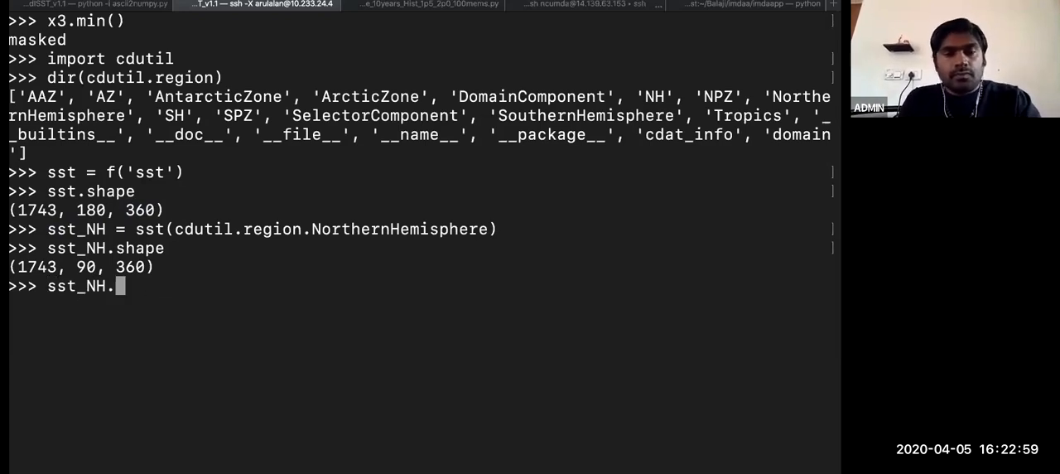
pyautogui.write('getLatitu')
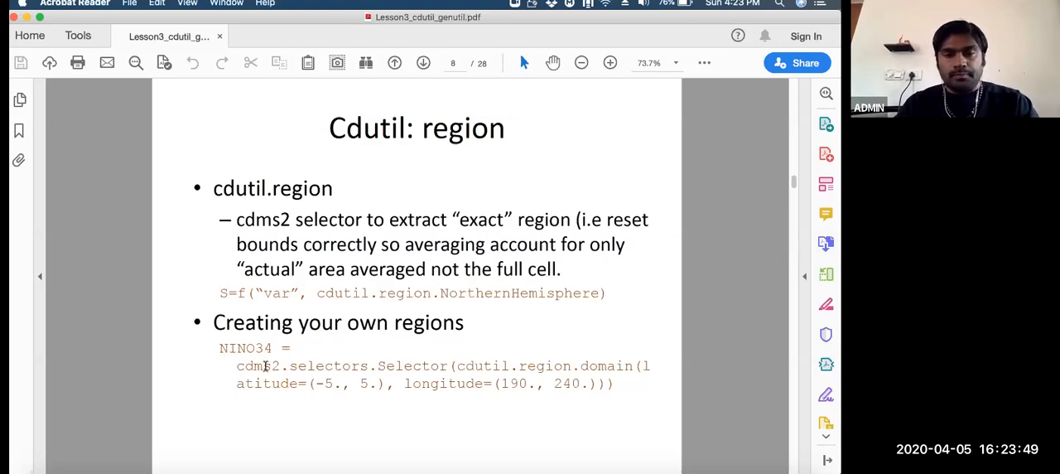
# Select the NINO34 = cdms2.selectors.Selector(...) code on slide 8, 'Cdutil: region'
pyautogui.moveTo(237, 365); pyautogui.dragTo(638, 365)
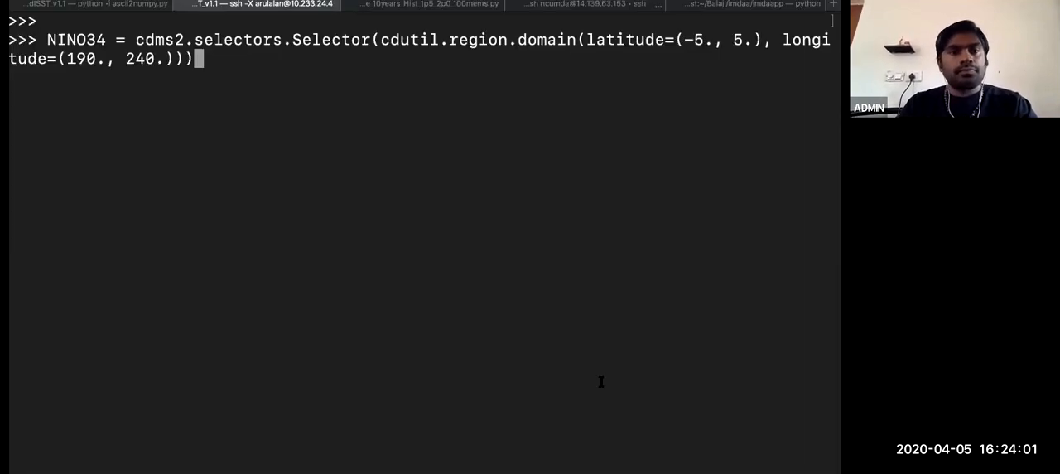
# Run the NINO34 selector definition covering latitude -5 to 5, longitude 190 to 240
pyautogui.press('enter')
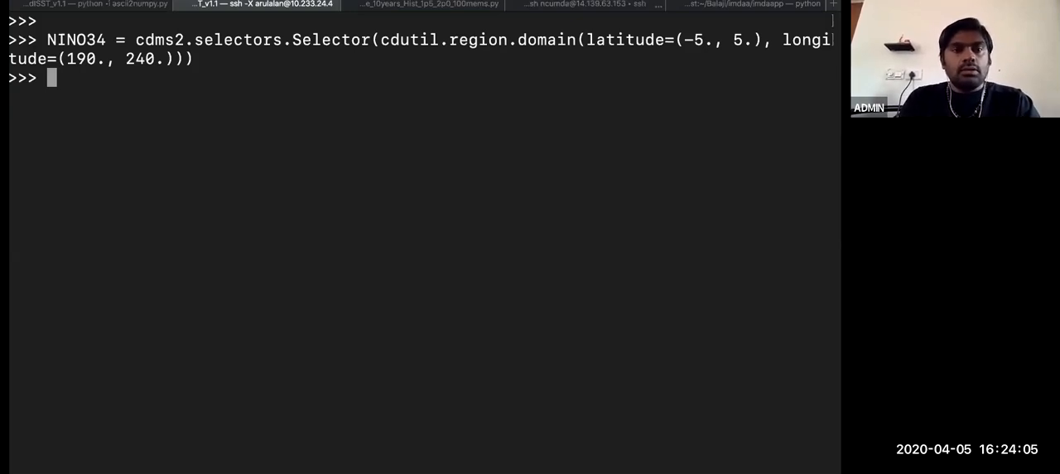
pyautogui.write('sst_NH.shape')
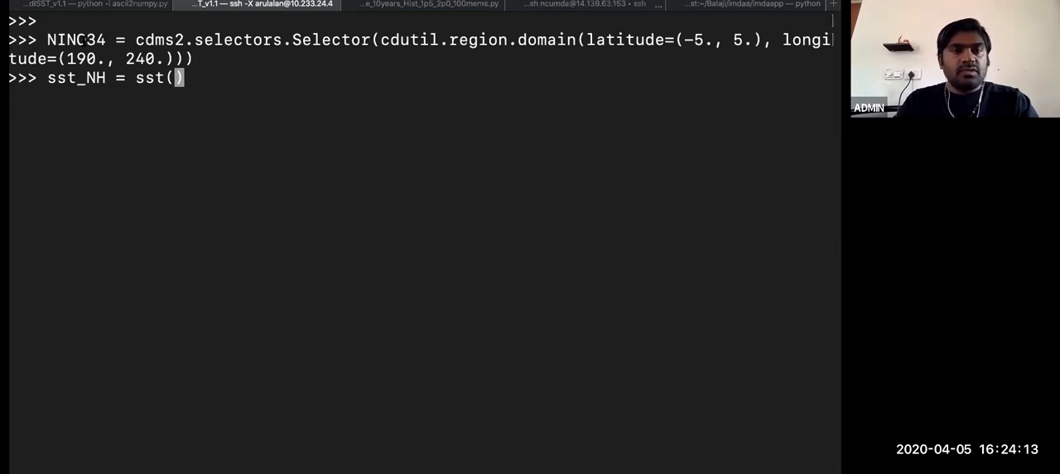
pyautogui.doubleClick(74, 40)
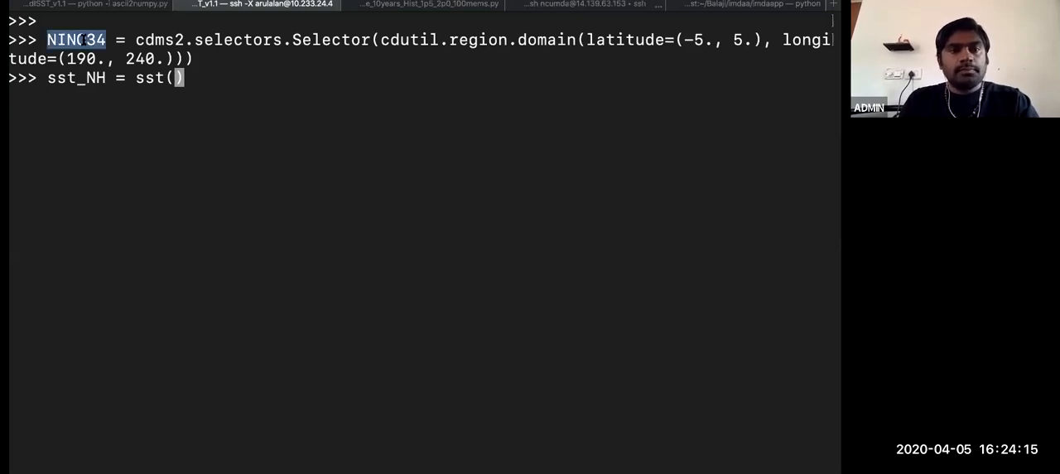
pyautogui.write('NINO34')
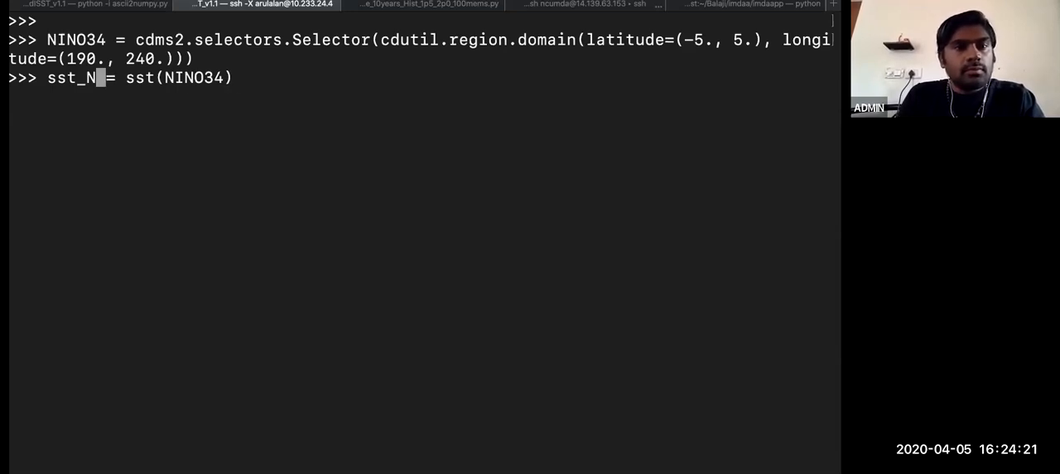
# Extract sst_NINO with NINO34, showing shape (1743, 10, 50) and its latitude axis
pyautogui.write('INO')
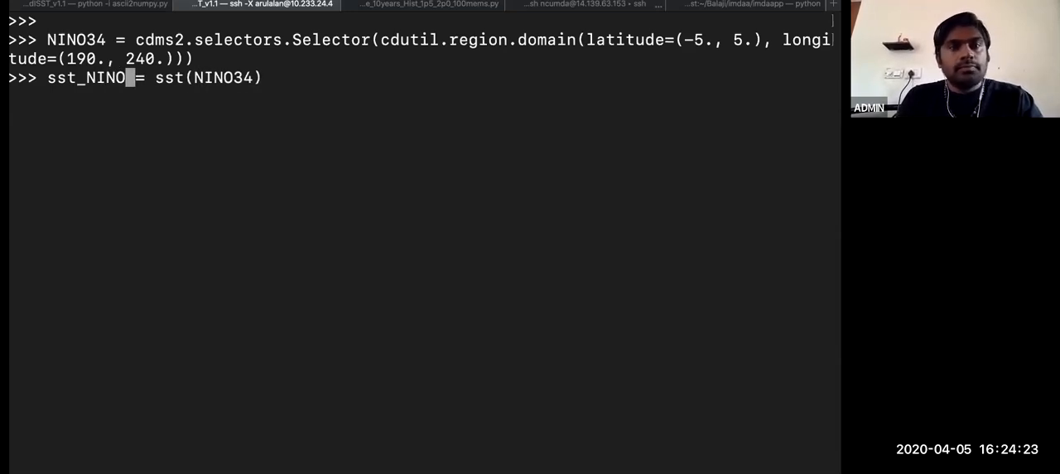
pyautogui.write('sst')
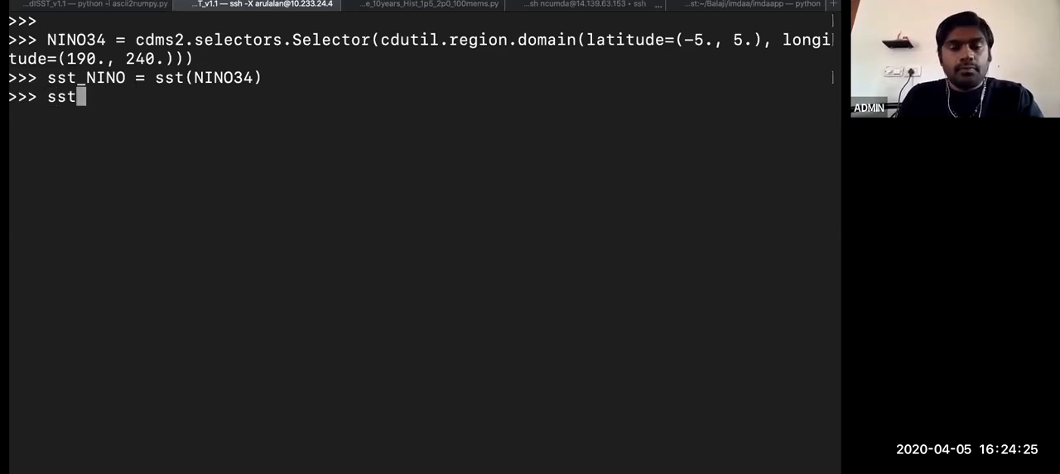
pyautogui.write('_NINO.shape')
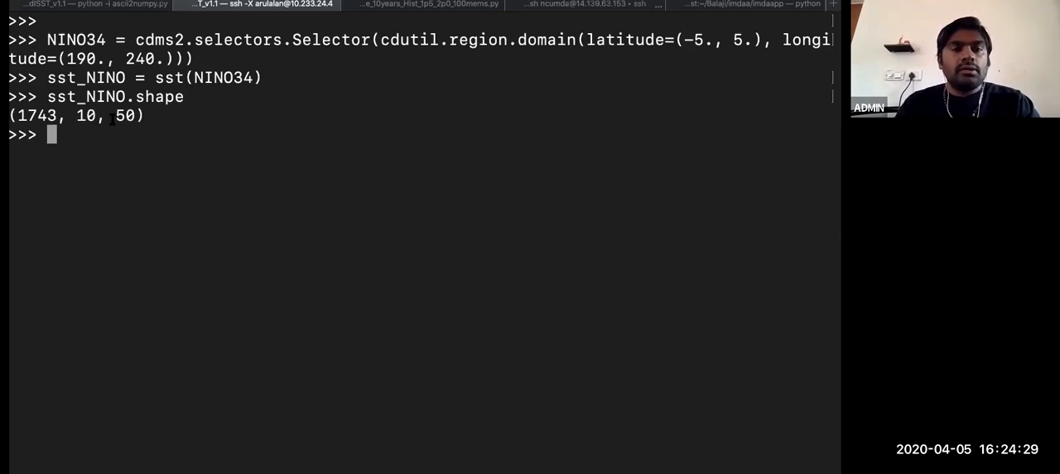
pyautogui.moveTo(110, 127)
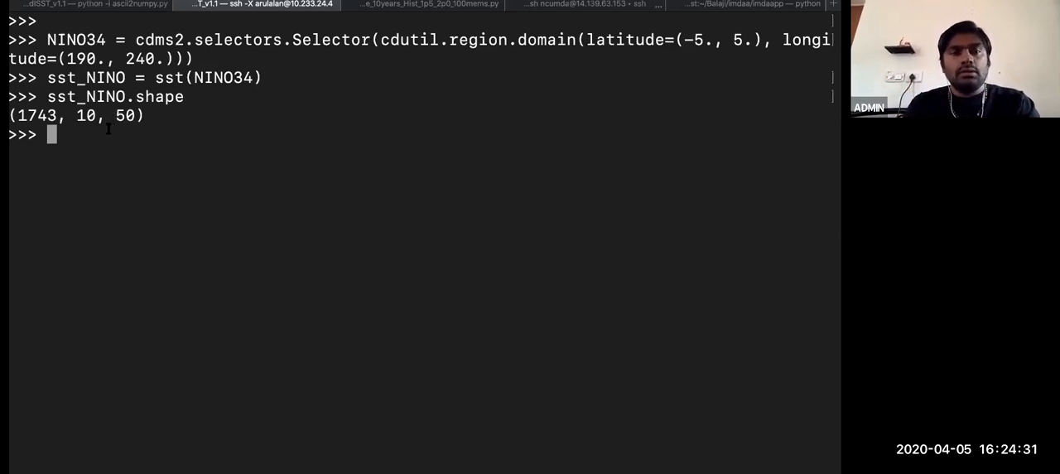
pyautogui.write('sst_NINO.shap')
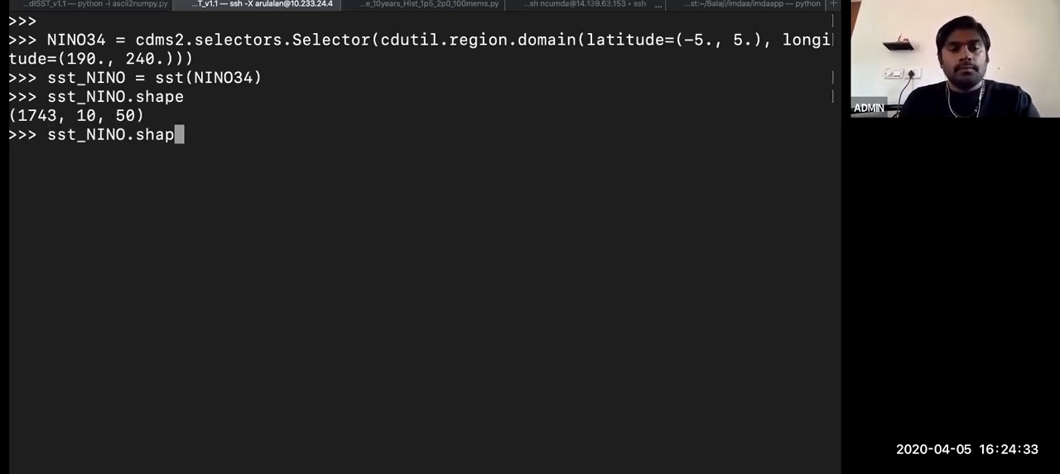
pyautogui.write('get')
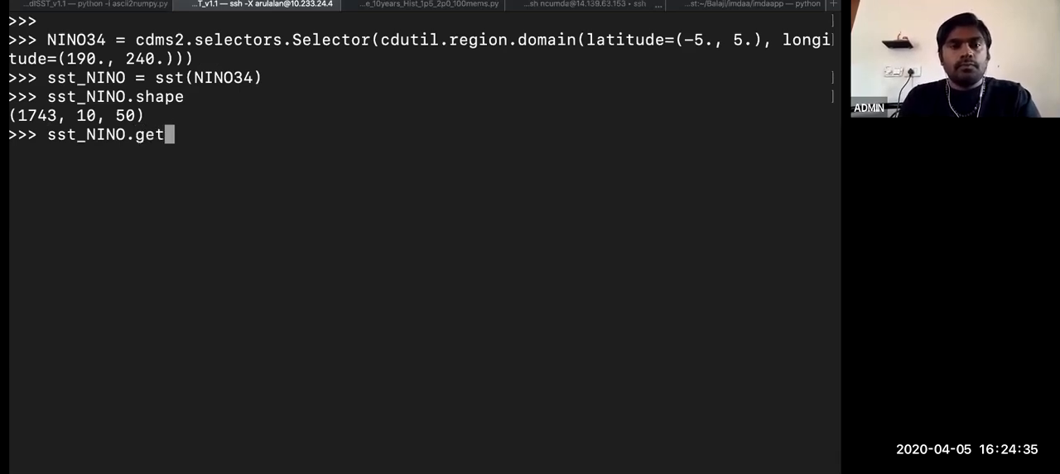
pyautogui.write('La')
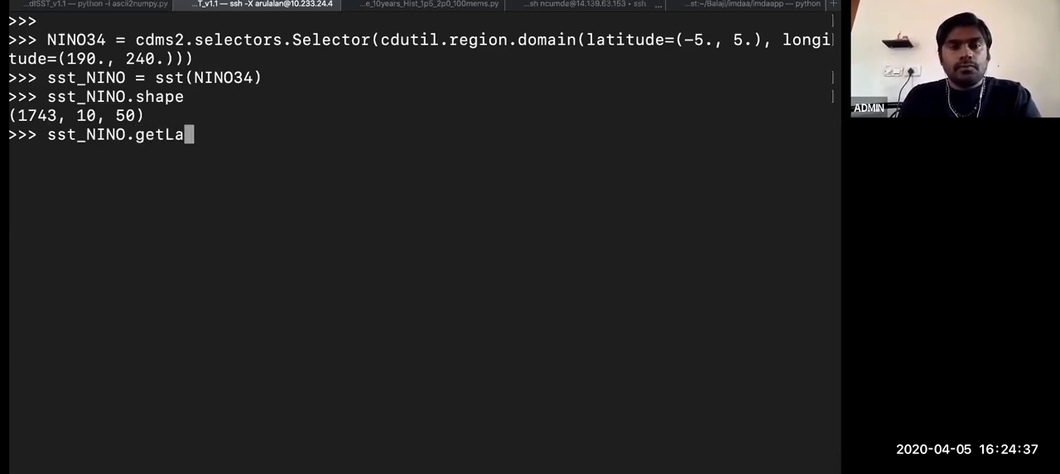
pyautogui.write('titude(')
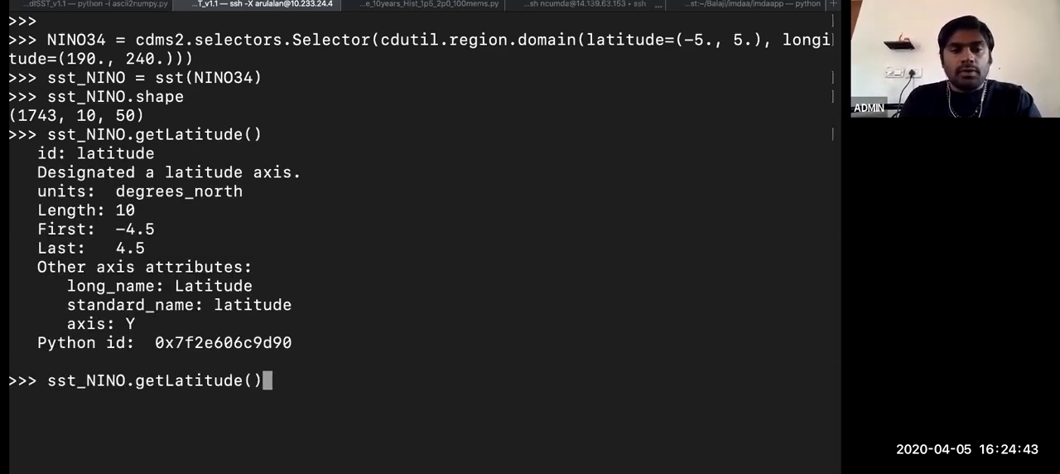
pyautogui.press('BackSpace')
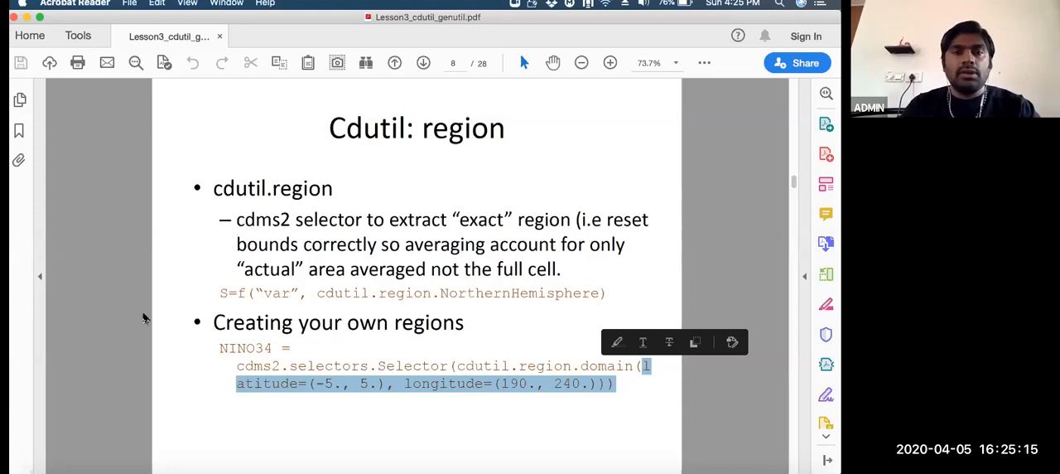
pyautogui.moveTo(416, 99)
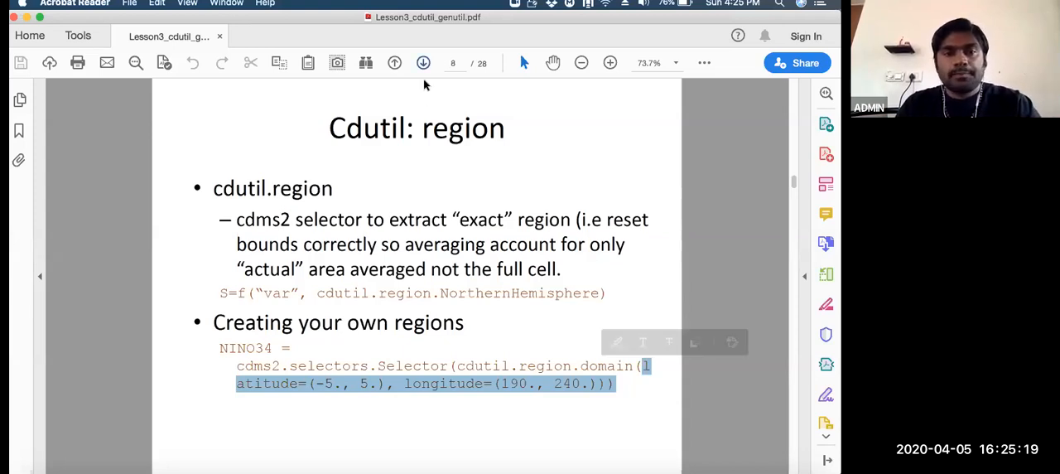
# Advance to slide 9, check the ncumda install output, then return to the Python session
pyautogui.click(423, 62)
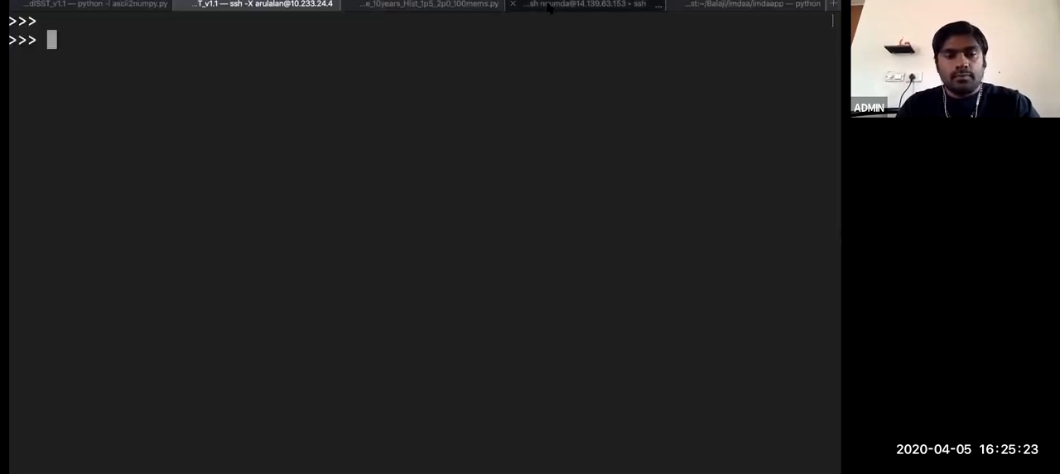
pyautogui.click(584, 4)
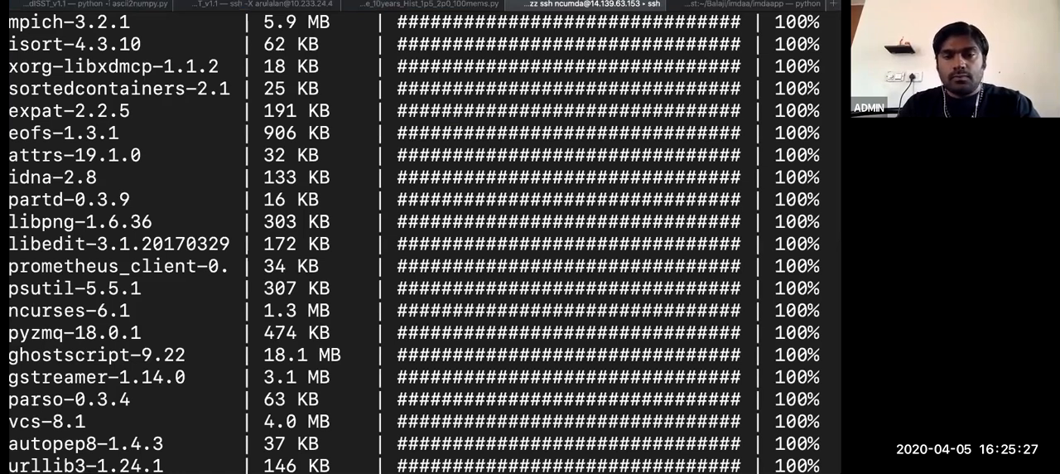
pyautogui.scroll(-3)
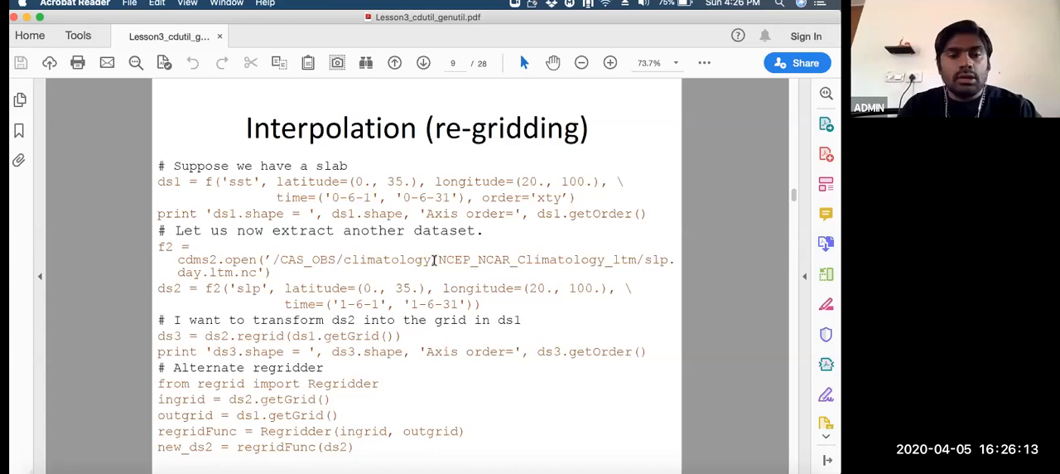
pyautogui.doubleClick(220, 383)
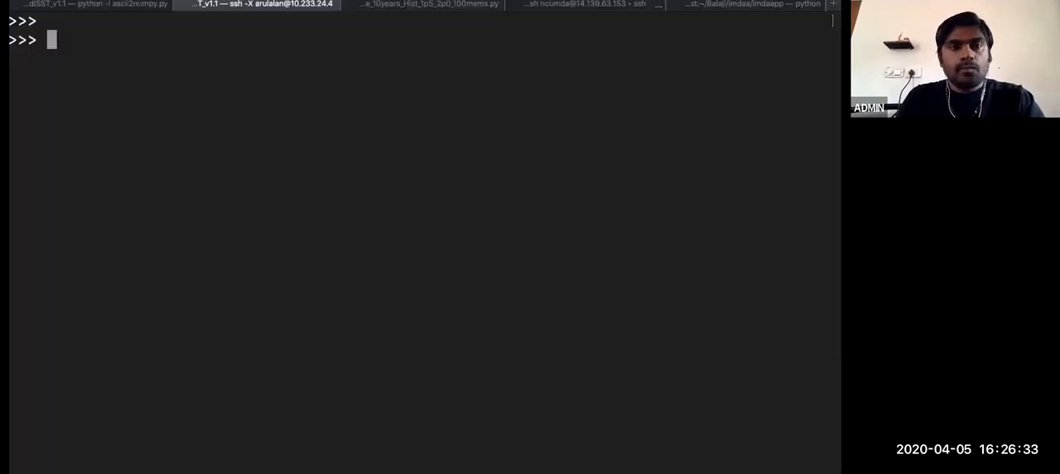
# Import regrid and begin f1 = cdms2.open(' for the ERSST file
pyautogui.write('import regrid')
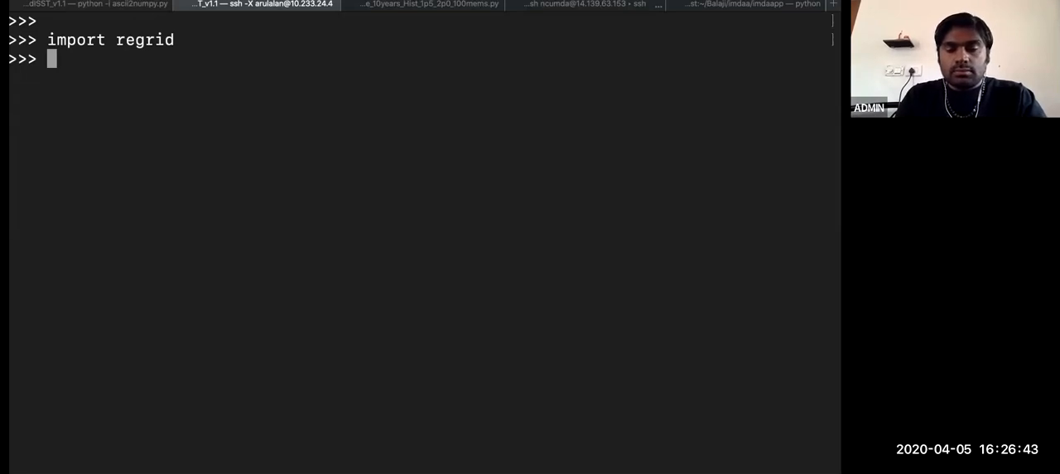
pyautogui.write('f1')
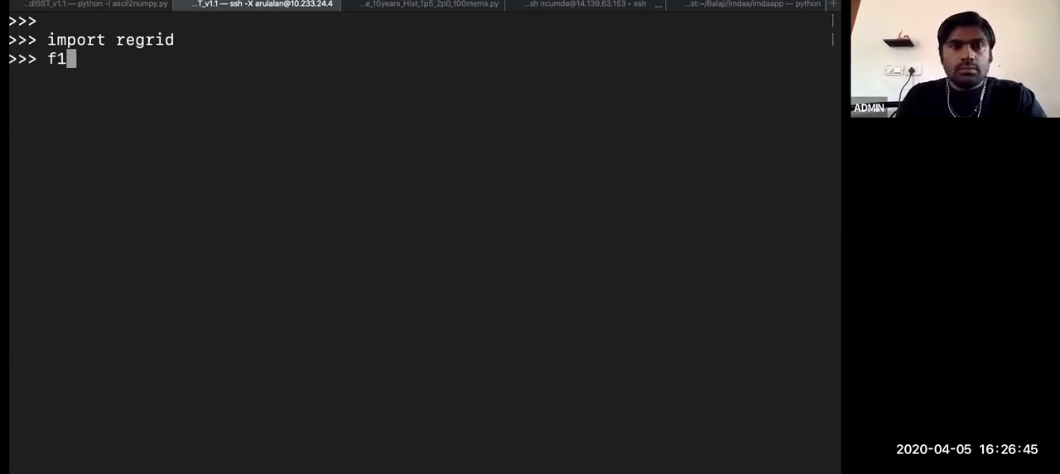
pyautogui.write('= cdms2')
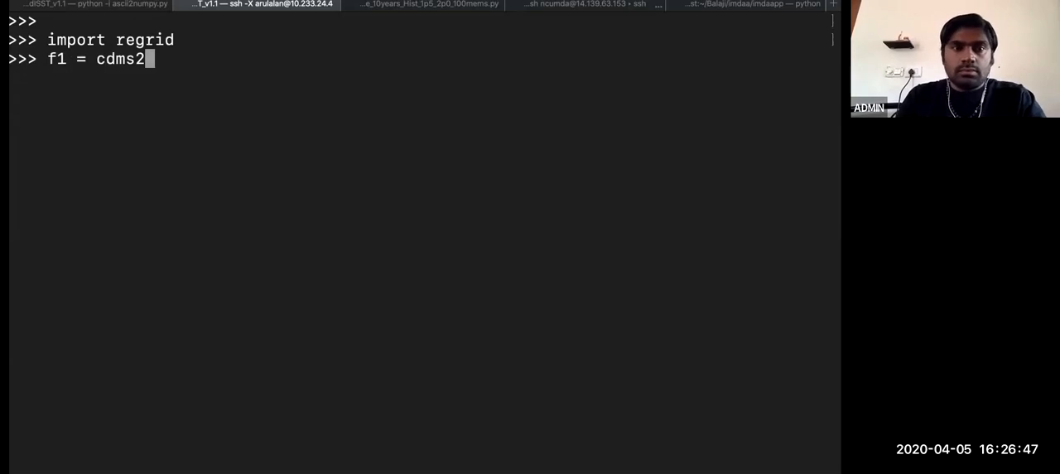
pyautogui.write(".open('")
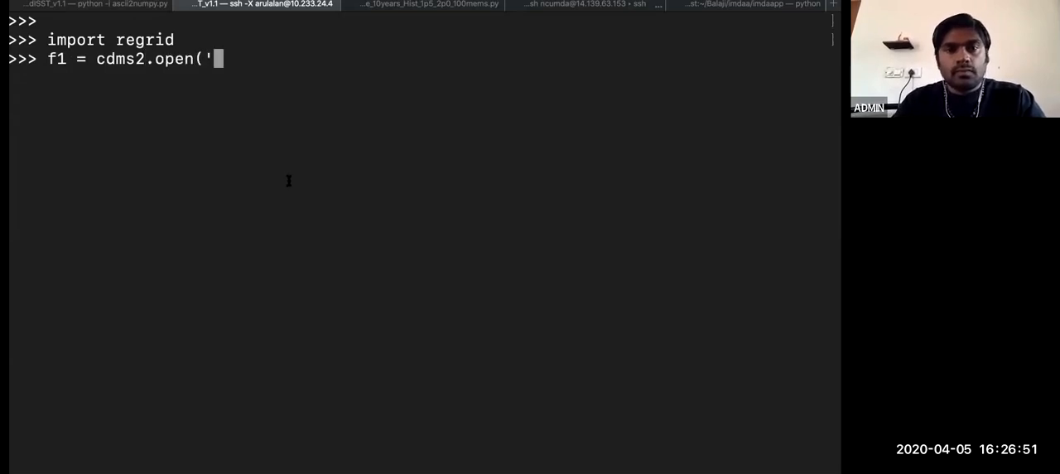
pyautogui.press('Tab')
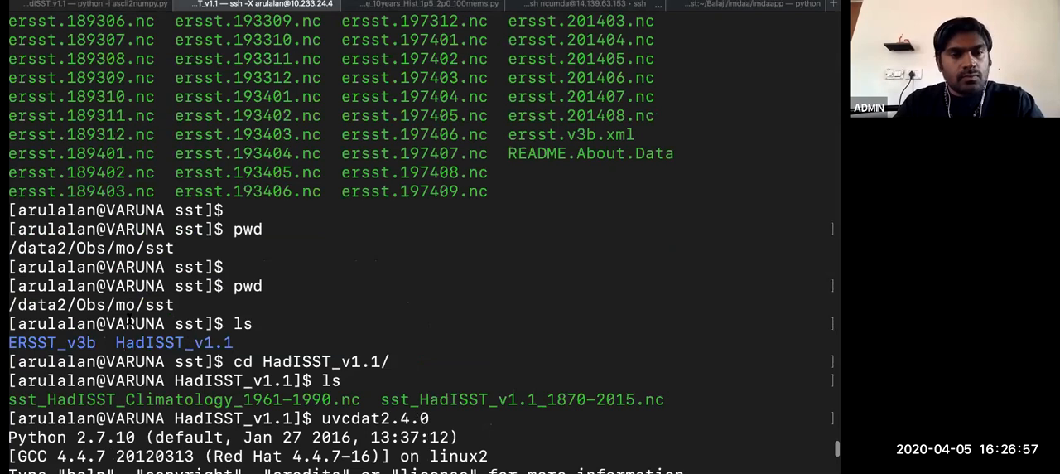
# Open ../ERSST_v3b/ersst.201408.nc as f1 and list its variables: sst, err, anom
pyautogui.doubleClick(52, 342)
pyautogui.write("f1 = cdms2.open('")
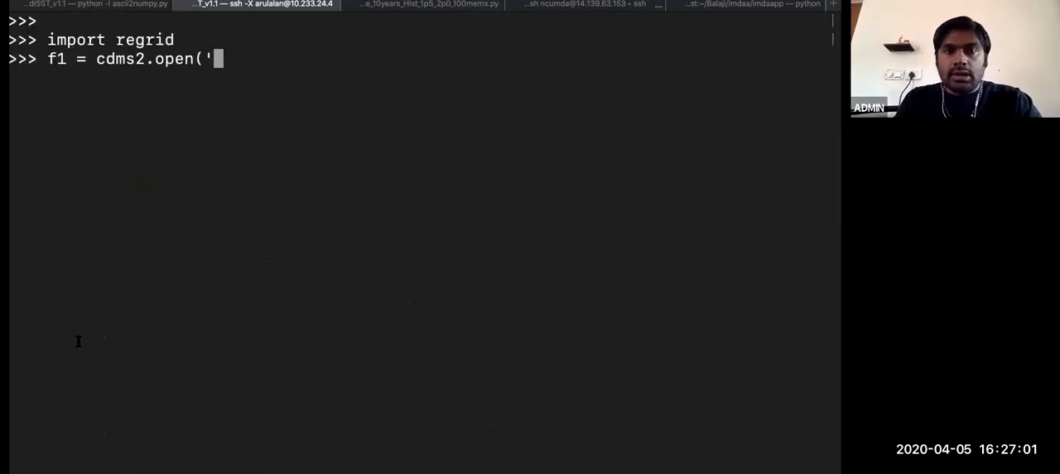
pyautogui.write('ERSST_v3b')
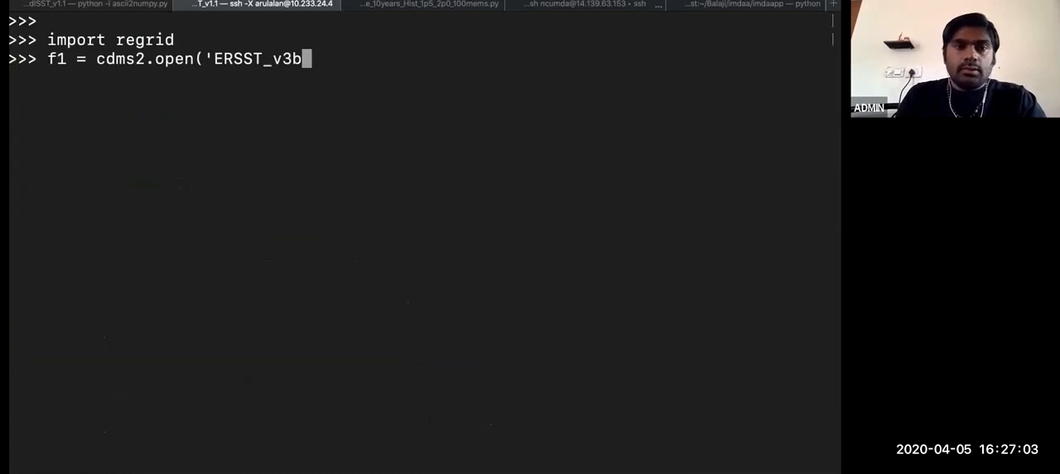
pyautogui.write('.')
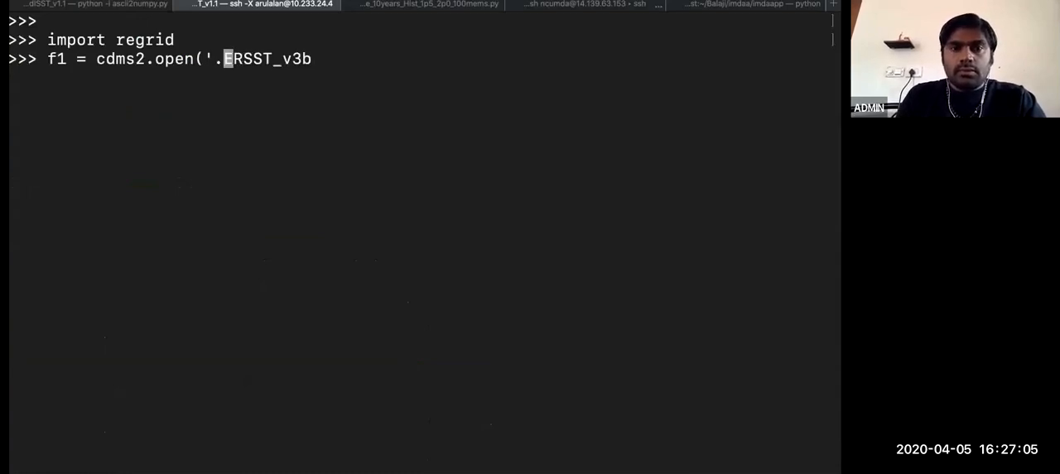
pyautogui.write('./')
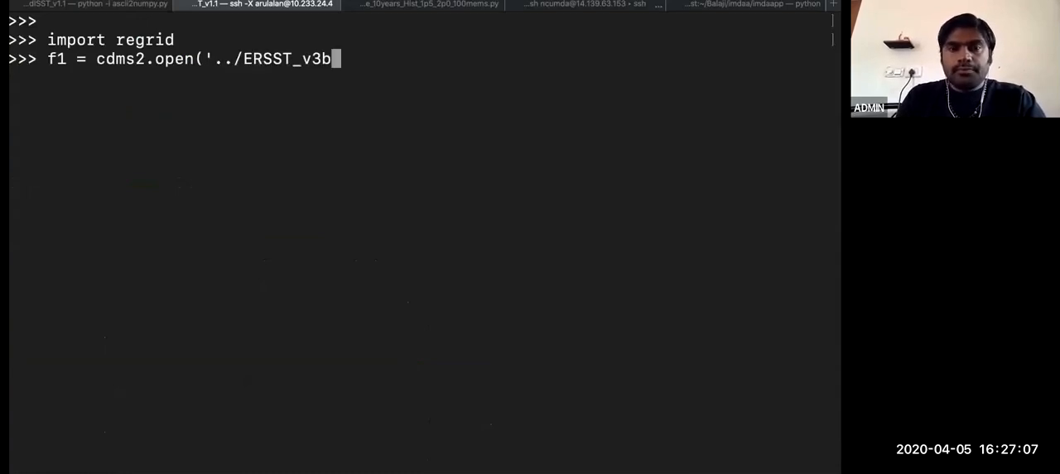
pyautogui.scroll(-3)
pyautogui.write('/')
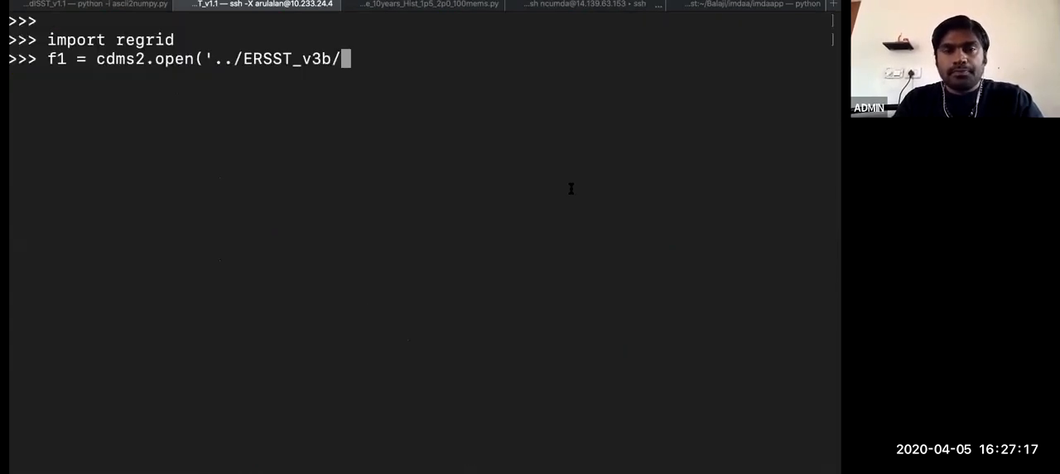
pyautogui.write('ersst.201408.nc')
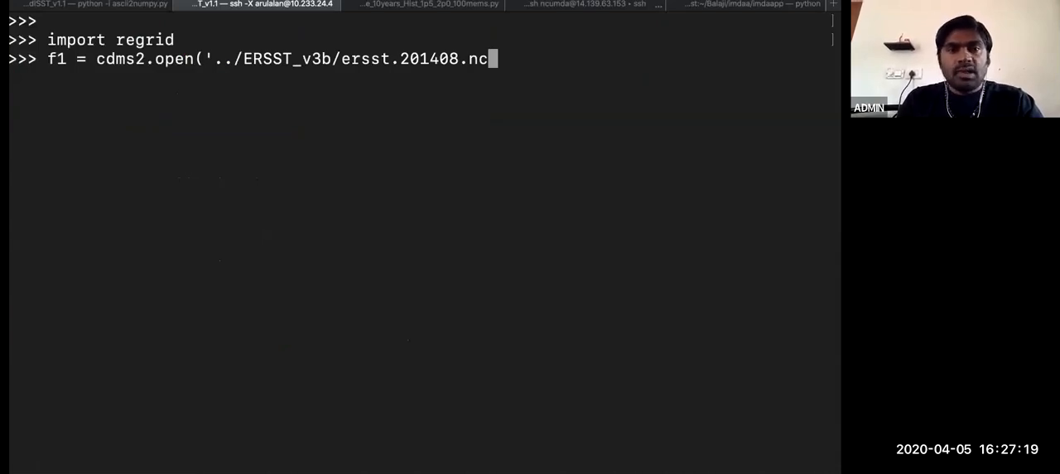
pyautogui.write("')")
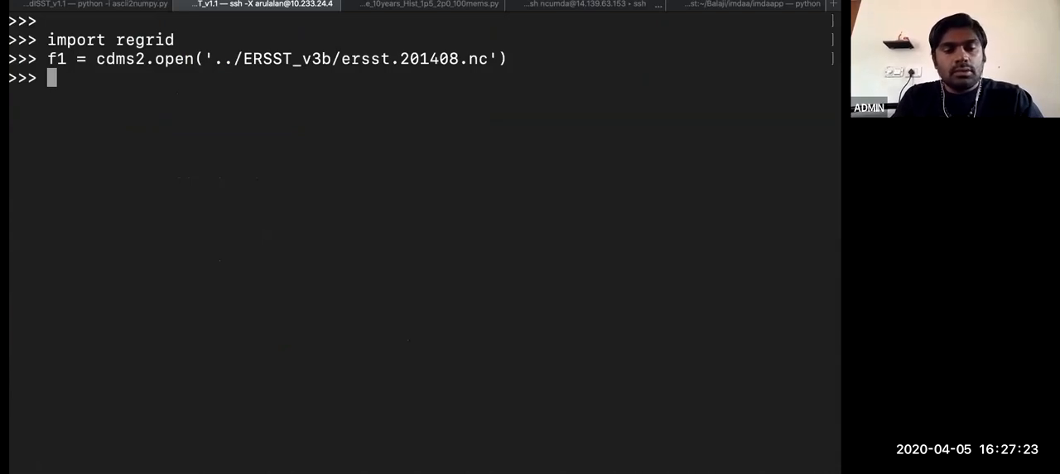
pyautogui.write('f1.l')
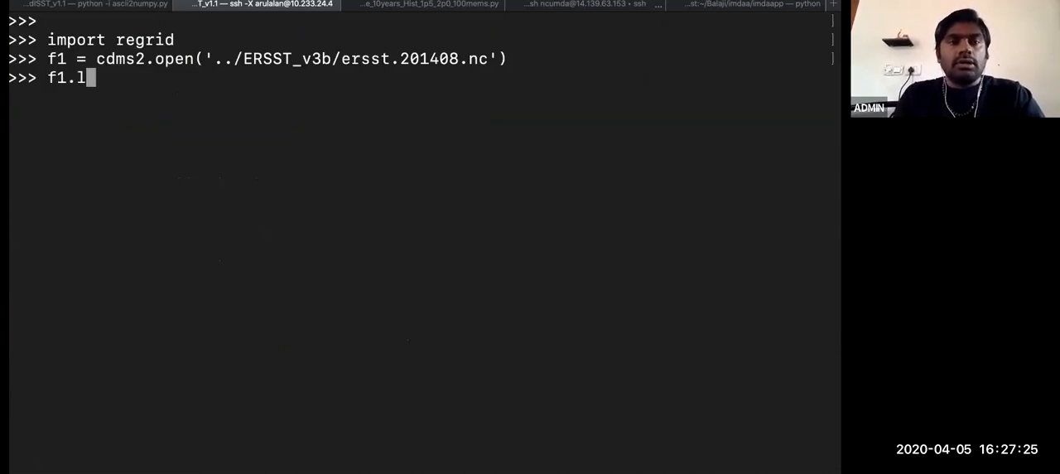
pyautogui.write('istvariables()')
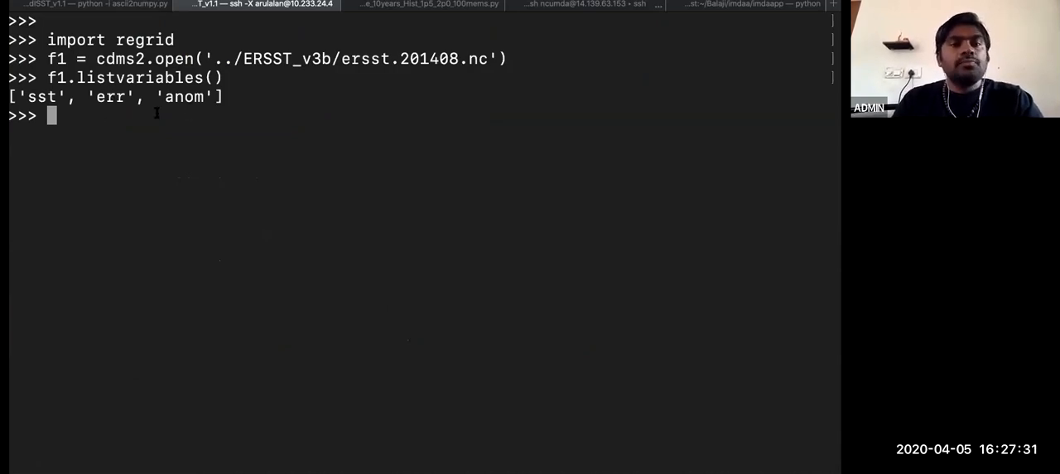
# Print f1['sst'] and mark its latitude length of 89 on the 2-degree grid
pyautogui.doubleClick(40, 97)
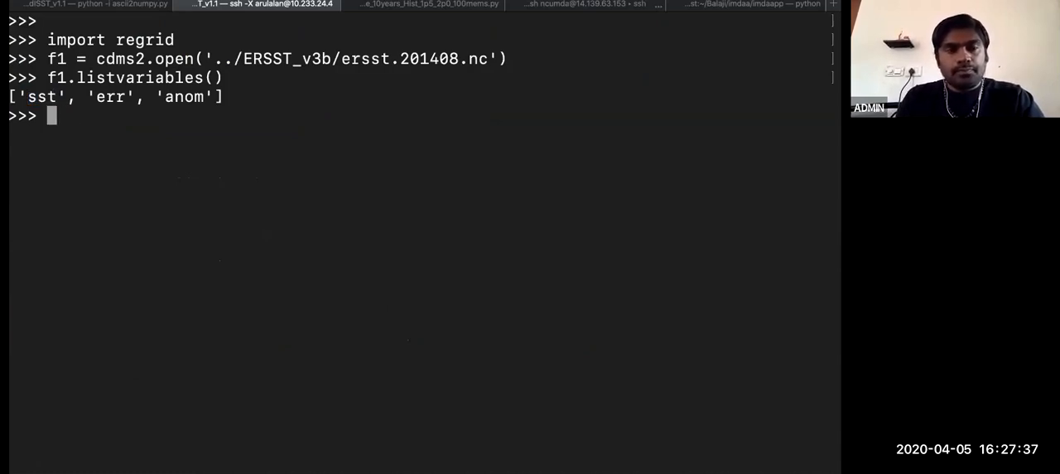
pyautogui.write('f')
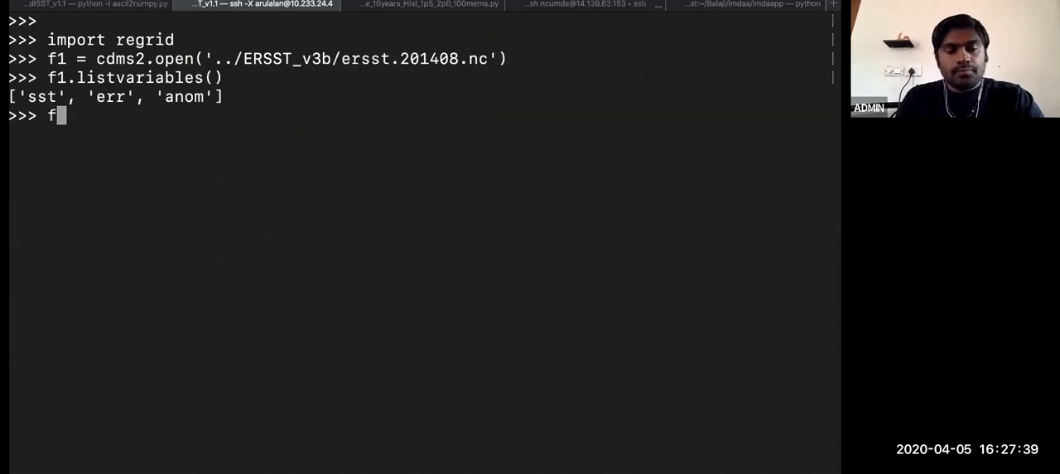
pyautogui.write('1')
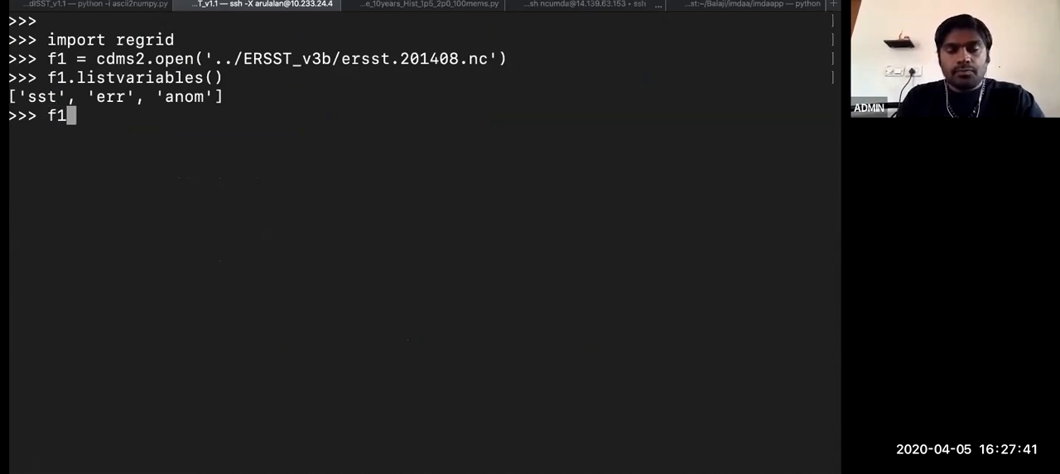
pyautogui.write("('ss")
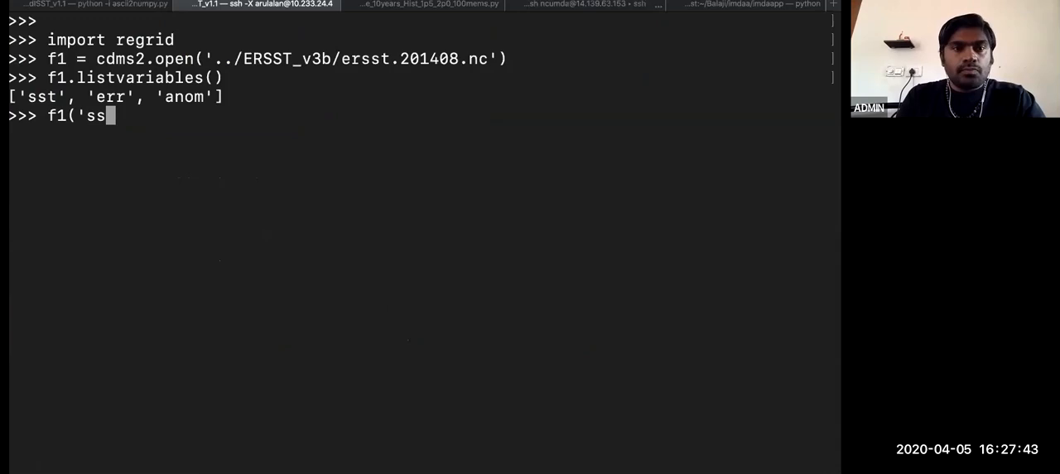
pyautogui.press('BackSpace')
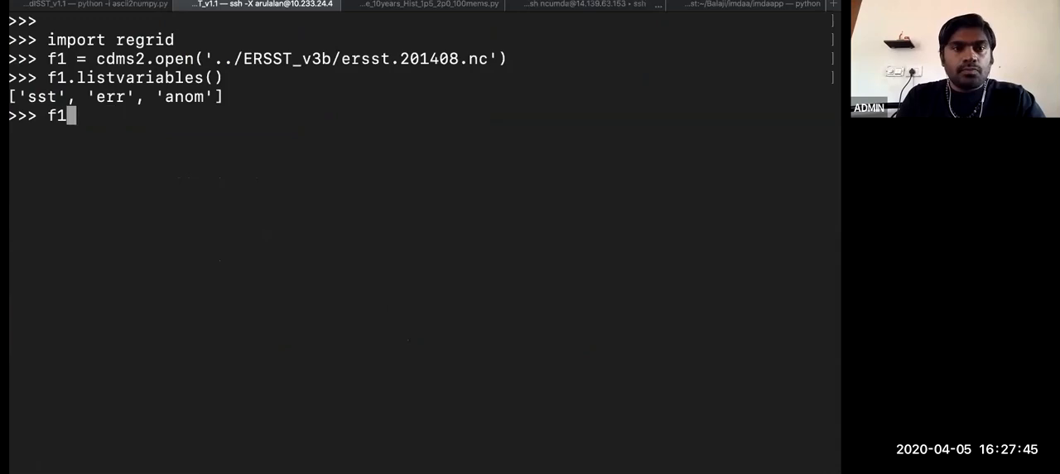
pyautogui.write("['sst'")
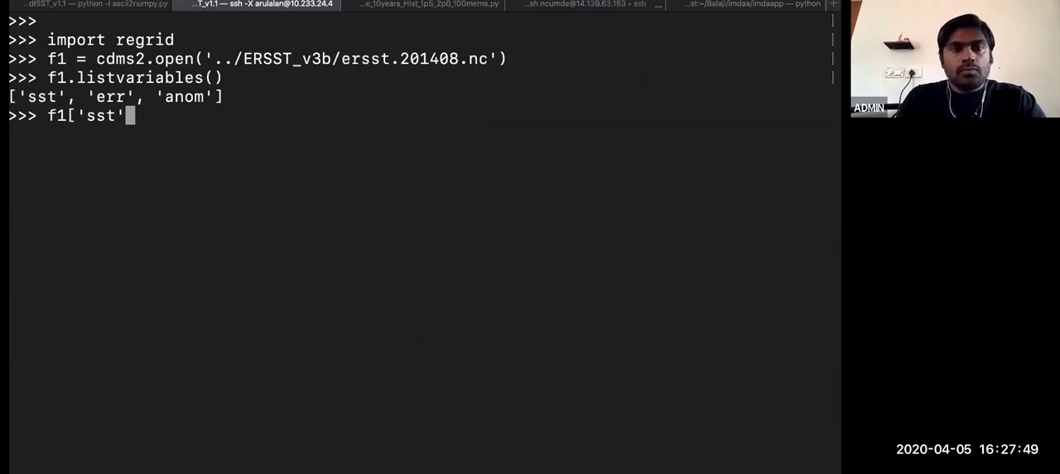
pyautogui.press('Return')
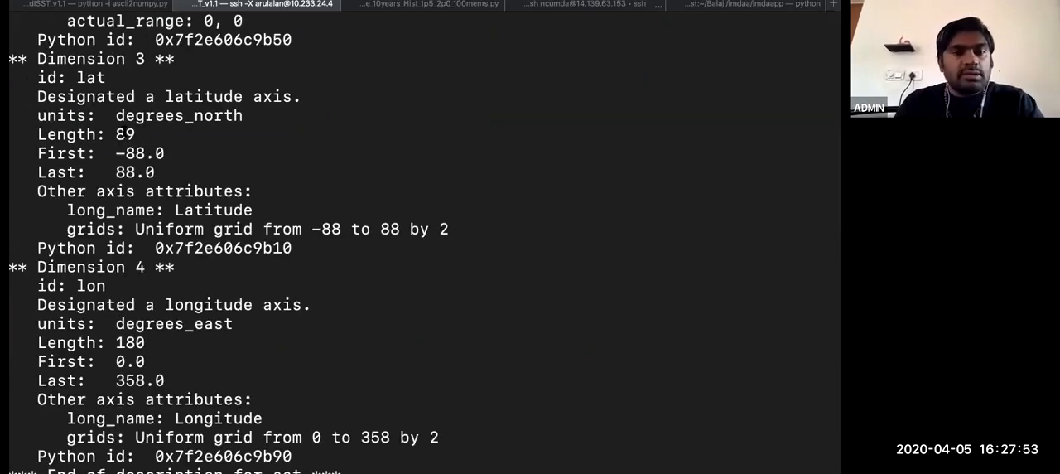
pyautogui.doubleClick(123, 135)
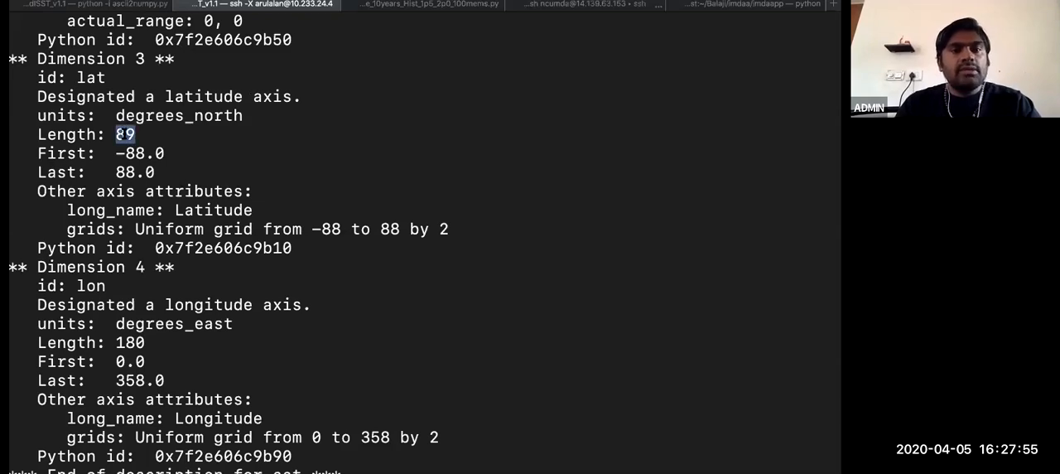
pyautogui.moveTo(257, 218)
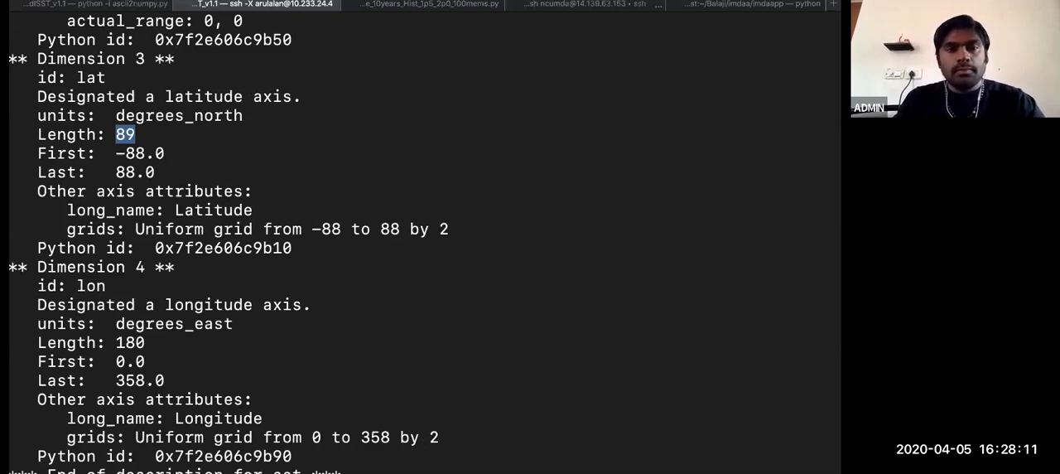
pyautogui.write('f1.listvariables()')
pyautogui.write("f1['sst'].")
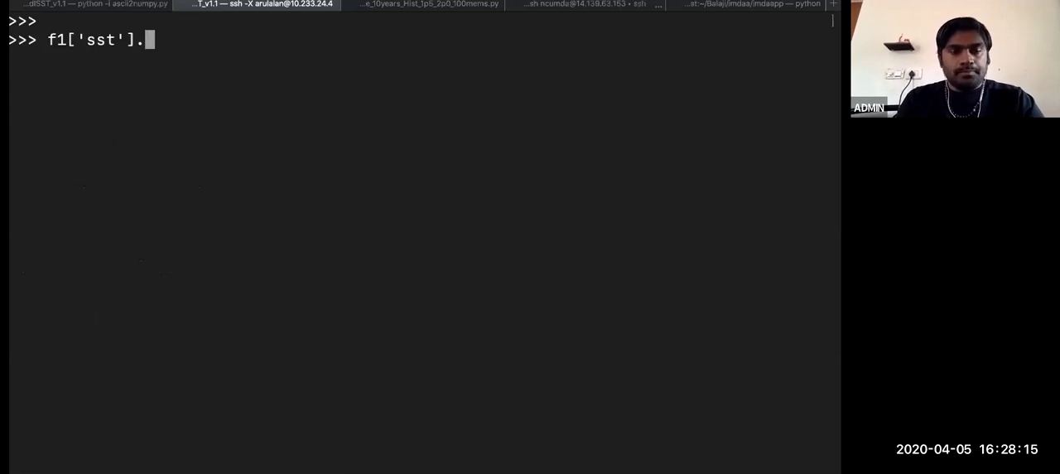
# Print sst.shape, showing (1743, 180, 360)
pyautogui.write('shape')
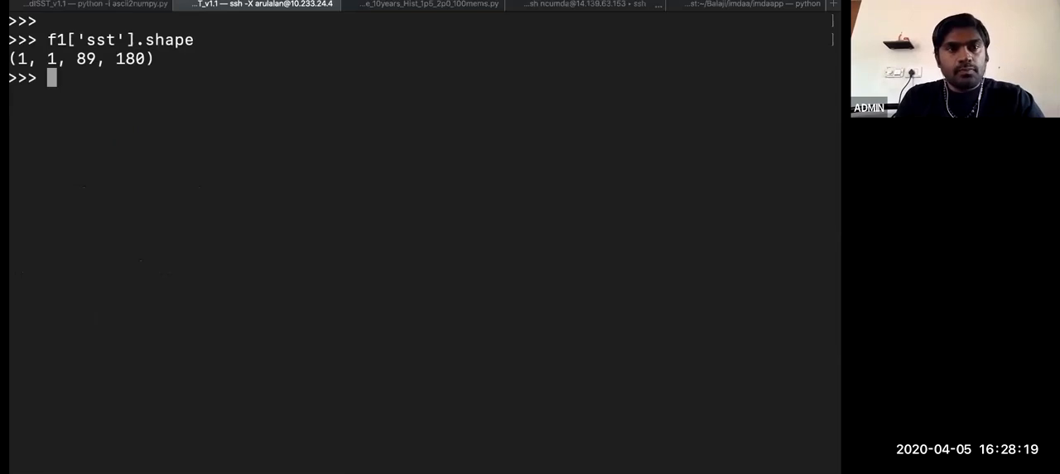
pyautogui.write('ss')
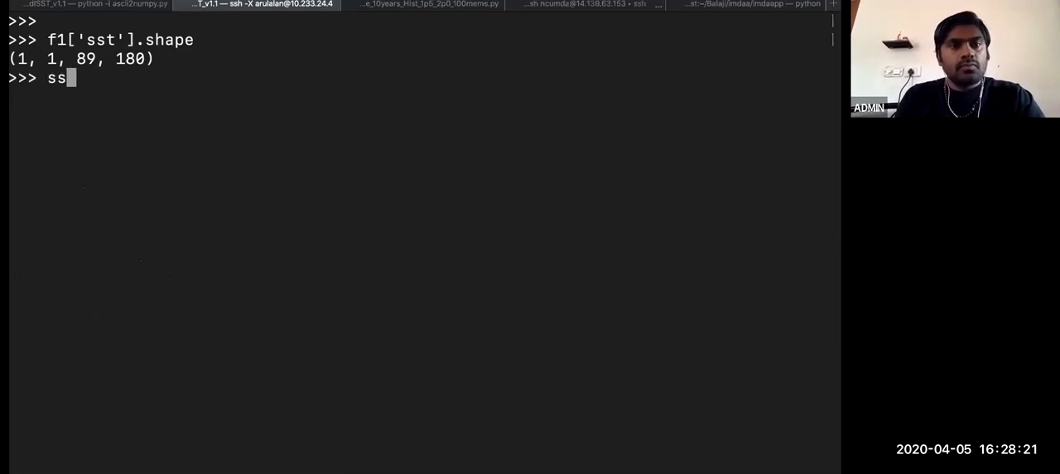
pyautogui.write('t')
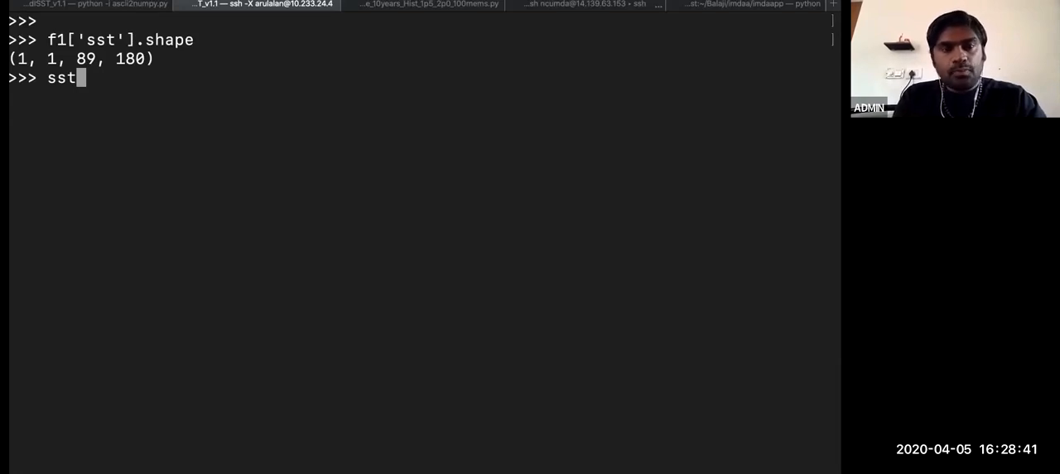
pyautogui.write('.shape')
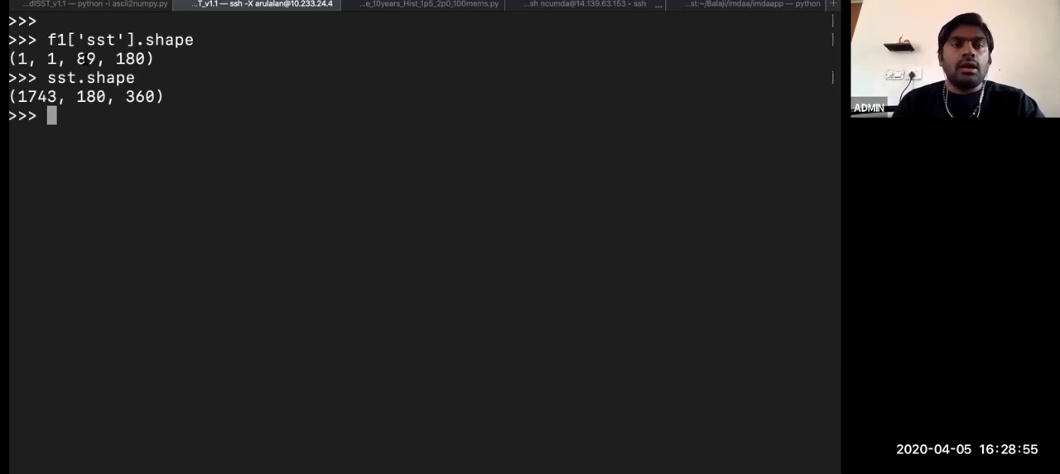
# Start defining target = f1['sst'].getGrid() from the ERSST sst variable
pyautogui.doubleClick(85, 59)
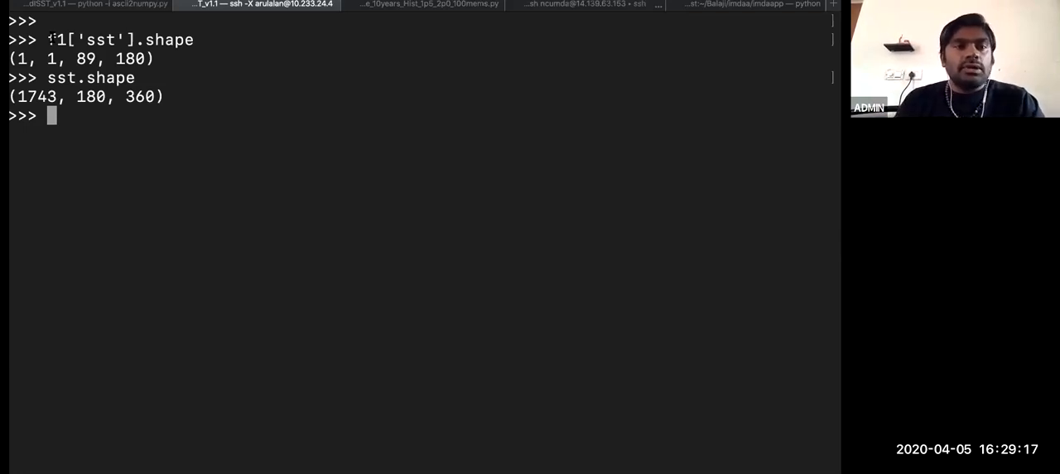
pyautogui.doubleClick(91, 40)
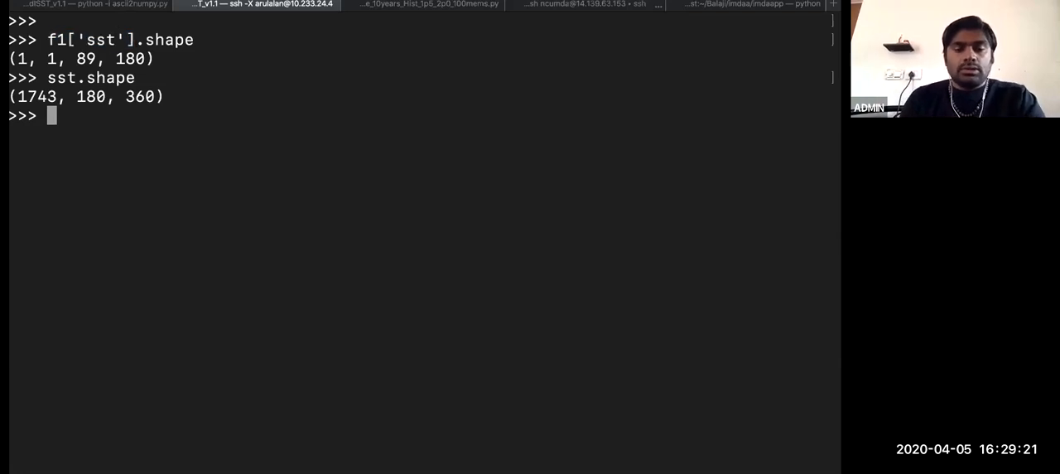
pyautogui.write('target')
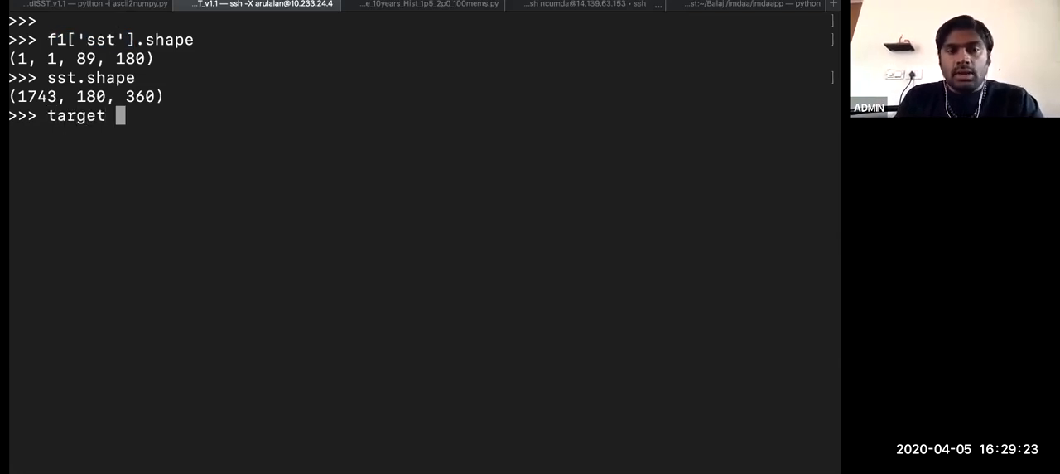
pyautogui.write("= f1['sst']")
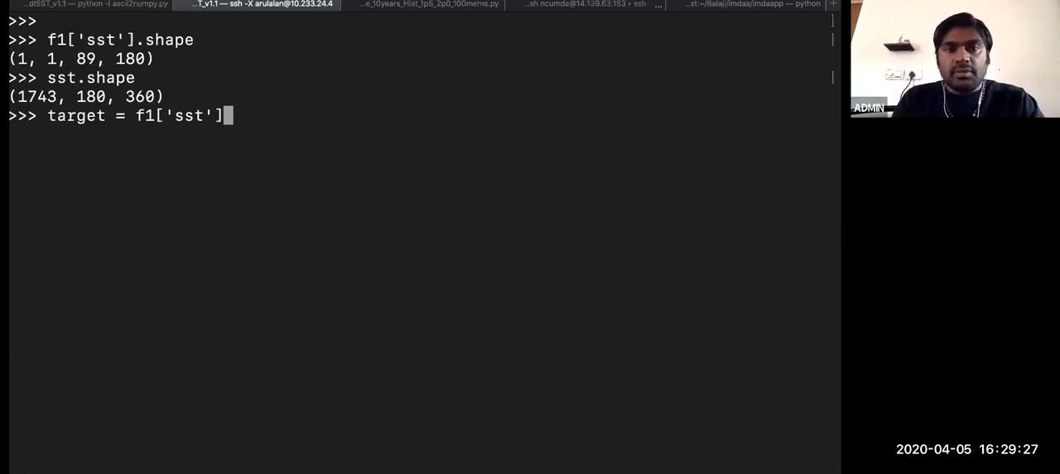
pyautogui.write('.getGrid(')
pyautogui.write('target')
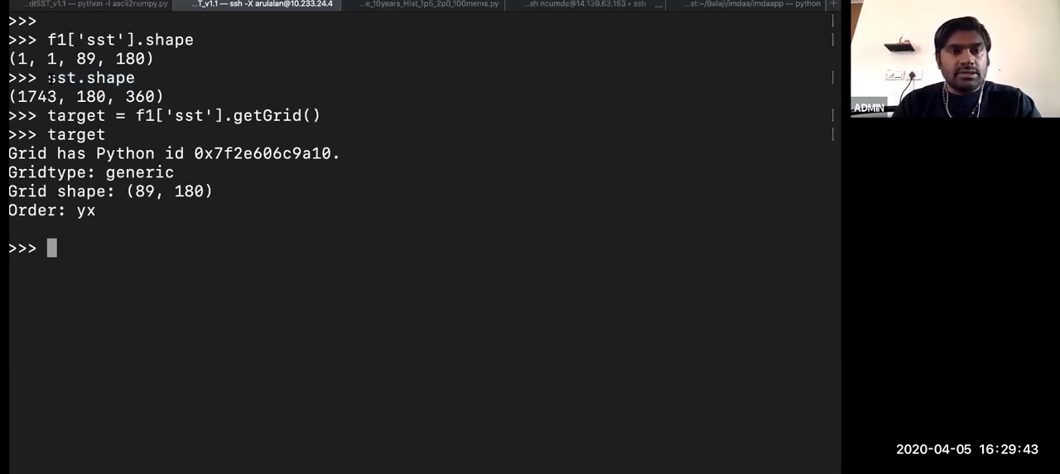
# Run sst_hadisst_2x2 = sst.regrid(target) to regrid onto the 89-by-180 grid
pyautogui.doubleClick(61, 77)
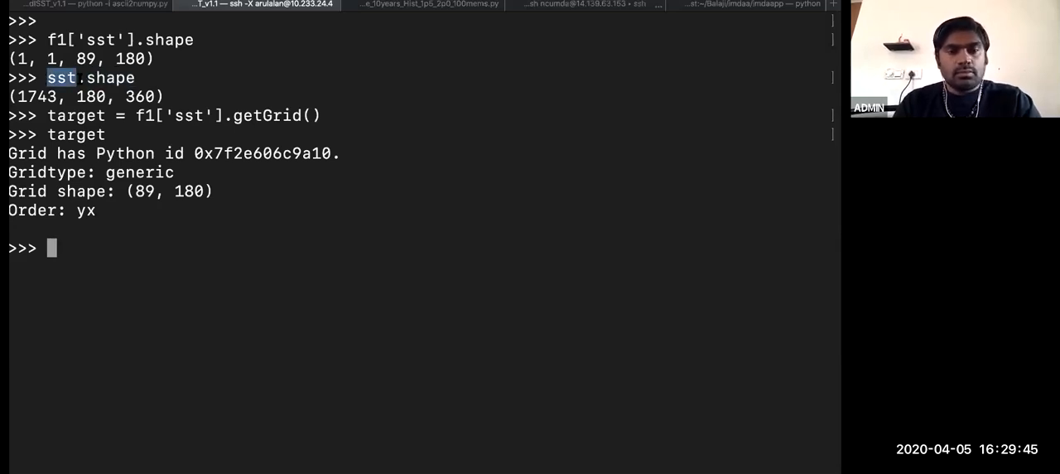
pyautogui.write('sst_')
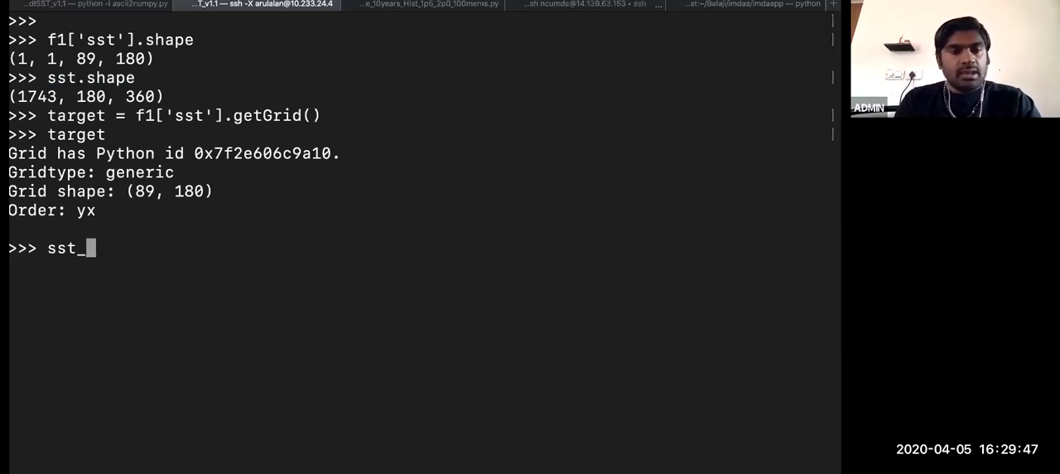
pyautogui.write('had')
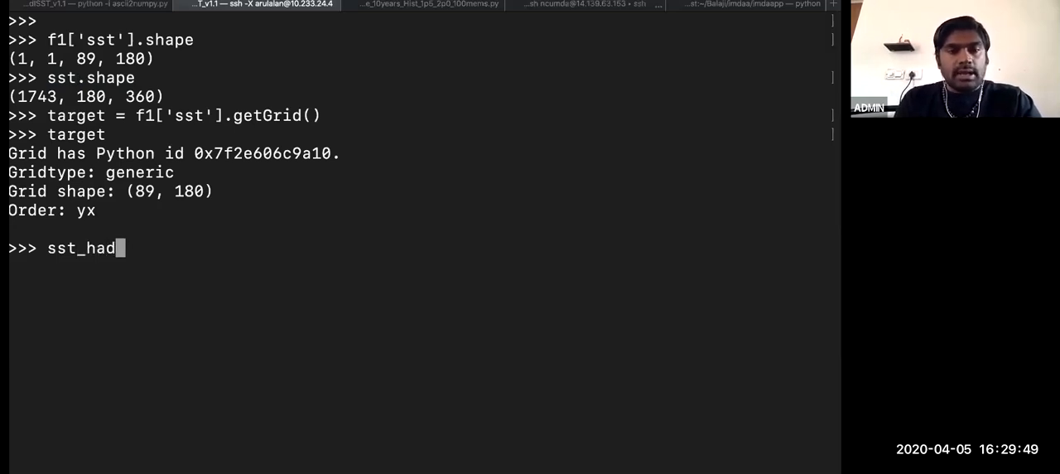
pyautogui.write('i')
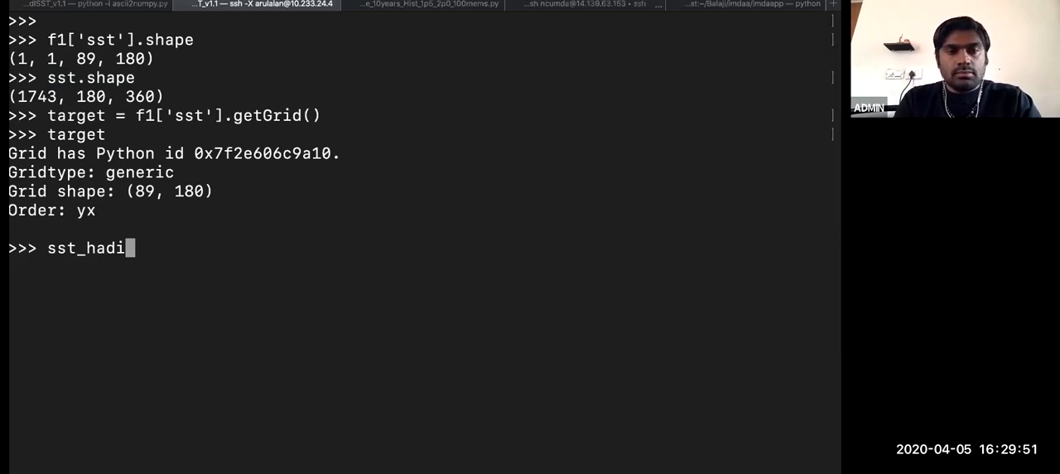
pyautogui.write('sst')
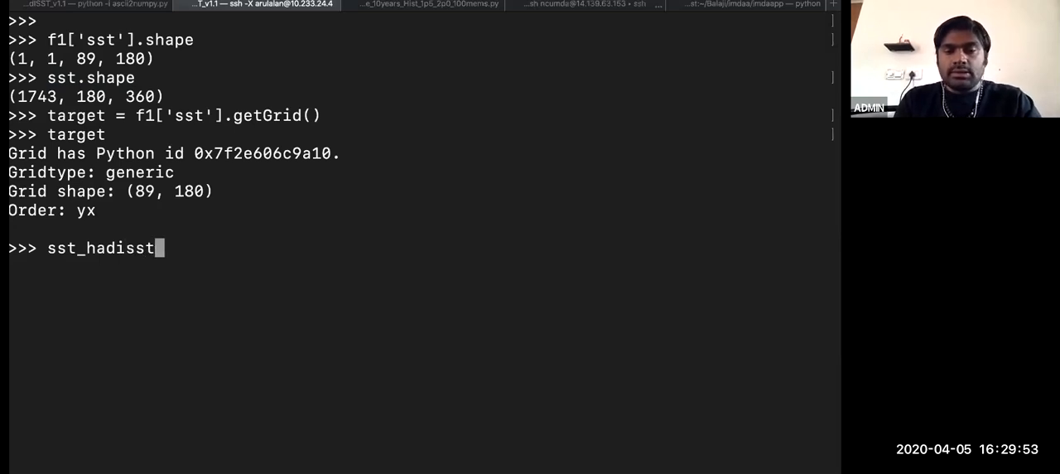
pyautogui.write('_1')
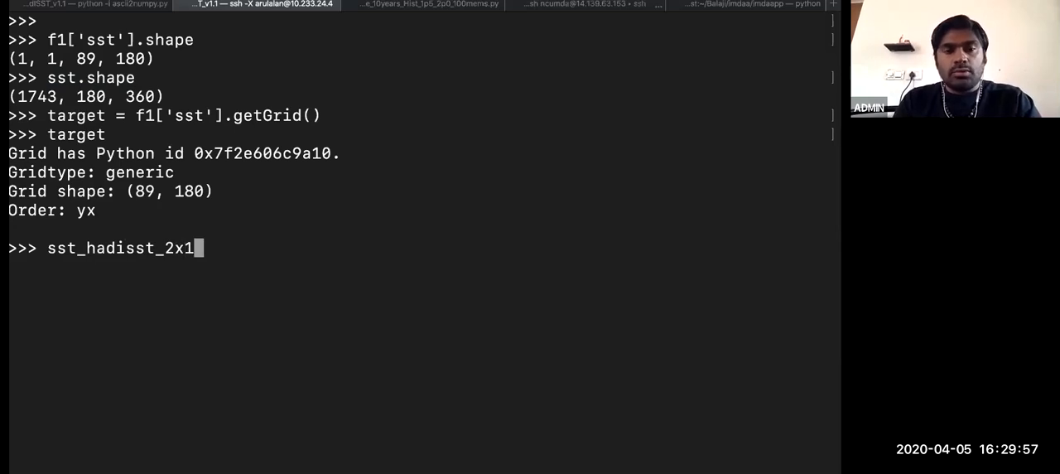
pyautogui.write('2 =')
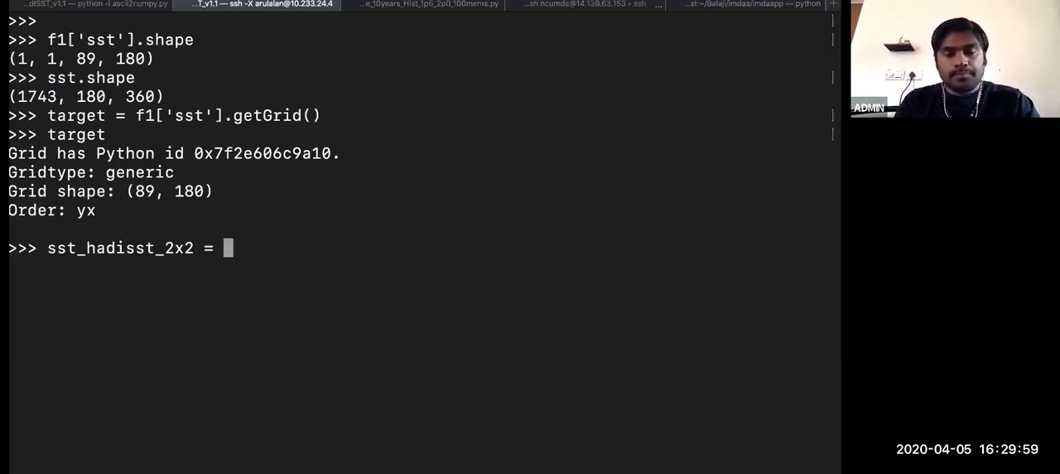
pyautogui.write('sst')
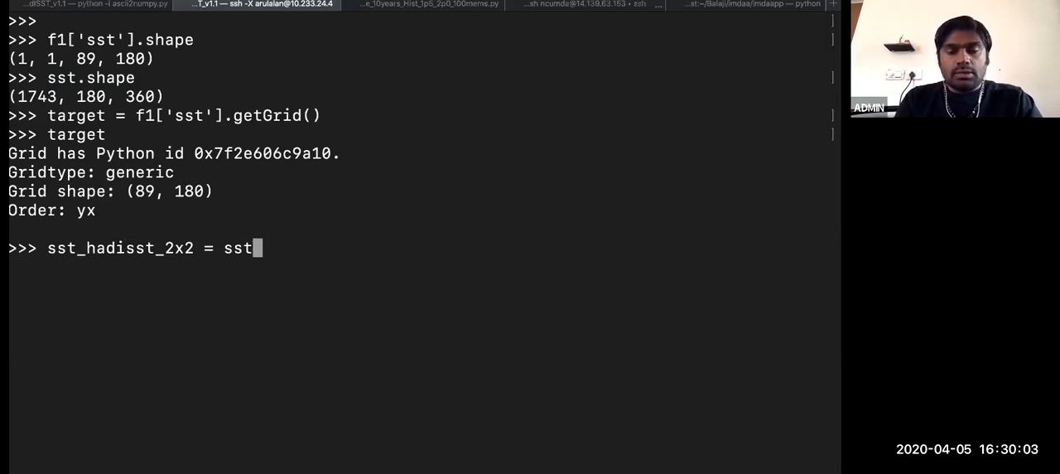
pyautogui.write('.reg')
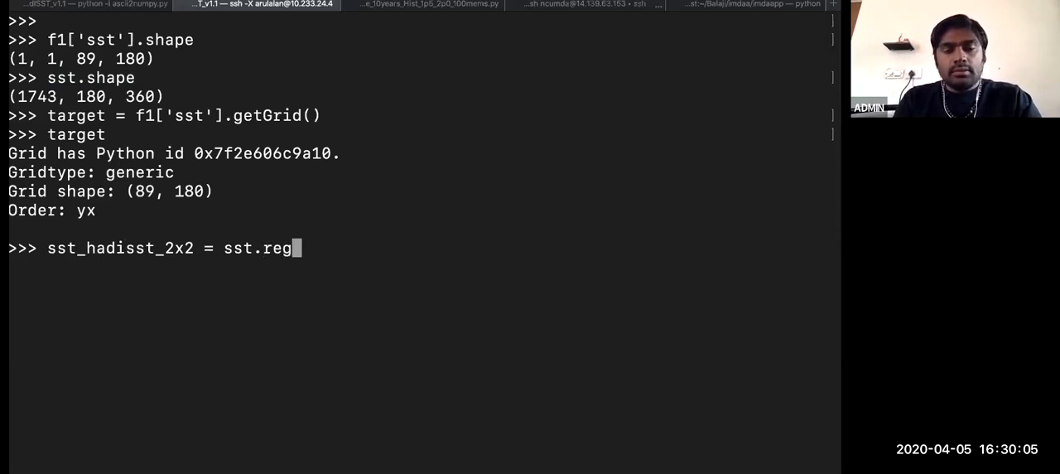
pyautogui.write('rid(')
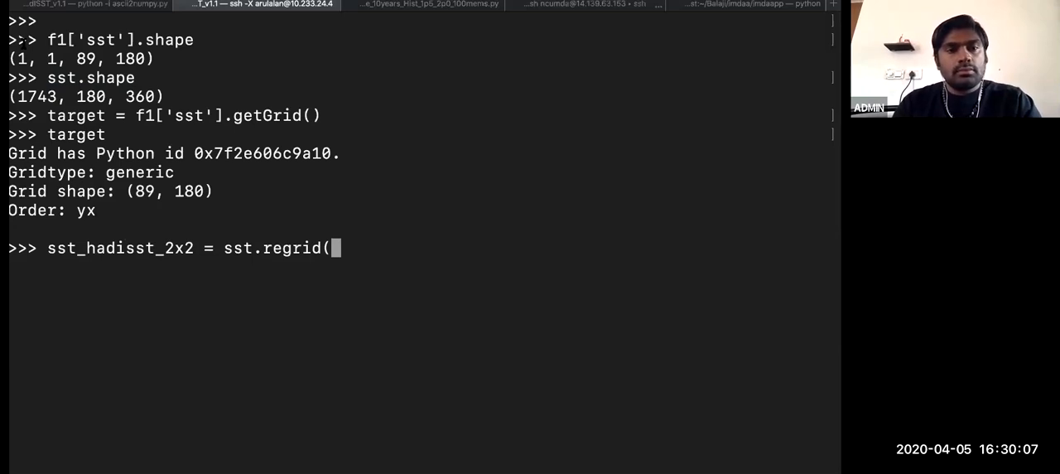
pyautogui.doubleClick(76, 115)
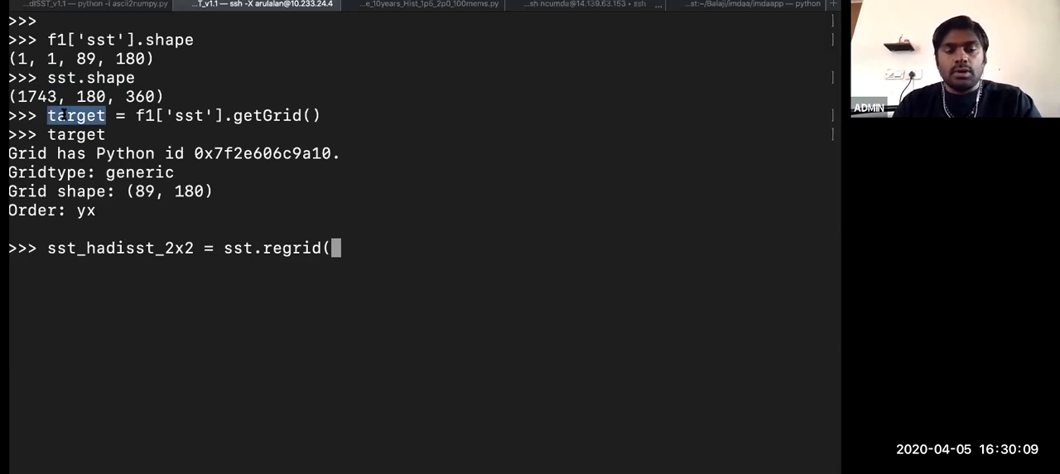
pyautogui.write('target)')
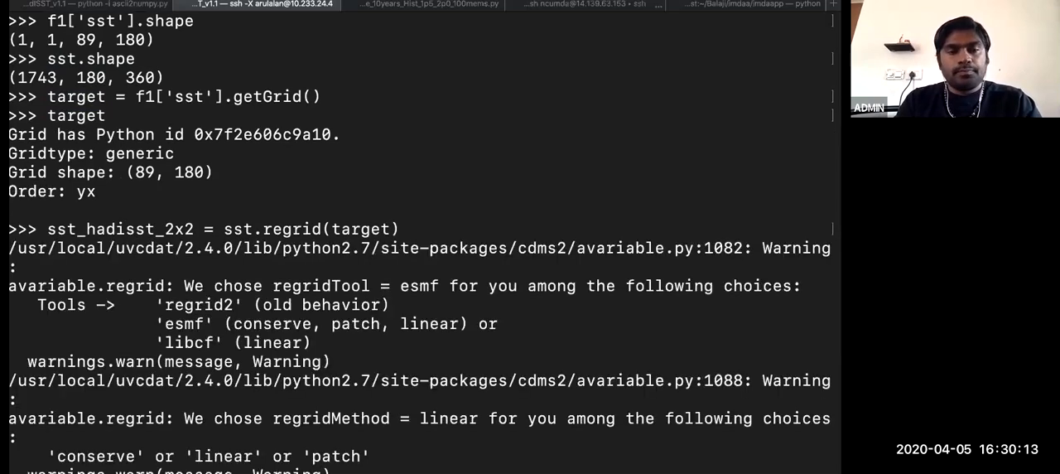
# Review the ESMF linear-method regridding warnings, highlighting esmf as the regridding tool
pyautogui.scroll(-3)
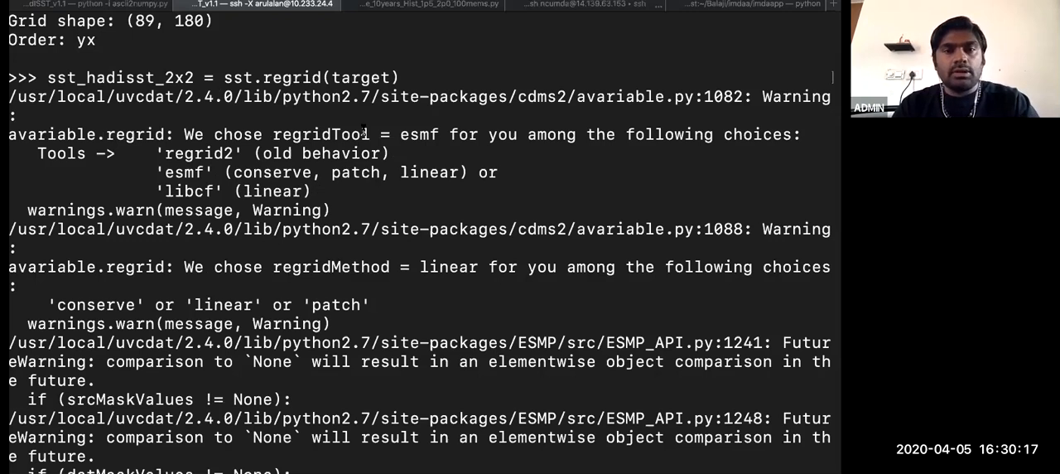
pyautogui.moveTo(328, 266)
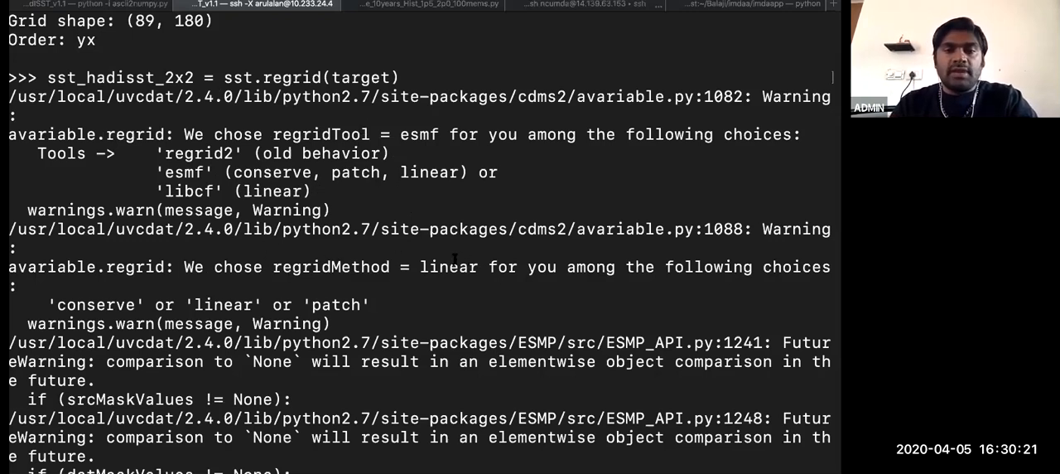
pyautogui.doubleClick(448, 267)
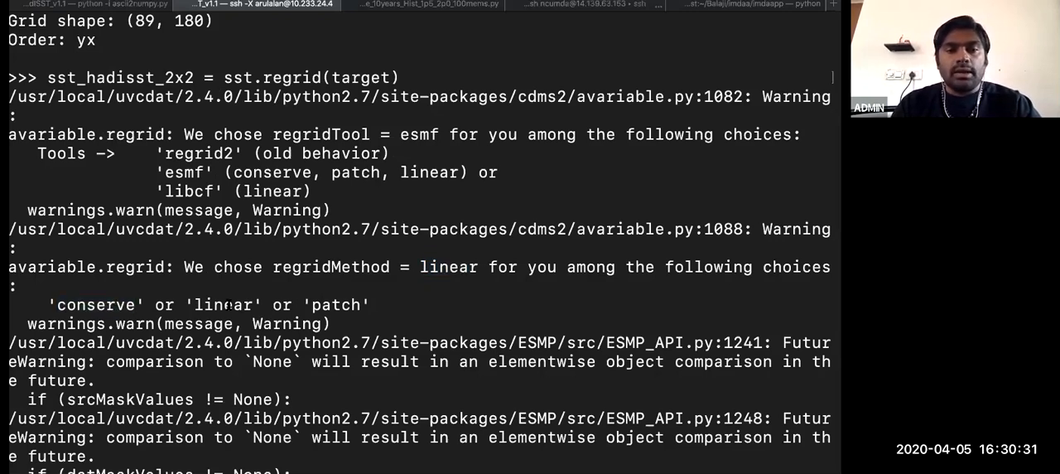
pyautogui.doubleClick(336, 305)
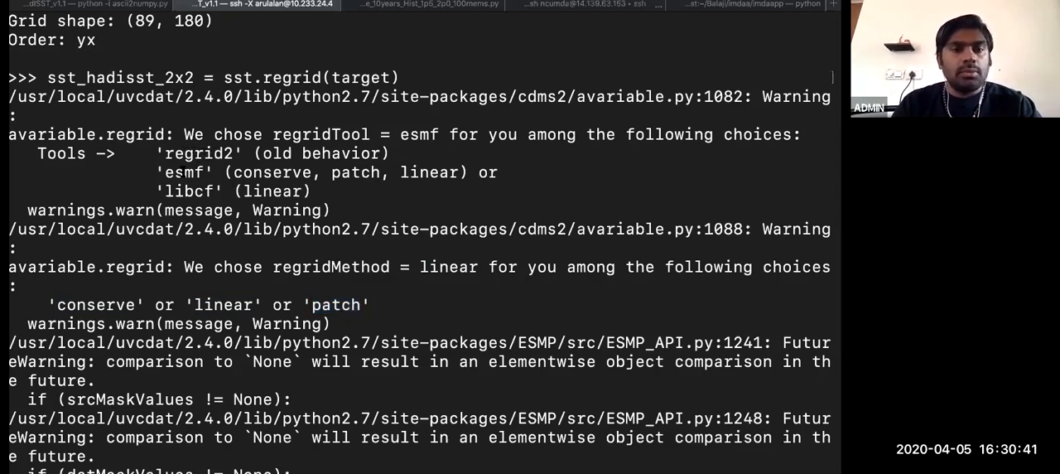
pyautogui.doubleClick(184, 172)
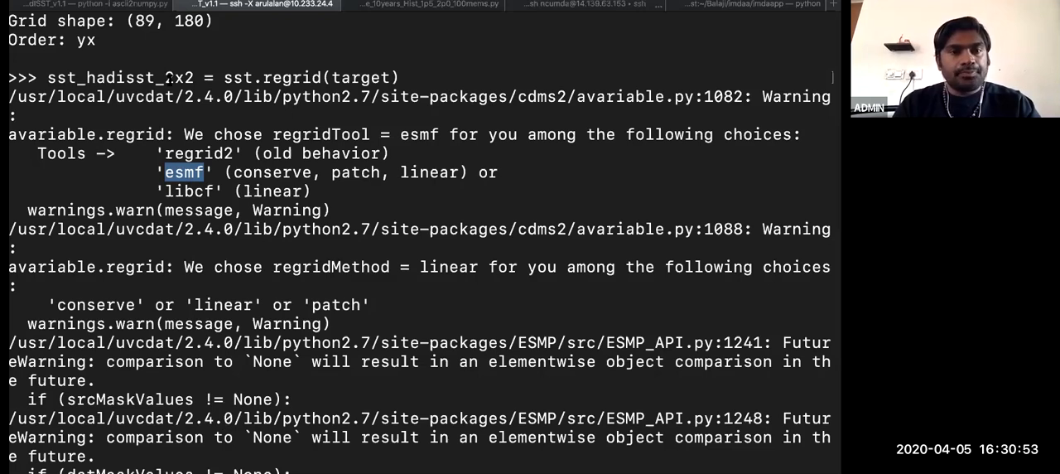
pyautogui.doubleClick(120, 77)
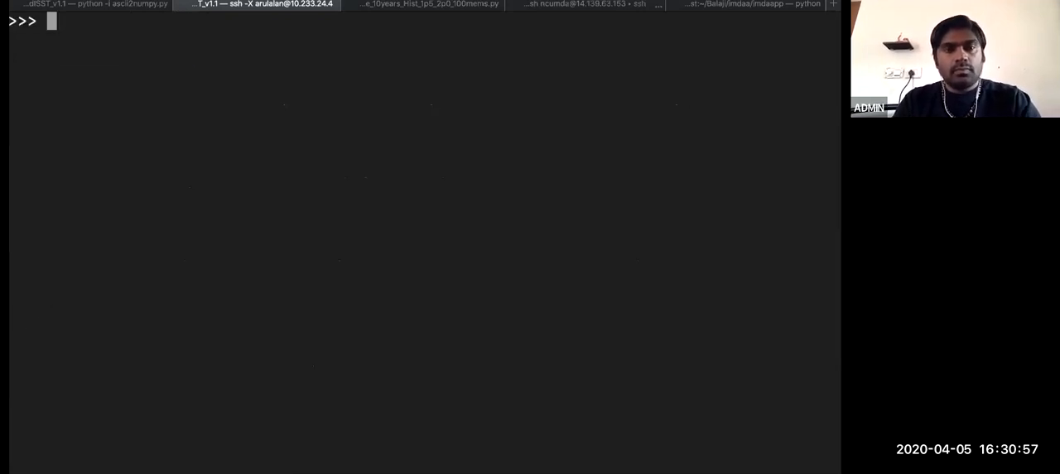
# Show sst_hadisst_2x2.shape (1743, 89, 180) and redisplay the 89-by-180 target grid
pyautogui.write('sst_hadisst_2x2.shape')
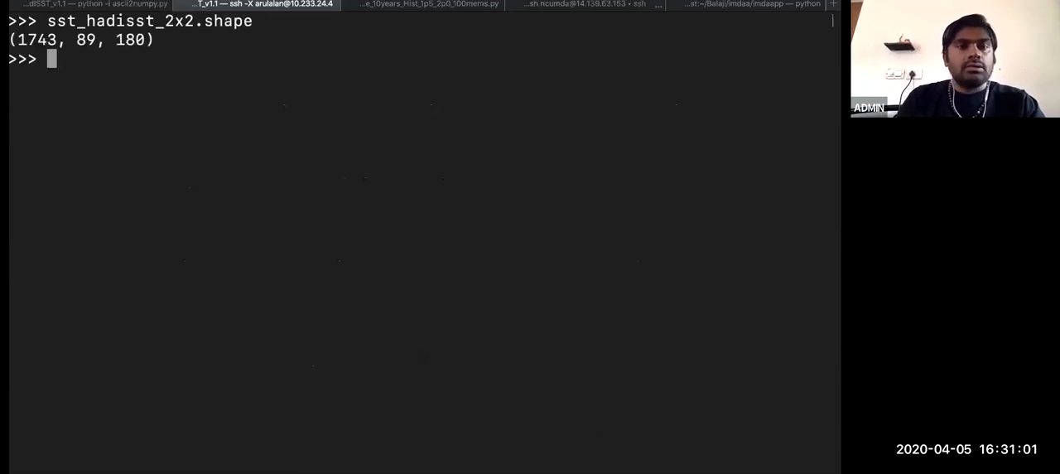
pyautogui.write("target = f1['sst'].getGrid()")
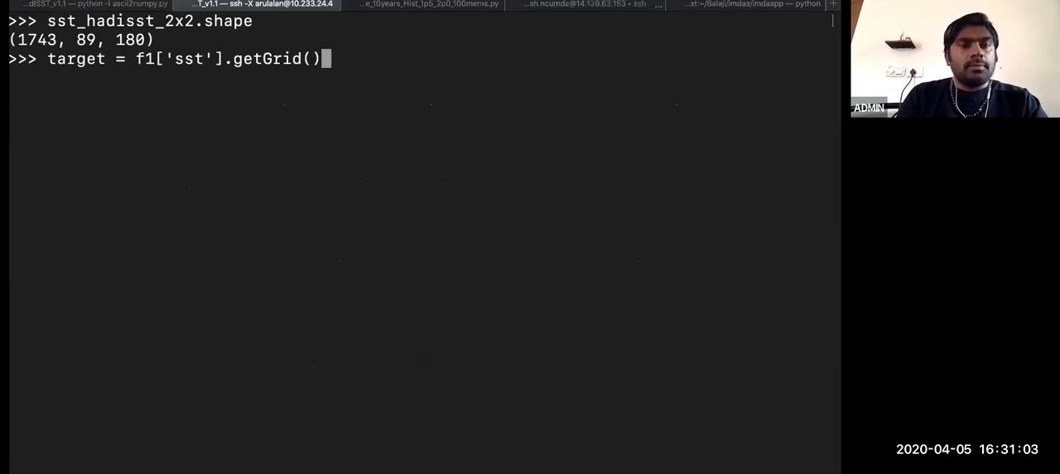
pyautogui.press('ctrl+u')
pyautogui.write('target')
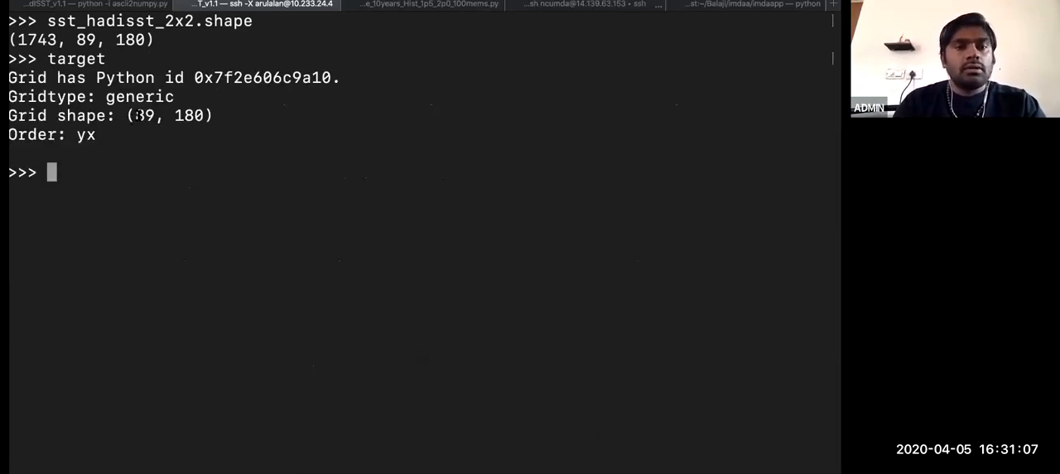
pyautogui.doubleClick(142, 115)
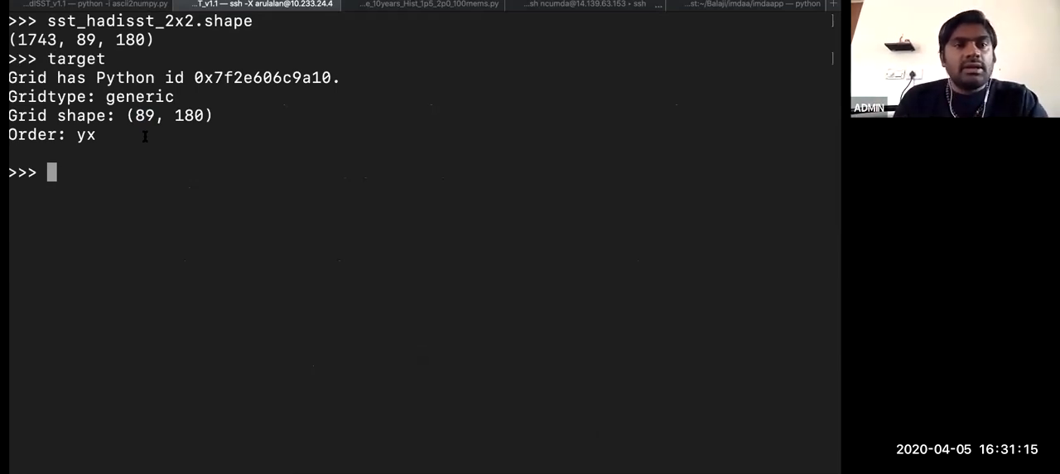
pyautogui.doubleClick(35, 40)
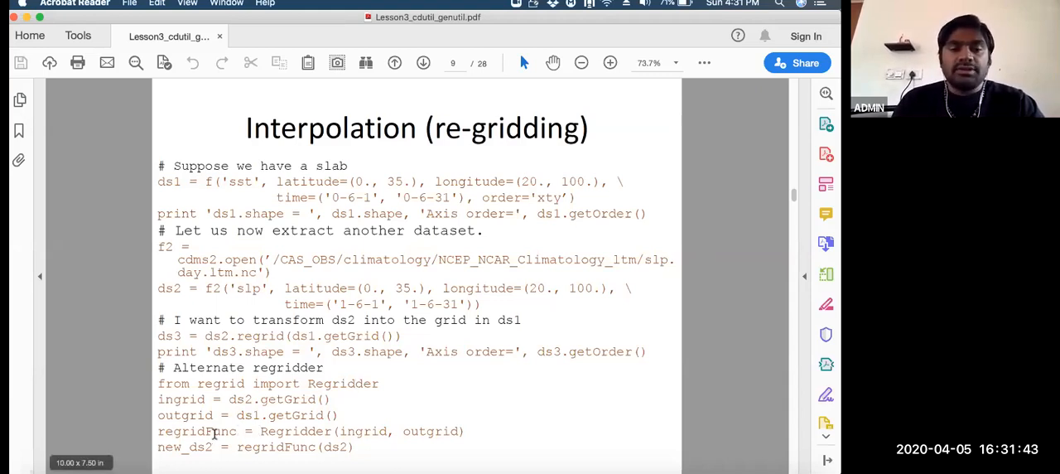
# View page 9, the Interpolation (re-gridding) slide with regrid and Regridder code
pyautogui.doubleClick(197, 431)
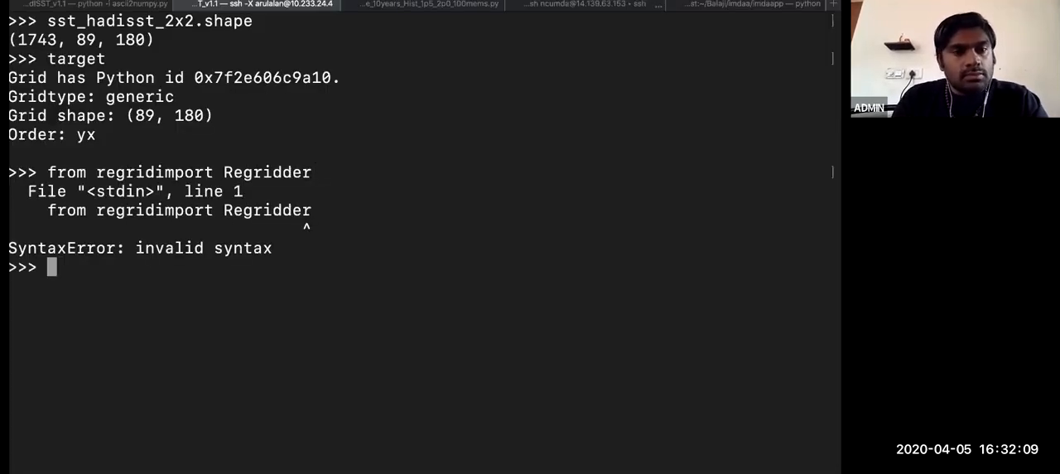
# Try importing Regridder from regrid, then list the regrid module's contents with dir(regrid)
pyautogui.write('from regridimport Regridder')
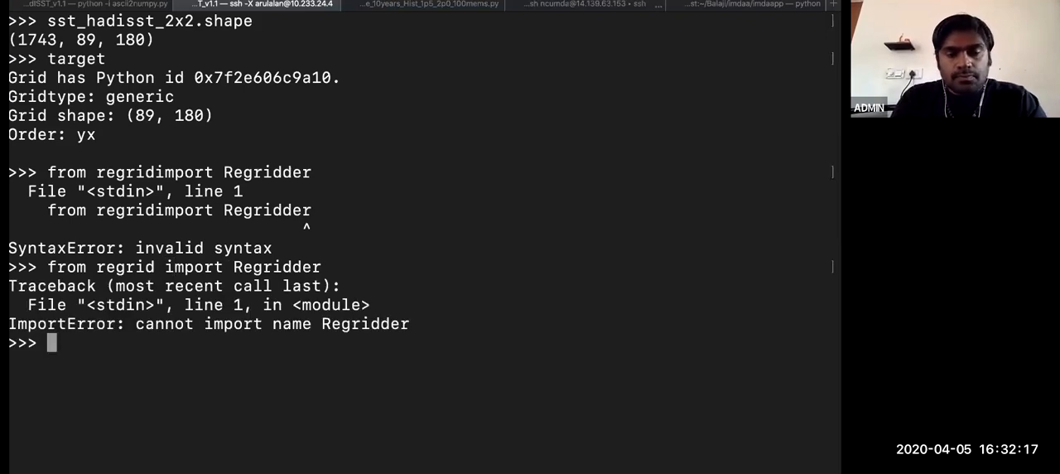
pyautogui.write('dir(regrod)')
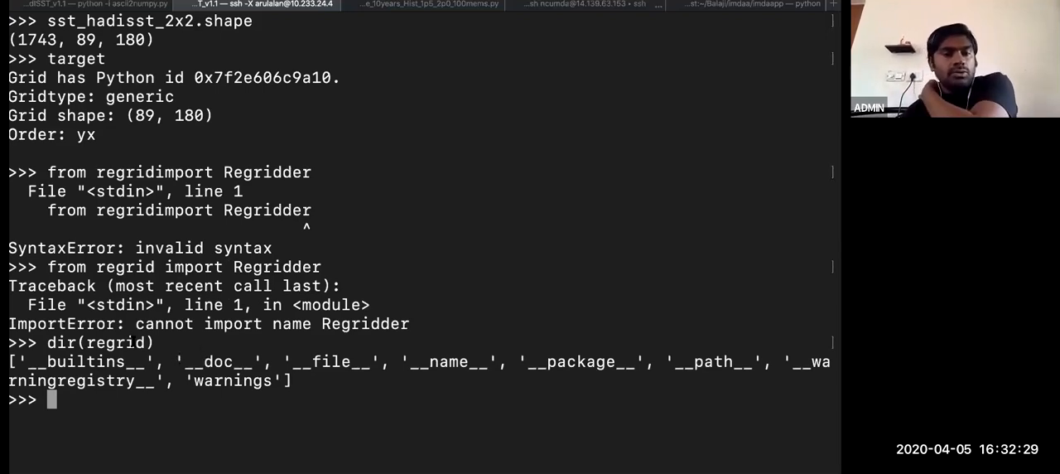
pyautogui.doubleClick(114, 343)
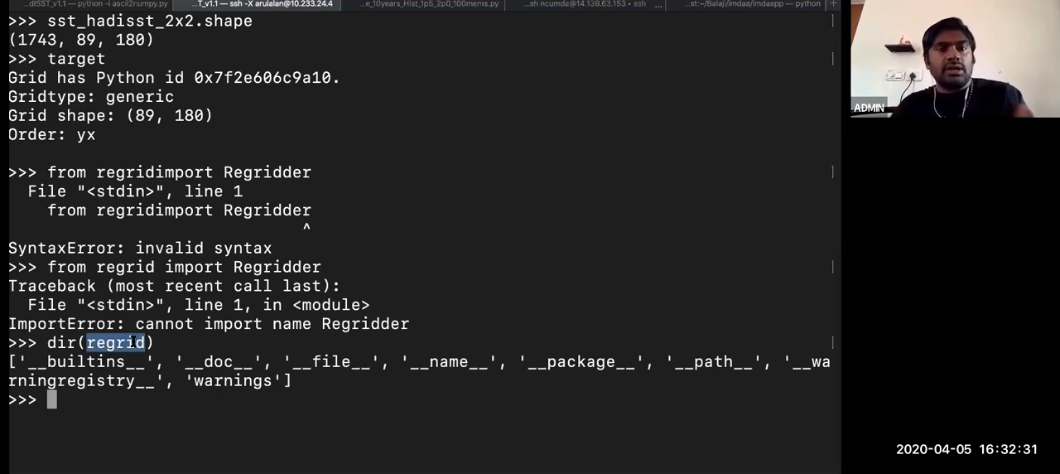
pyautogui.write('dir(regrid)')
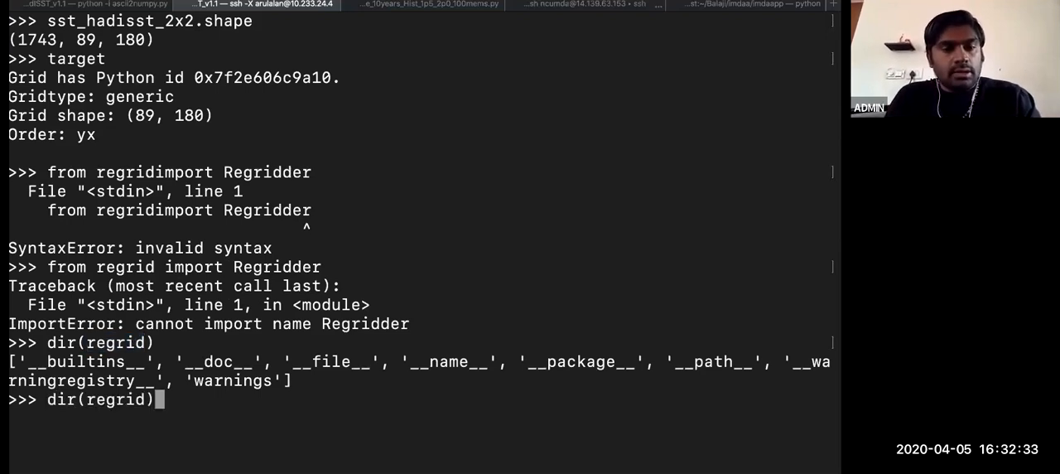
# Regrid the SST onto the target grid as sst_hadisst_2x2
pyautogui.write('sst_hadisst_2x2 = sst.regrid(target)')
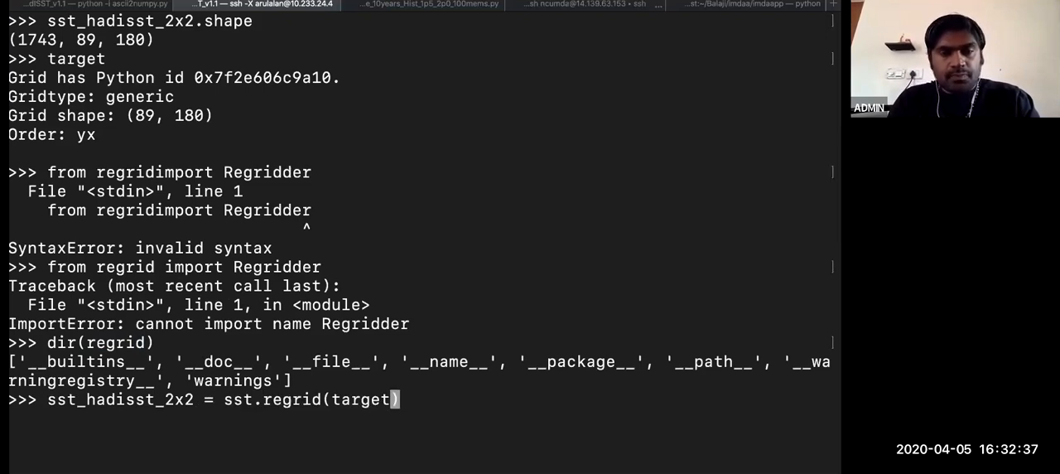
pyautogui.press('enter')
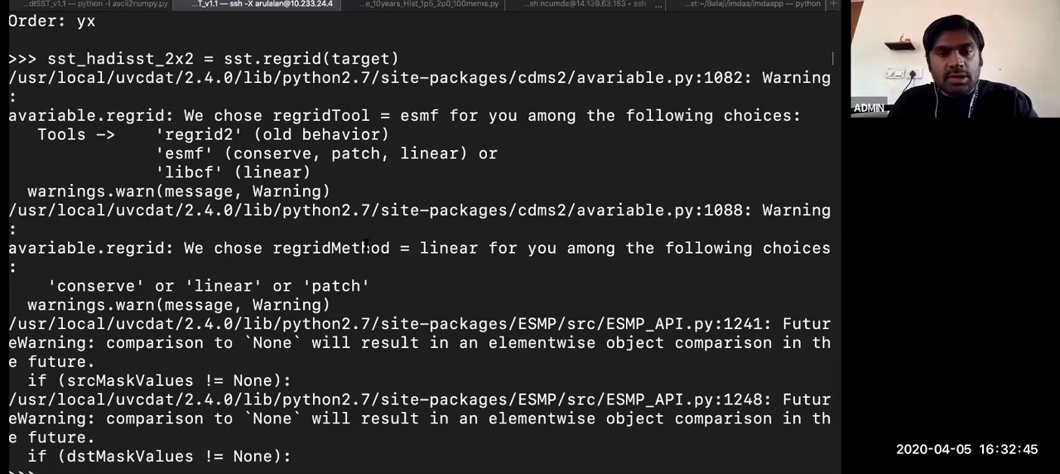
pyautogui.doubleClick(331, 248)
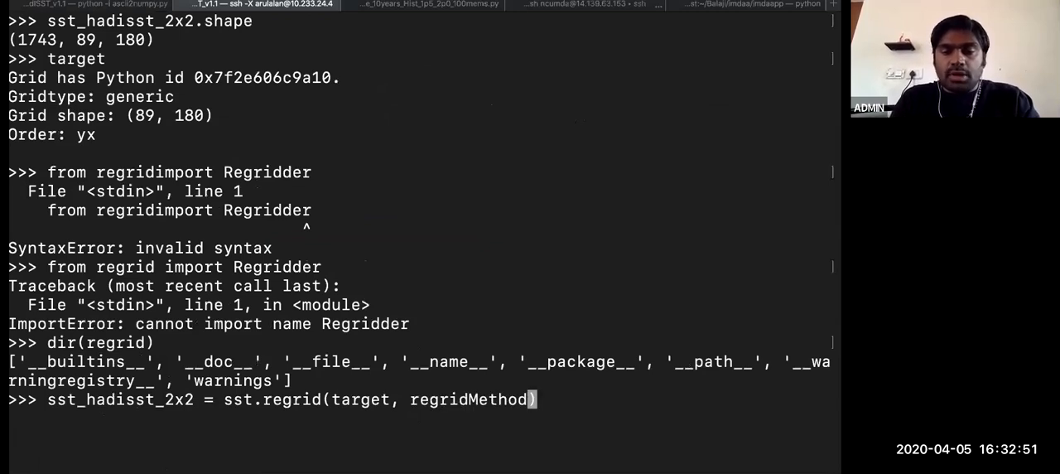
pyautogui.write("'")
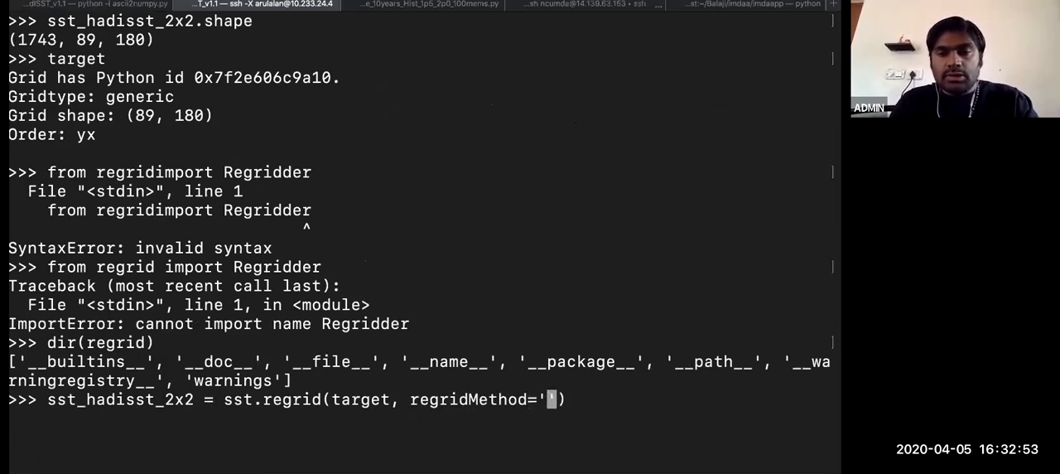
pyautogui.press('enter')
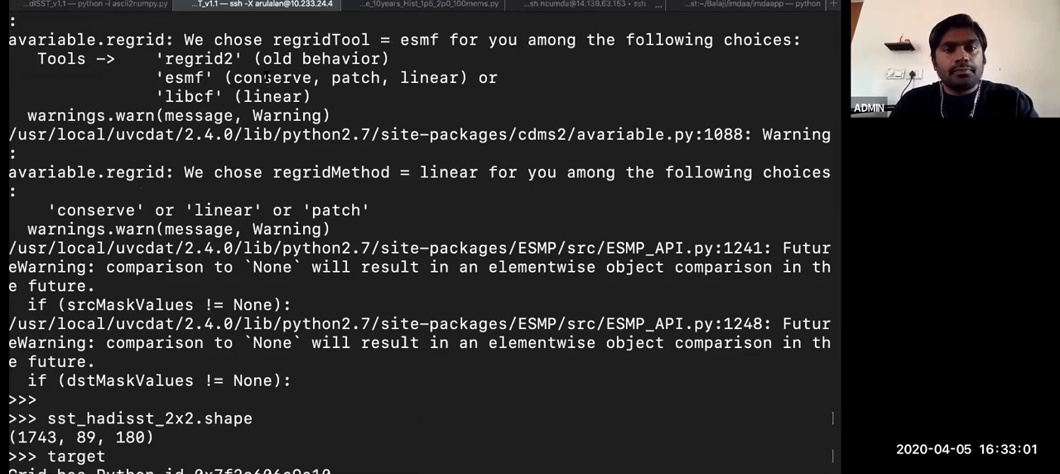
pyautogui.doubleClick(272, 78)
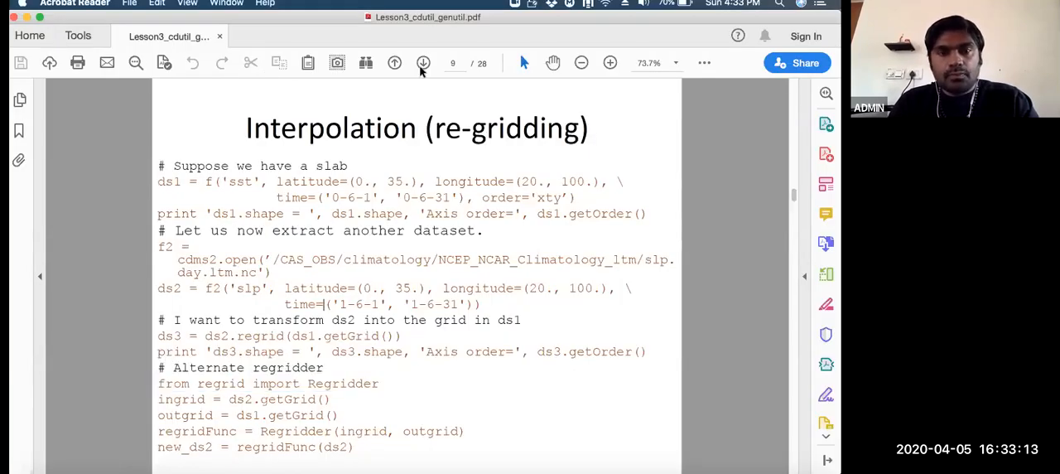
# Advance to slide 10, Vertical regridding, highlighting levout in the code example
pyautogui.click(423, 62)
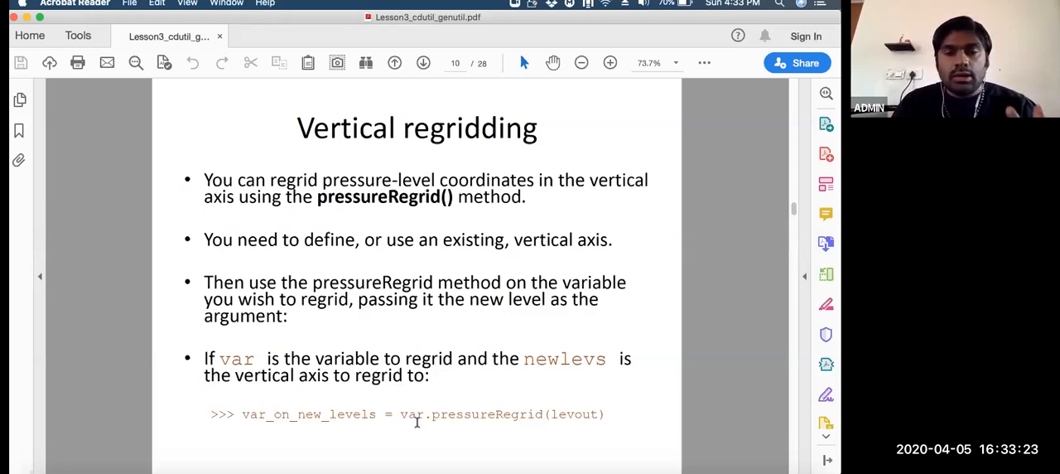
pyautogui.doubleClick(455, 414)
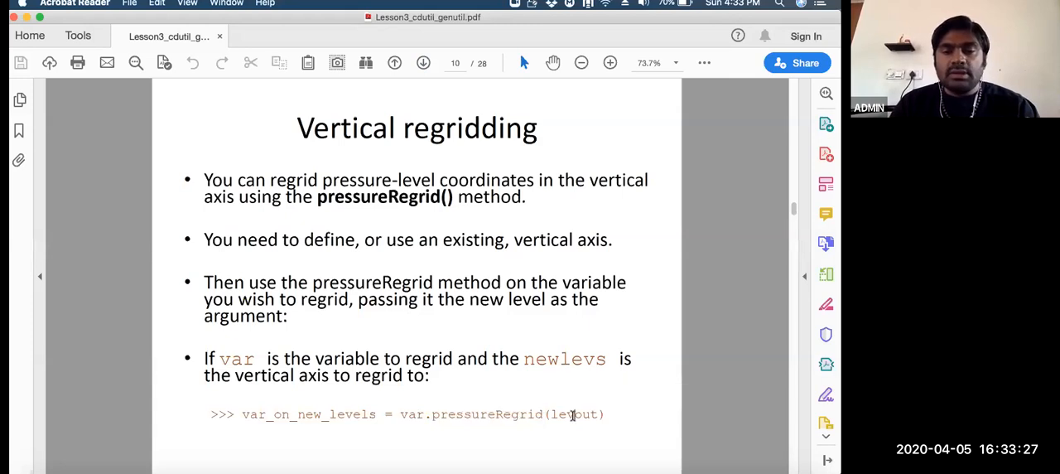
pyautogui.doubleClick(574, 414)
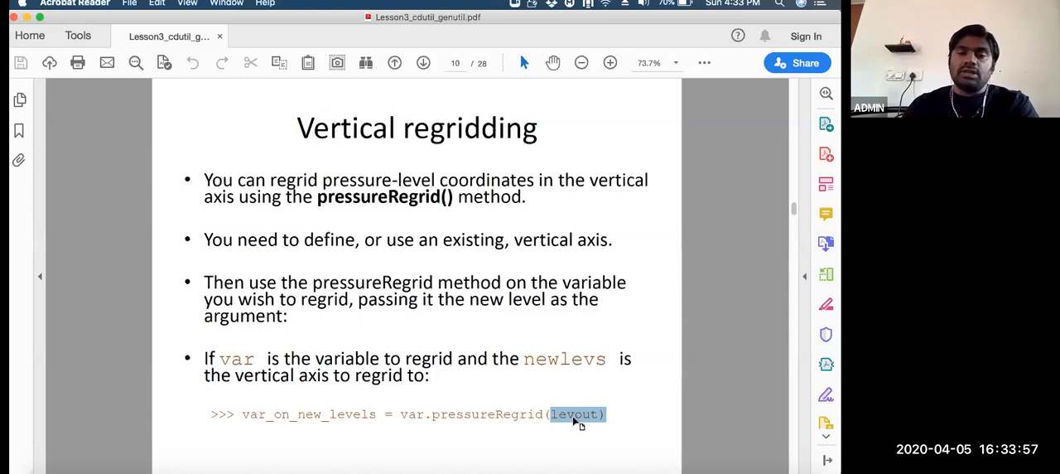
pyautogui.moveTo(497, 392)
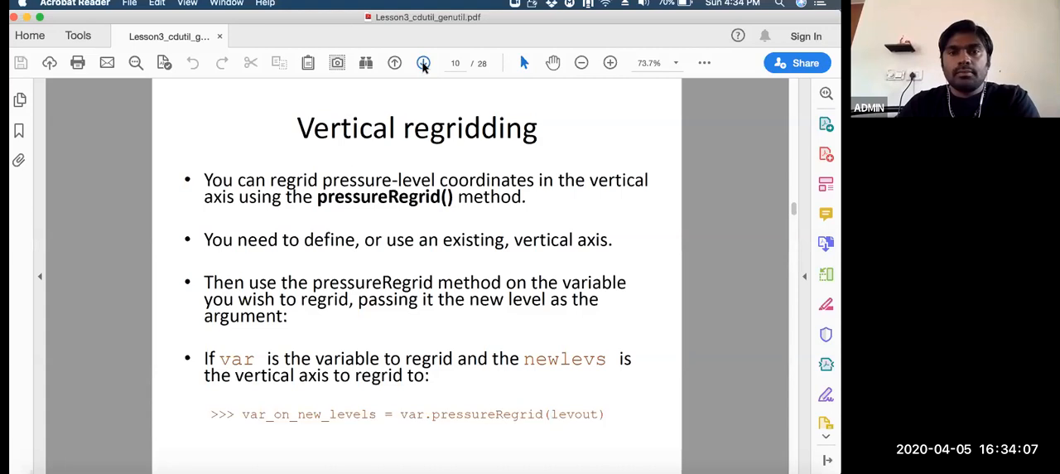
pyautogui.click(423, 63)
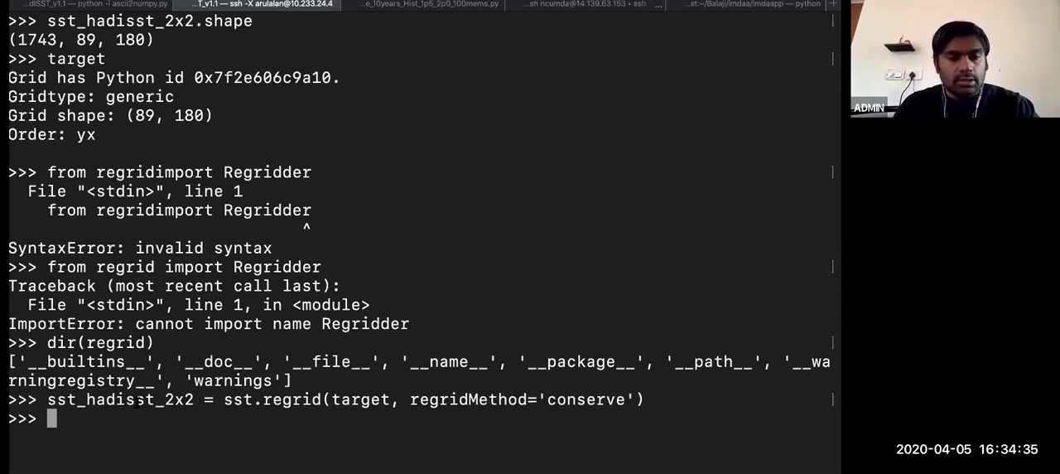
# Inspect sst_hadisst_2x2 with .info(), noting its default id sst_CdmsRegrid
pyautogui.doubleClick(120, 399)
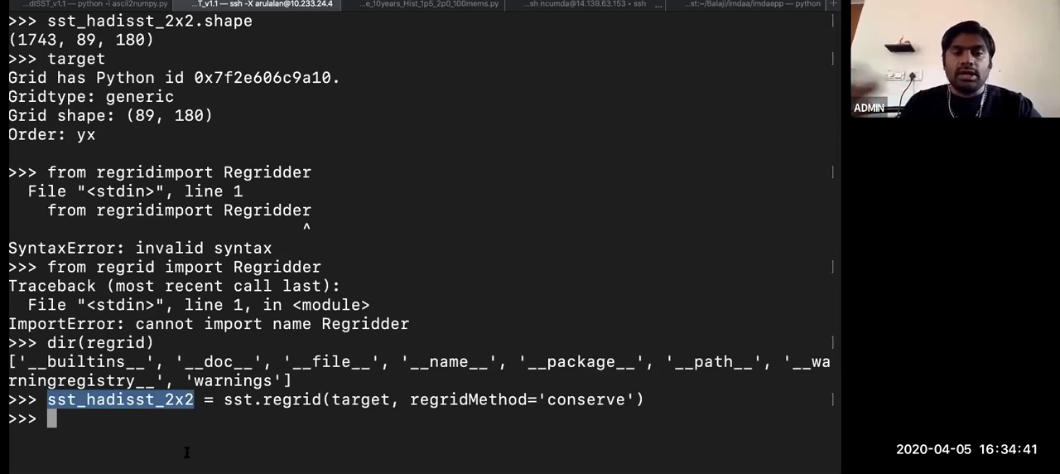
pyautogui.write('sst_hadisst_2x2')
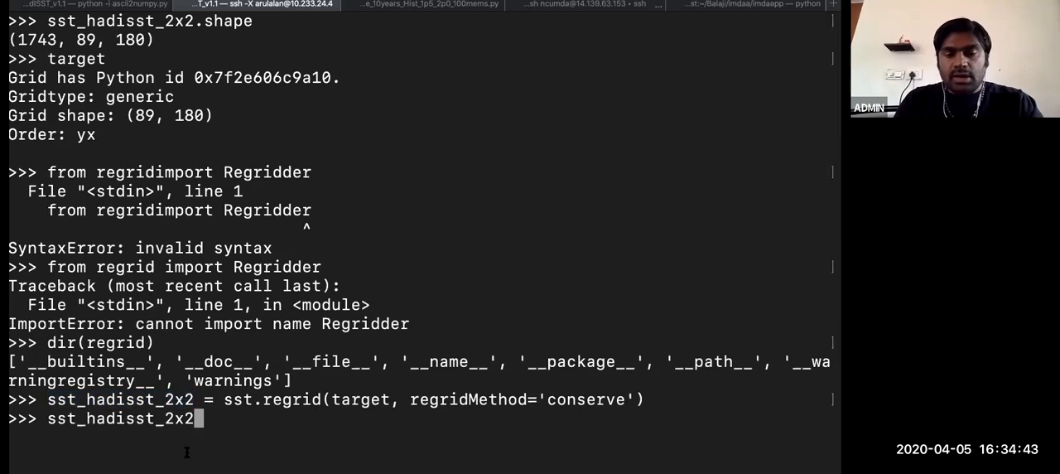
pyautogui.write('.info(')
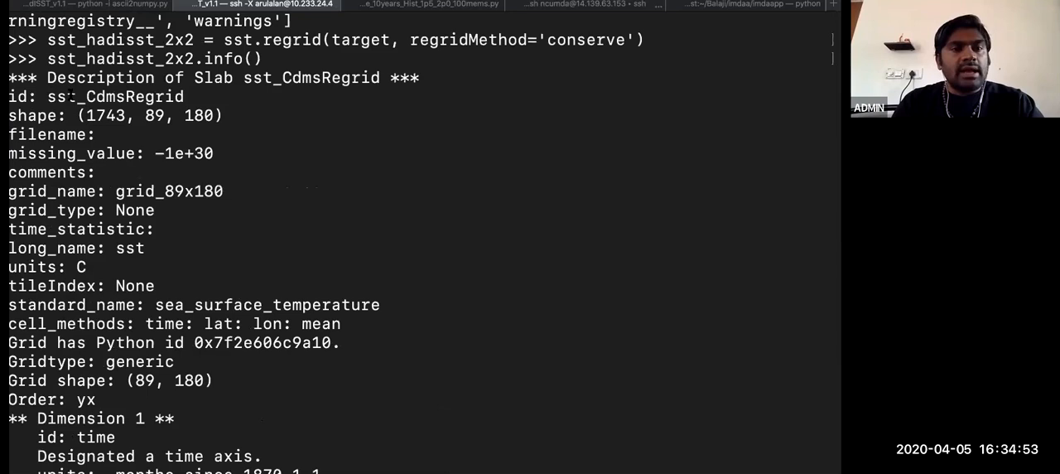
pyautogui.doubleClick(115, 96)
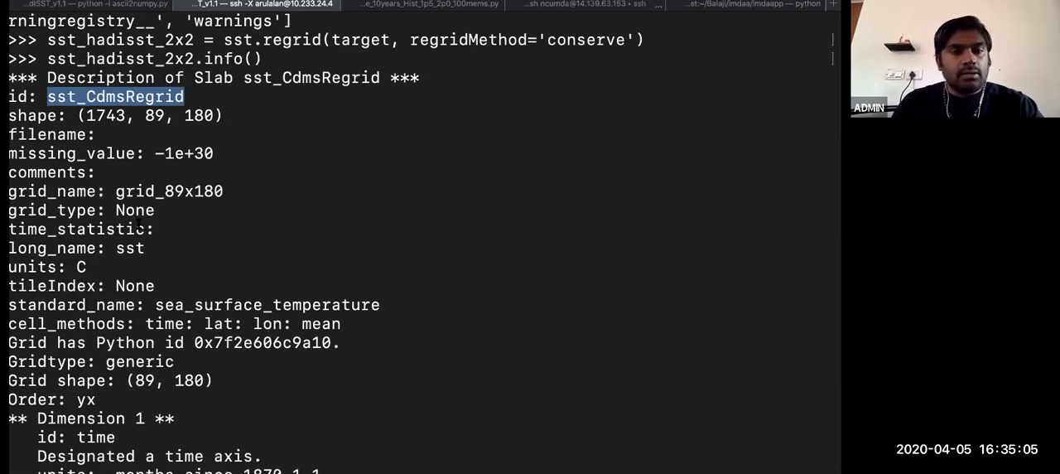
pyautogui.scroll(-3)
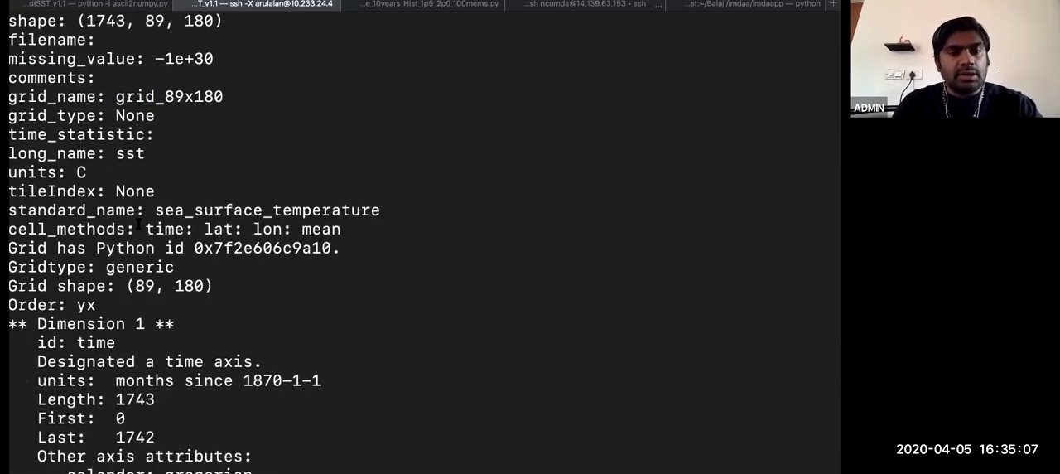
pyautogui.scroll(-3)
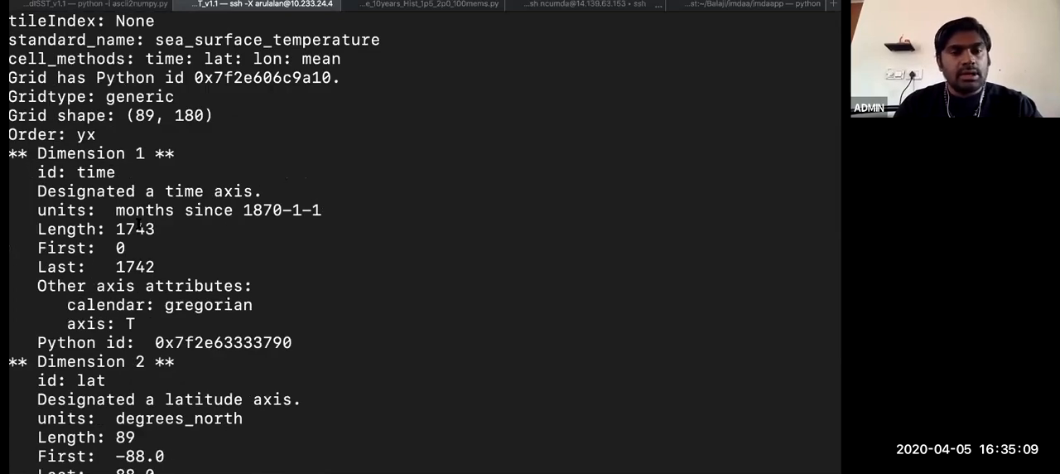
pyautogui.scroll(-3)
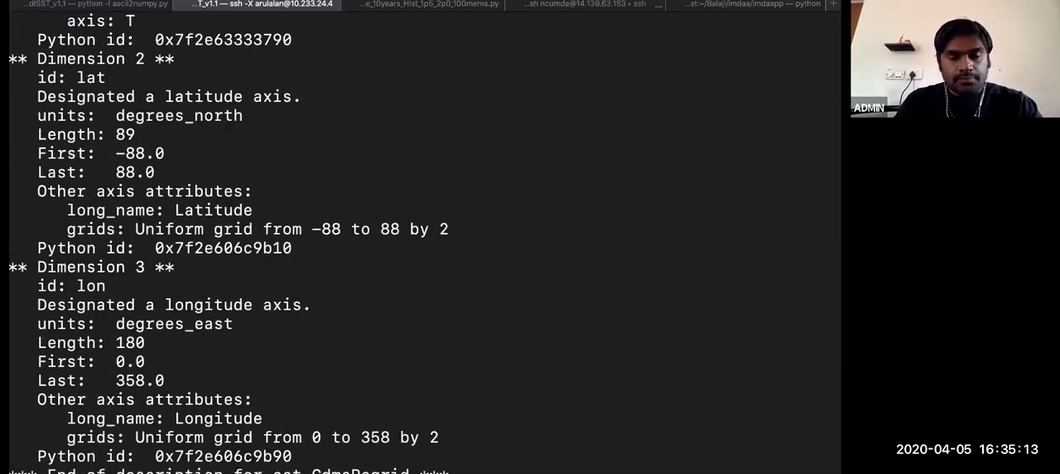
# Set sst_hadisst_2x2.id to 'sst' and confirm it
pyautogui.write('sst_hadisst_2x2.inf')
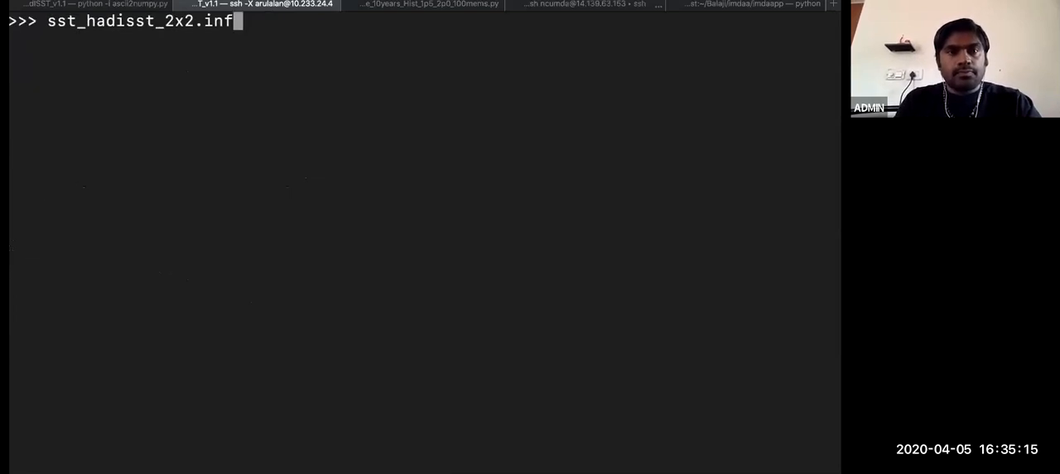
pyautogui.write('d =')
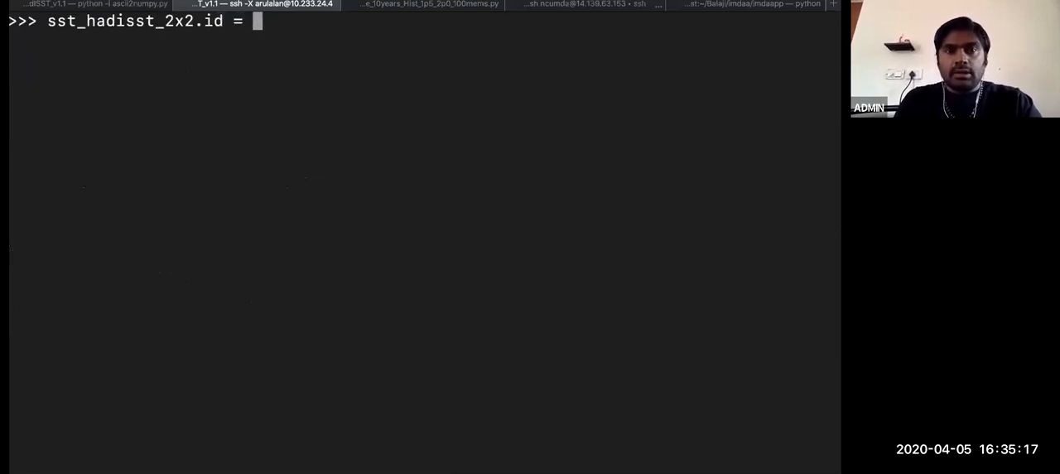
pyautogui.write("'sst")
pyautogui.write('sst_hadisst_2x2.info()')
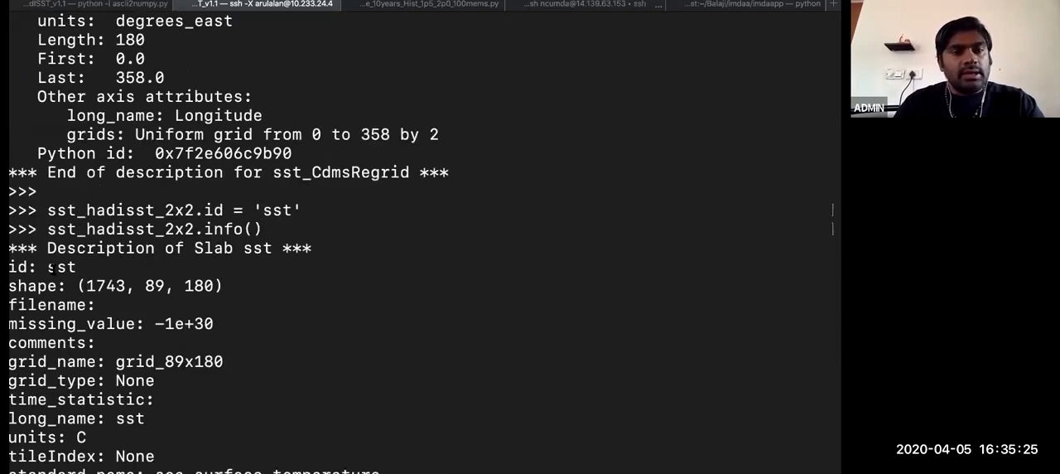
pyautogui.doubleClick(61, 267)
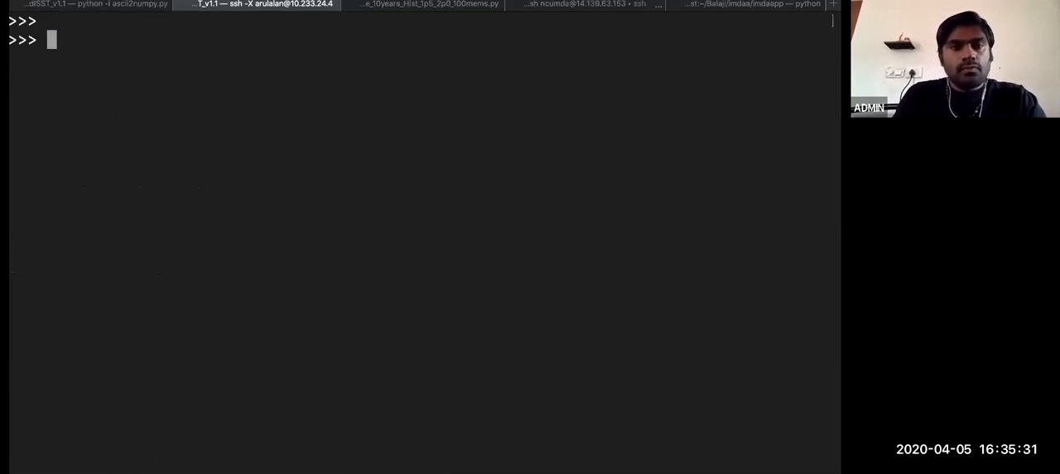
# Cancel the half-typed info command, import os and check the working directory with os.getcwd()
pyautogui.write('sst_hadisst_2x2.inf')
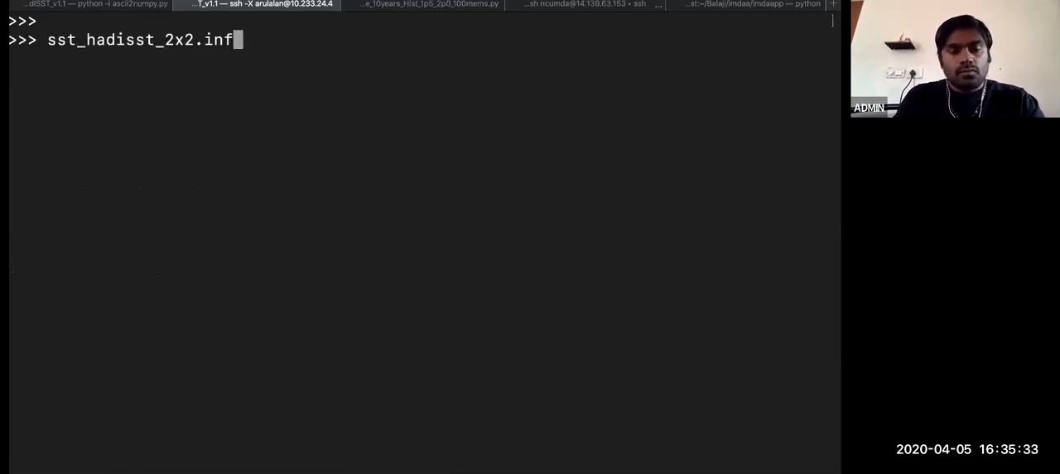
pyautogui.press('ctrl+c')
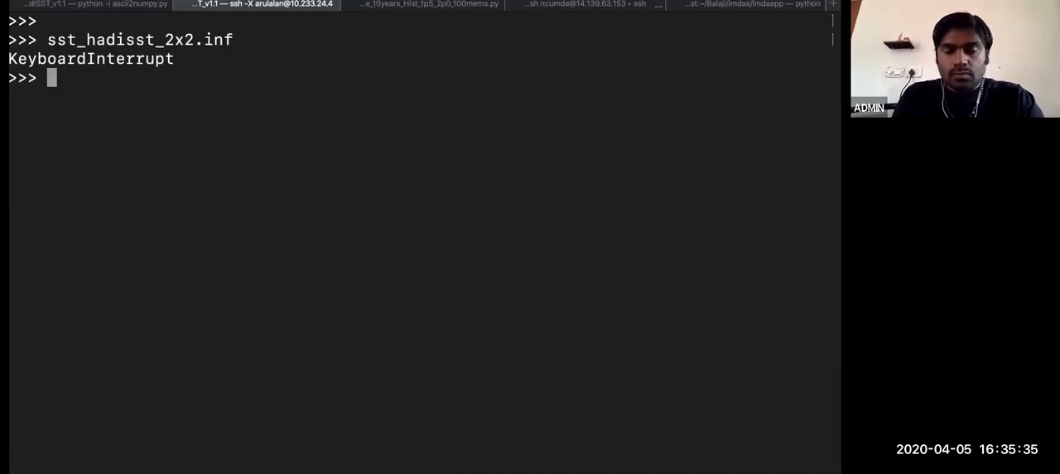
pyautogui.write('of =')
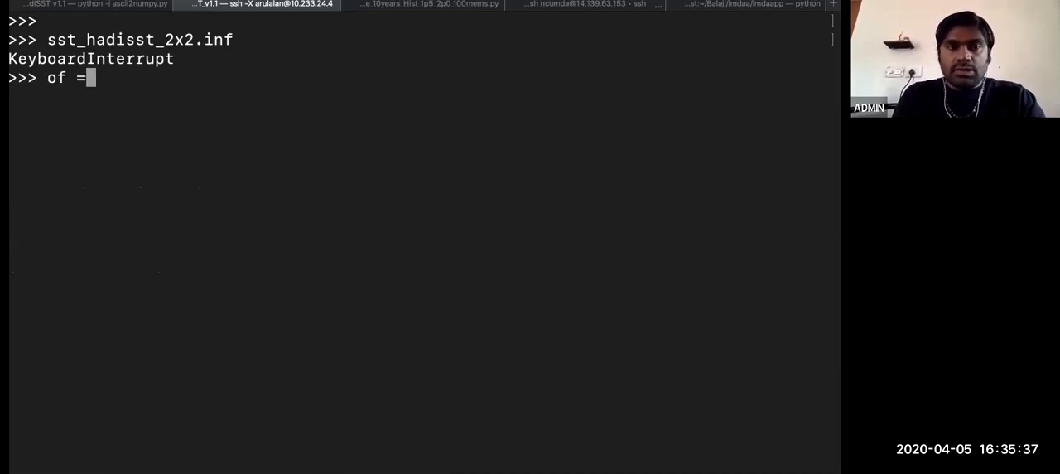
pyautogui.write("'")
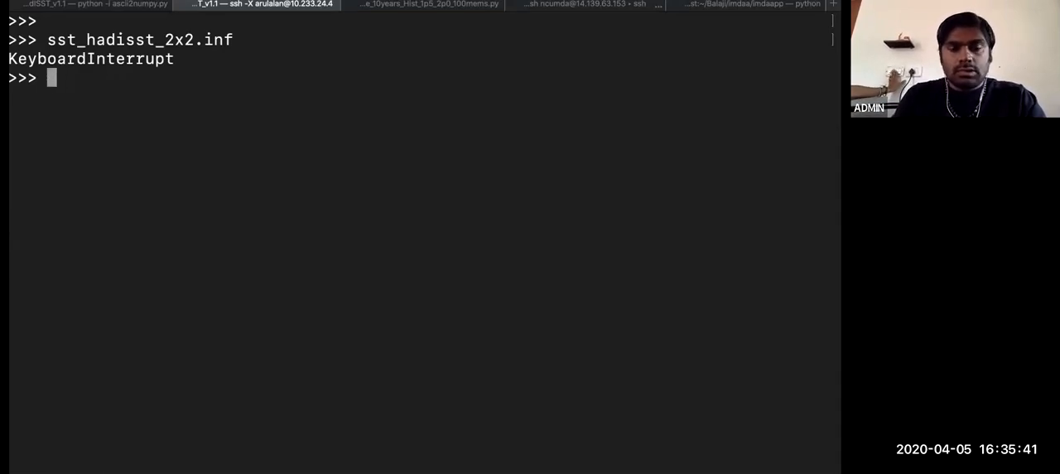
pyautogui.write('import os')
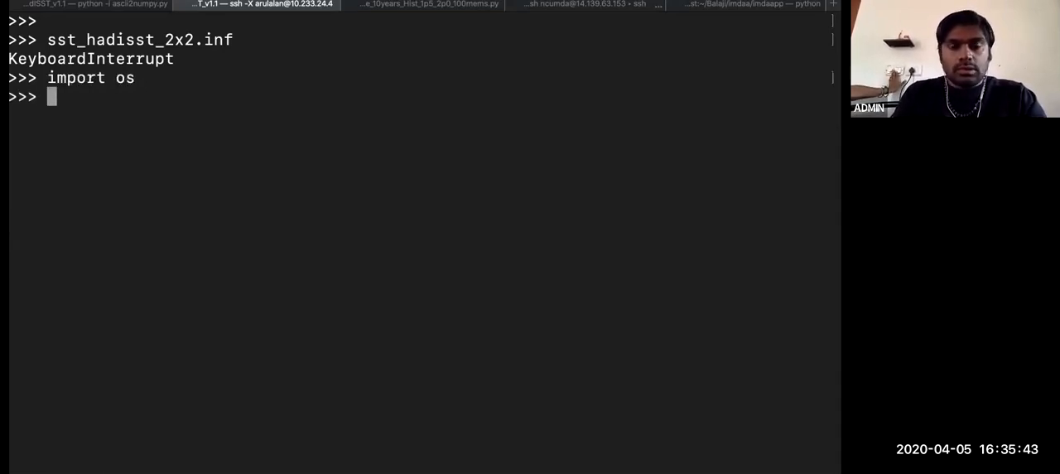
pyautogui.write('os.get')
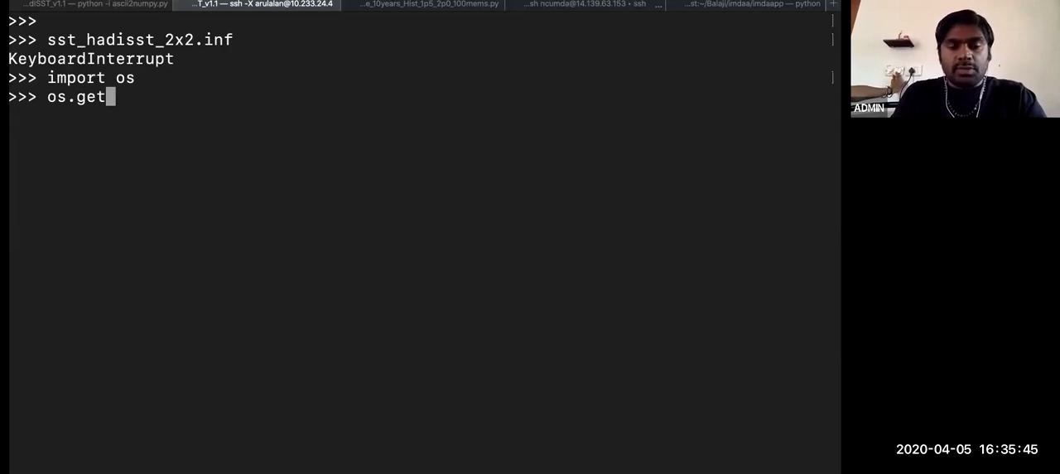
pyautogui.write('cwd(')
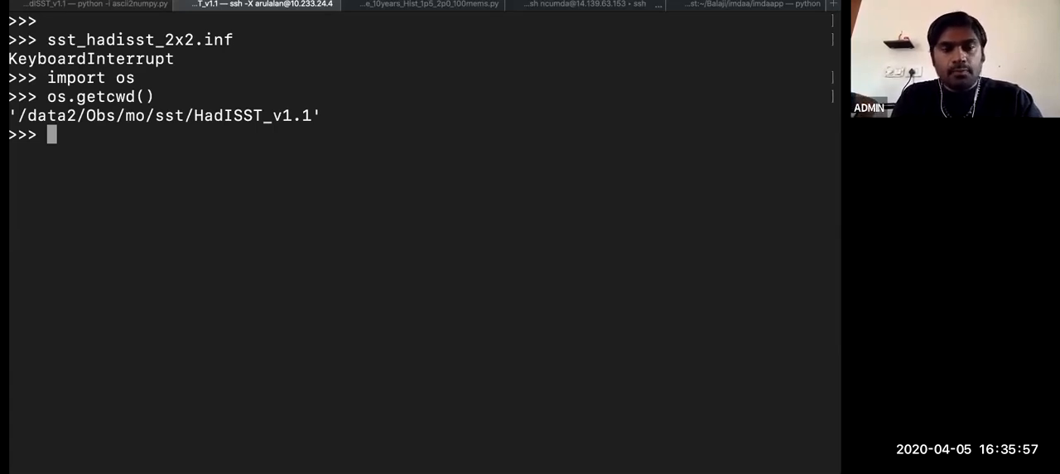
# Start a cdms2.open into /data1/arulalan, then abandon it with Ctrl+C
pyautogui.write('of = cdms2')
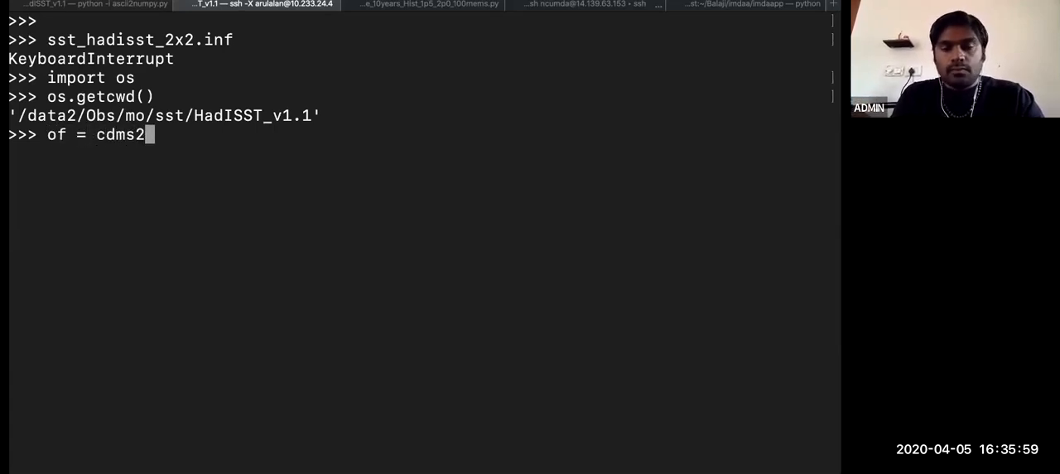
pyautogui.write(".open('/")
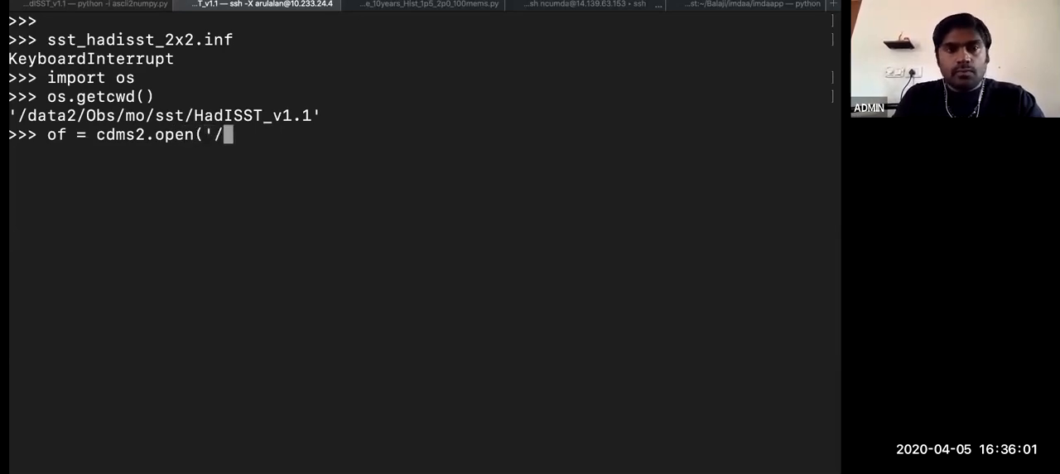
pyautogui.write('data1')
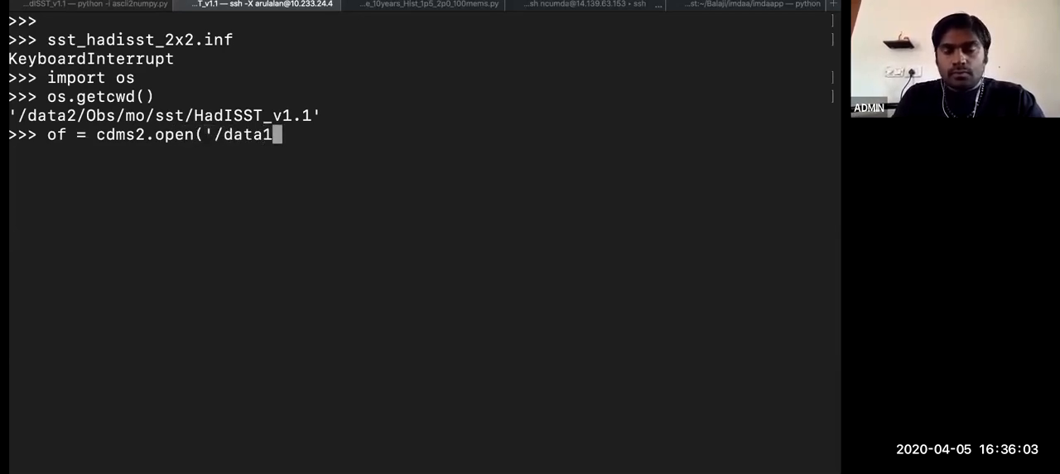
pyautogui.write('/arul')
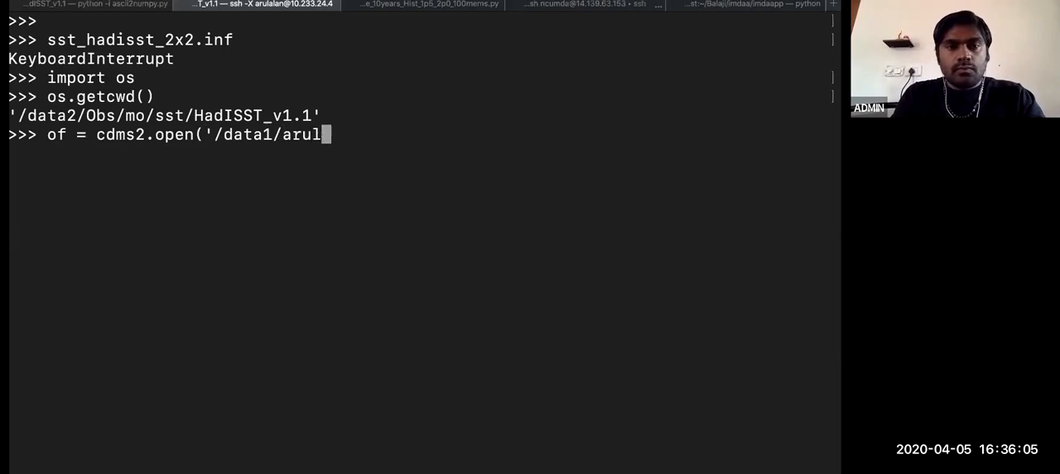
pyautogui.write('an')
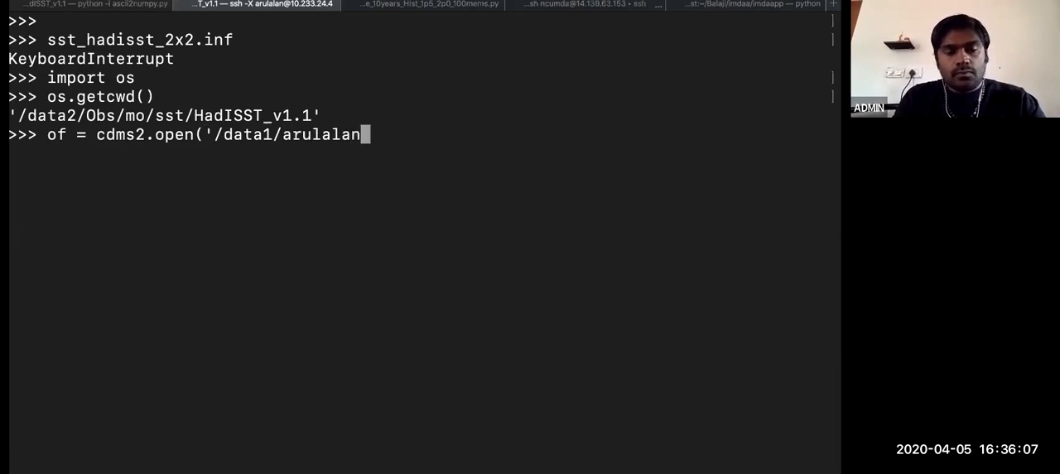
pyautogui.press('ctrl+c')
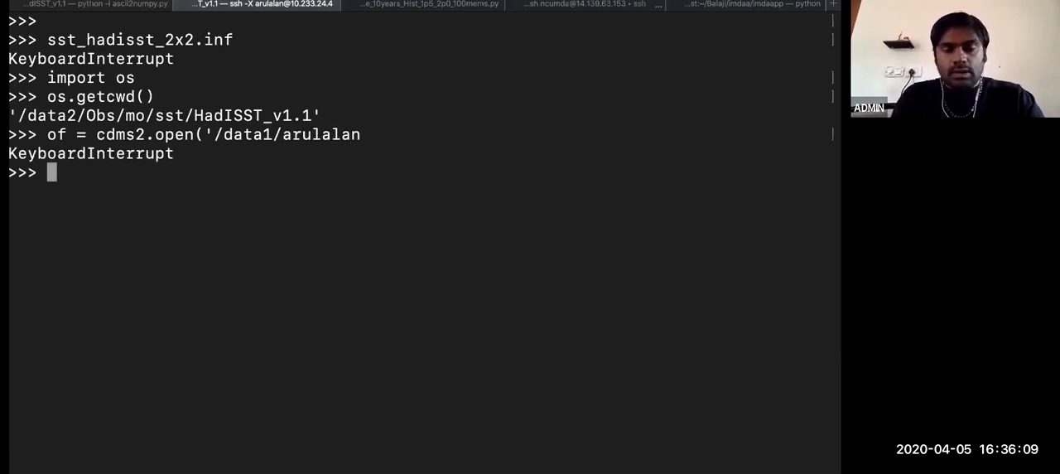
# Create the /data1/arulalan/DEMO folder with os.makedirs
pyautogui.write('os.')
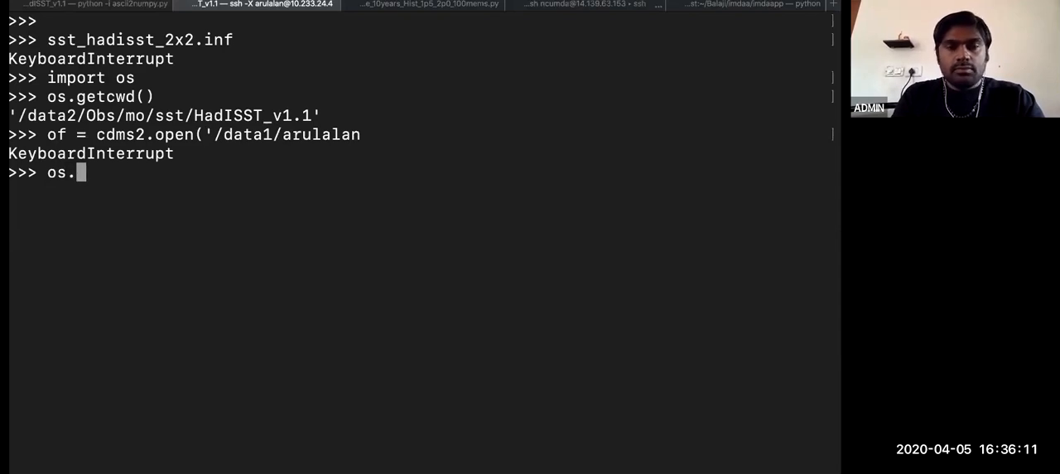
pyautogui.write('maked')
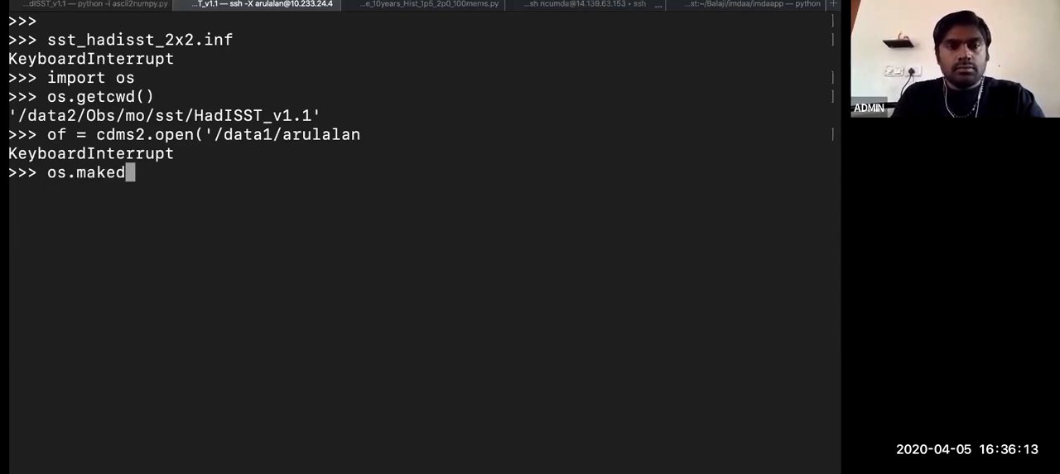
pyautogui.write("irs('")
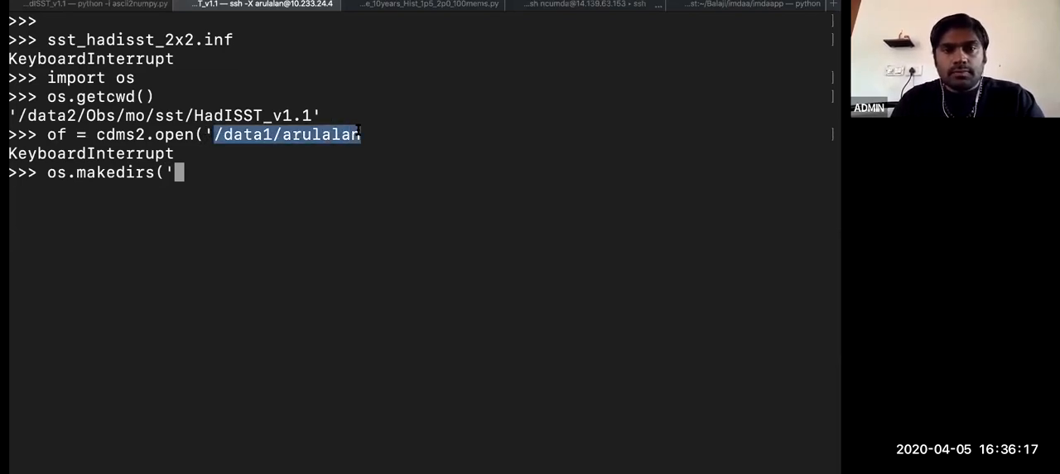
pyautogui.write('/data1/arulalan/')
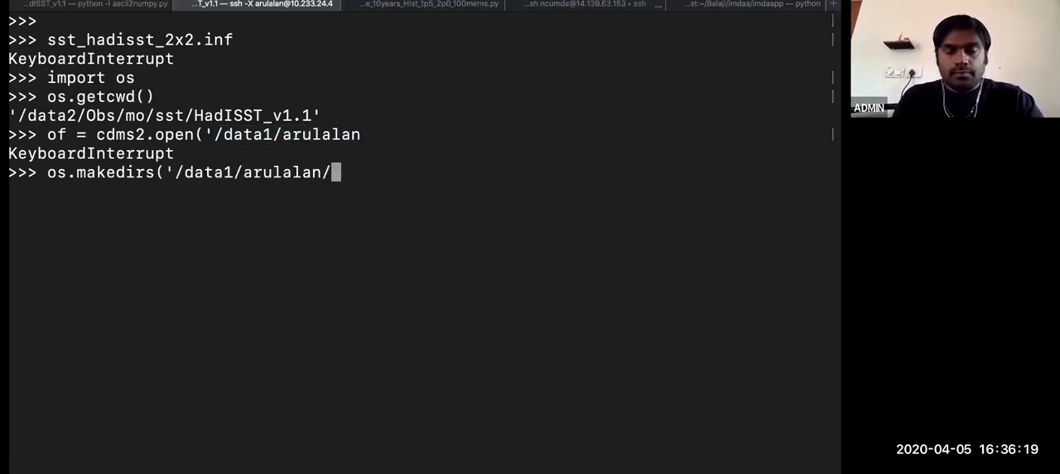
pyautogui.write("DEMO'")
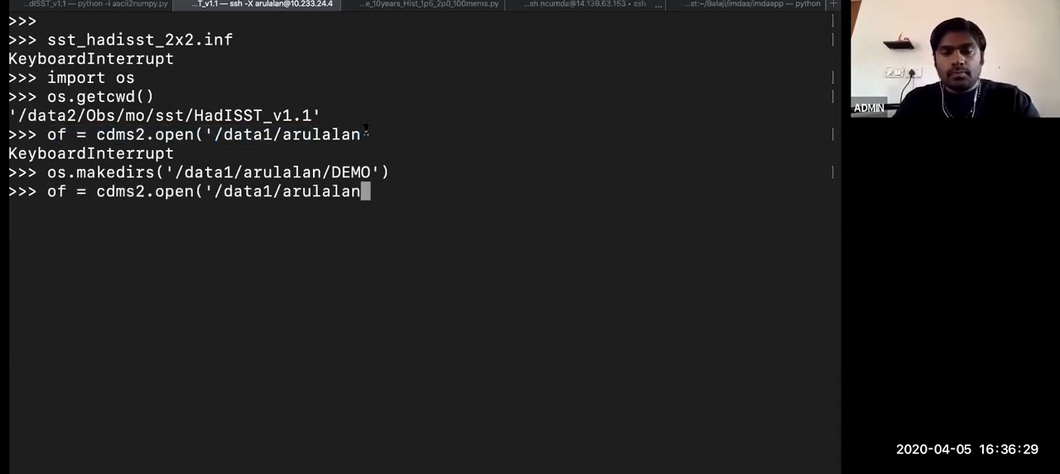
# Open DEMO/HadISST_v1.1_2x2.nc for writing as of
pyautogui.write('/')
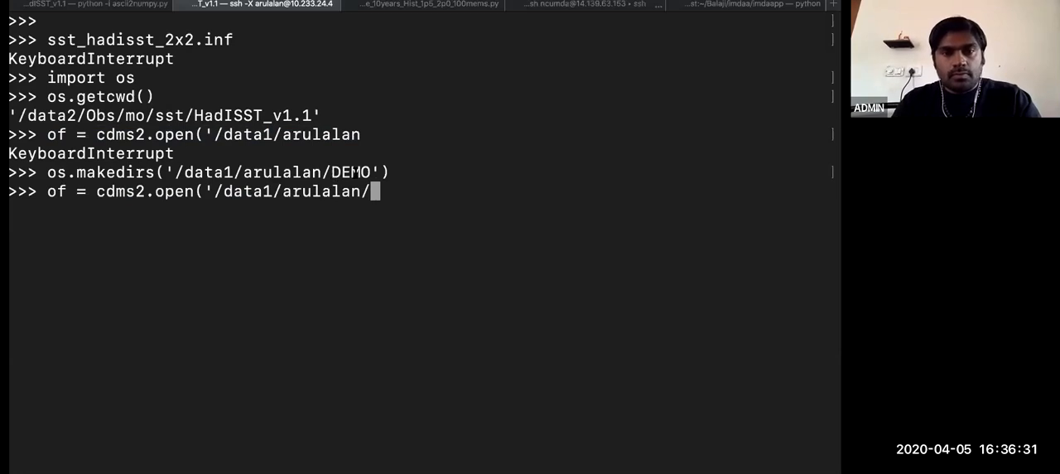
pyautogui.write('DEMO/')
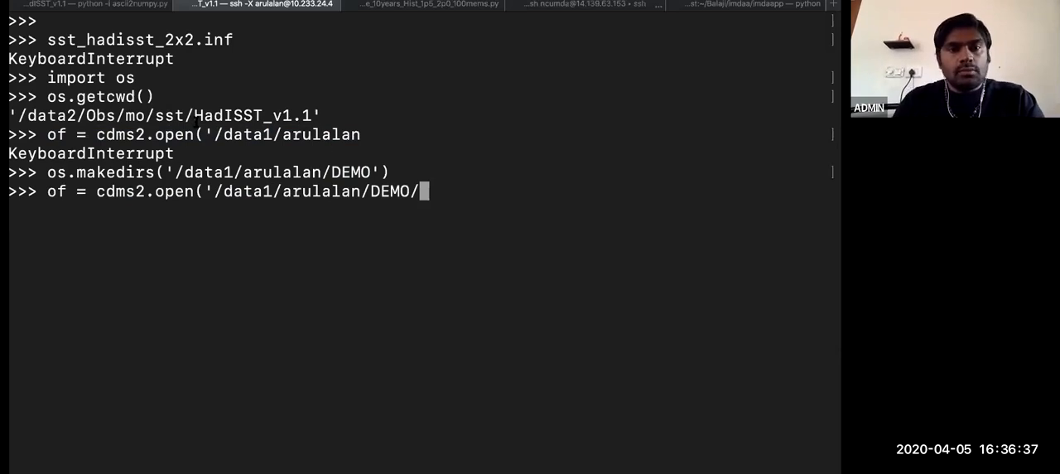
pyautogui.doubleClick(252, 115)
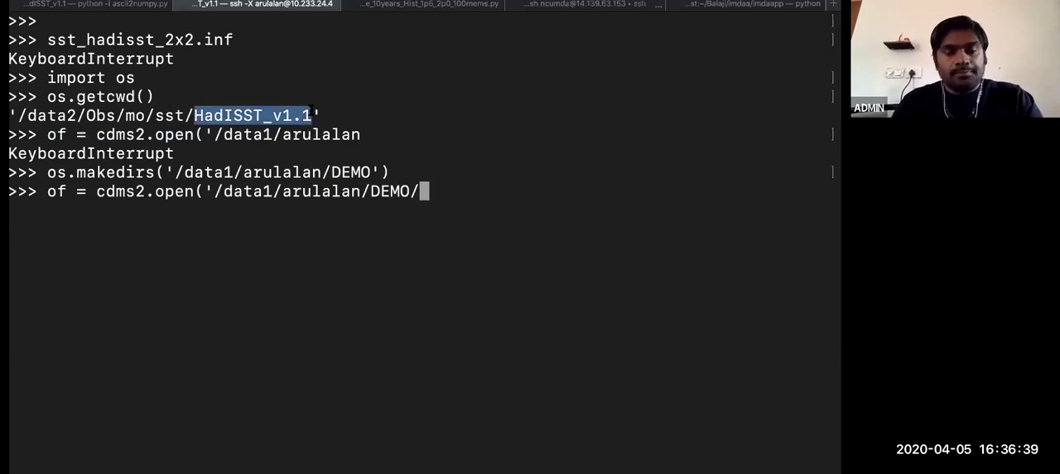
pyautogui.write('HadISST_v1.1')
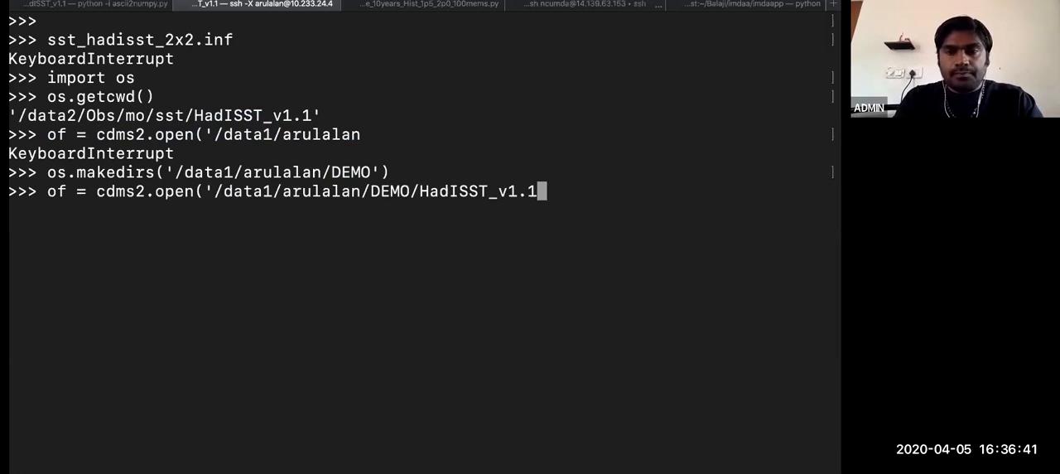
pyautogui.write('_2x2')
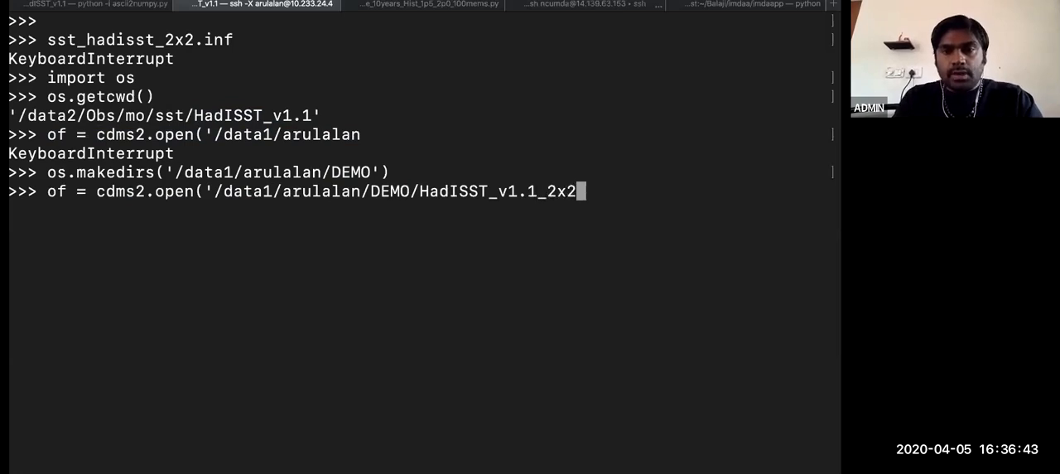
pyautogui.write('.nc')
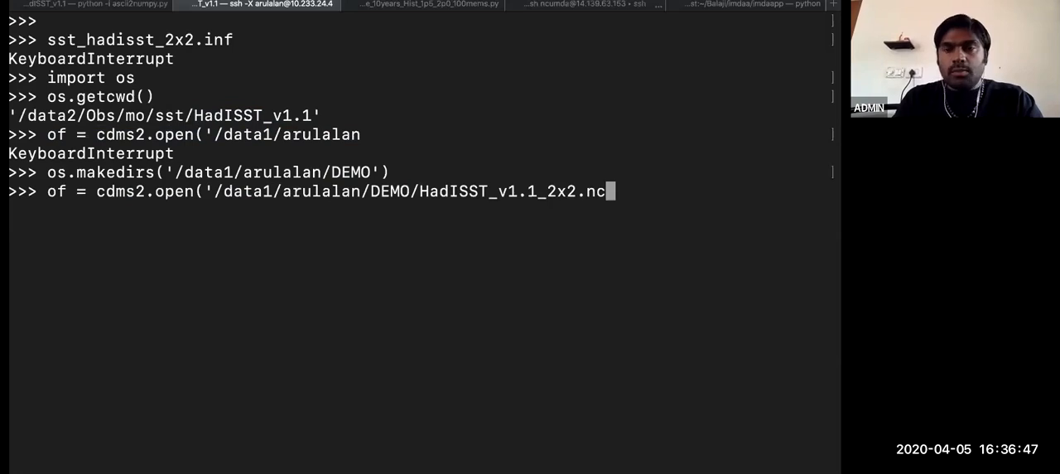
pyautogui.write(", 'w')")
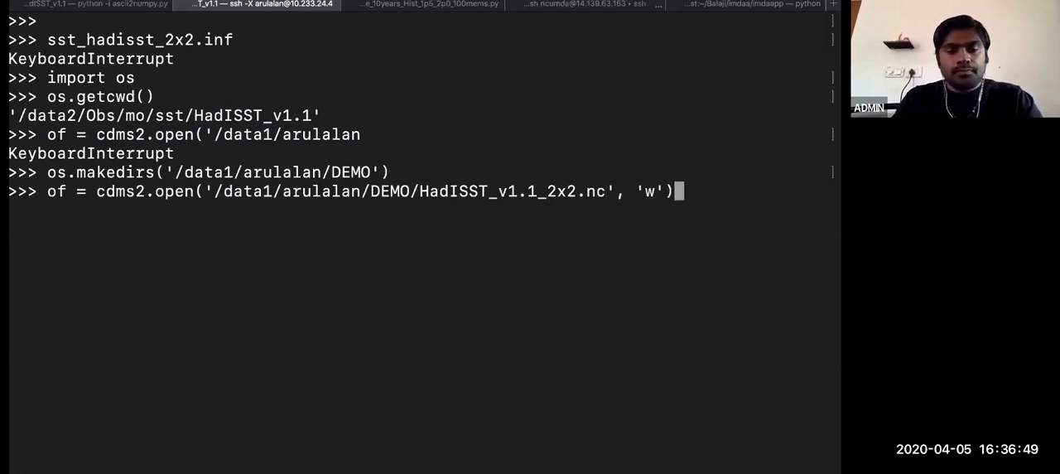
# Write sst_hadisst_2x2 into the file with of.write()
pyautogui.write('of.write')
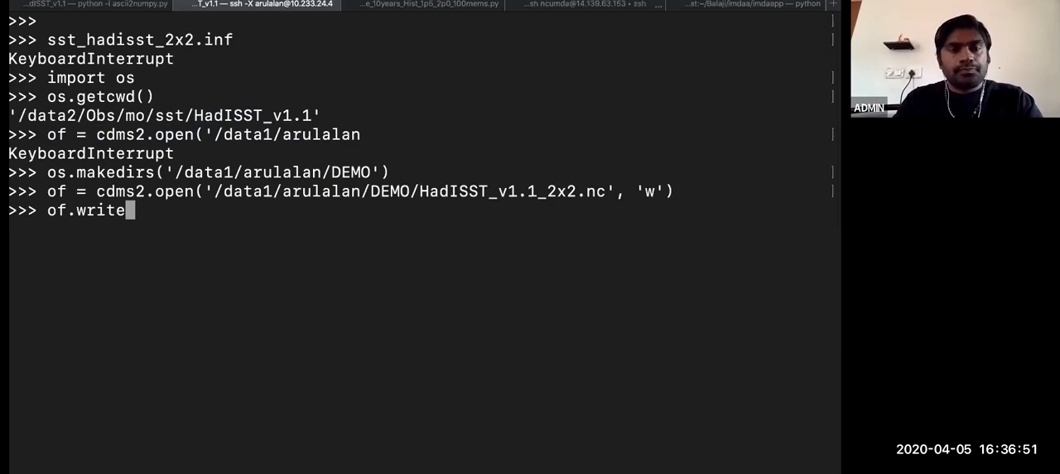
pyautogui.write('(')
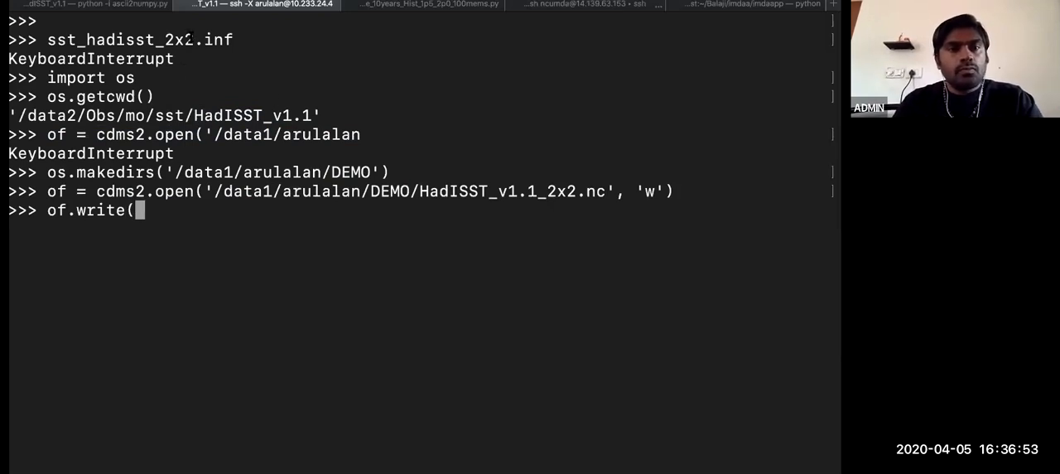
pyautogui.doubleClick(120, 40)
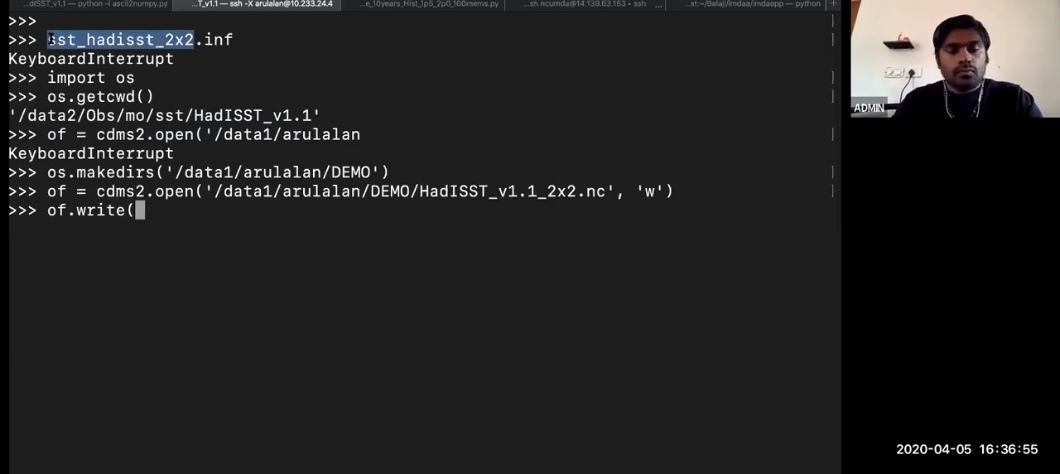
pyautogui.write('sst_hadisst_2x2)')
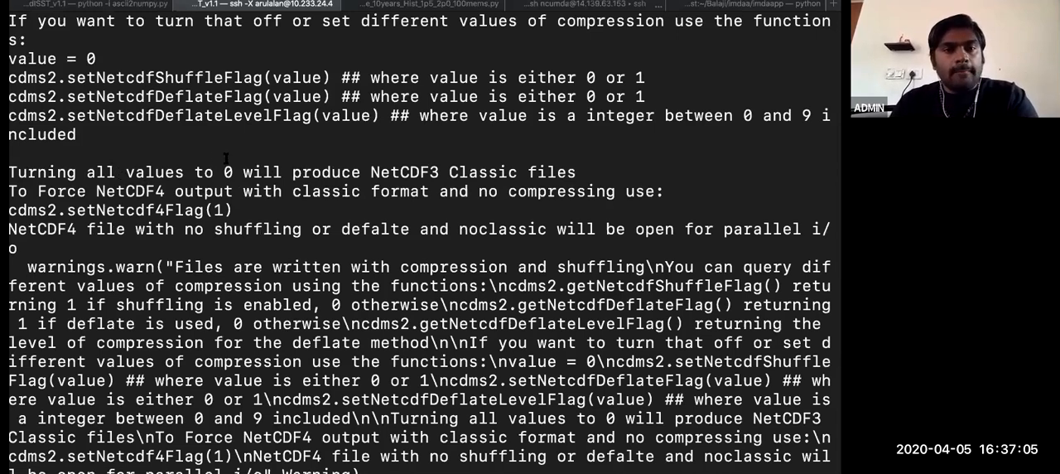
# Scroll through the cdms2 NetCDF compression warnings, highlighting setNetcdf4Flag
pyautogui.scroll(-3)
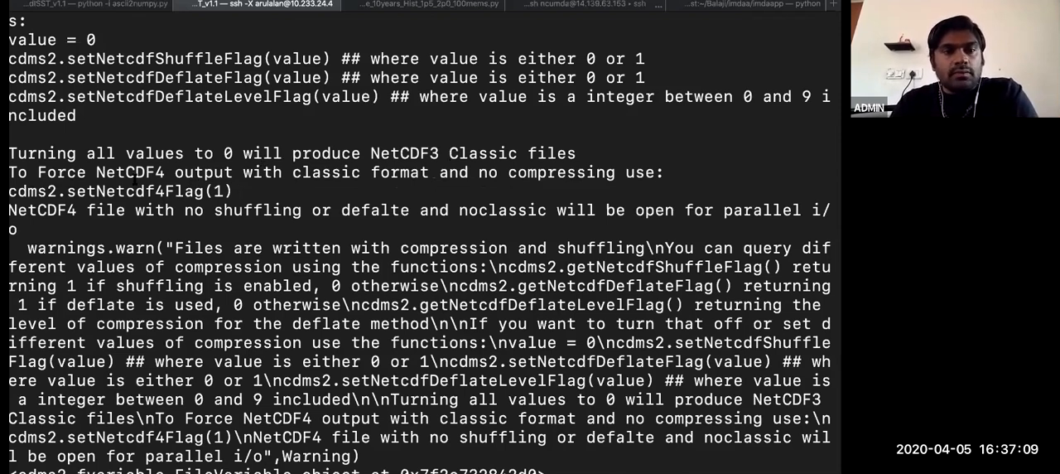
pyautogui.doubleClick(135, 191)
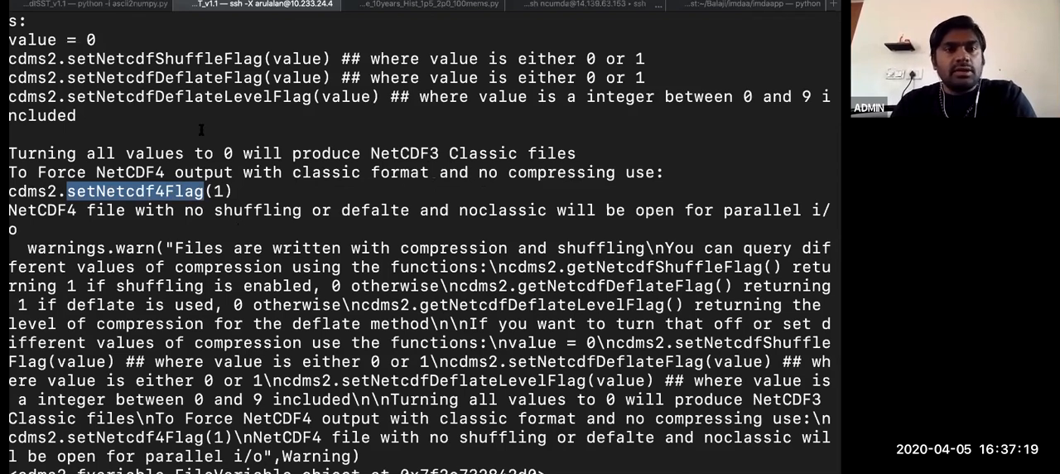
pyautogui.scroll(-3)
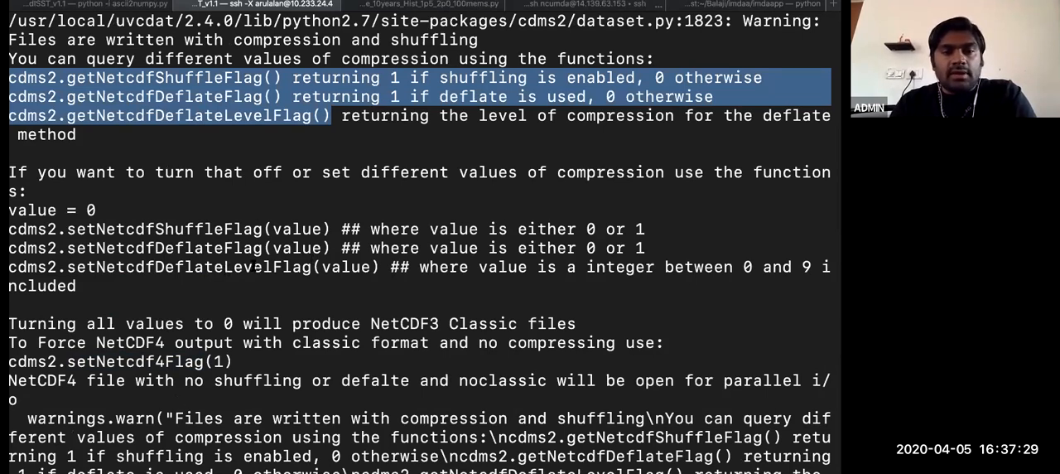
pyautogui.moveTo(323, 270)
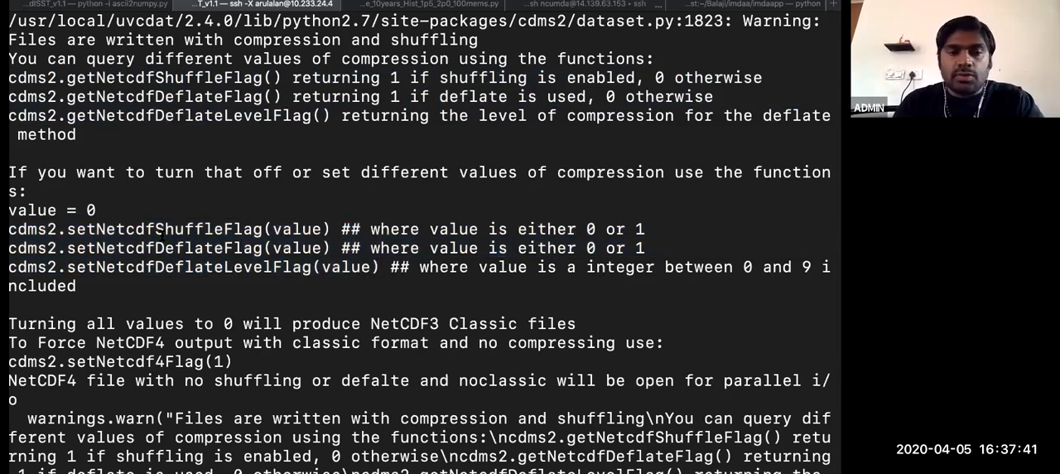
pyautogui.scroll(-3)
pyautogui.write('o')
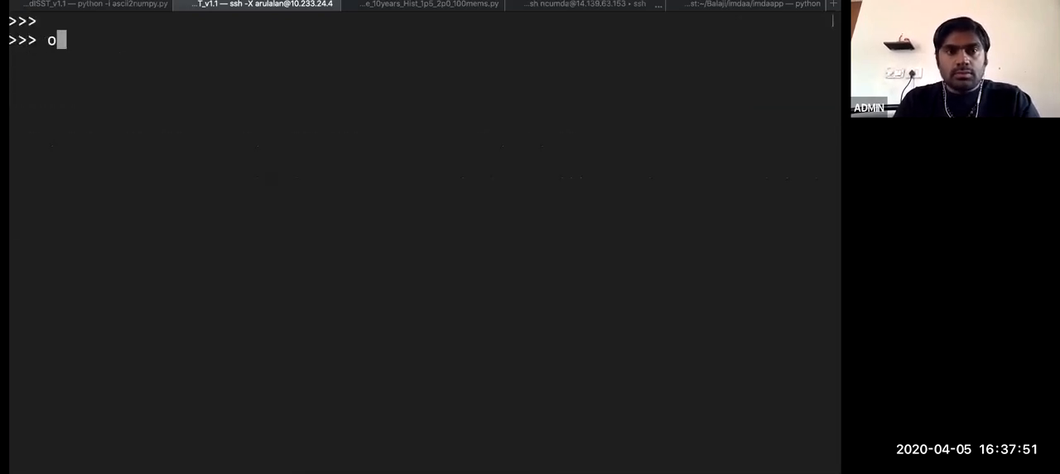
# Close the output file with of.close() and switch to the local bash tab
pyautogui.write('f.close()')
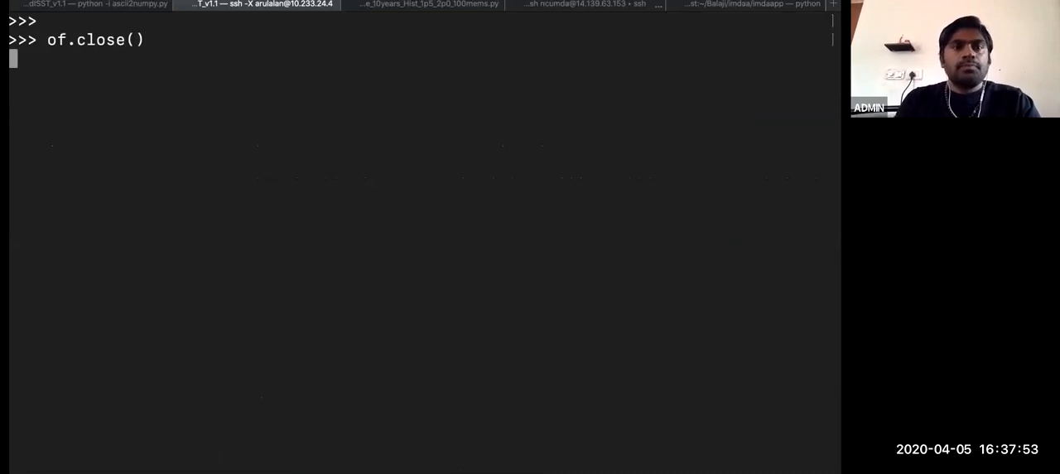
pyautogui.press('Return')
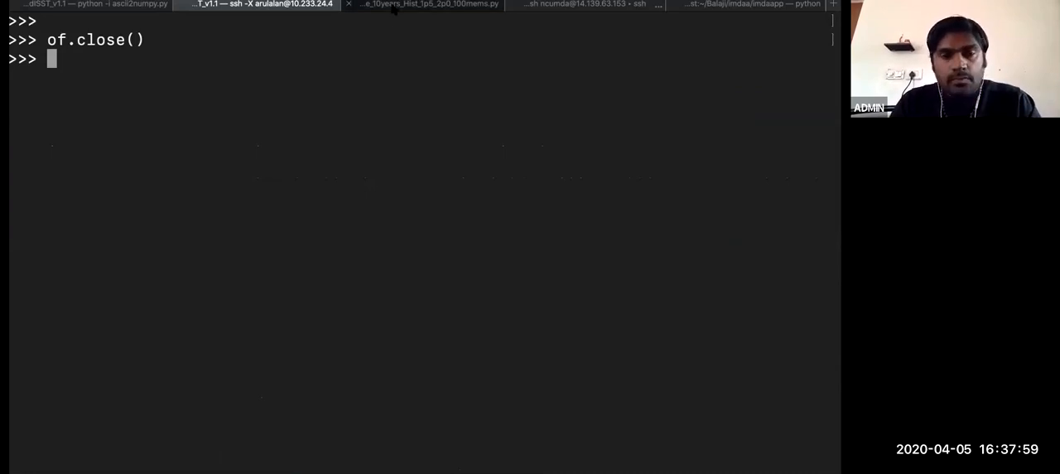
pyautogui.click(431, 4)
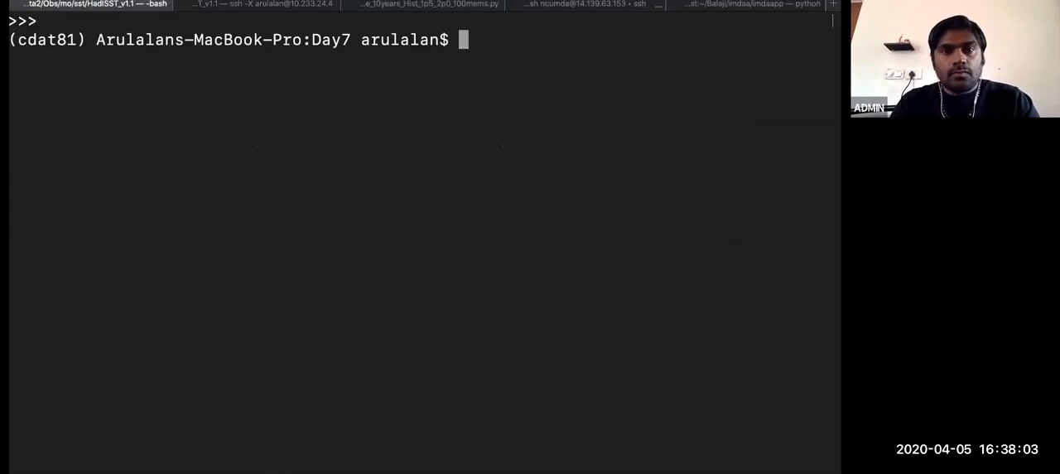
# Log into varuna, list DEMO with ls -lrt to confirm HadISST_v1.1_2x2.nc, then return to Python
pyautogui.write('varuna')
pyautogui.write('cd DEMO/')
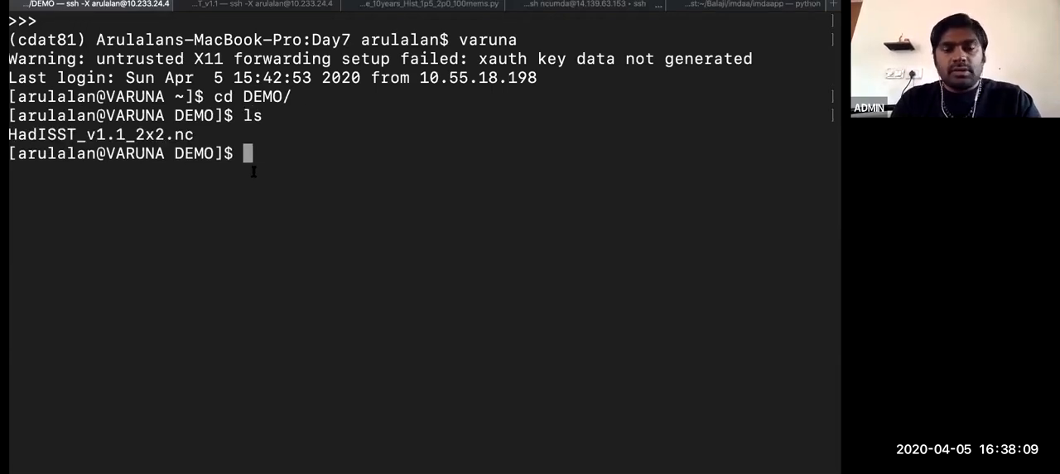
pyautogui.write('ls -lrt')
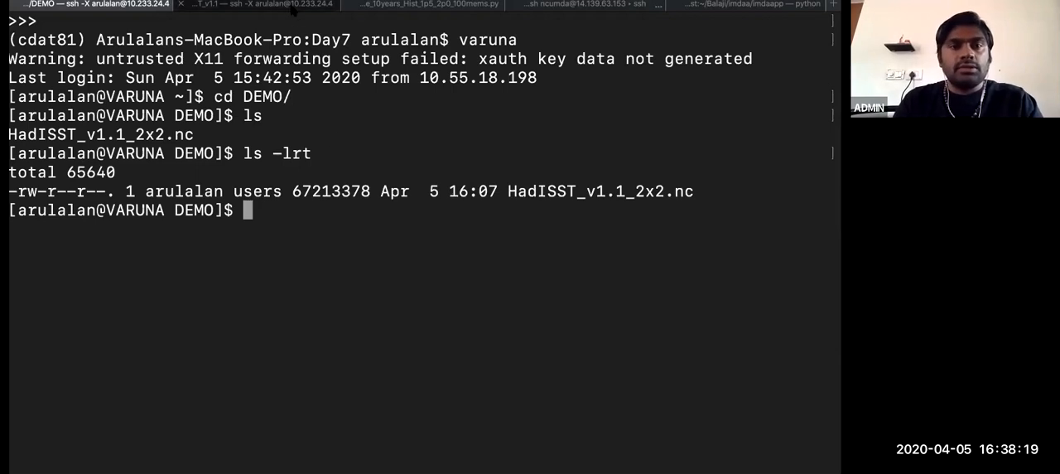
pyautogui.click(260, 4)
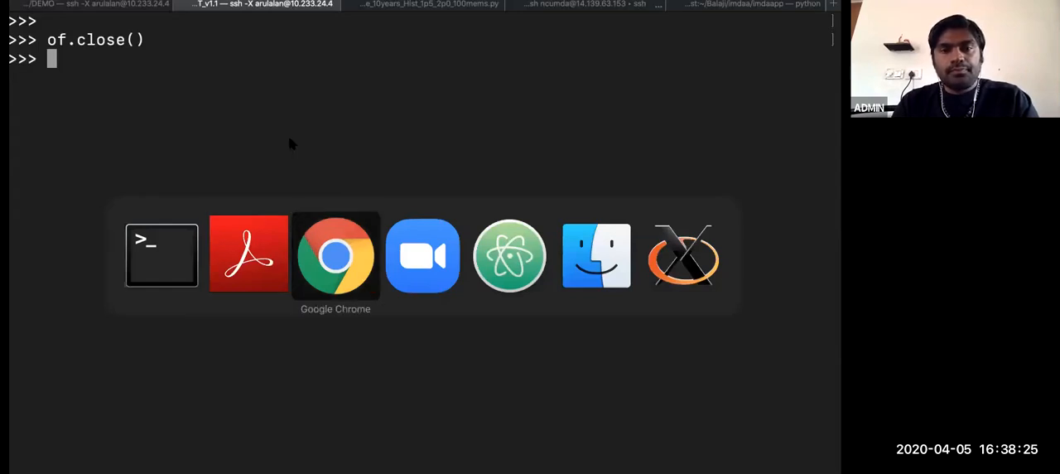
# Show slide 11, cdms2: Using masks, highlighting mask and sst_mask, then return to Terminal
pyautogui.click(249, 254)
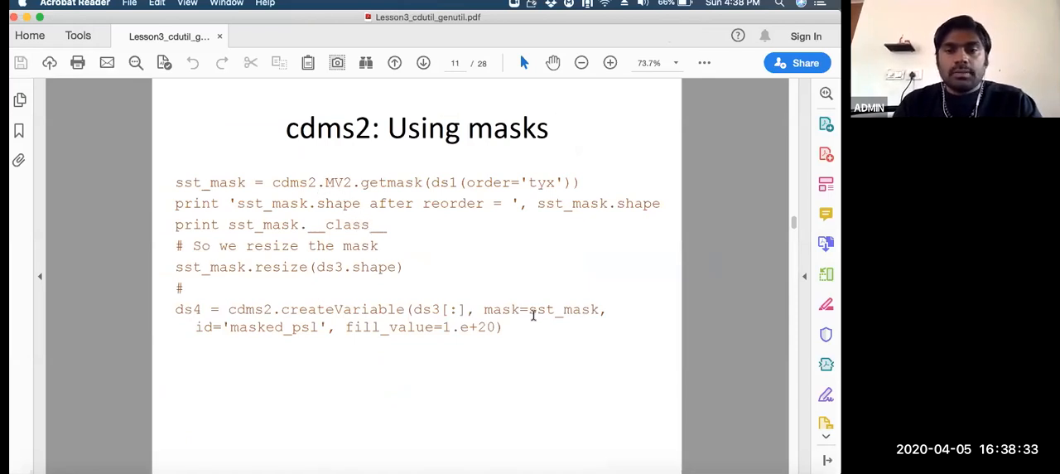
pyautogui.doubleClick(543, 309)
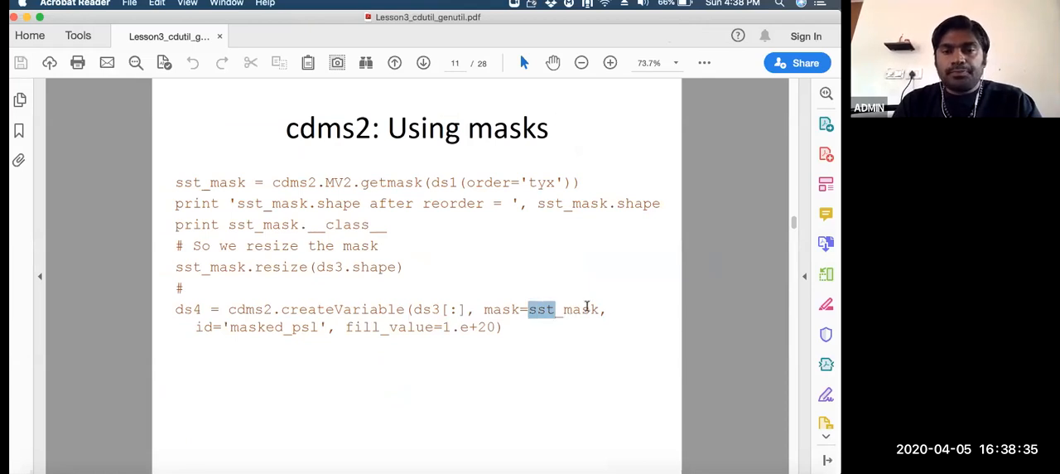
pyautogui.doubleClick(564, 309)
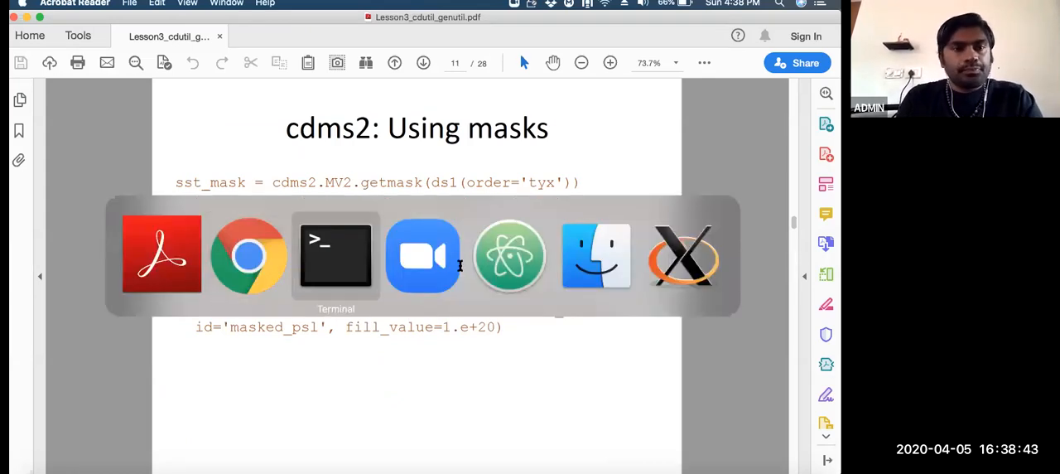
pyautogui.click(336, 255)
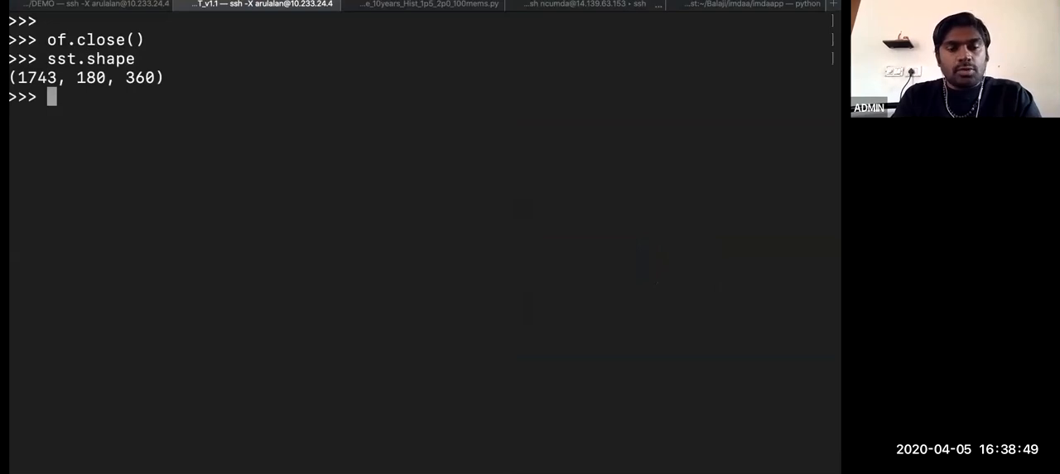
# Check sst.shape, which returns (1743, 180, 360)
pyautogui.write('sst.sh')
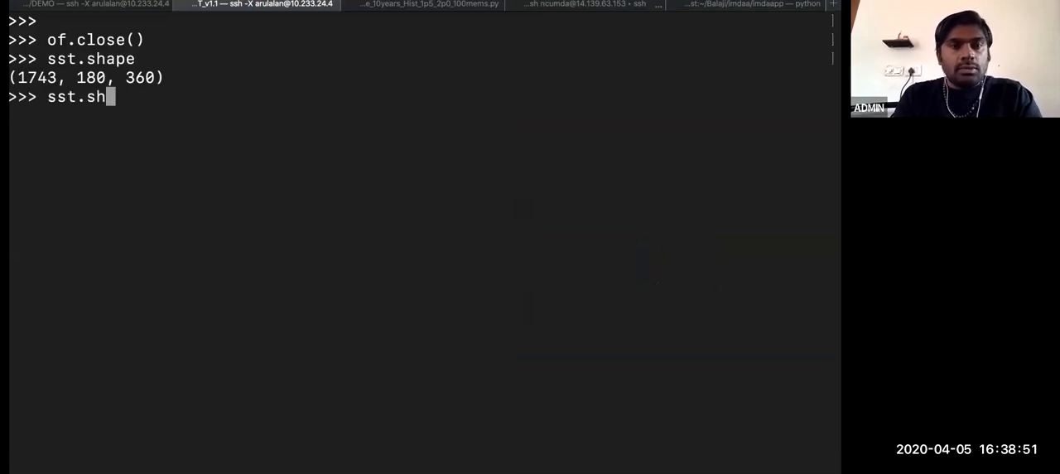
pyautogui.write('ask')
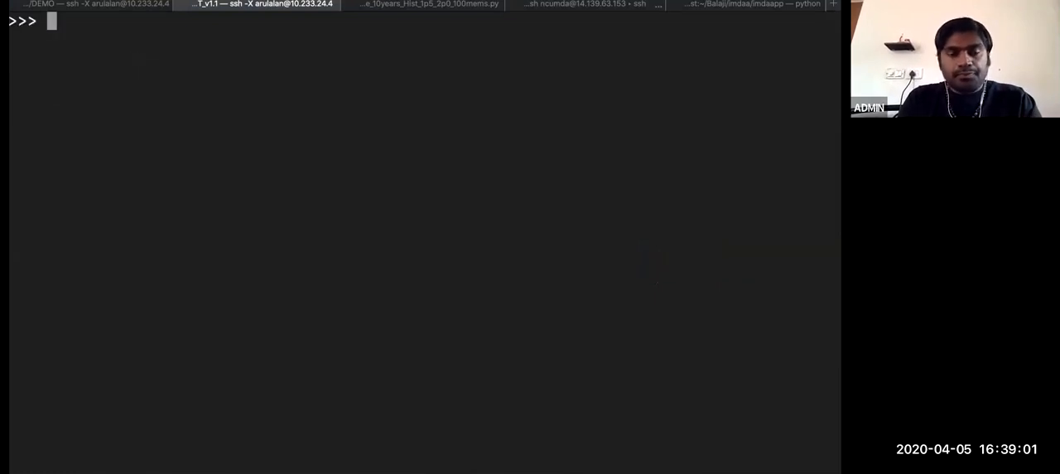
pyautogui.write('of.close()')
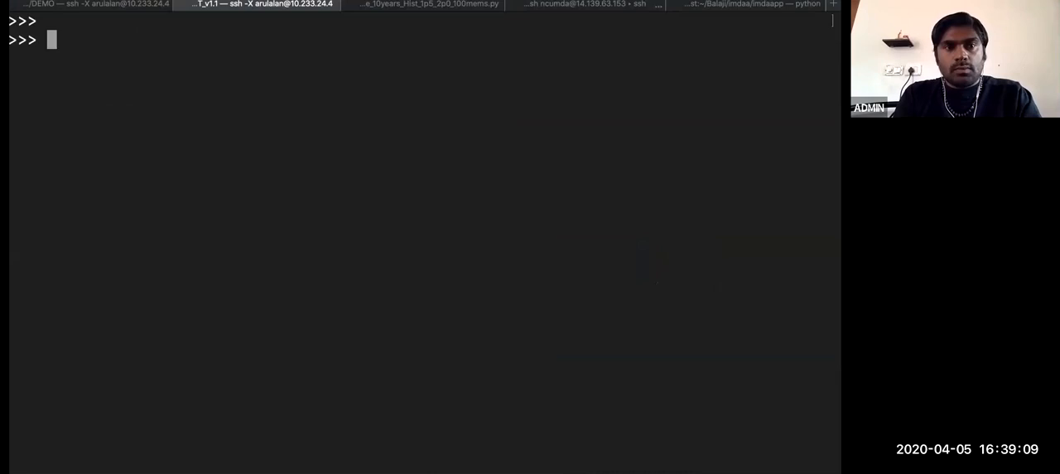
# Subset sst to latitude -10 to 10 and longitude 60 to 100 as sst_india
pyautogui.write('sst')
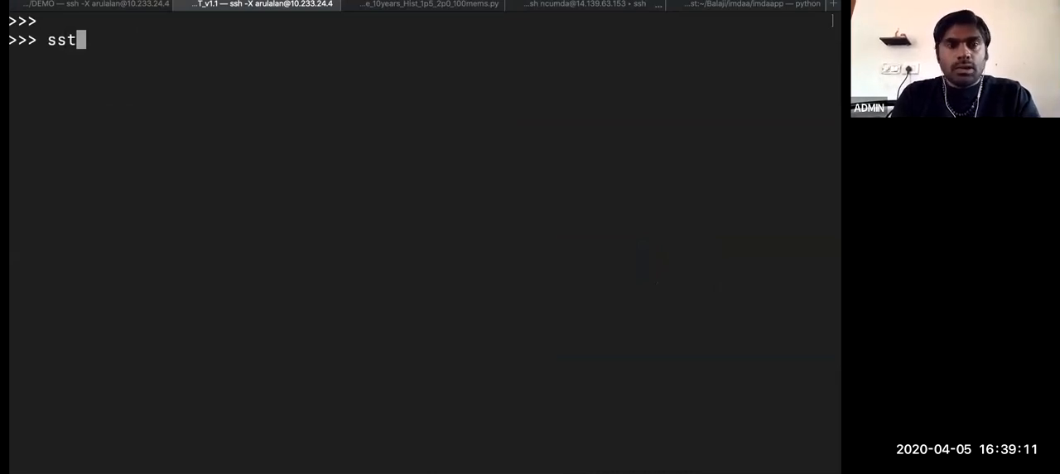
pyautogui.write('(')
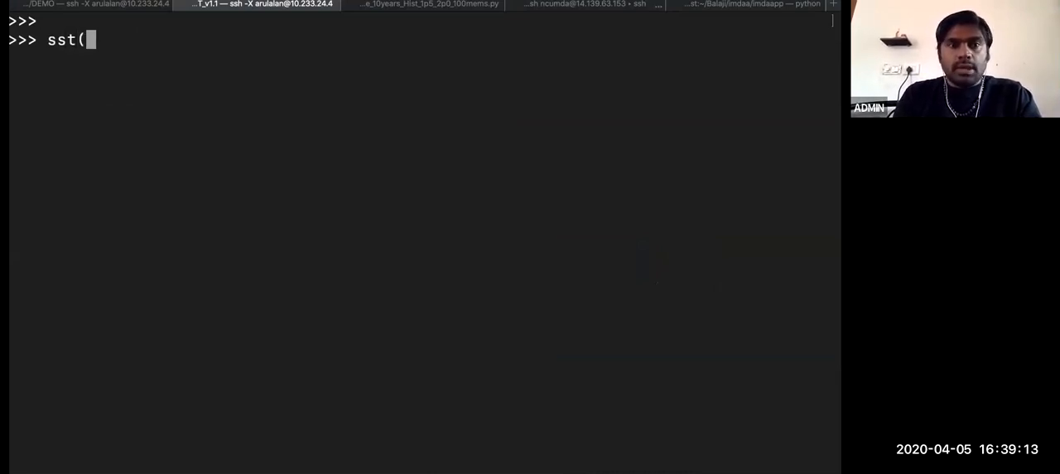
pyautogui.write("'")
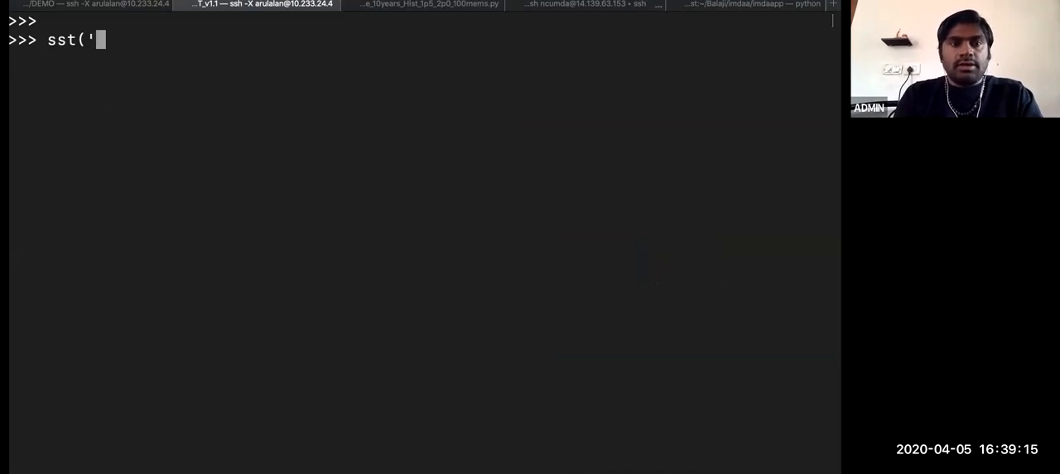
pyautogui.write('latitude')
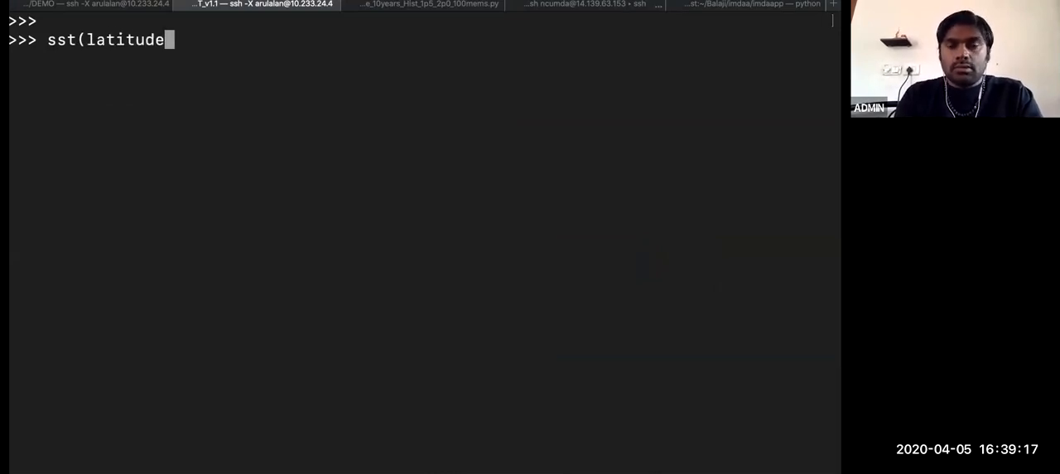
pyautogui.write('=(')
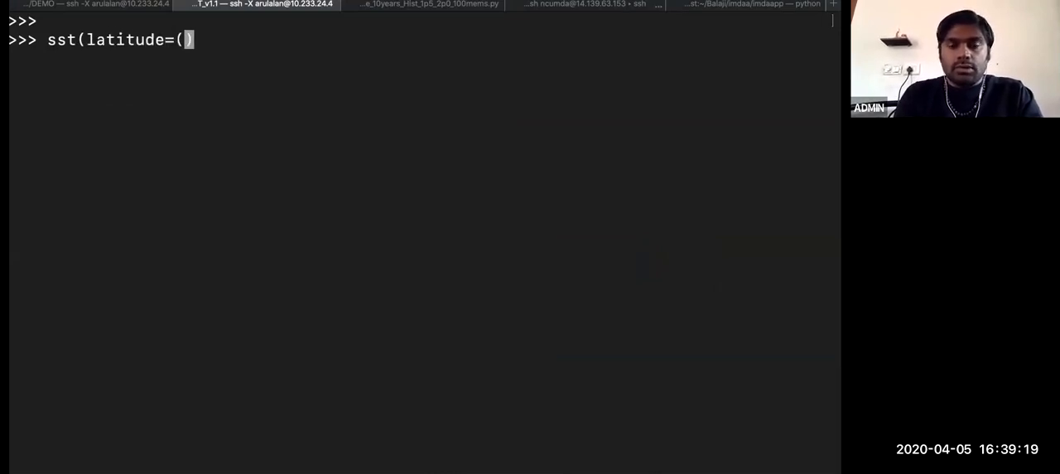
pyautogui.write('-10')
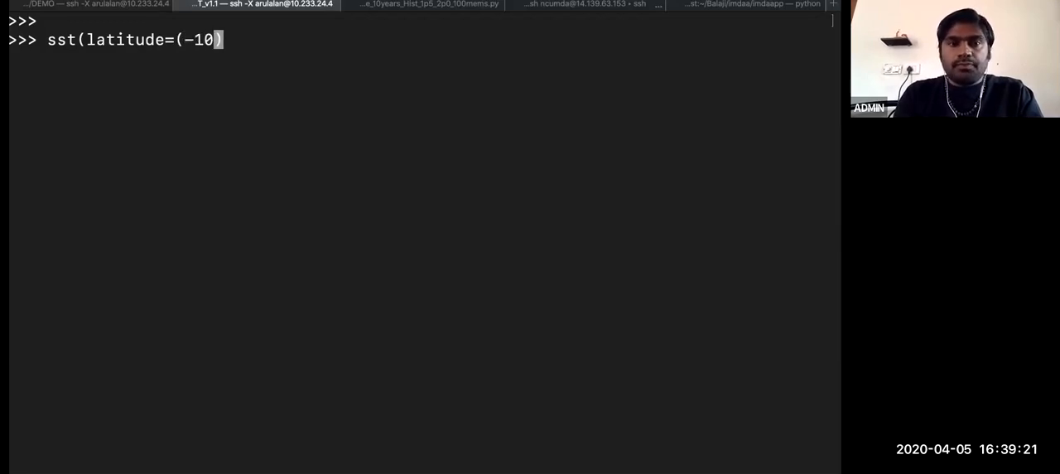
pyautogui.write(', 10),')
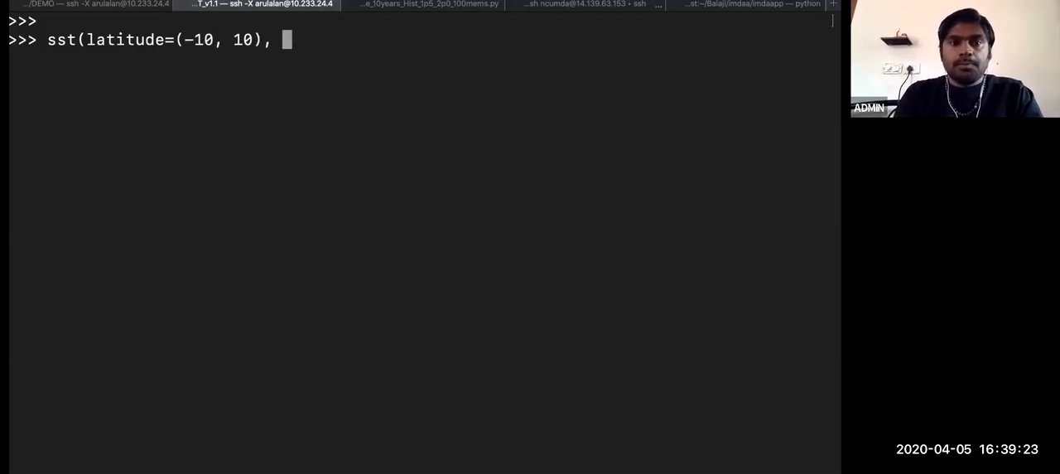
pyautogui.write('lo')
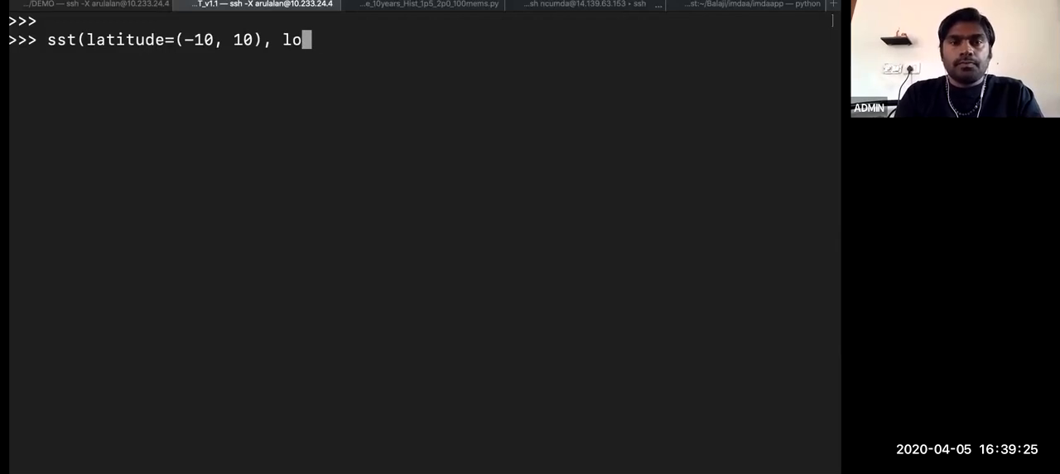
pyautogui.write('ngitude')
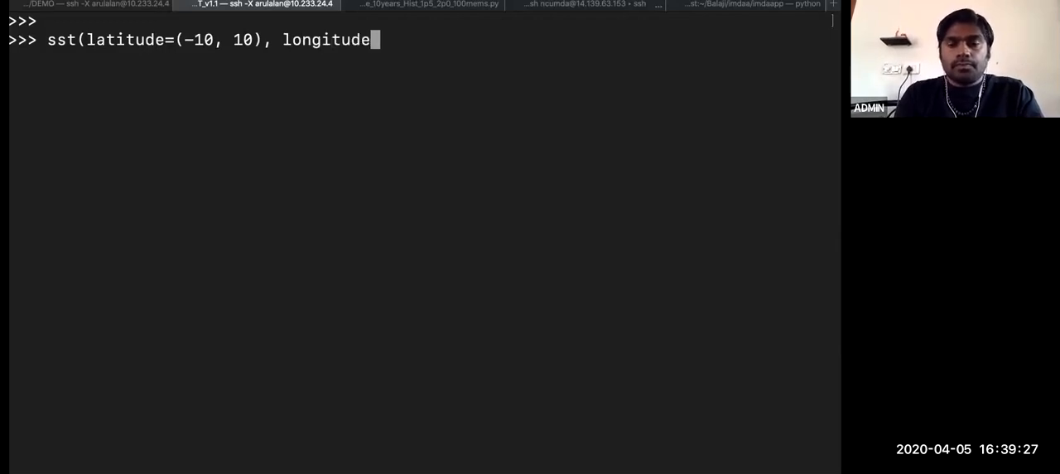
pyautogui.write('=(')
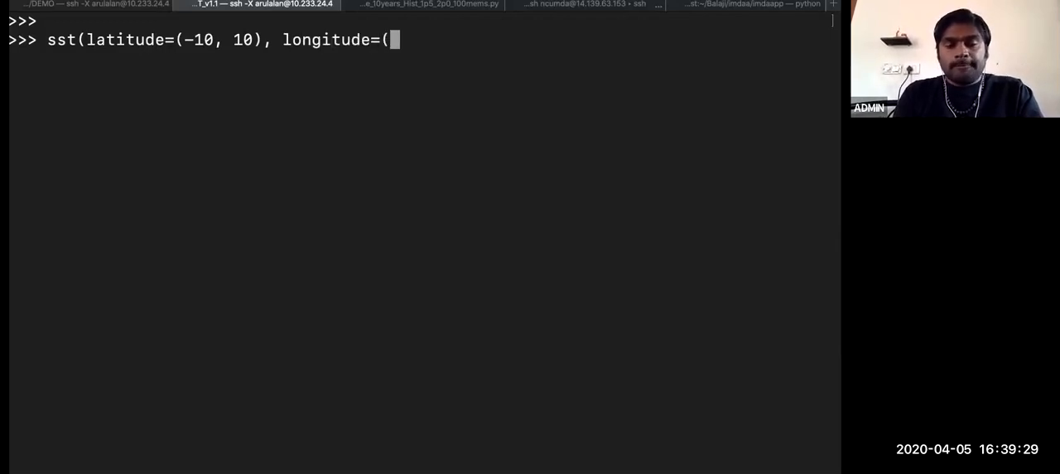
pyautogui.write('60, 100)')
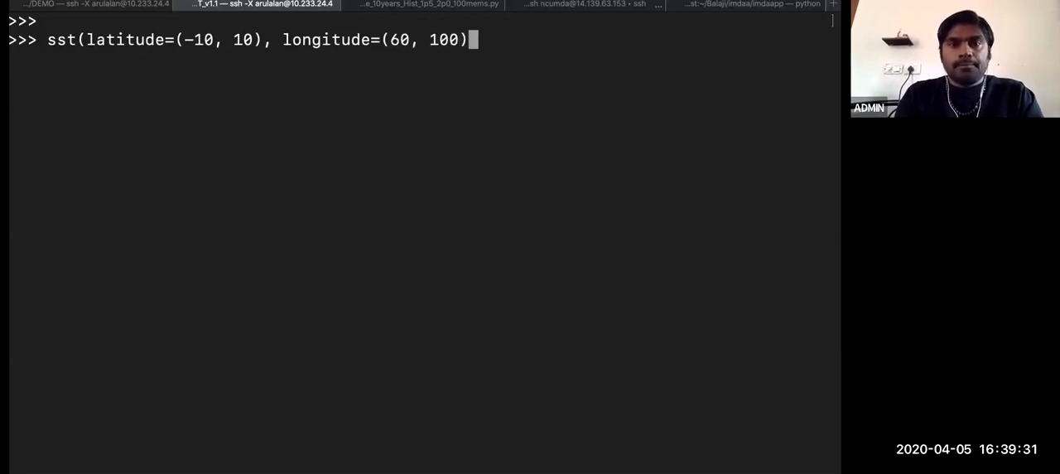
pyautogui.write(')')
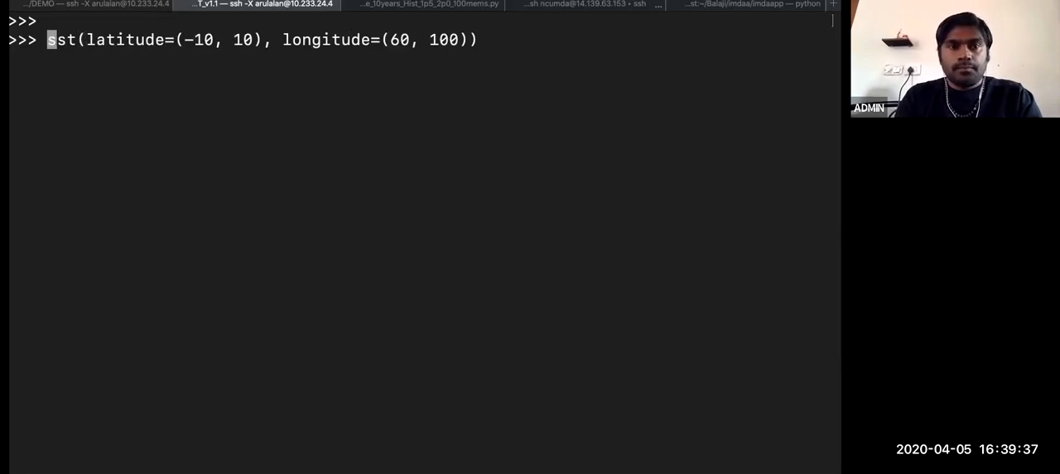
# Check sst_india's shape, now (1743, 20, 40)
pyautogui.write('sst_')
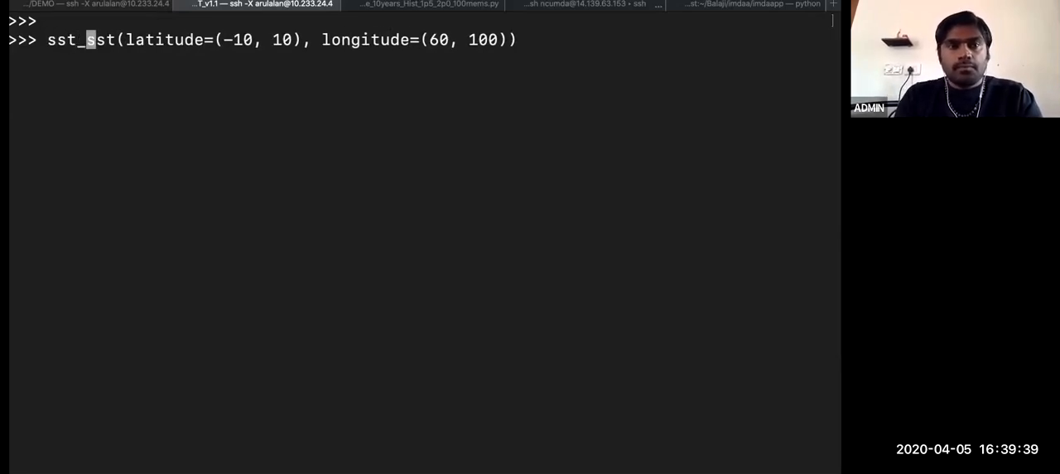
pyautogui.write('india =')
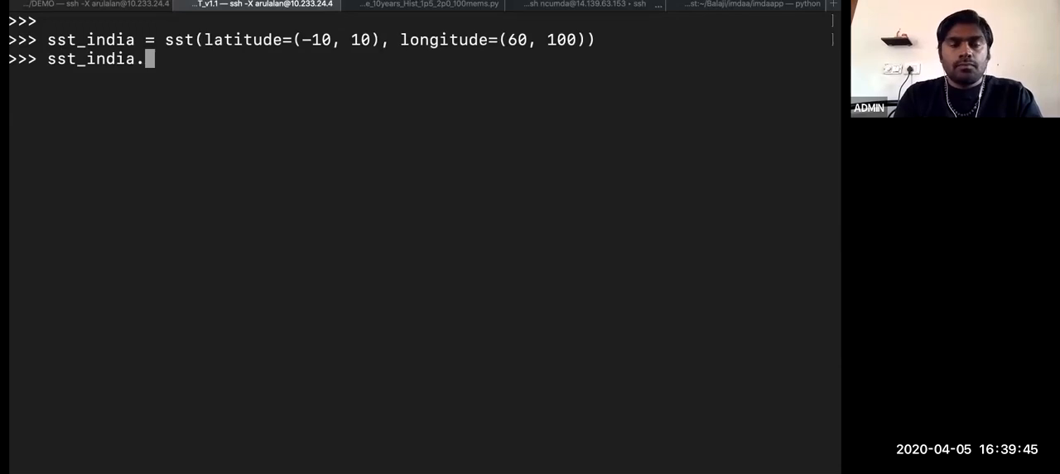
pyautogui.write('shape')
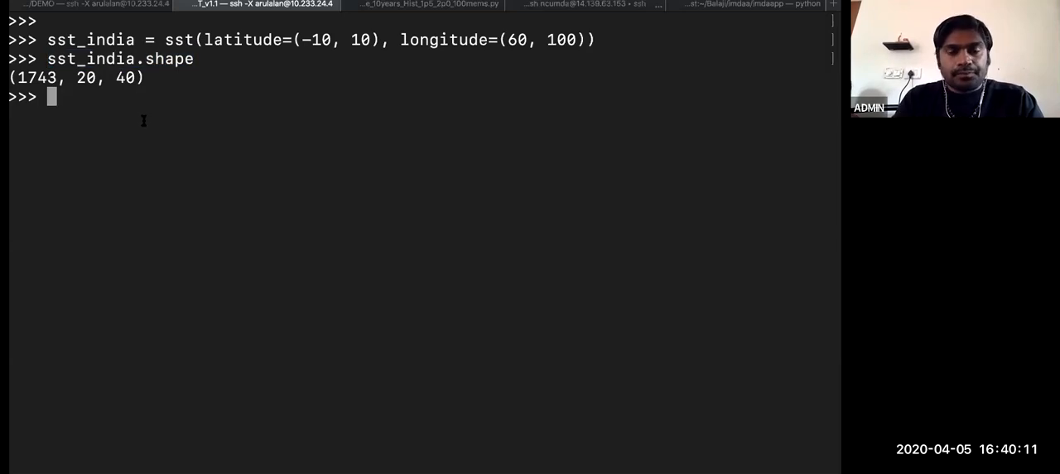
# Import MV2 in the Python session
pyautogui.write('import')
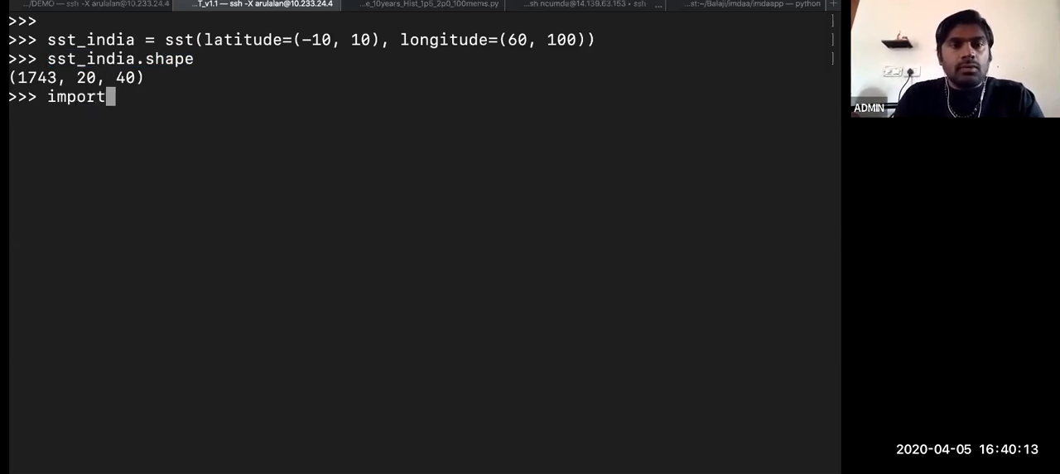
pyautogui.write('n')
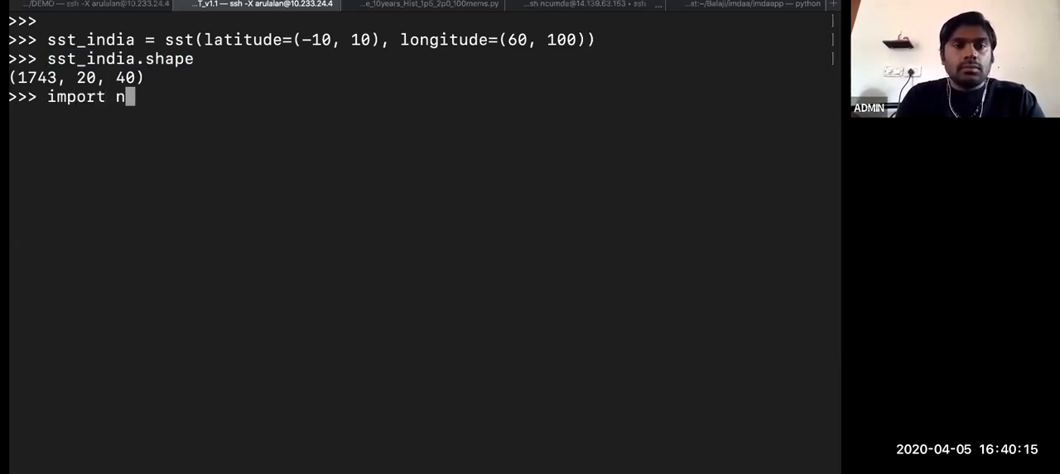
pyautogui.write('MV2')
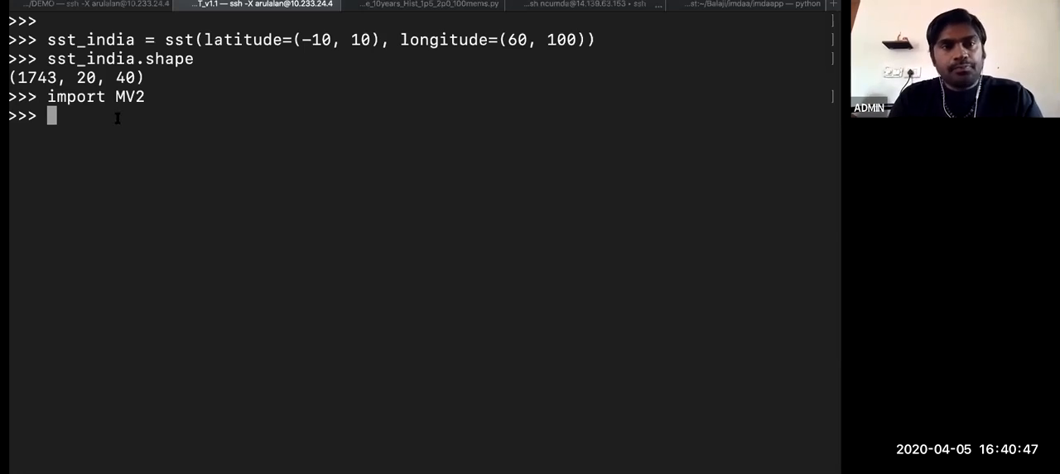
# Print sst_india[0] and scroll through its masked SST values and mask arrays
pyautogui.doubleClick(91, 58)
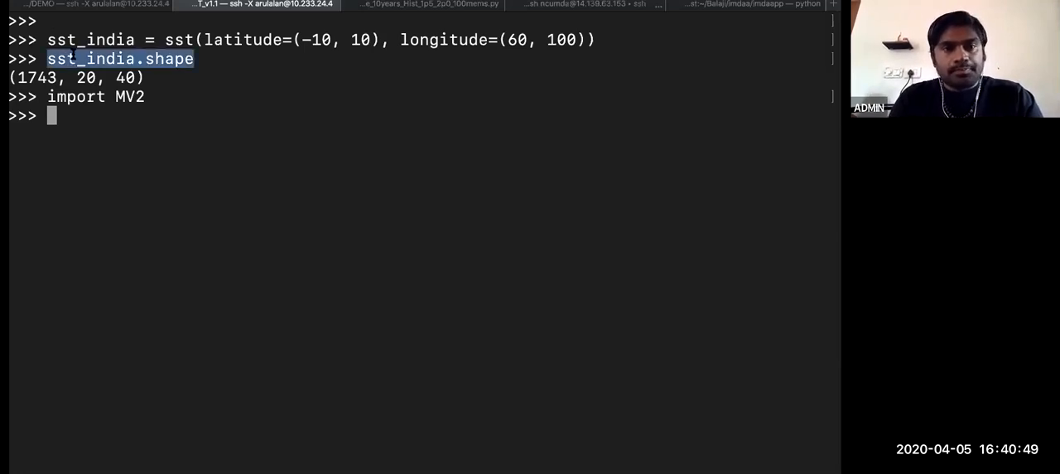
pyautogui.write('sst_india')
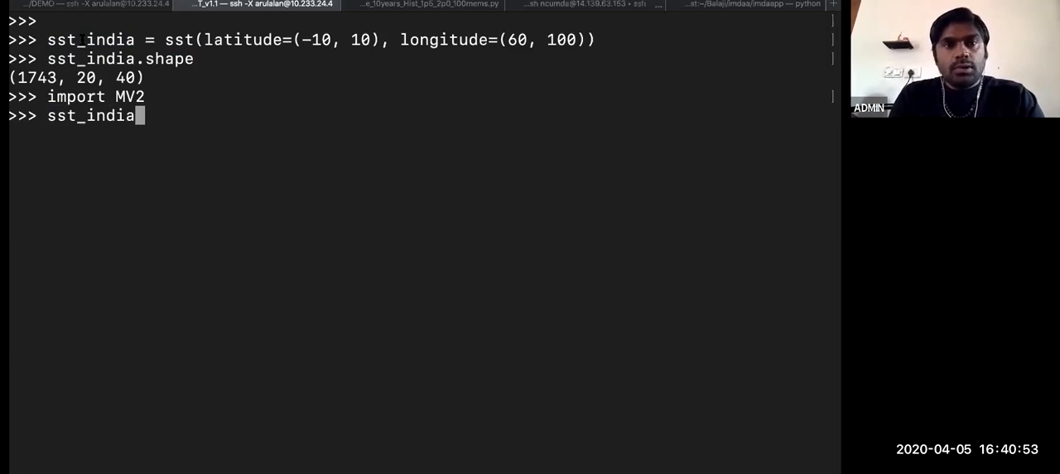
pyautogui.write('[0')
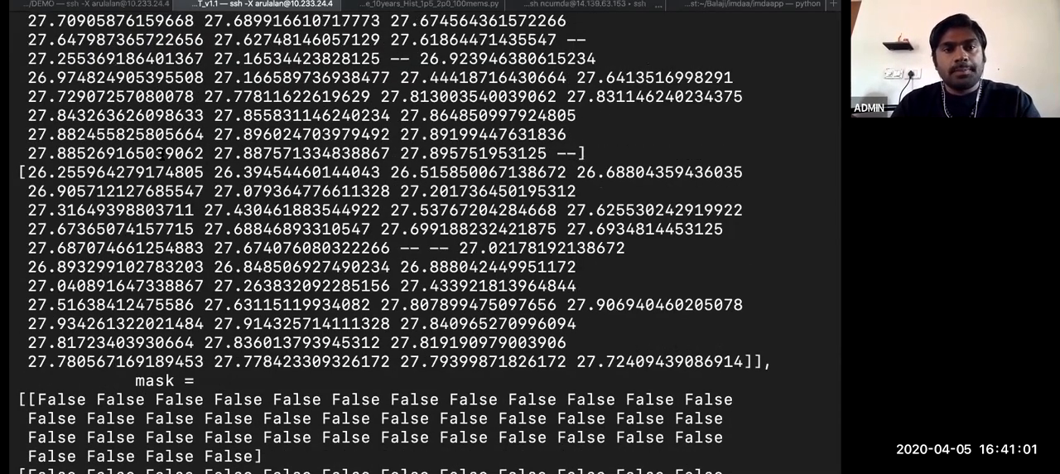
pyautogui.scroll(-3)
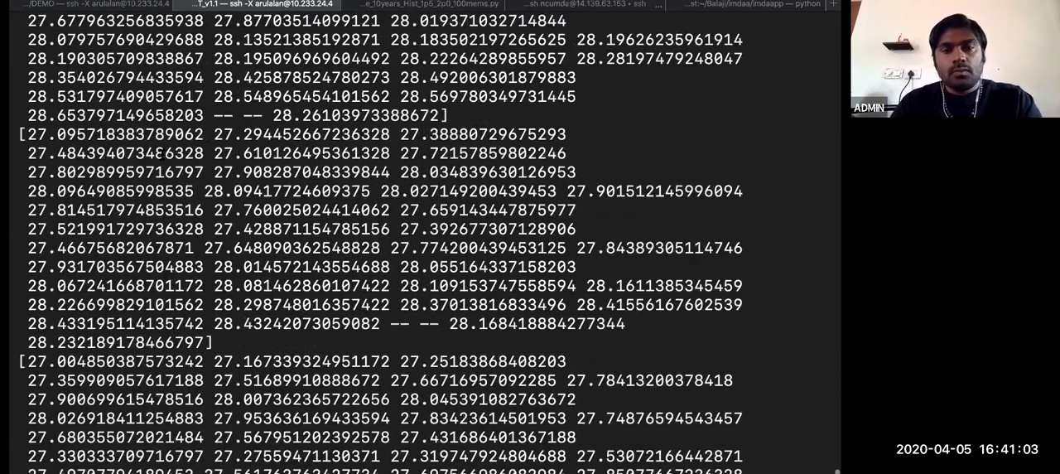
pyautogui.scroll(-3)
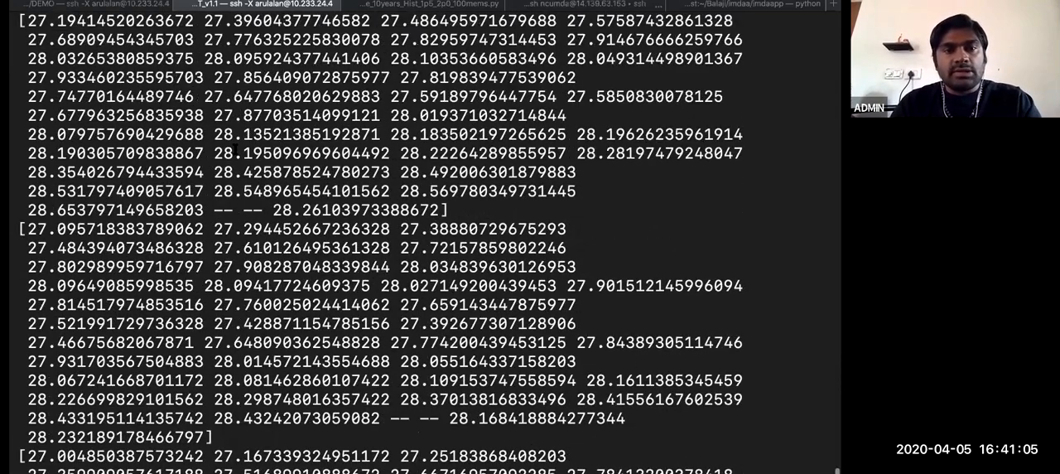
pyautogui.scroll(-3)
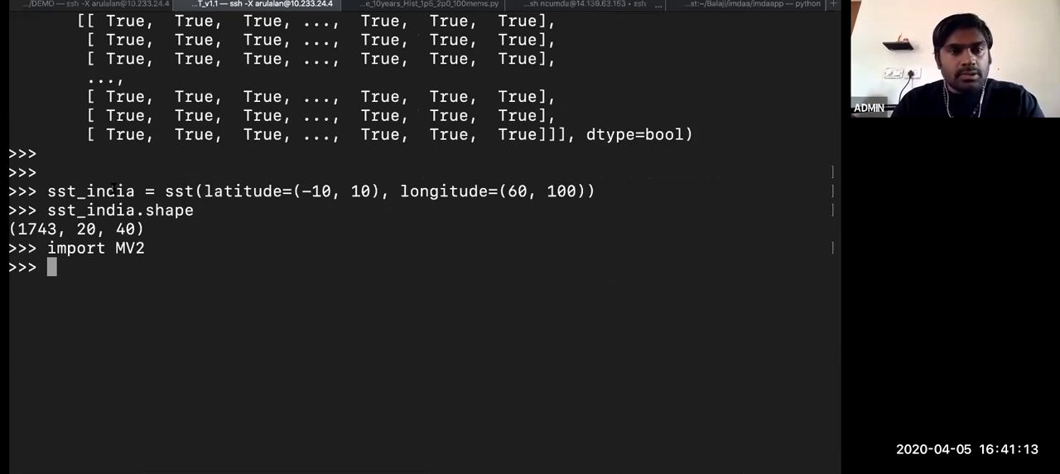
pyautogui.write('sst_india[')
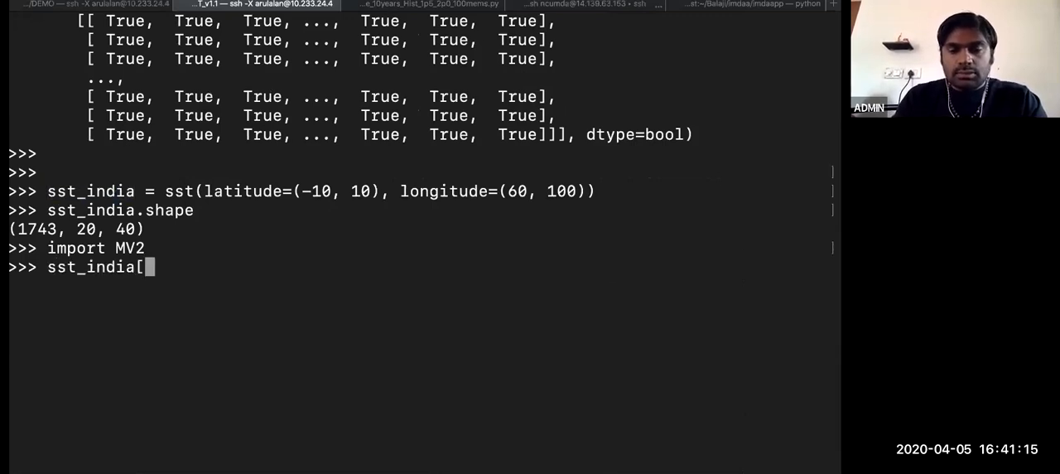
pyautogui.write('0].d')
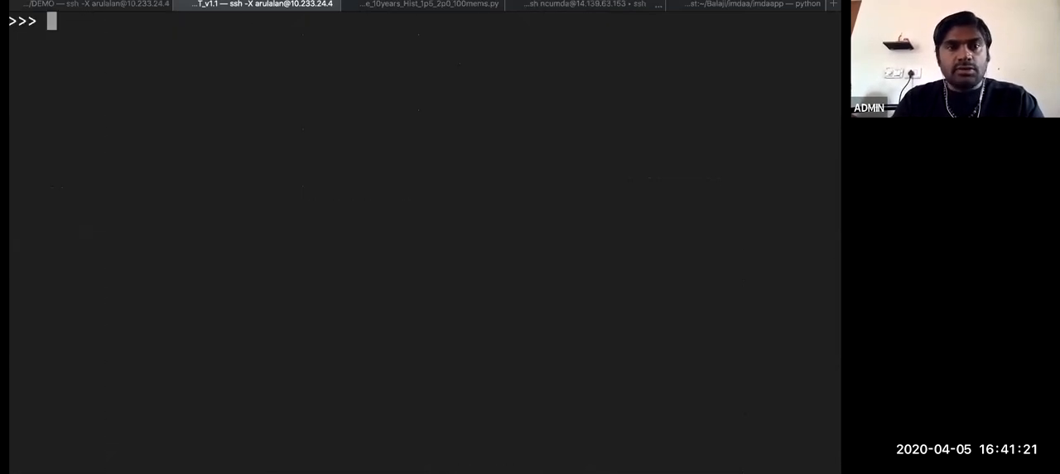
# Store sst_india[0] as demo; confirm shape (20, 40), maximum 28.802444, and its mask
pyautogui.write('sst_india[0].')
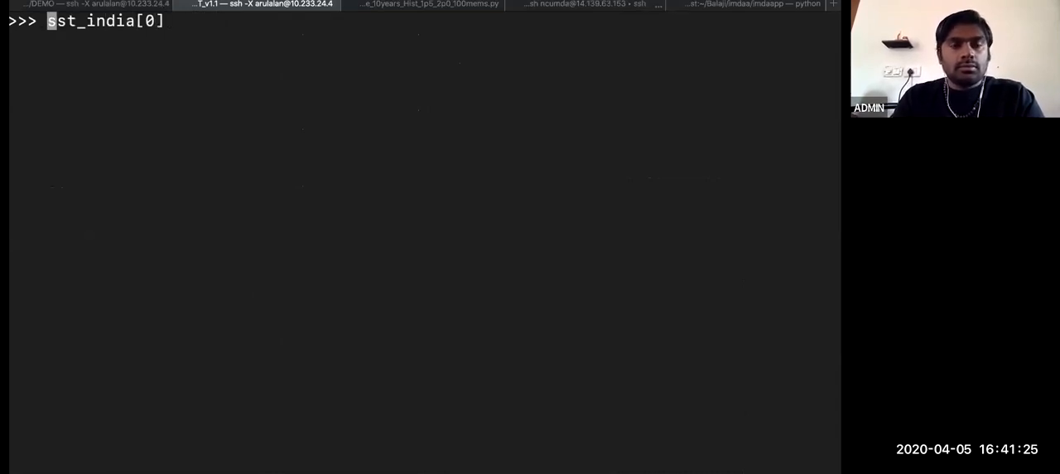
pyautogui.write('demo =')
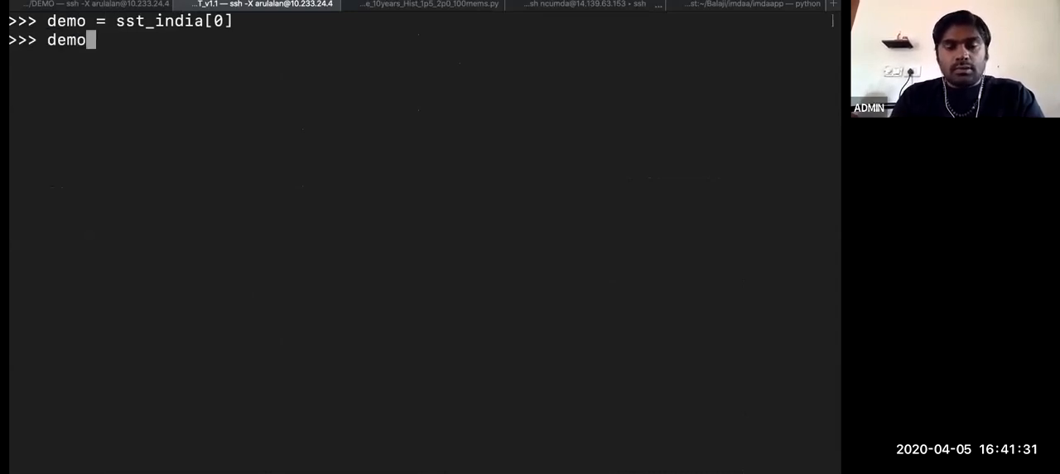
pyautogui.write('.shape')
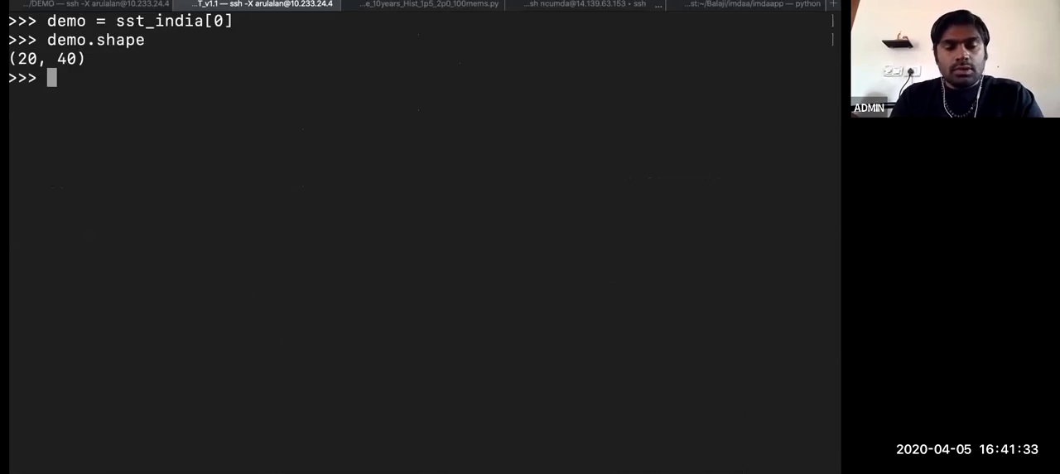
pyautogui.write('demo')
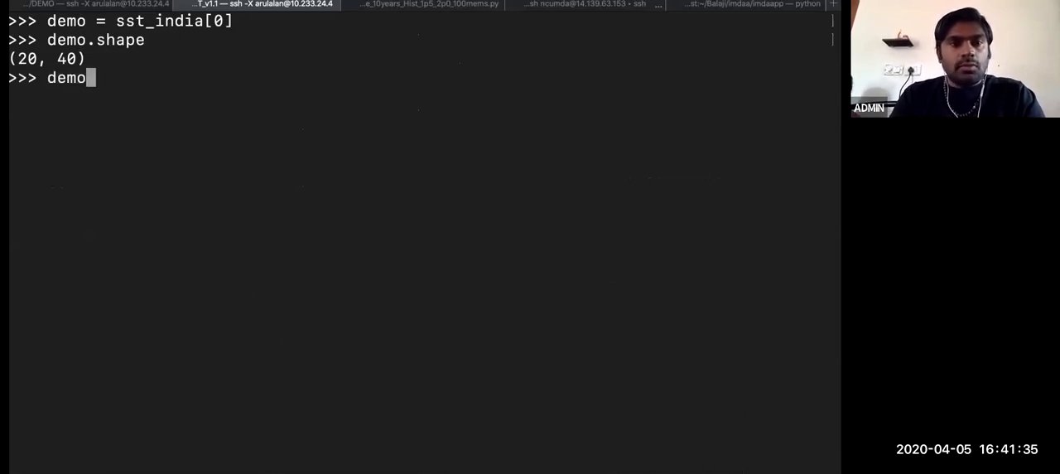
pyautogui.write('.max()')
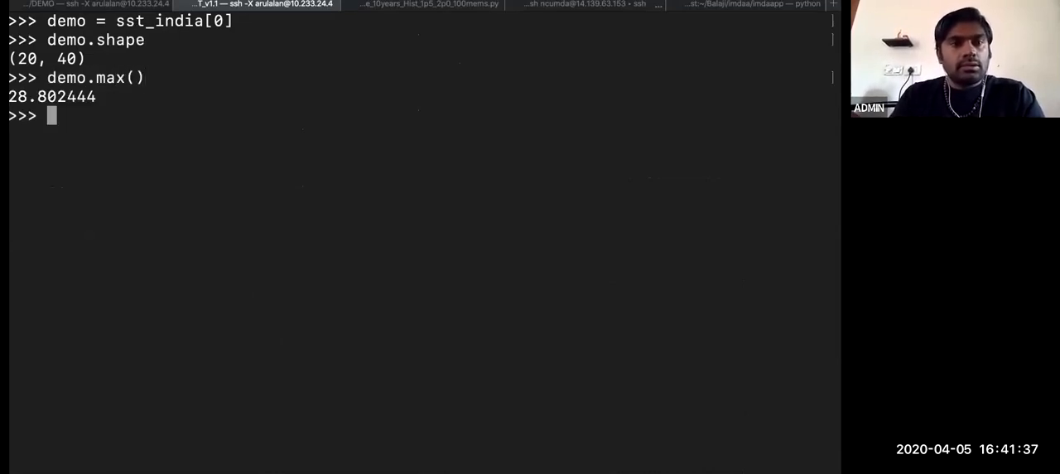
pyautogui.write('demo.mi')
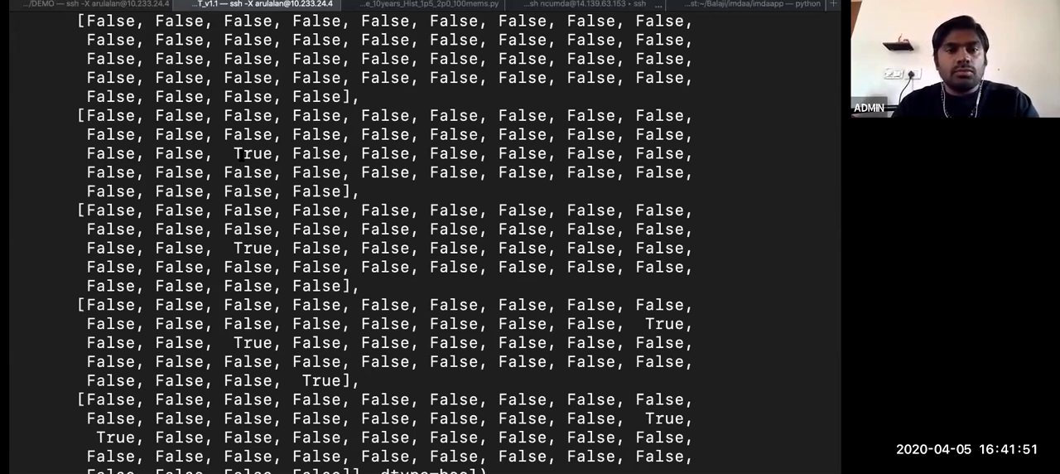
pyautogui.doubleClick(253, 154)
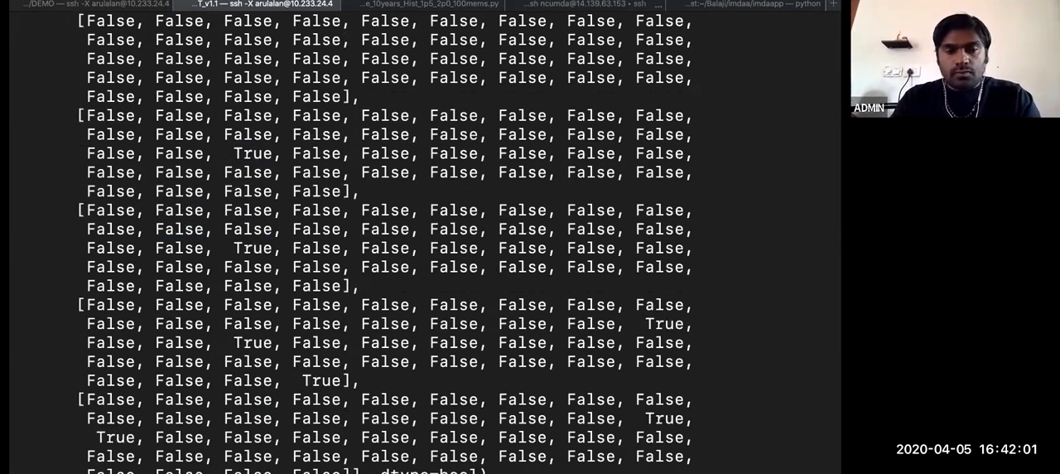
pyautogui.write('dem')
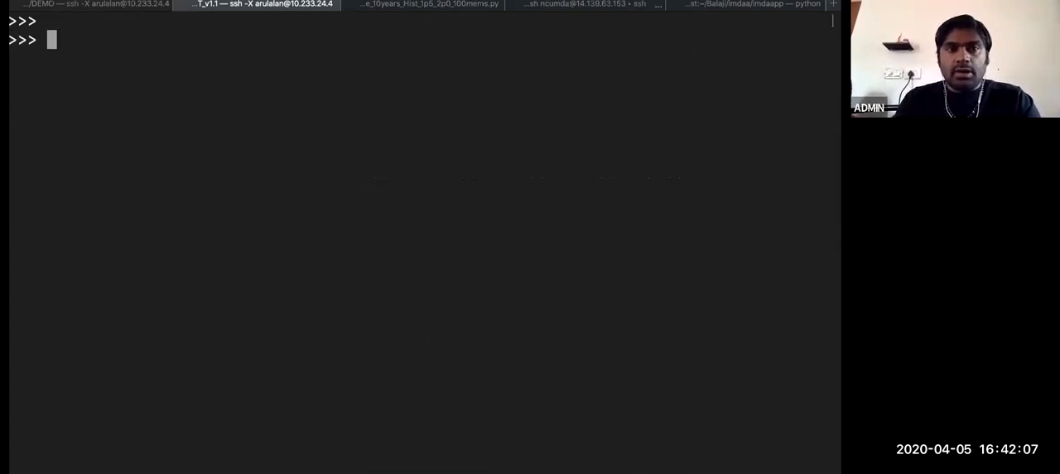
# Rebuild demo with cdms2.createVariable from demo.data and mask=demo.mask
pyautogui.write('d')
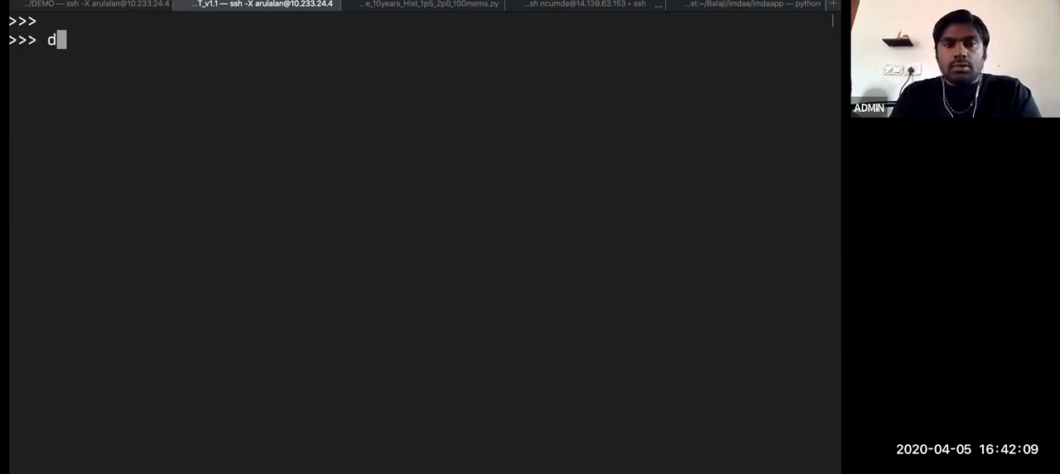
pyautogui.write('emo =')
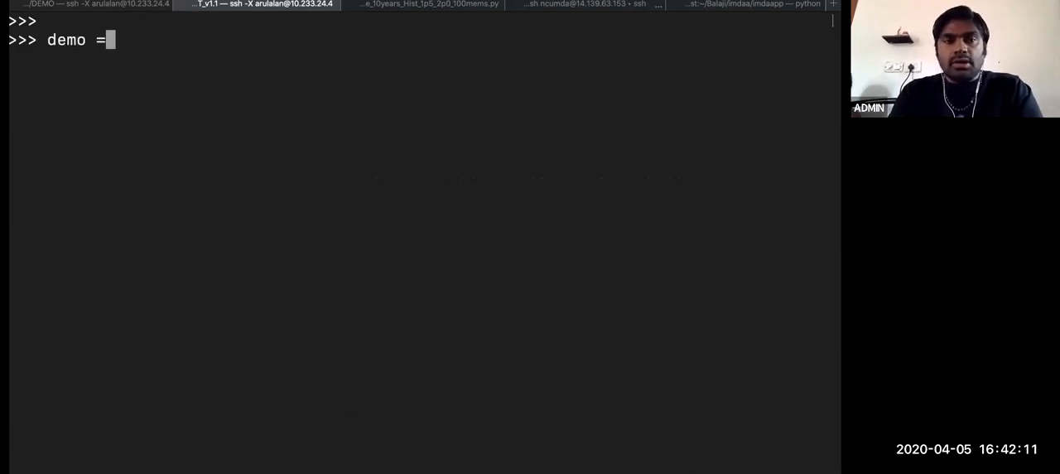
pyautogui.write('cdms')
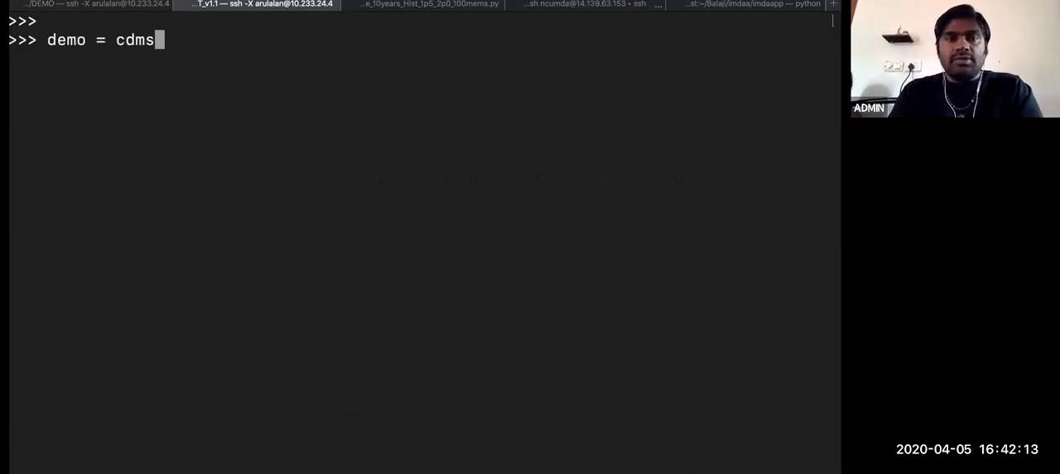
pyautogui.write('2.c')
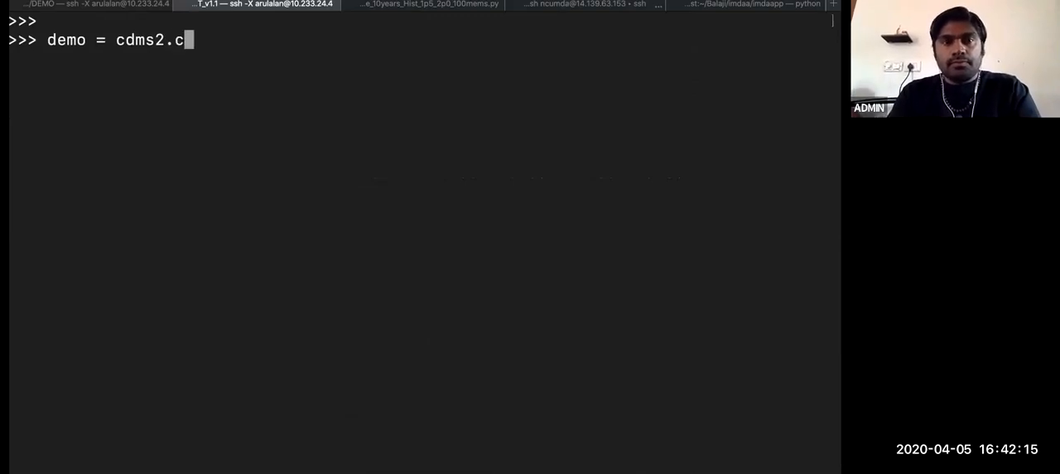
pyautogui.write('reateVariable(')
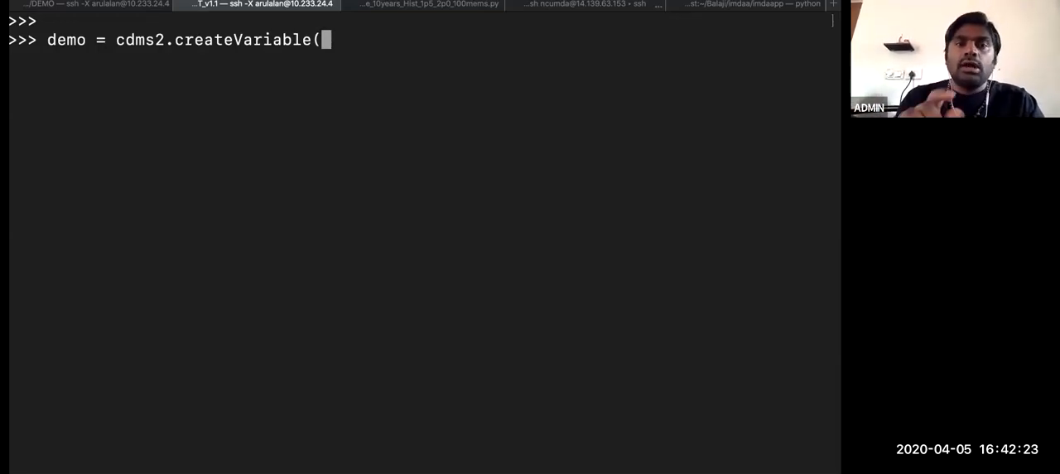
pyautogui.write('demo.')
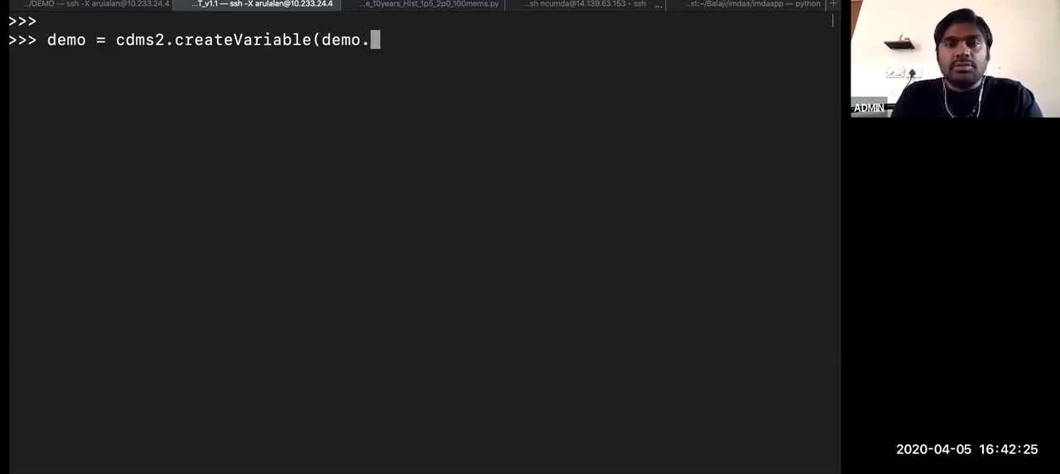
pyautogui.write('data,')
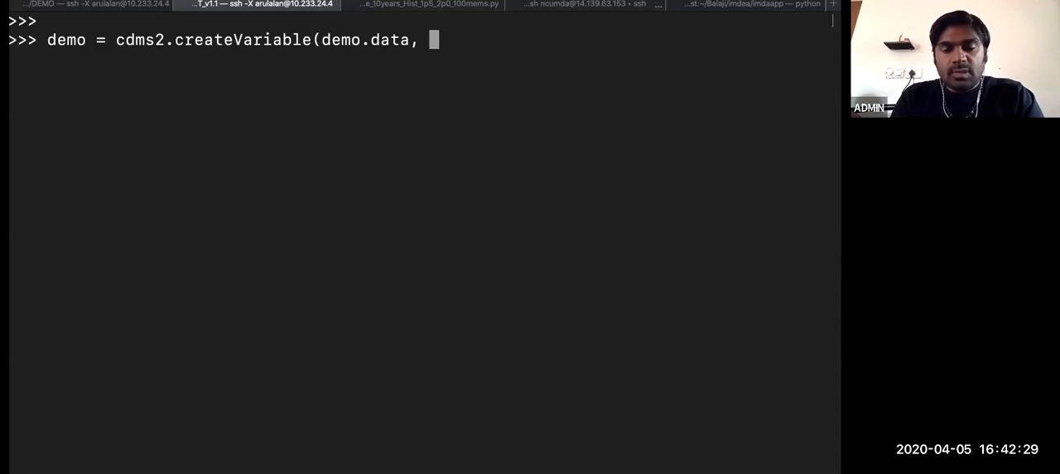
pyautogui.write('mask=')
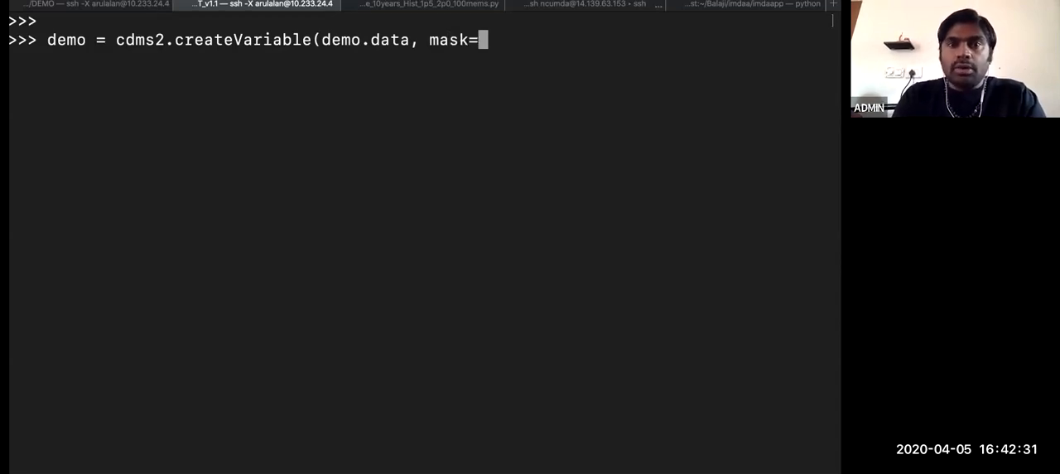
pyautogui.write('demo.m')
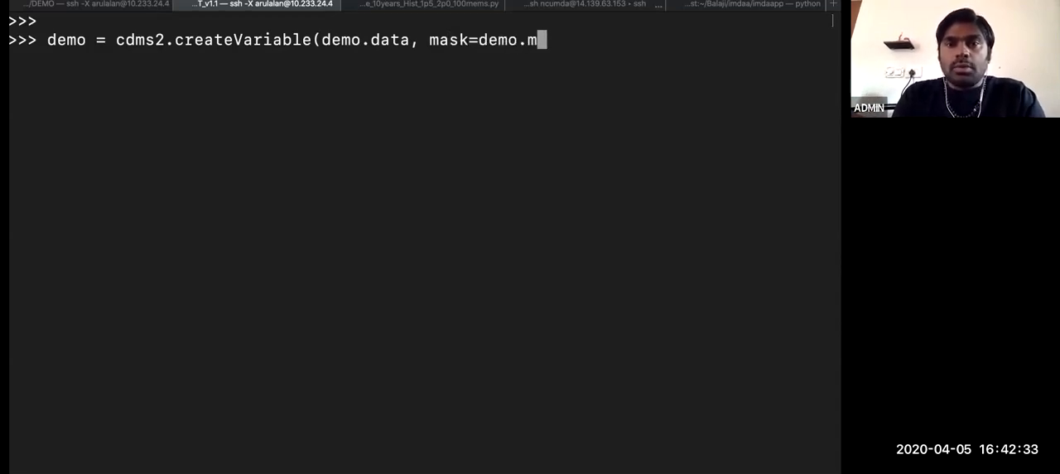
pyautogui.write('ask')
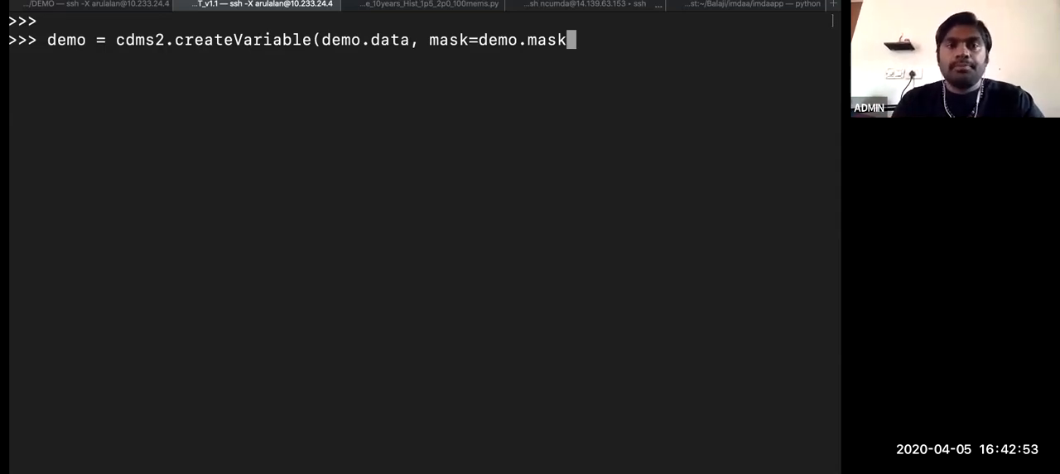
# Give the new variable id 'sst' and print demo.info(), showing shape (20, 40)
pyautogui.write(', i')
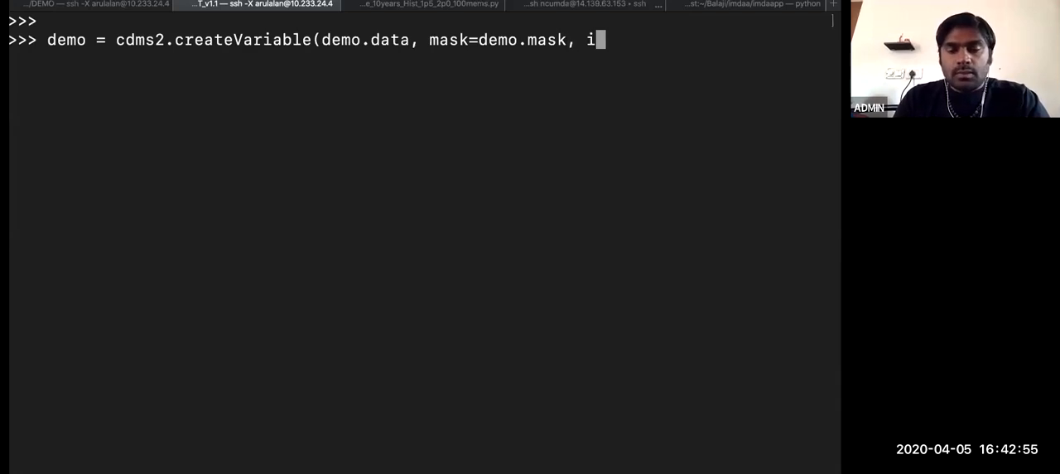
pyautogui.write("d='s")
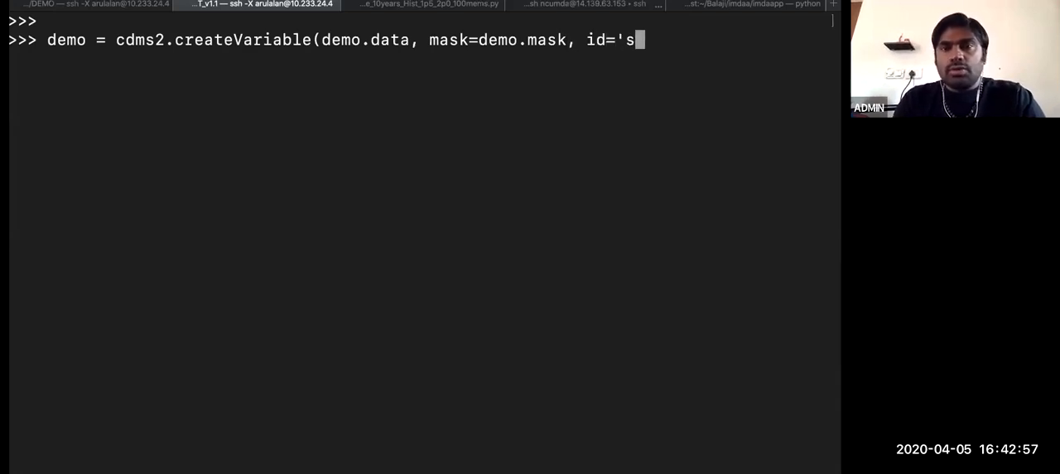
pyautogui.write("st'")
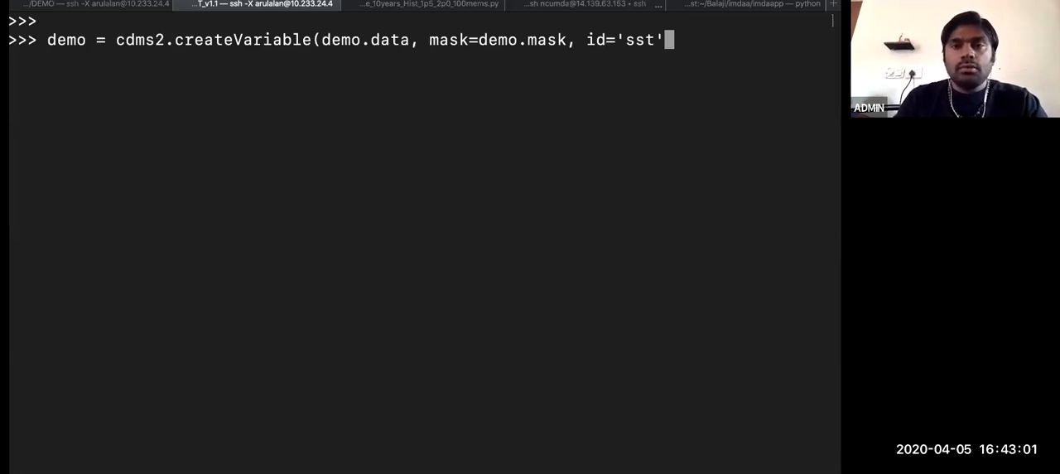
pyautogui.write(')')
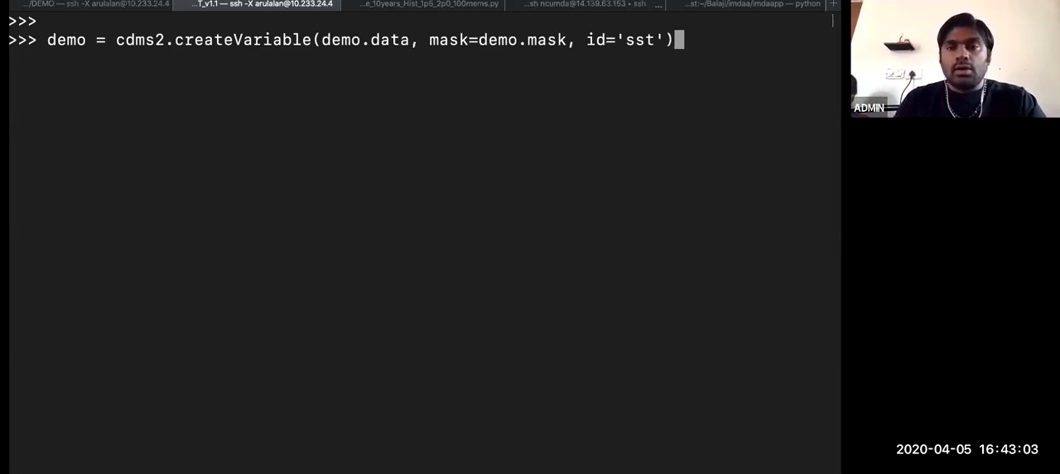
pyautogui.write('dem')
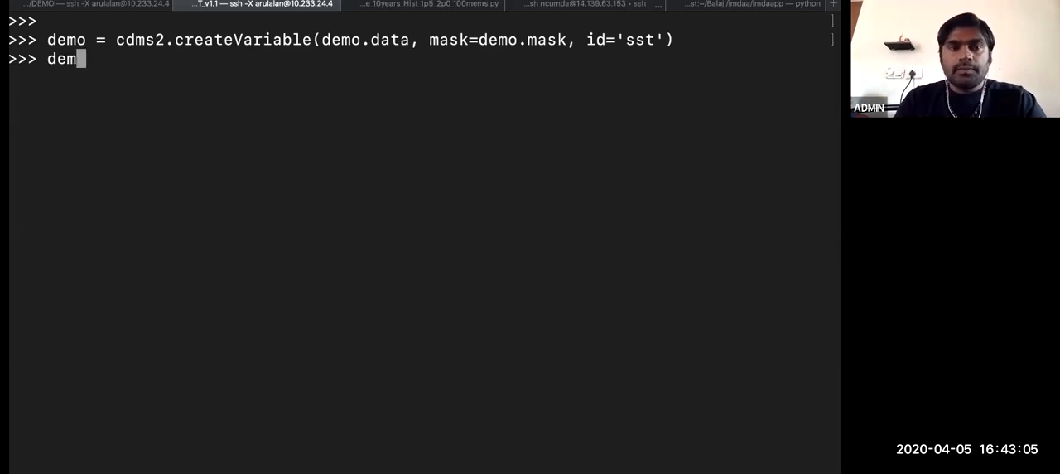
pyautogui.write('o.info()')
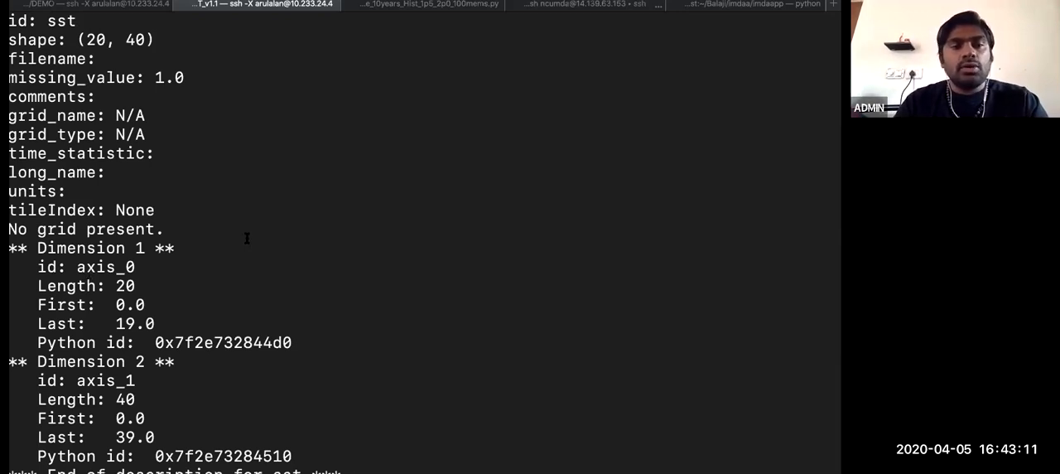
# Recreate demo as masked variable 'sst', print its info, then enter demo = sst_india[0]
pyautogui.doubleClick(105, 266)
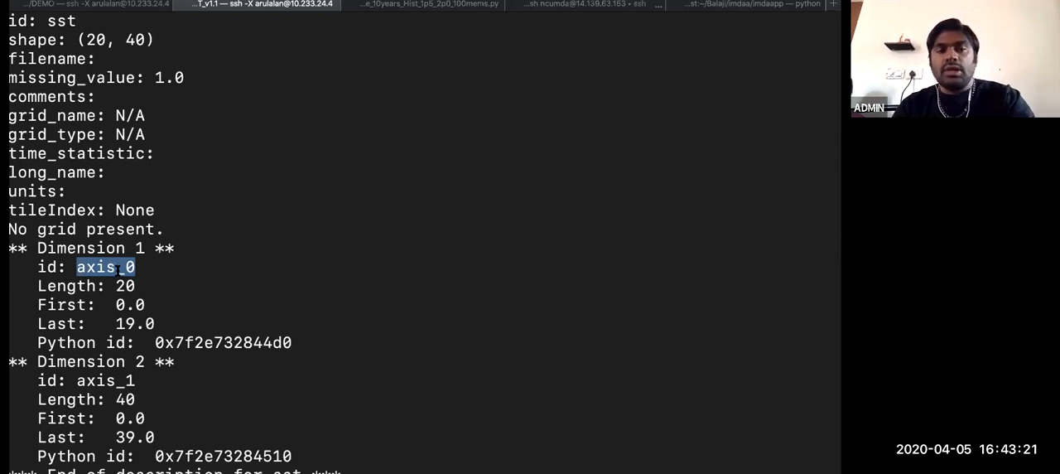
pyautogui.doubleClick(105, 380)
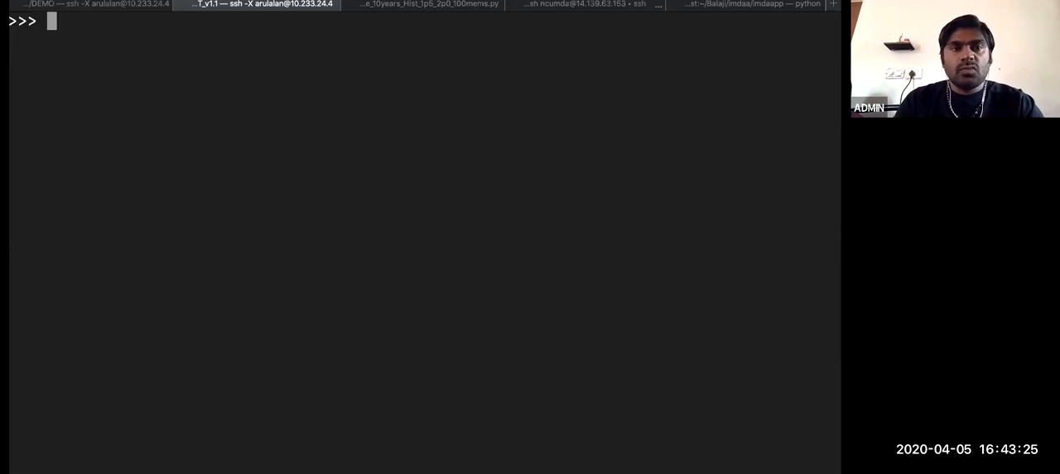
pyautogui.write("demo = cdms2.createVariable(demo.data, mask=demo.mask, id='sst')")
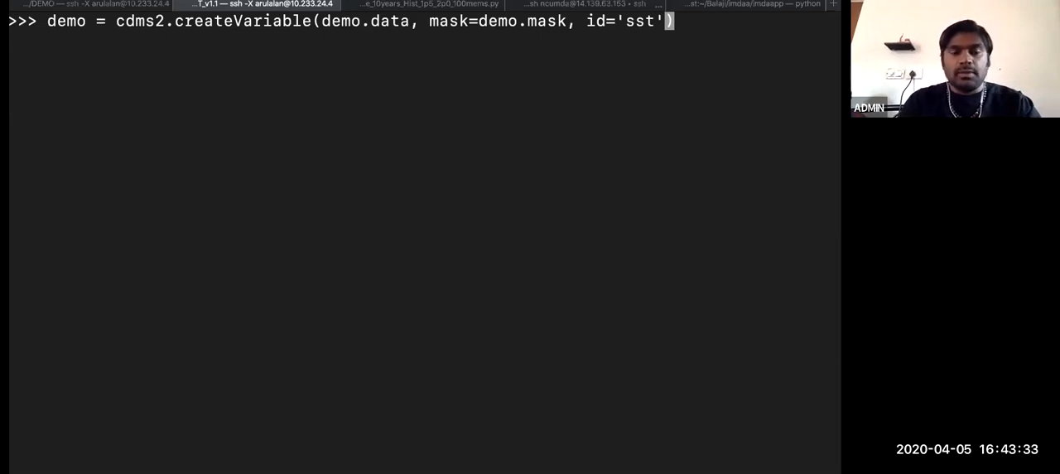
pyautogui.write('demo.info()')
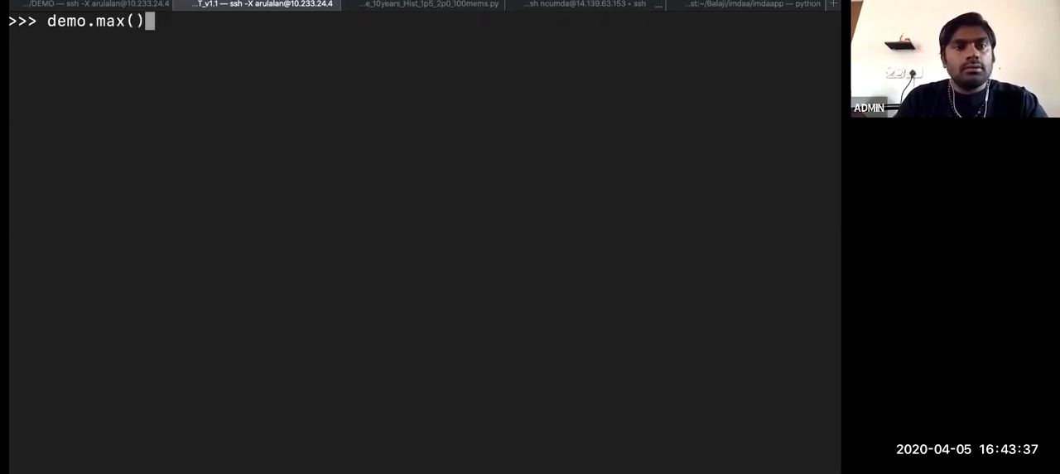
pyautogui.write('demo = sst_india[0]')
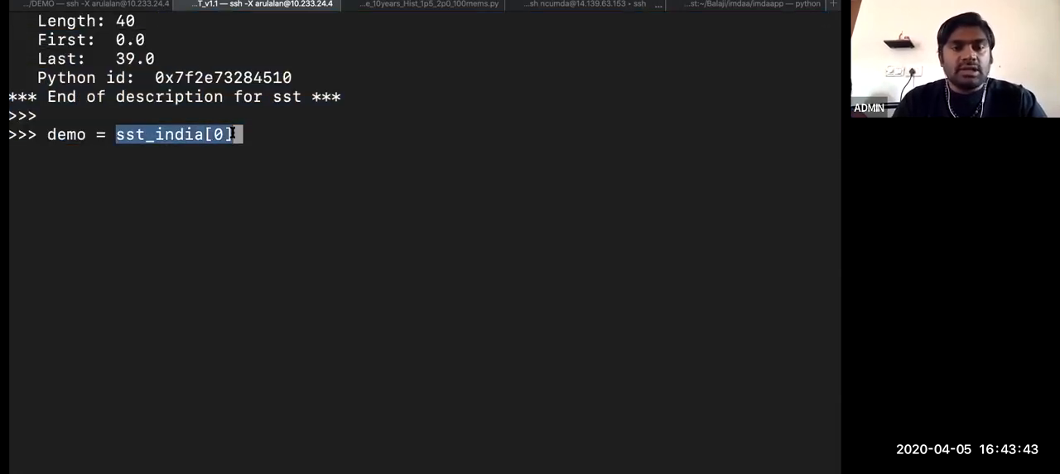
# Apply sst_india[0].getAxisList() to demo and confirm latitude and longitude axes in demo.info()
pyautogui.press('ctrl+c')
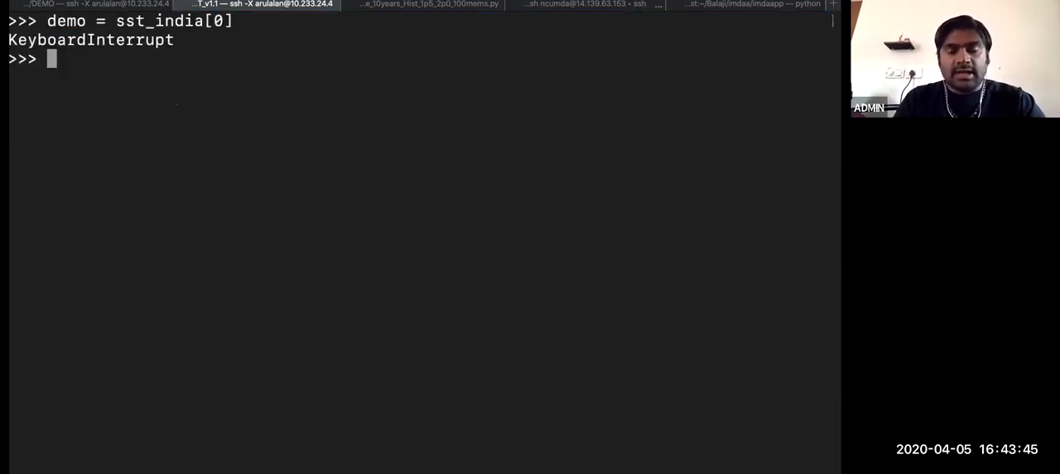
pyautogui.write('sst_india[0].')
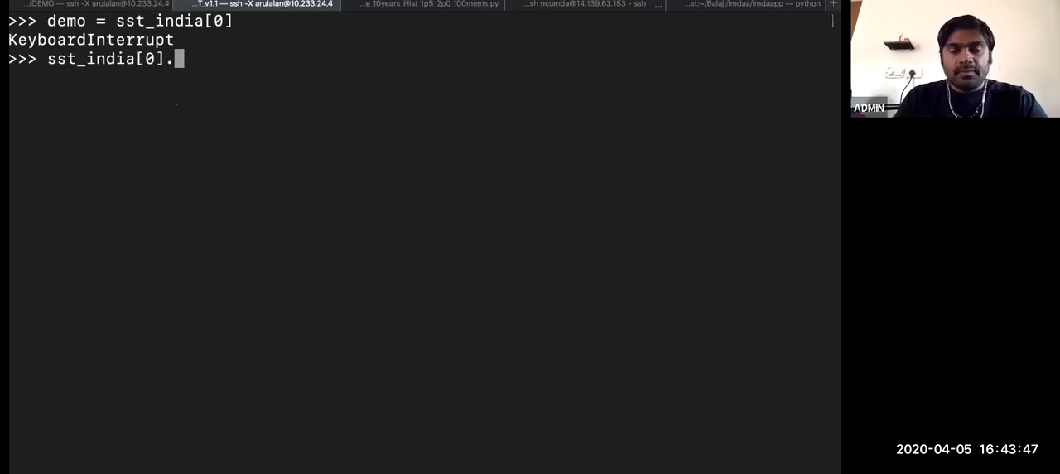
pyautogui.write('getAxisList()]')
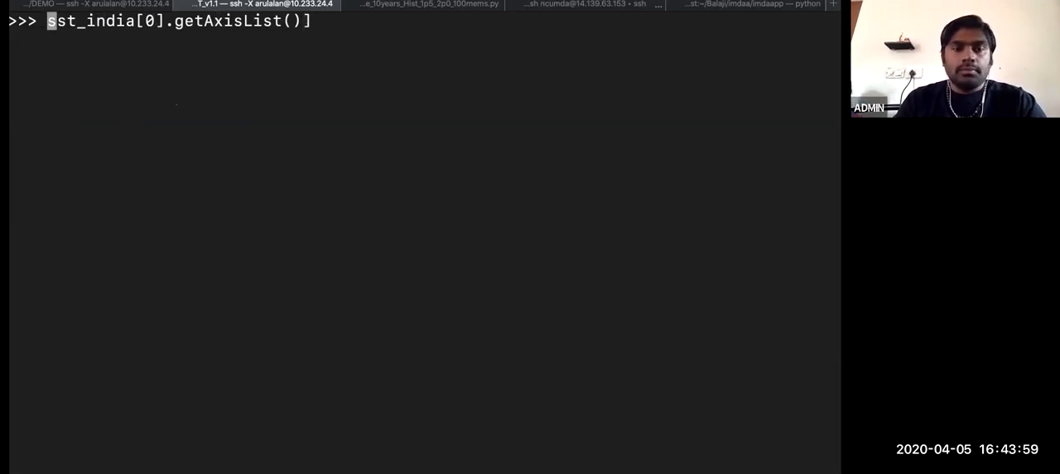
pyautogui.write('demo.')
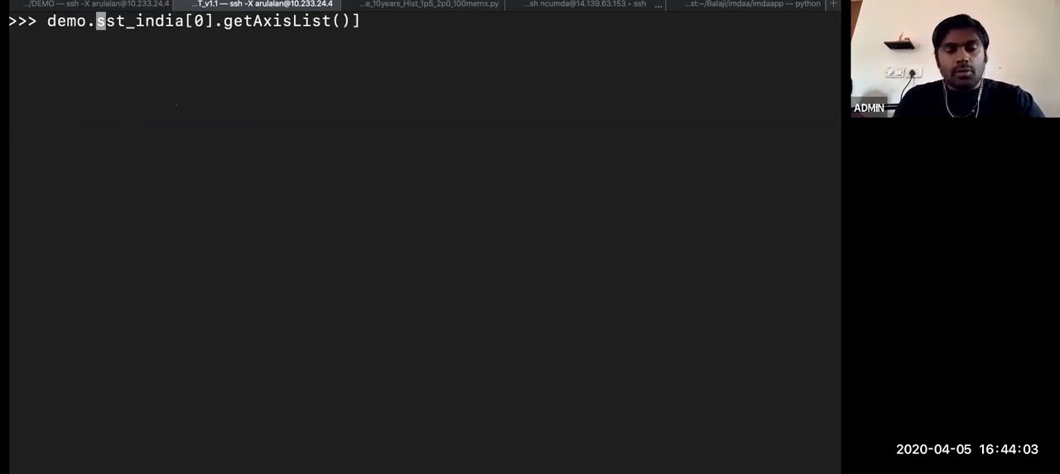
pyautogui.write('etAxisList(')
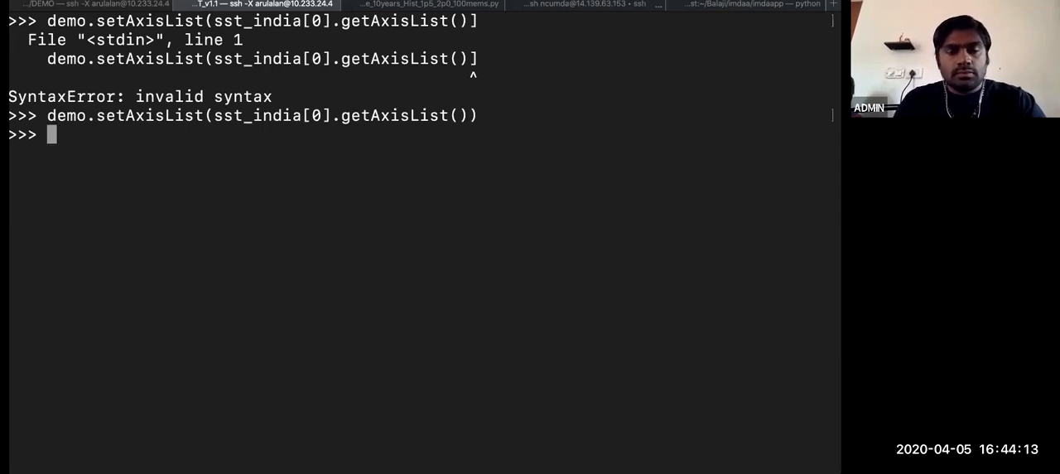
pyautogui.write('demo.i')
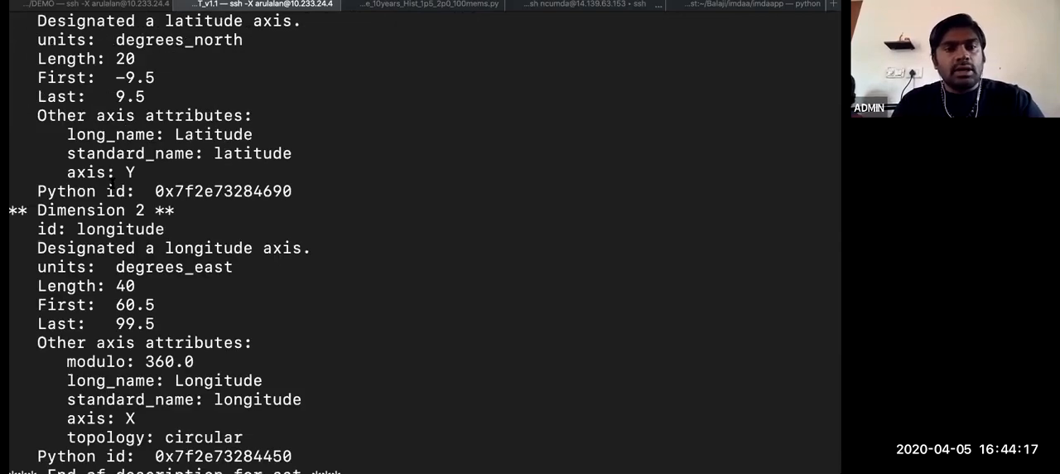
pyautogui.scroll(-3)
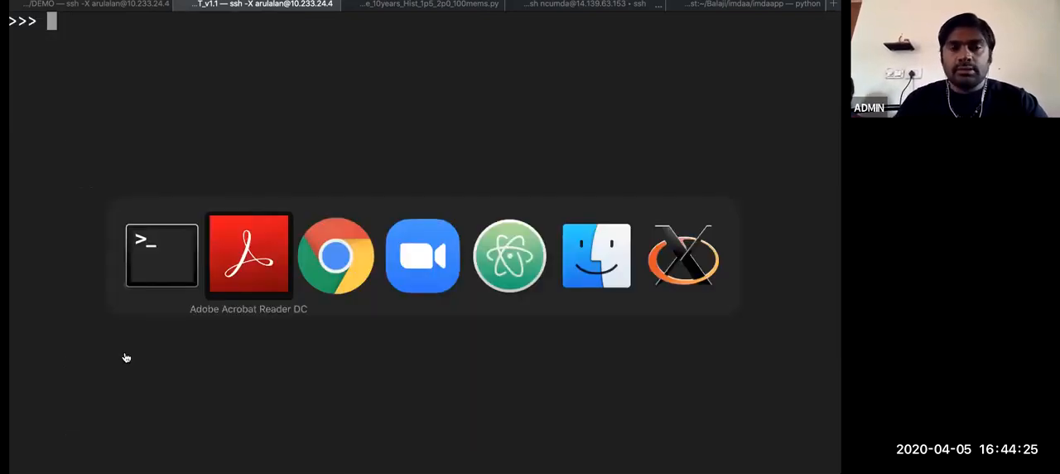
# Advance the lecture slides to slide 12, 'cdscan', and return to Terminal
pyautogui.click(249, 255)
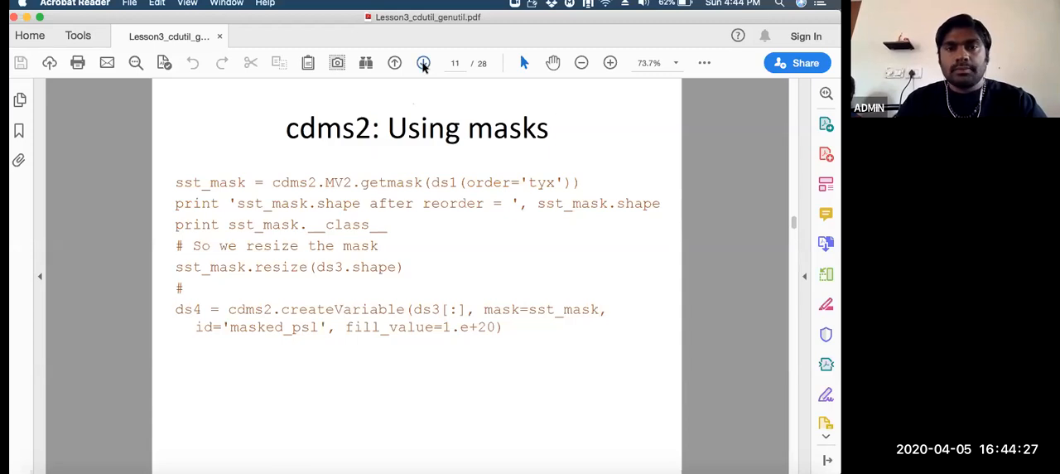
pyautogui.click(394, 63)
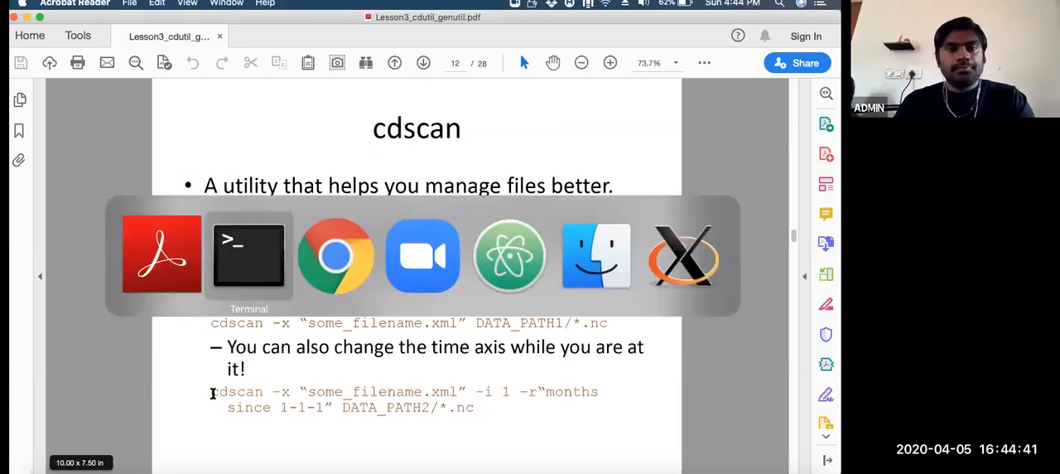
pyautogui.click(248, 254)
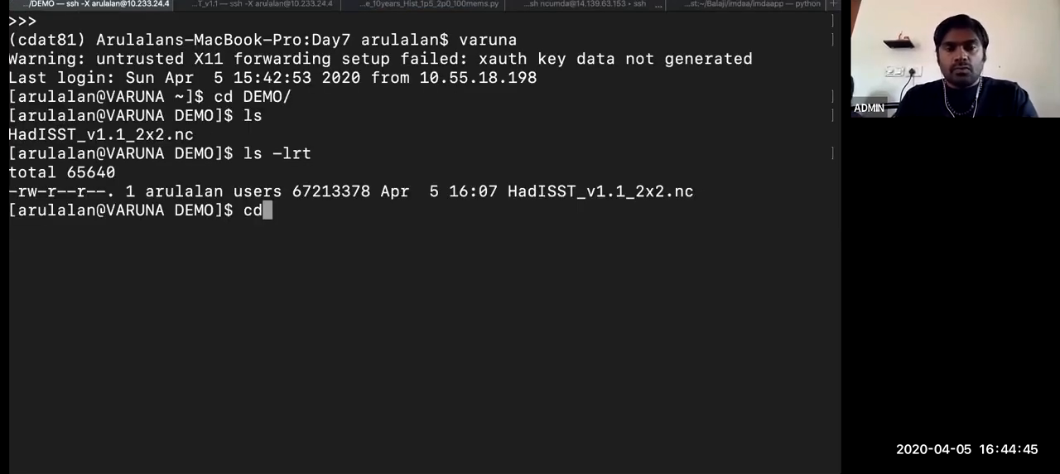
# Enter /data2/Obs/mo/sst/ERSST_v3b and count its 1928 files with ls *.nc | wc
pyautogui.write('/data')
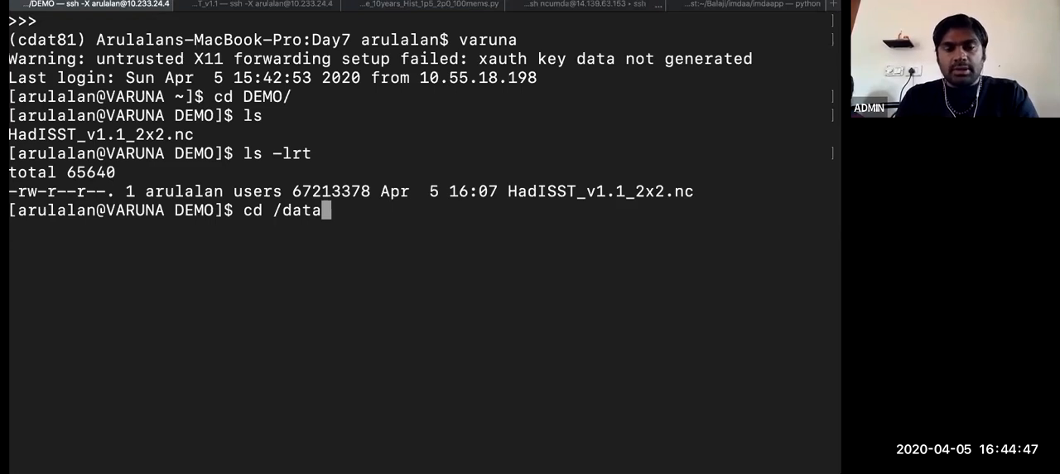
pyautogui.write('2/O')
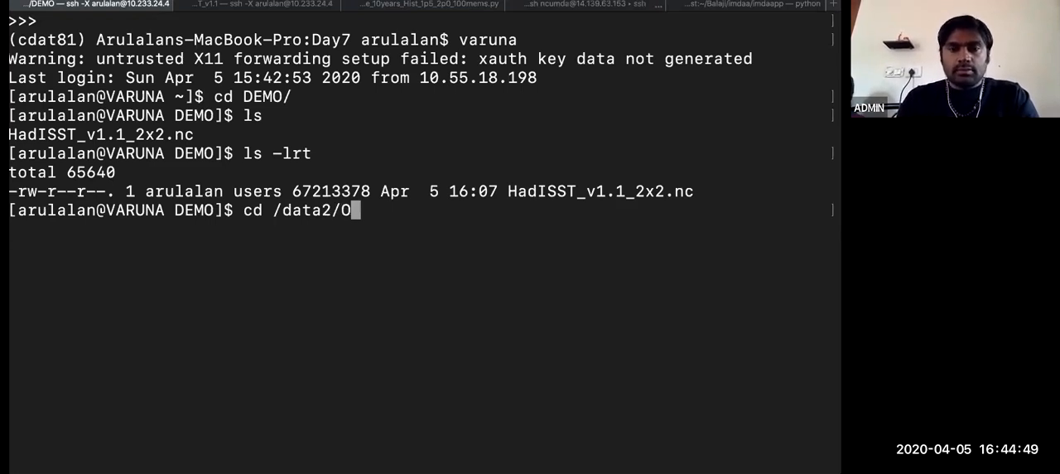
pyautogui.write('bs/mo/sst/ERSST_v3b/')
pyautogui.write('cd -')
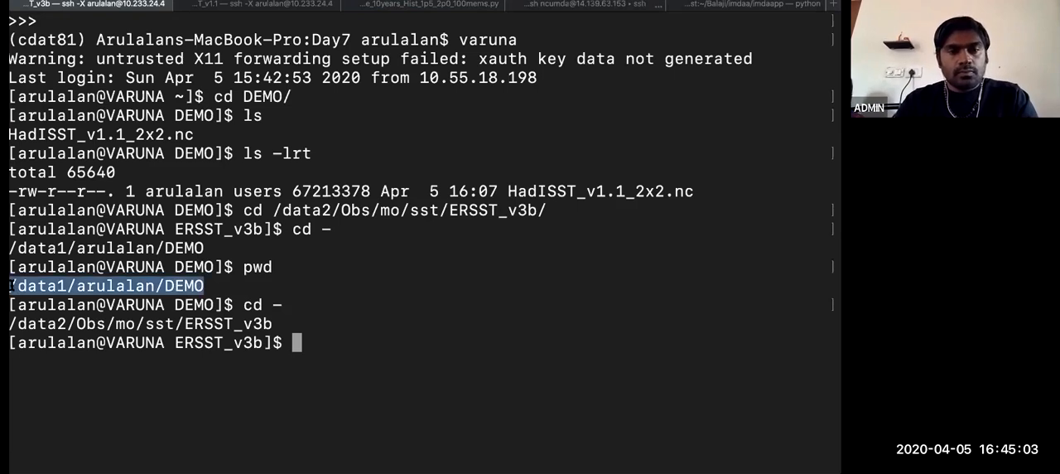
pyautogui.write('ls')
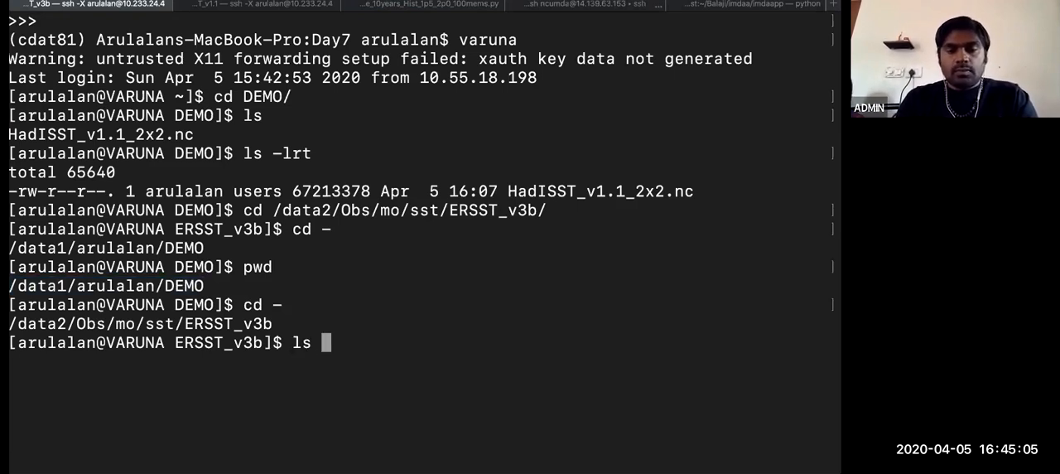
pyautogui.write('*.nc | wc')
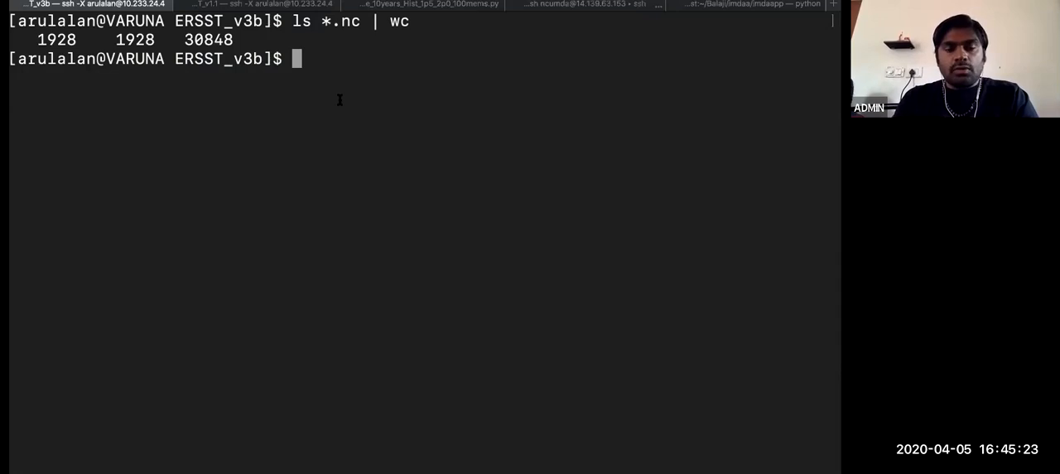
# Begin a command calling /usr/local/uvcdat/2.4.0/bin/cdscan
pyautogui.write('/')
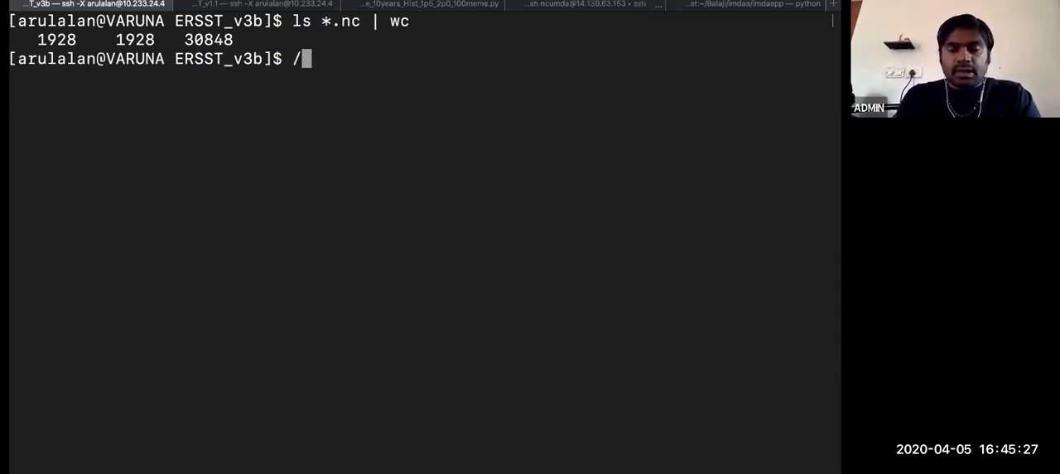
pyautogui.write('usr/loc')
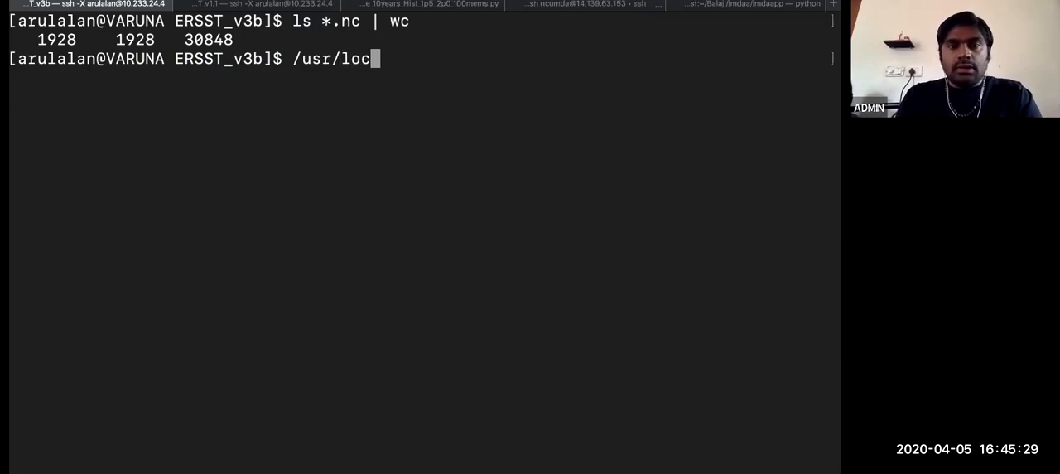
pyautogui.write('al/u')
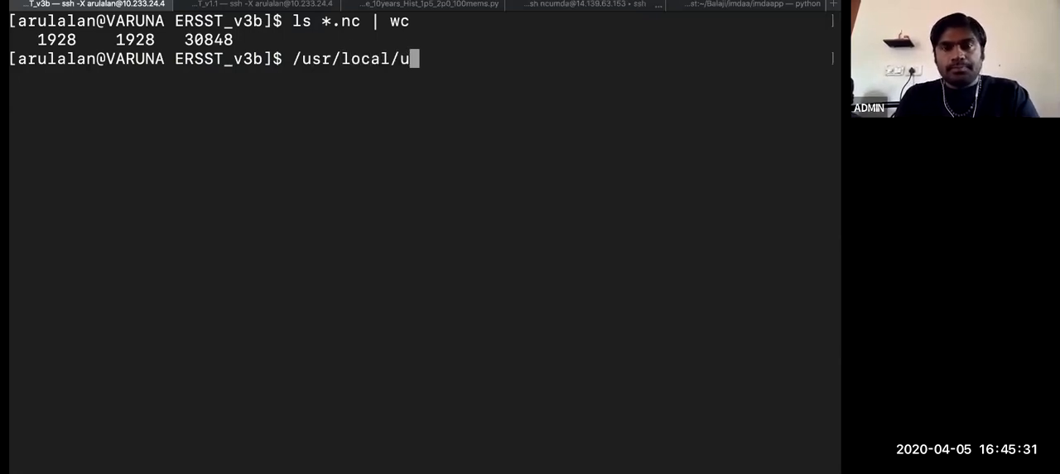
pyautogui.write('vcdat/2.4.0/')
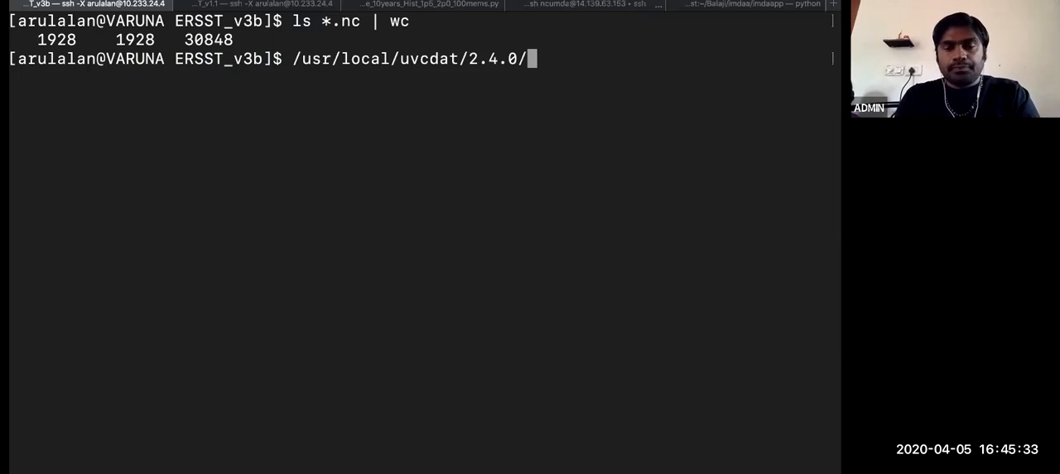
pyautogui.write('bin/cdsca')
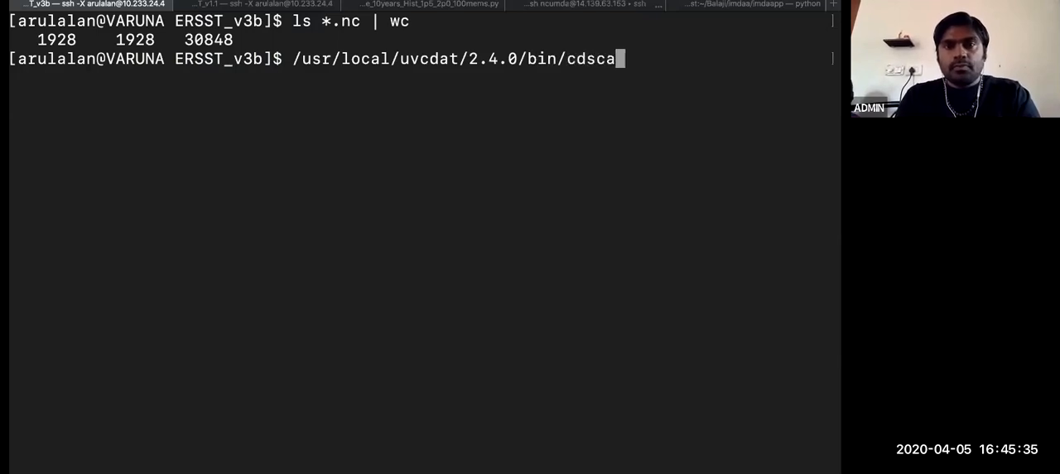
pyautogui.write('n')
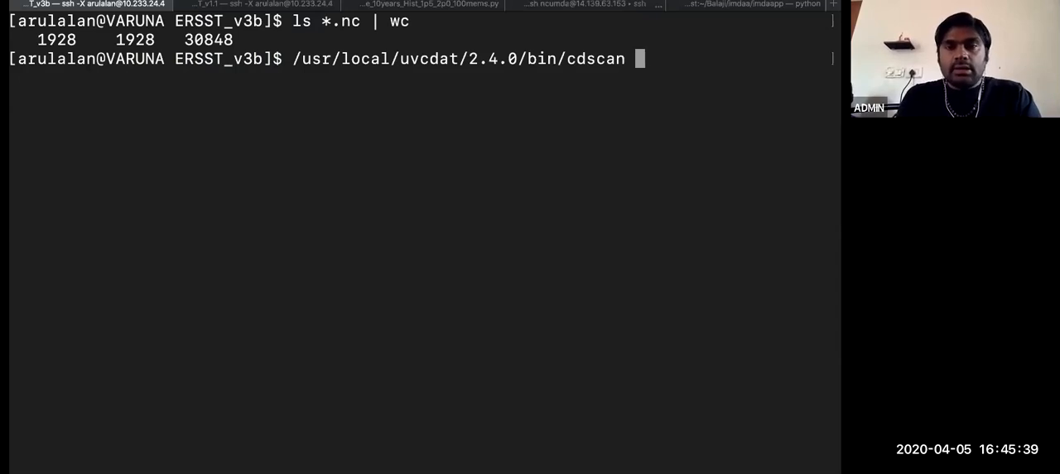
# Catalogue *.nc into /data1/arulalan/DEMO/out.xml and interrupt the cdat81 conda install
pyautogui.write('-x')
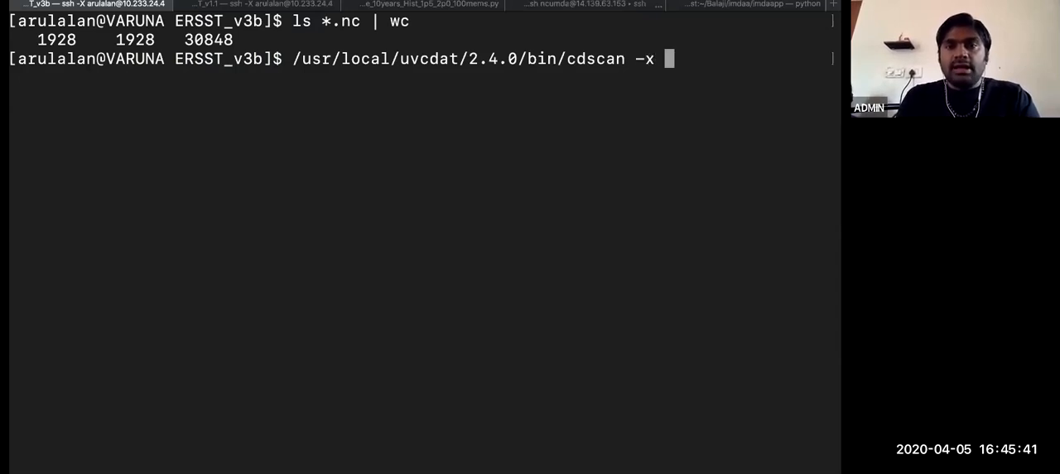
pyautogui.write('out.')
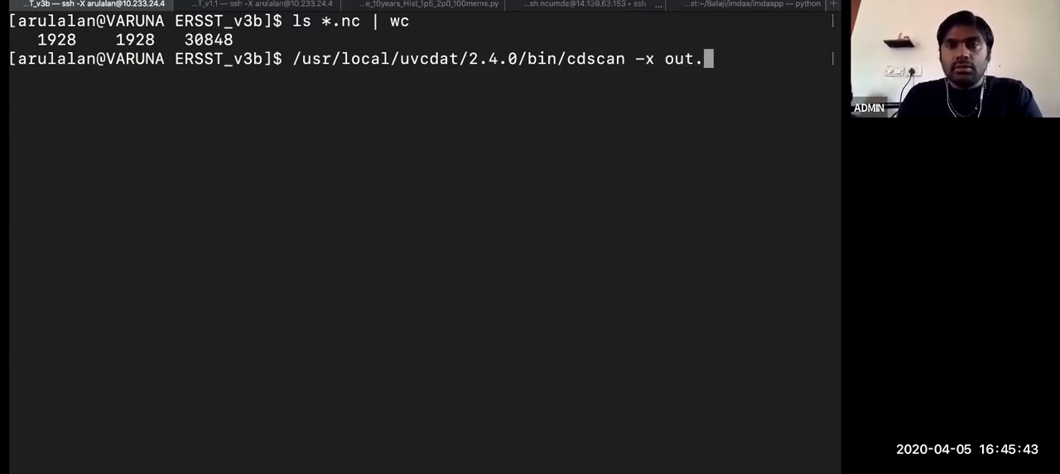
pyautogui.write('/data1/arulalan/DEMO')
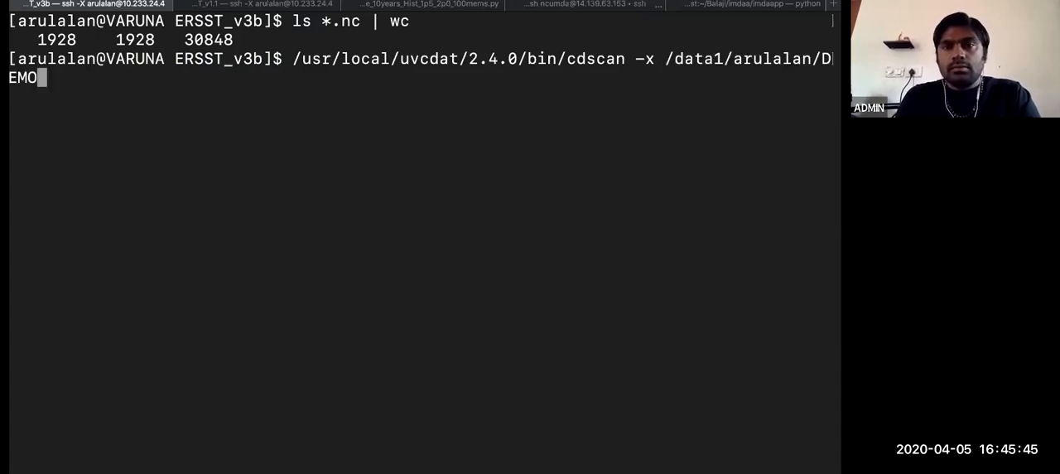
pyautogui.write('/')
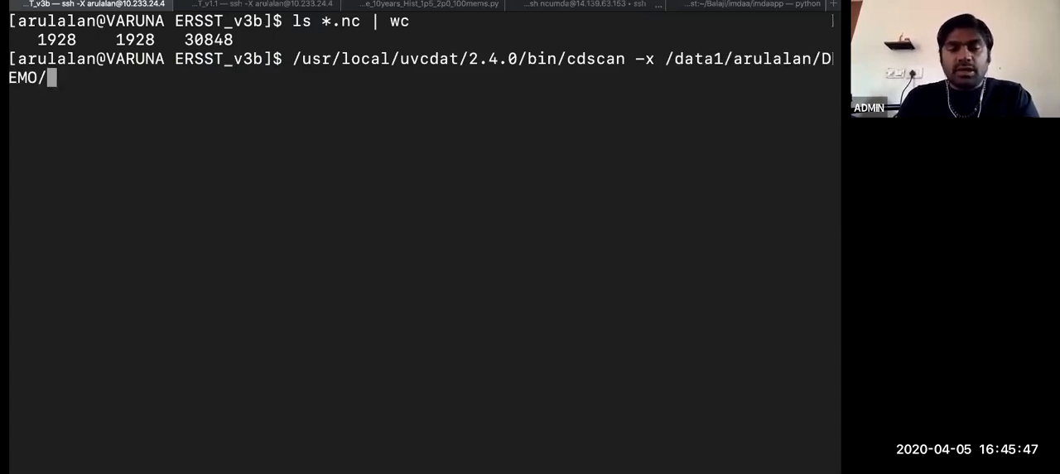
pyautogui.write('out.xml')
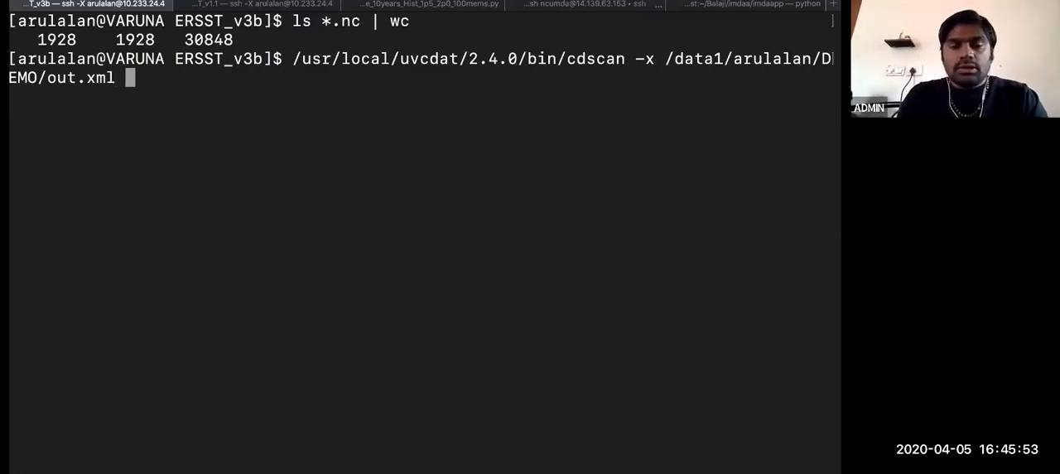
pyautogui.write('*.nc')
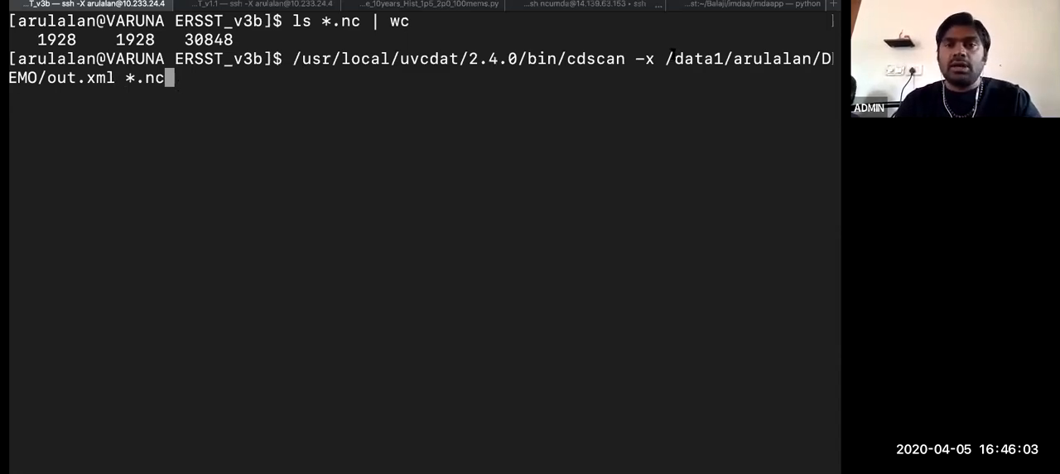
pyautogui.moveTo(592, 90)
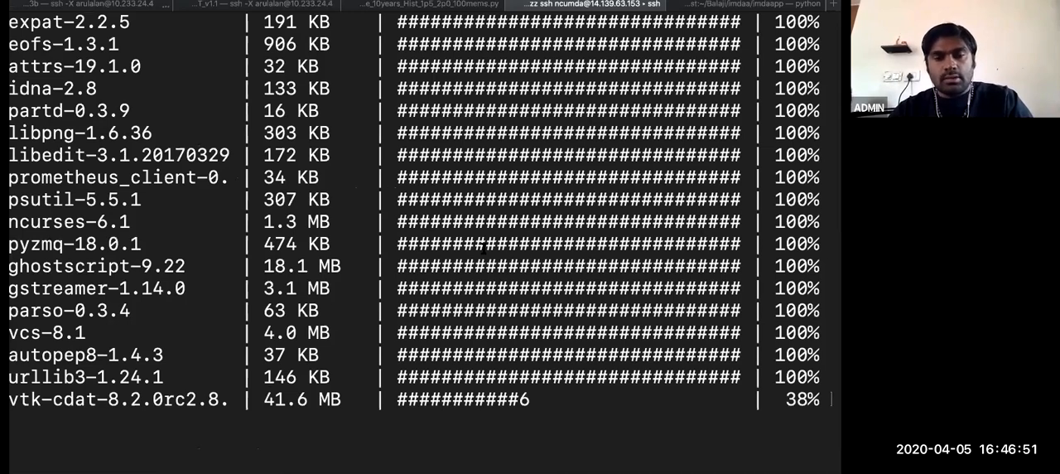
pyautogui.press('ctrl+c')
pyautogui.write('conda env create -n cdat81 -f cdat-v81_py2.7.Linux.yaml')
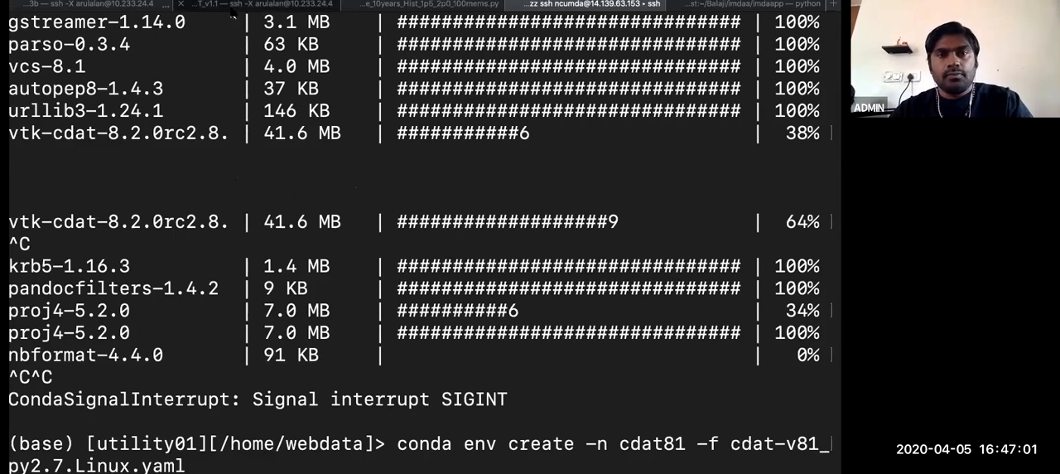
pyautogui.click(260, 4)
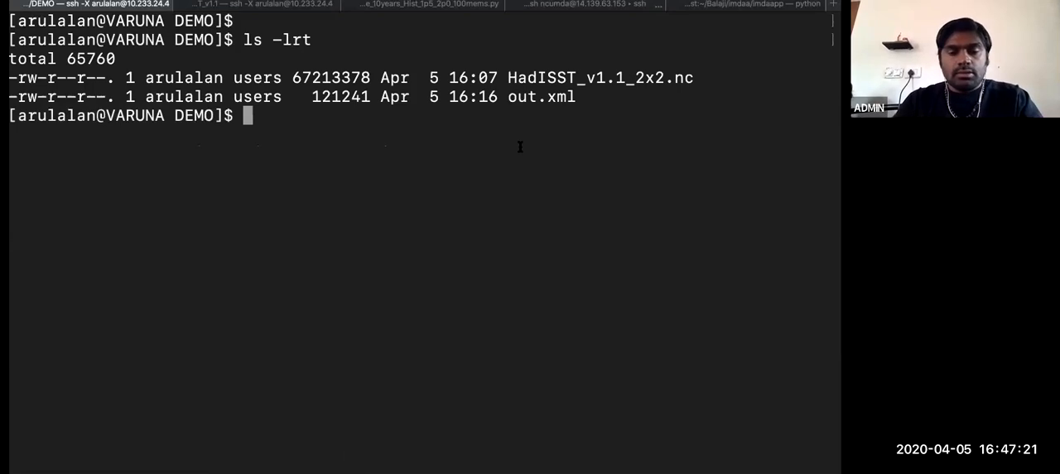
# Start a uvcdat Python session and open out.xml with cdms2
pyautogui.write('uvcdat2.4.0')
pyautogui.write('import cdms2')
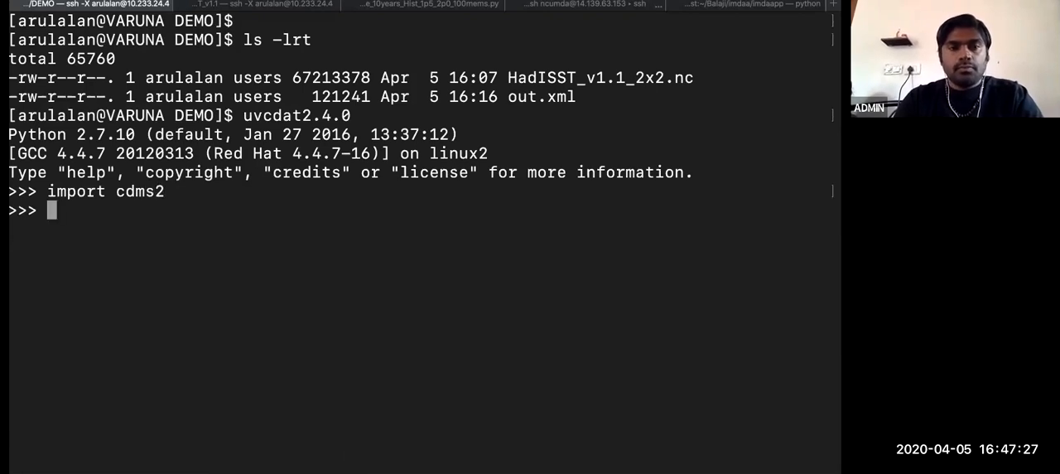
pyautogui.write('f=cdms2.oen')
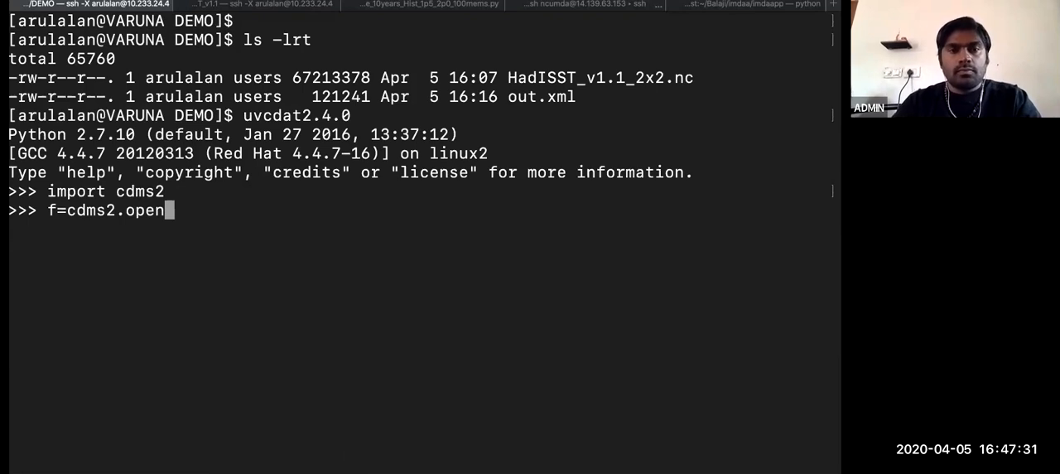
pyautogui.write('(')
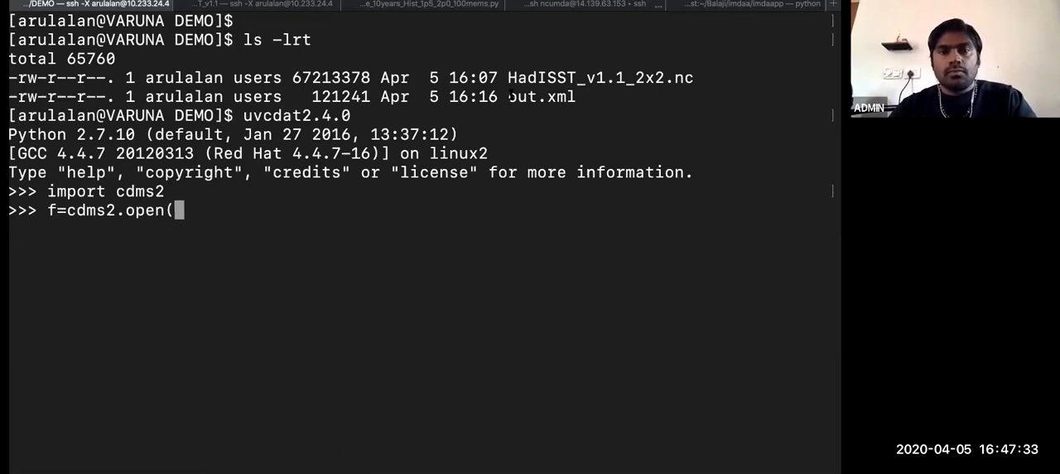
pyautogui.doubleClick(541, 97)
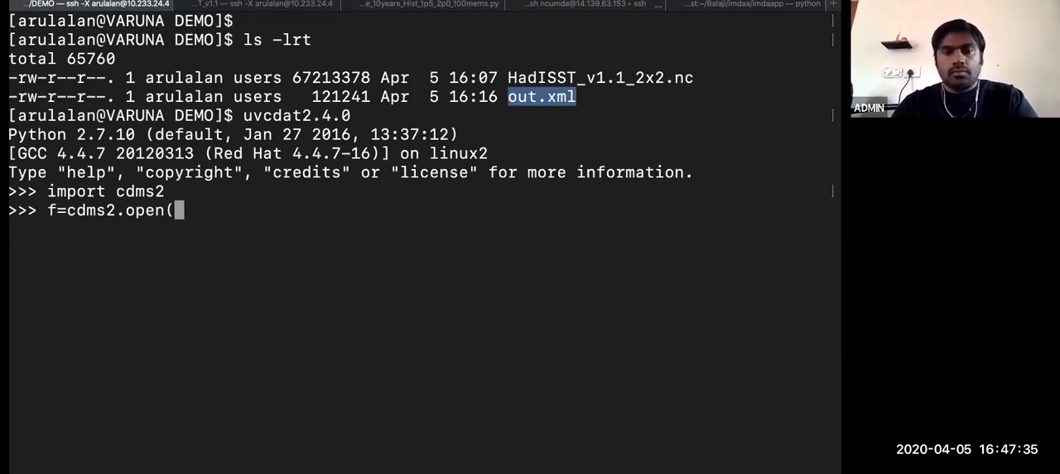
pyautogui.write("'out.xml')")
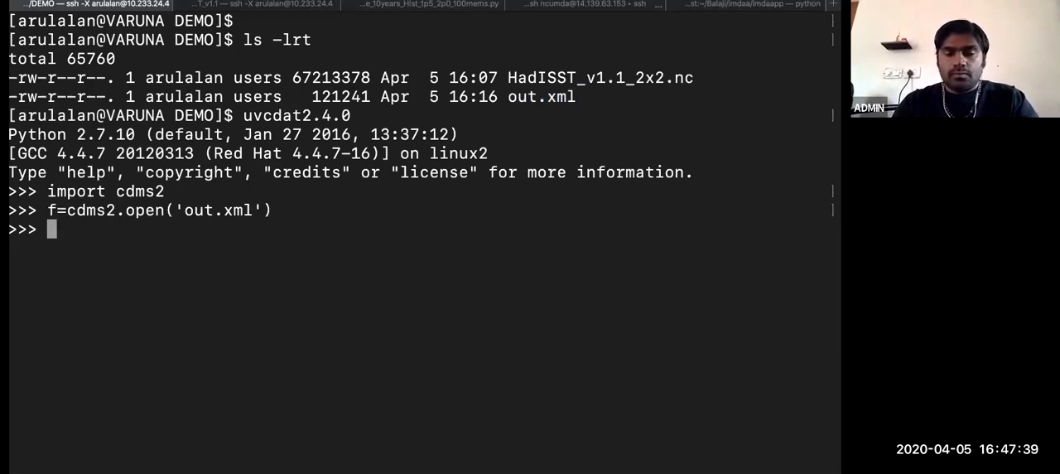
# List variables sst, err, anom and show sst shape (1928, 1, 89, 180)
pyautogui.write('f')
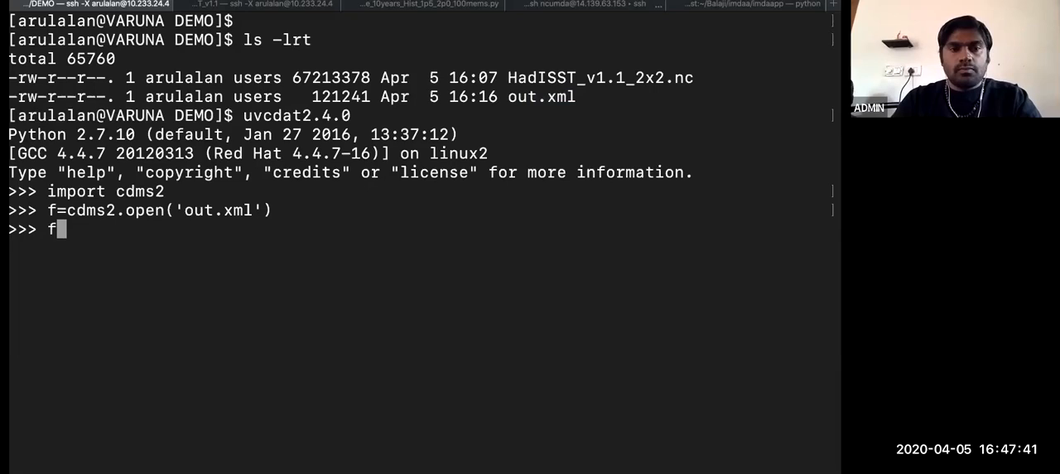
pyautogui.write('.listvariable(')
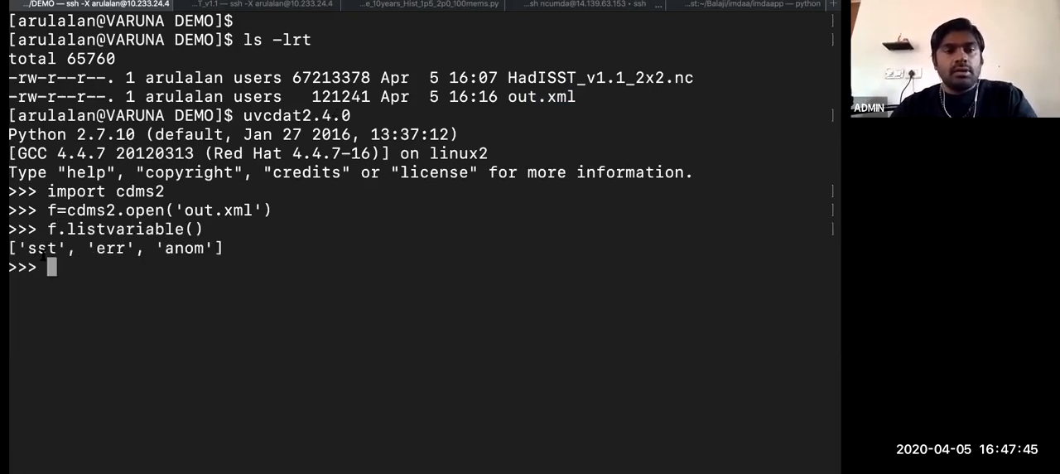
pyautogui.doubleClick(40, 247)
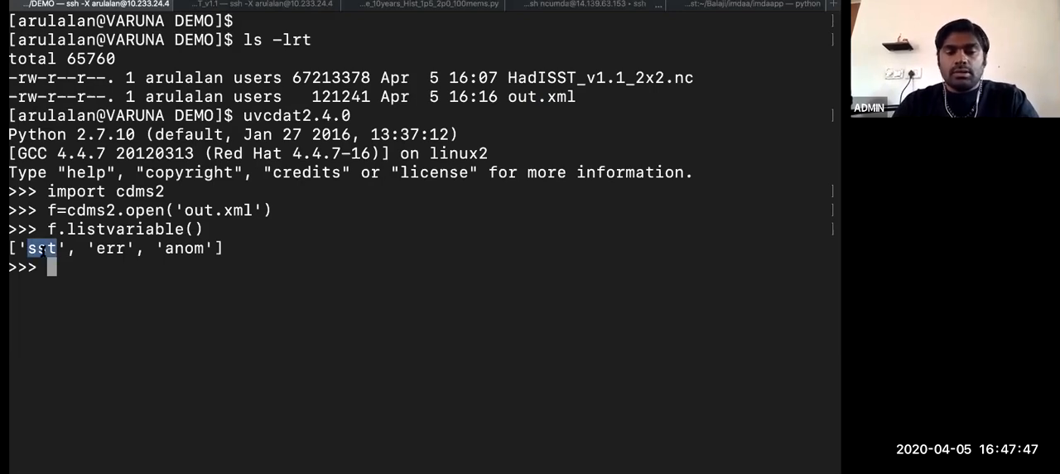
pyautogui.write("f['sst")
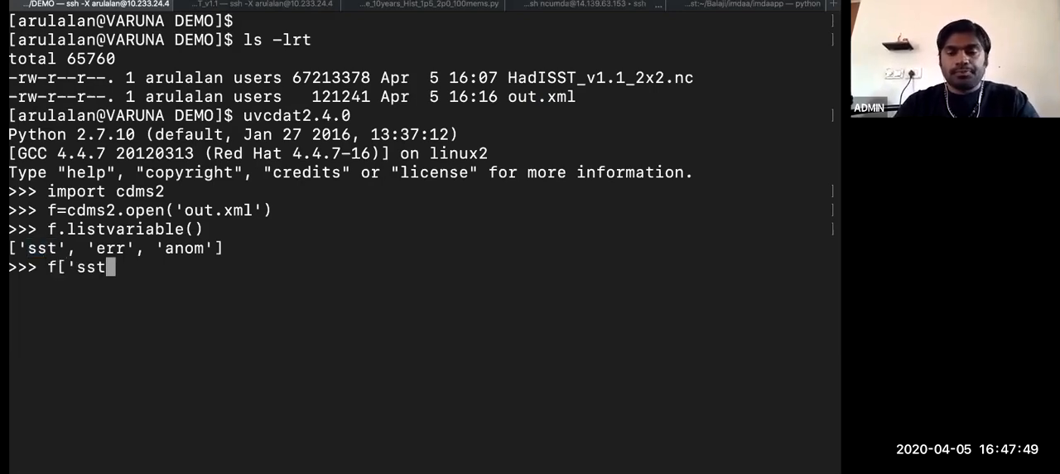
pyautogui.write("'].s")
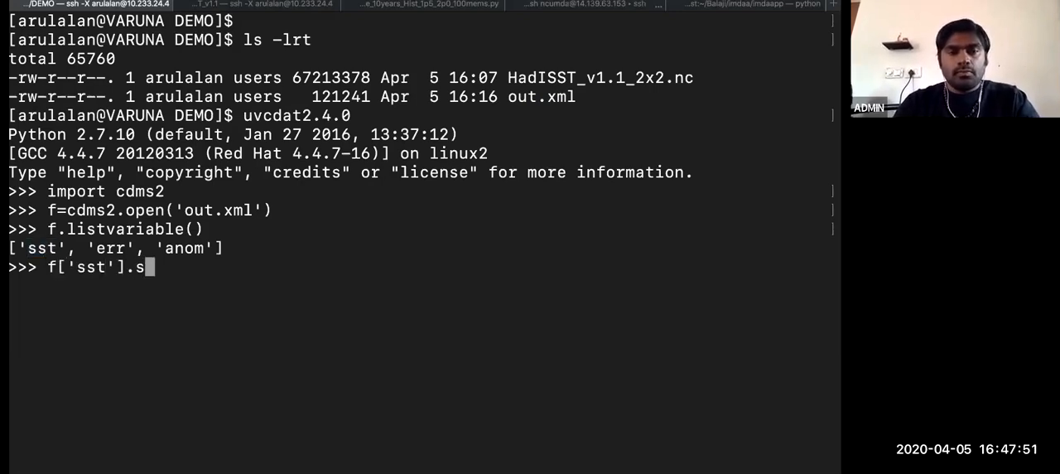
pyautogui.write('hape')
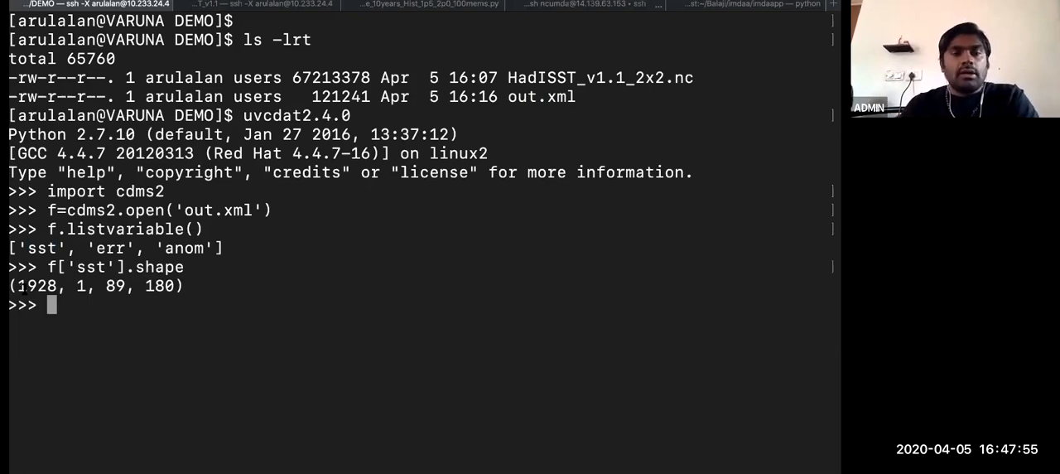
pyautogui.doubleClick(37, 285)
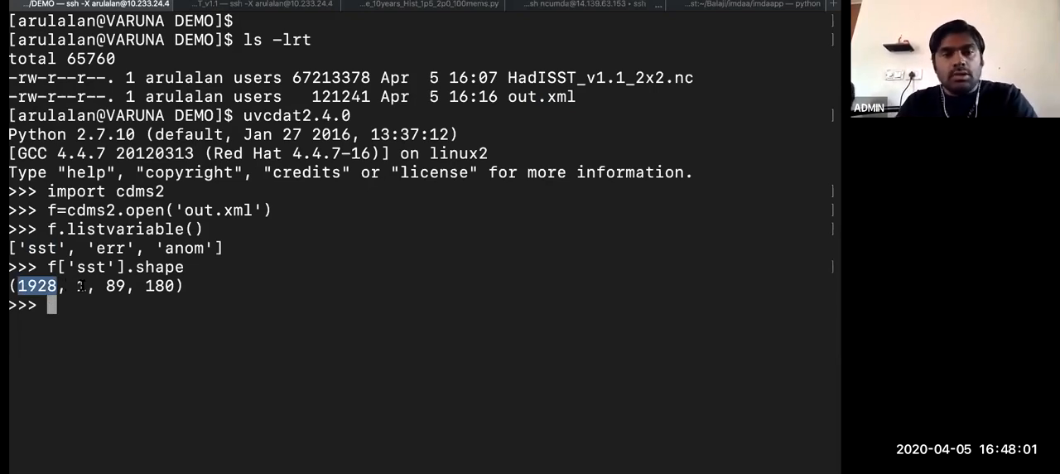
pyautogui.write("f['sst'].s")
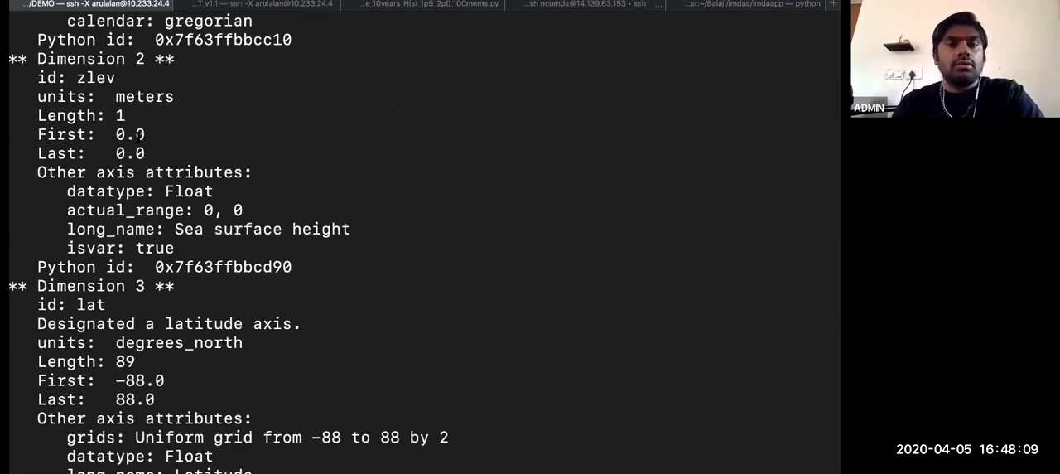
# Review f['sst'].info() with its 0.0 depth and 0–358 longitude axes, then return to the slides
pyautogui.doubleClick(130, 134)
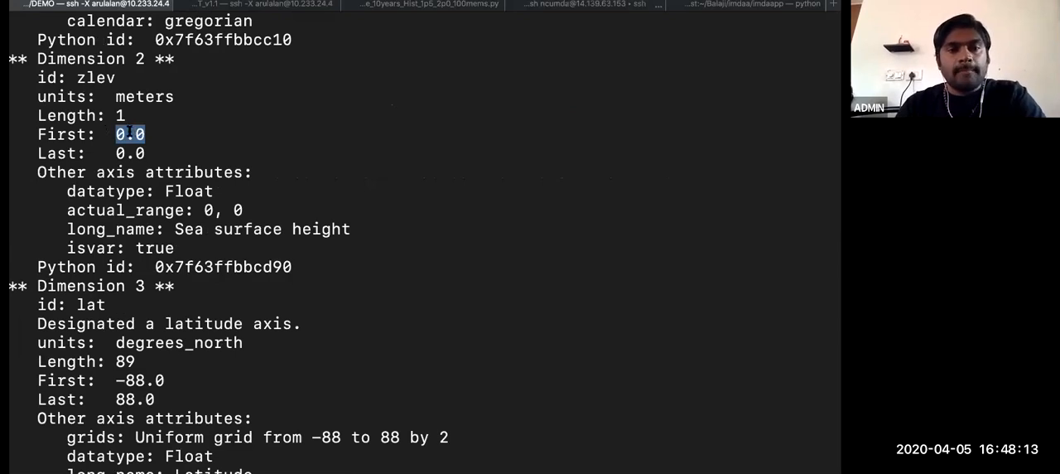
pyautogui.moveTo(128, 97)
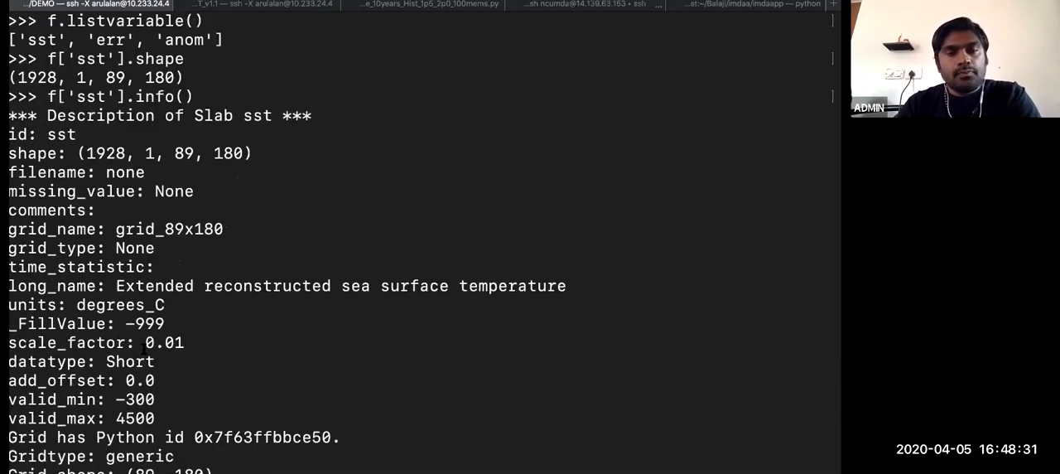
pyautogui.scroll(-3)
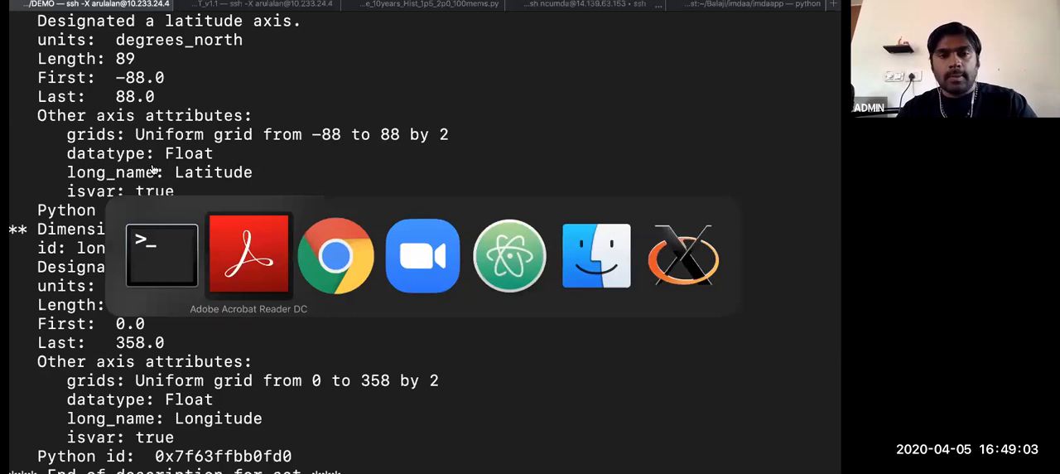
pyautogui.click(249, 254)
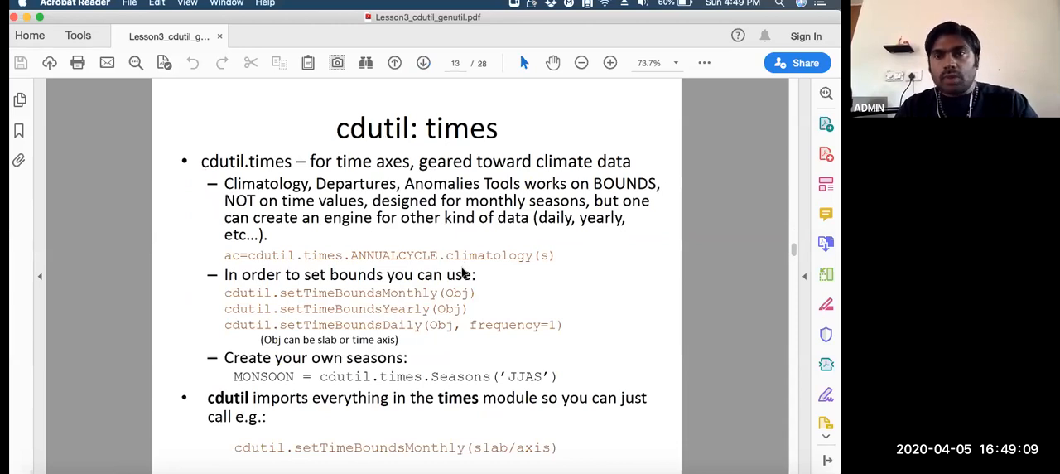
pyautogui.moveTo(331, 243)
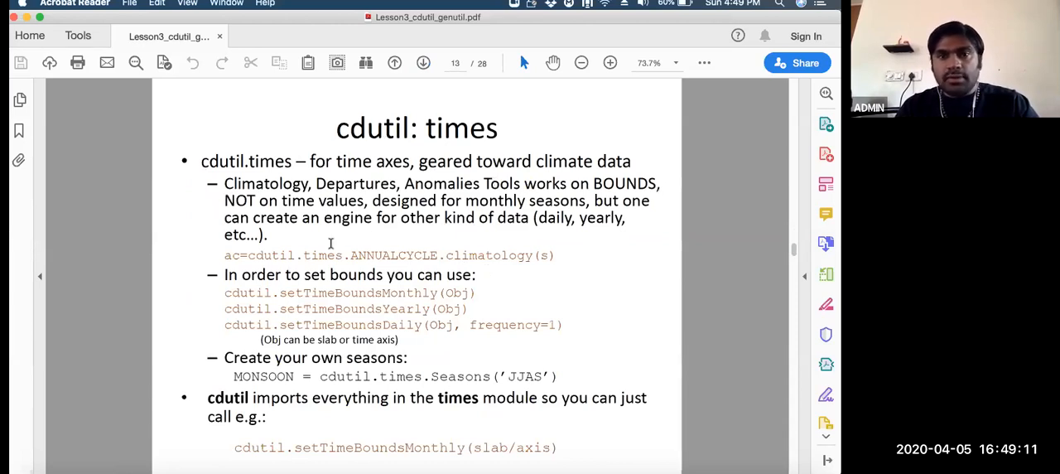
pyautogui.moveTo(331, 248)
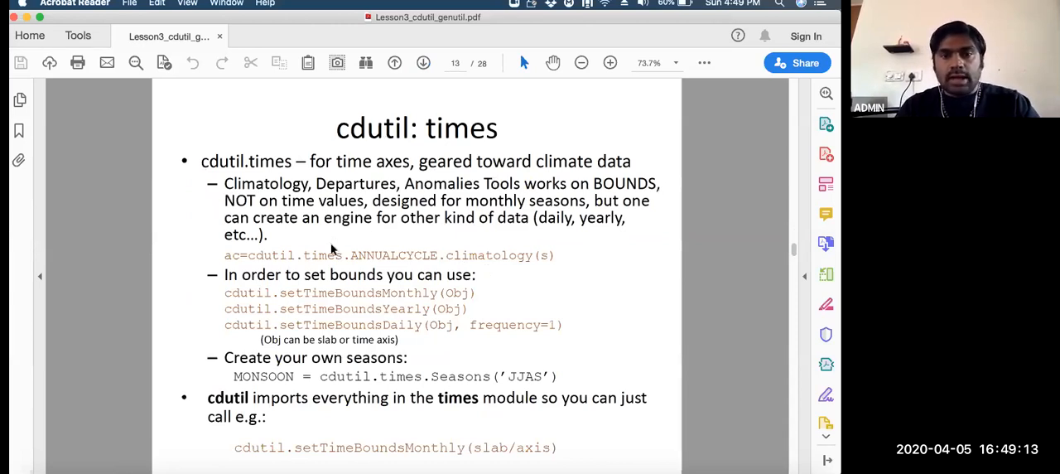
pyautogui.moveTo(471, 290)
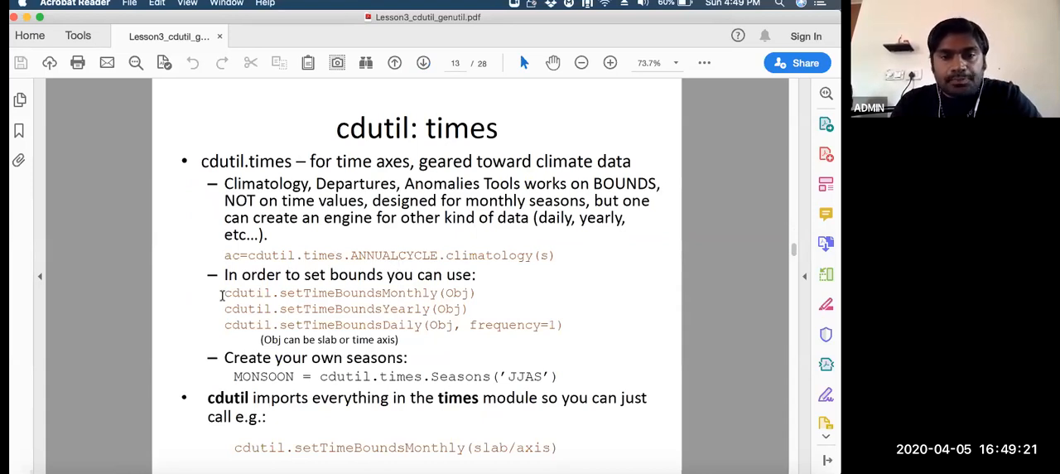
pyautogui.moveTo(245, 330)
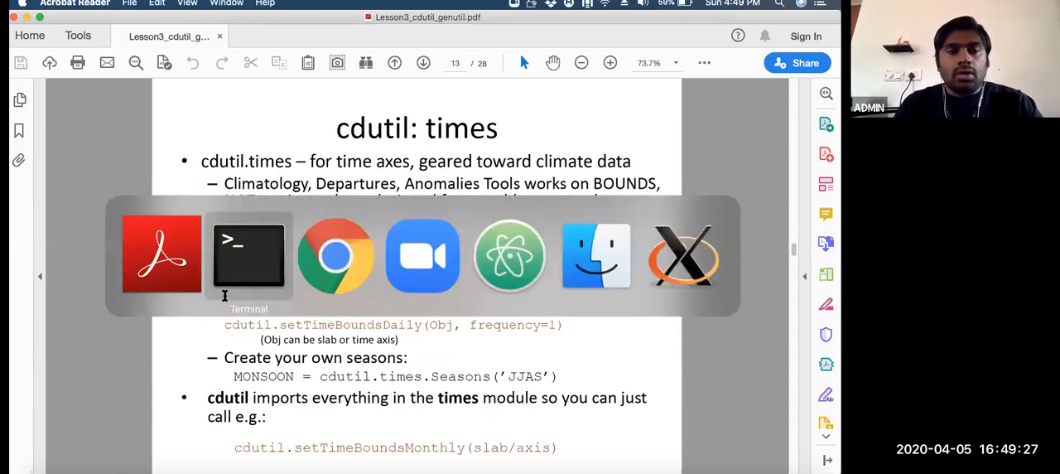
pyautogui.click(249, 255)
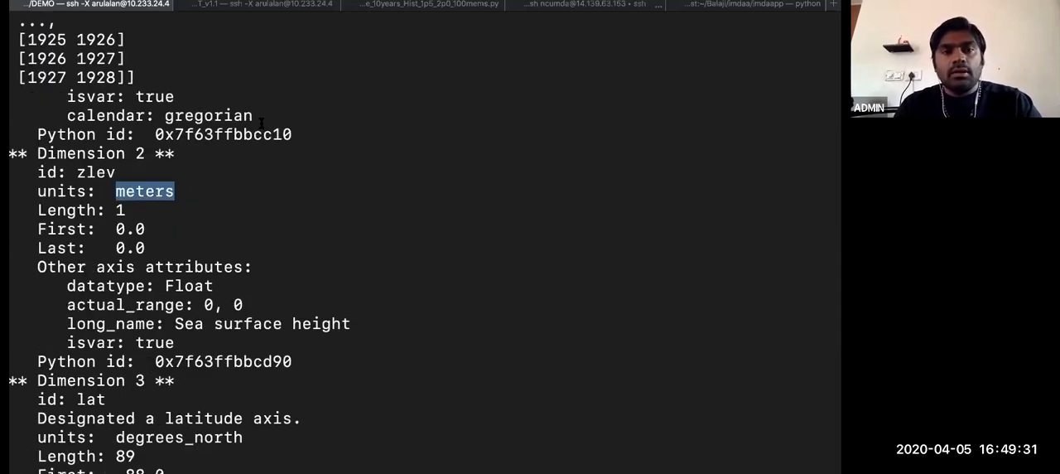
# Review sst's days-since-1854 time axis through its longitude axis, then re-enter f['sst'].info()
pyautogui.scroll(-3)
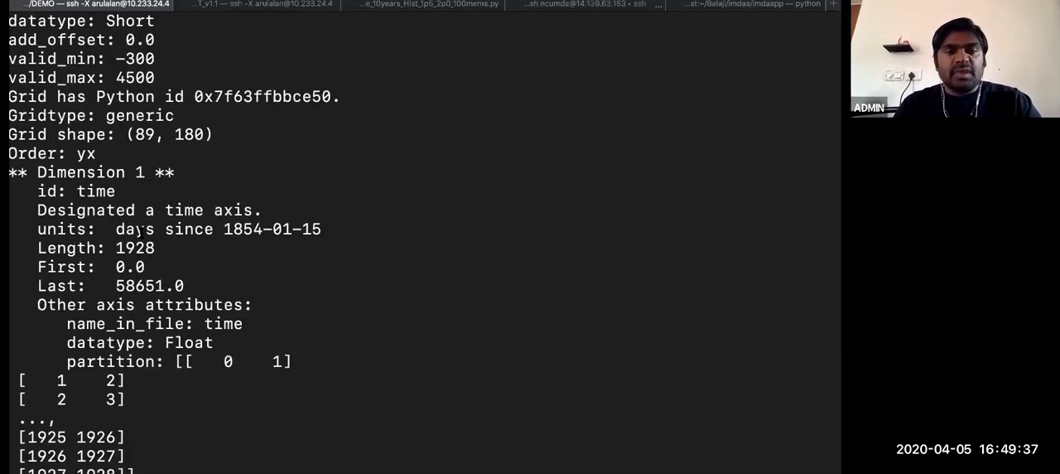
pyautogui.doubleClick(134, 229)
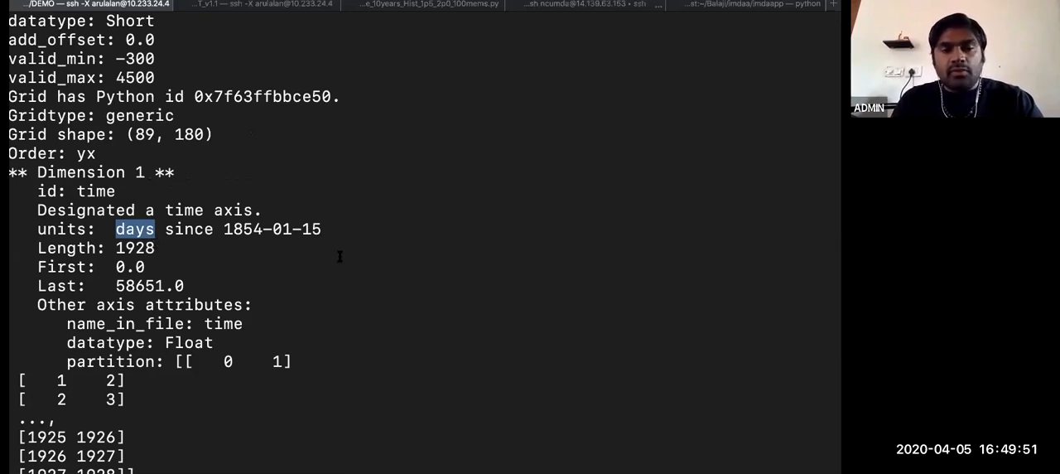
pyautogui.scroll(-3)
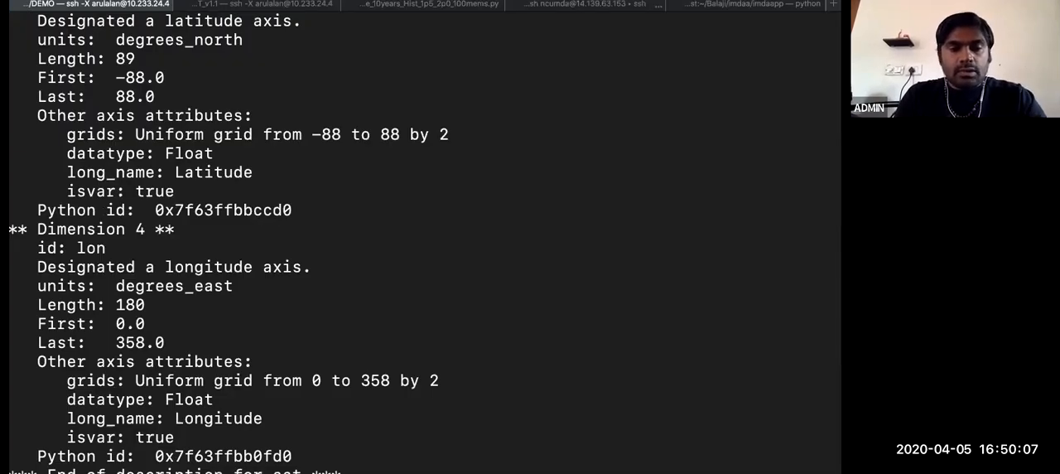
pyautogui.scroll(-3)
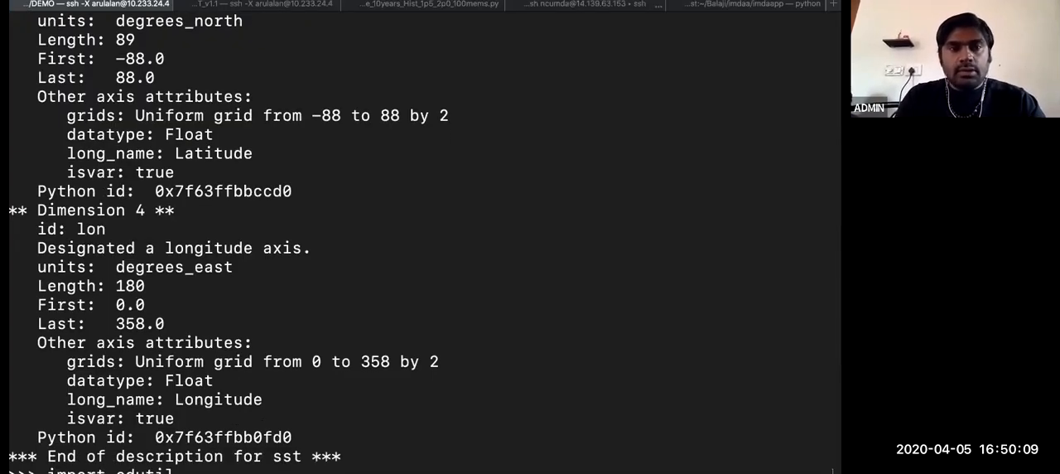
pyautogui.write("f['sst'].info()")
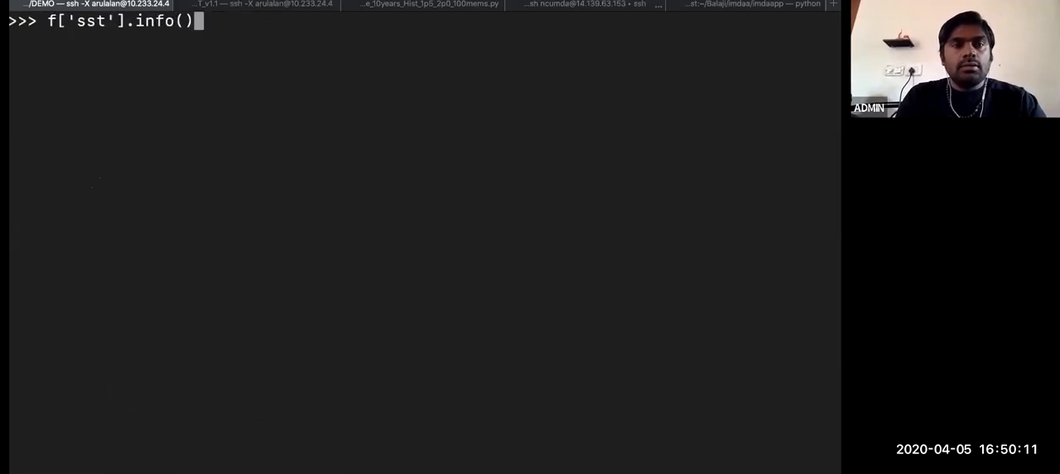
# Edit the previous command into sst = f('sst') and run it
pyautogui.press('BackSpace')
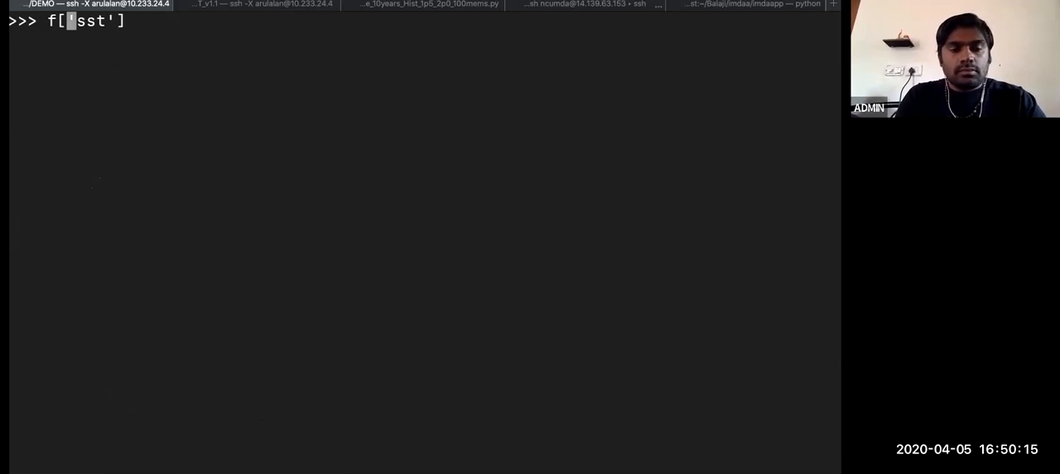
pyautogui.write('sst')
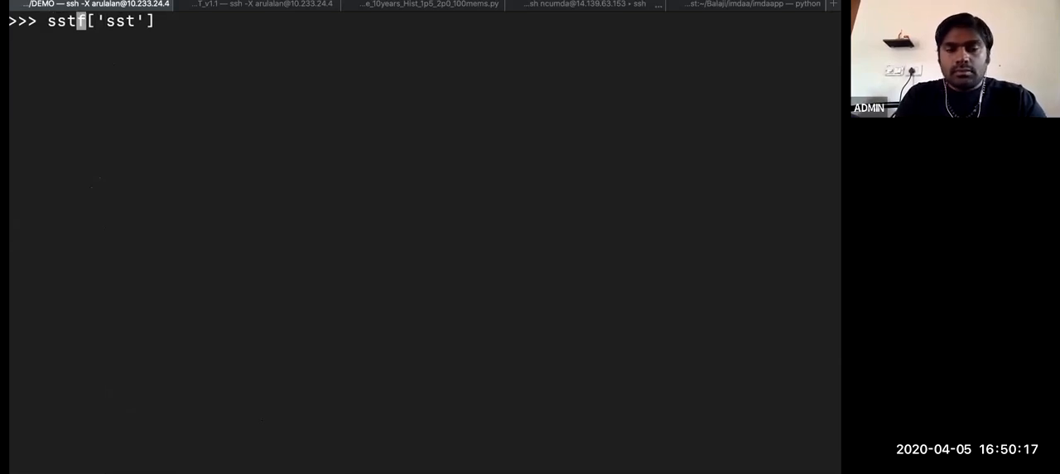
pyautogui.write('= f(')
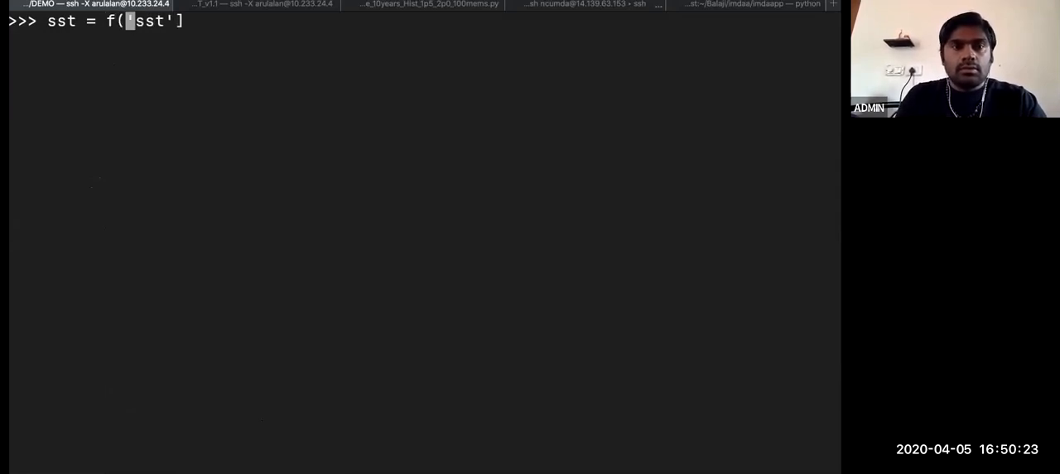
pyautogui.write(')')
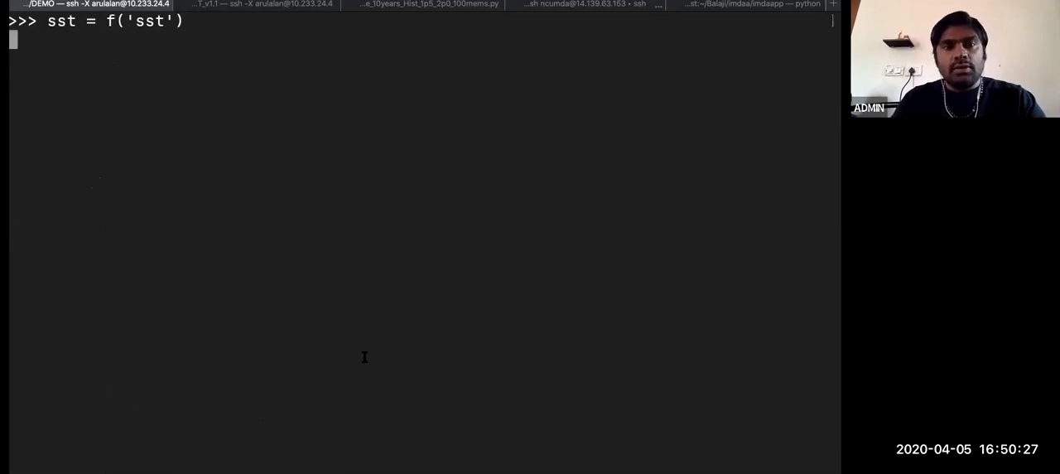
pyautogui.press('enter')
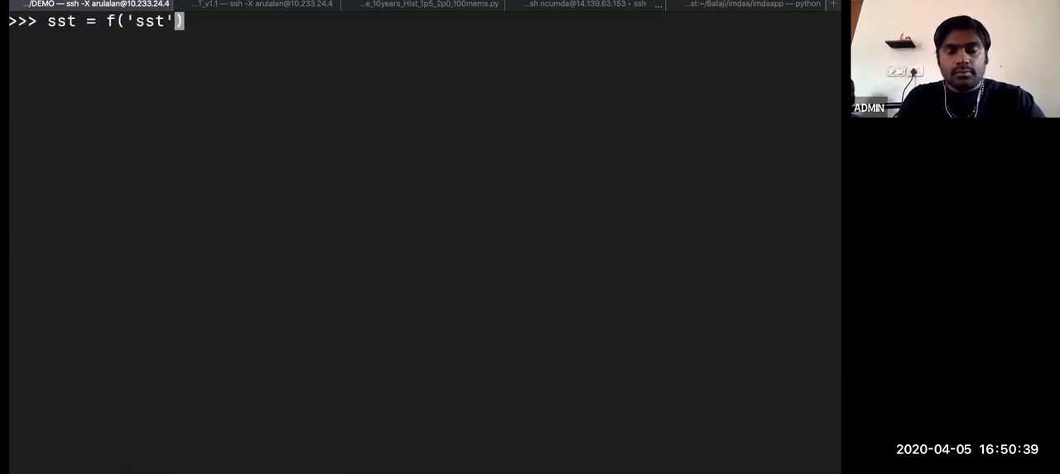
# Read sst with time=slice(1), hit the CDMS I/O error, and view the conda env create session
pyautogui.write(', time')
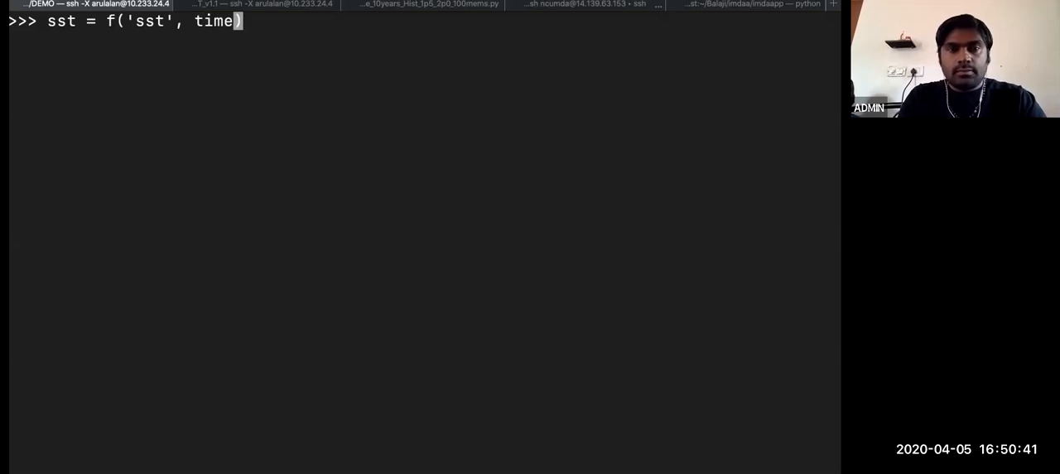
pyautogui.write('=sl')
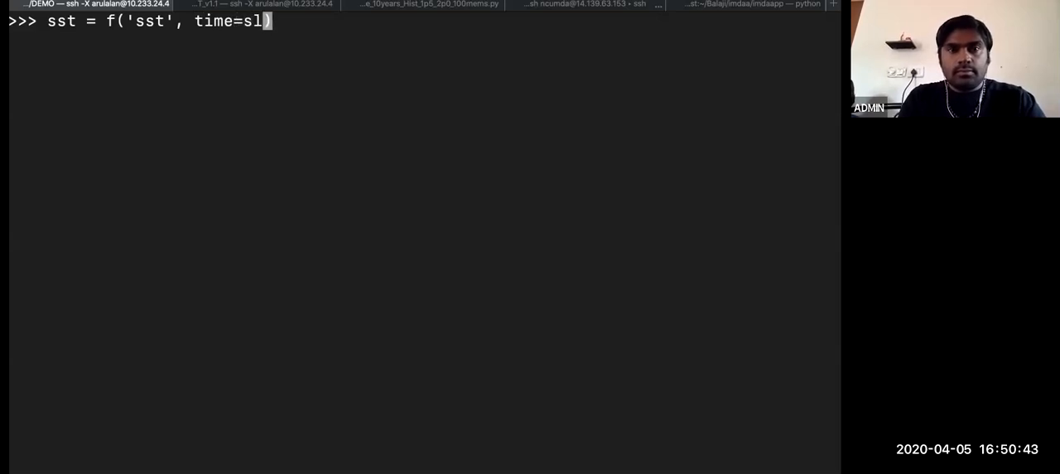
pyautogui.write('ice(1)')
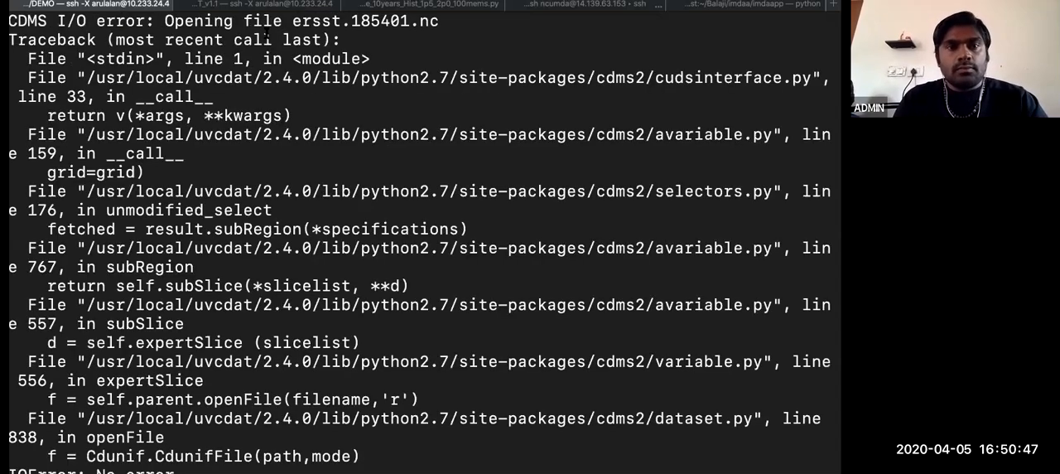
pyautogui.click(257, 4)
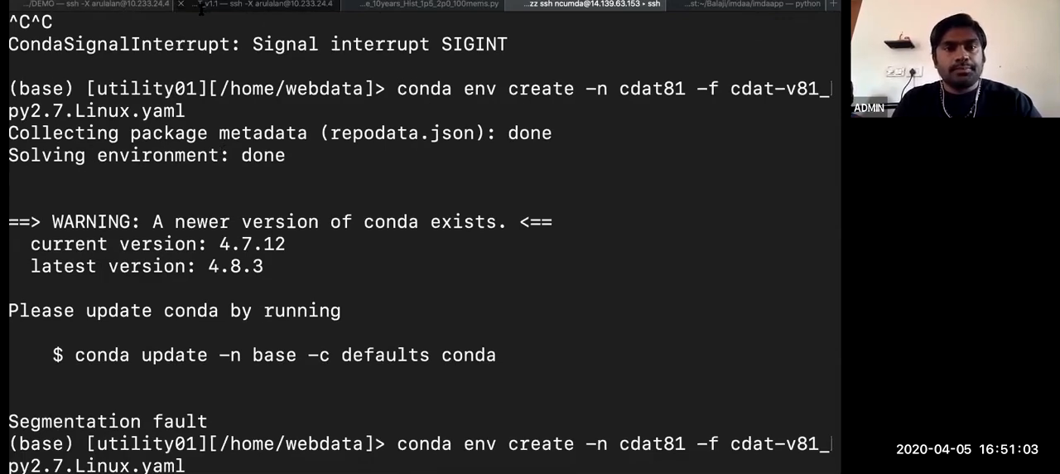
pyautogui.click(261, 4)
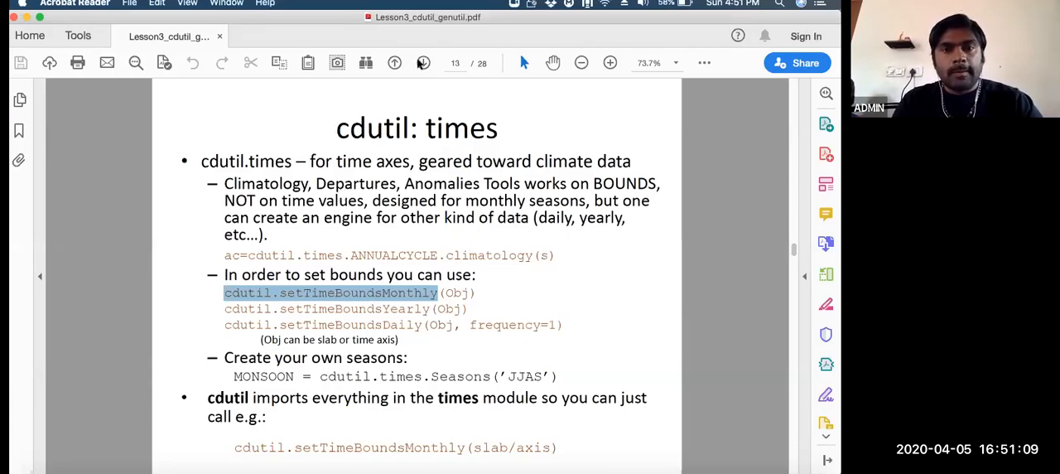
# Page through slides 14 and 15 to 'Pre-defined time-related means'
pyautogui.click(424, 62)
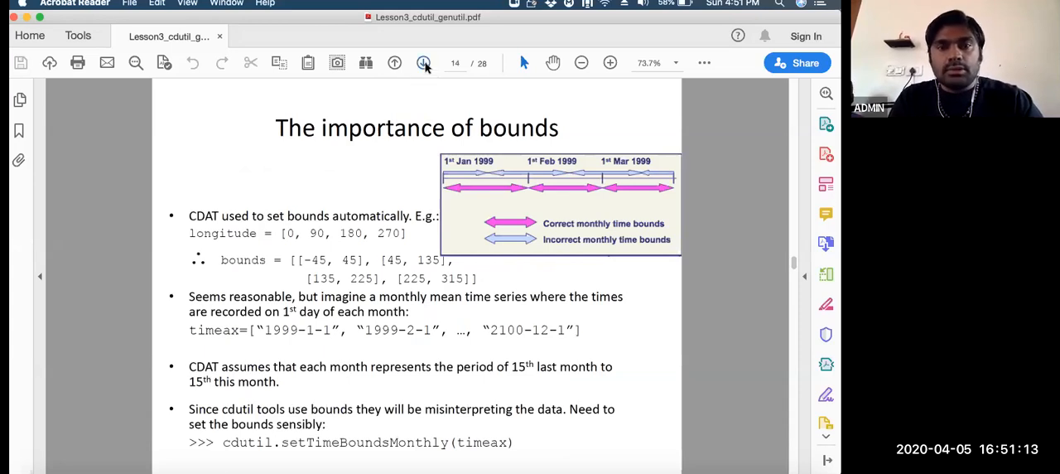
pyautogui.click(423, 62)
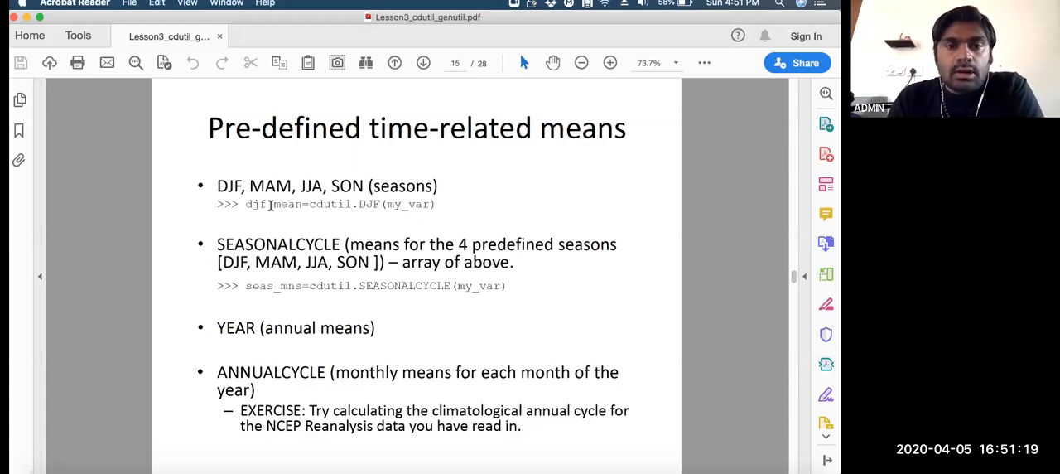
pyautogui.doubleClick(274, 203)
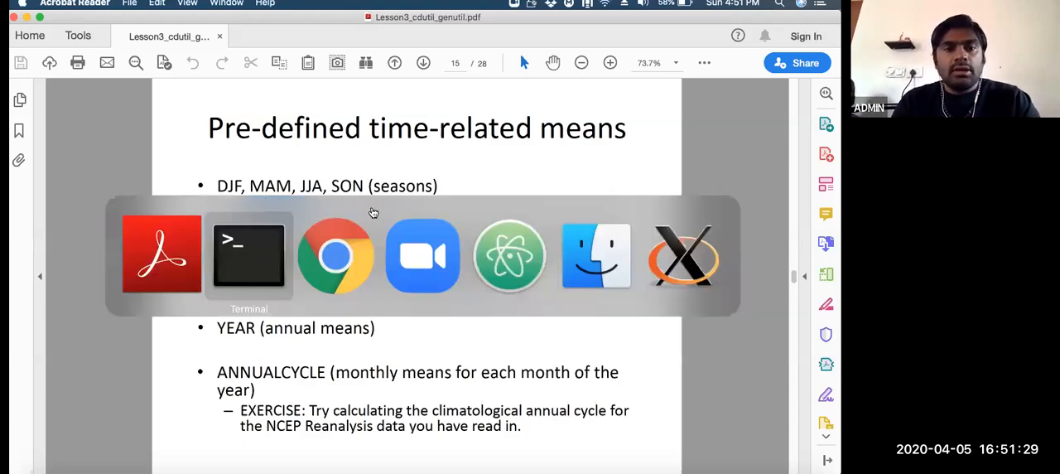
pyautogui.click(248, 254)
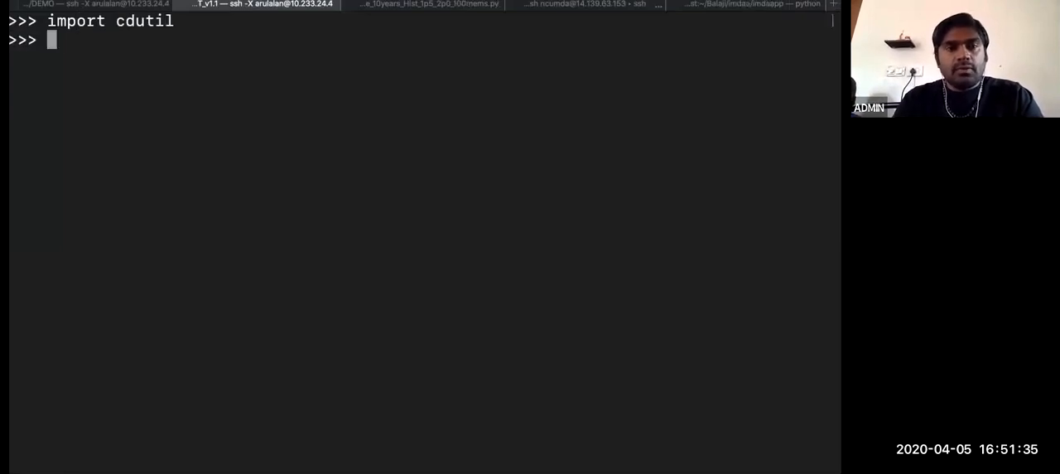
# Recall earlier demo commands and subset sst_india to latitudes -10–10, longitudes 60–100
pyautogui.write('demo.info()')
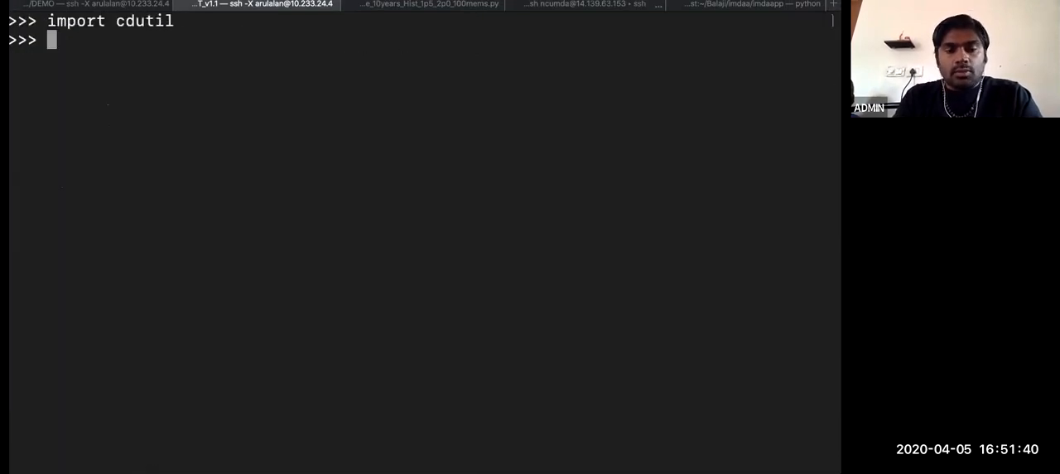
pyautogui.write('demo.shape')
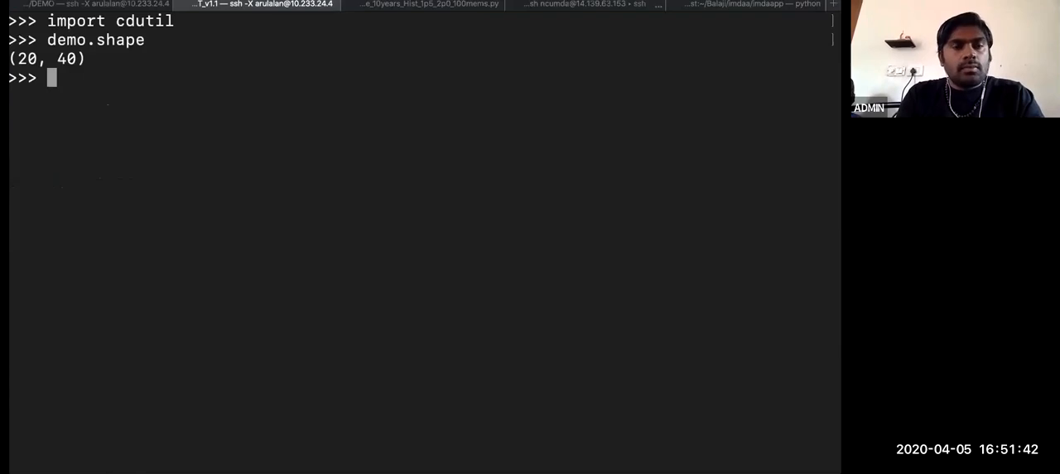
pyautogui.write("demo = cdms2.createVariable(demo.data, mask=demo.mask, id='sst')")
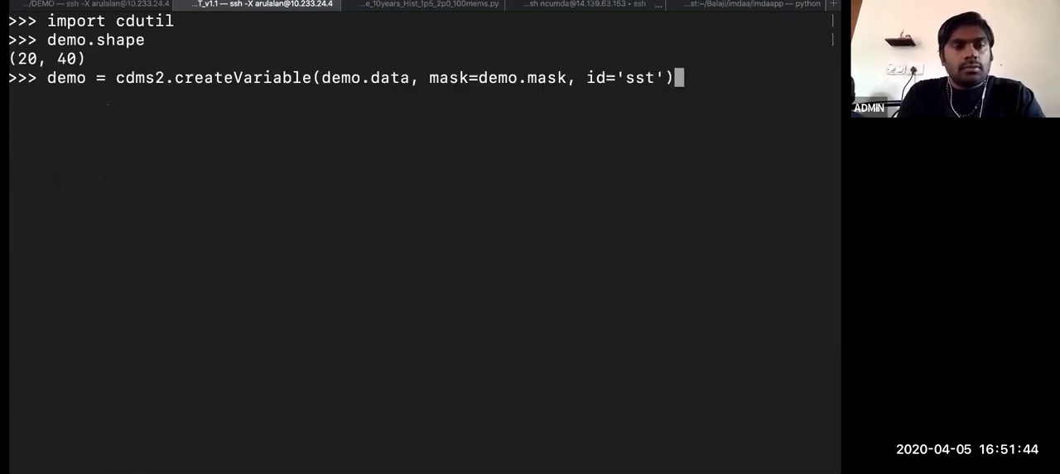
pyautogui.write('demo.mask')
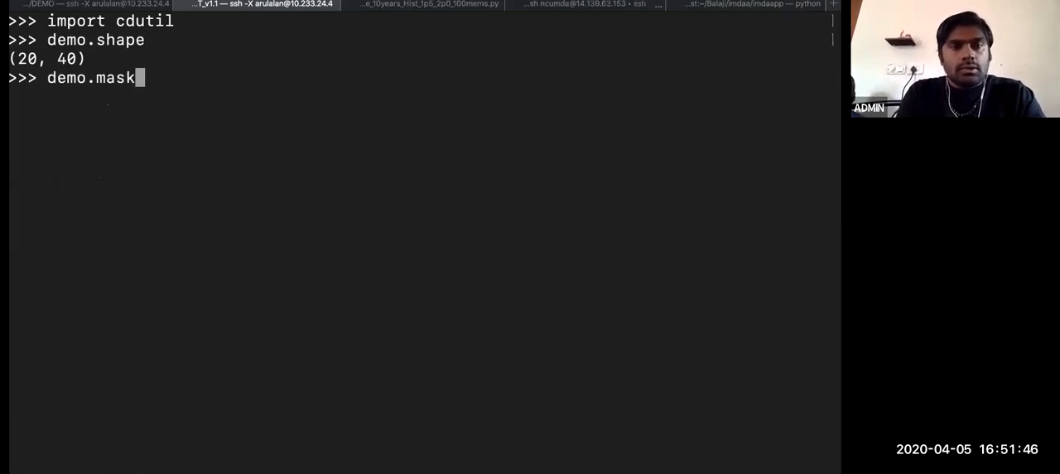
pyautogui.write('sst_india = sst(latitude=(-10, 10), longitude=(60, 100))')
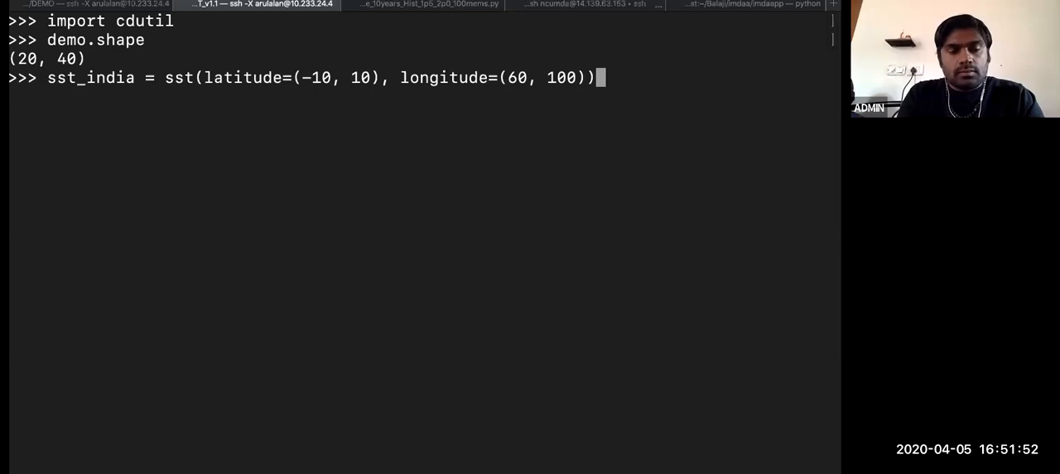
pyautogui.press('ctrl+c')
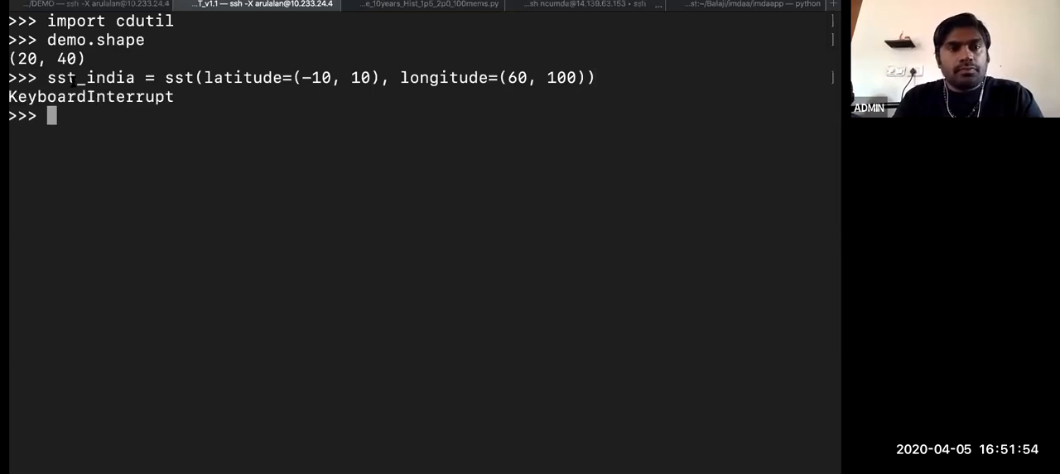
# Confirm sst_india.shape is (1743, 20, 40) and begin typing sst_ind_djf = cdutil.DJF
pyautogui.write('sst_india')
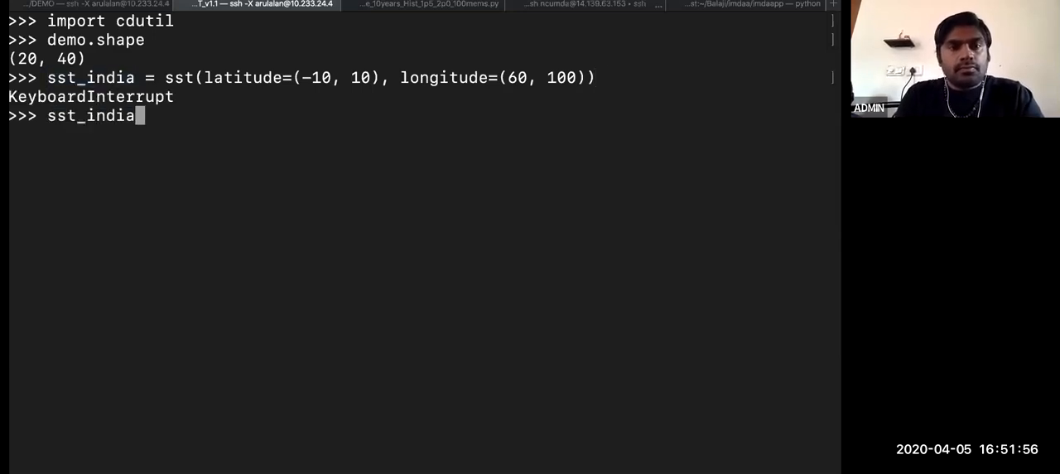
pyautogui.write('.shape')
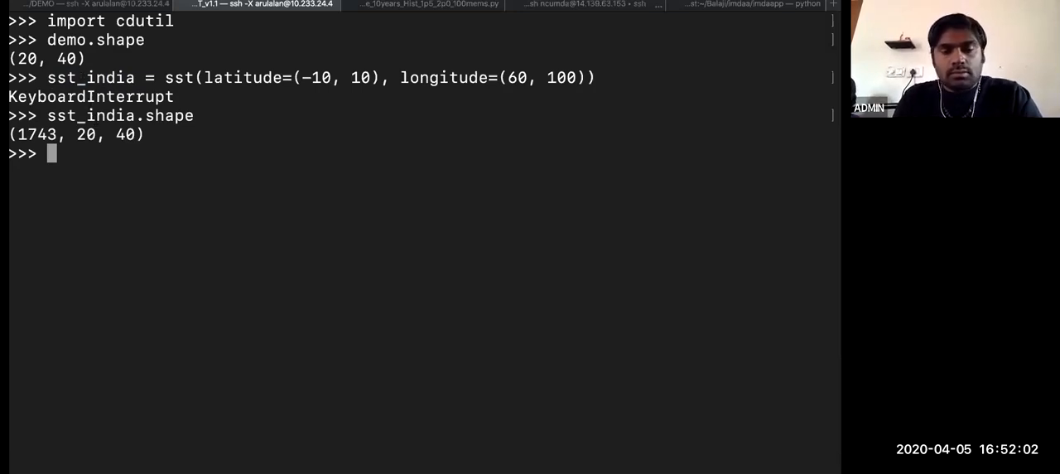
pyautogui.write('sst_ind')
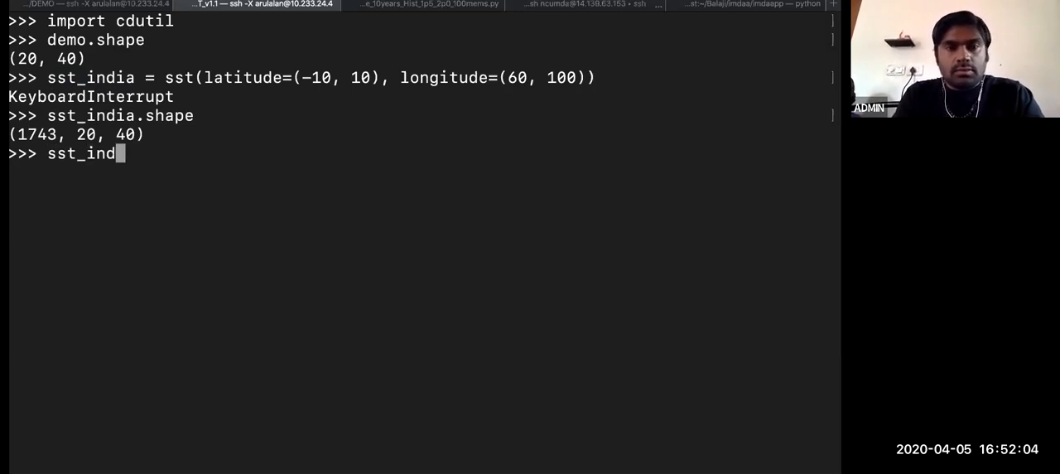
pyautogui.write('_d')
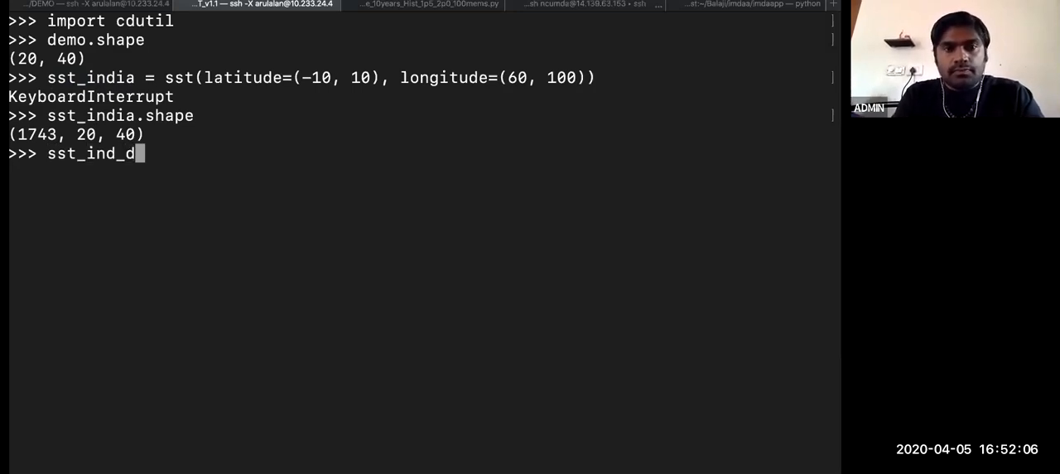
pyautogui.write('jf =')
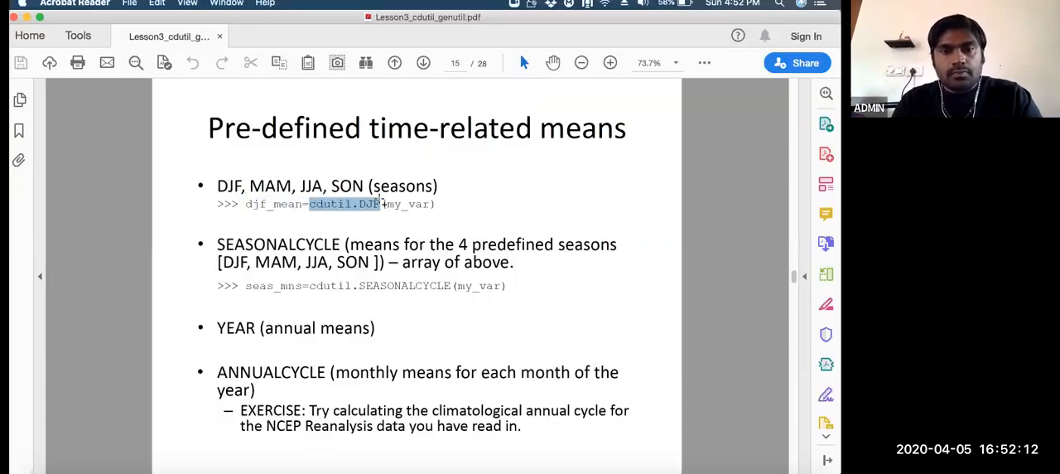
pyautogui.click(261, 3)
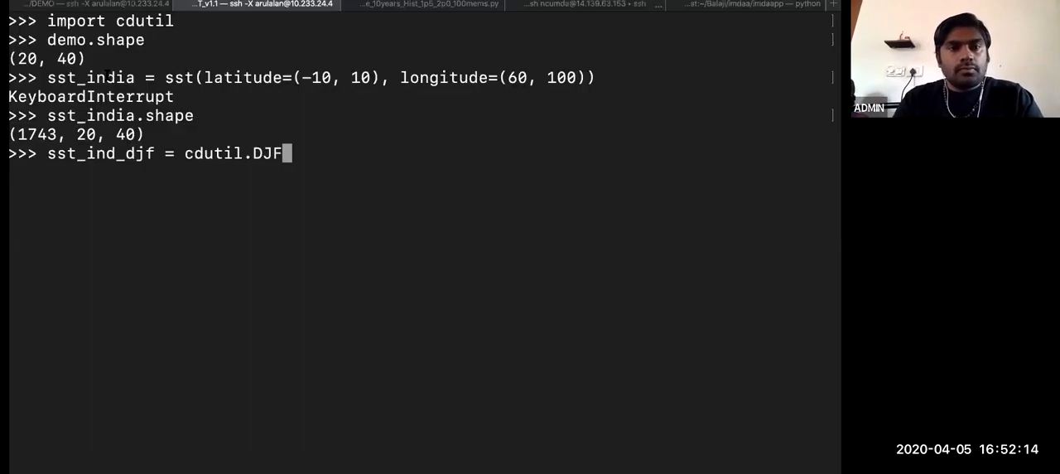
# After the DJF TypeError, run cdutil.setTimeBoundsMonthly(sst_india)
pyautogui.write('(sst_india)')
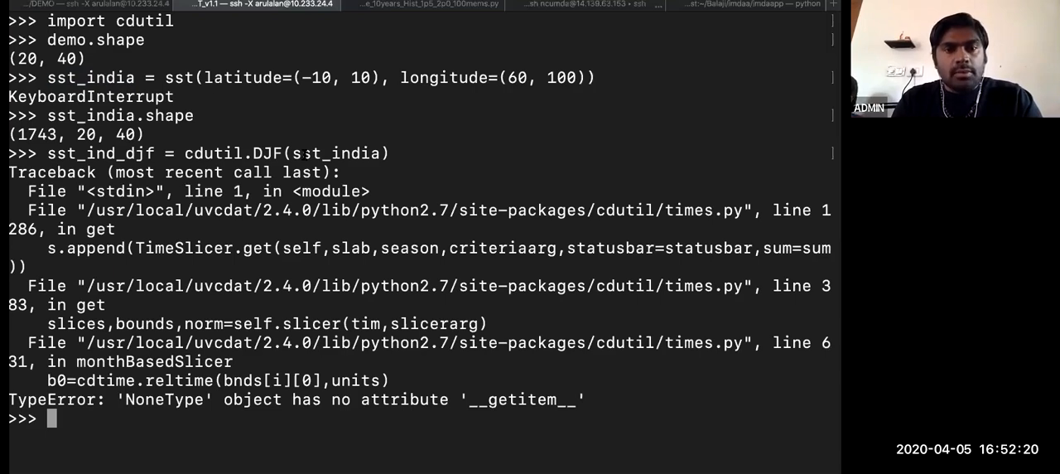
pyautogui.doubleClick(335, 153)
pyautogui.write('c')
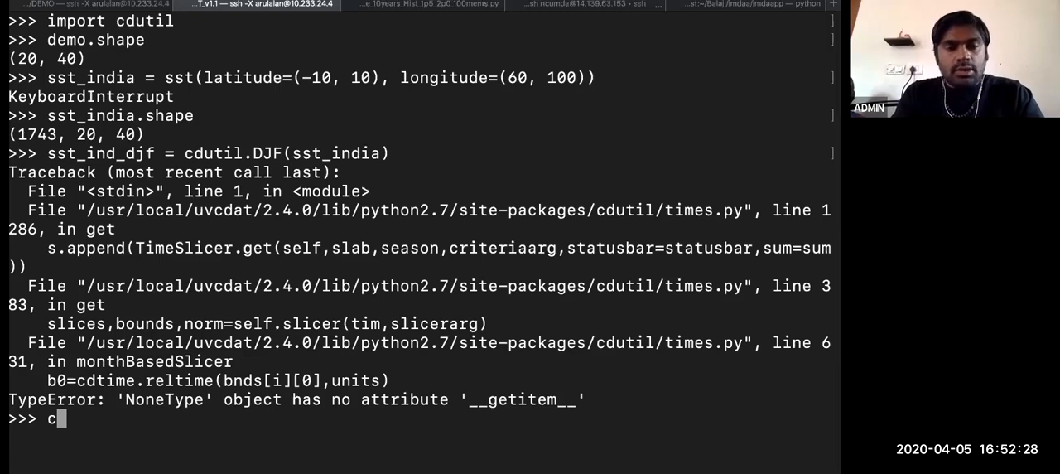
pyautogui.write('dutil.')
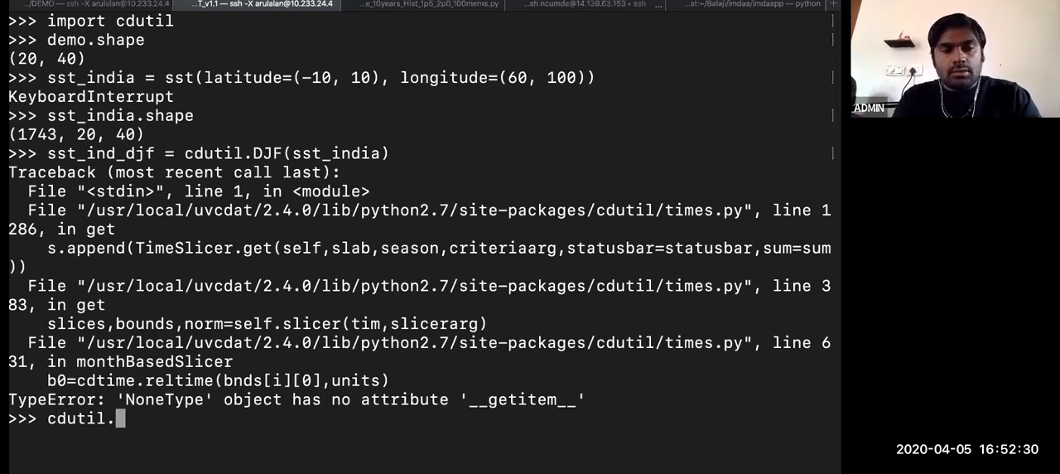
pyautogui.write('set')
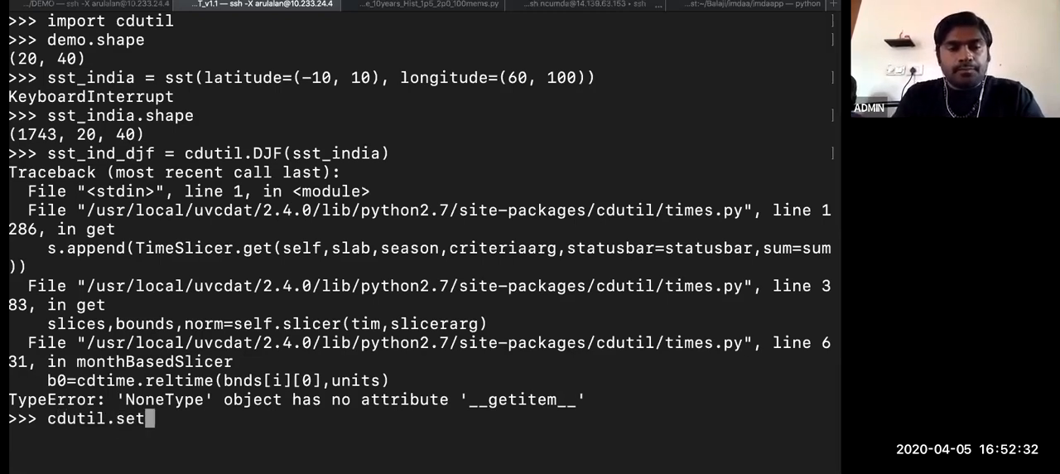
pyautogui.write('TimeBounds')
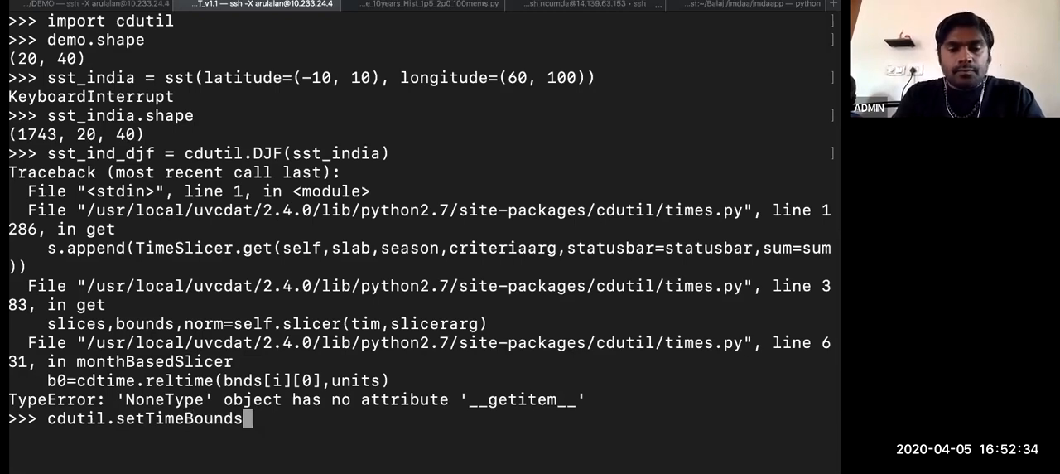
pyautogui.write('Monthsly')
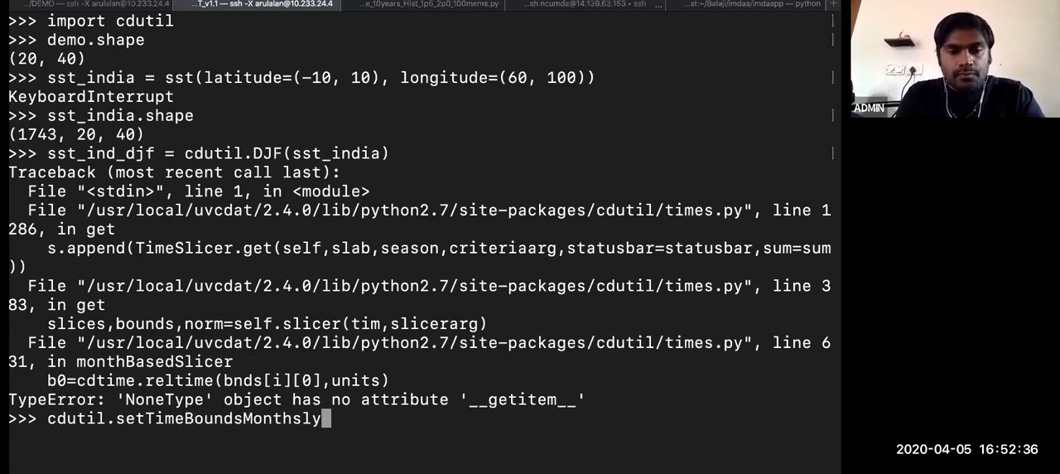
pyautogui.press('BackSpace')
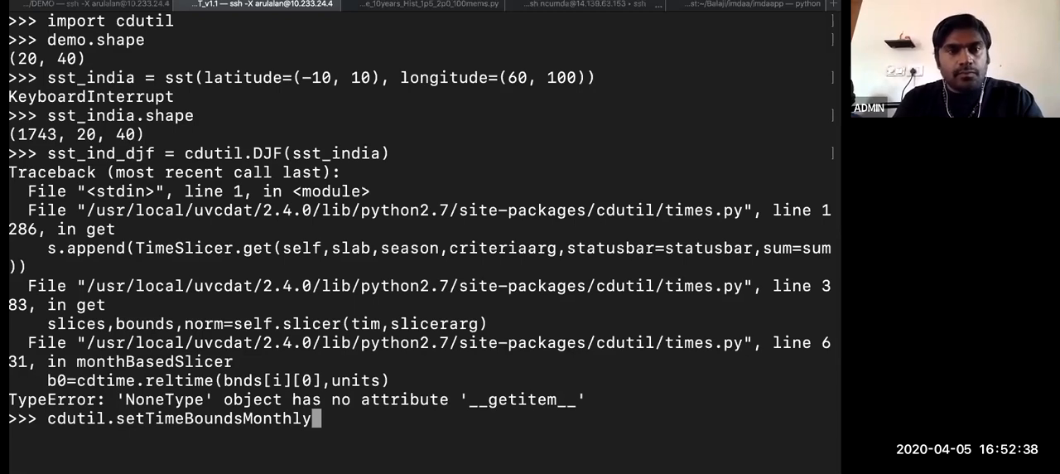
pyautogui.write('(')
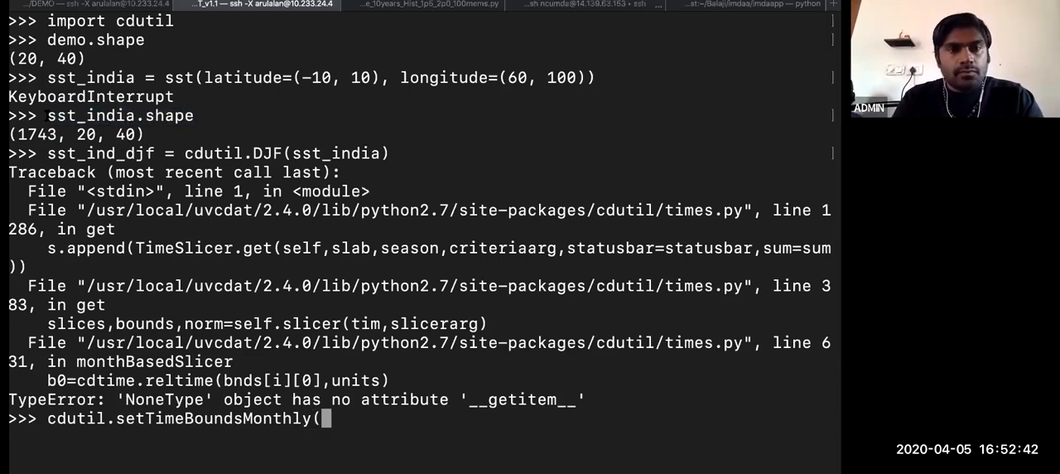
pyautogui.write('sst_india')
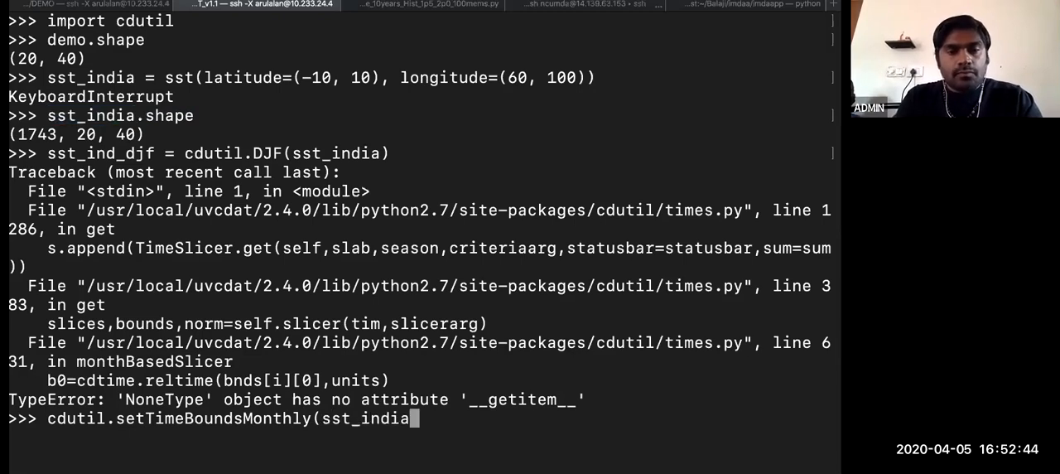
pyautogui.press('enter')
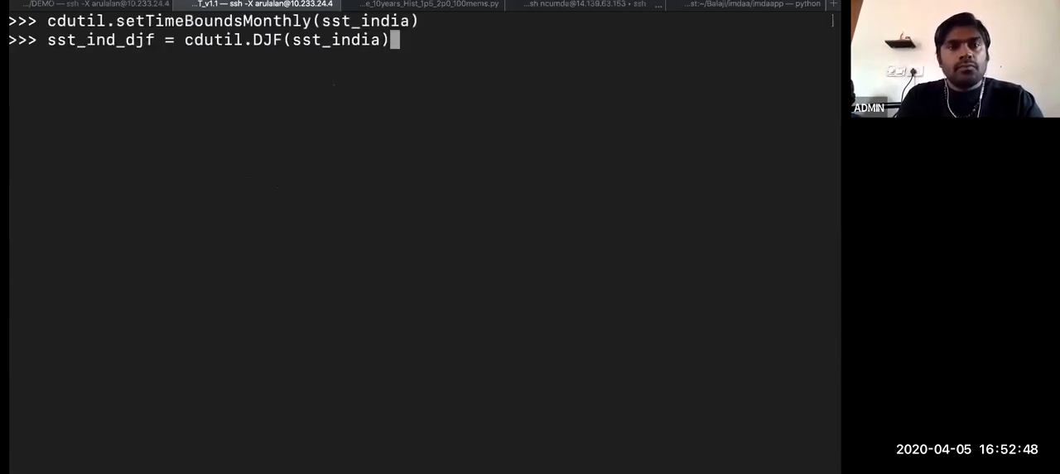
# Rerun the DJF mean and confirm sst_ind_djf has shape (146, 20, 40)
pyautogui.press('enter')
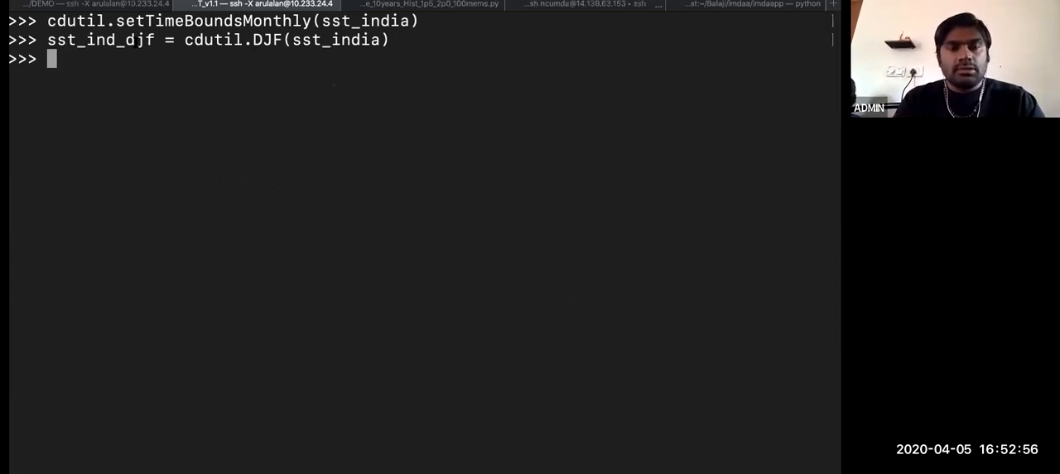
pyautogui.write('sst_ind_djf')
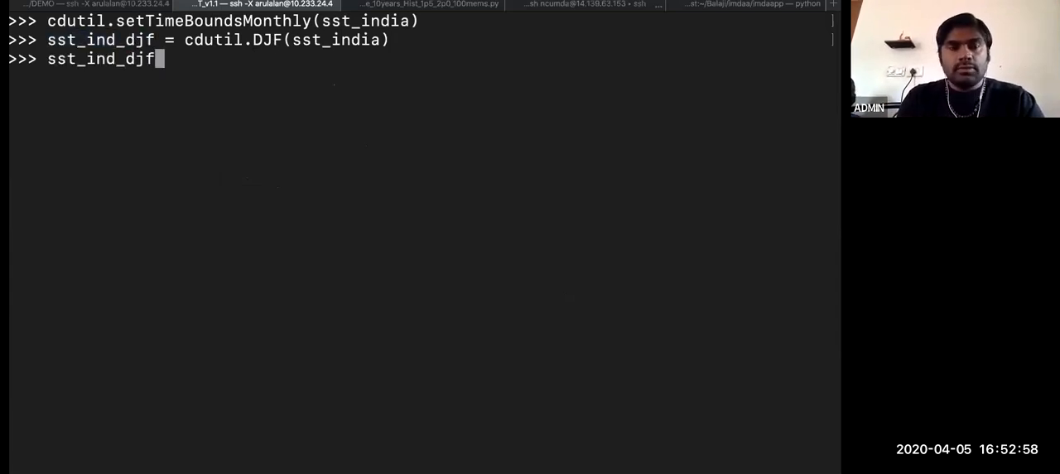
pyautogui.write('.shape')
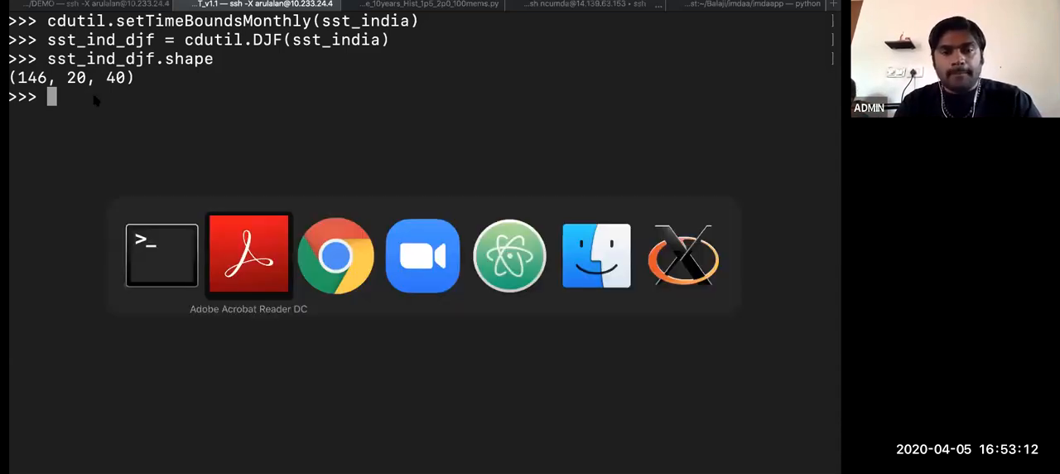
# Advance to slide 16, 'Climatologies and departures', highlighting the ANNUALCYCLE departures example
pyautogui.click(248, 255)
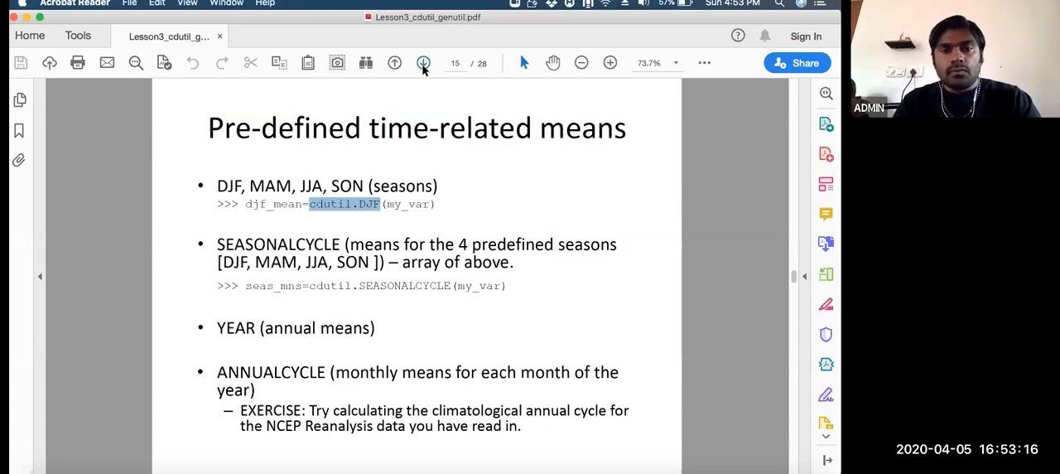
pyautogui.click(424, 63)
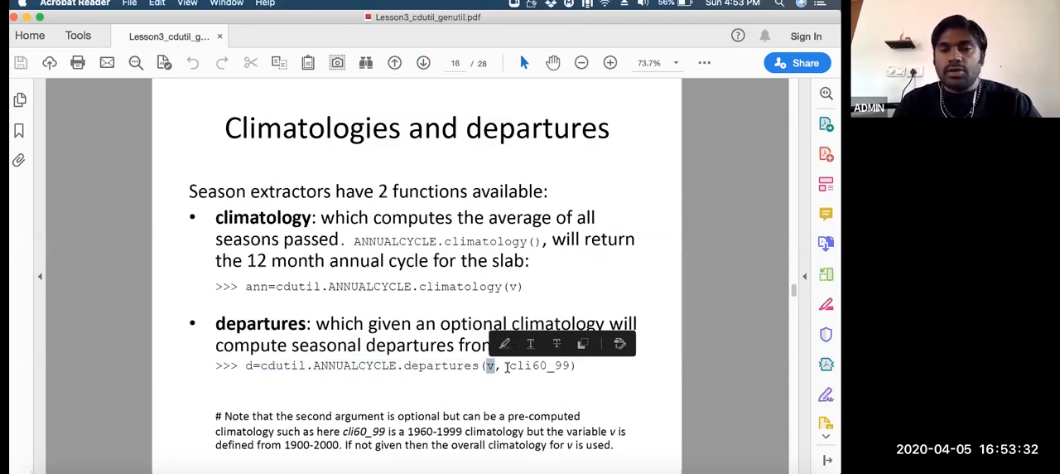
pyautogui.doubleClick(537, 365)
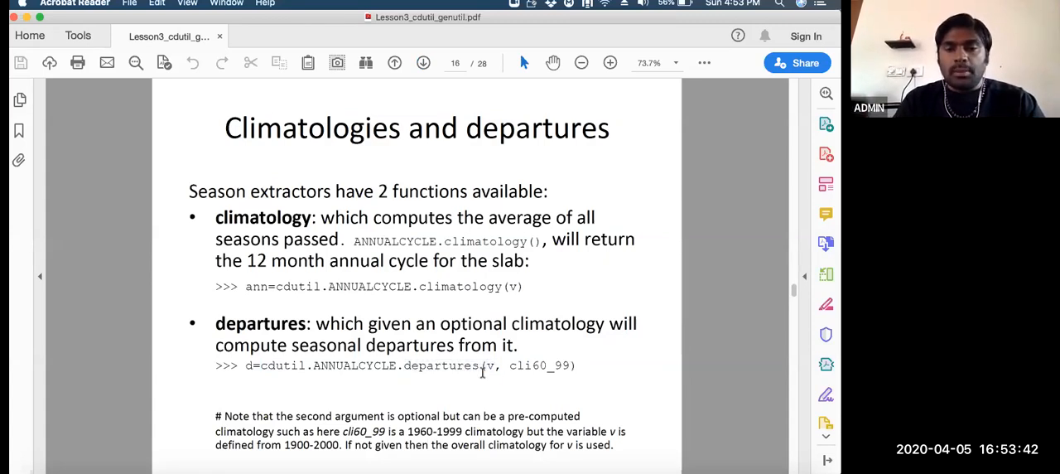
pyautogui.moveTo(264, 365); pyautogui.dragTo(485, 365)
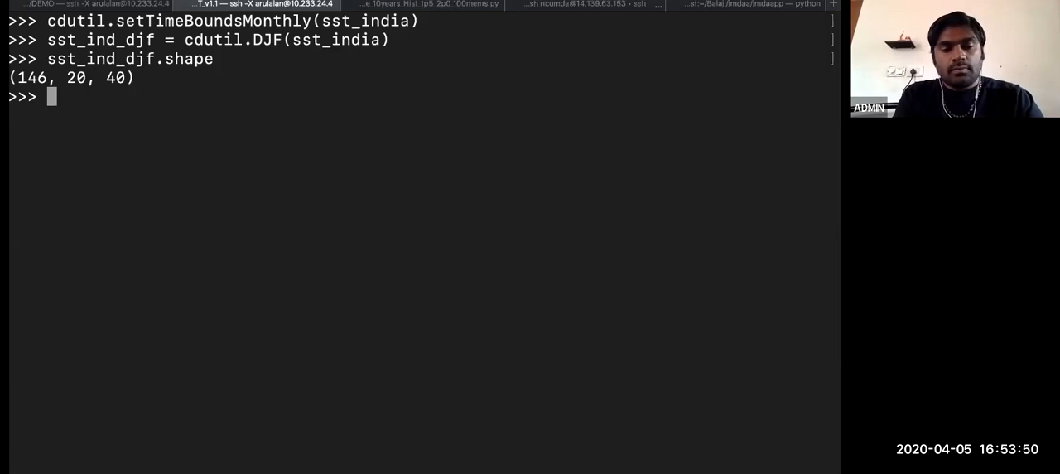
# Compute sst_ano = cdutil.ANNUALCYCLE.departures(sst_india)
pyautogui.write('sst_ano')
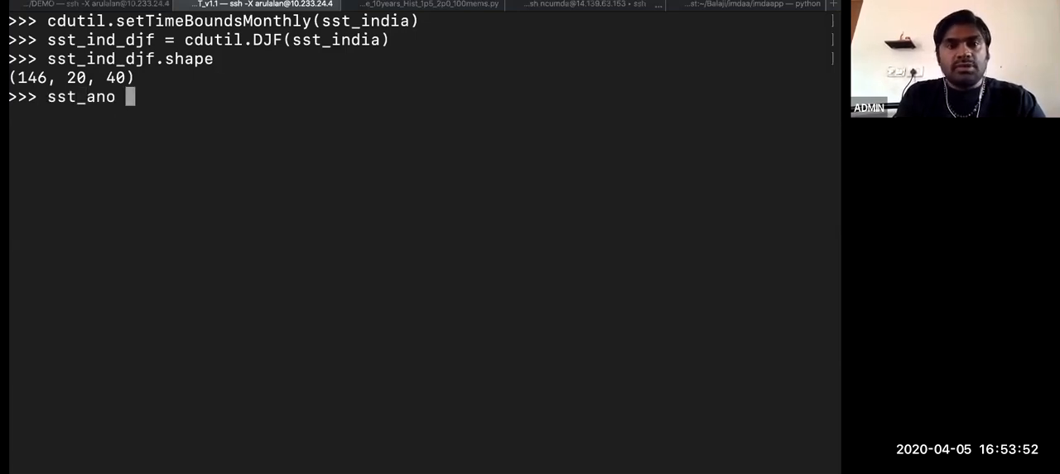
pyautogui.write('= cdutil.ANNUALCYCLE.departures(')
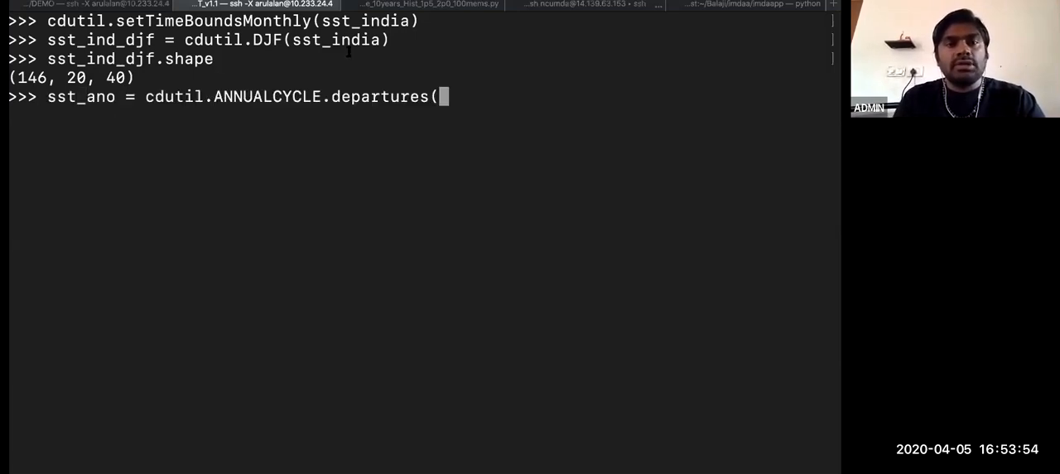
pyautogui.doubleClick(335, 40)
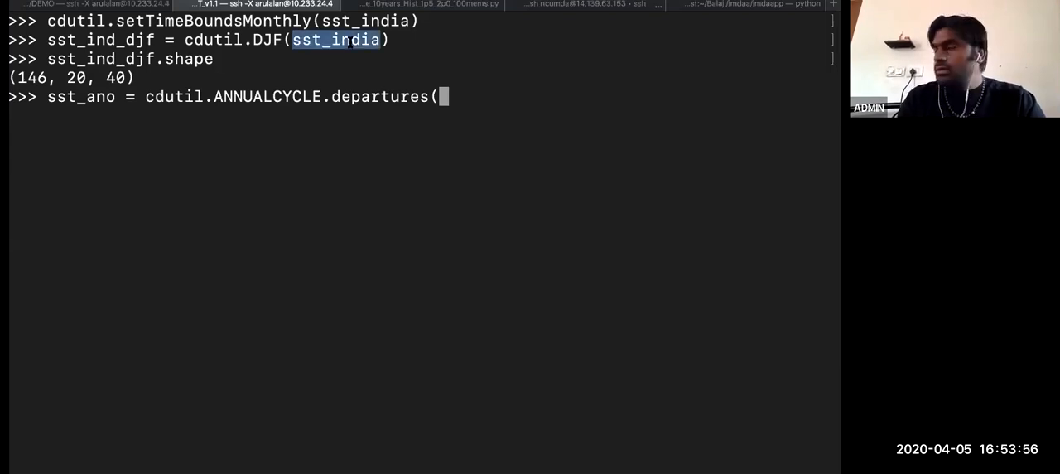
pyautogui.write('sst_india)')
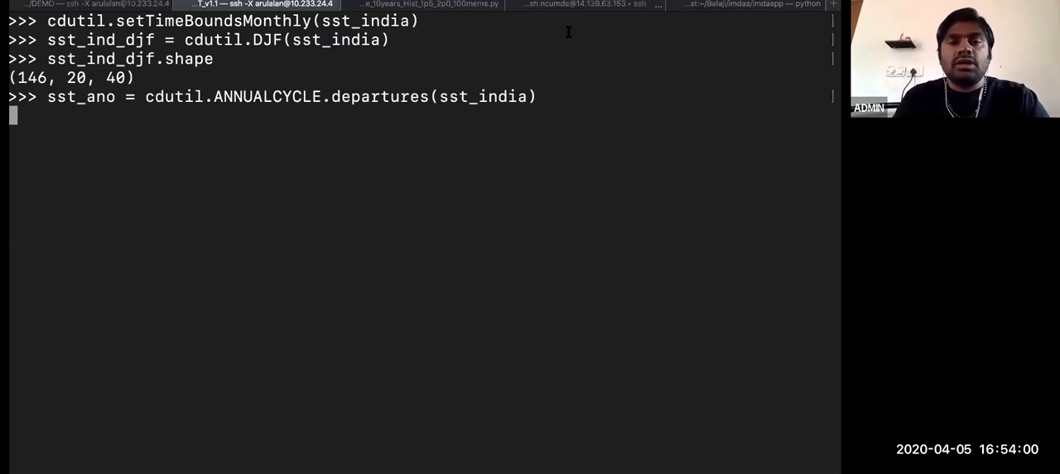
pyautogui.doubleClick(485, 96)
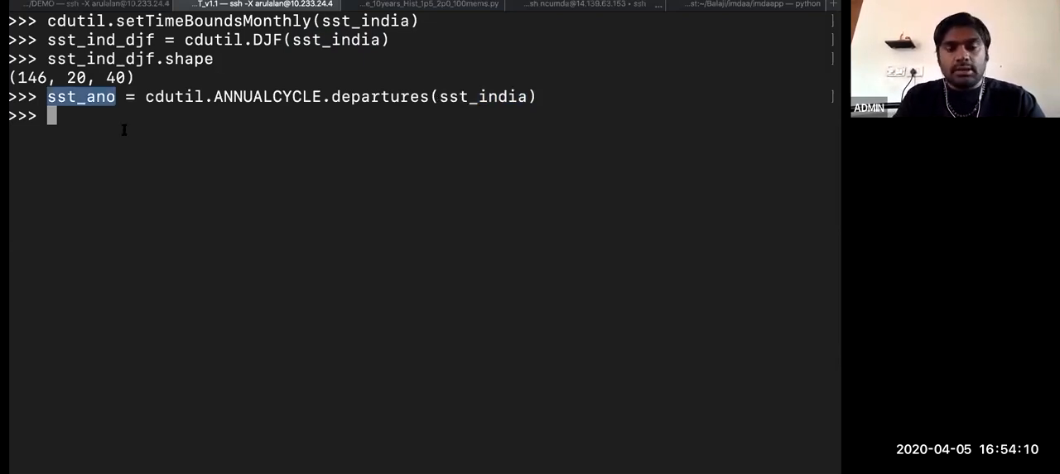
# Compare sst_ano's shape (1743, 20, 40) and range -1.65–2.09 with sst_india's 24.69–31.29
pyautogui.write('sst_ano.shape')
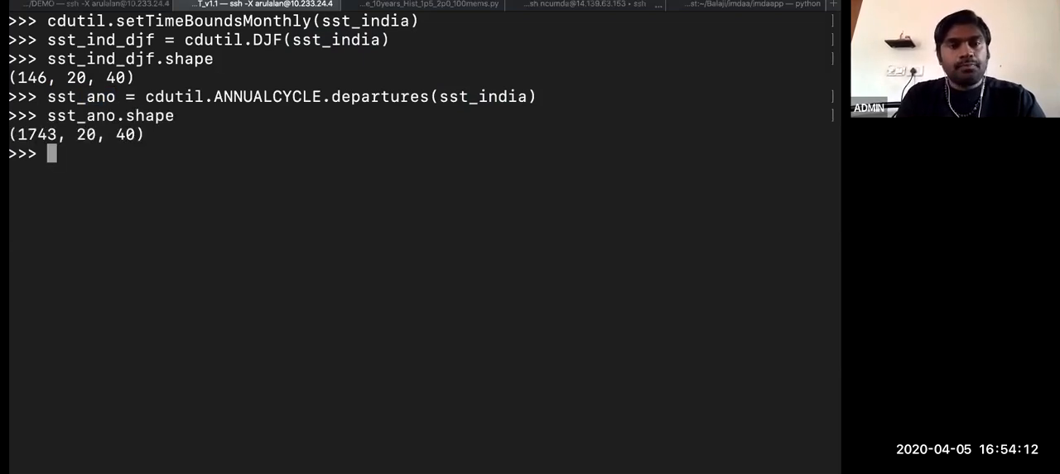
pyautogui.write('sst_ano.min(')
pyautogui.write('sst_ano.max()')
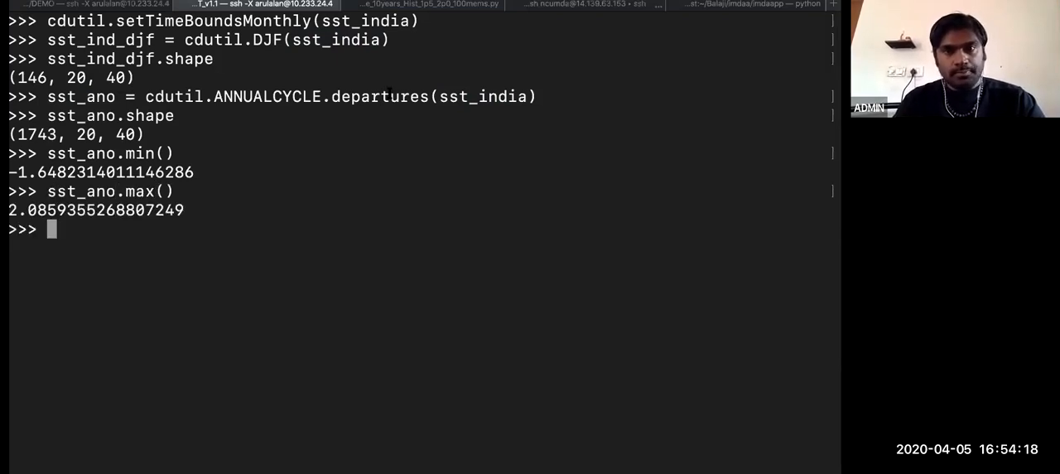
pyautogui.doubleClick(487, 97)
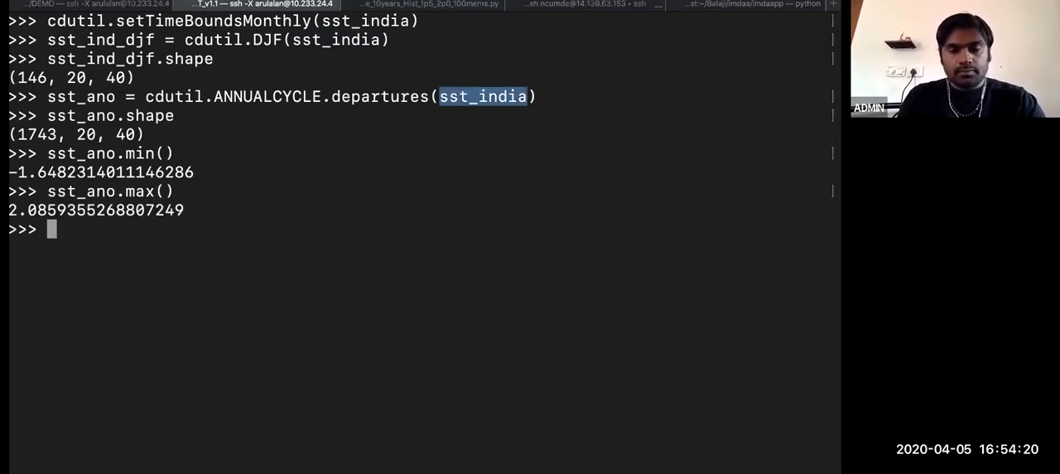
pyautogui.write('sst_india.min()')
pyautogui.write('sst_india.max()')
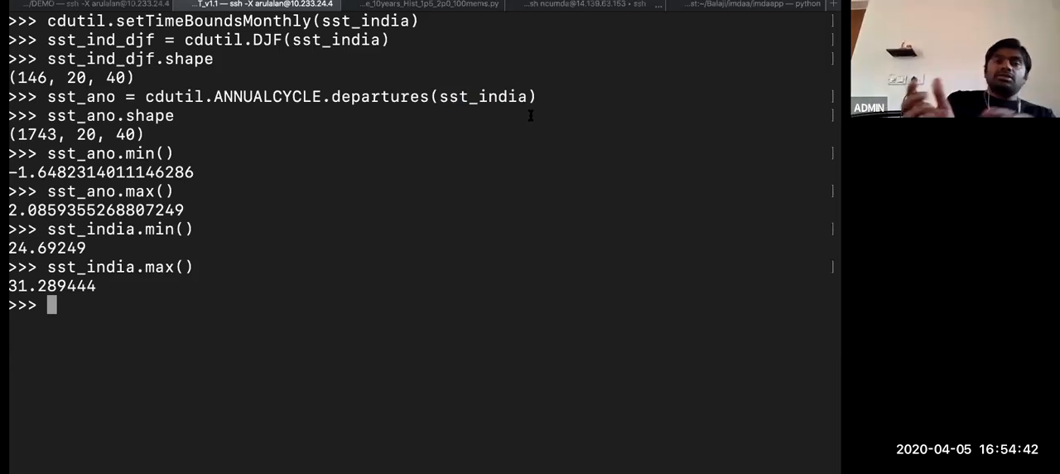
pyautogui.moveTo(531, 121)
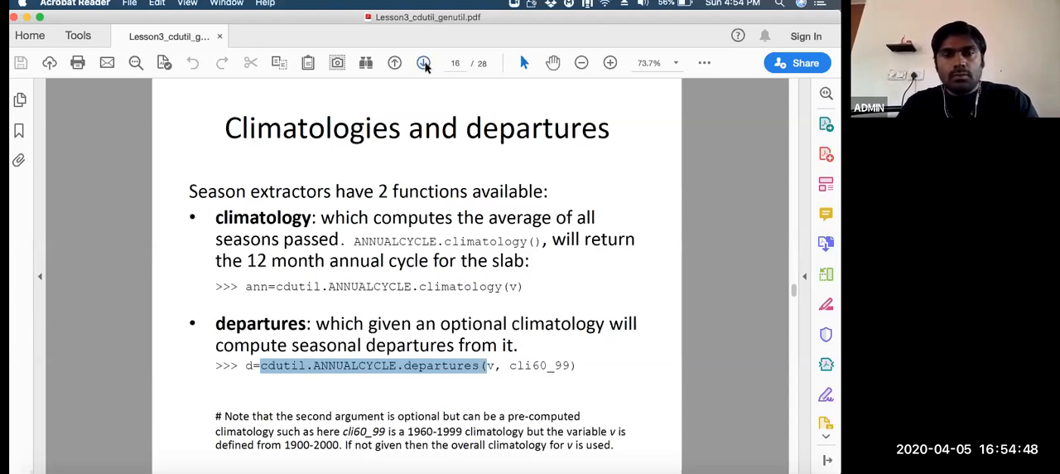
# Page forward to slide 20, 'The cdutil averager function'
pyautogui.click(423, 62)
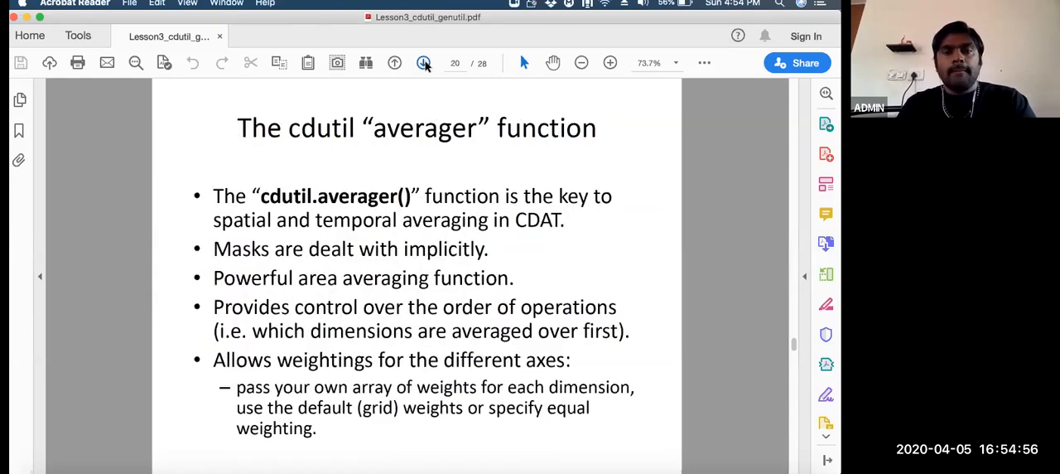
pyautogui.click(423, 62)
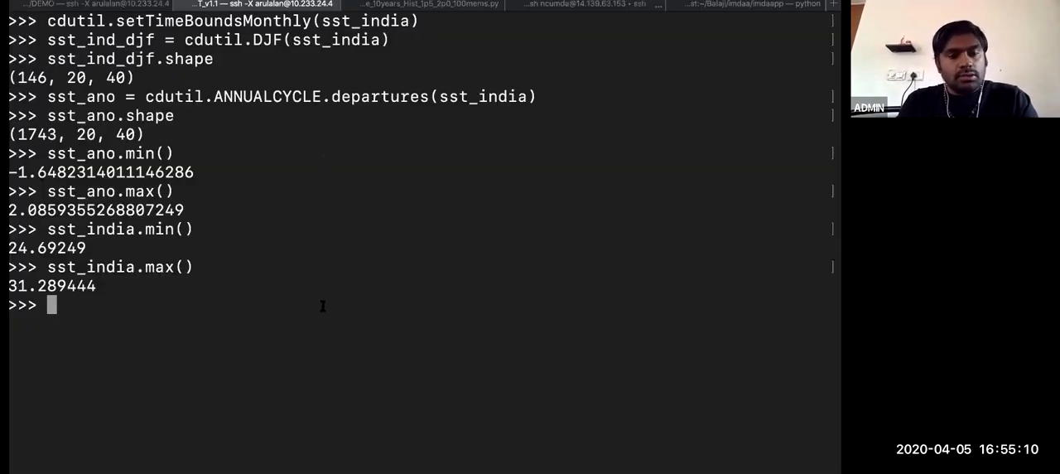
# Compute sst_avg = cdutil.averager(sst_india, axis='t')
pyautogui.write('sst_in')
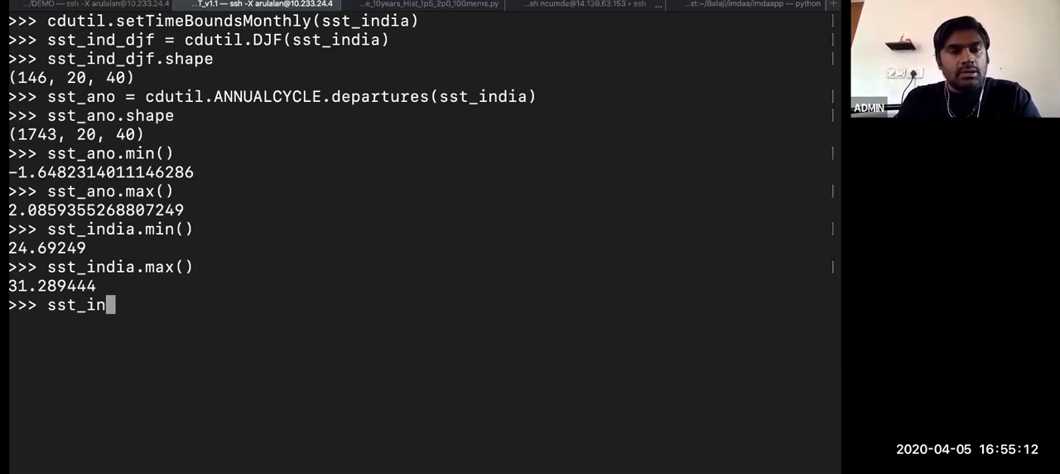
pyautogui.write('dia.shape')
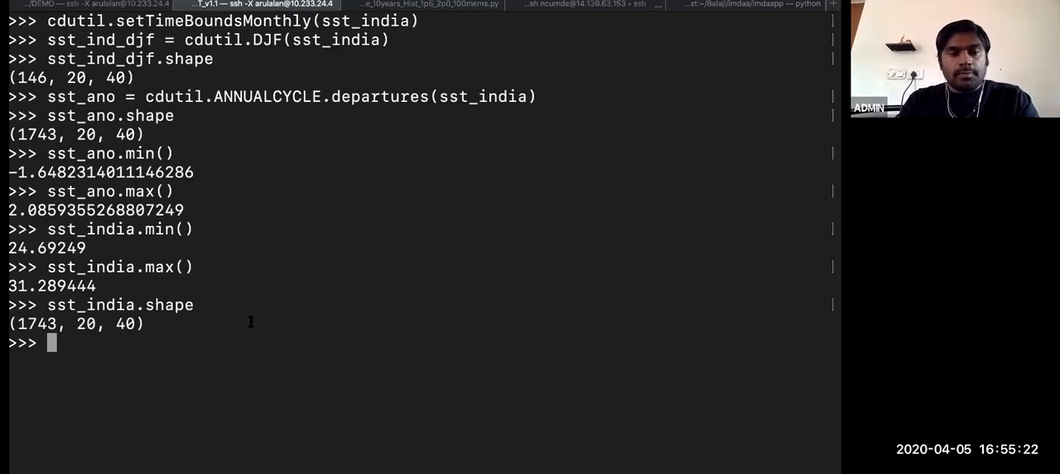
pyautogui.write('averager(')
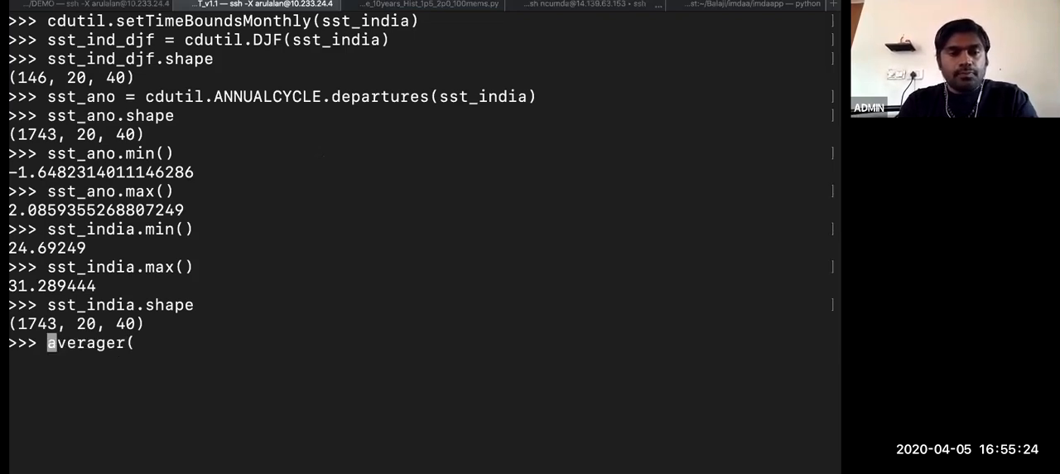
pyautogui.write('cdutil.')
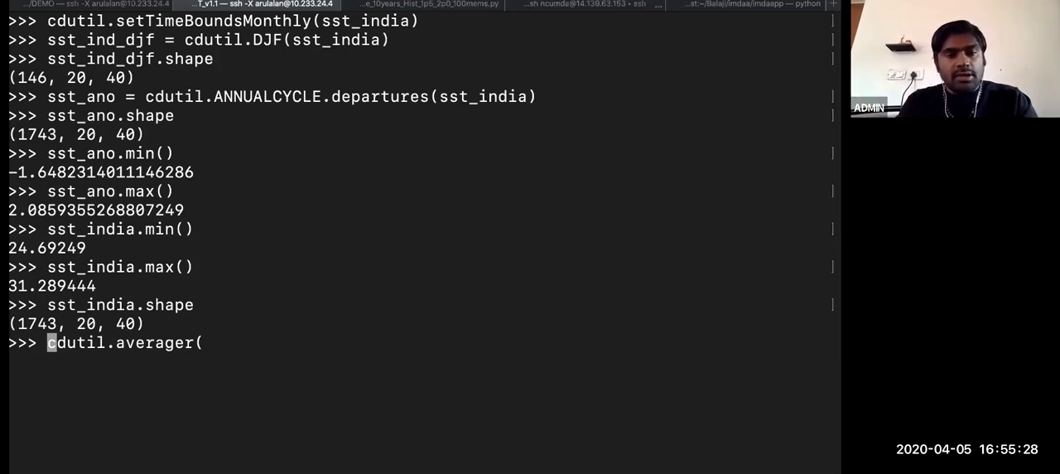
pyautogui.write('sst_avg =')
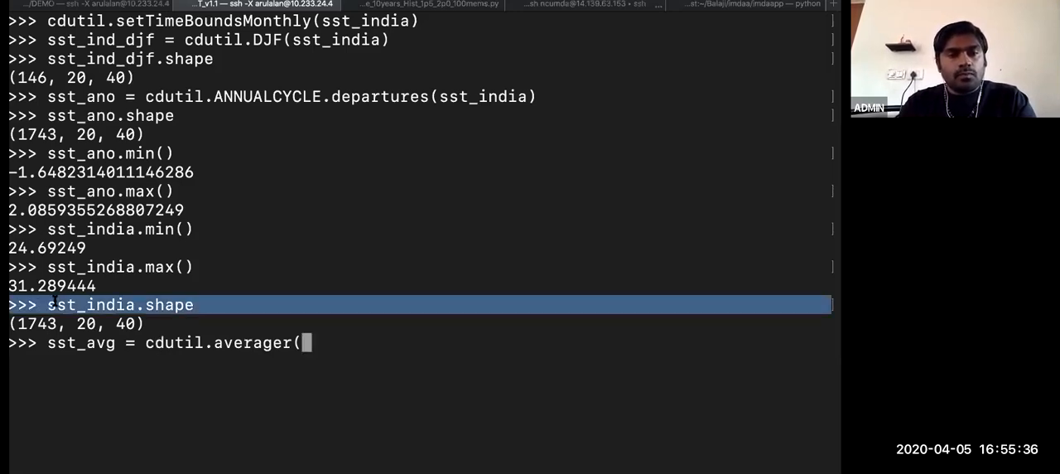
pyautogui.doubleClick(62, 305)
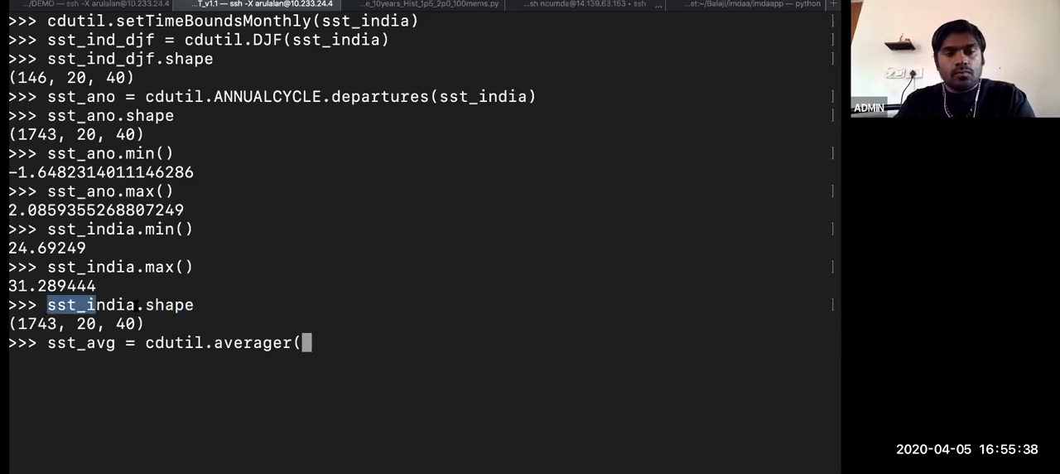
pyautogui.write('sst_india')
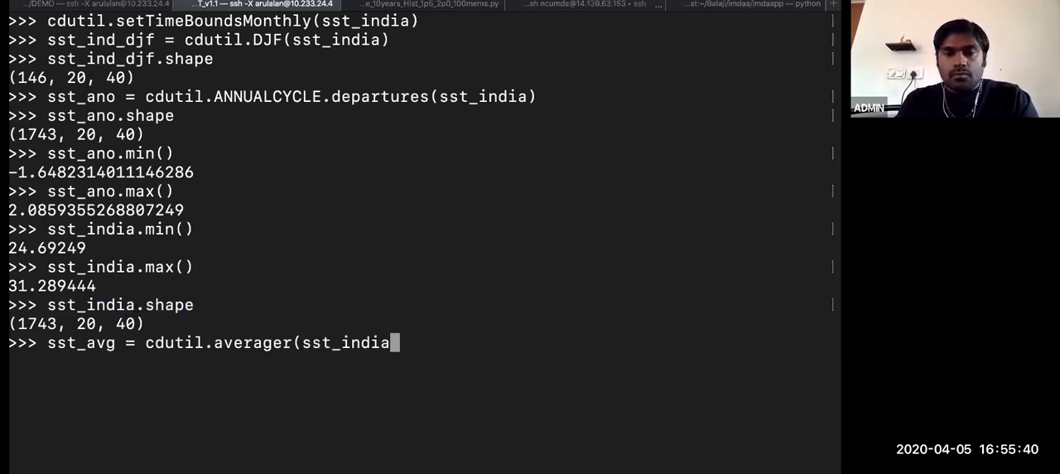
pyautogui.write(", axis='")
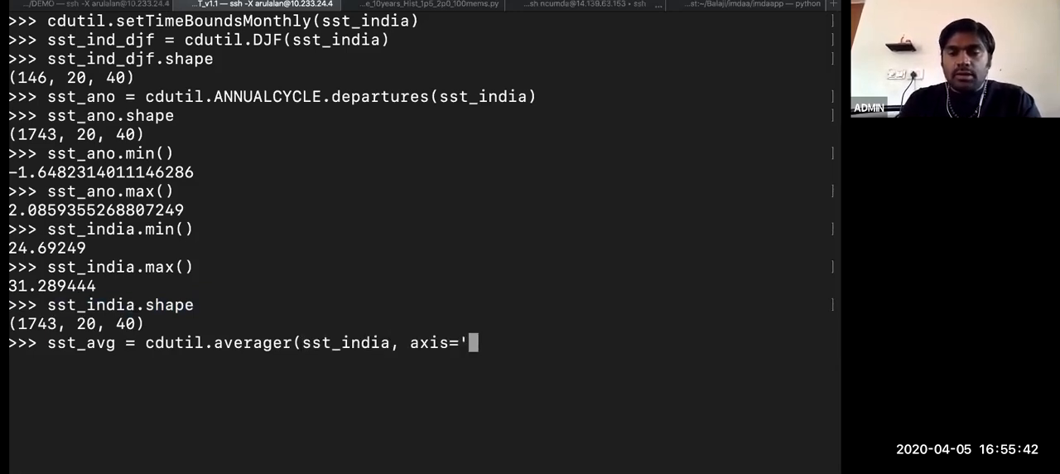
pyautogui.write("t')")
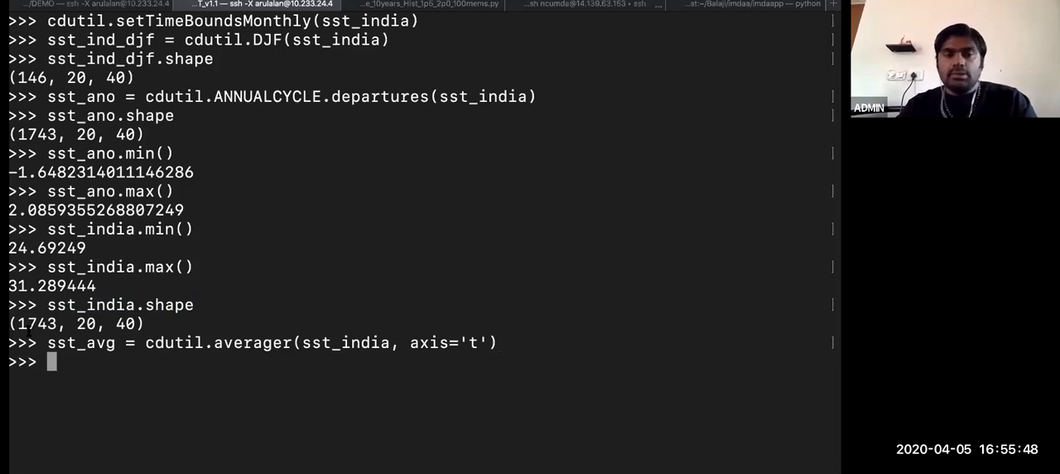
# Check sst_avg's shape (20, 40), its maximum of 29.01, and its minimum
pyautogui.doubleClick(81, 342)
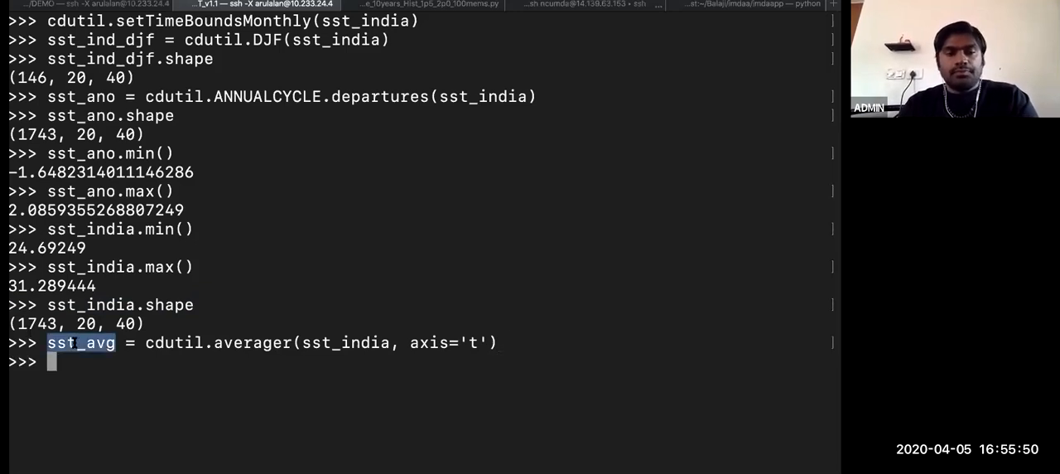
pyautogui.write('sst_avg.shape')
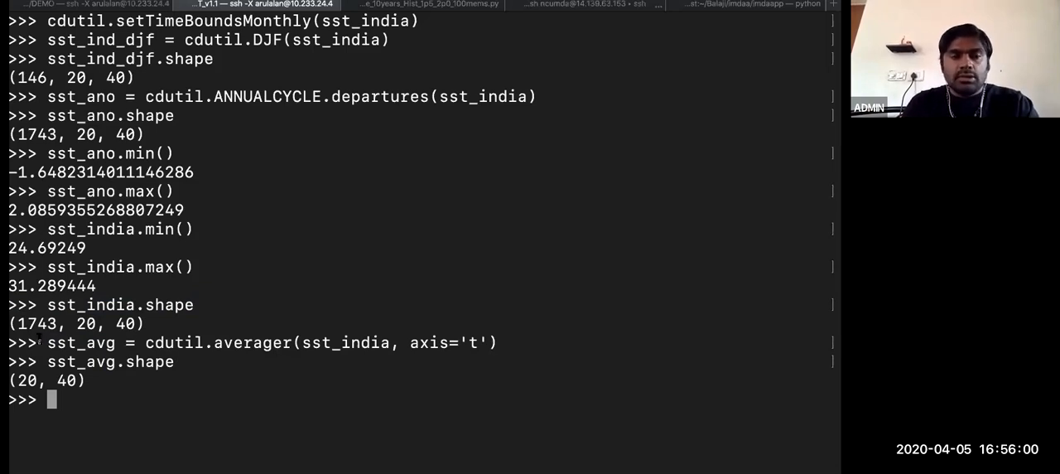
pyautogui.doubleClick(110, 362)
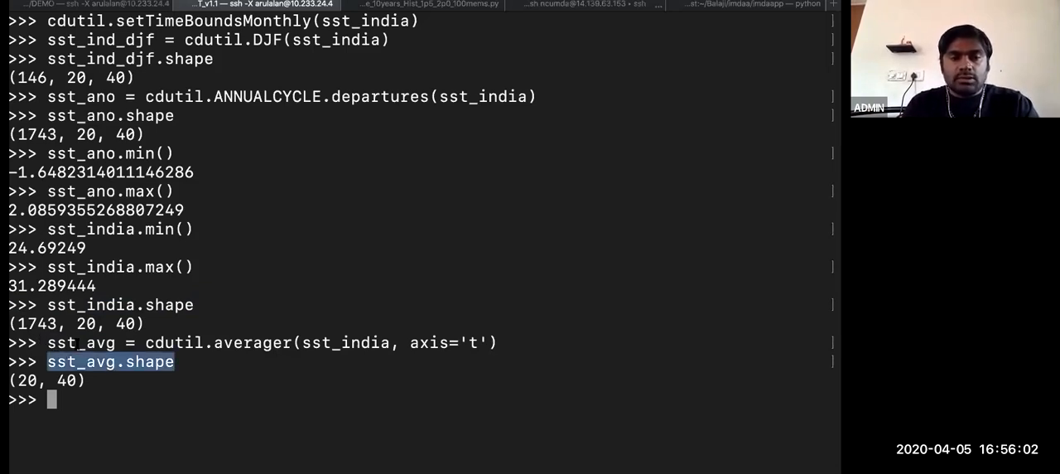
pyautogui.write('sst_avg')
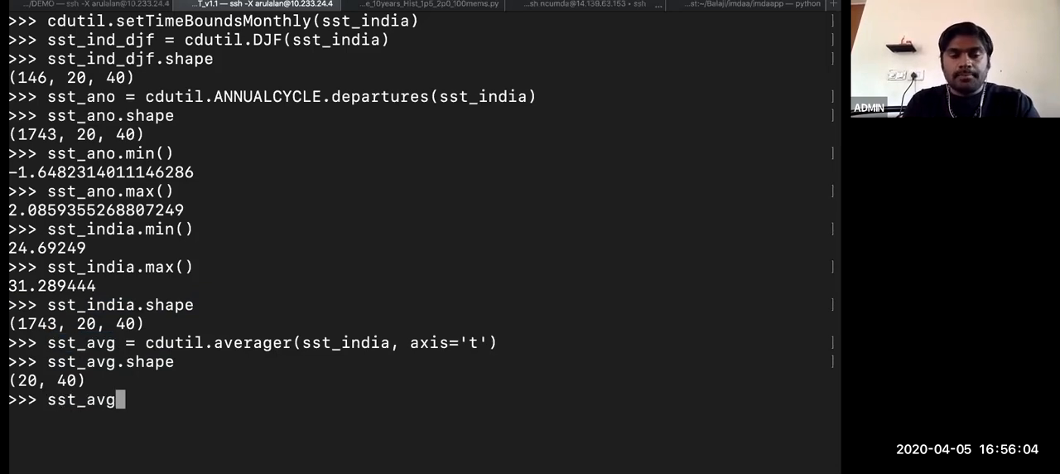
pyautogui.write('.max(')
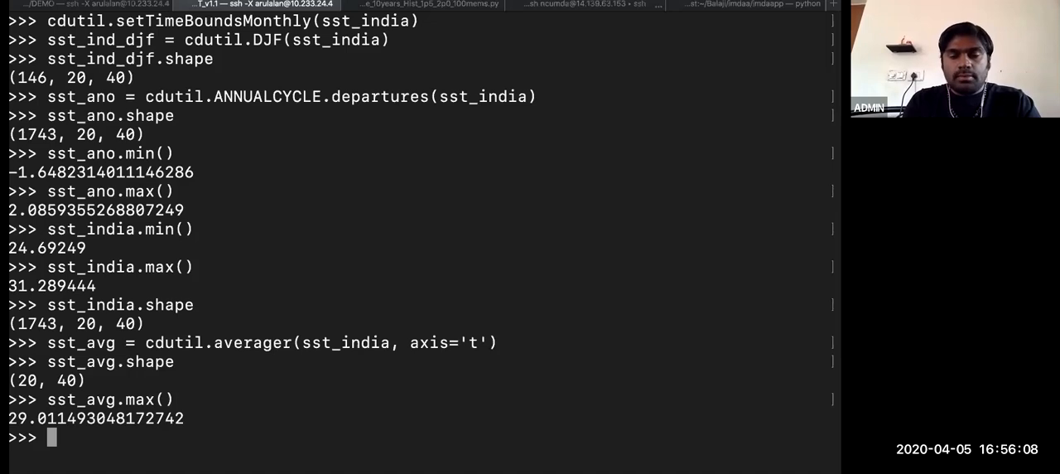
pyautogui.write('sst_avg.min()')
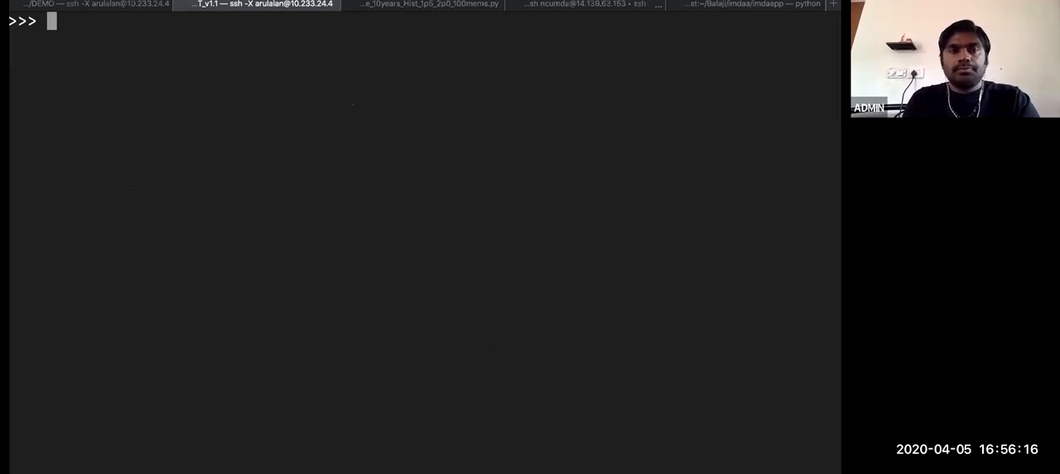
# Rerun averager over 'x' (1743, 20), 'xy' (1743,) and 'txy', giving about 28.27
pyautogui.write("sst_avg = cdutil.averager(sst_india, axis='t')")
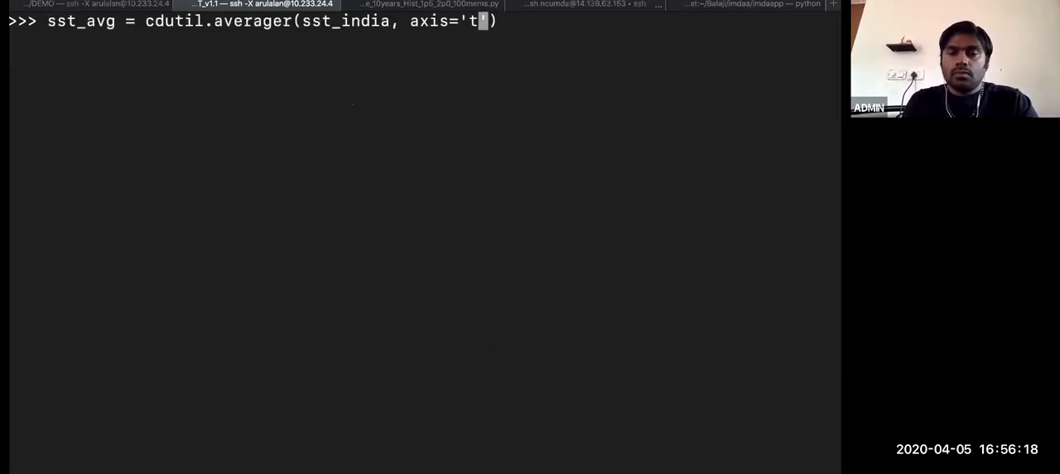
pyautogui.press('Backspace')
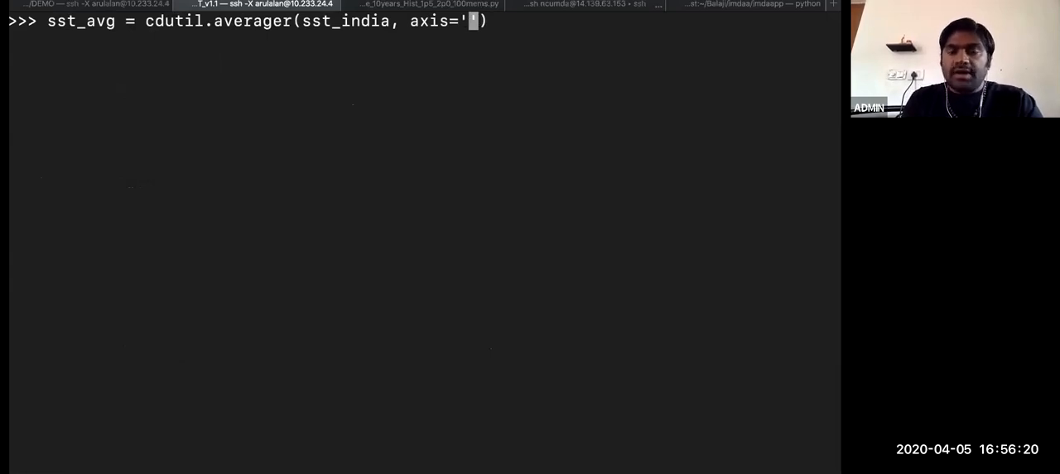
pyautogui.write('x')
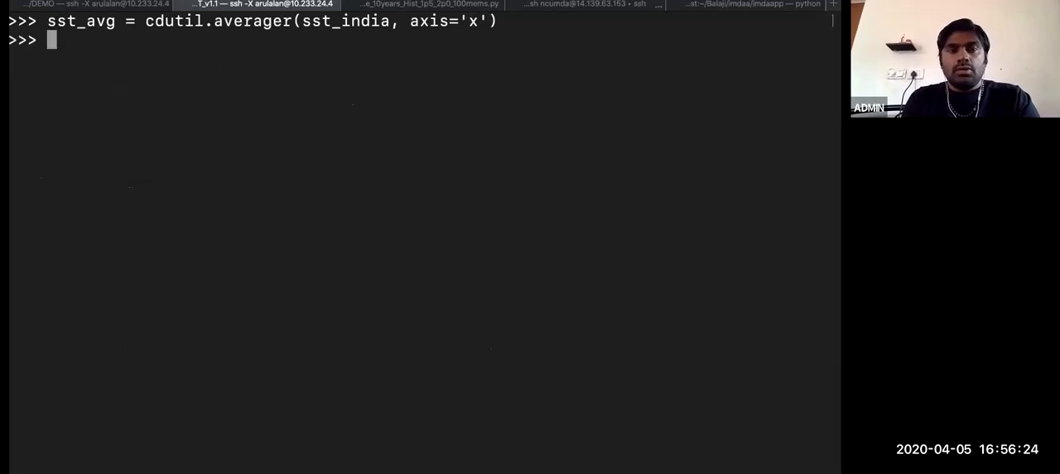
pyautogui.write('sst_avg.min()')
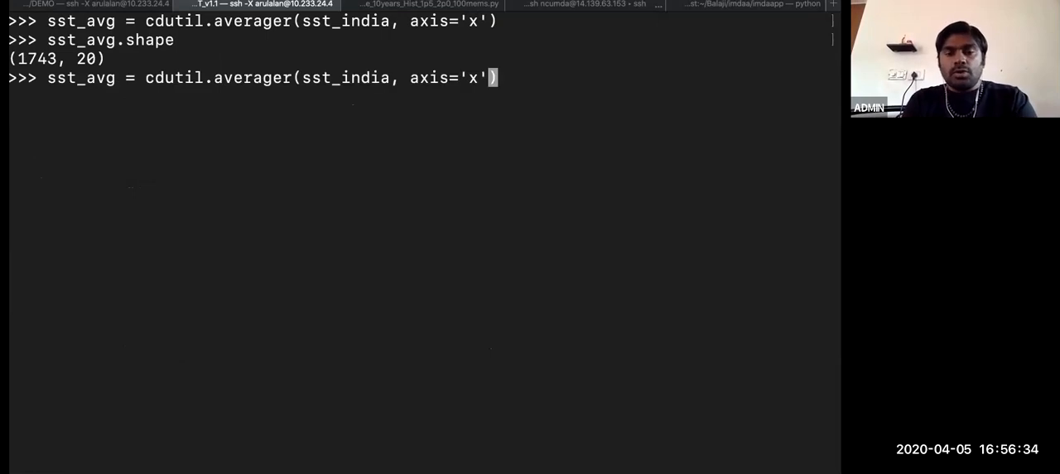
pyautogui.write('y')
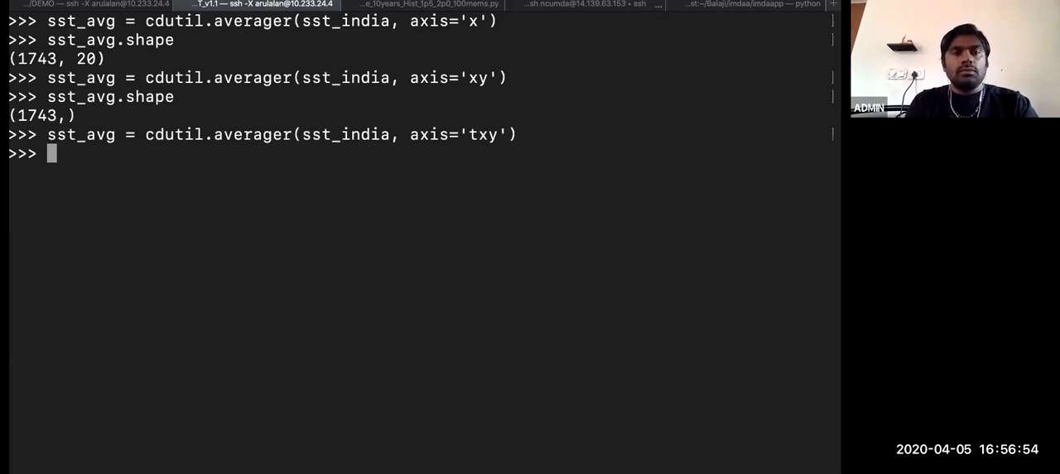
pyautogui.write('sst_avg.')
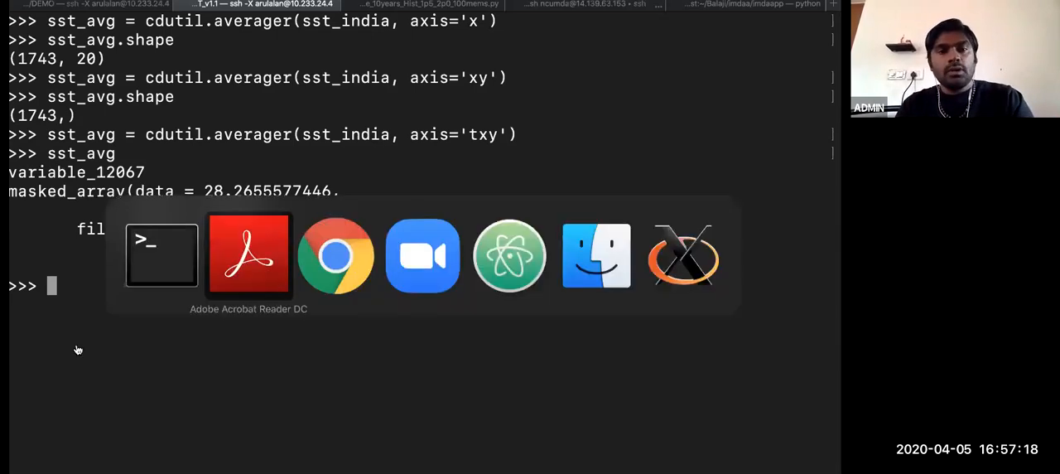
# Advance the lecture PDF from slide 22 to slide 24, the genutil statistical functions slide
pyautogui.click(249, 254)
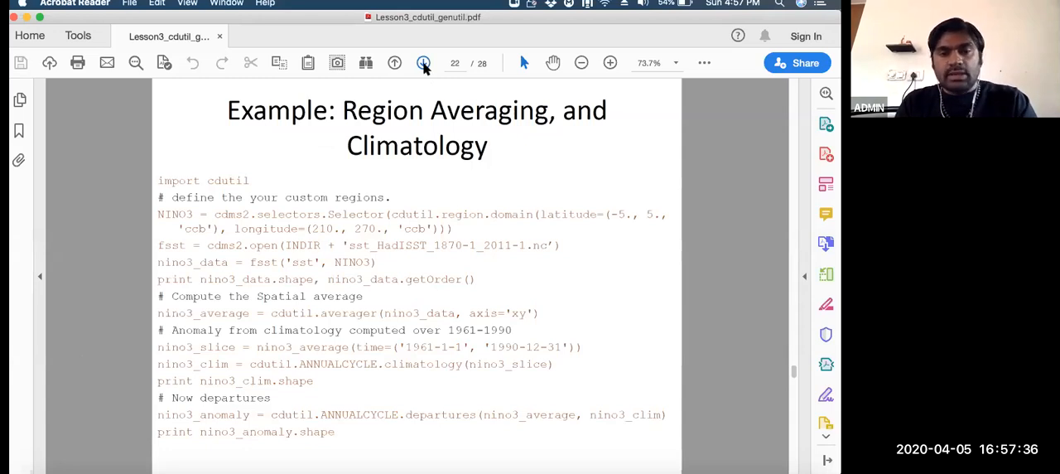
pyautogui.click(424, 62)
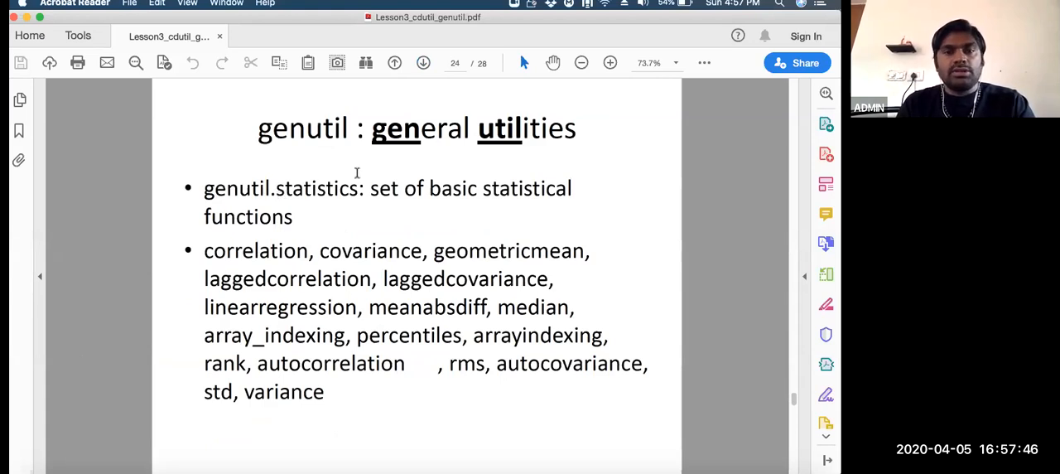
pyautogui.moveTo(344, 223)
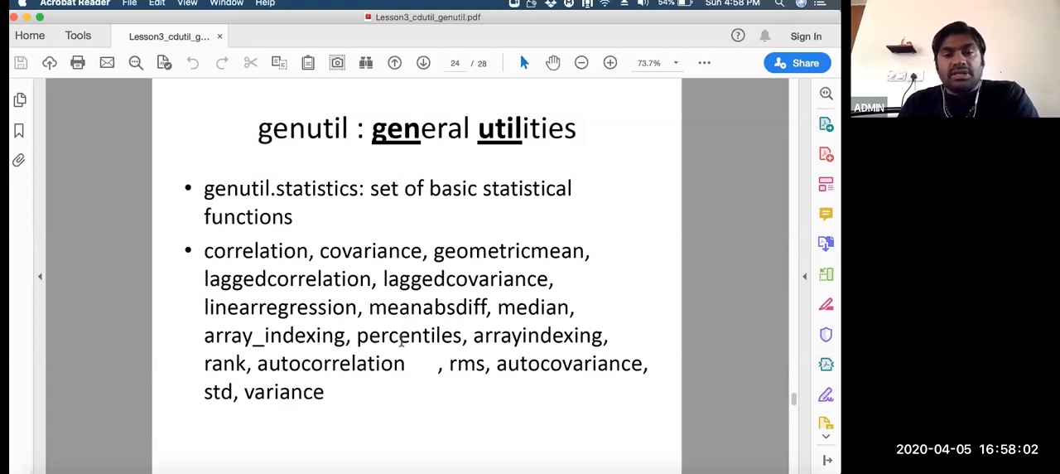
pyautogui.moveTo(489, 339)
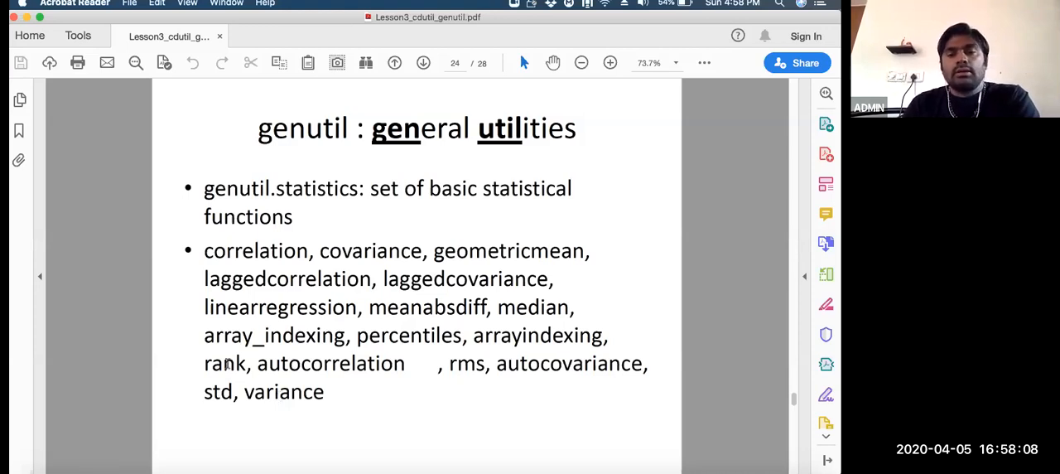
pyautogui.moveTo(206, 251)
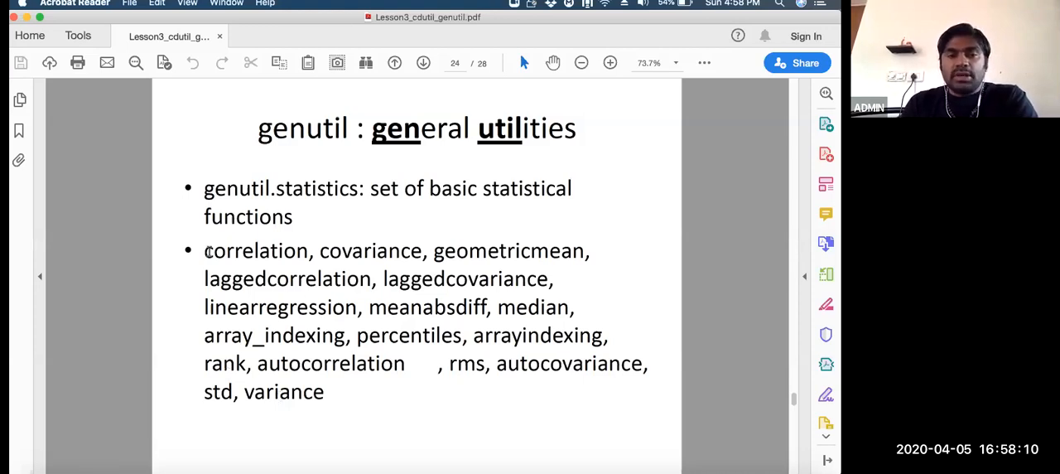
pyautogui.moveTo(203, 250); pyautogui.dragTo(406, 363)
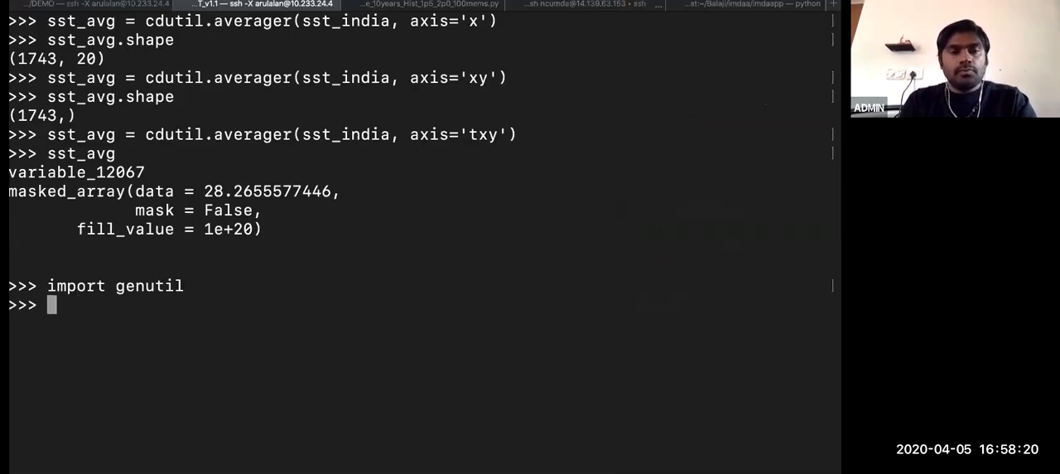
# Import genutil and list its contents, pointing out Filler, filters and genutil.statistics
pyautogui.write('dir(genutil)')
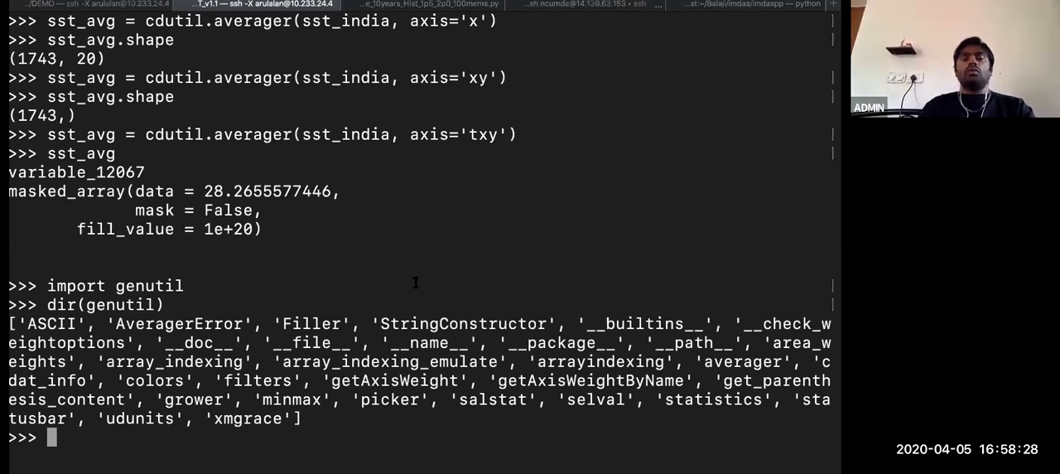
pyautogui.doubleClick(312, 323)
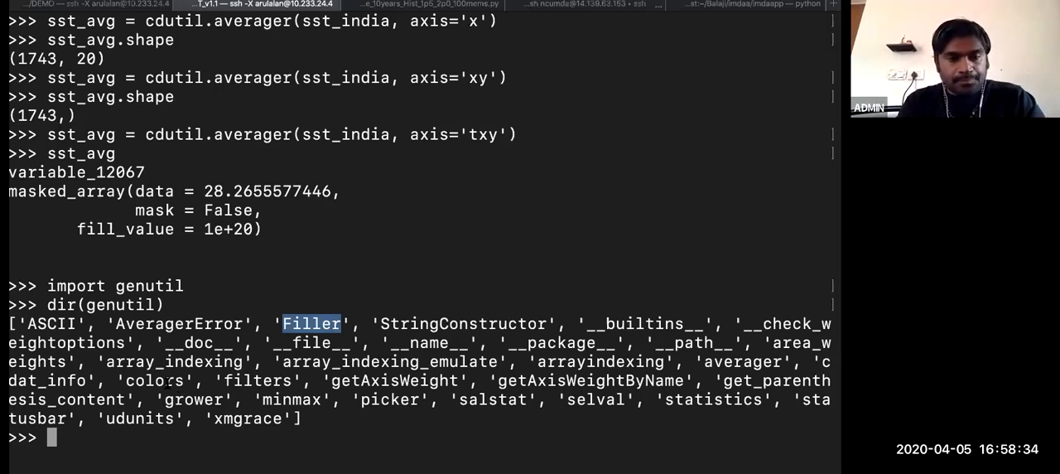
pyautogui.doubleClick(257, 380)
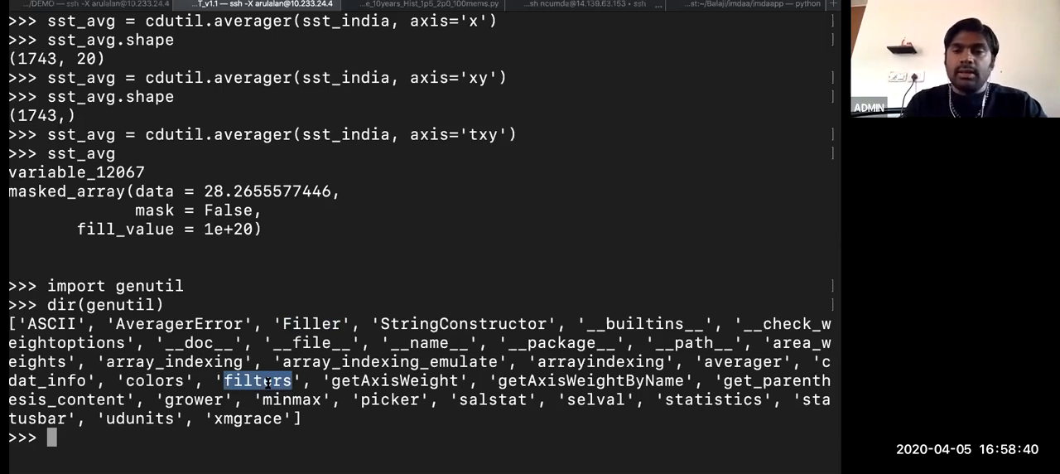
pyautogui.write('import genutil')
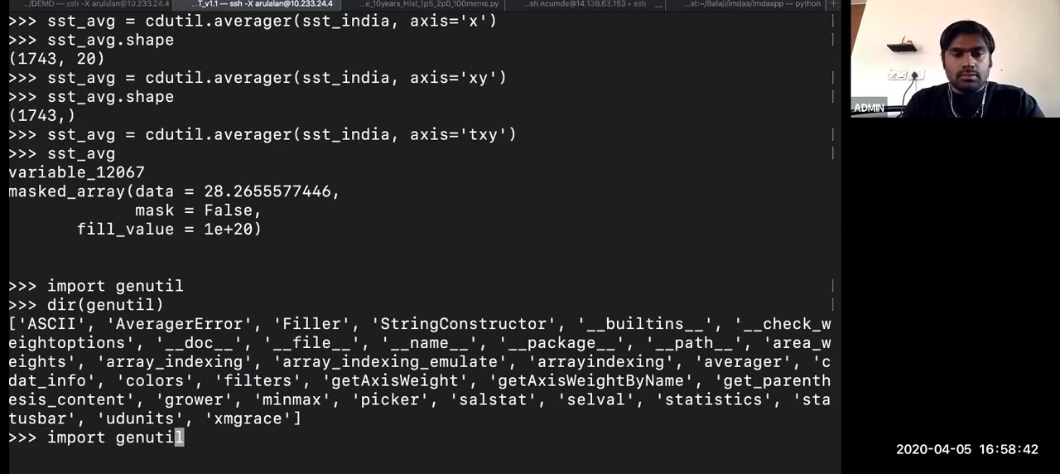
pyautogui.write('dir(genutil)')
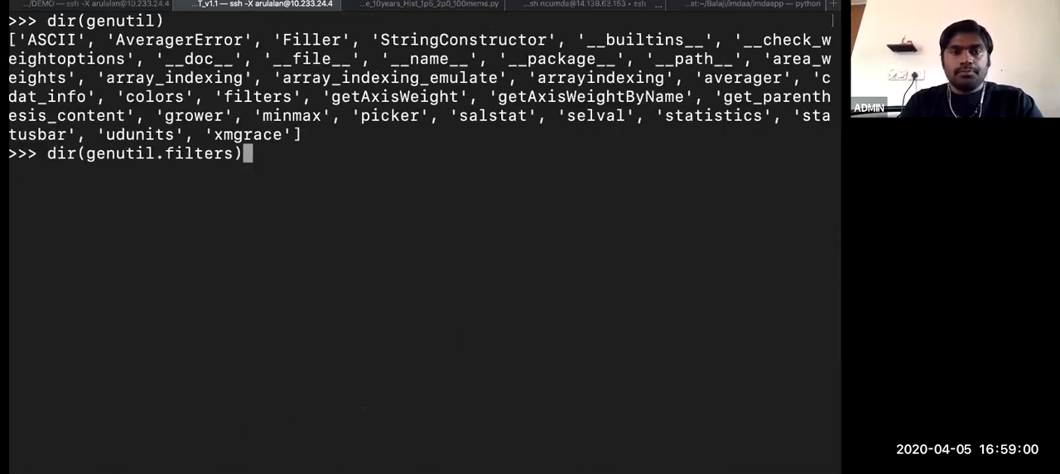
pyautogui.press('BackSpace')
pyautogui.write('statistic')
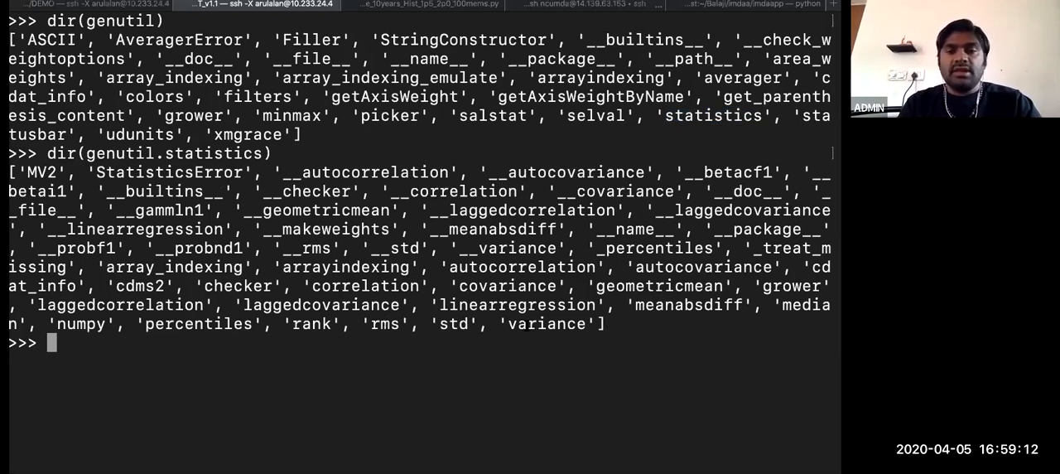
pyautogui.doubleClick(546, 324)
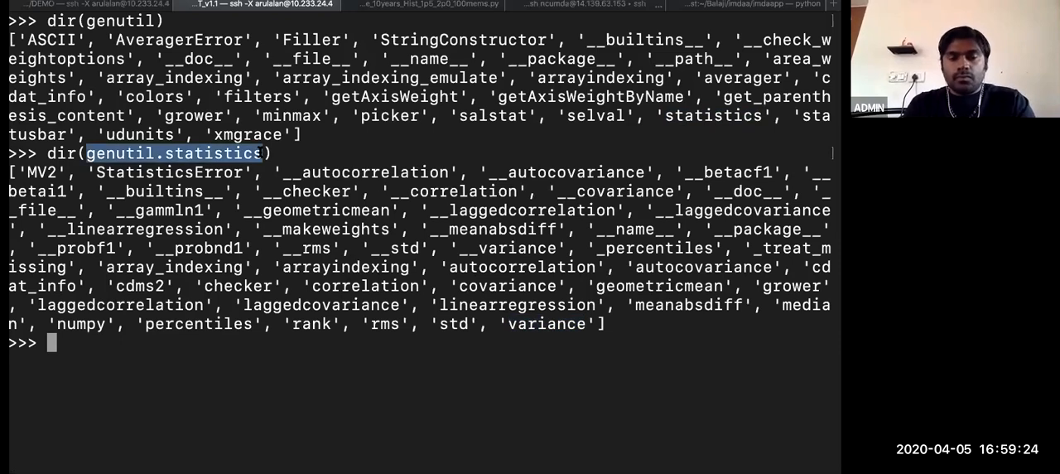
# Compute sst_std = genutil.statistics.std(sst_india, axis='t') over the time axis
pyautogui.write('genutil.statistics.std')
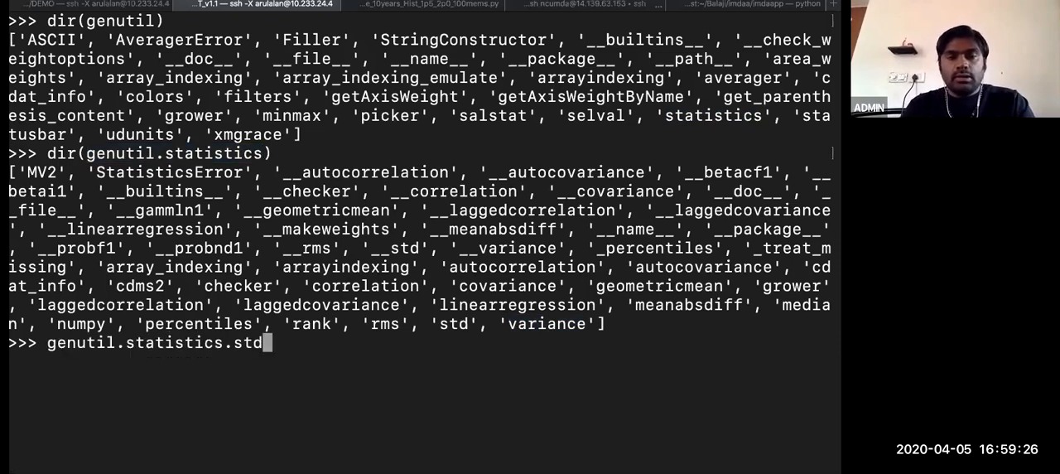
pyautogui.write('(')
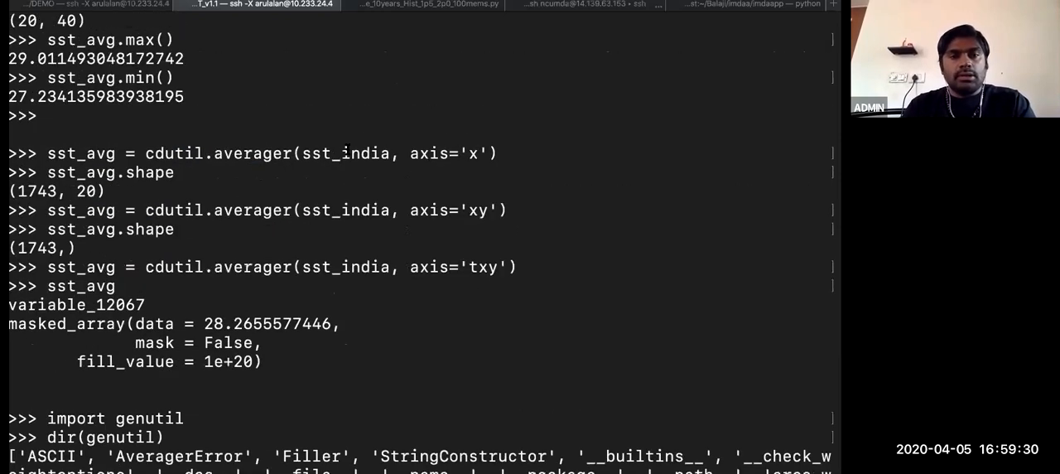
pyautogui.doubleClick(346, 153)
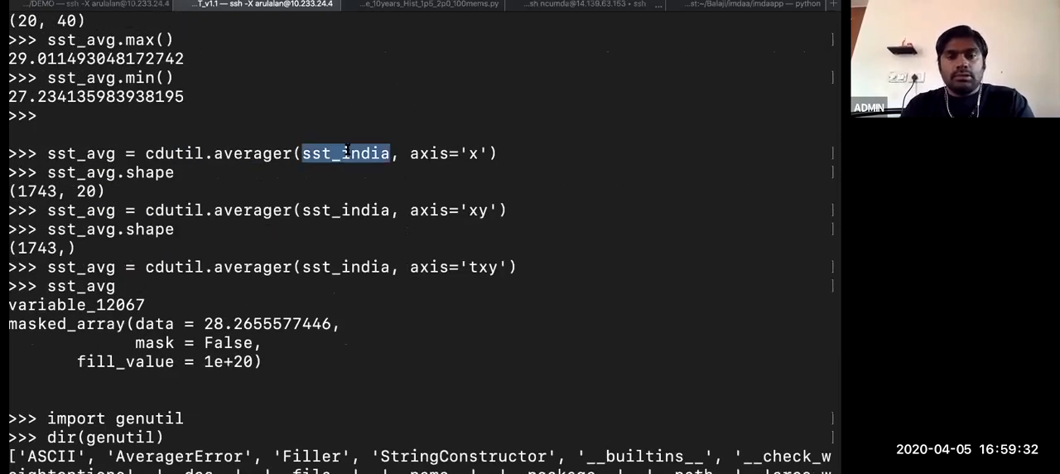
pyautogui.write('genutil.statistics.std(sst_india')
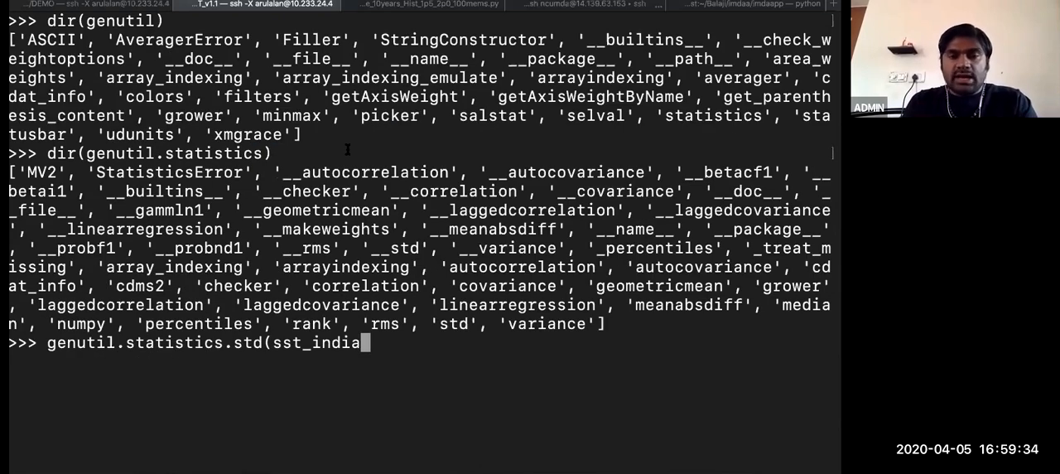
pyautogui.write(', a')
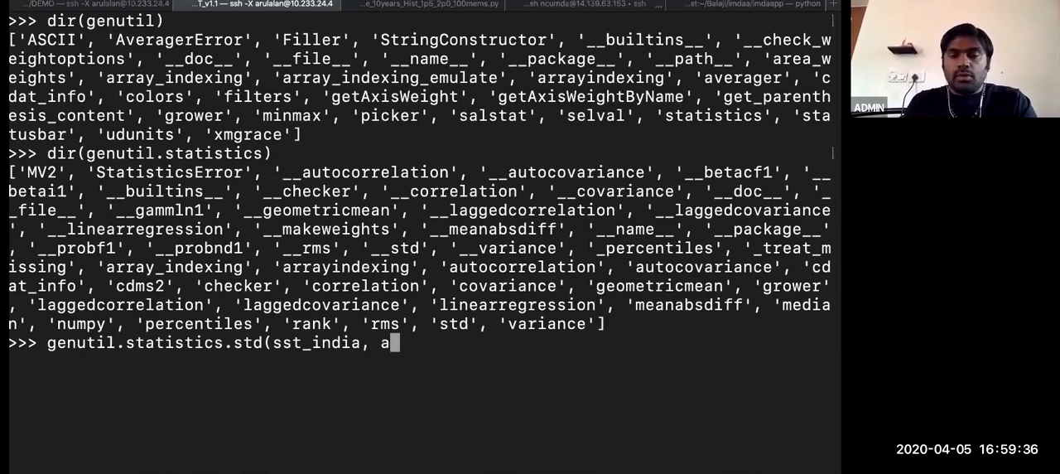
pyautogui.write("xis='t'")
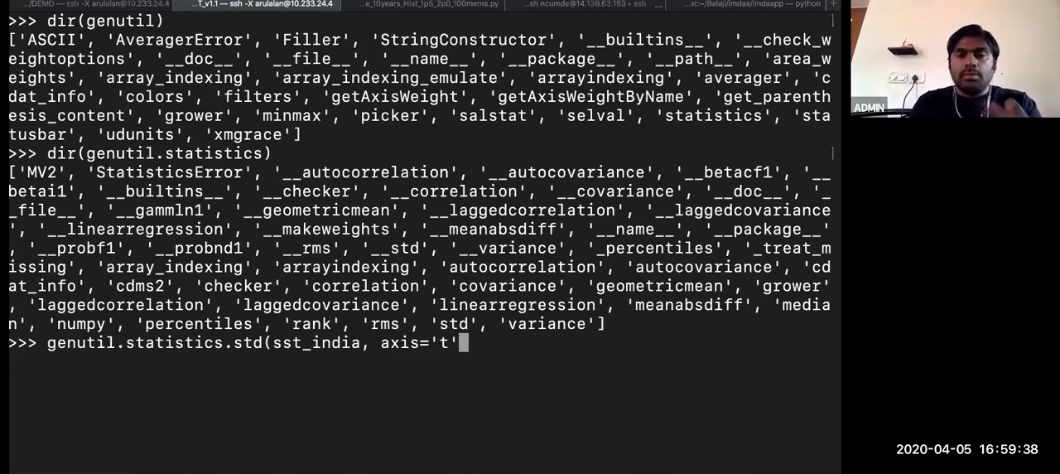
pyautogui.write(')')
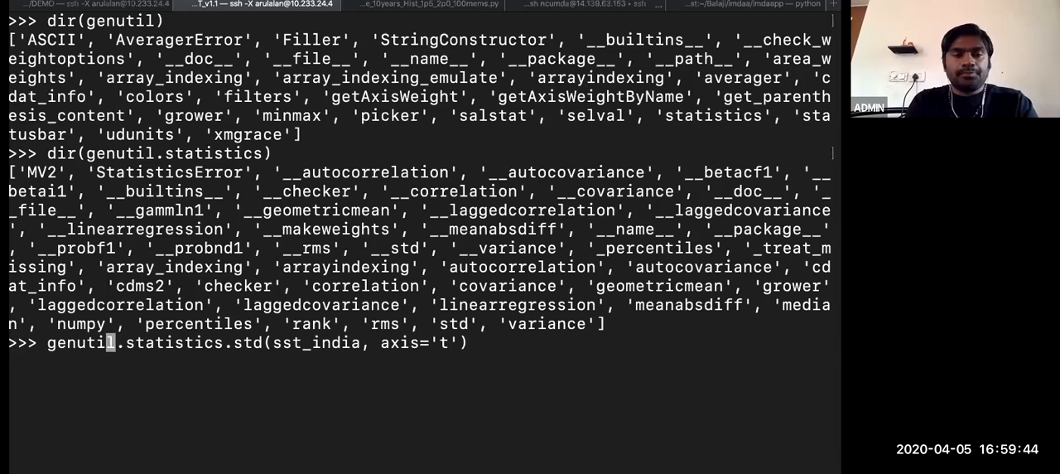
# Check sst_std's shape (20, 40) and its minimum 0.5005 and maximum 1.1722
pyautogui.write('sst_std')
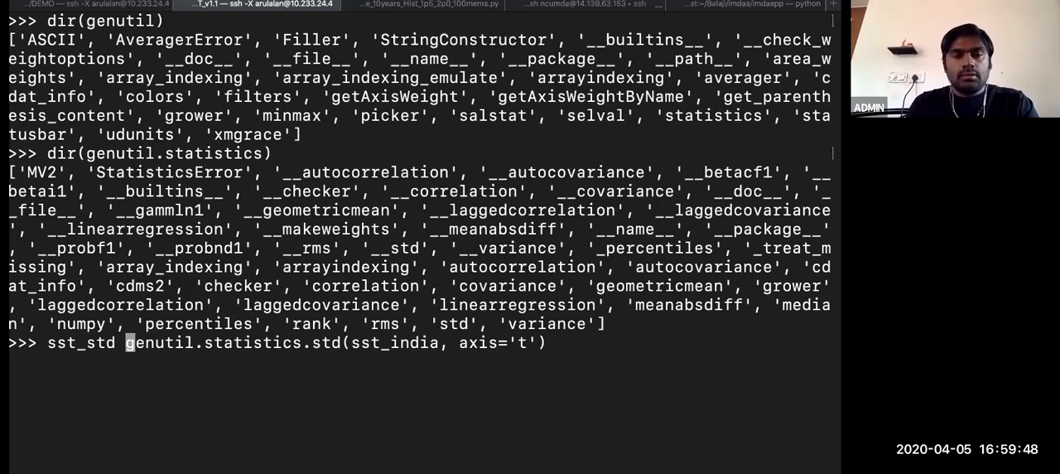
pyautogui.write('sst')
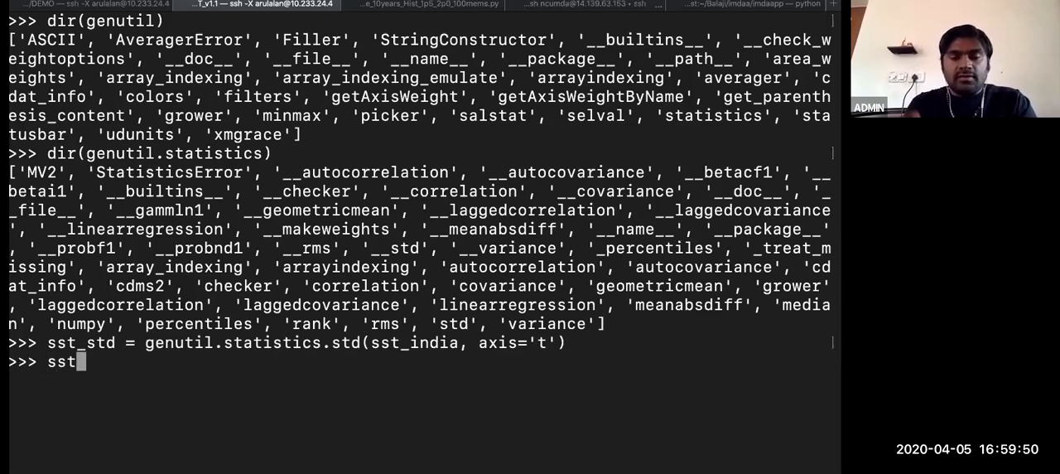
pyautogui.write('_st')
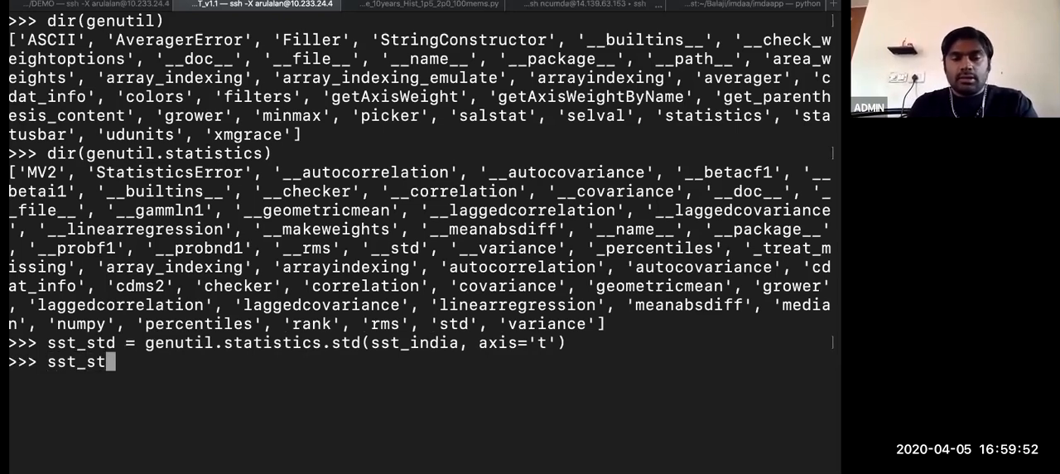
pyautogui.write('d.shape')
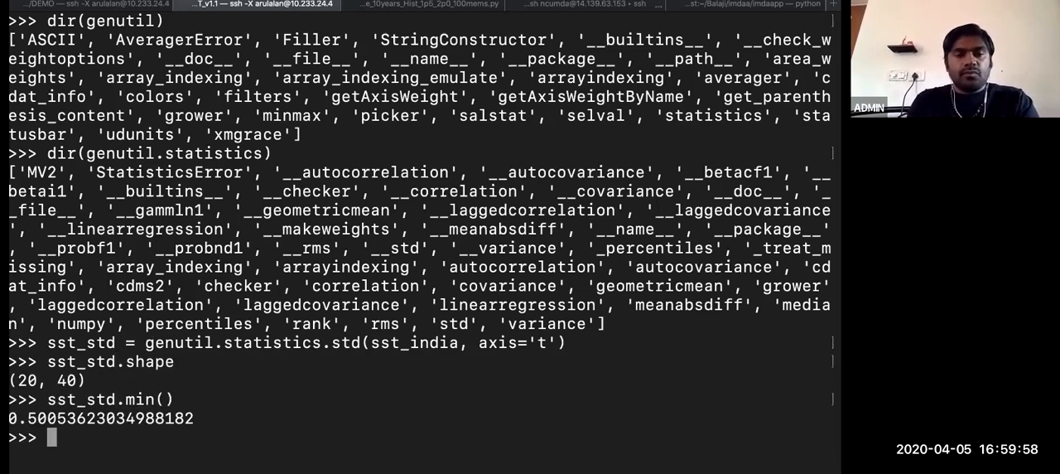
pyautogui.write('sst_std.max()')
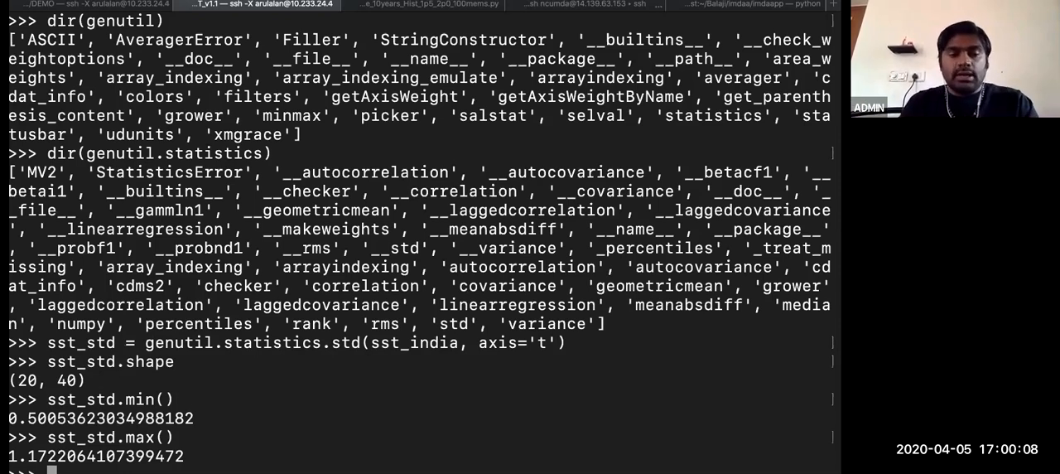
pyautogui.moveTo(348, 154)
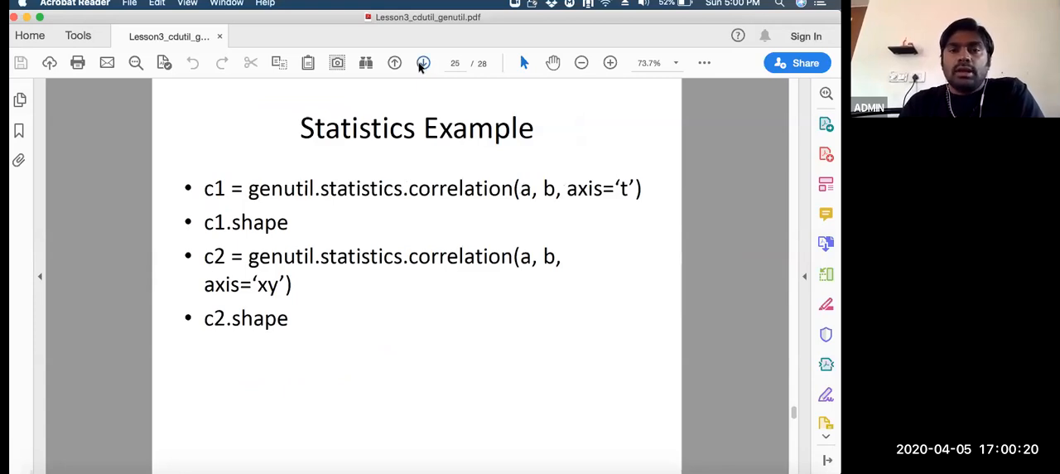
# Page through the statistics and grid-type slides to slide 28, Acknowledgements
pyautogui.click(423, 63)
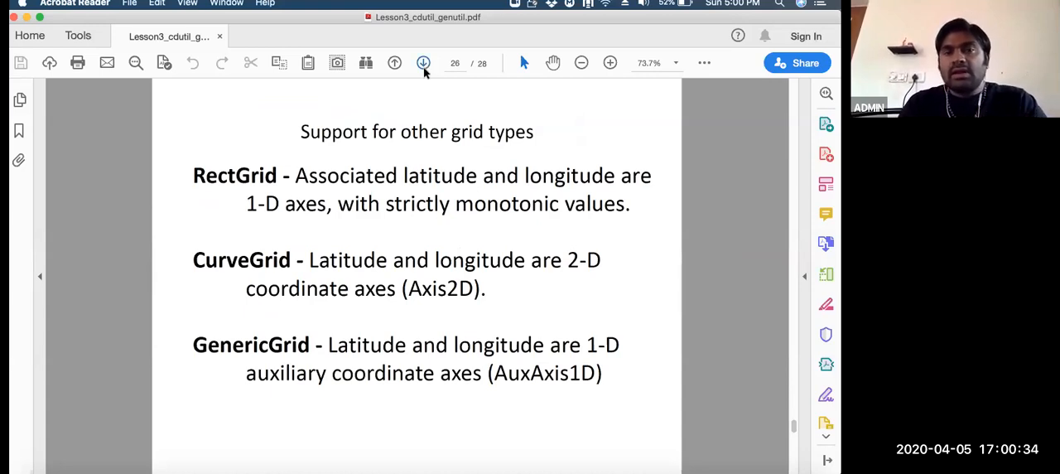
pyautogui.click(424, 62)
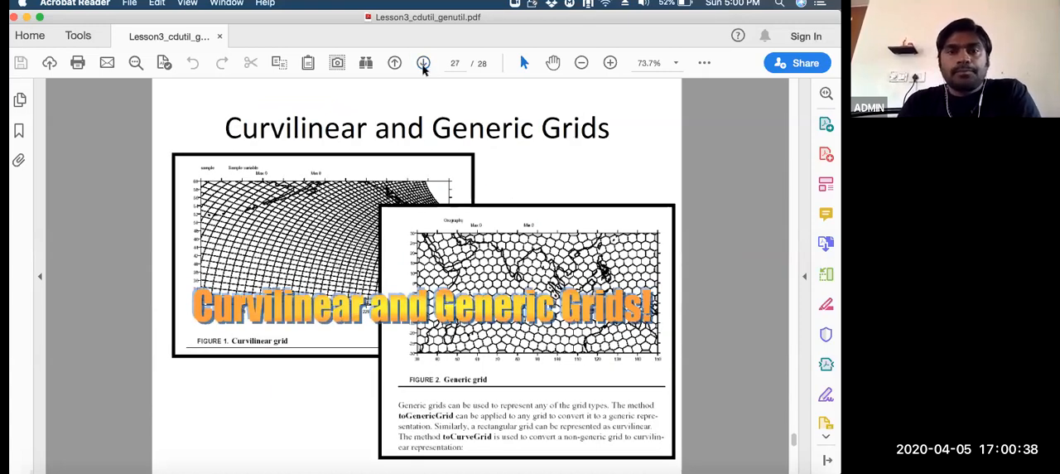
pyautogui.click(423, 62)
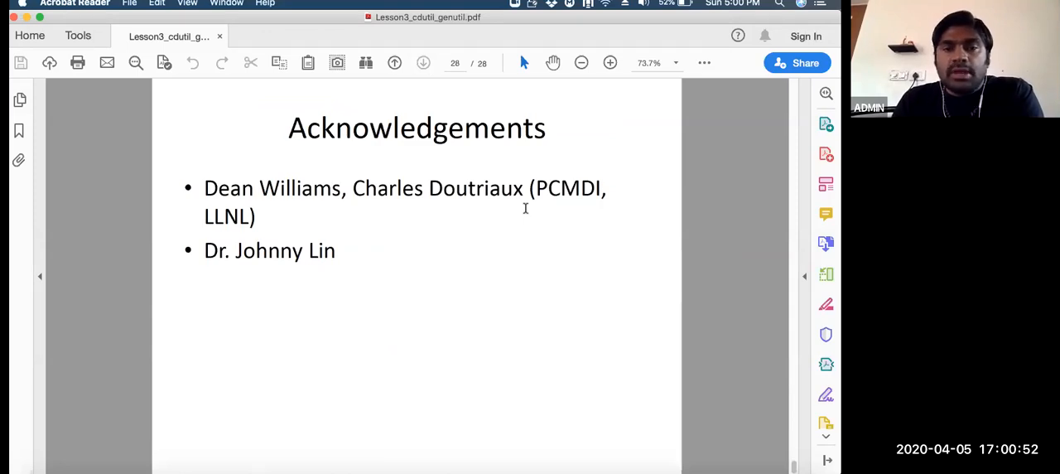
pyautogui.moveTo(237, 281)
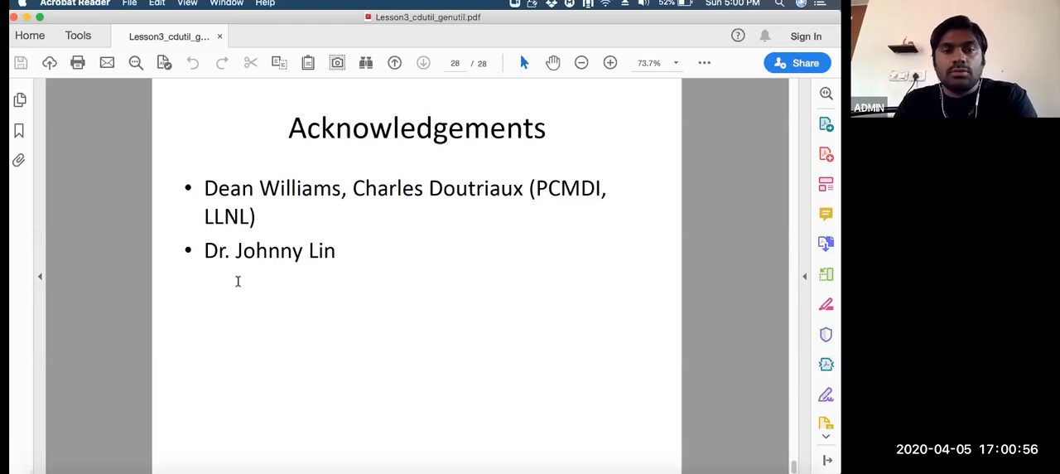
pyautogui.moveTo(336, 263)
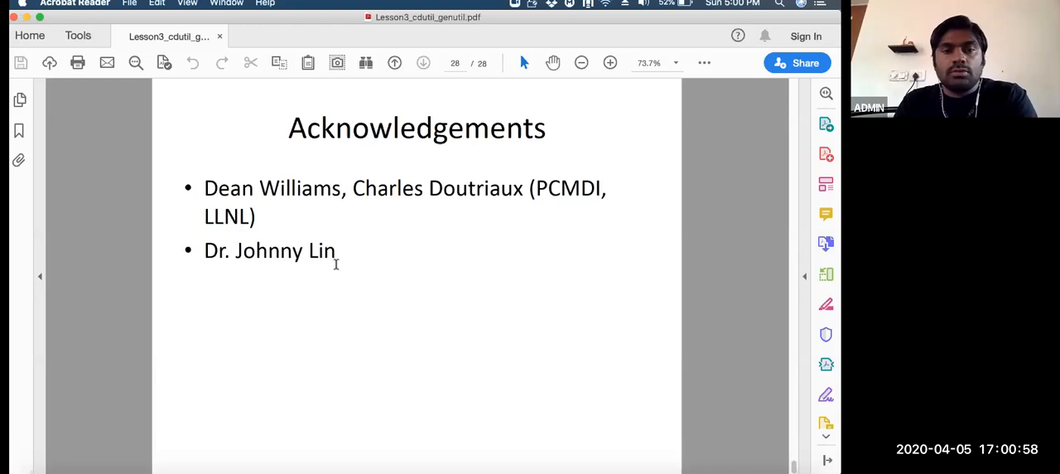
pyautogui.moveTo(442, 358)
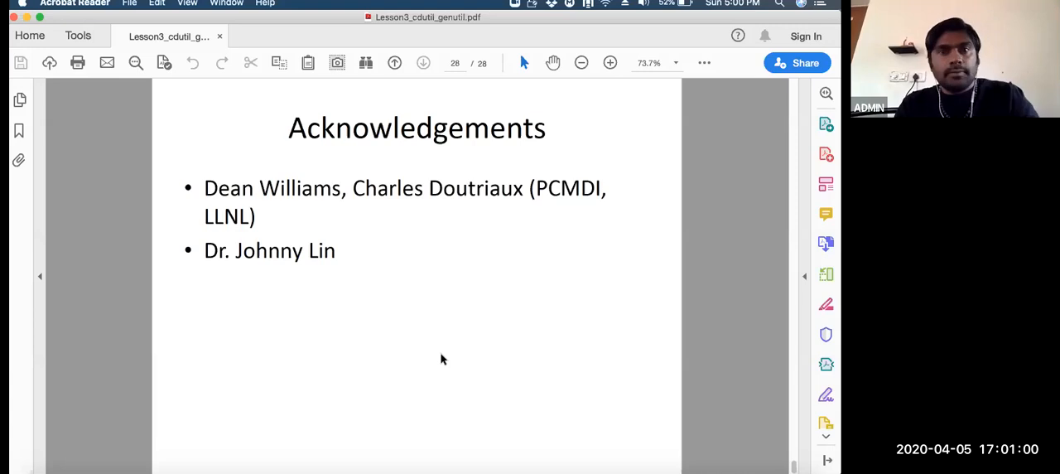
pyautogui.moveTo(418, 437)
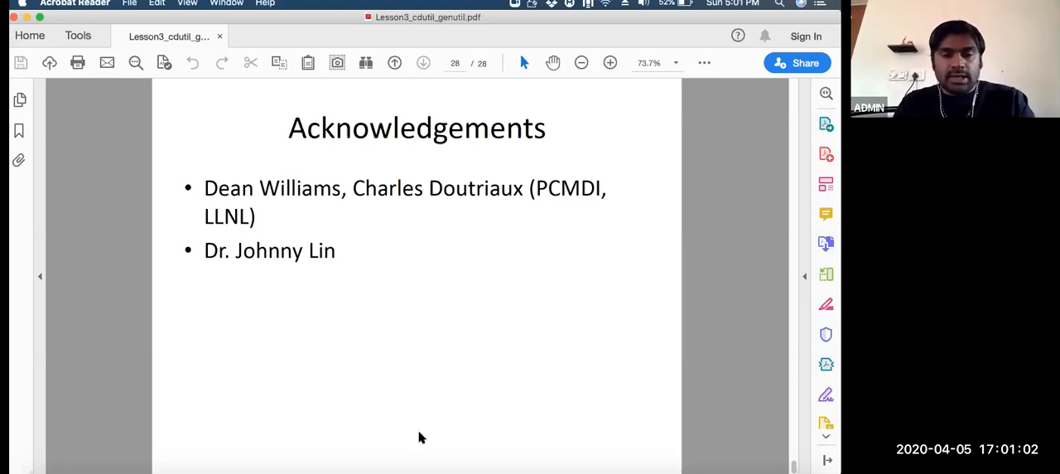
pyautogui.moveTo(464, 330)
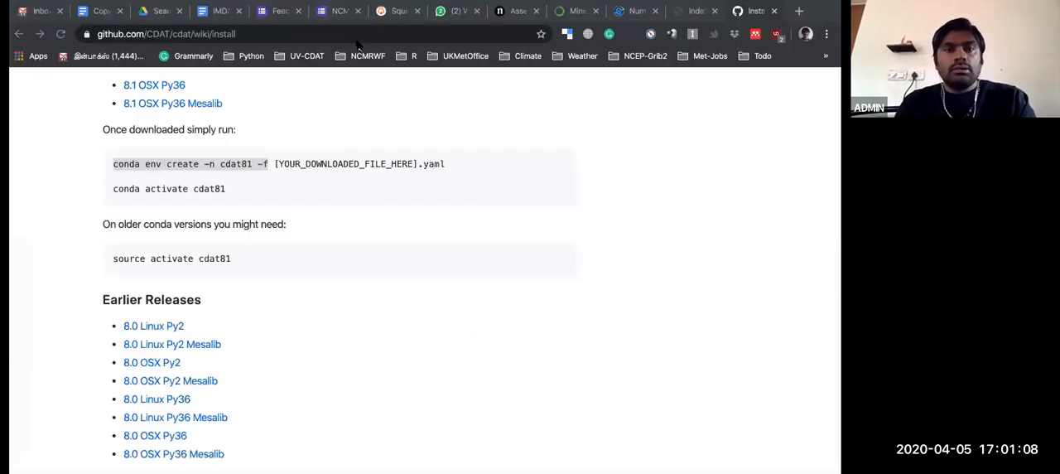
pyautogui.click(361, 4)
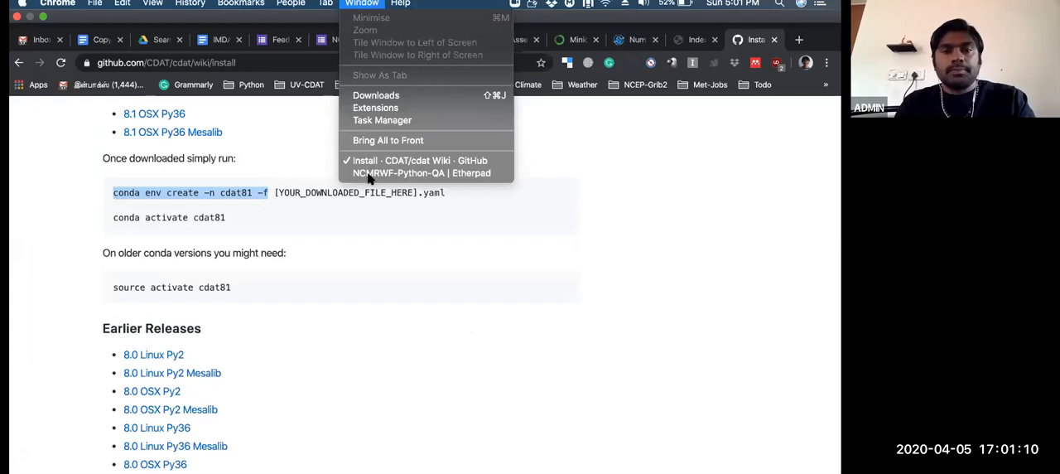
pyautogui.moveTo(425, 173)
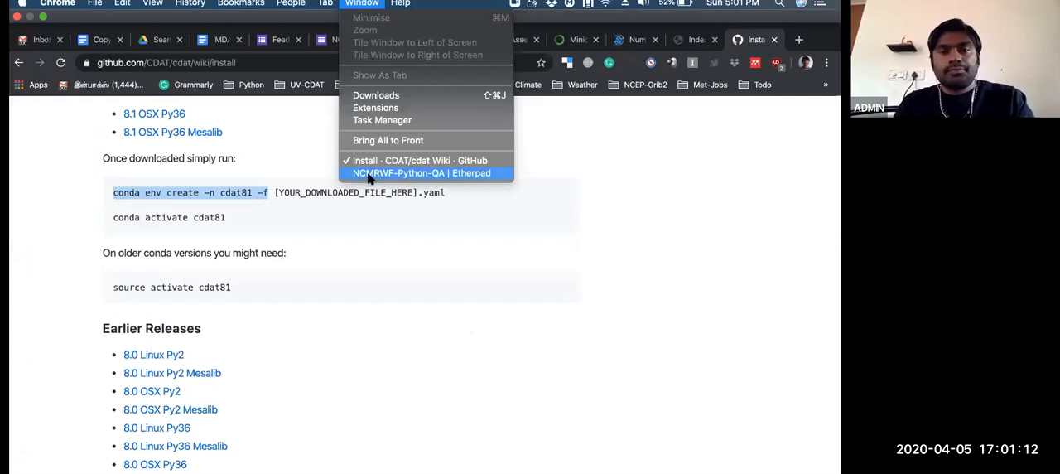
pyautogui.moveTo(452, 293)
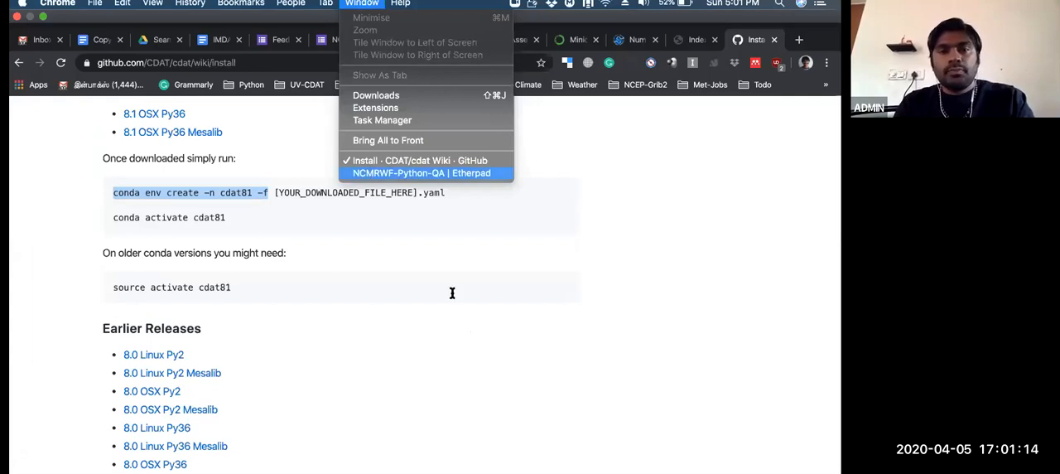
pyautogui.click(421, 173)
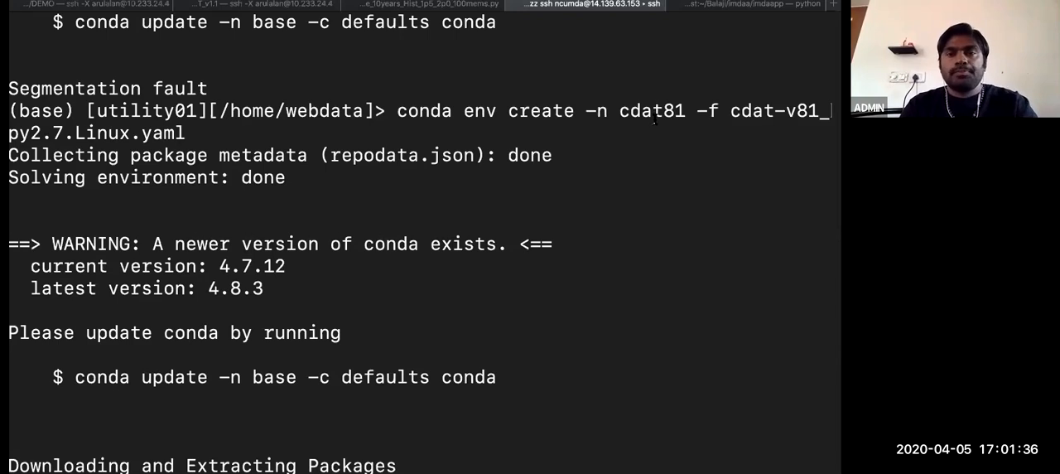
# Highlight the cdat81 environment name in the running conda env create command
pyautogui.doubleClick(652, 110)
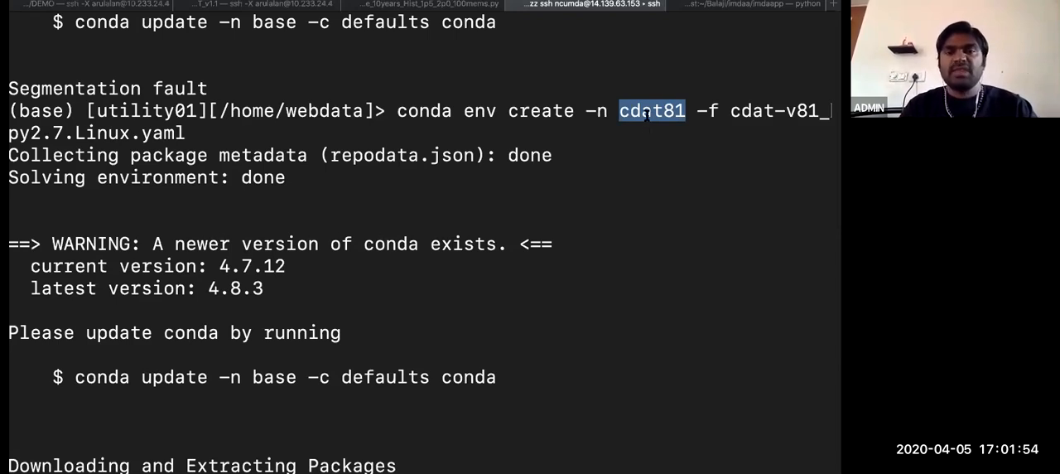
pyautogui.moveTo(654, 186)
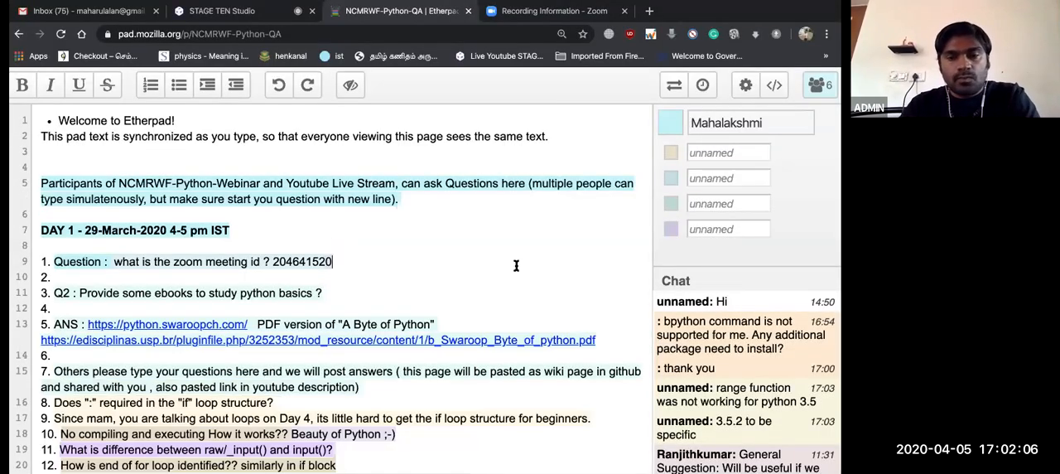
pyautogui.moveTo(467, 286)
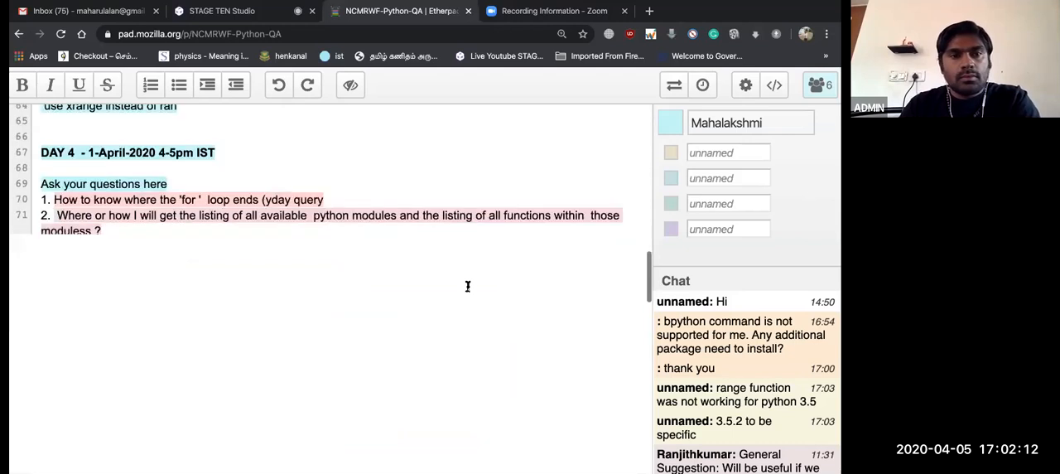
# Scroll the NCMRWF-Python-QA pad down to the Day8 homework problems and participant questions
pyautogui.scroll(-3)
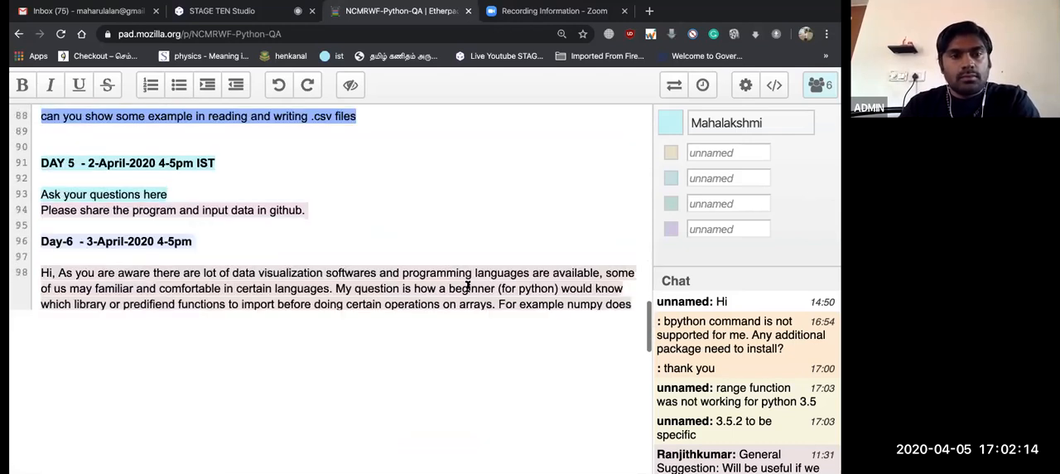
pyautogui.scroll(-3)
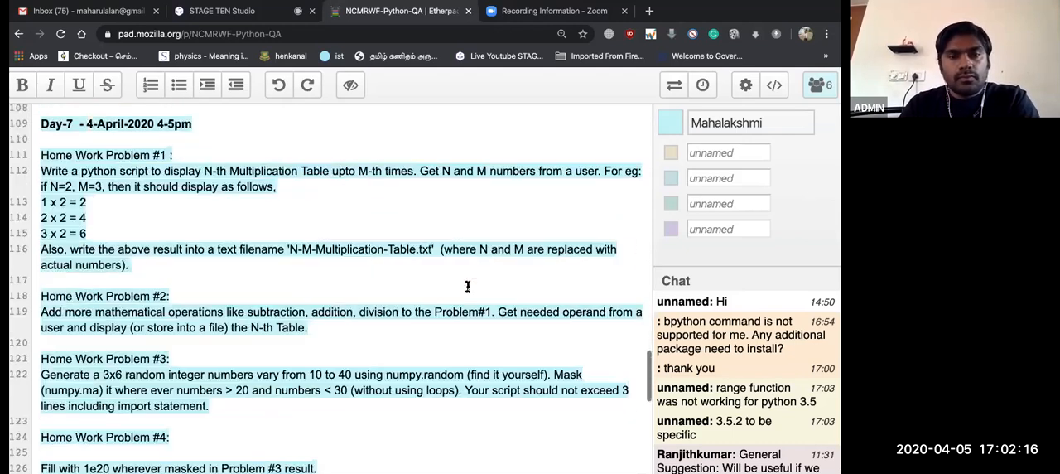
pyautogui.scroll(-3)
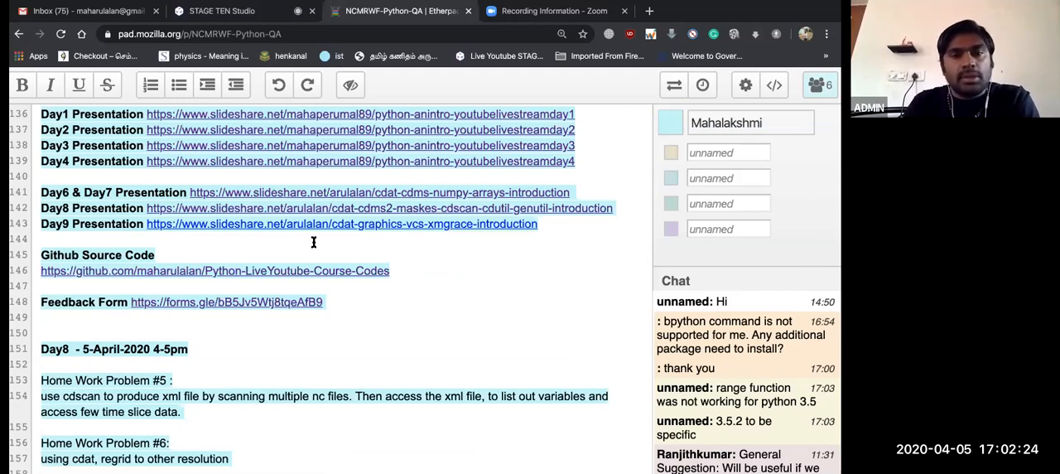
pyautogui.moveTo(282, 224)
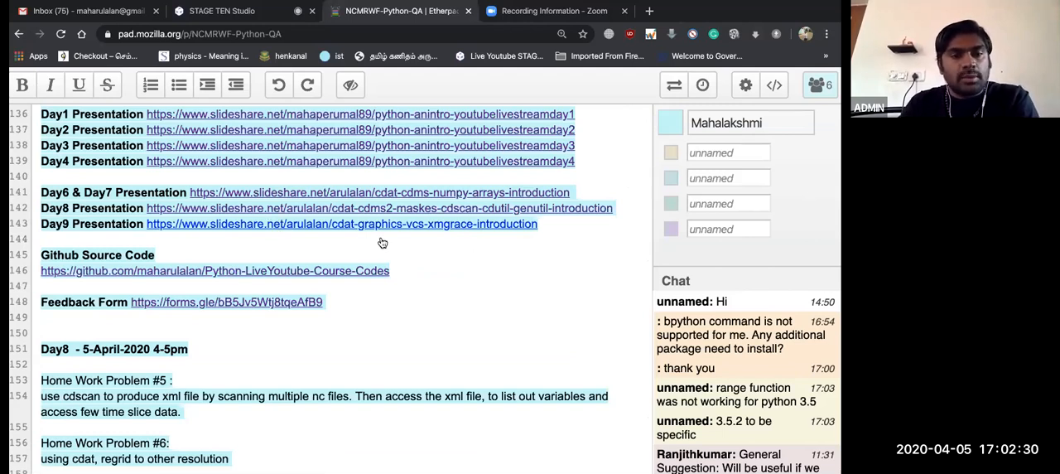
pyautogui.scroll(-3)
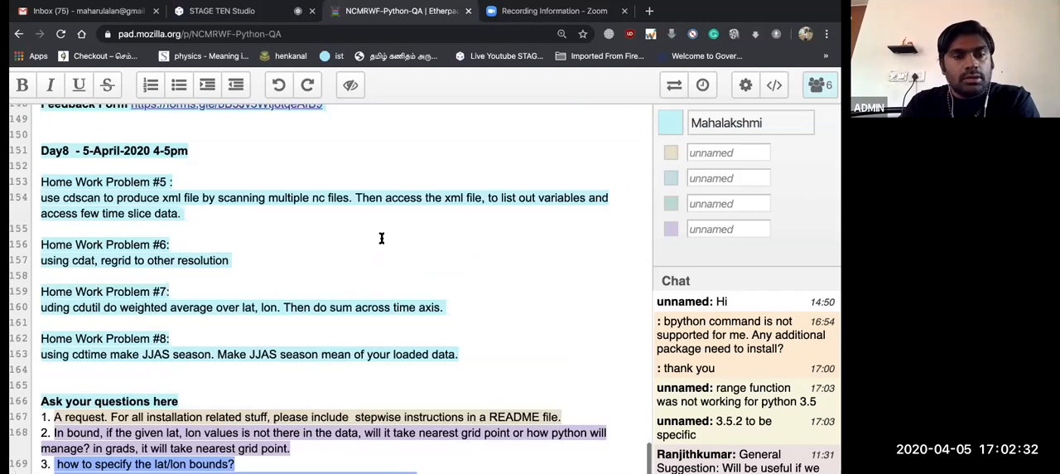
pyautogui.moveTo(449, 299)
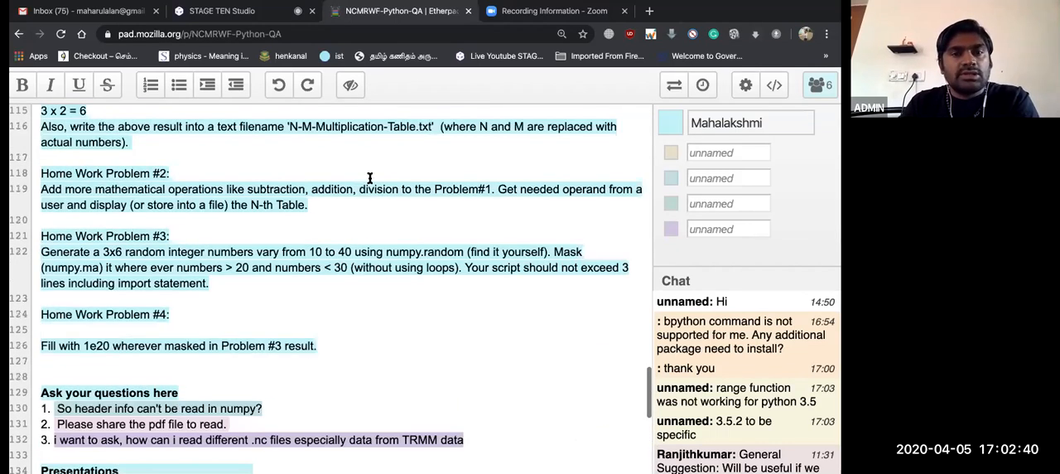
pyautogui.moveTo(406, 309)
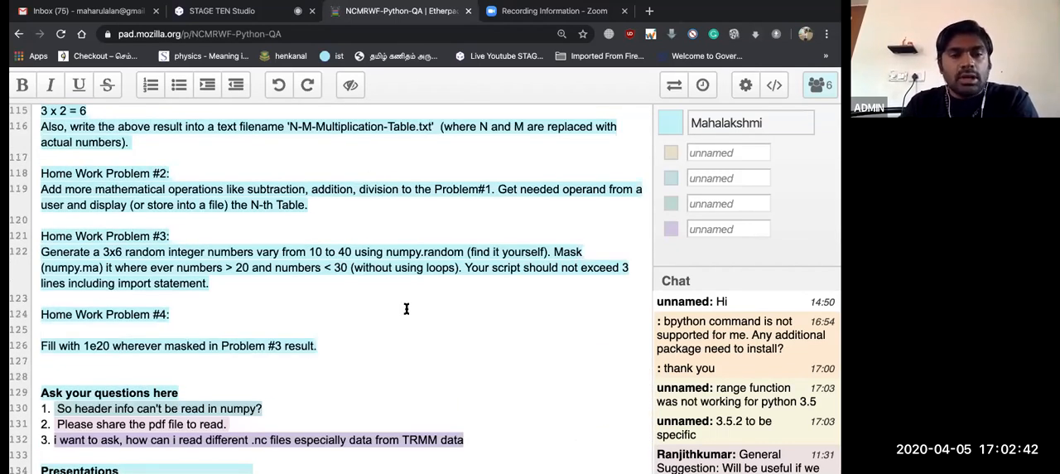
pyautogui.scroll(-3)
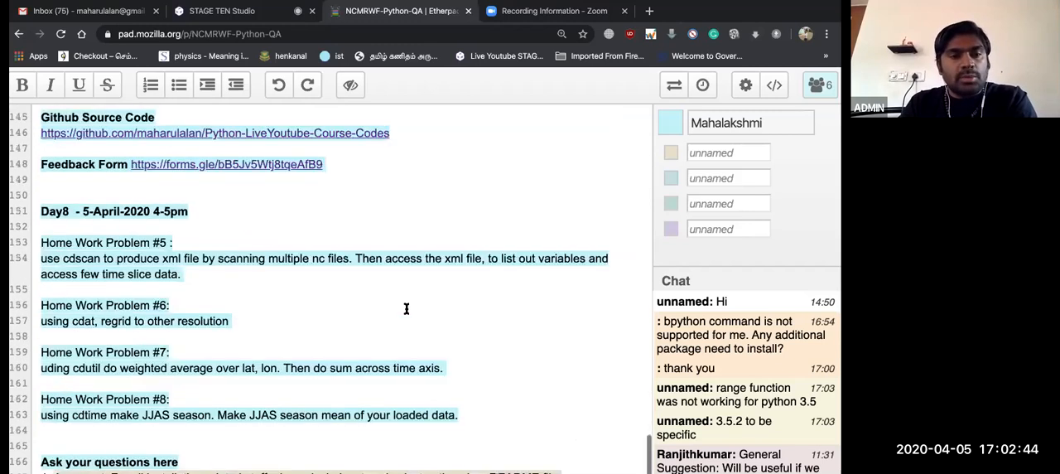
pyautogui.scroll(-3)
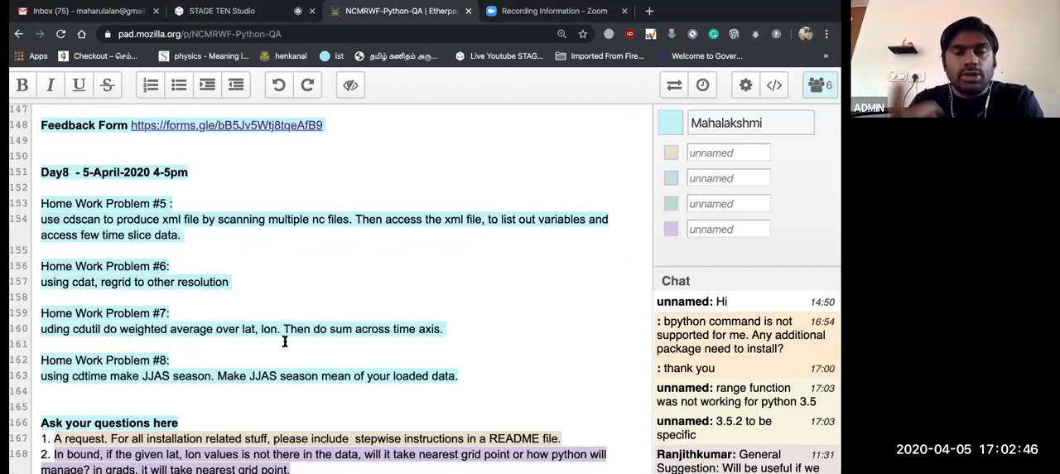
pyautogui.moveTo(291, 245)
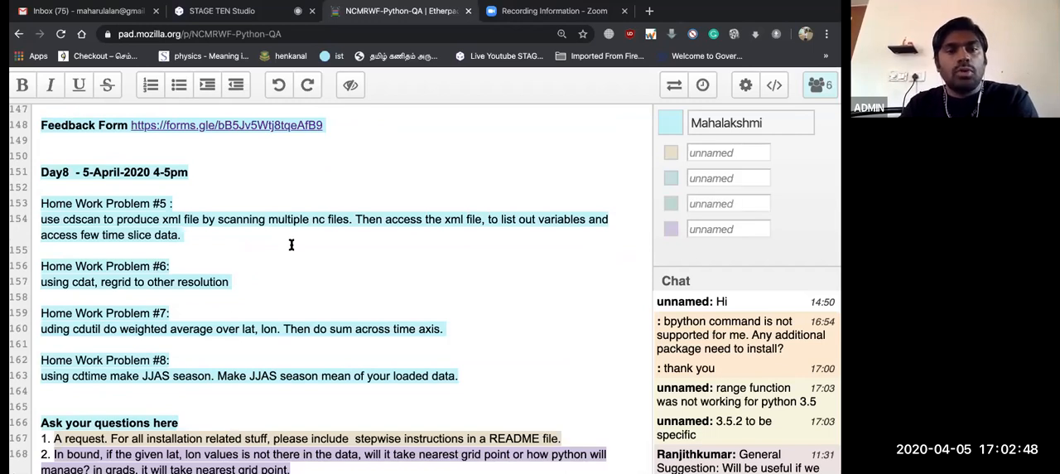
pyautogui.moveTo(268, 280)
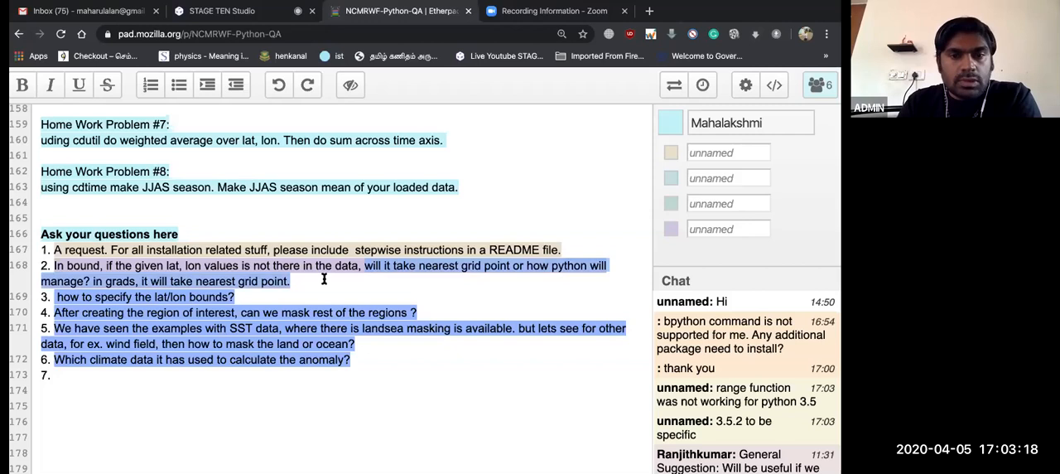
pyautogui.moveTo(375, 266)
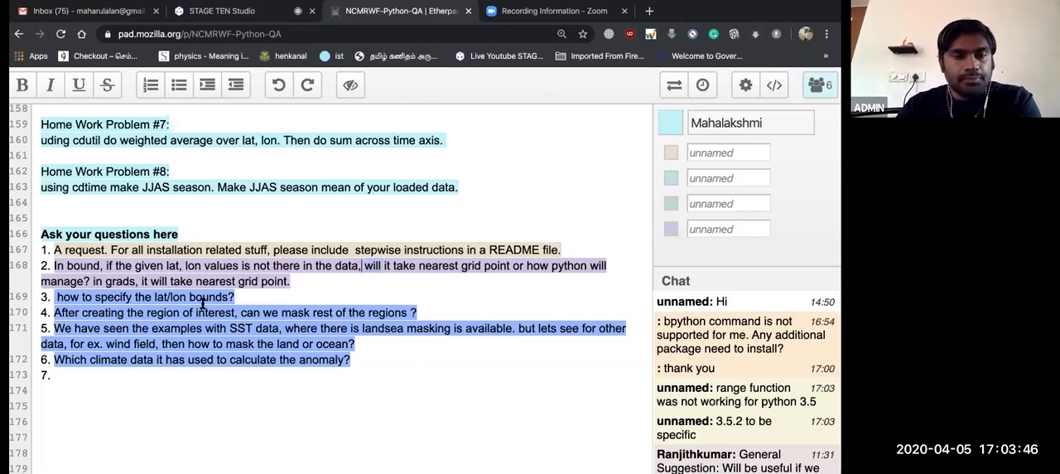
# Type a reply under the out-of-bound lat/lon question saying CDO has another option
pyautogui.write('- CDO h')
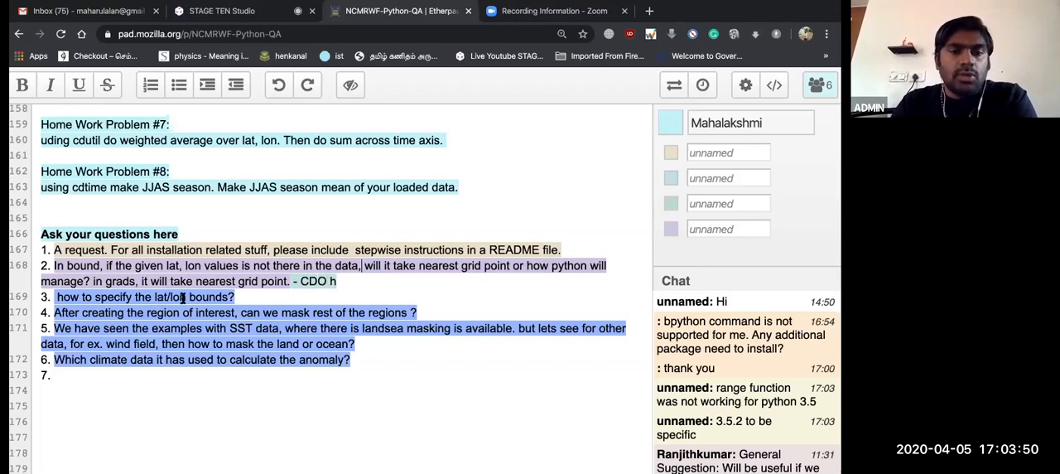
pyautogui.write('as another')
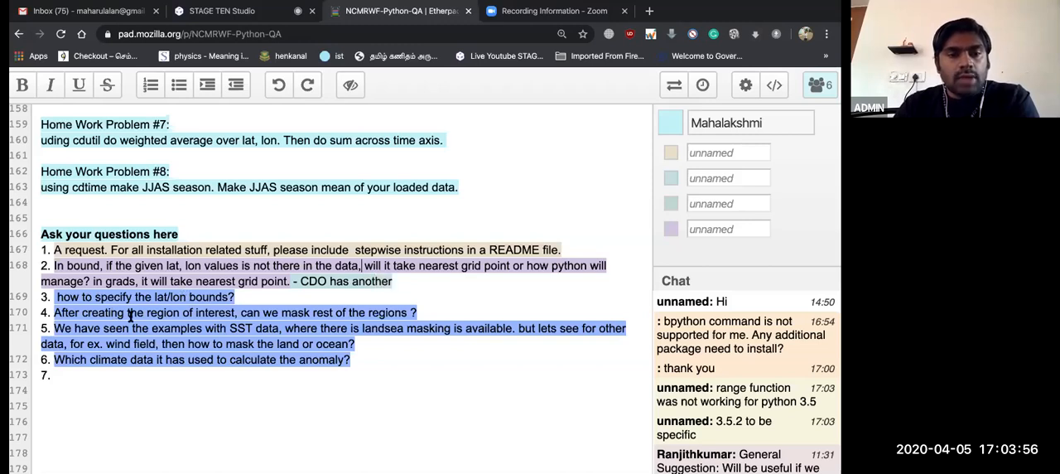
pyautogui.write('op')
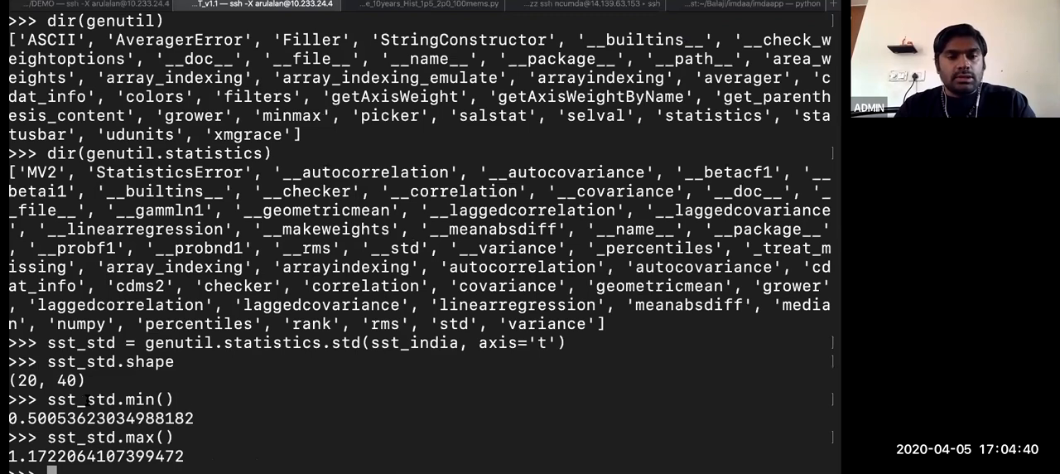
# Select sst_std.min and sst_india, then begin typing sst_india.mask = at the prompt
pyautogui.doubleClick(99, 399)
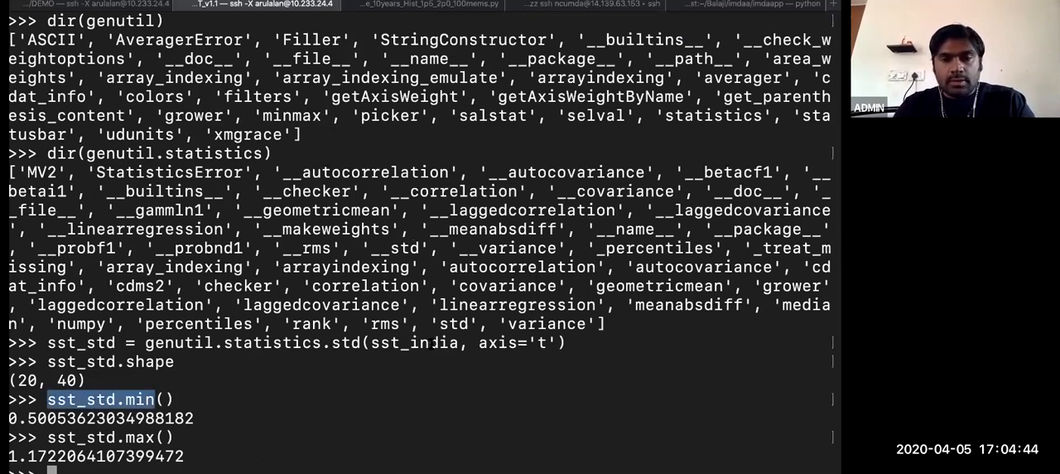
pyautogui.doubleClick(414, 342)
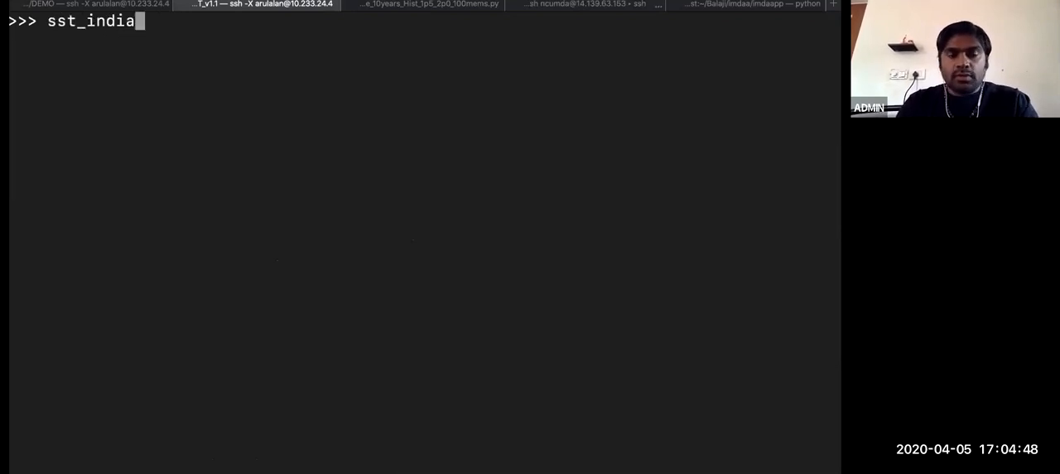
pyautogui.write('.ma')
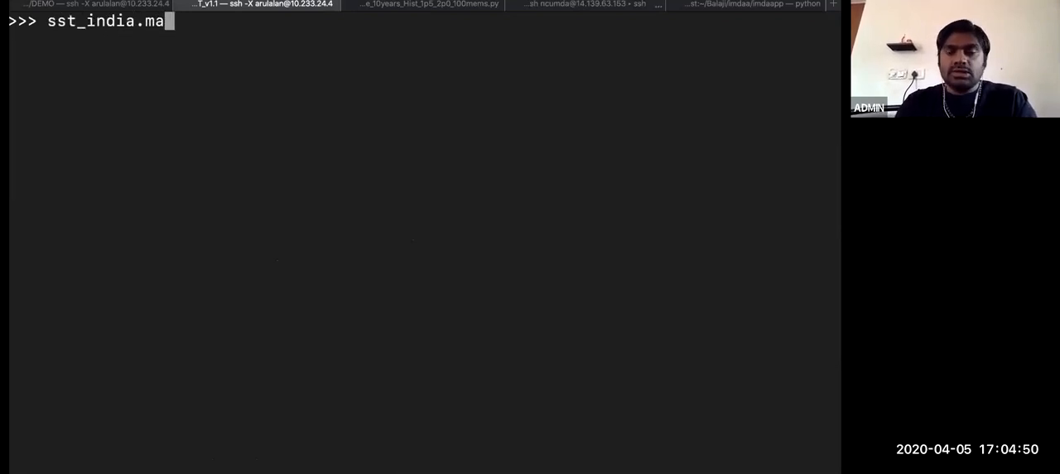
pyautogui.write('sk =')
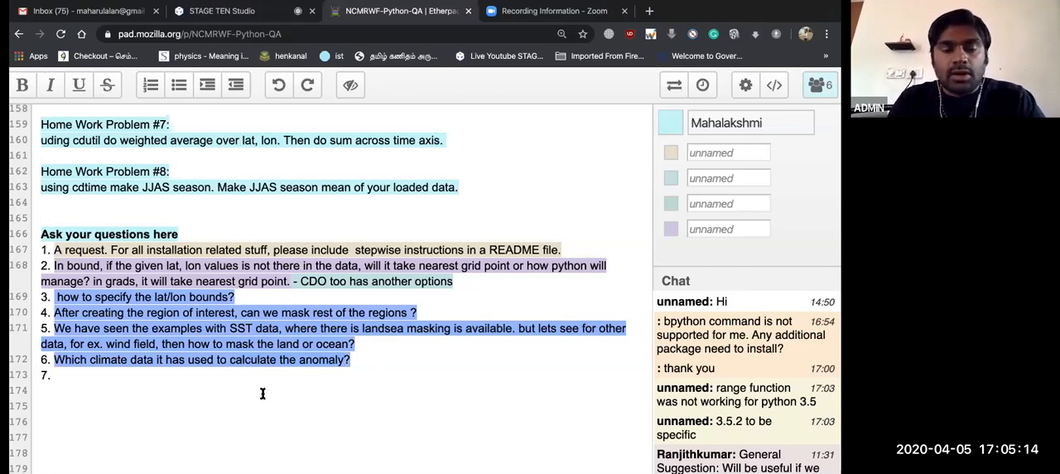
pyautogui.moveTo(231, 372)
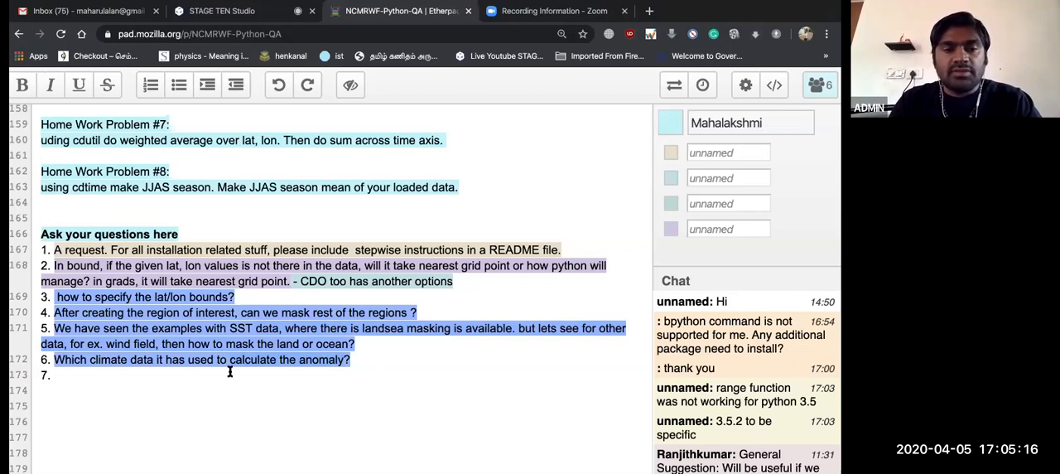
pyautogui.moveTo(246, 370)
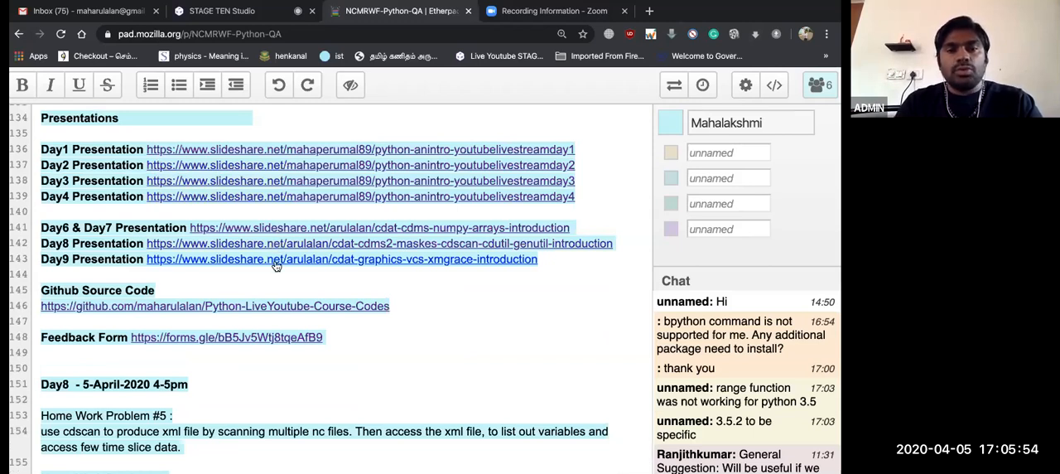
pyautogui.moveTo(470, 324)
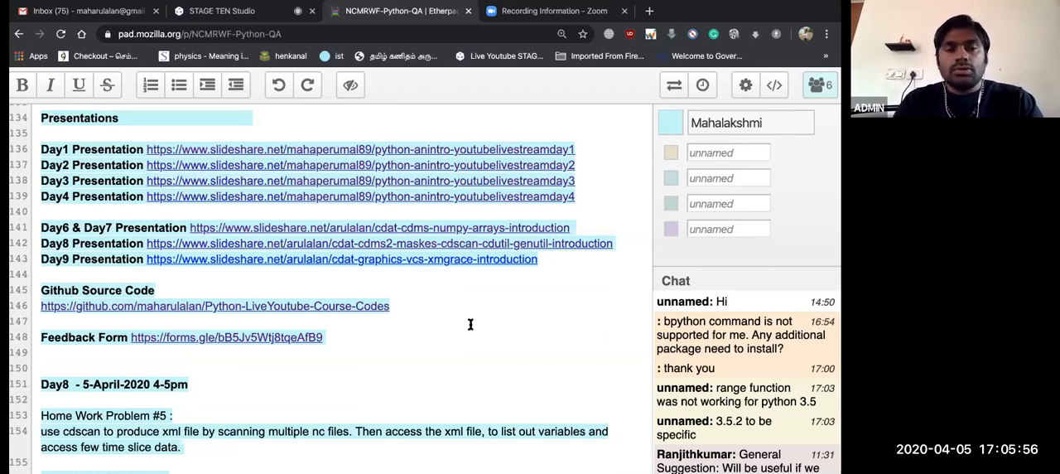
# Scroll through Presentations, Day8 homework and the six participant questions with the CDO reply
pyautogui.scroll(-3)
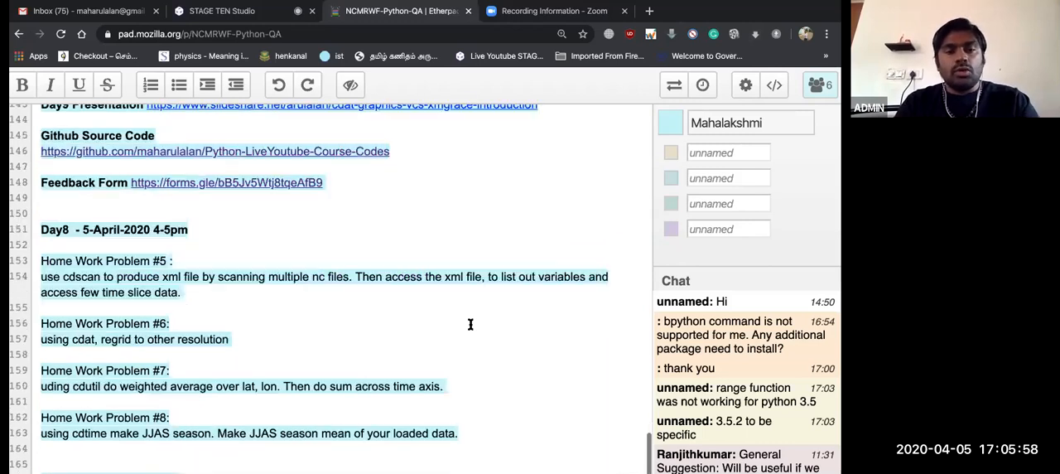
pyautogui.scroll(-3)
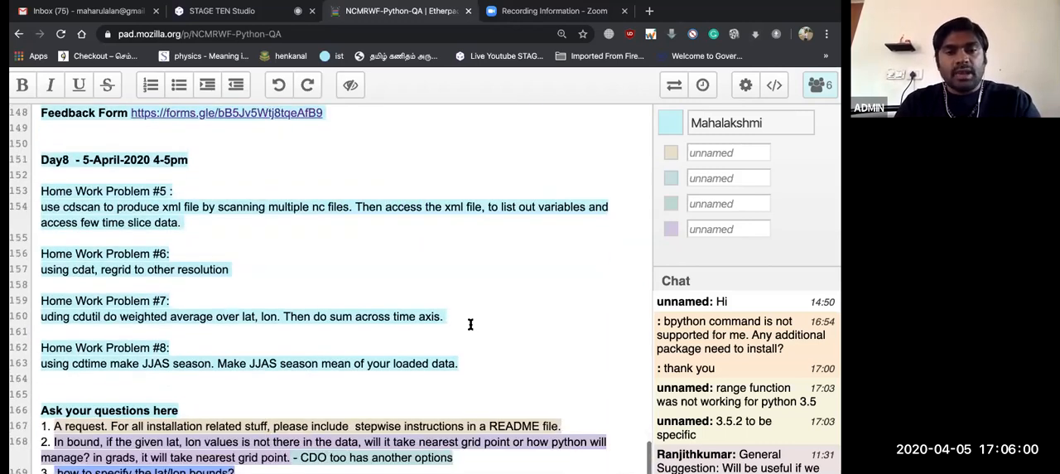
pyautogui.scroll(-3)
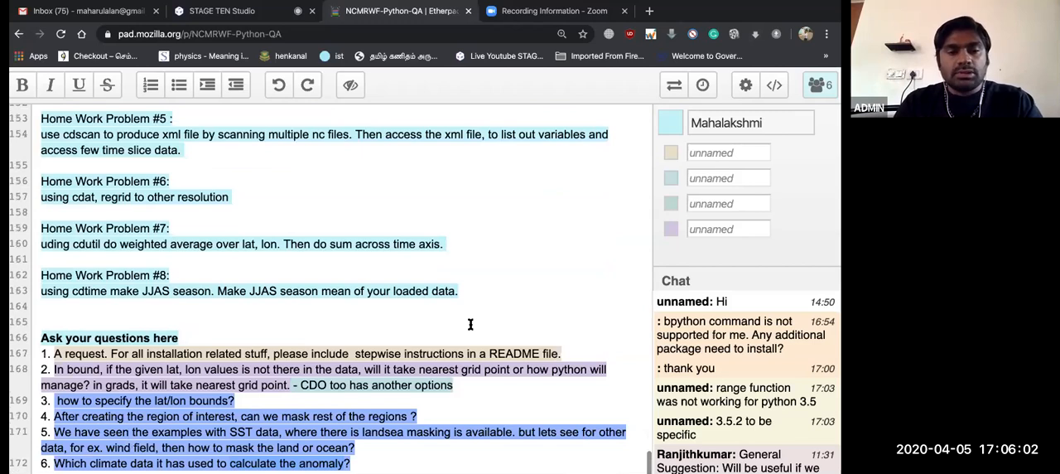
pyautogui.scroll(-3)
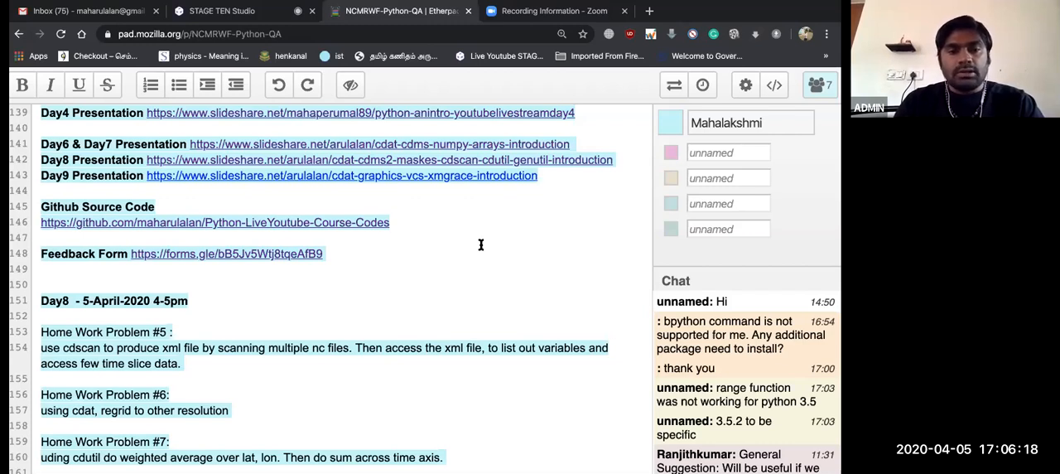
pyautogui.scroll(-3)
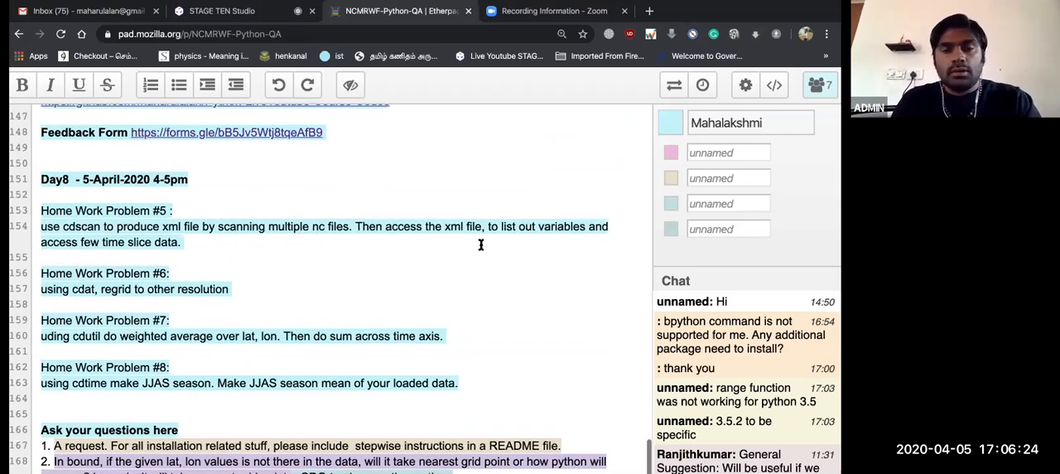
pyautogui.scroll(-3)
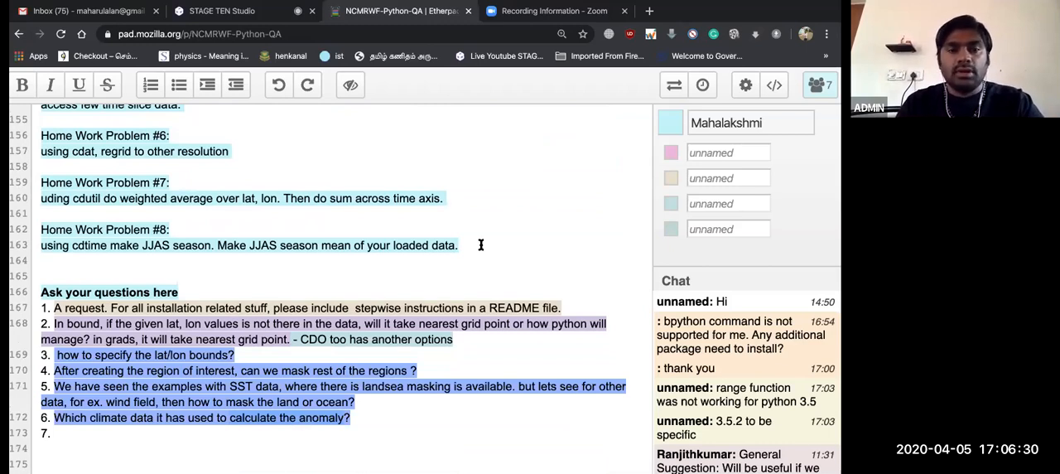
pyautogui.moveTo(407, 329)
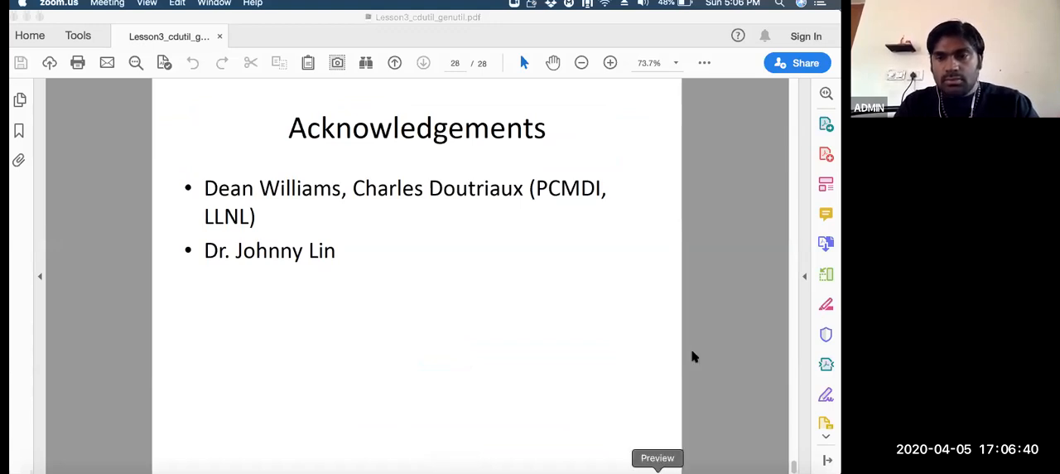
pyautogui.moveTo(439, 260)
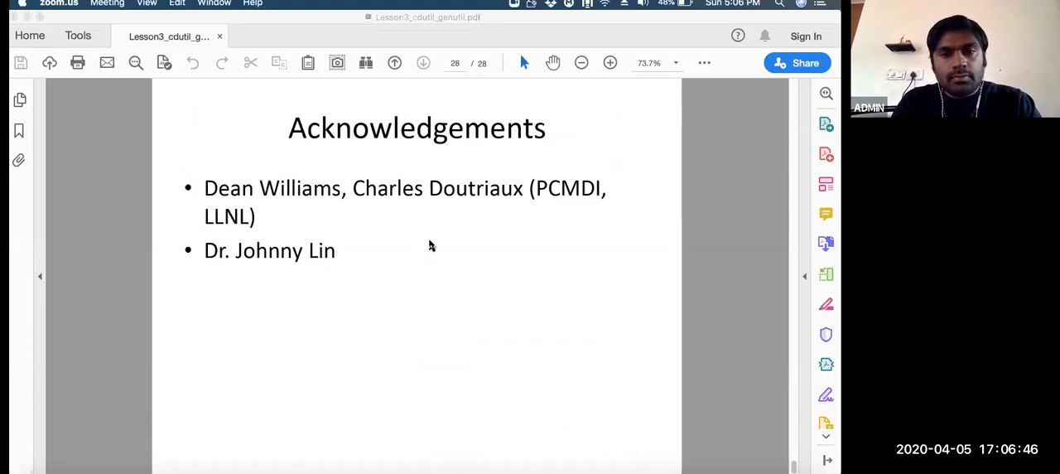
pyautogui.moveTo(393, 175)
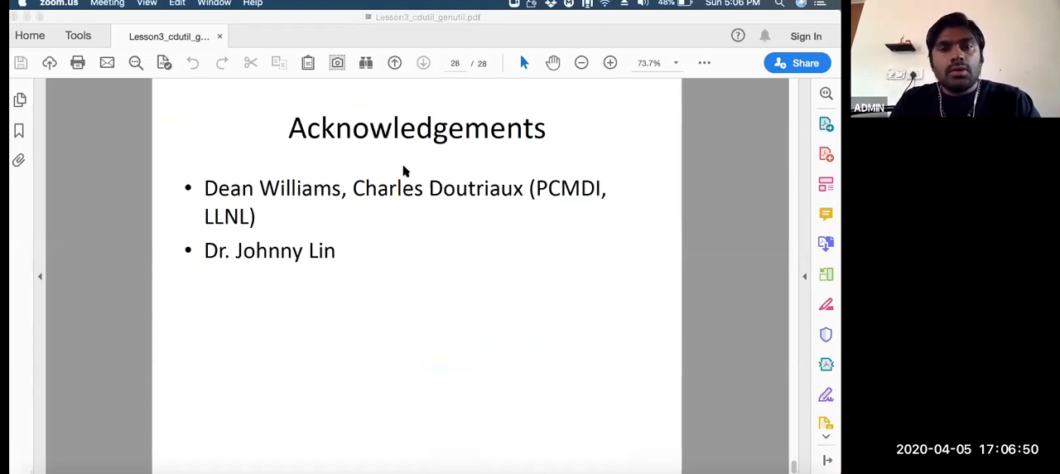
pyautogui.moveTo(561, 376)
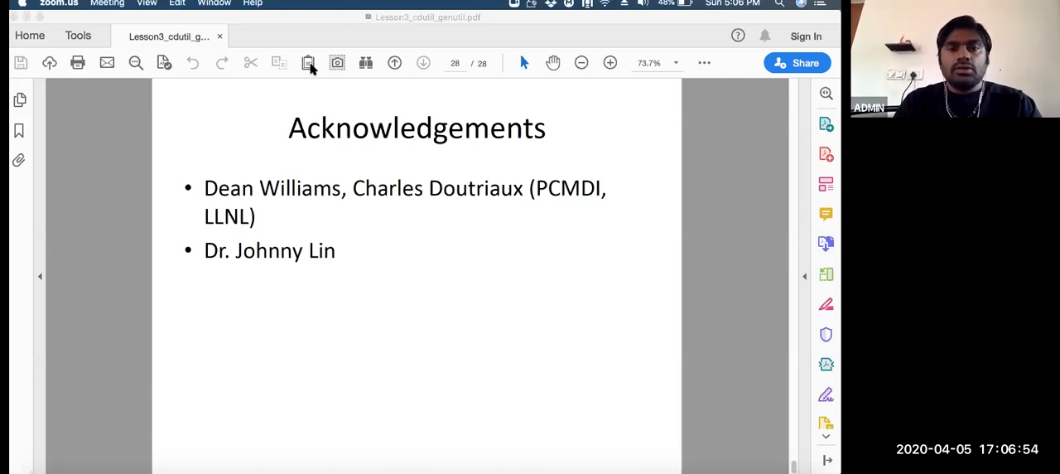
pyautogui.moveTo(477, 236)
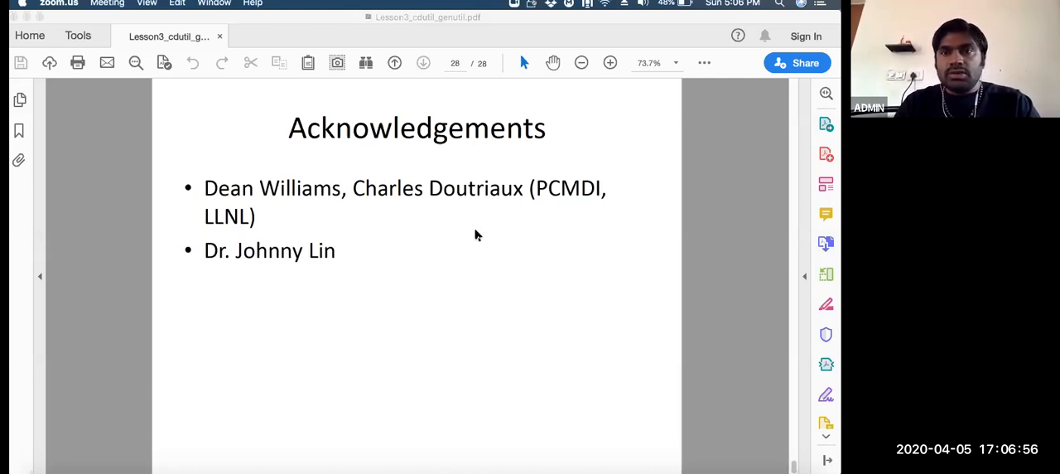